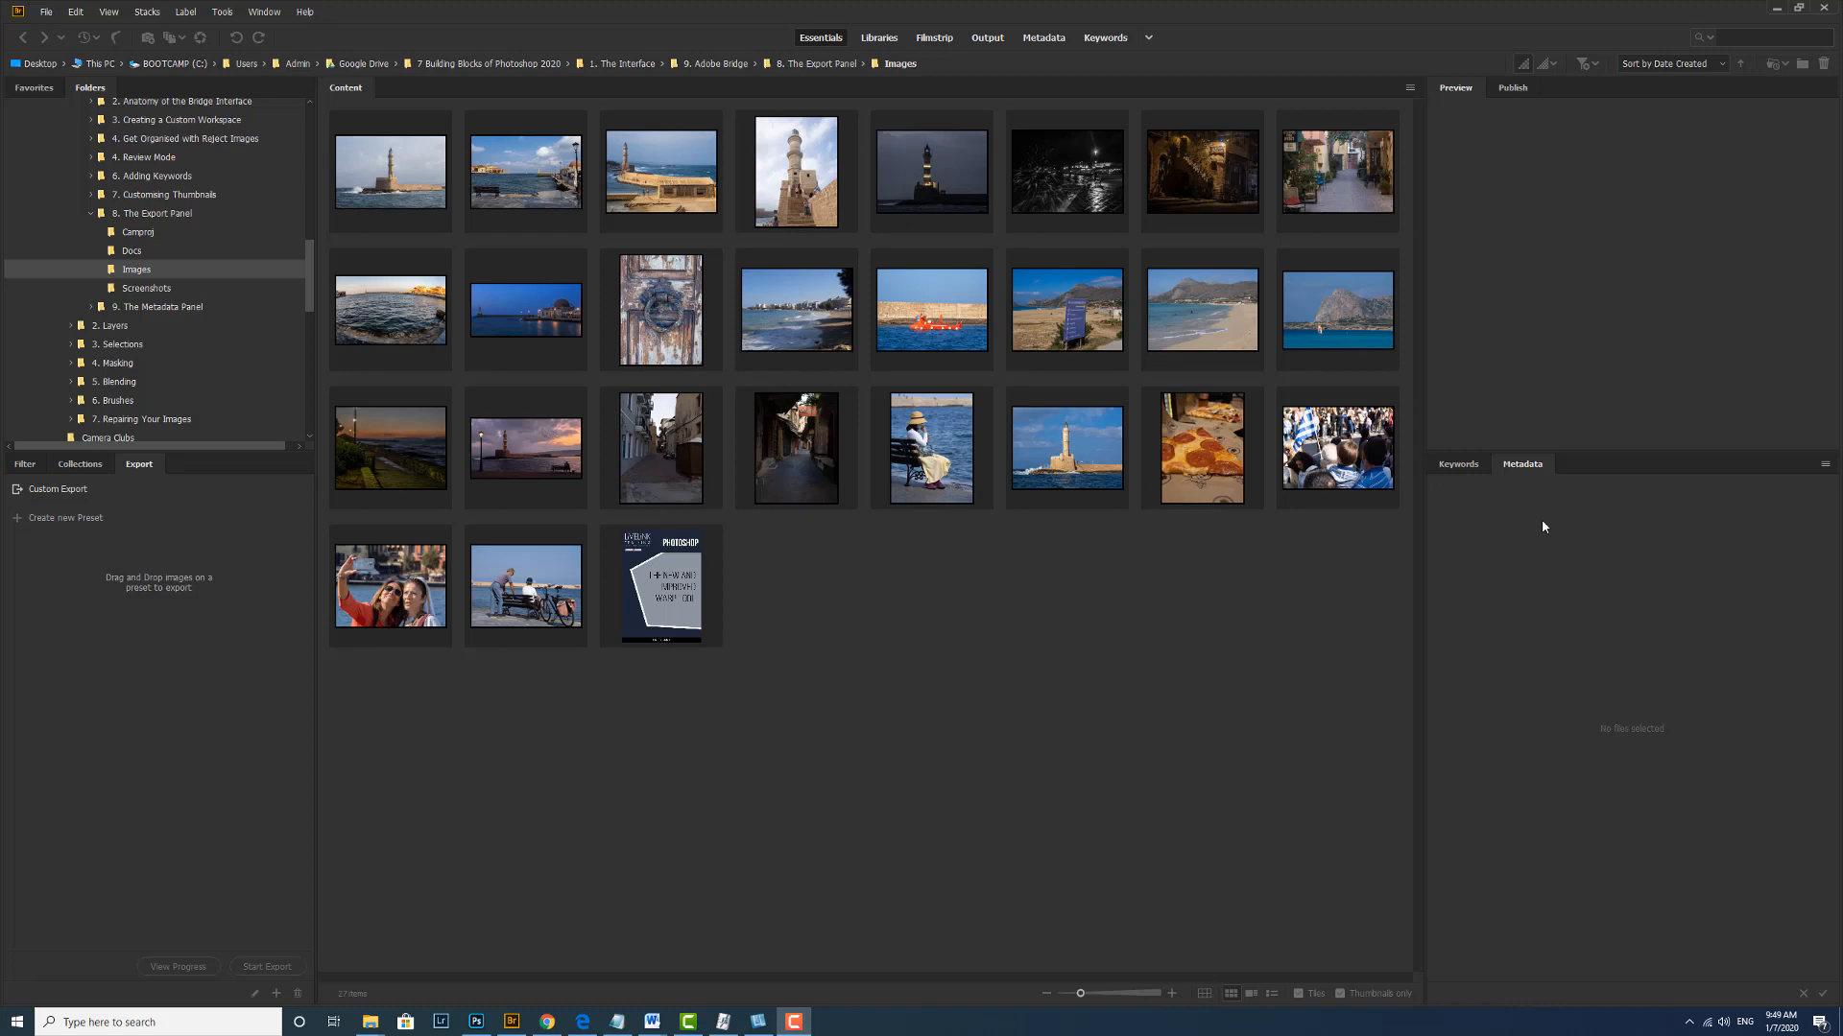
mouse_move(1544, 527)
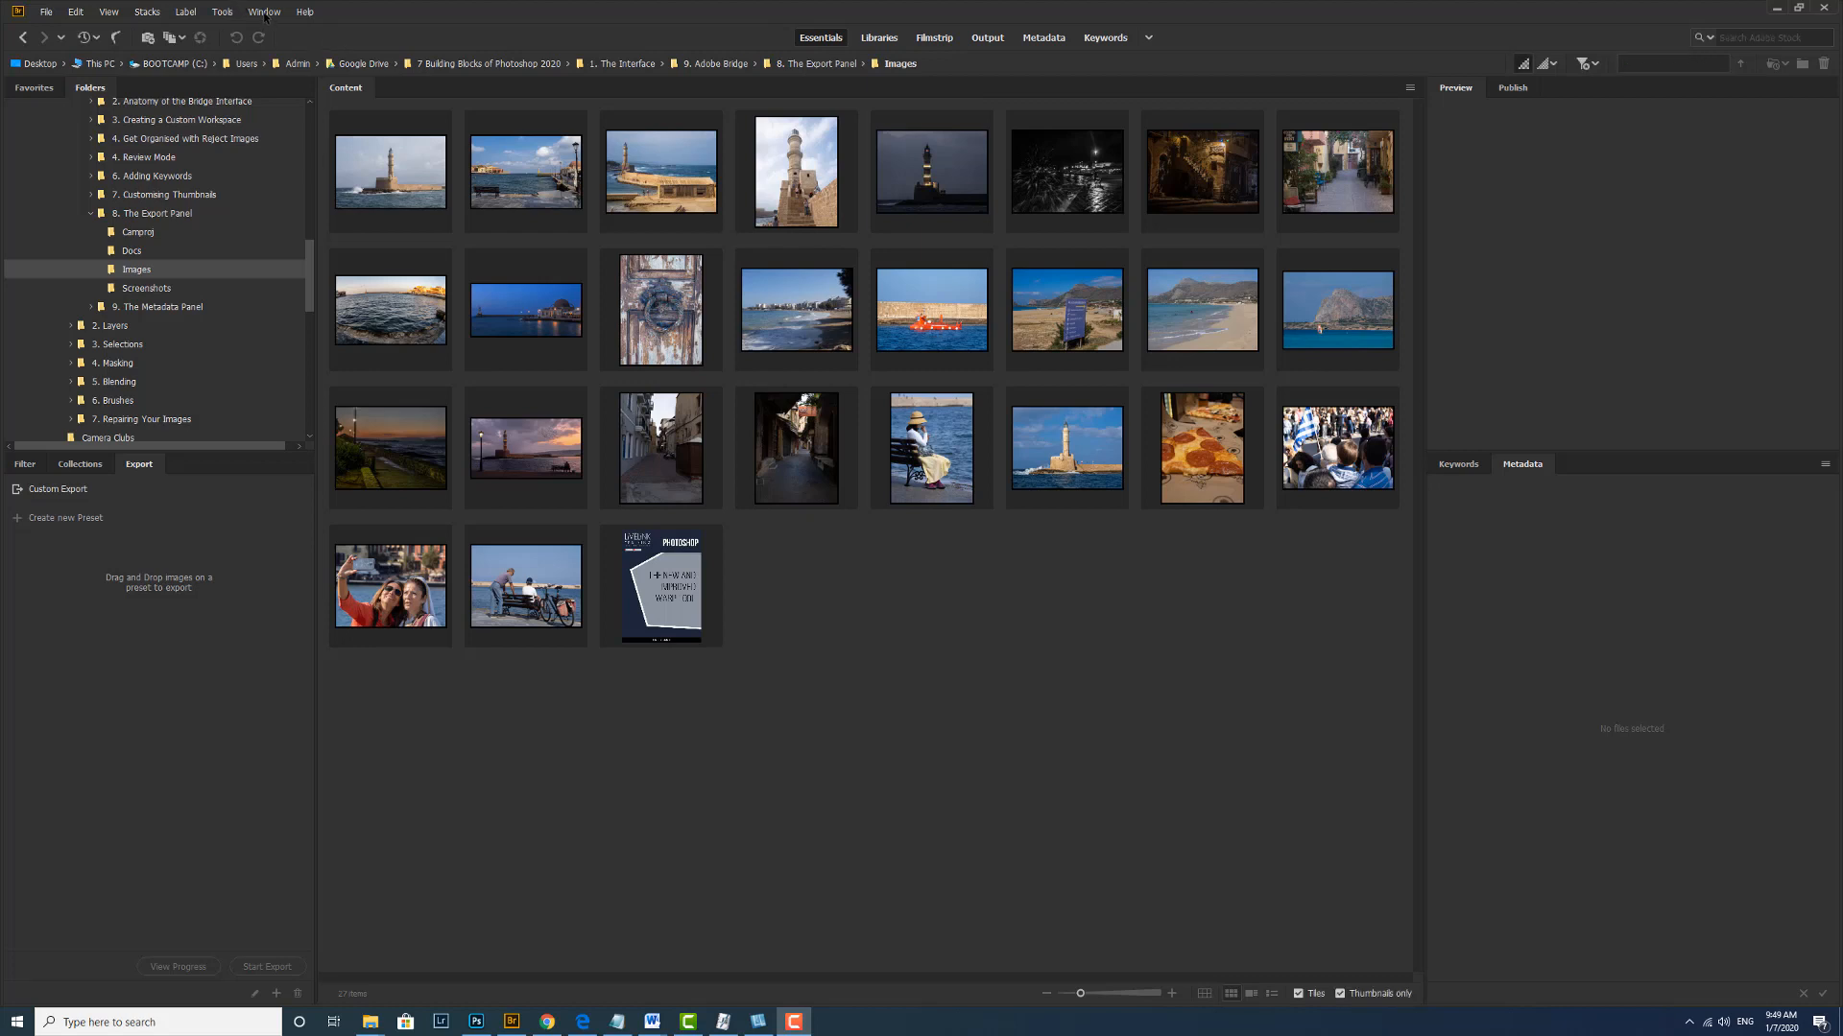
Step: Select the lighthouse harbour, weathered door, red boat and Photoshop document images together
click(265, 12)
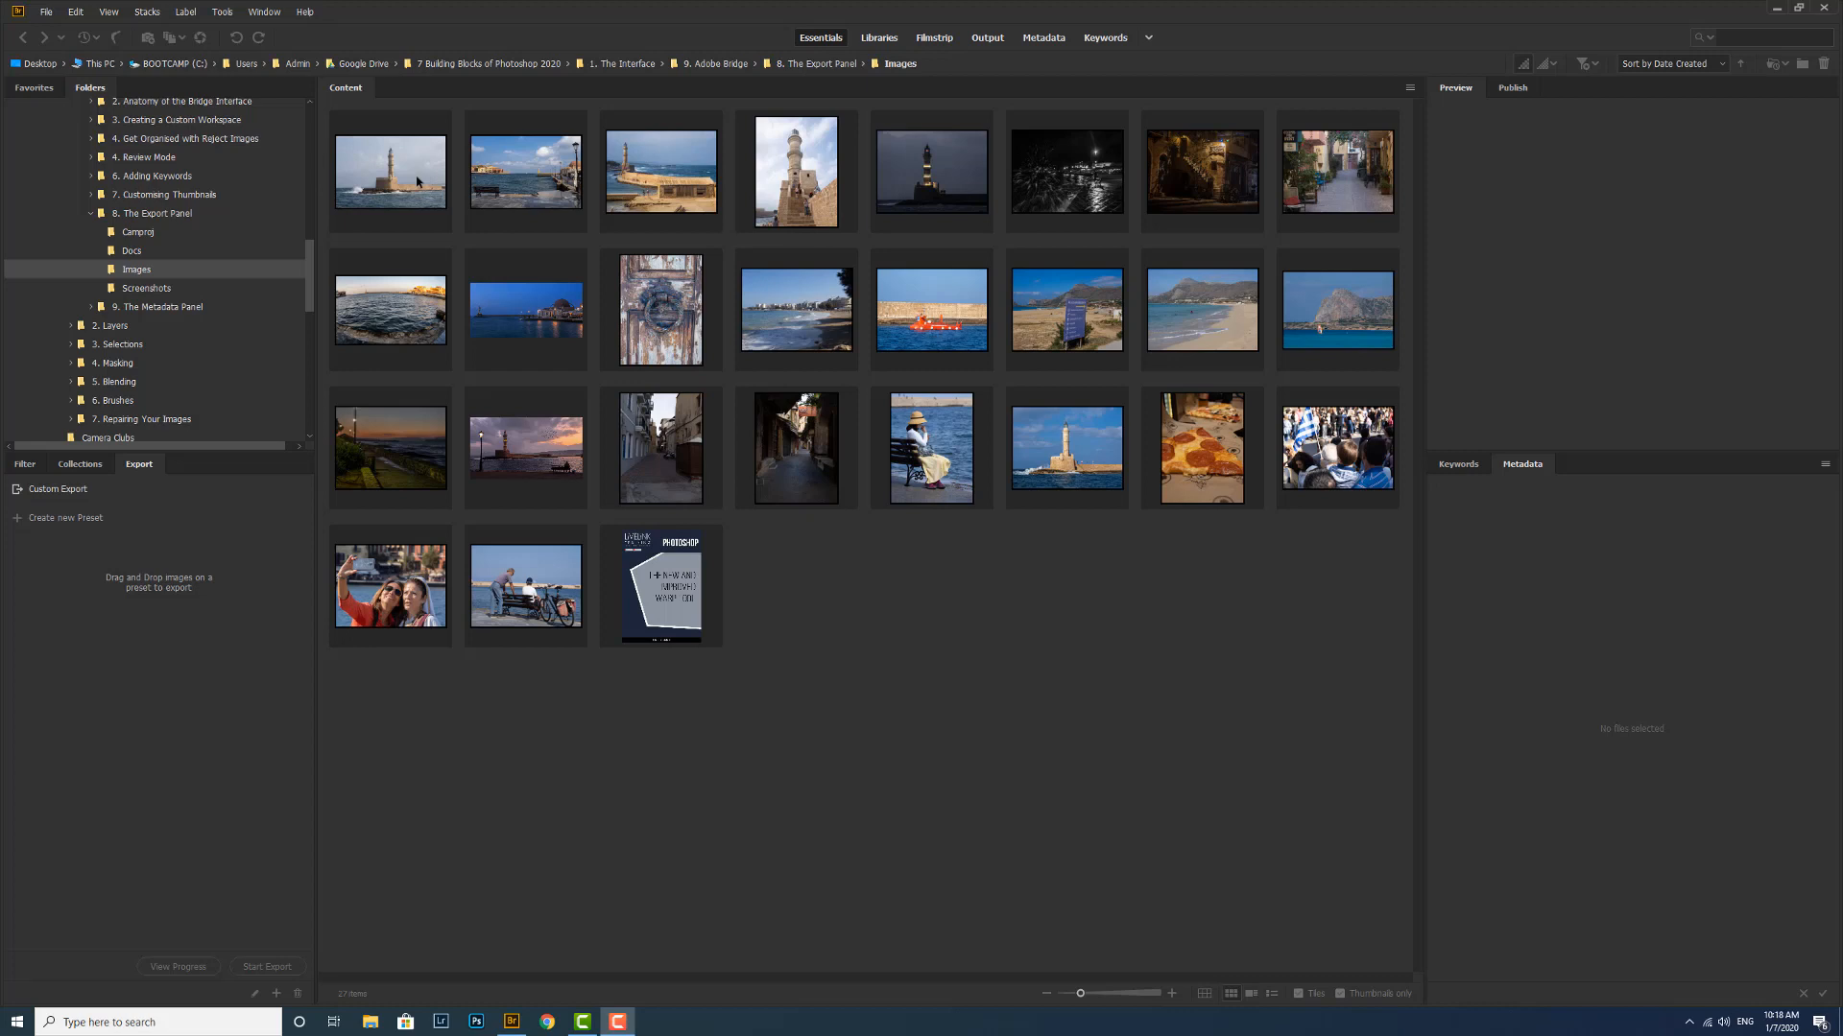
mouse_move(415, 183)
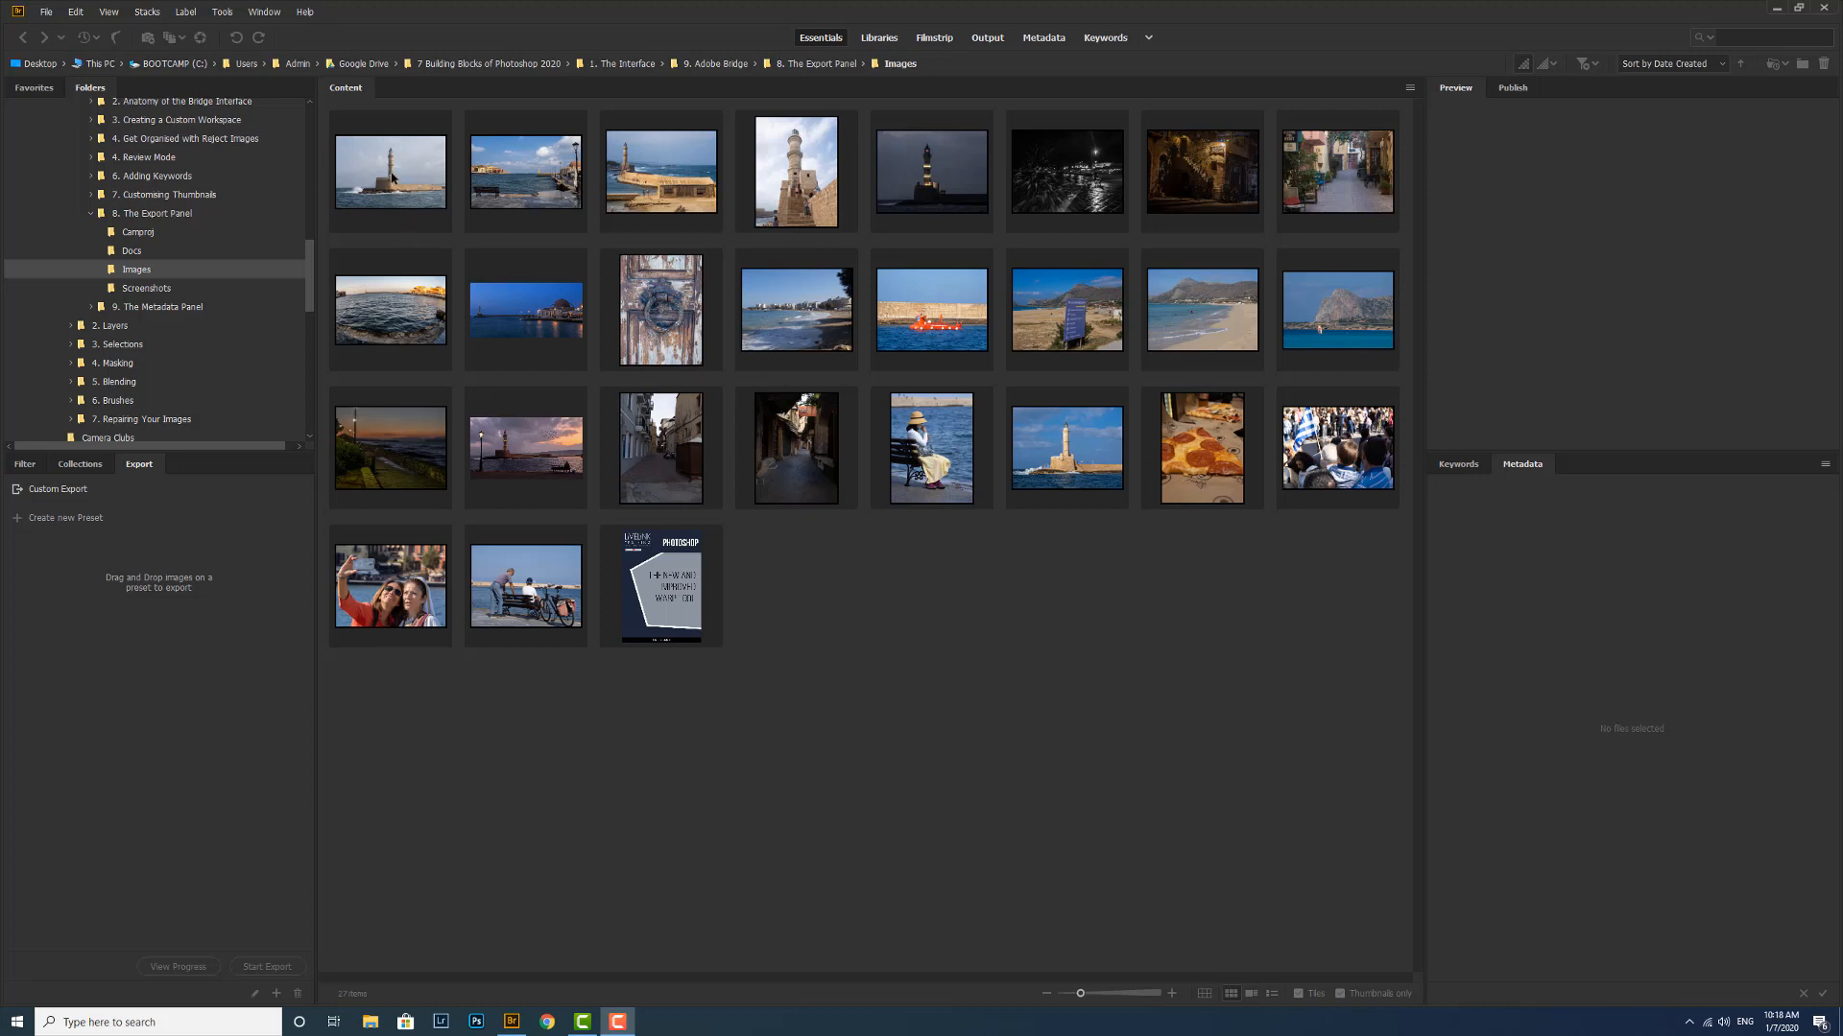
click(391, 173)
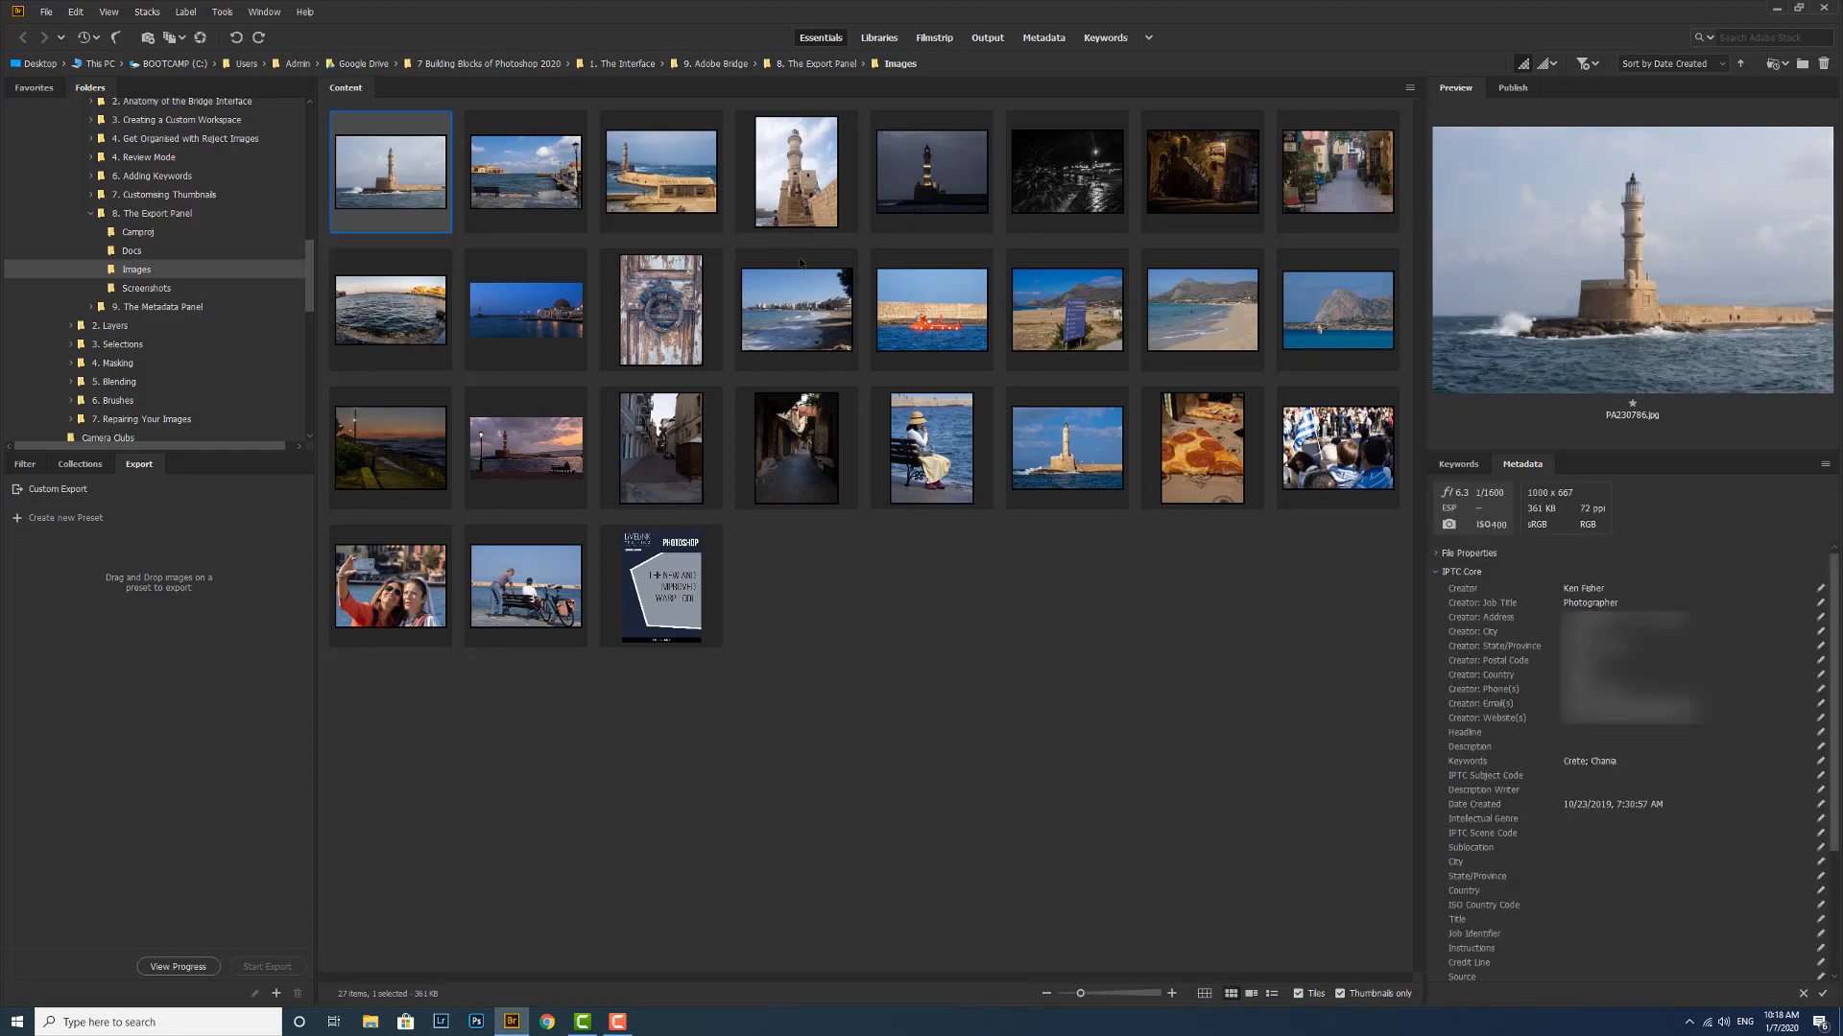
click(659, 309)
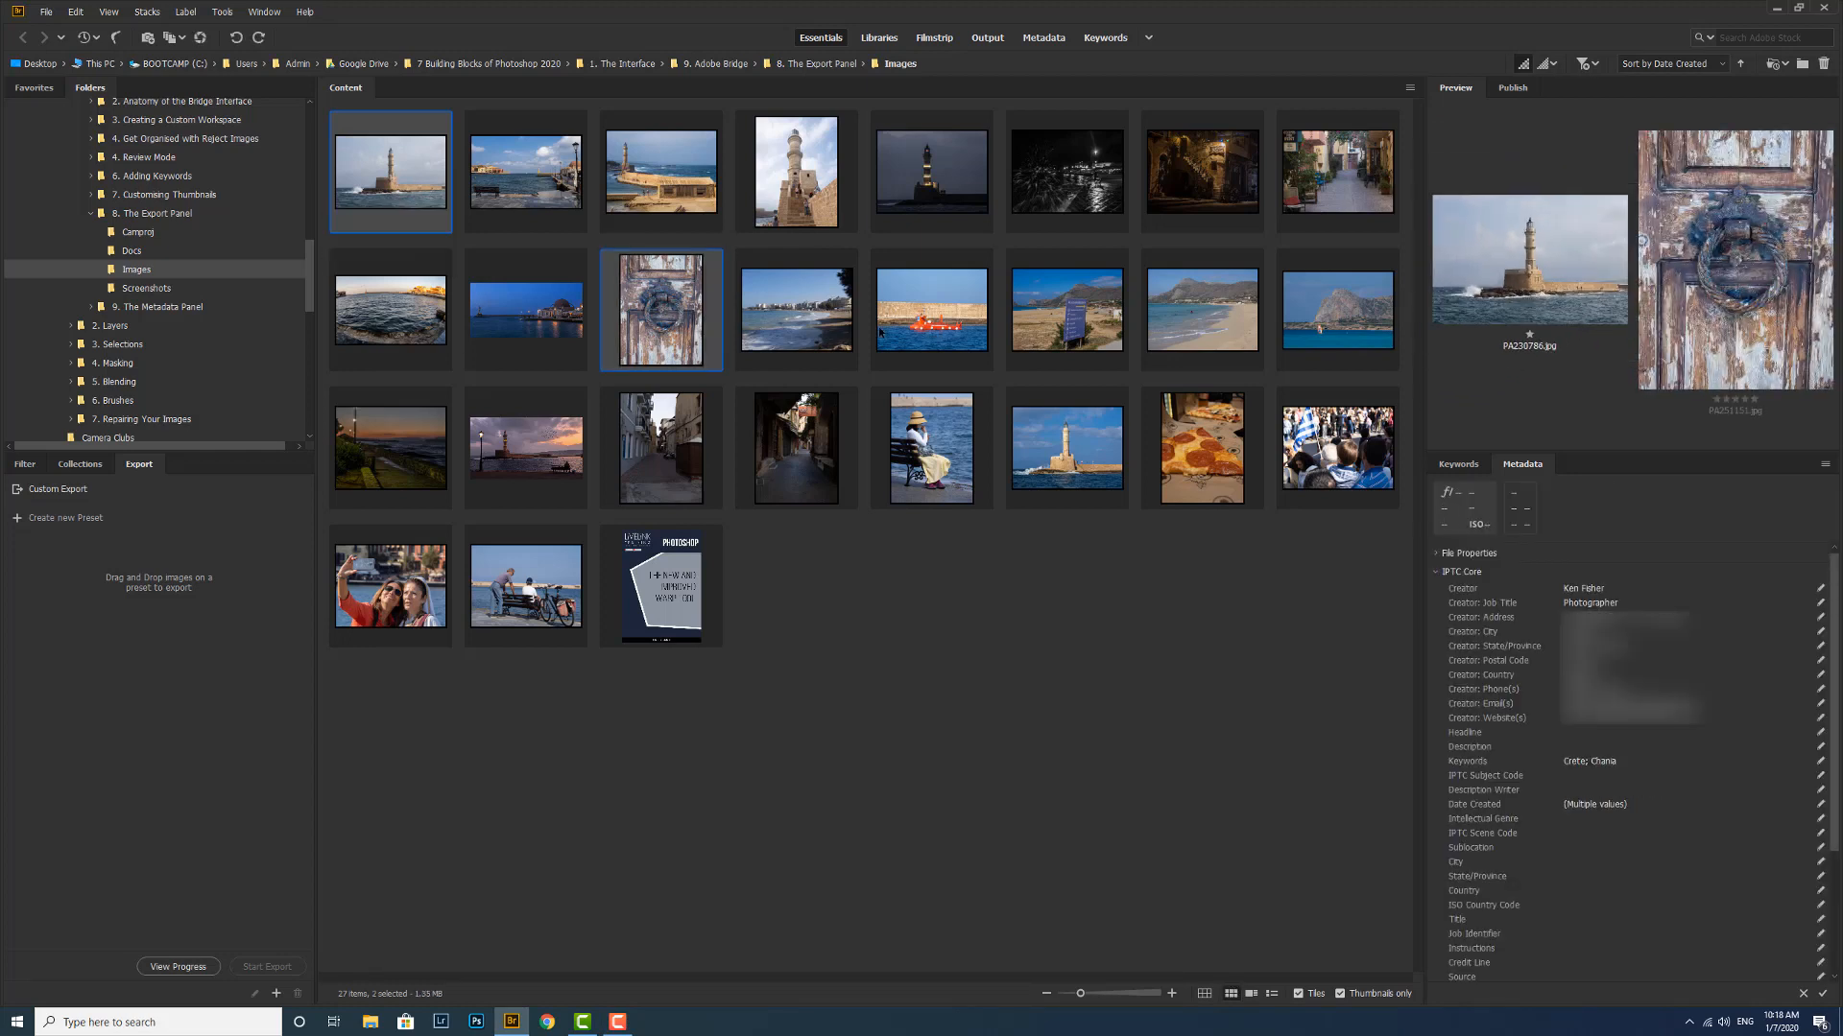
click(930, 310)
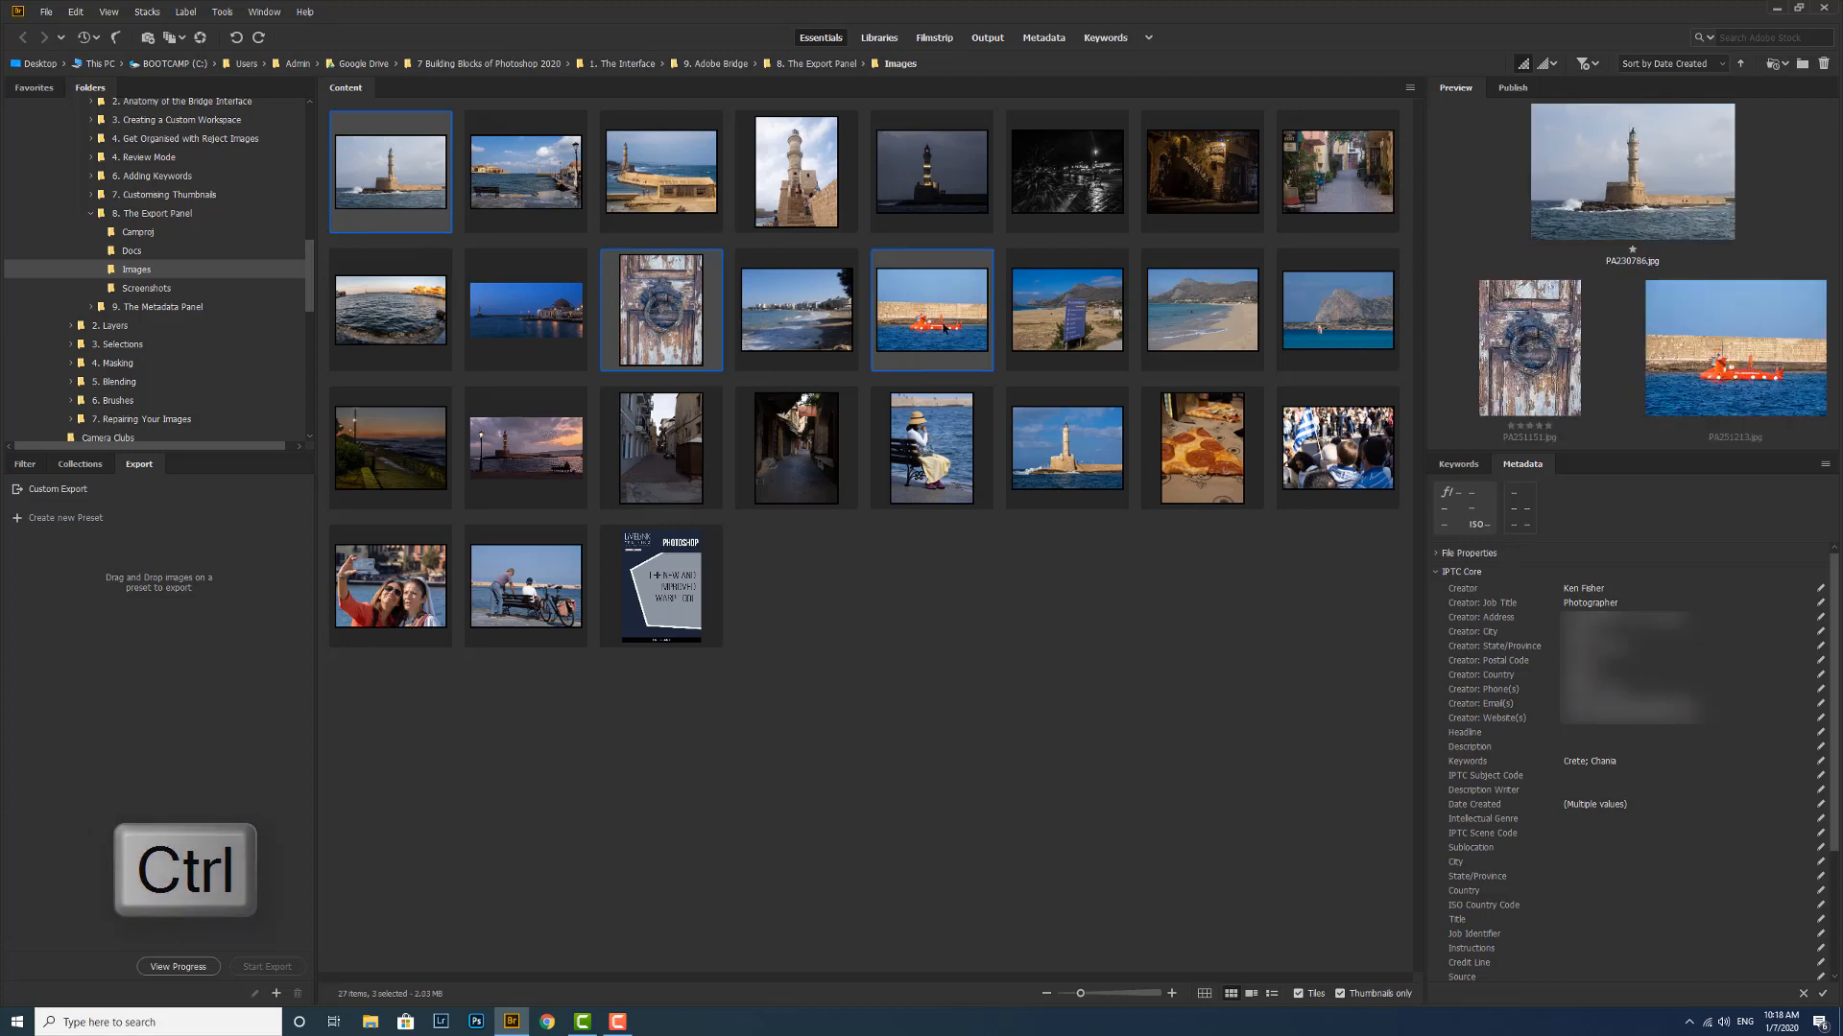
click(661, 584)
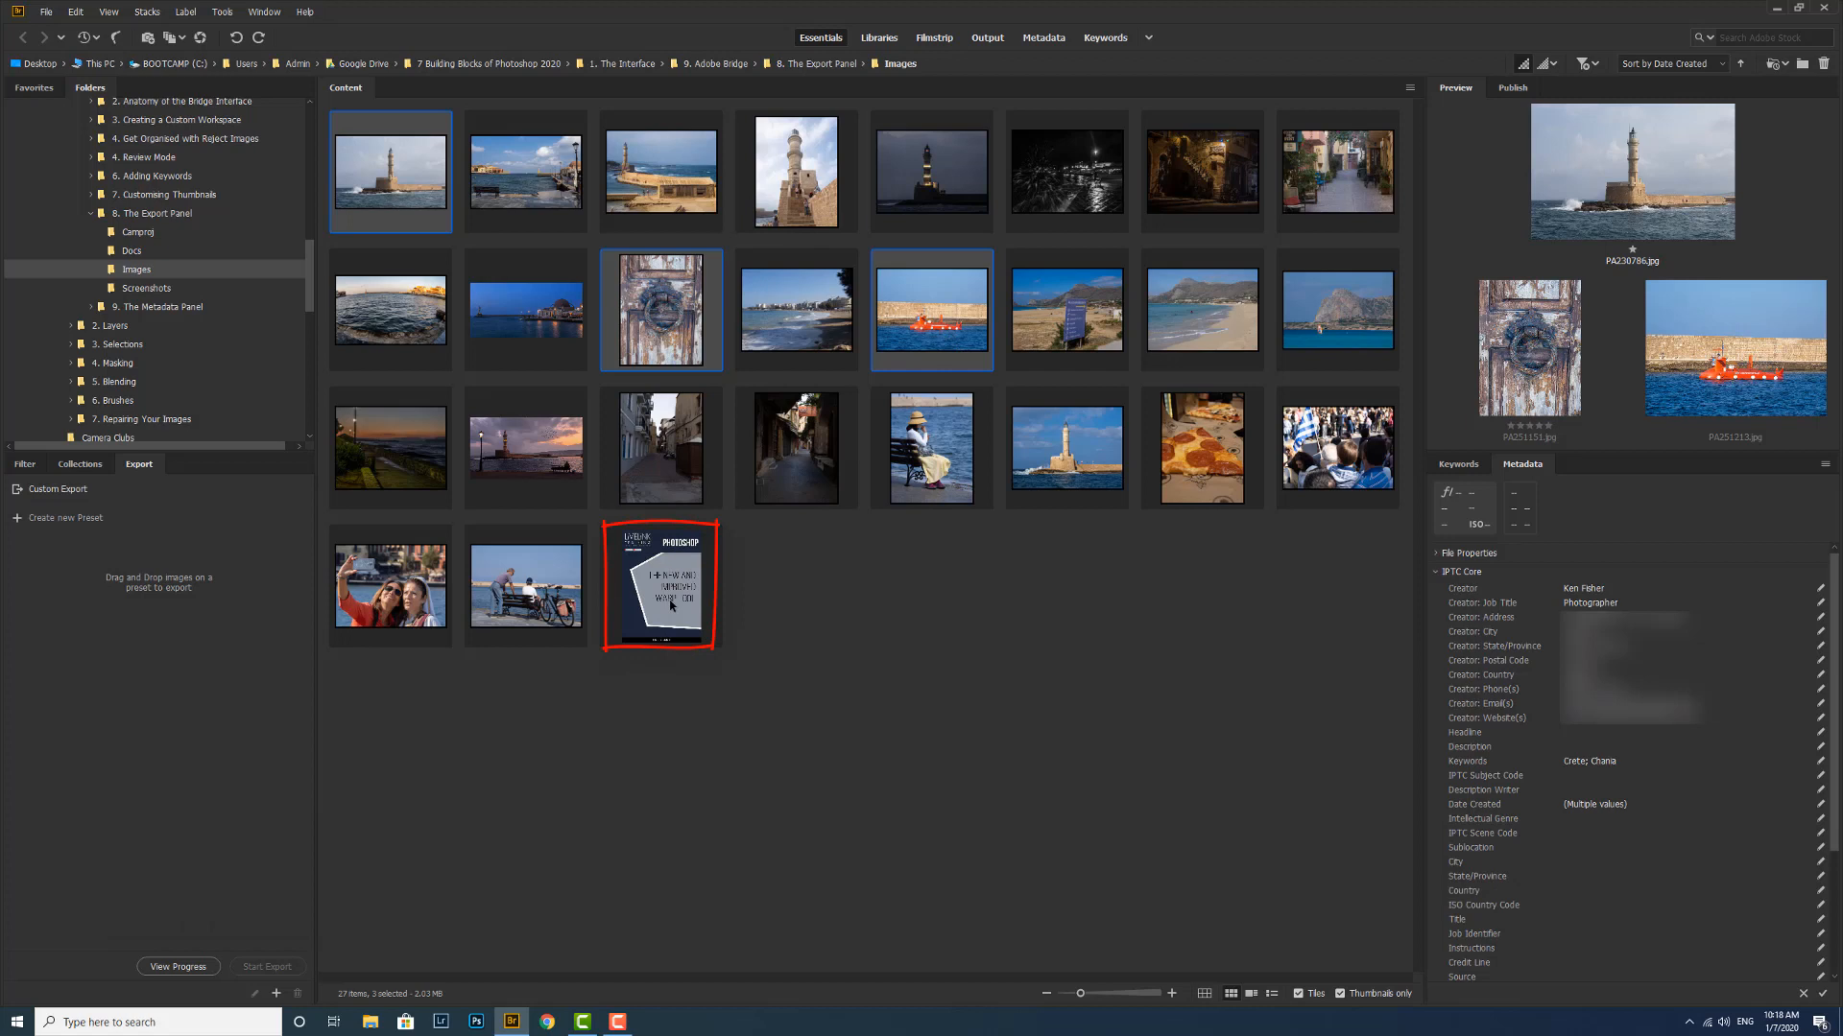
mouse_move(626, 654)
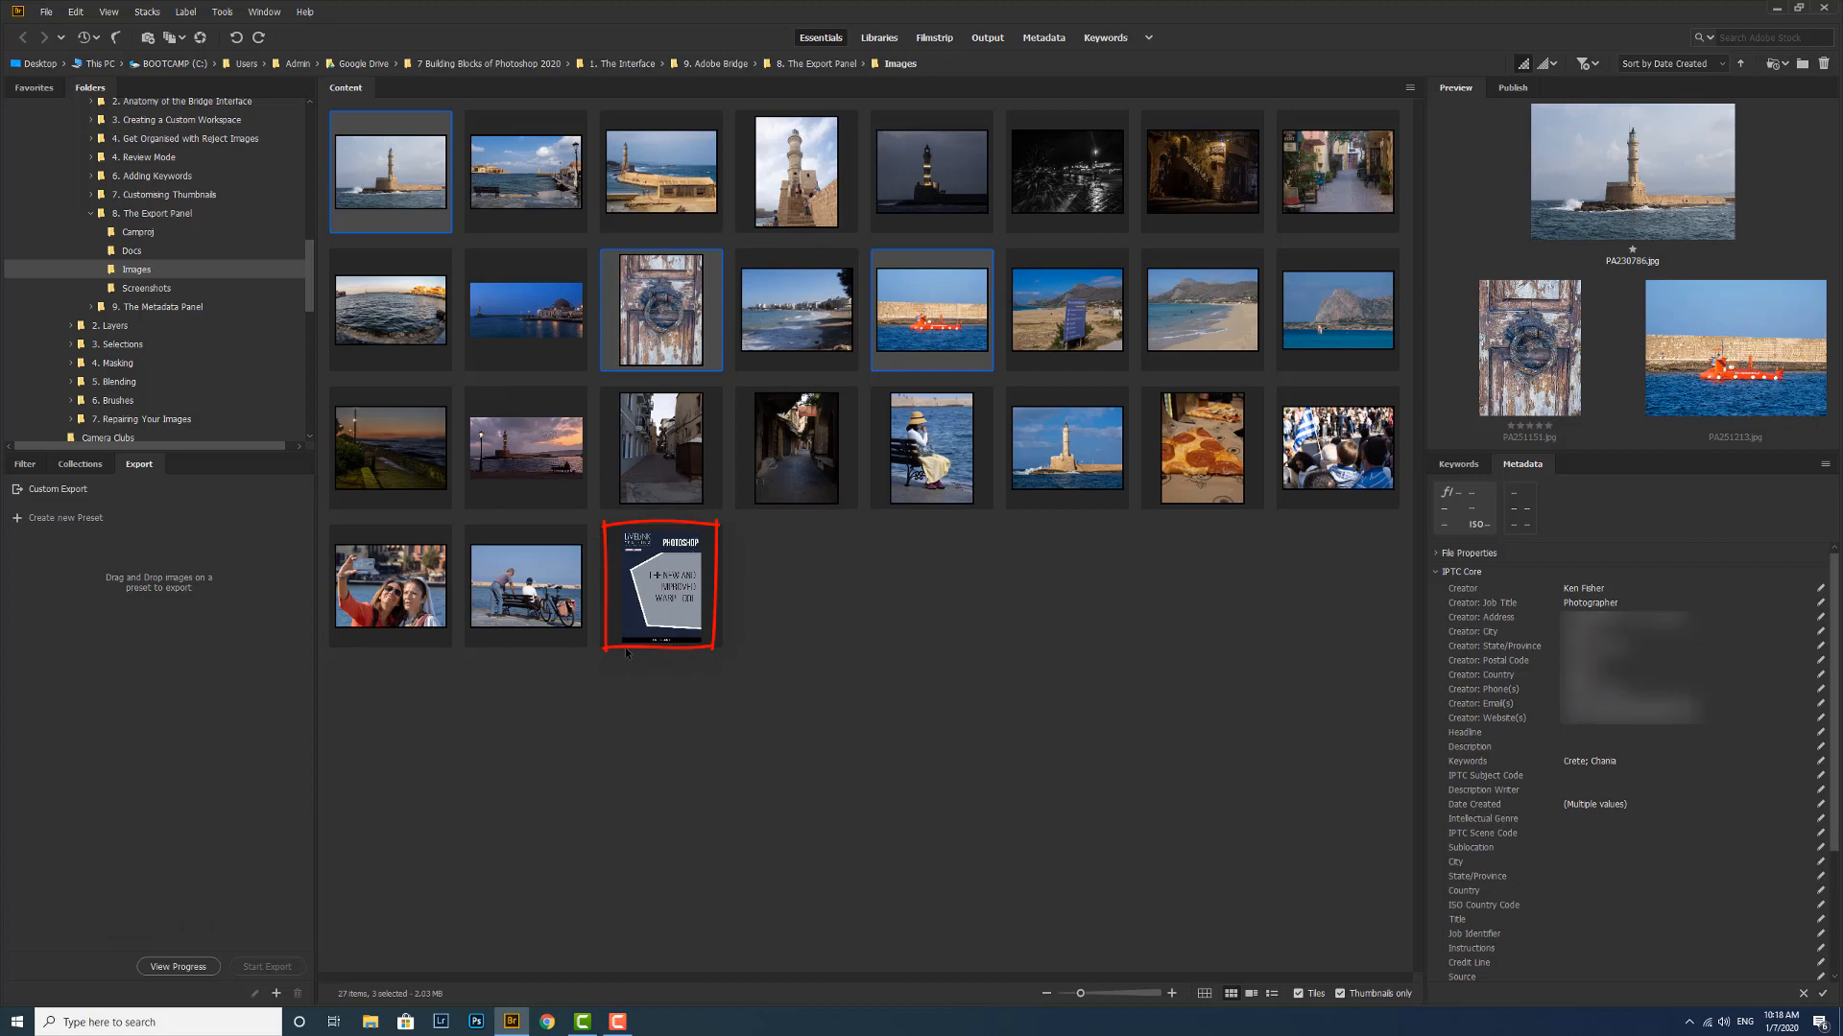
click(738, 591)
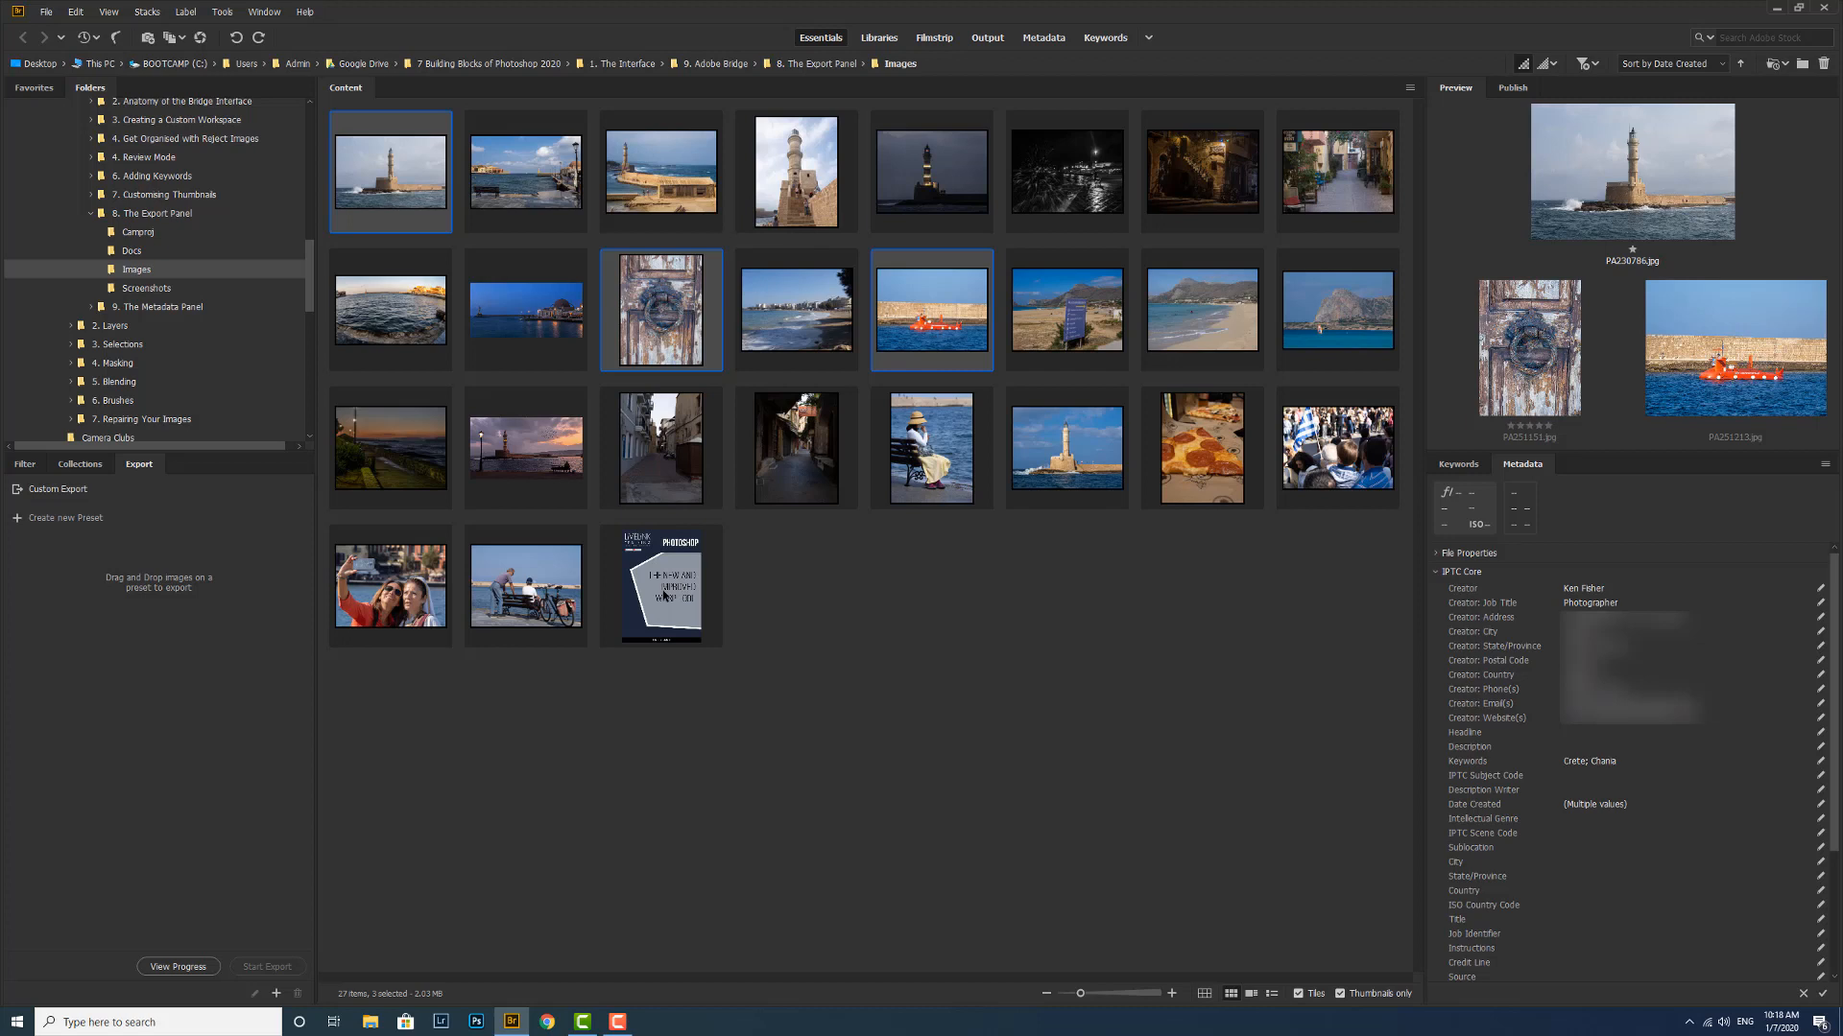
click(660, 585)
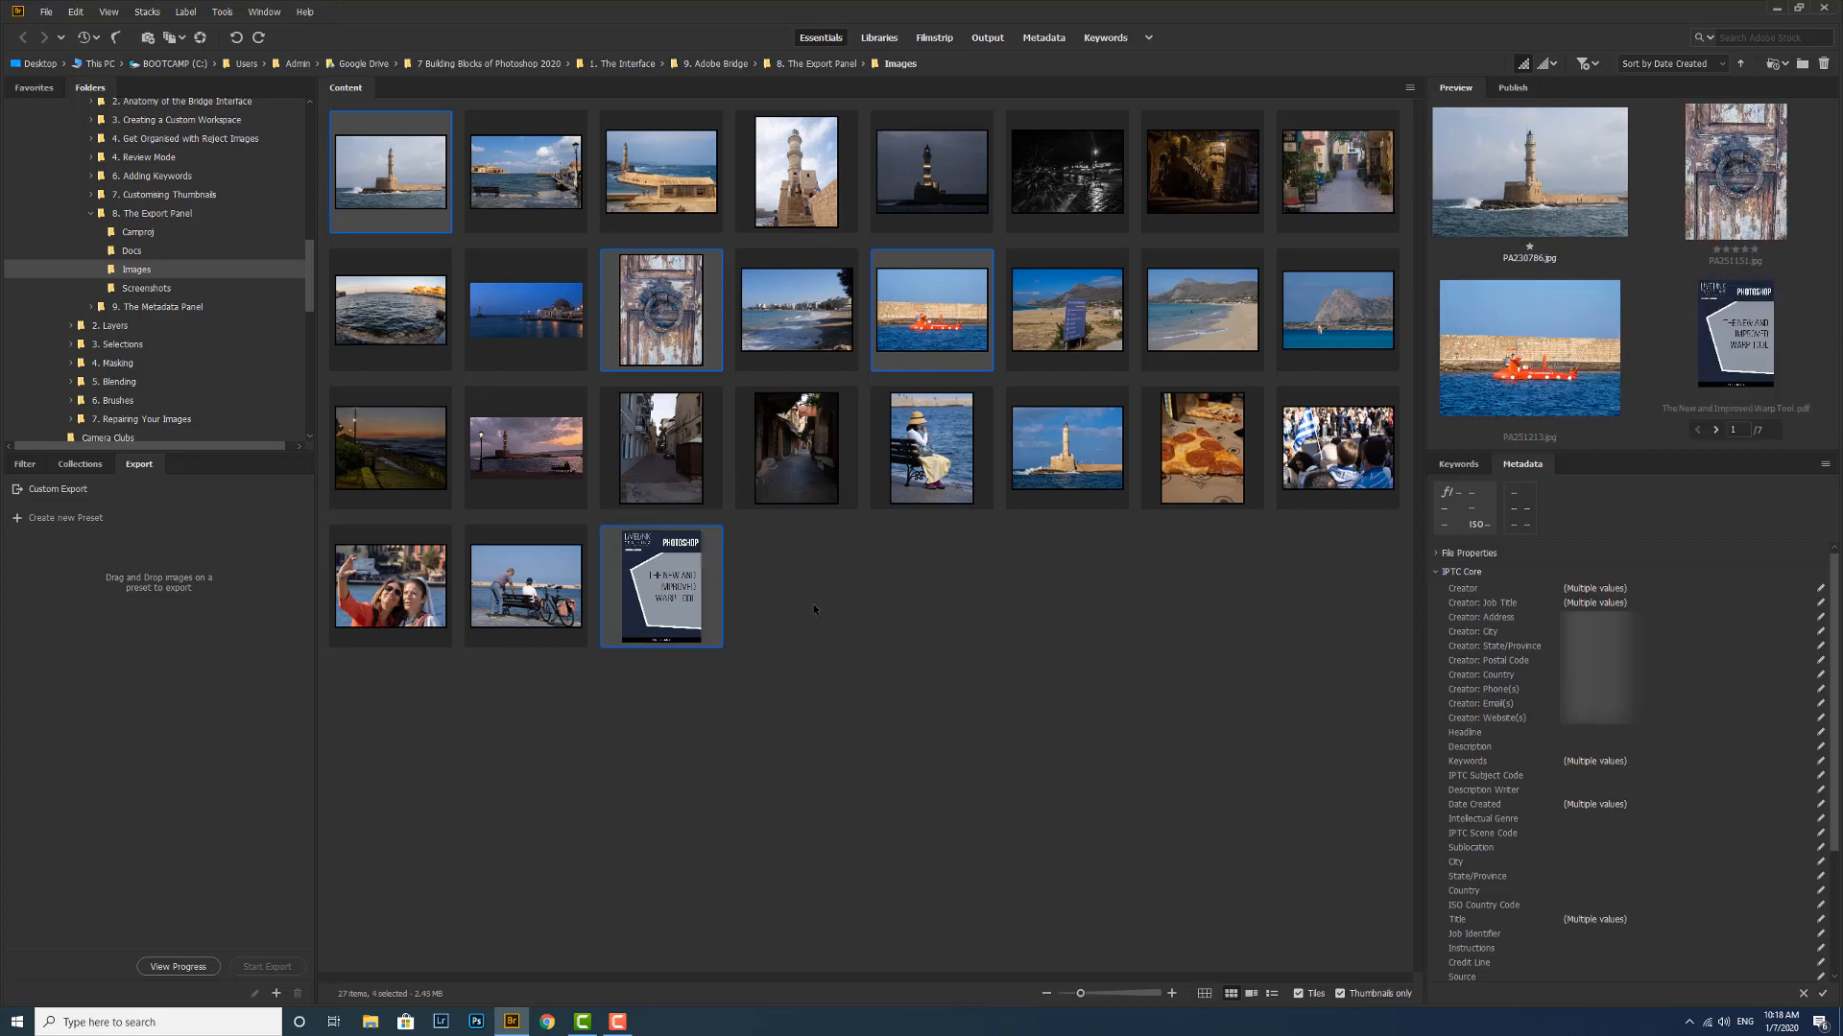
mouse_move(218, 420)
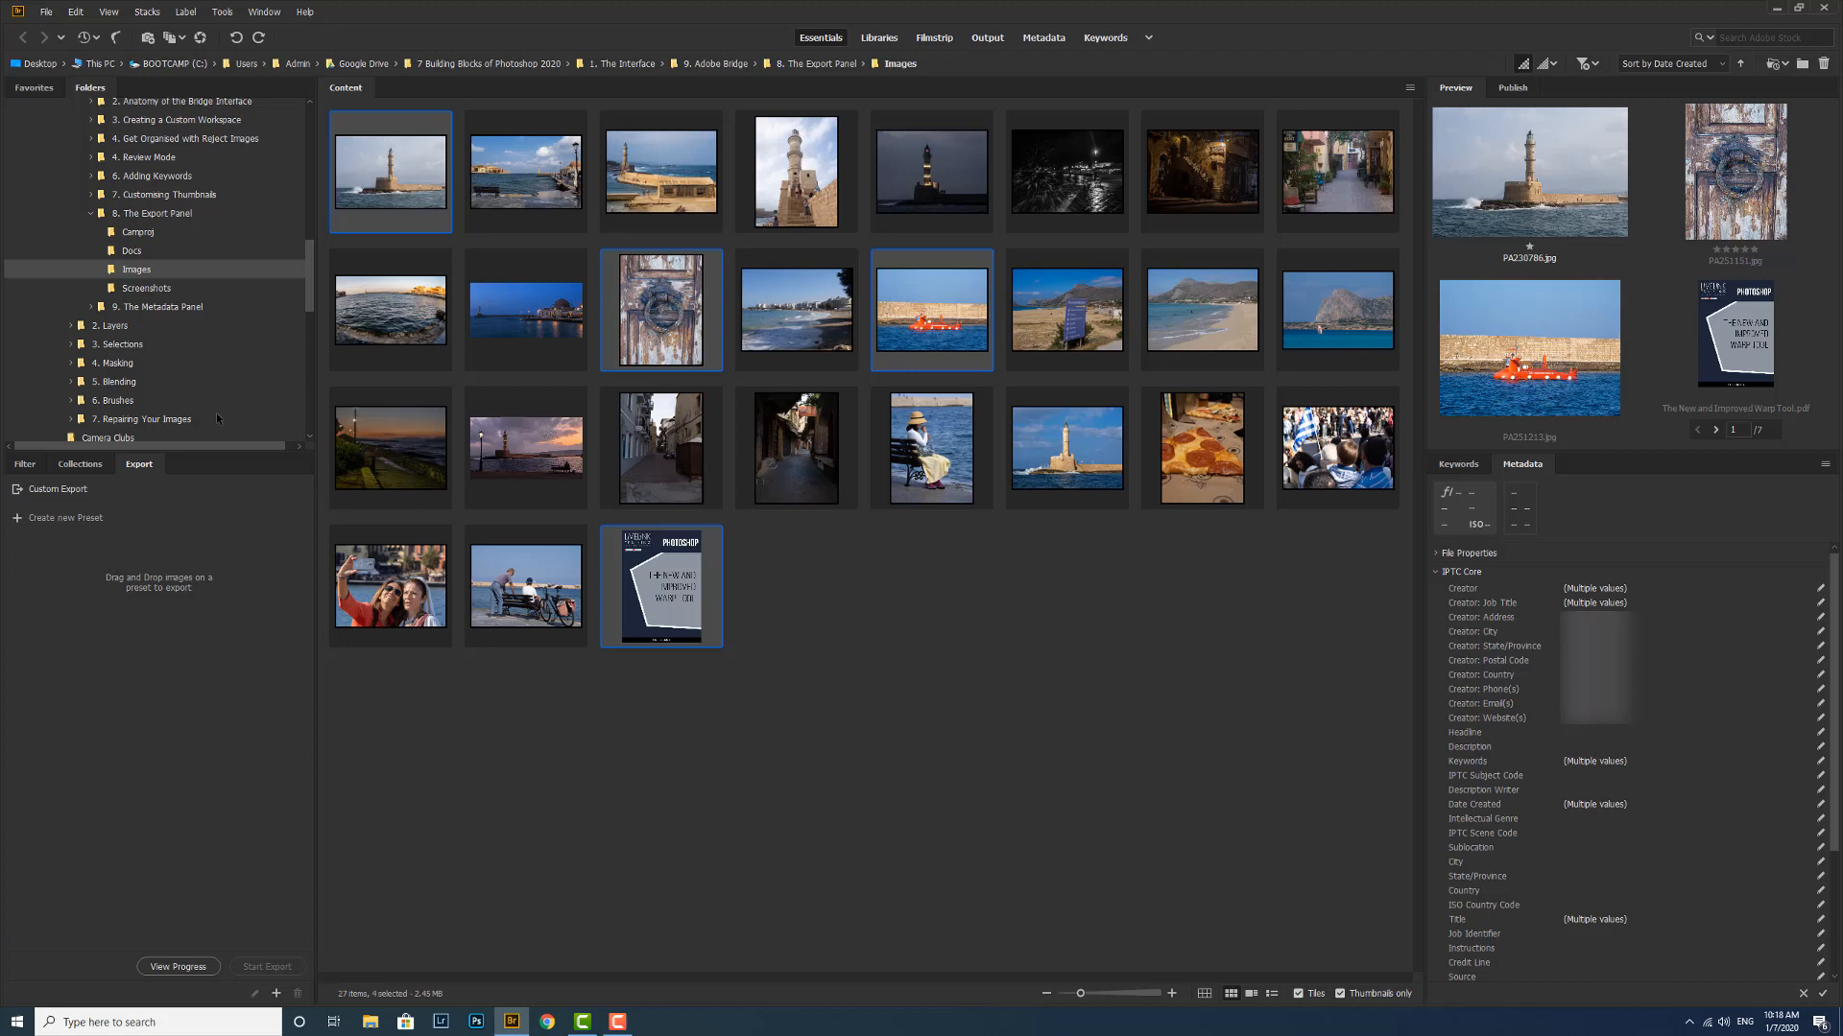
mouse_move(660, 308)
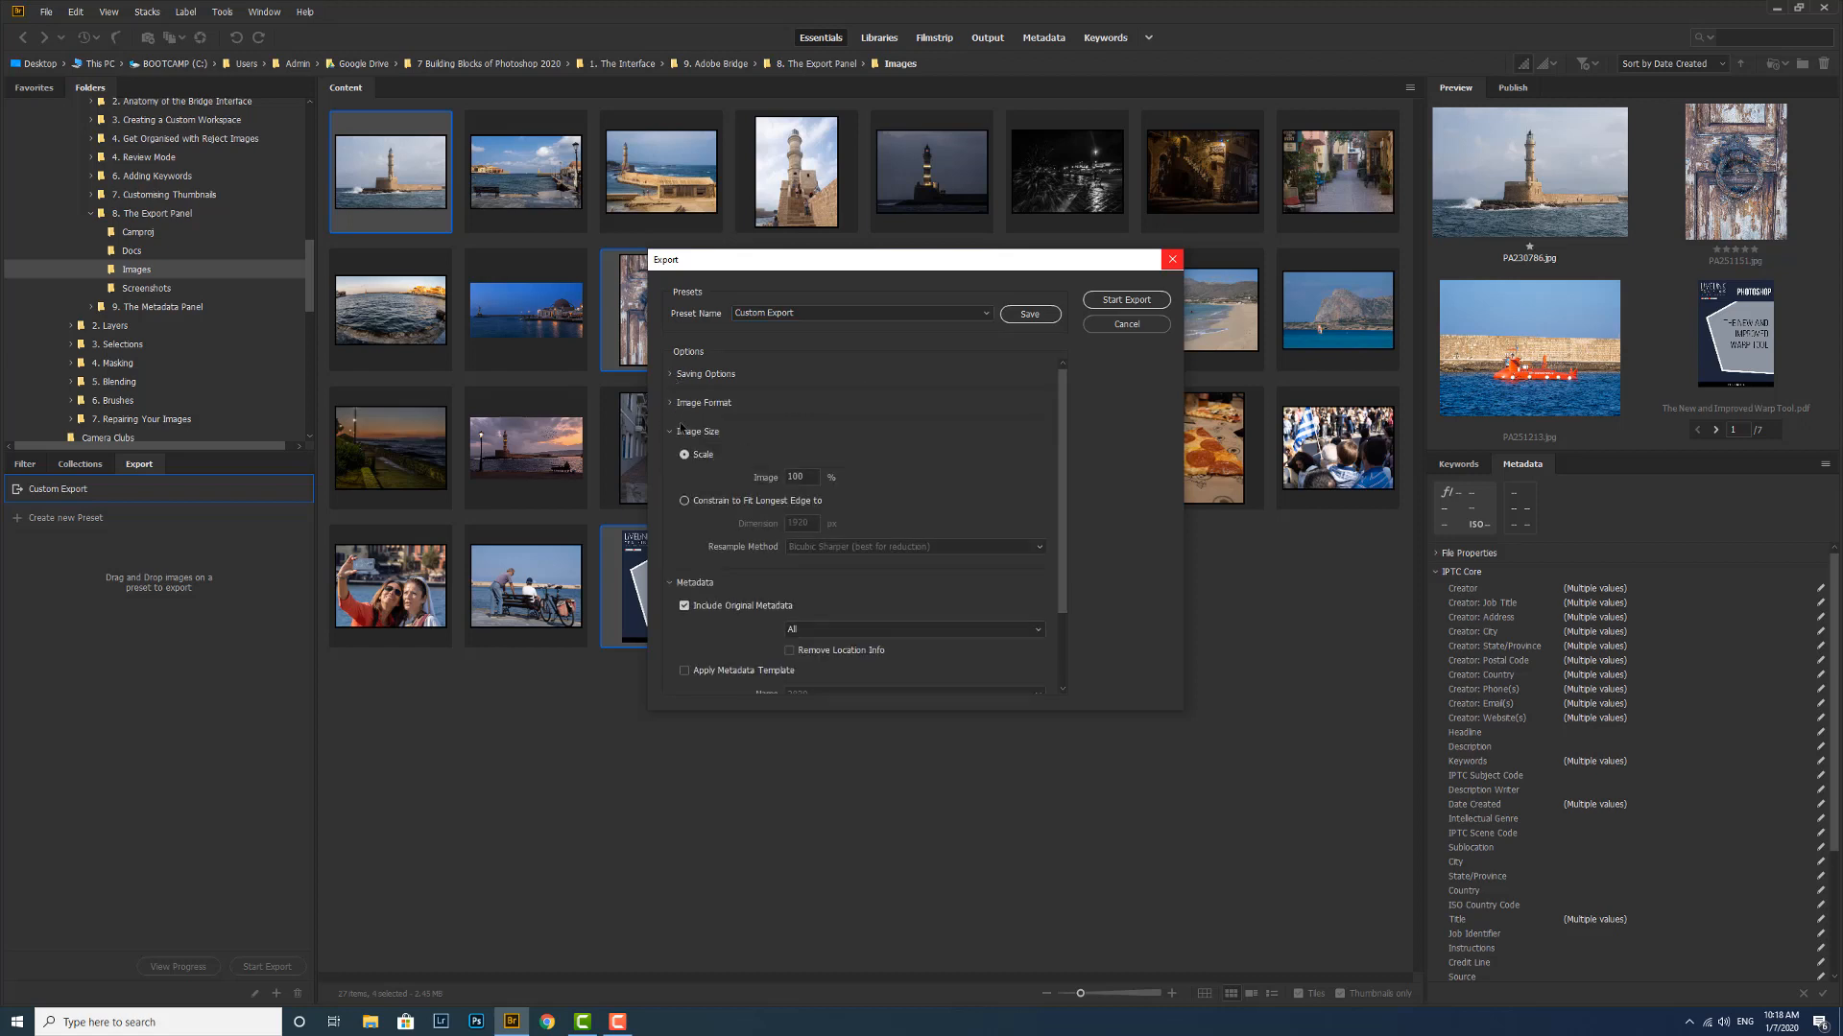
Step: Collapse the expanded Image Size and Metadata sections of the Export dialog
click(670, 431)
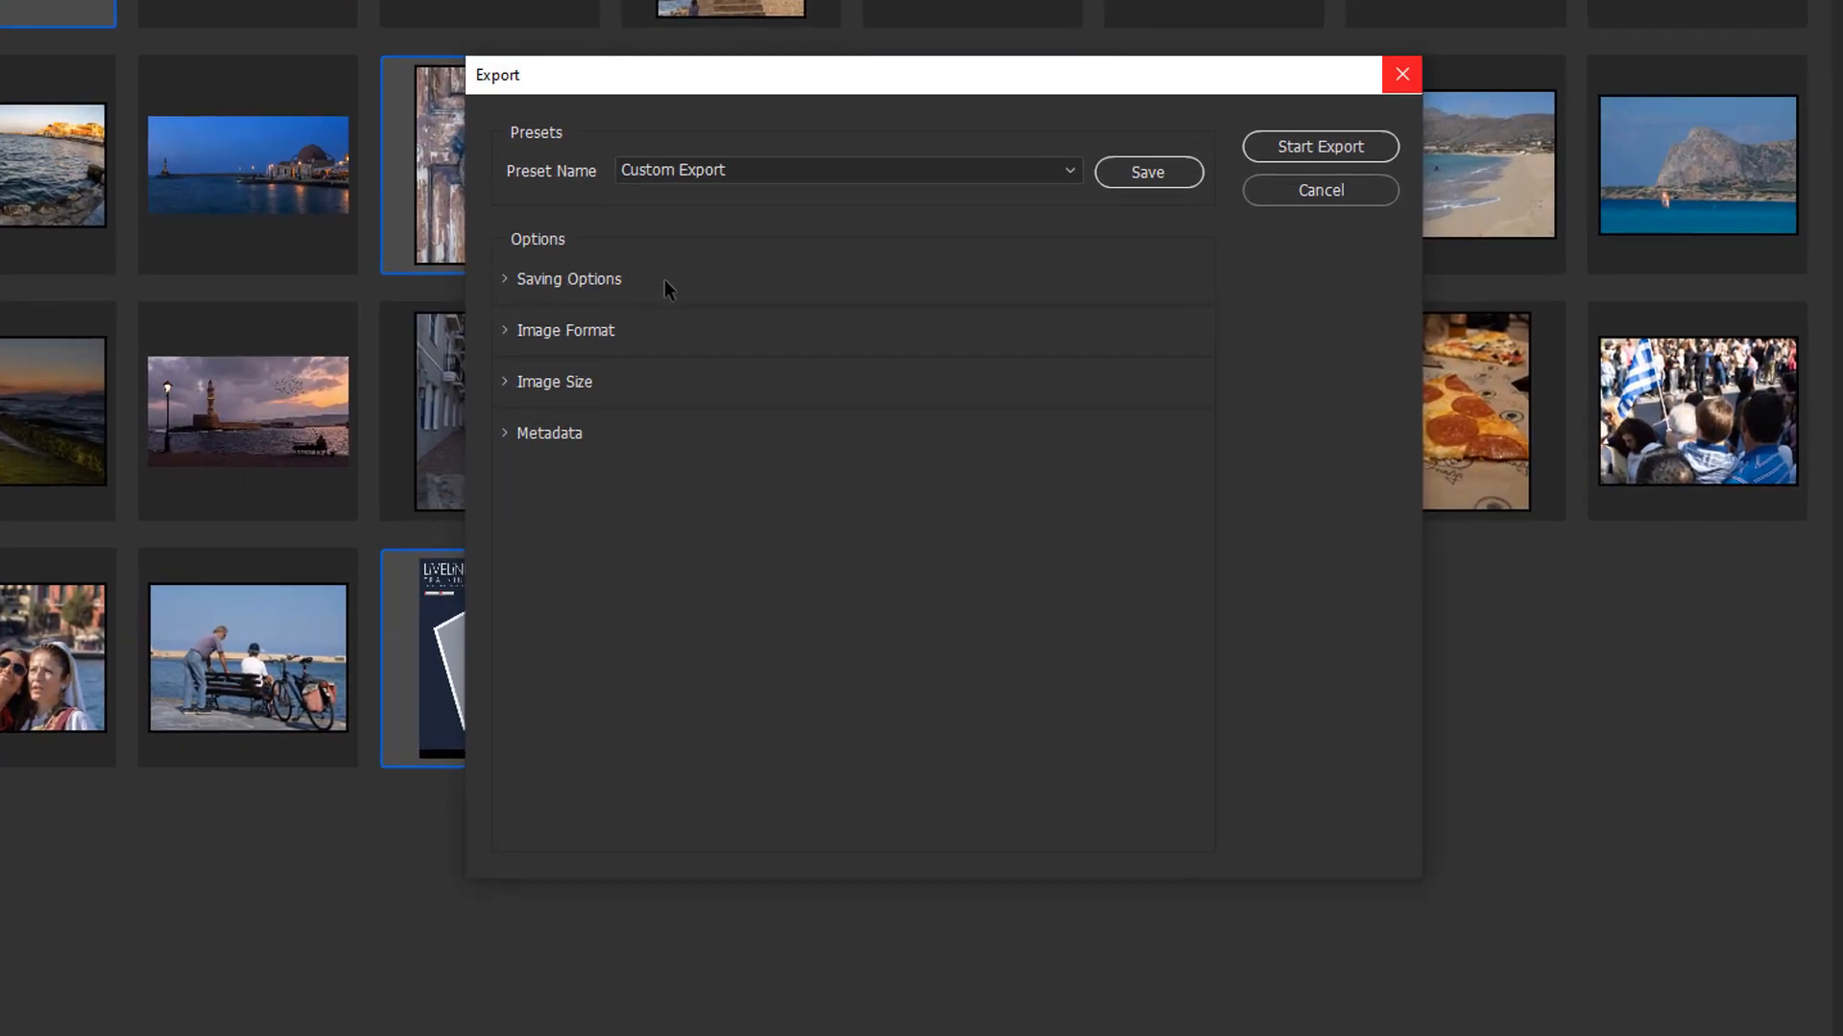
mouse_move(686, 341)
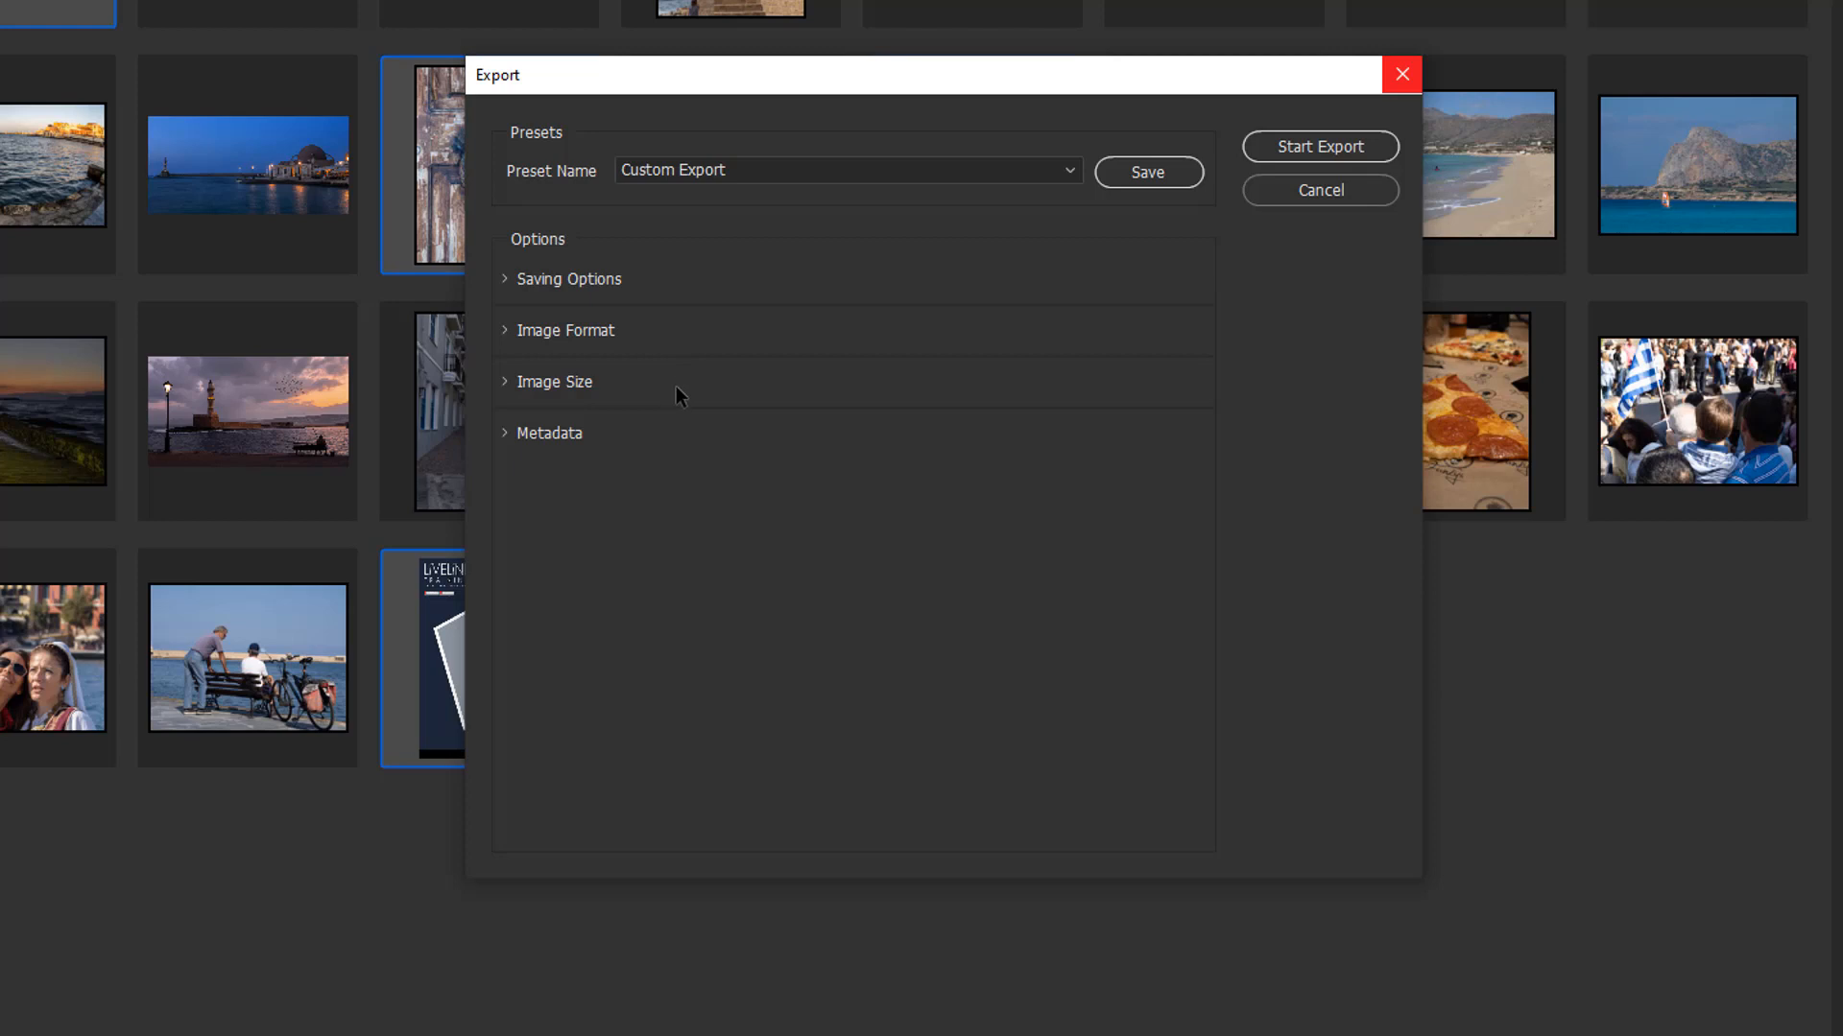
mouse_move(599, 415)
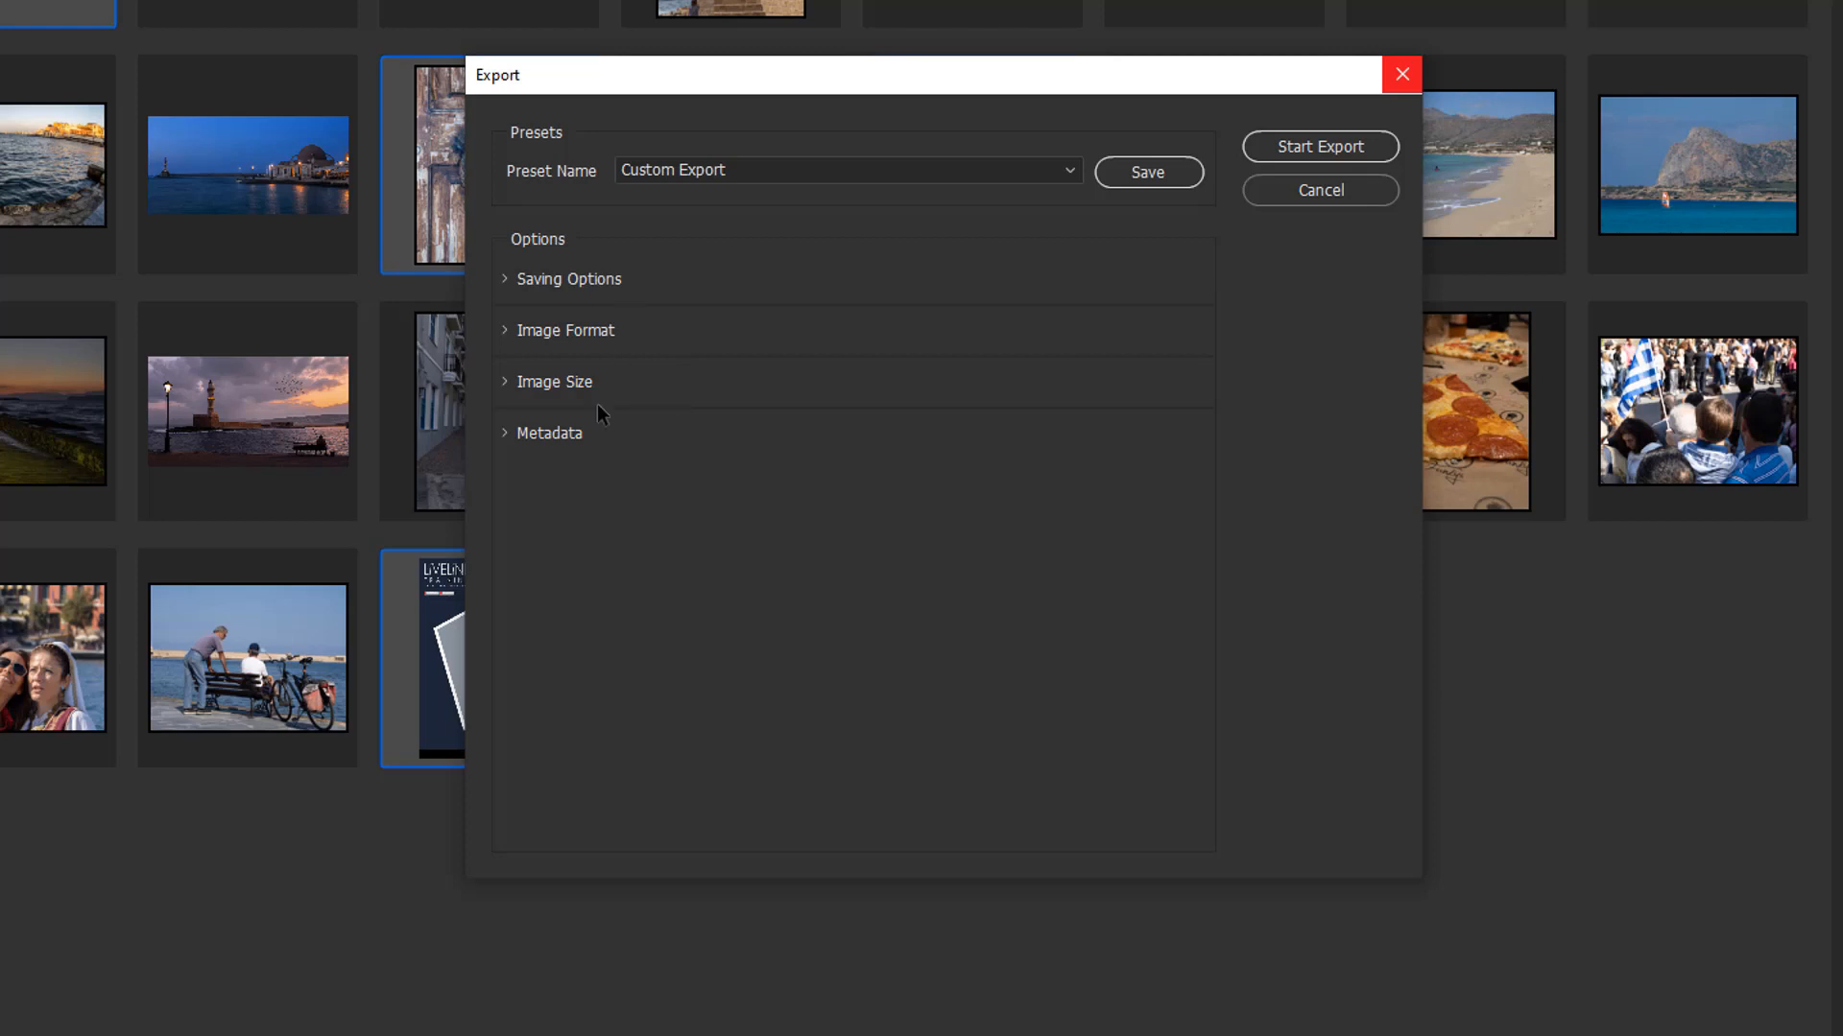
mouse_move(693, 447)
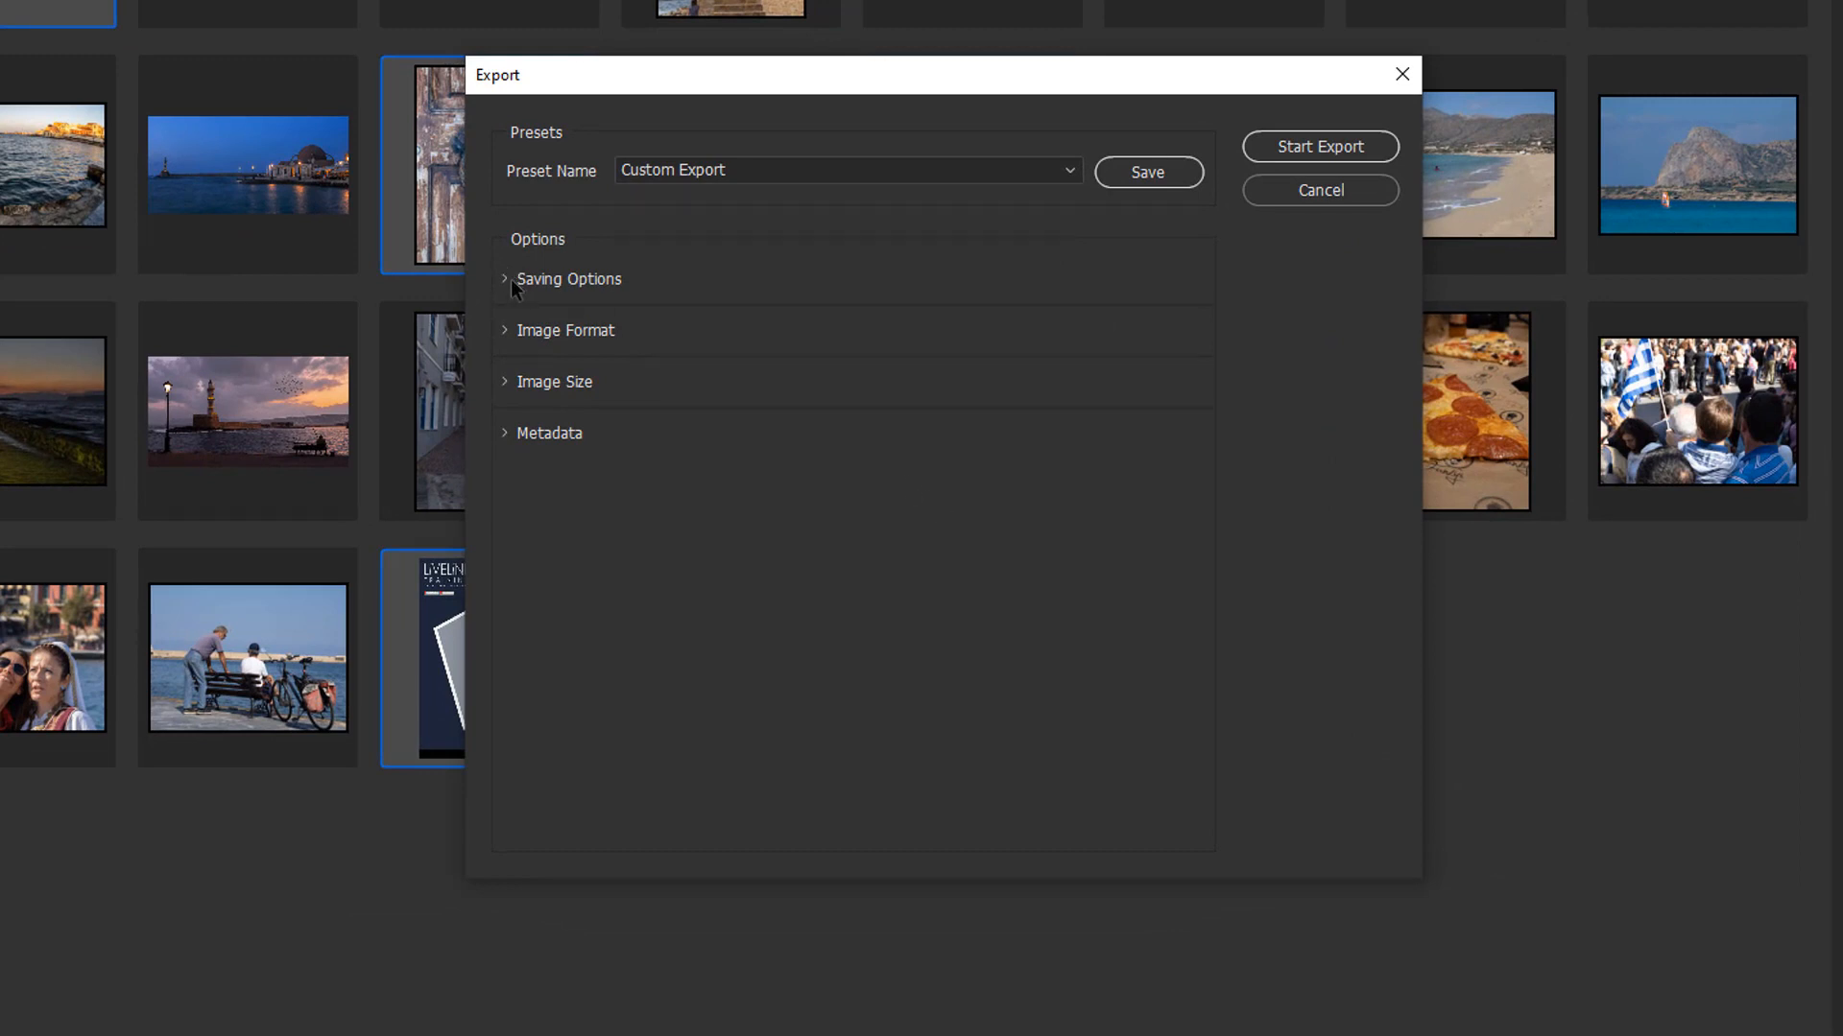
Step: Expand Saving Options and set Export To a Specific Folder (Desktop Exports)
click(562, 278)
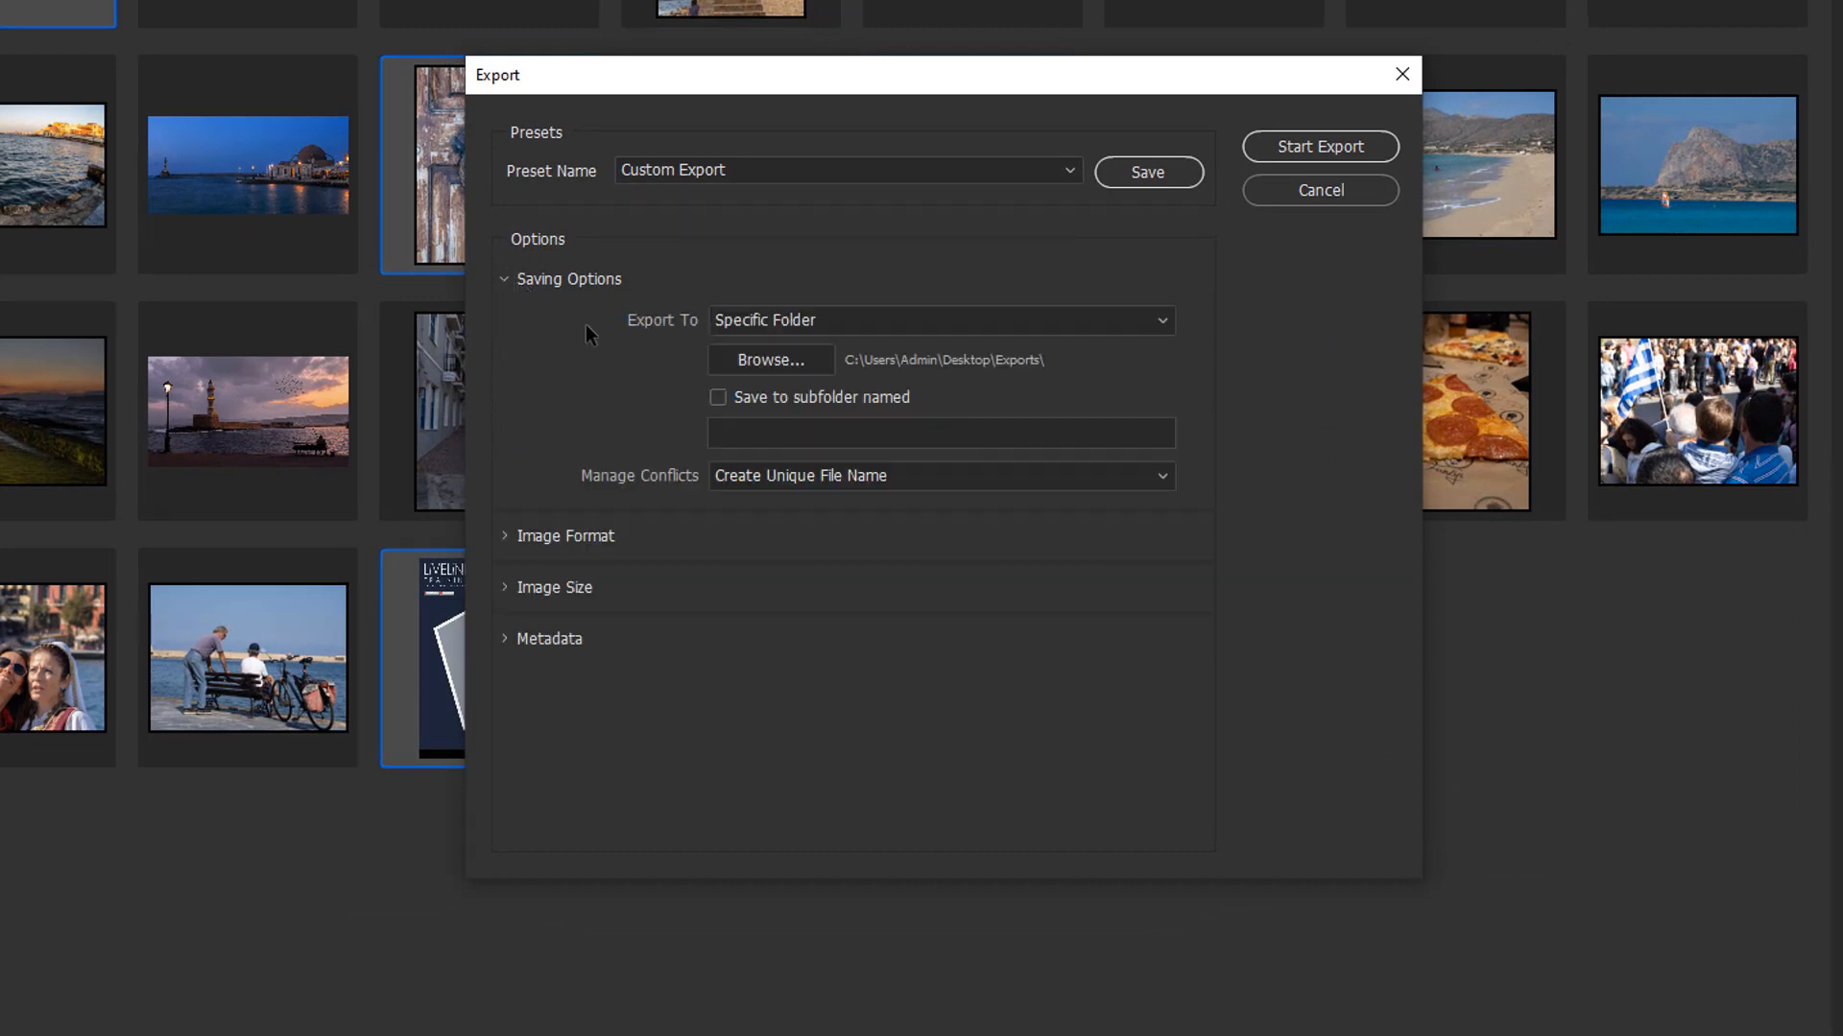
mouse_move(649, 337)
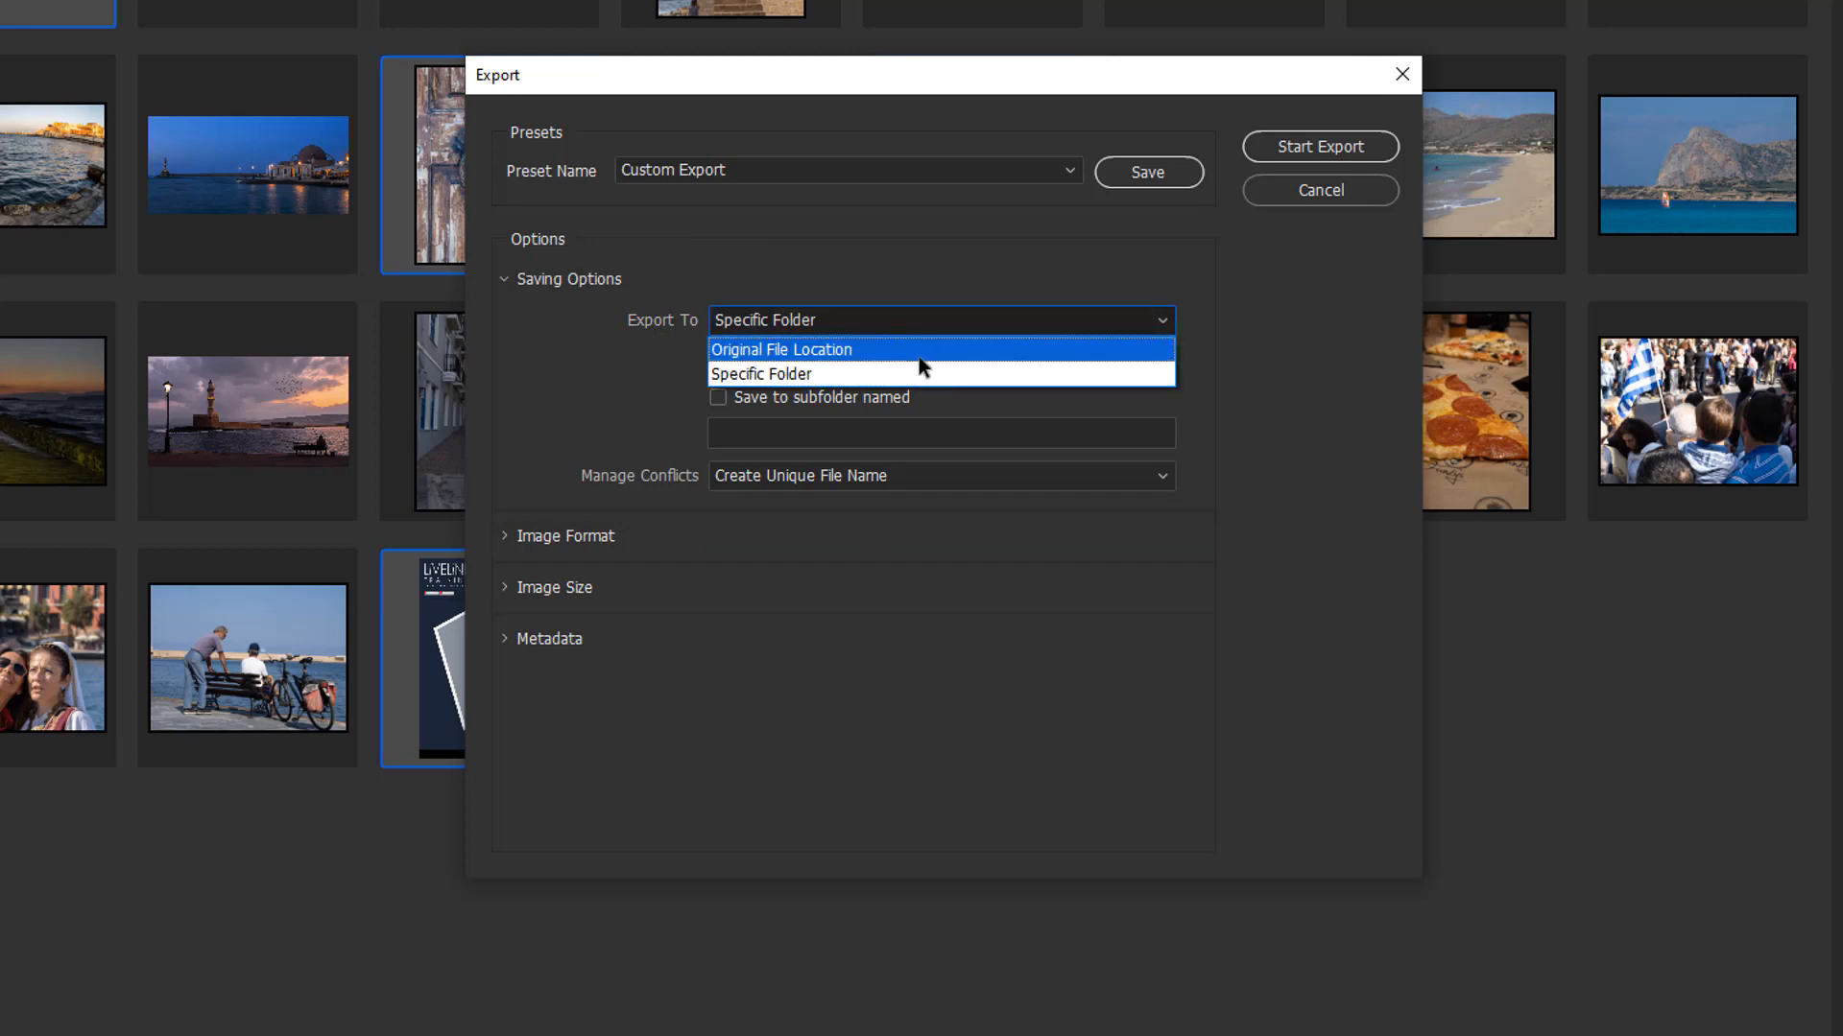
mouse_move(885, 367)
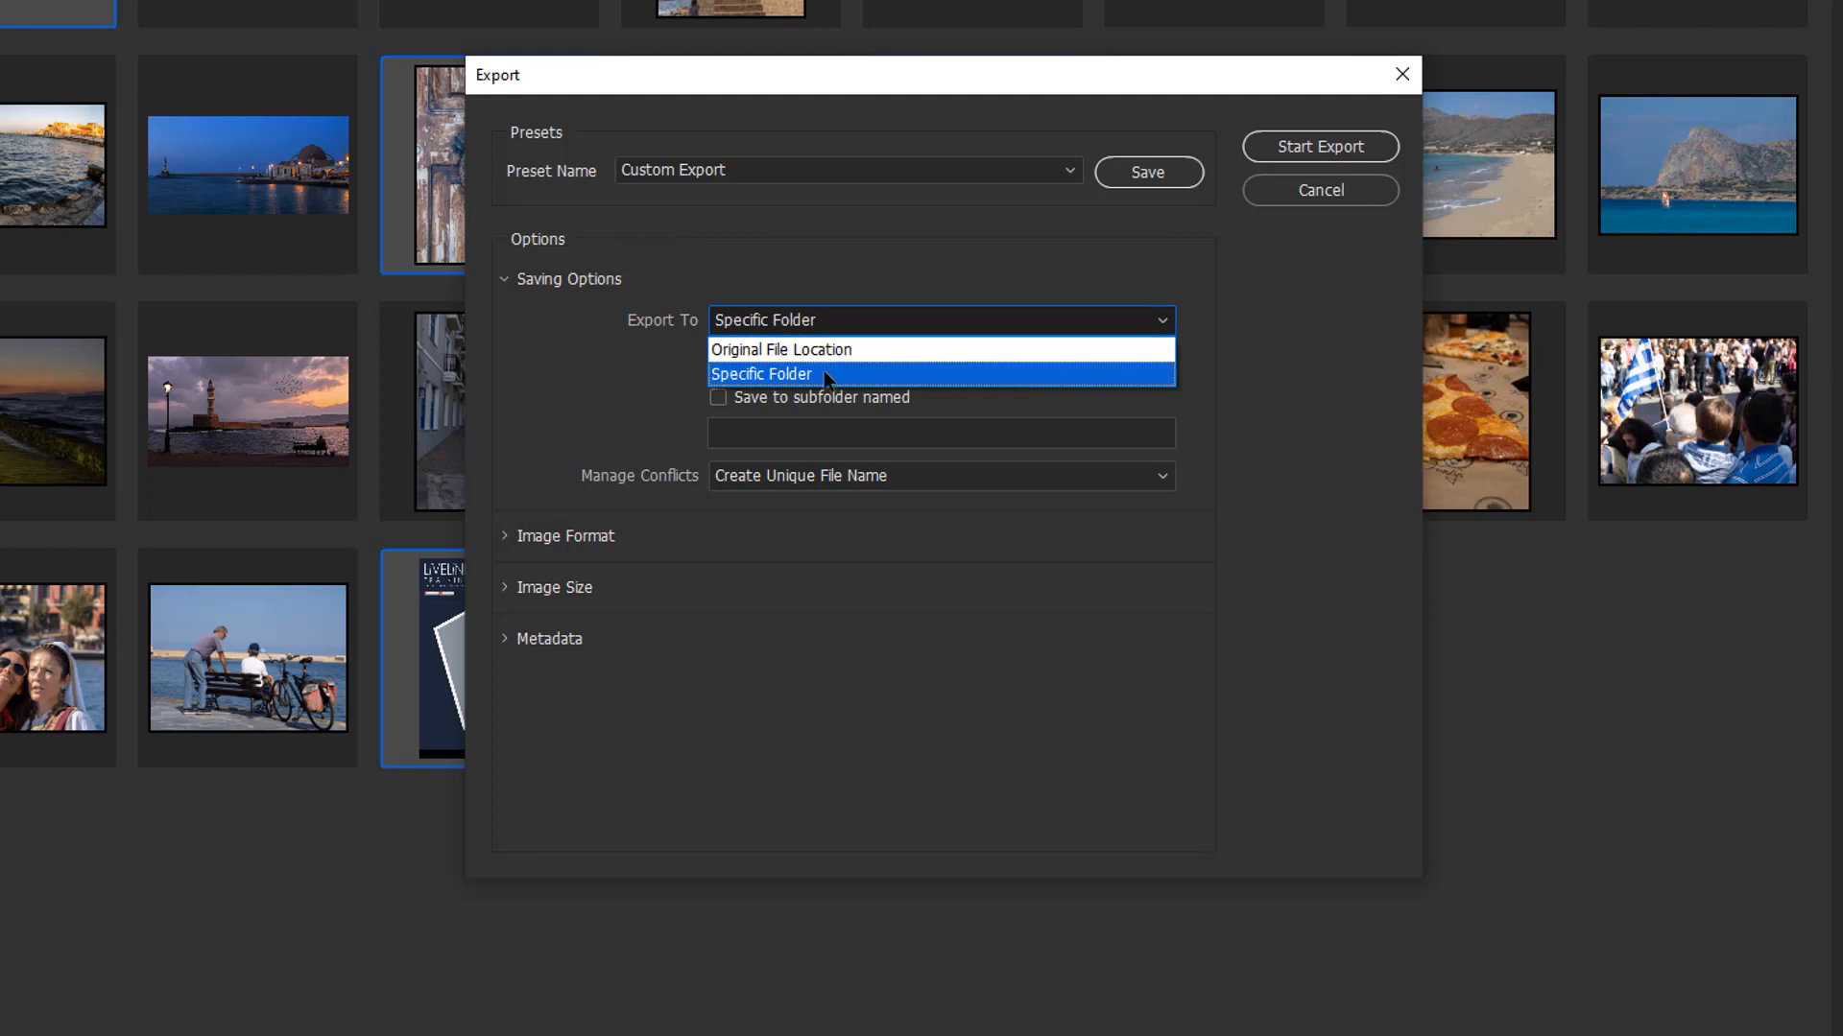
click(761, 373)
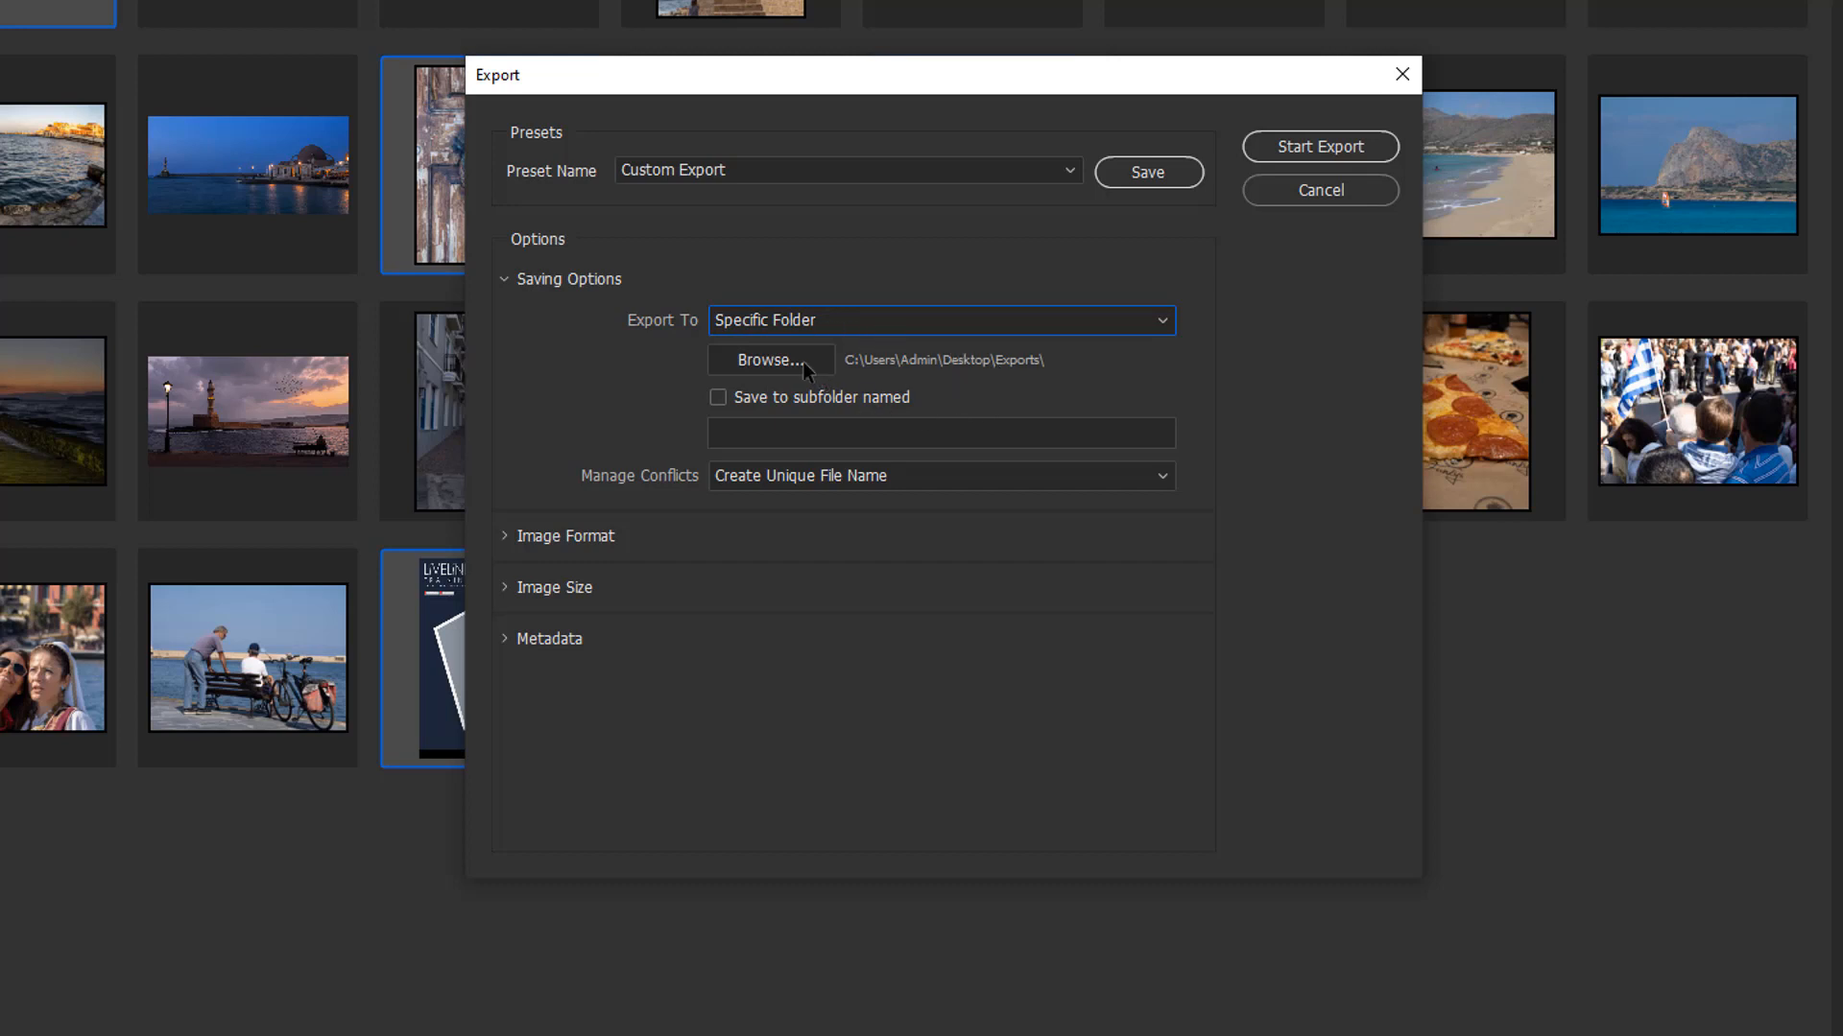
mouse_move(851, 373)
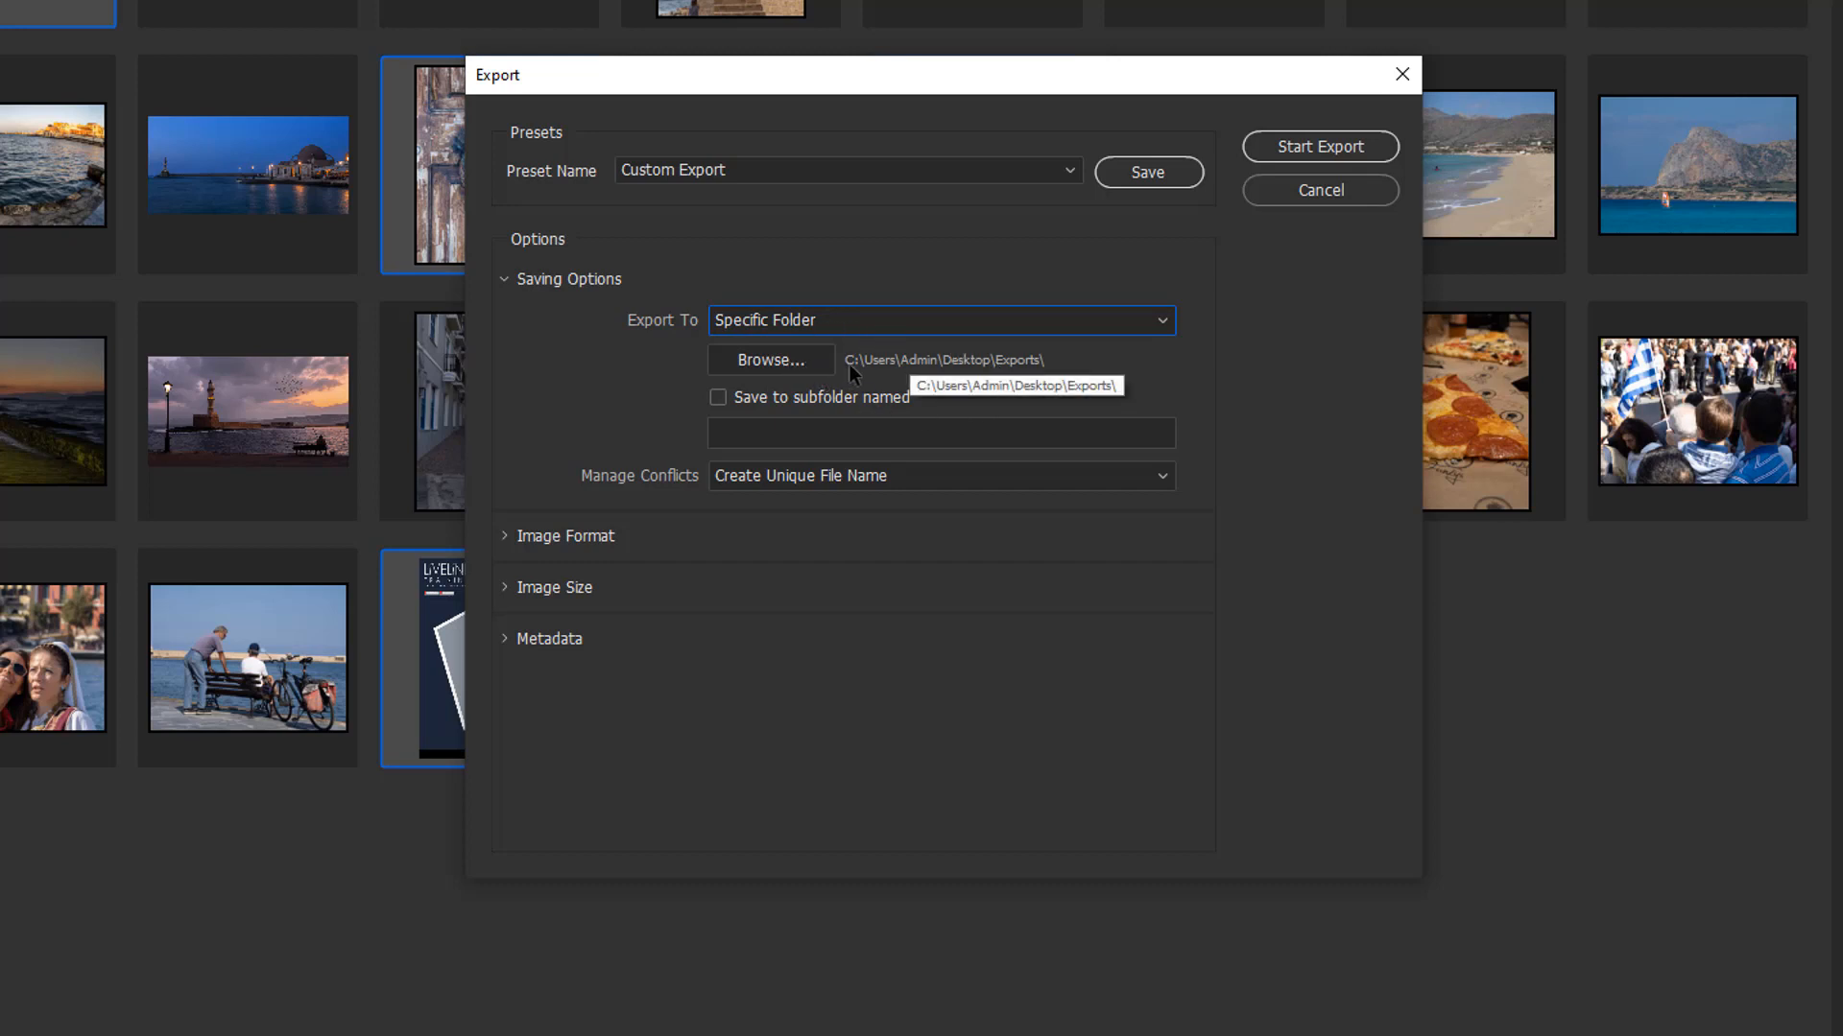
click(765, 360)
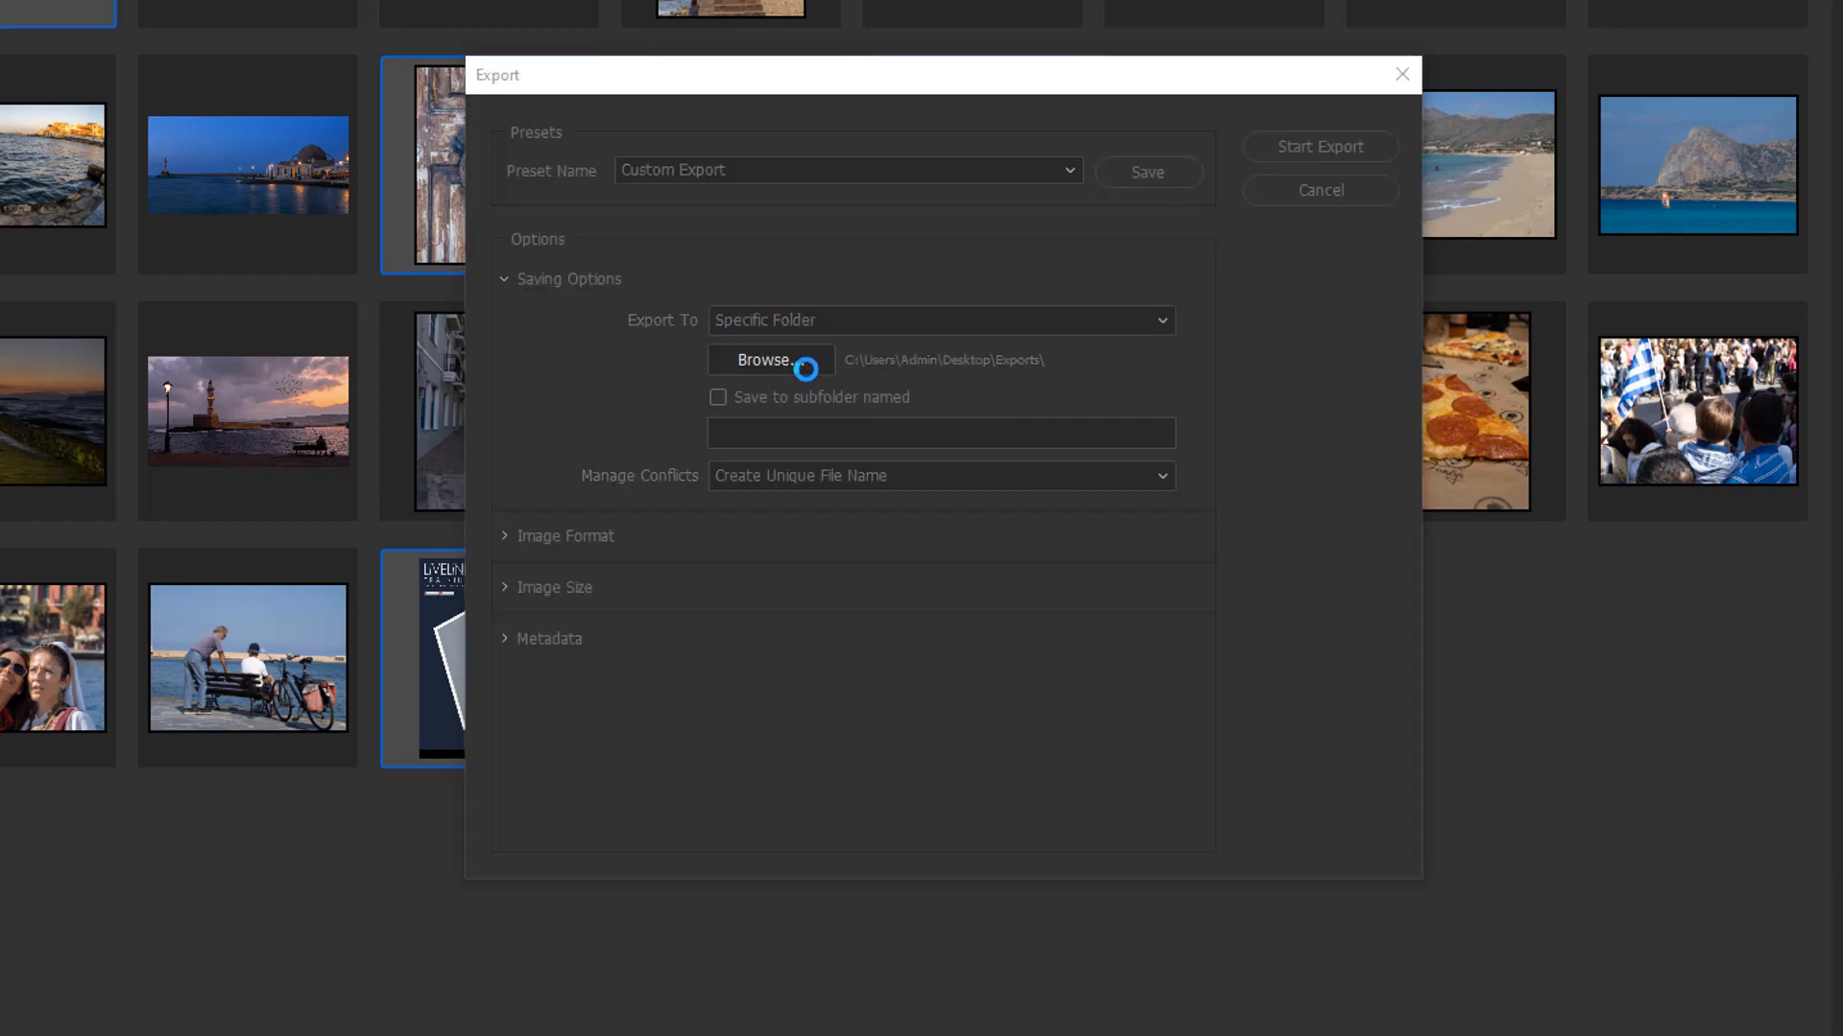
click(771, 359)
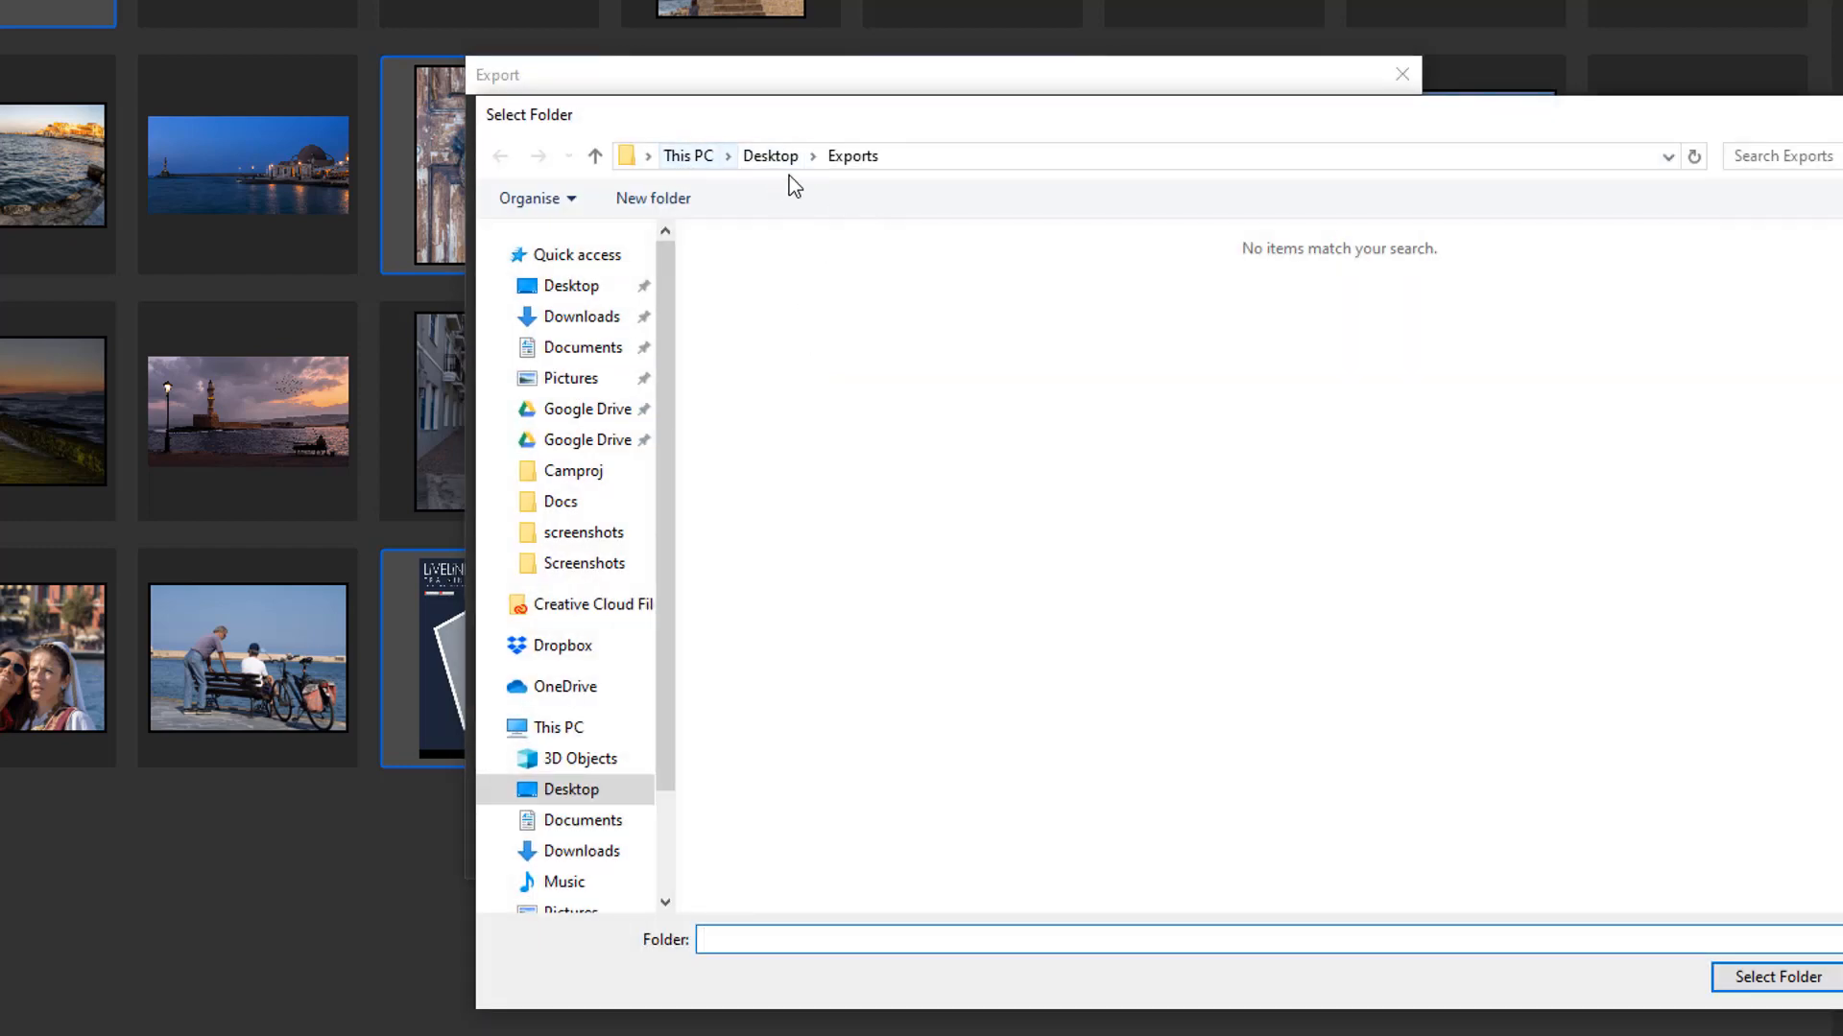
mouse_move(978, 205)
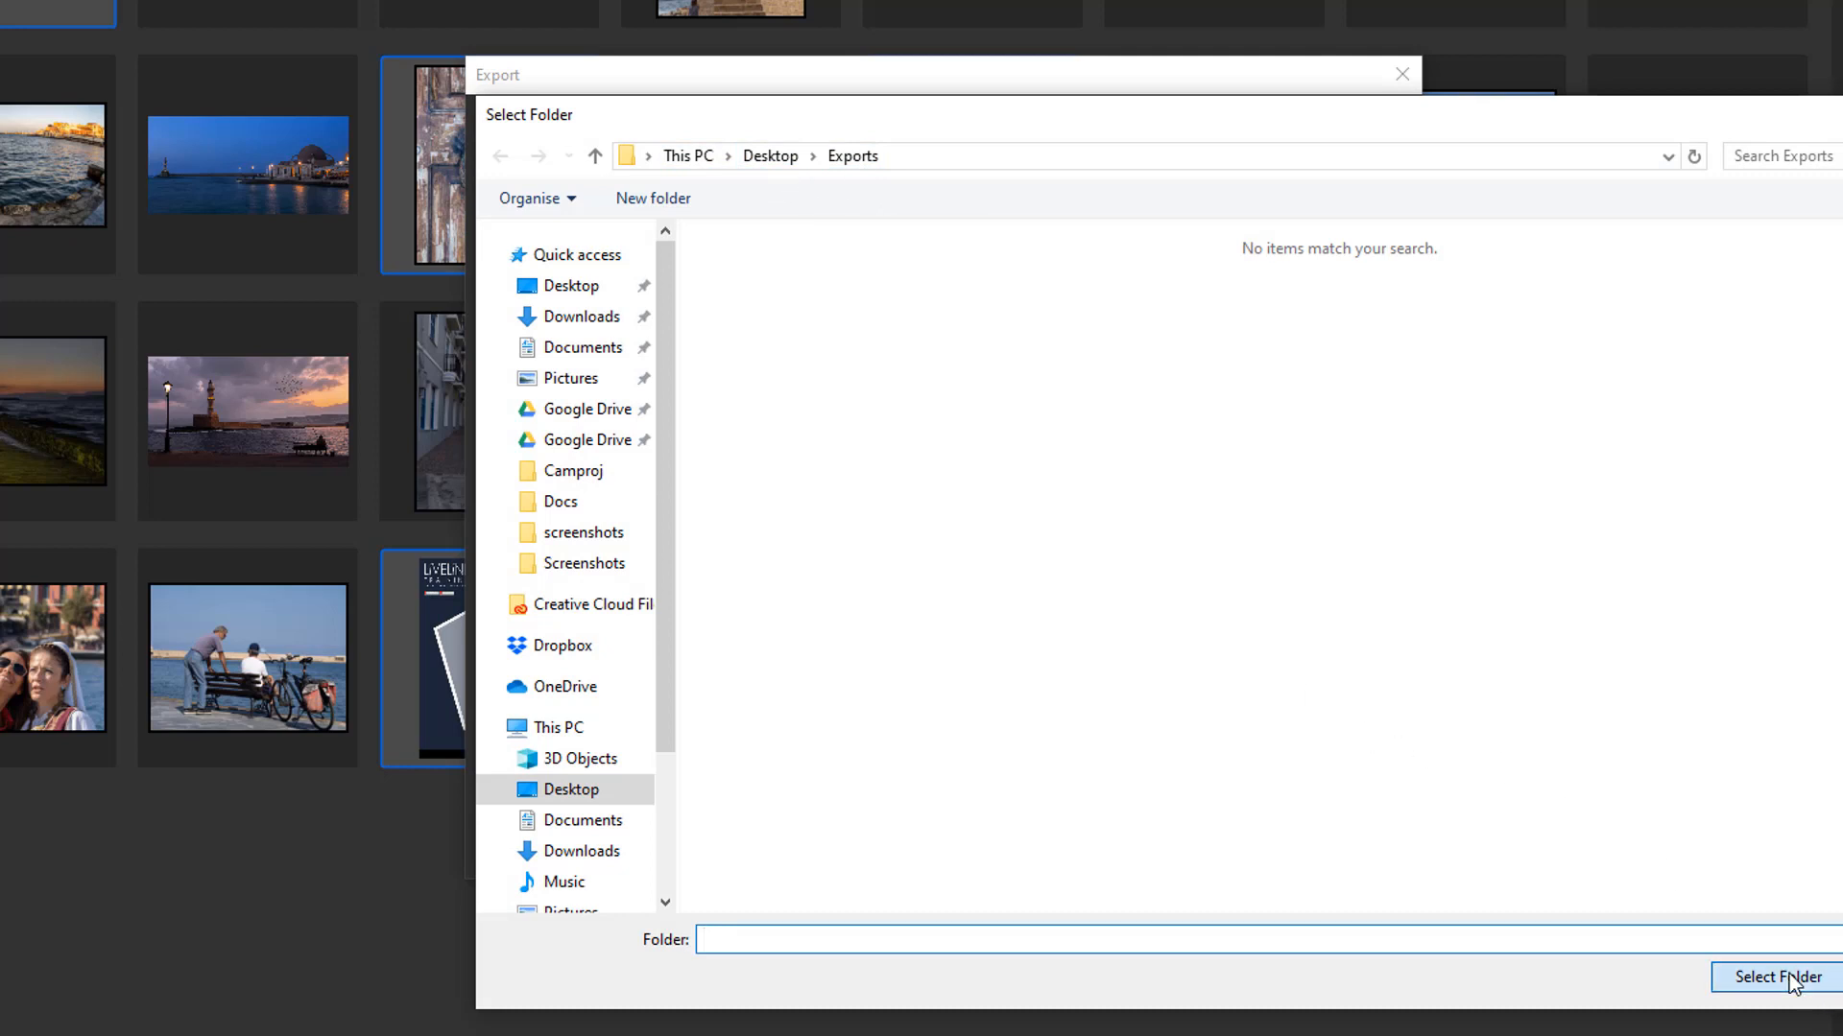
click(1778, 977)
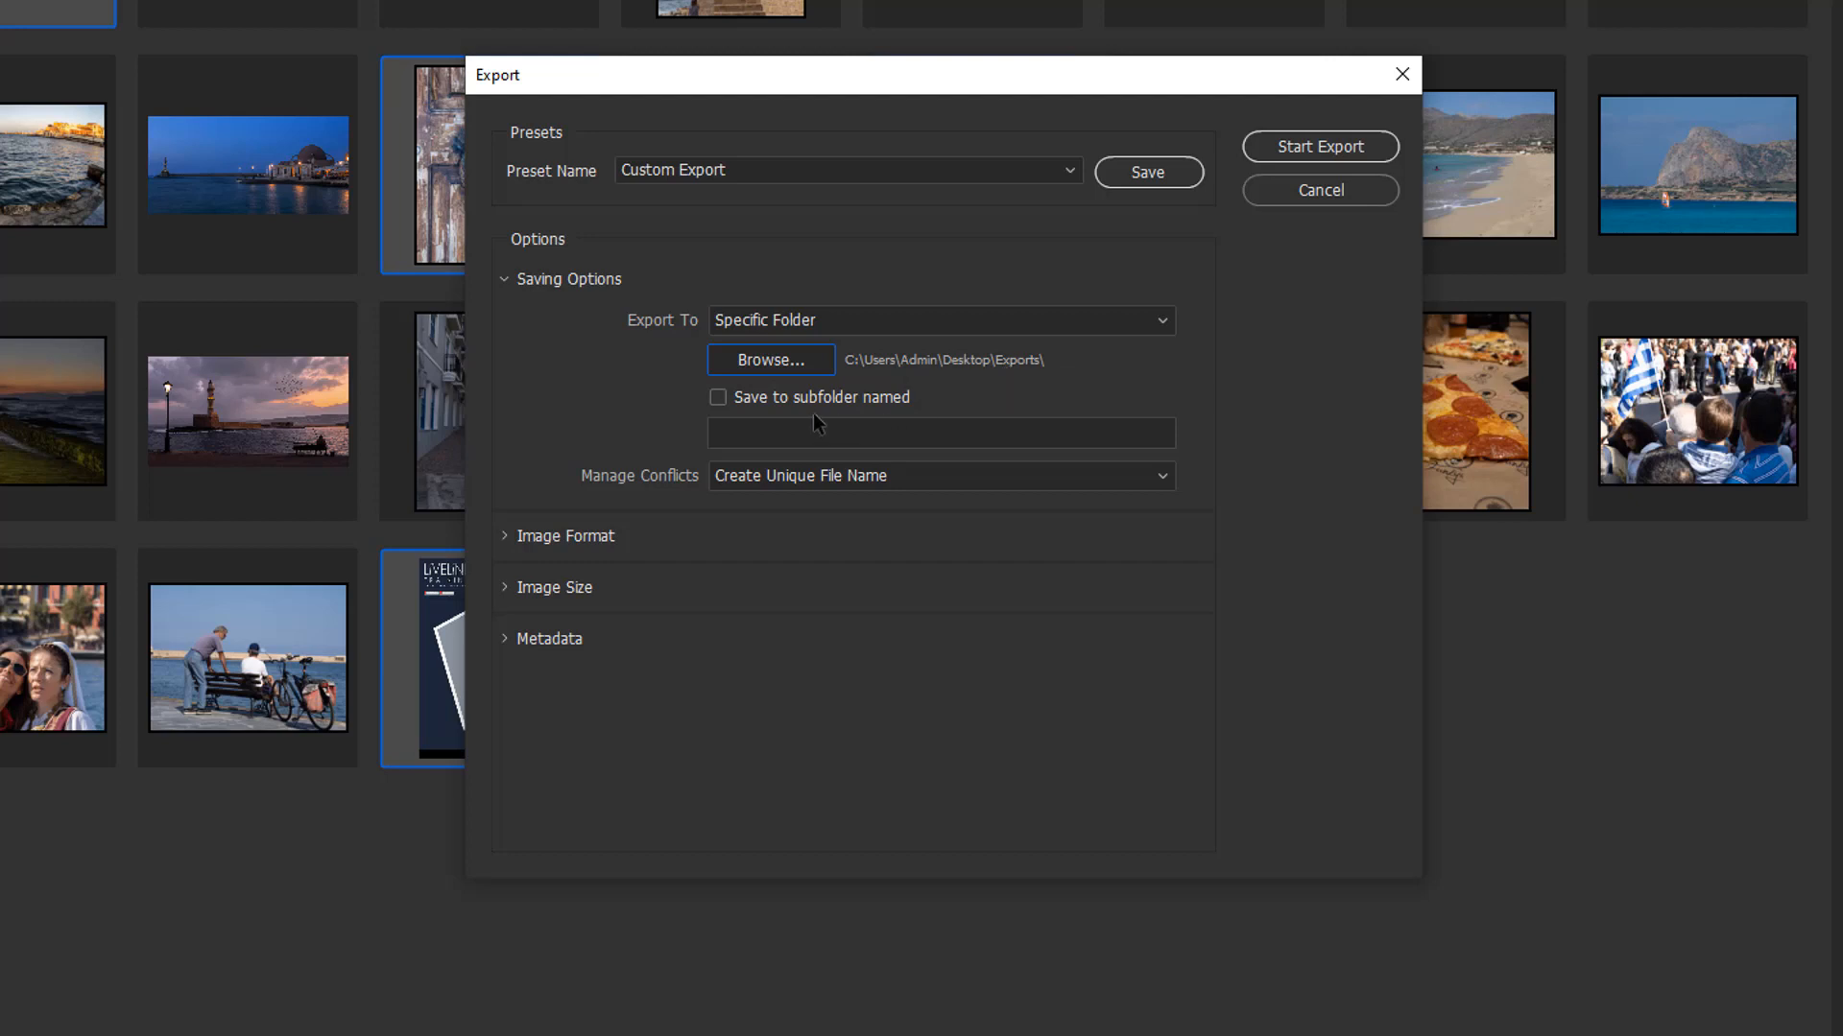
mouse_move(742, 405)
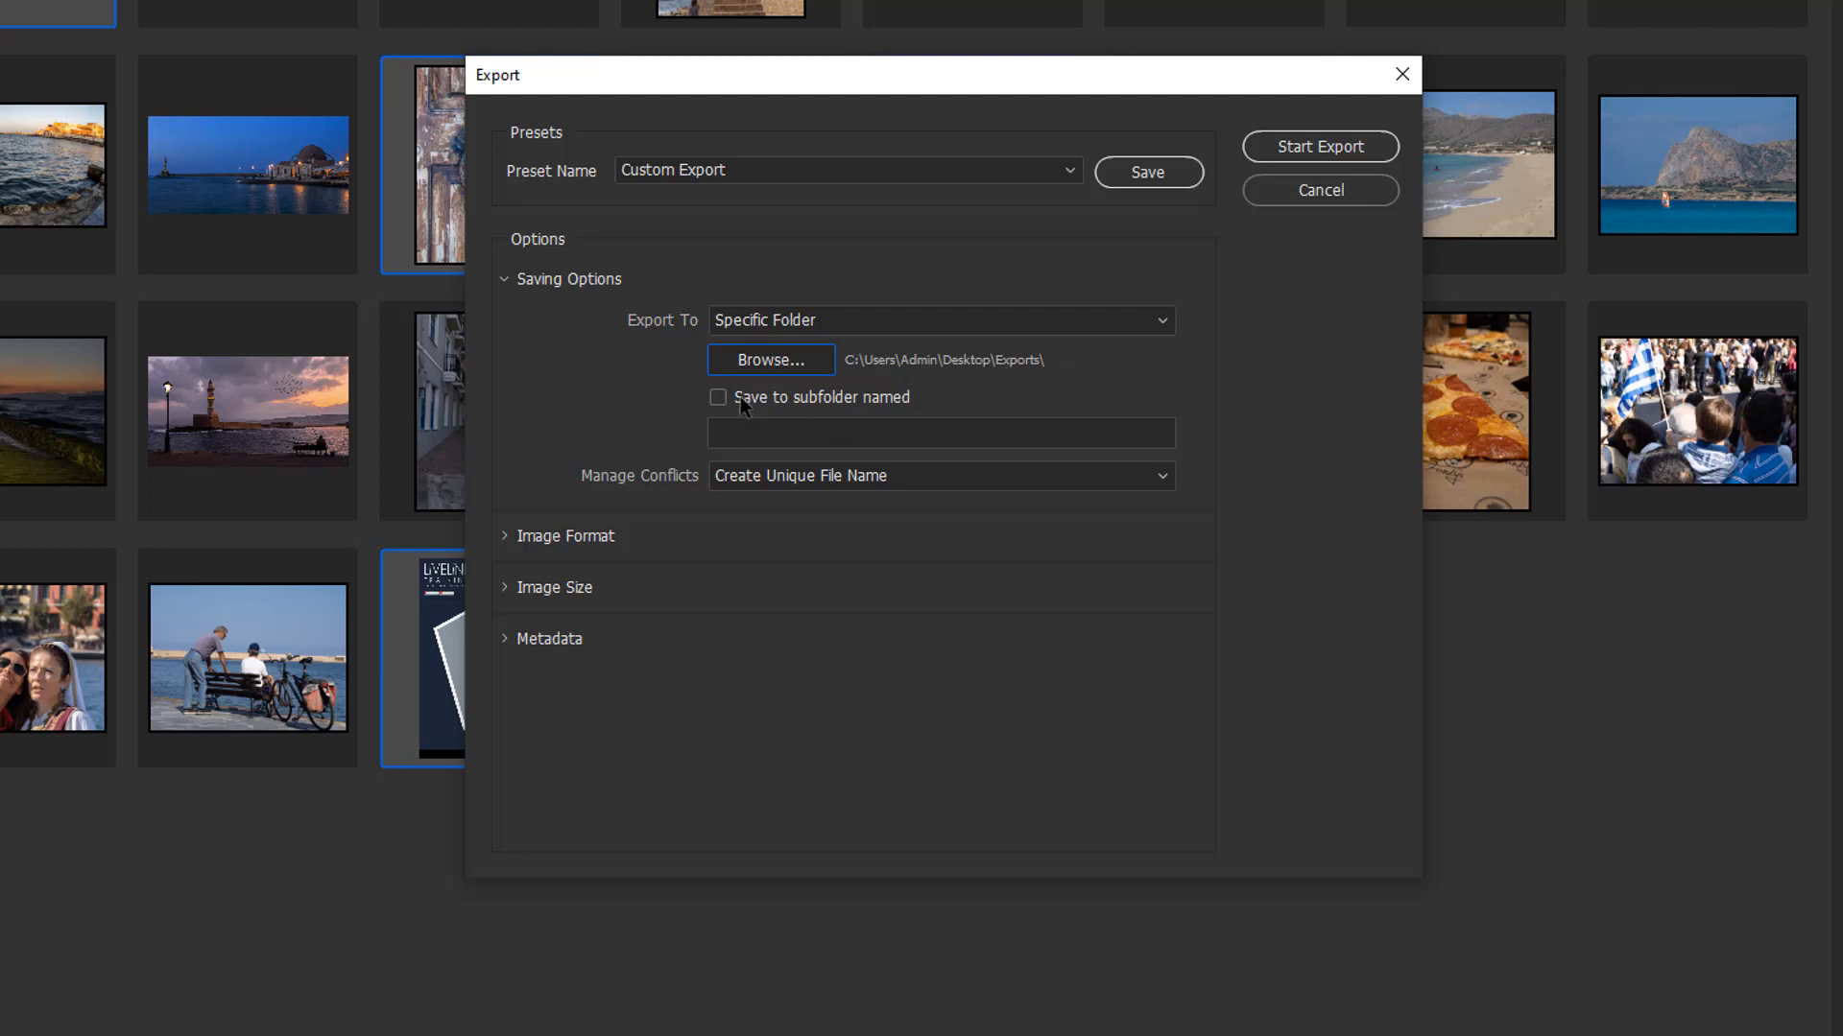
mouse_move(742, 408)
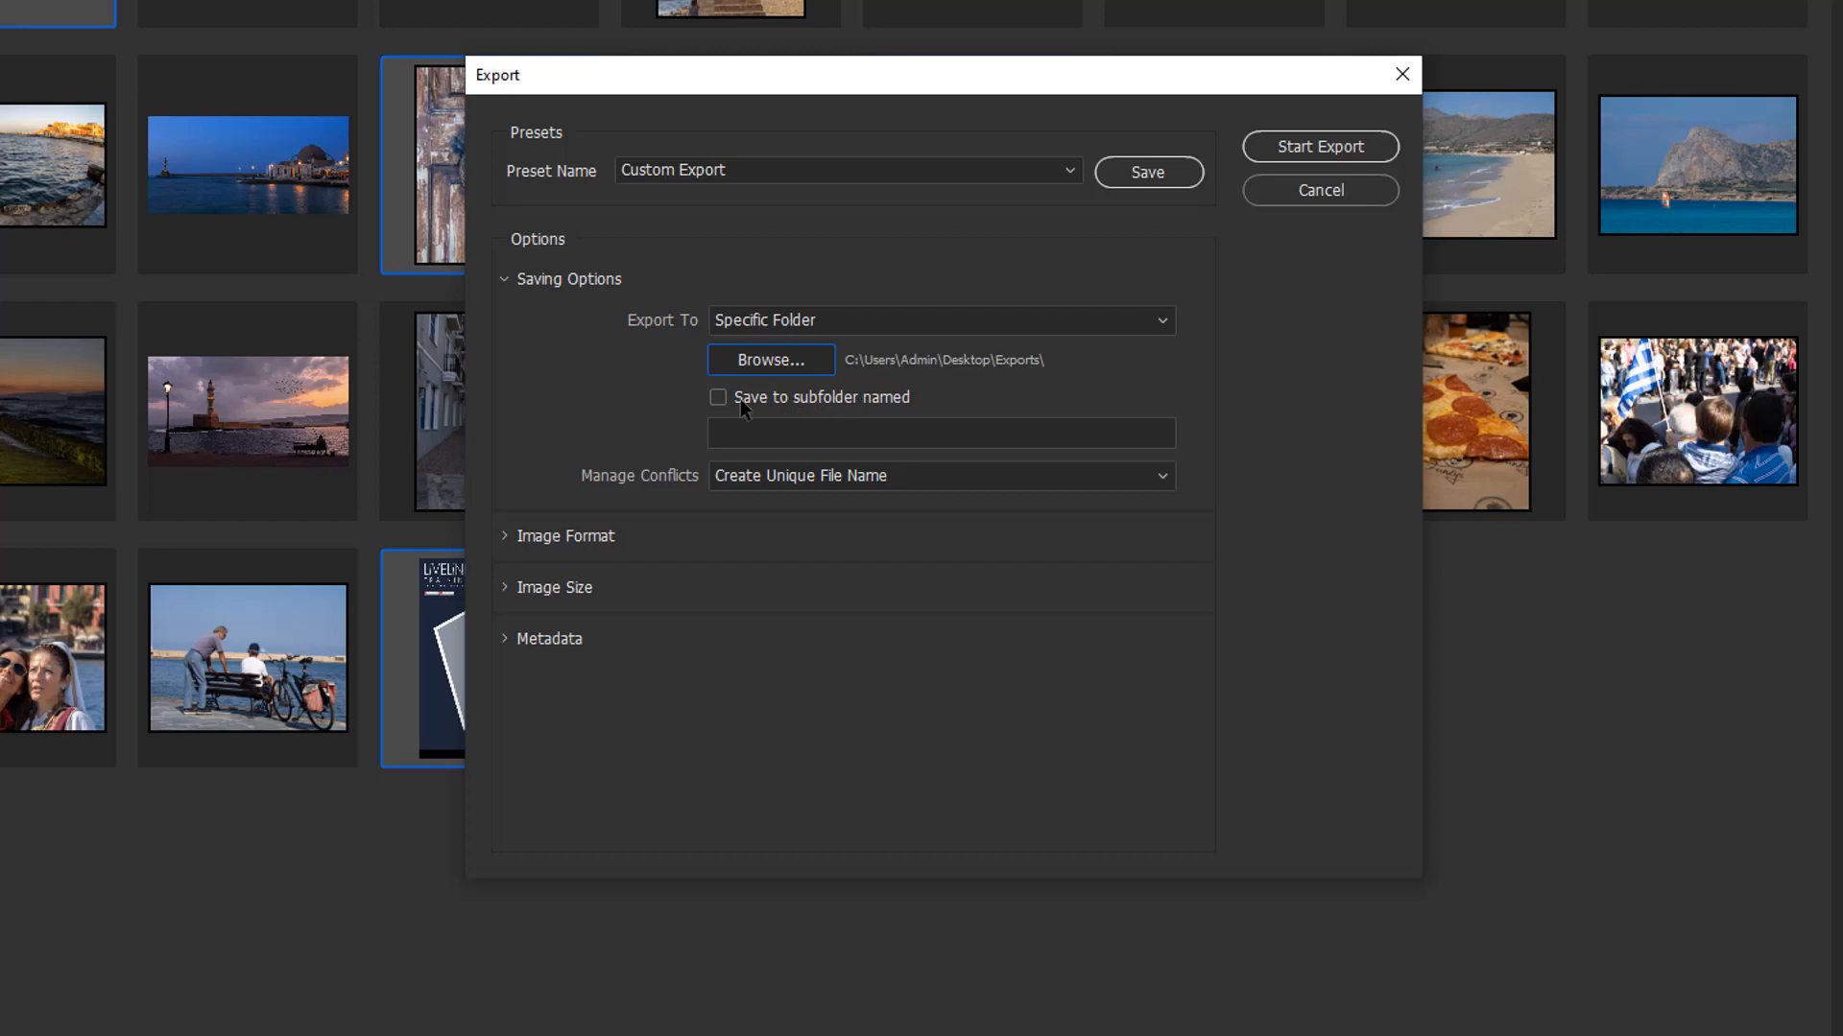
mouse_move(817, 448)
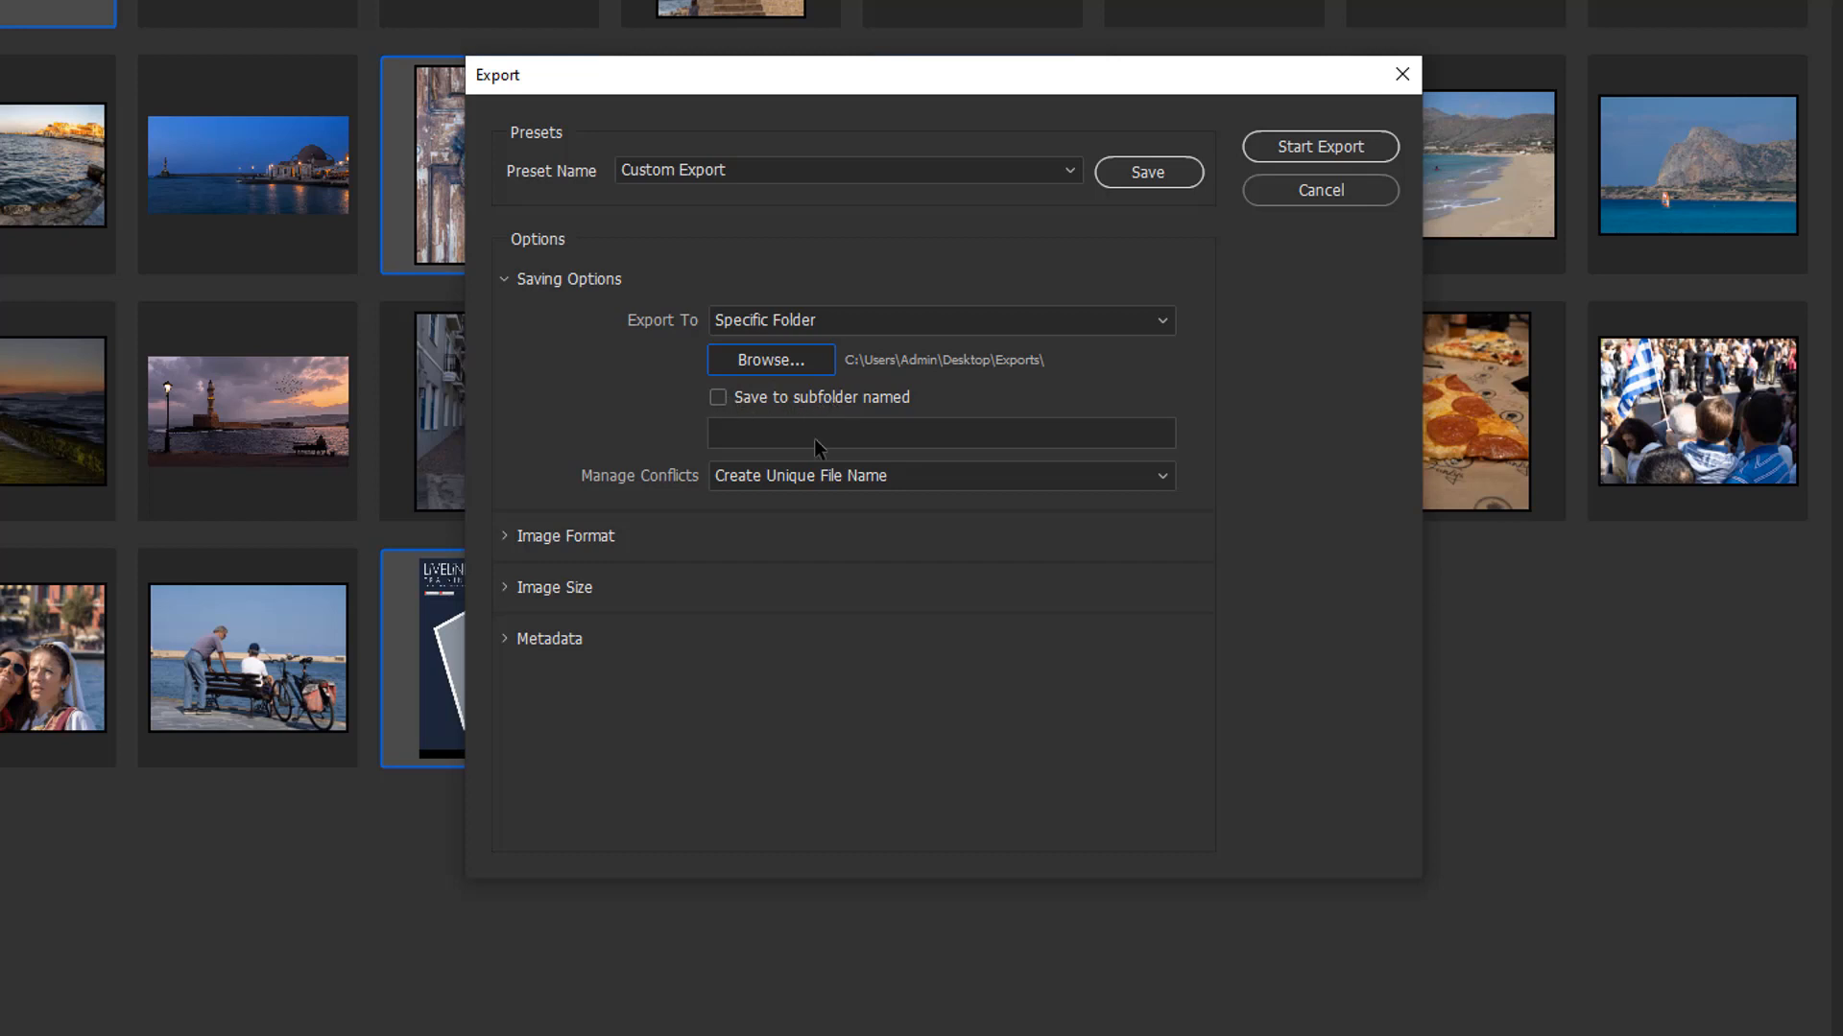
mouse_move(1059, 471)
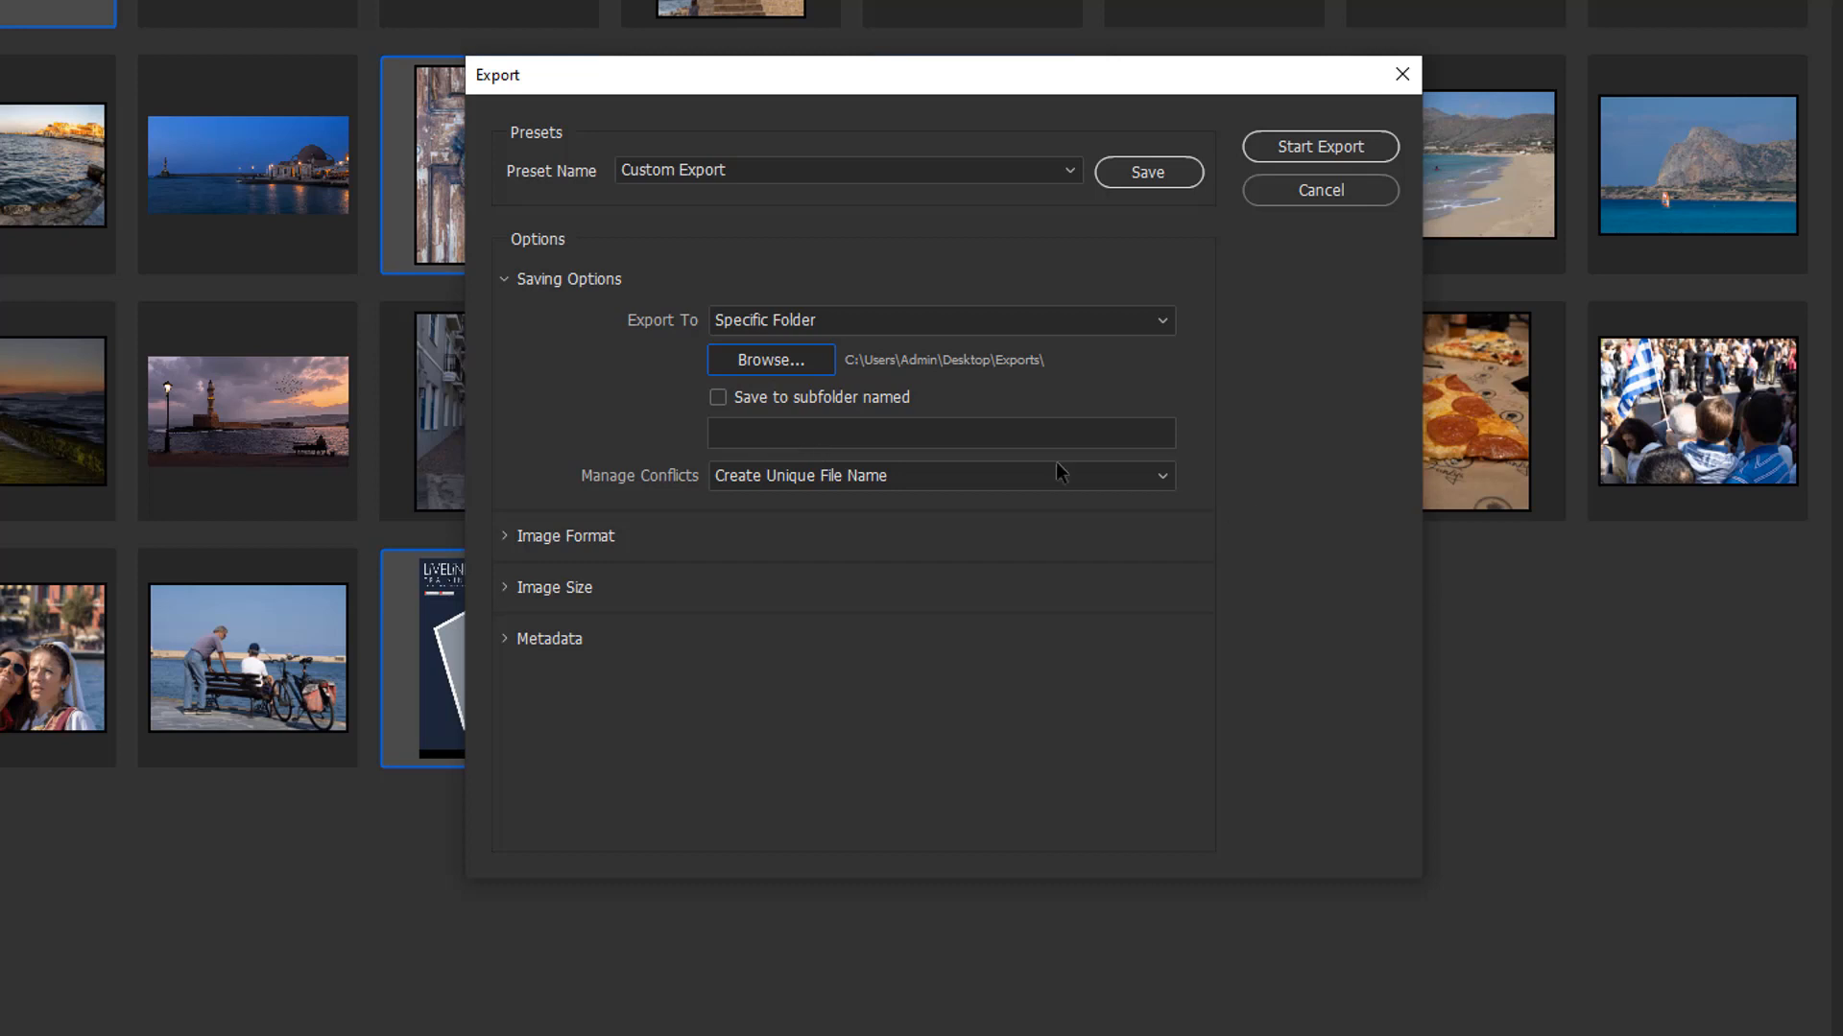
mouse_move(687, 523)
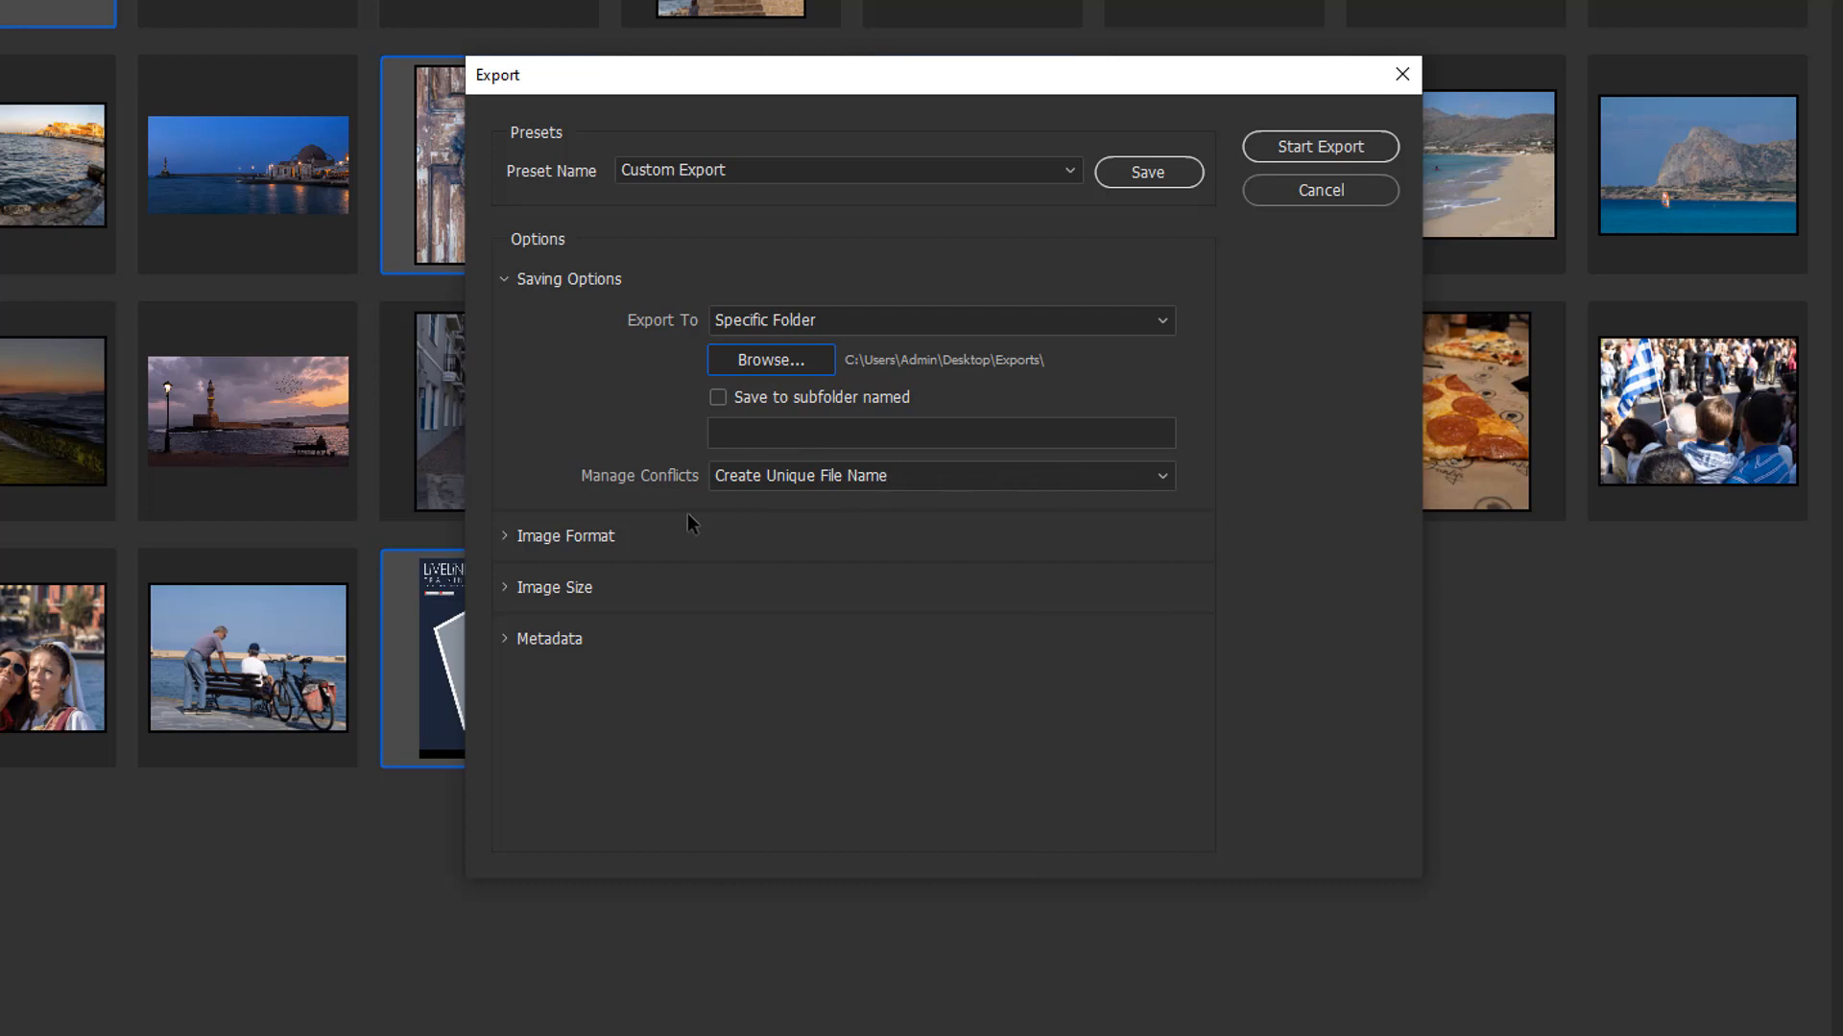
mouse_move(670, 487)
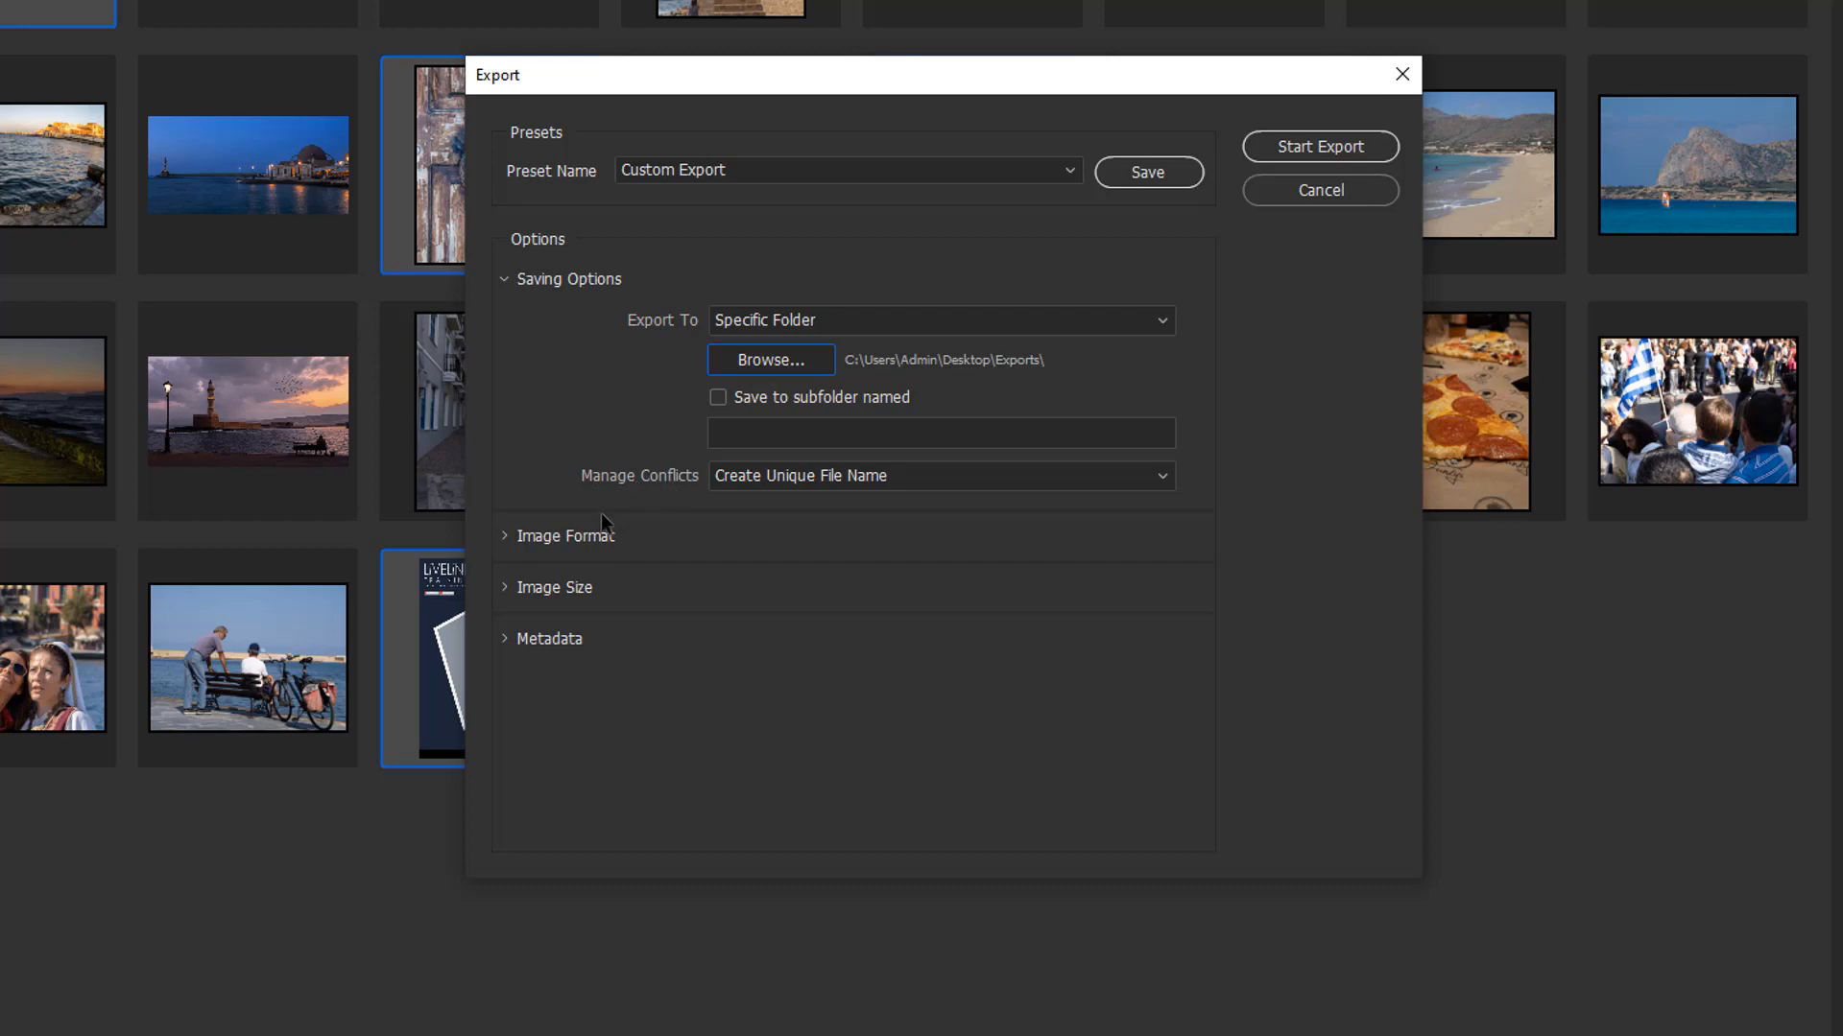
mouse_move(797, 491)
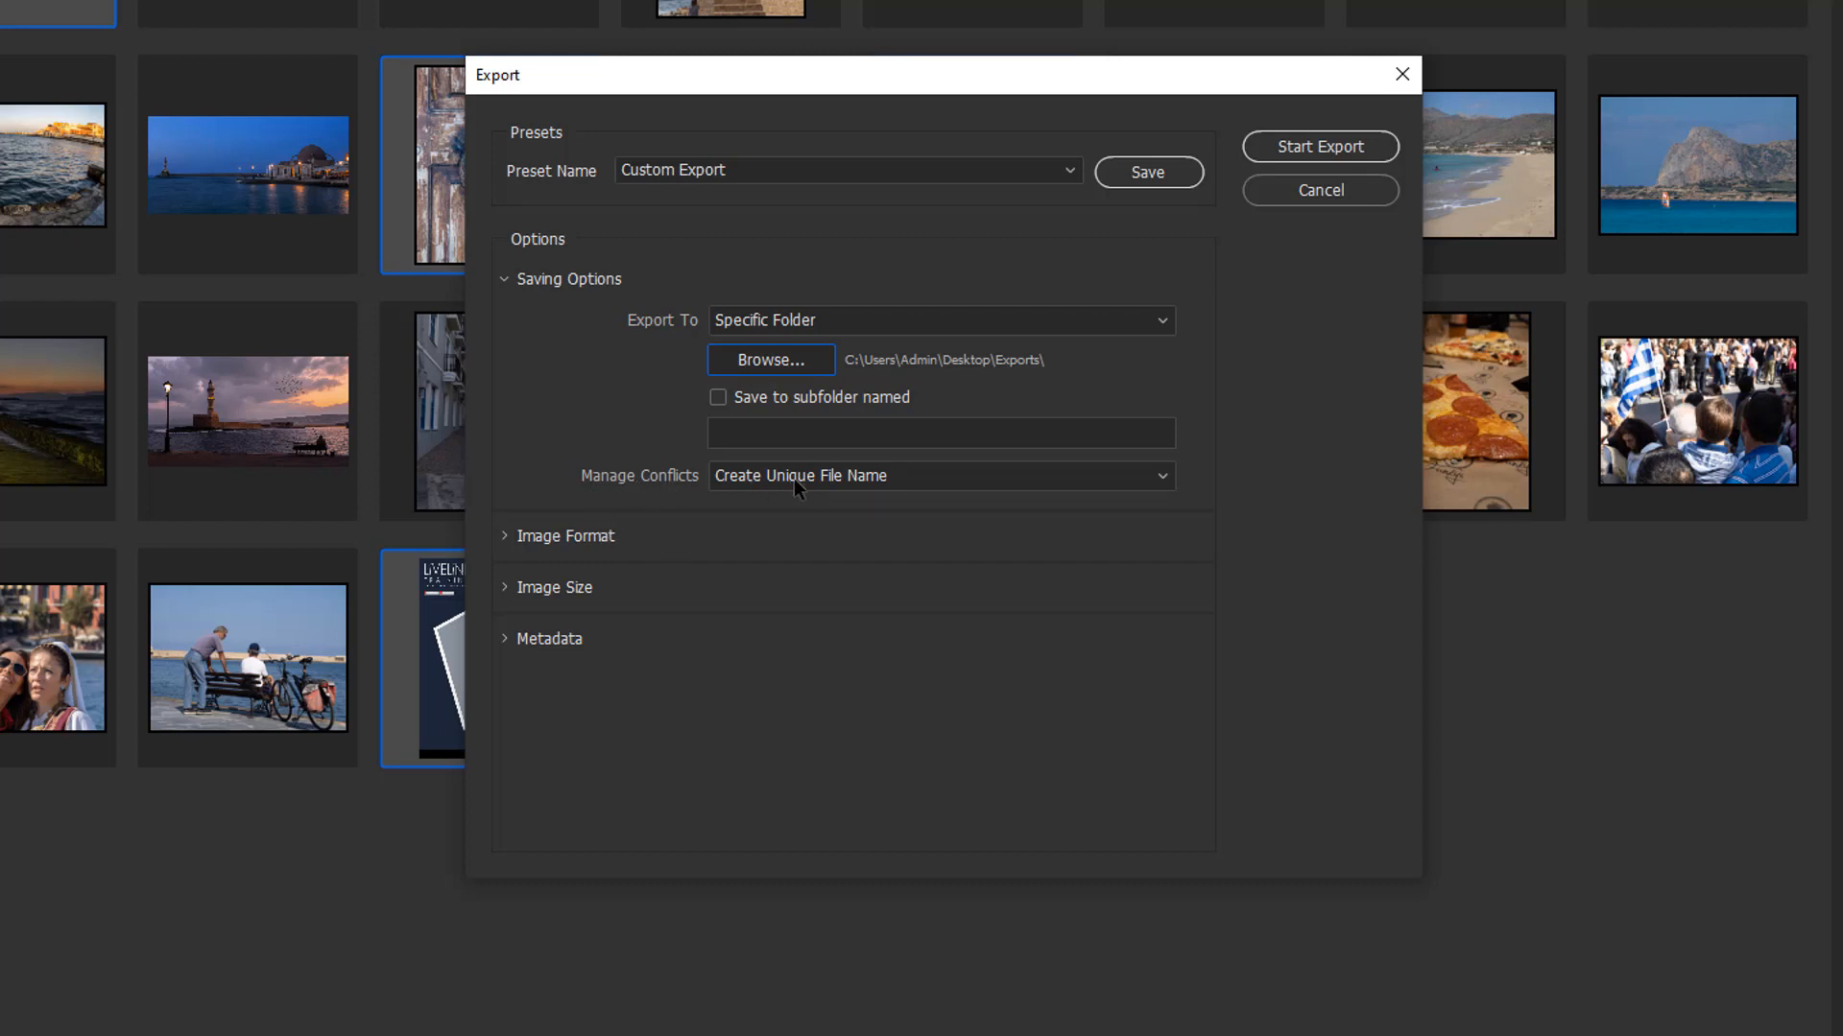
mouse_move(1182, 480)
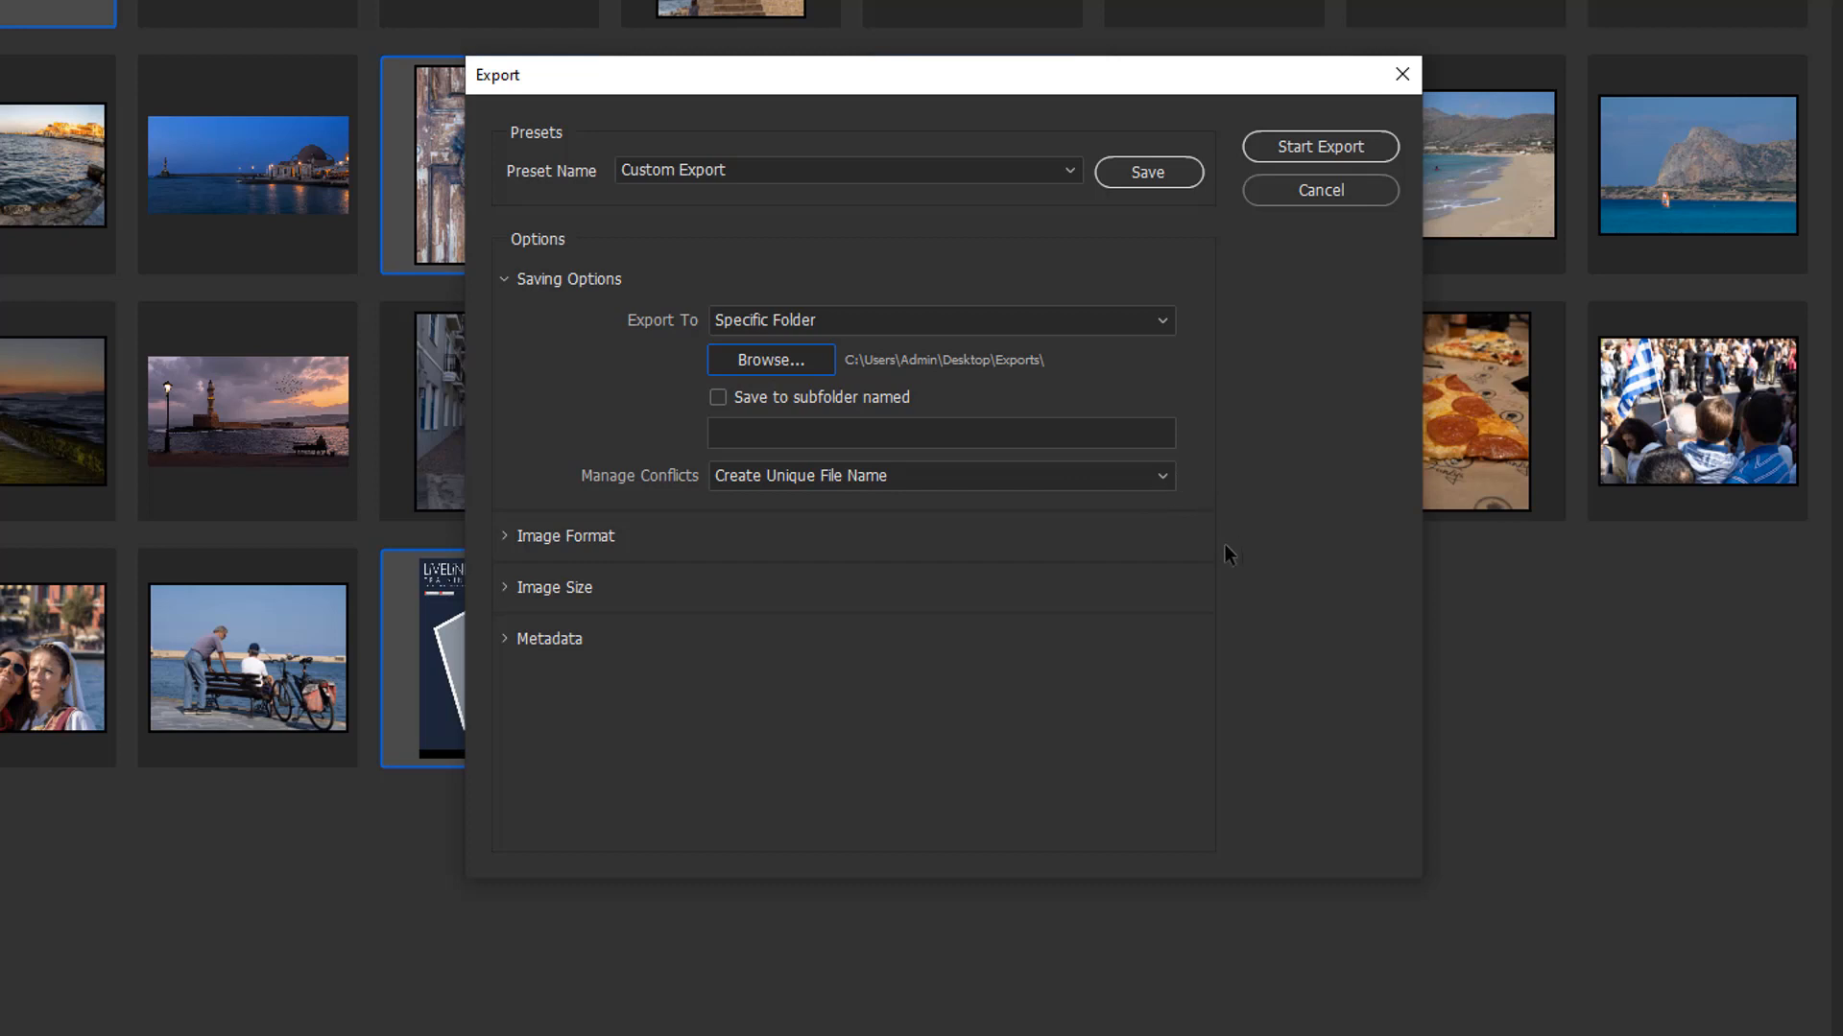
mouse_move(1456, 598)
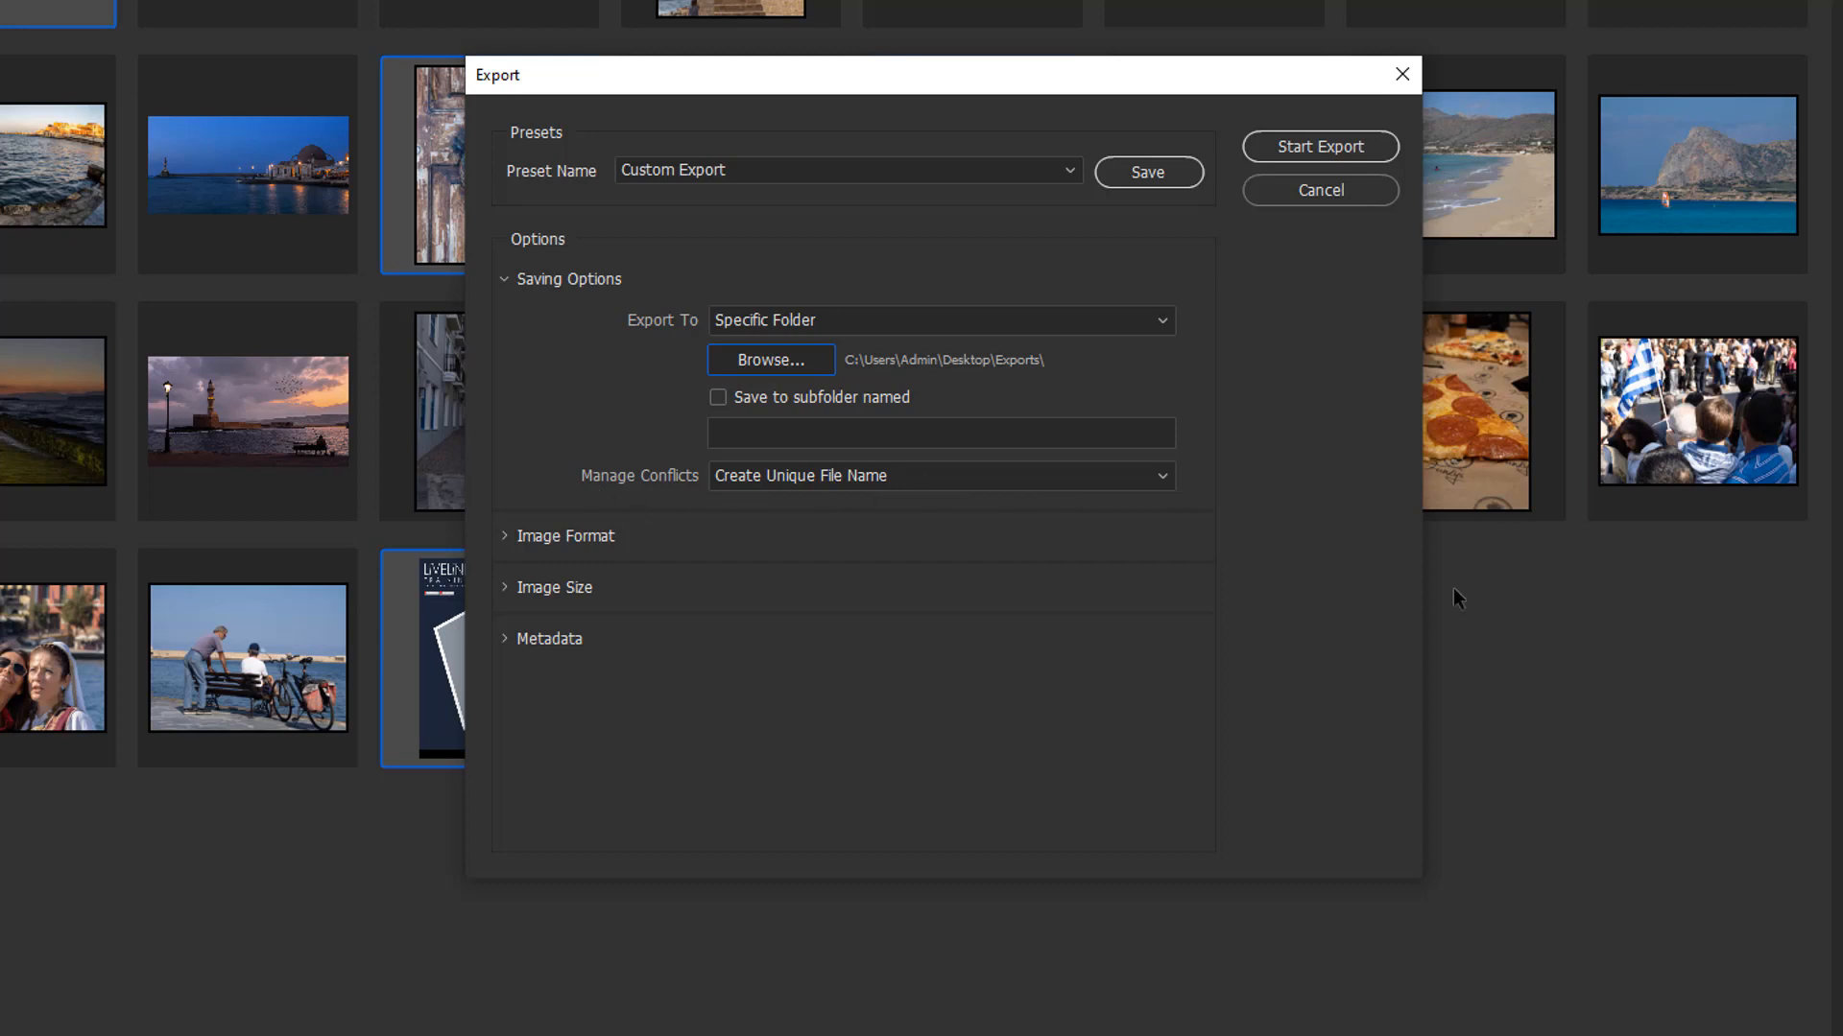
click(938, 475)
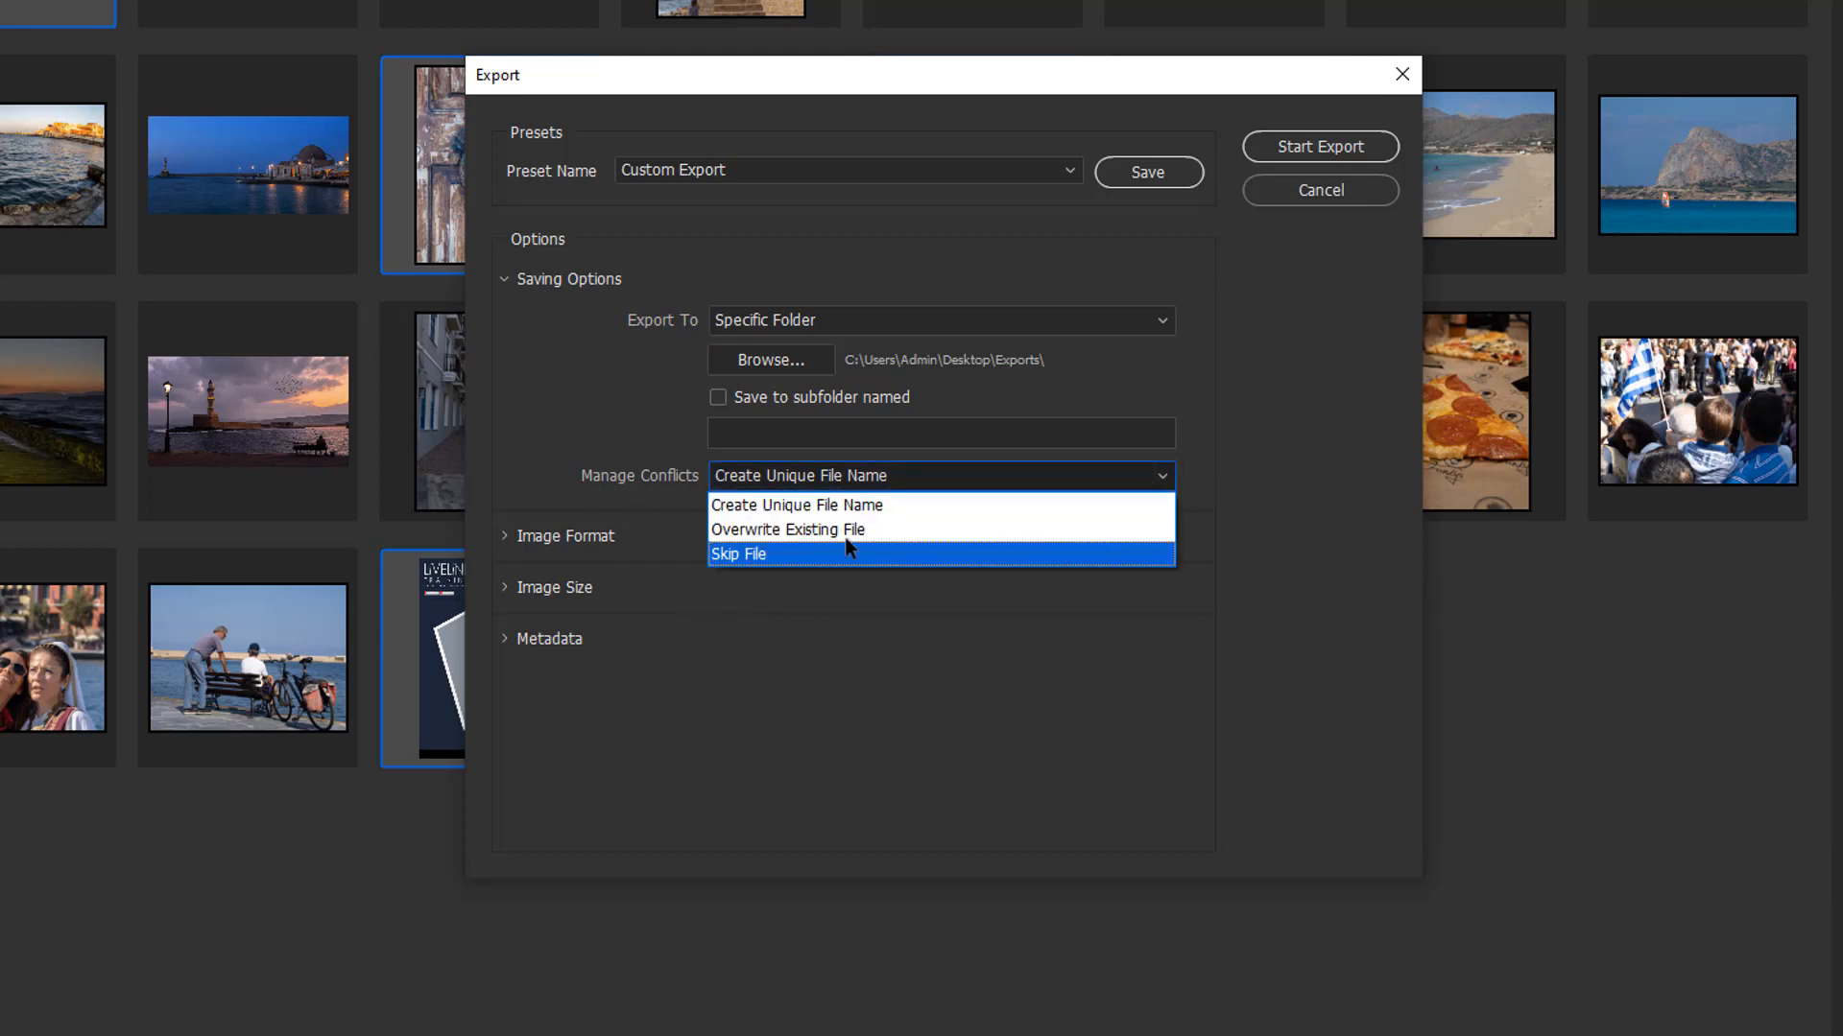
mouse_move(841, 529)
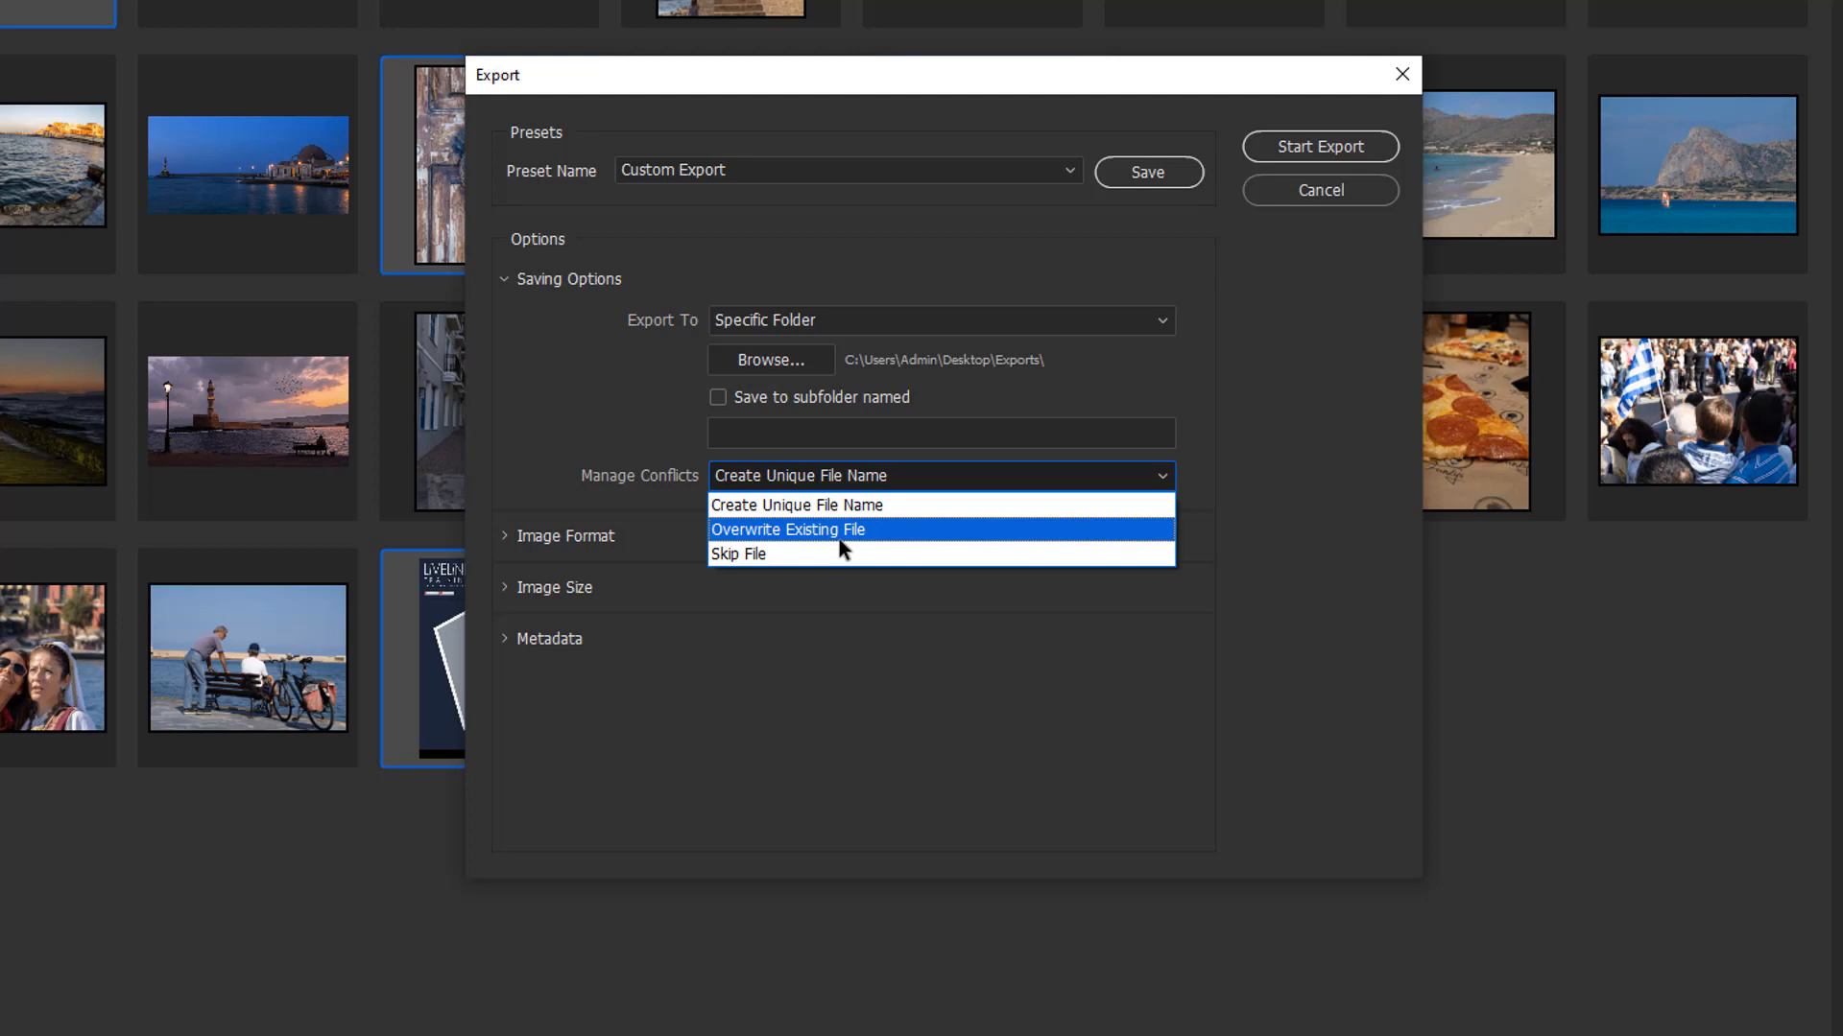
mouse_move(821, 560)
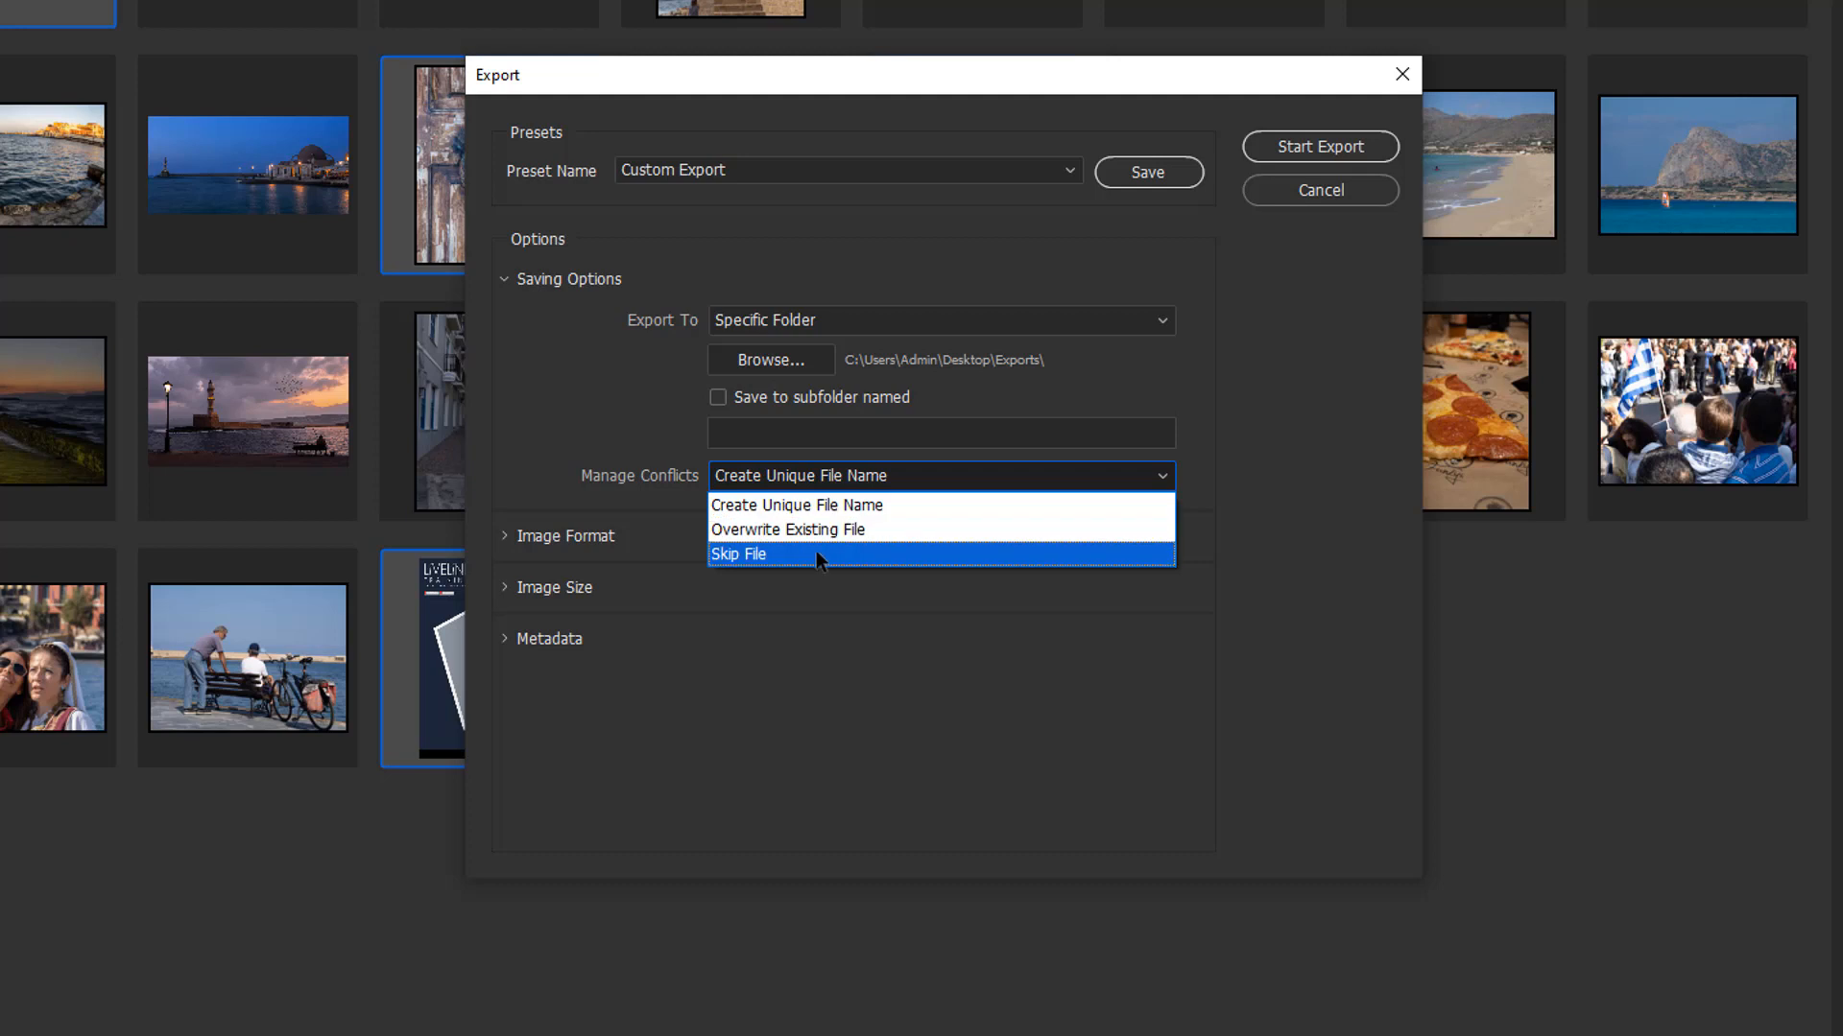
mouse_move(806, 513)
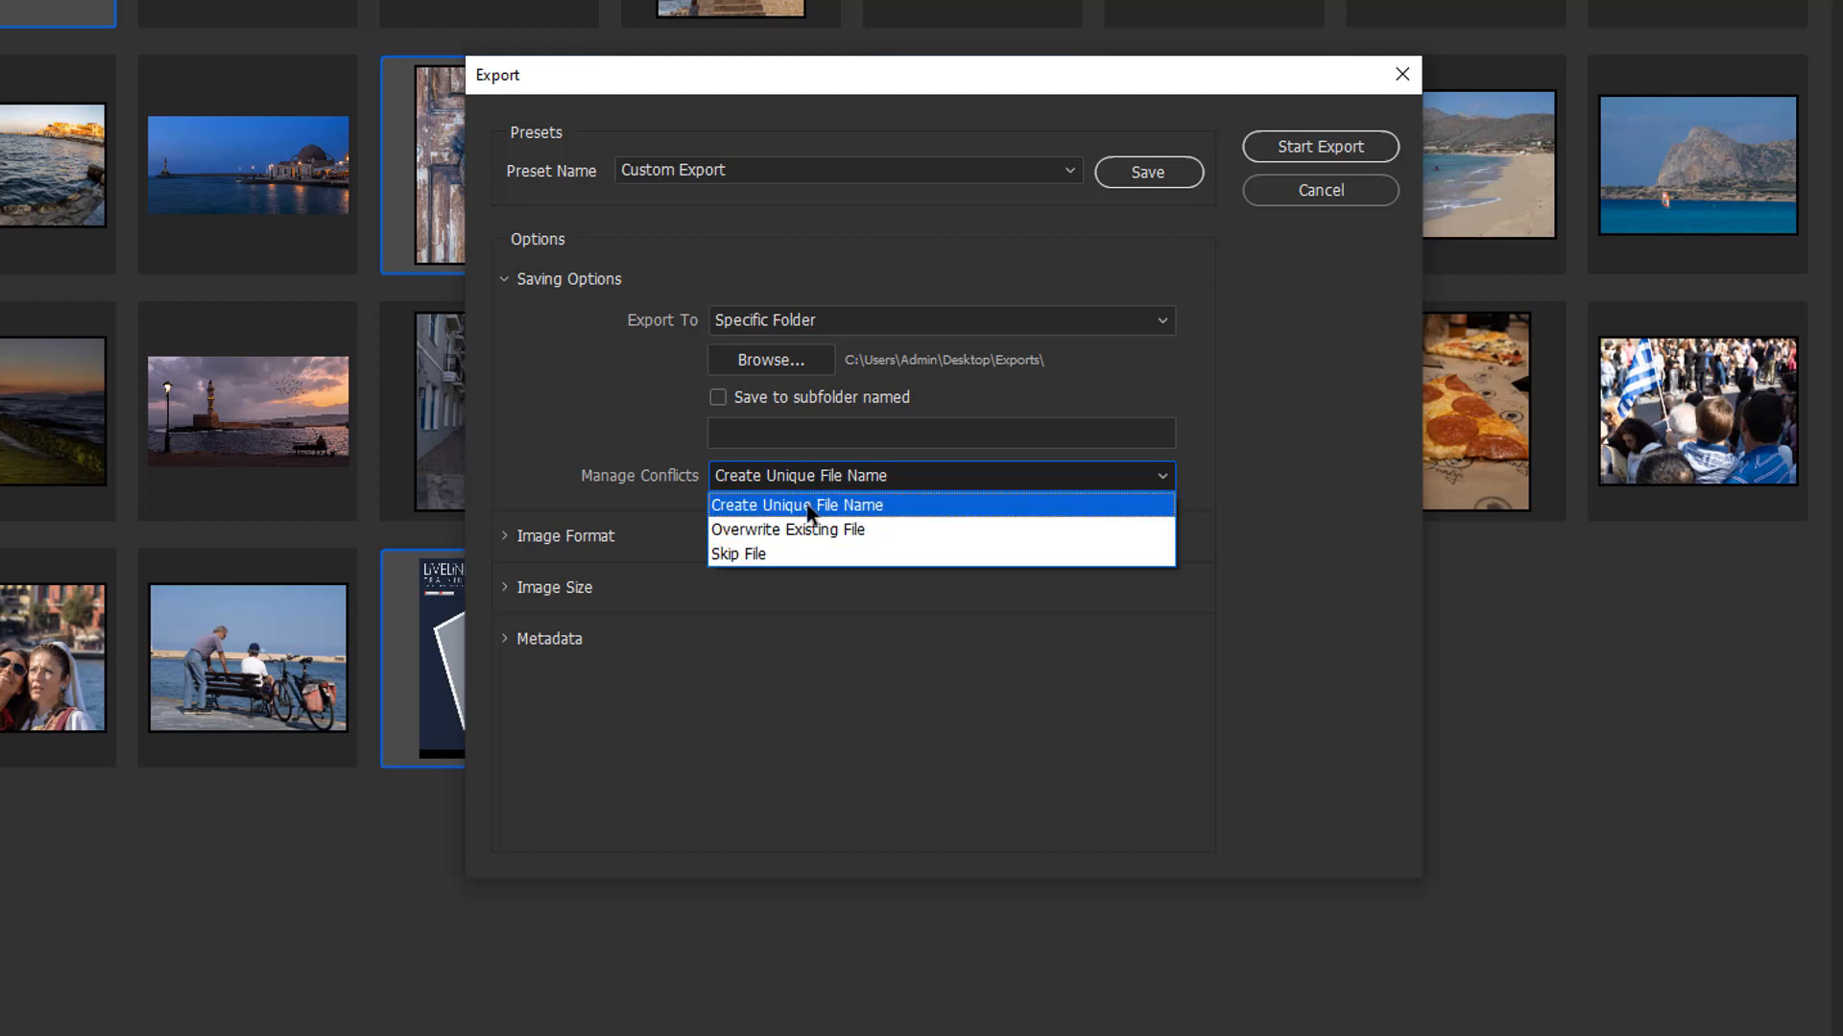
click(796, 506)
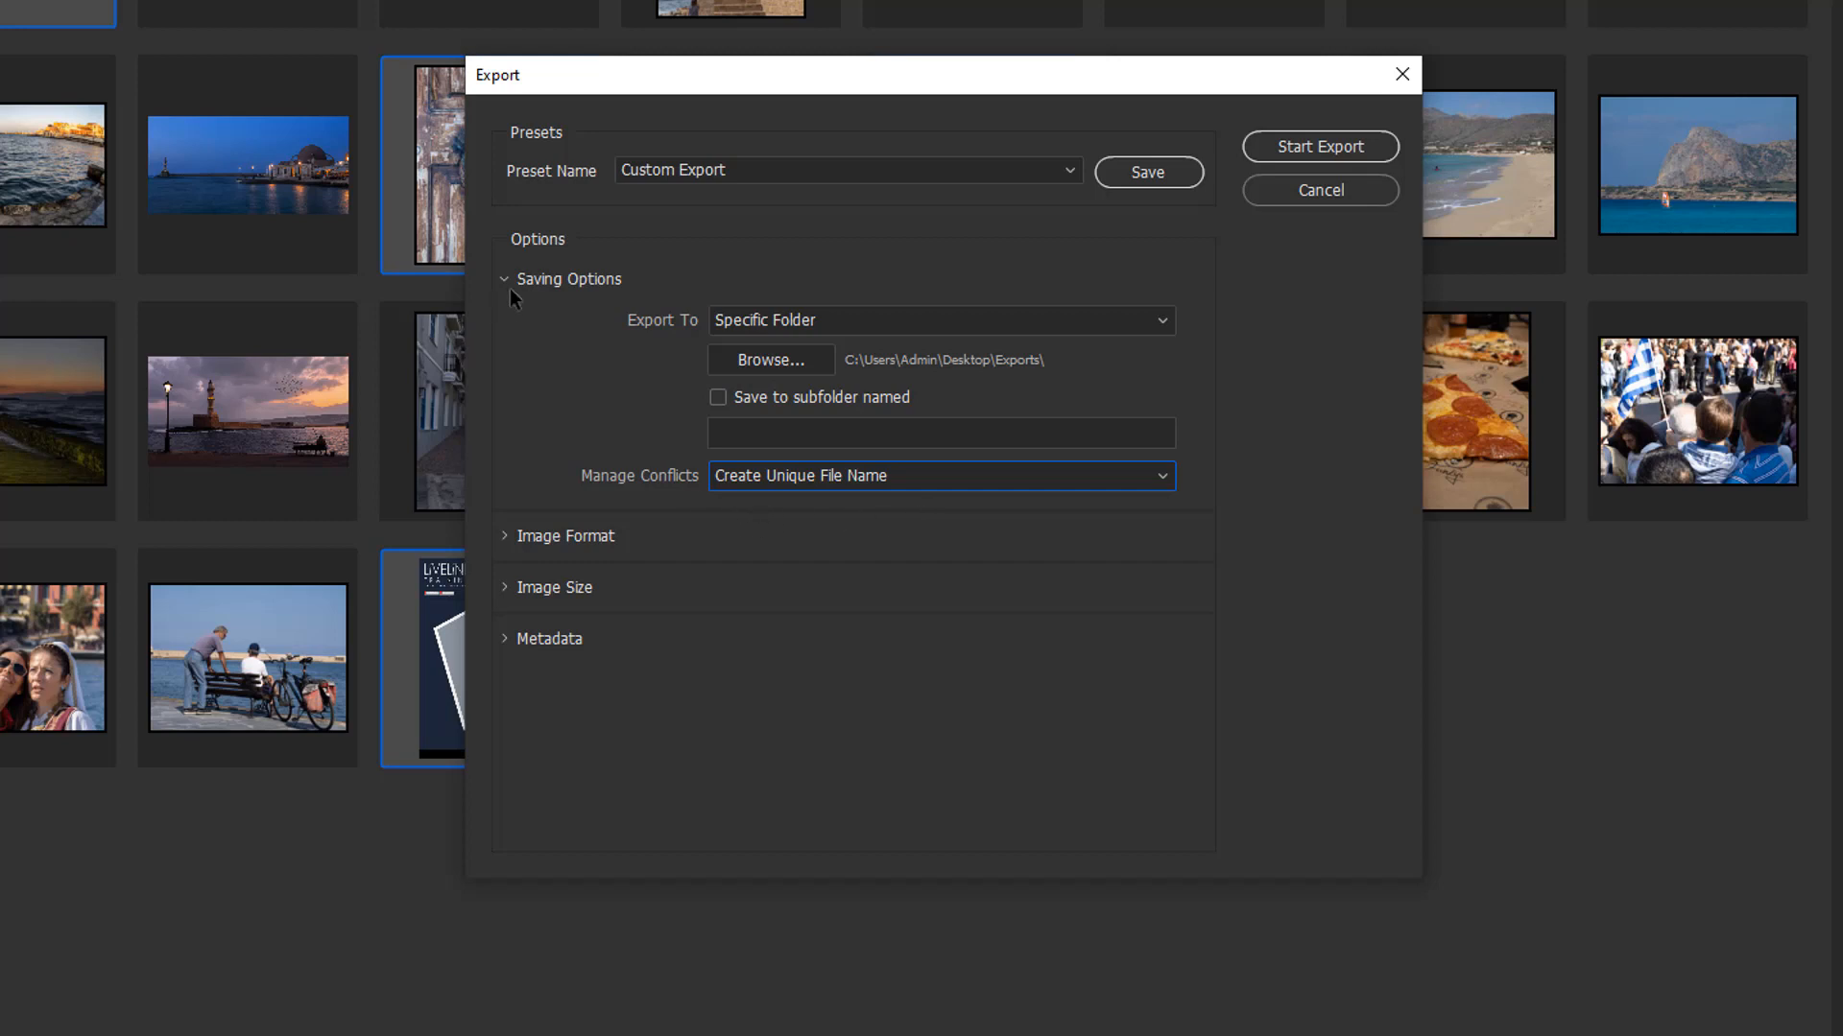
Step: Hide Saving Options and set JPEG Image Quality to 12 (Maximum)
click(504, 278)
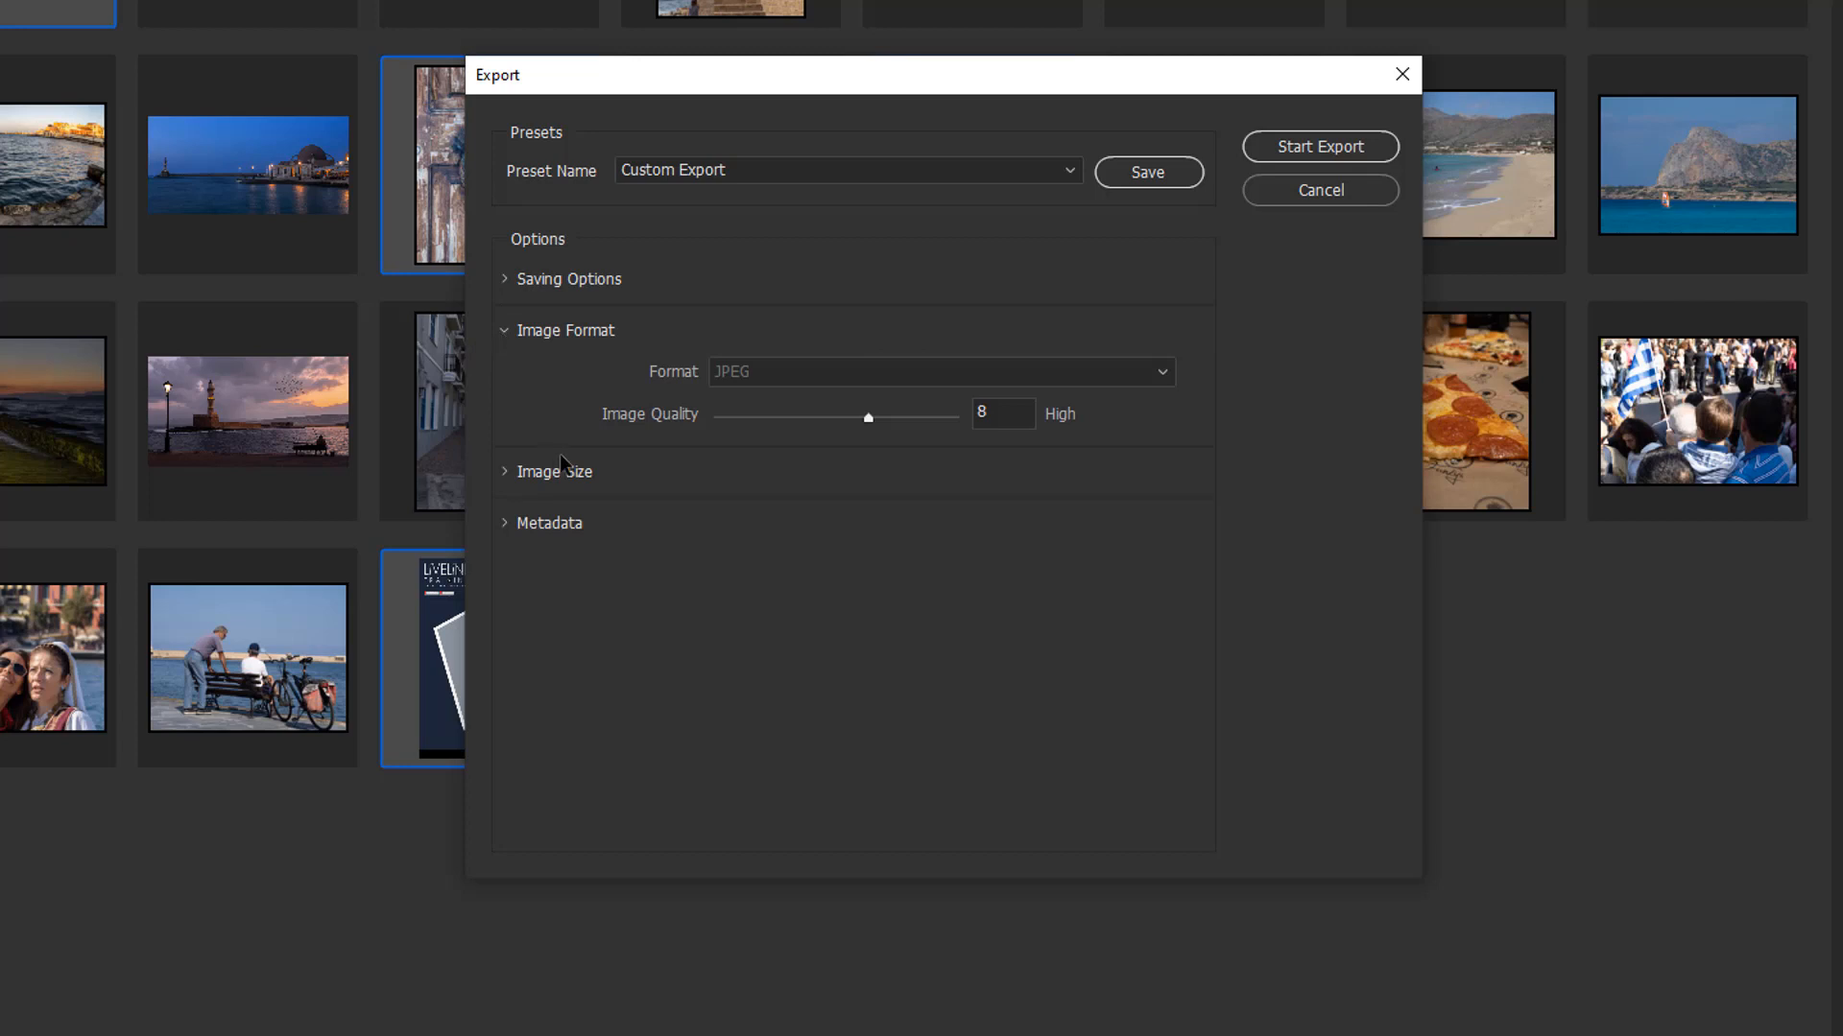
mouse_move(1154, 384)
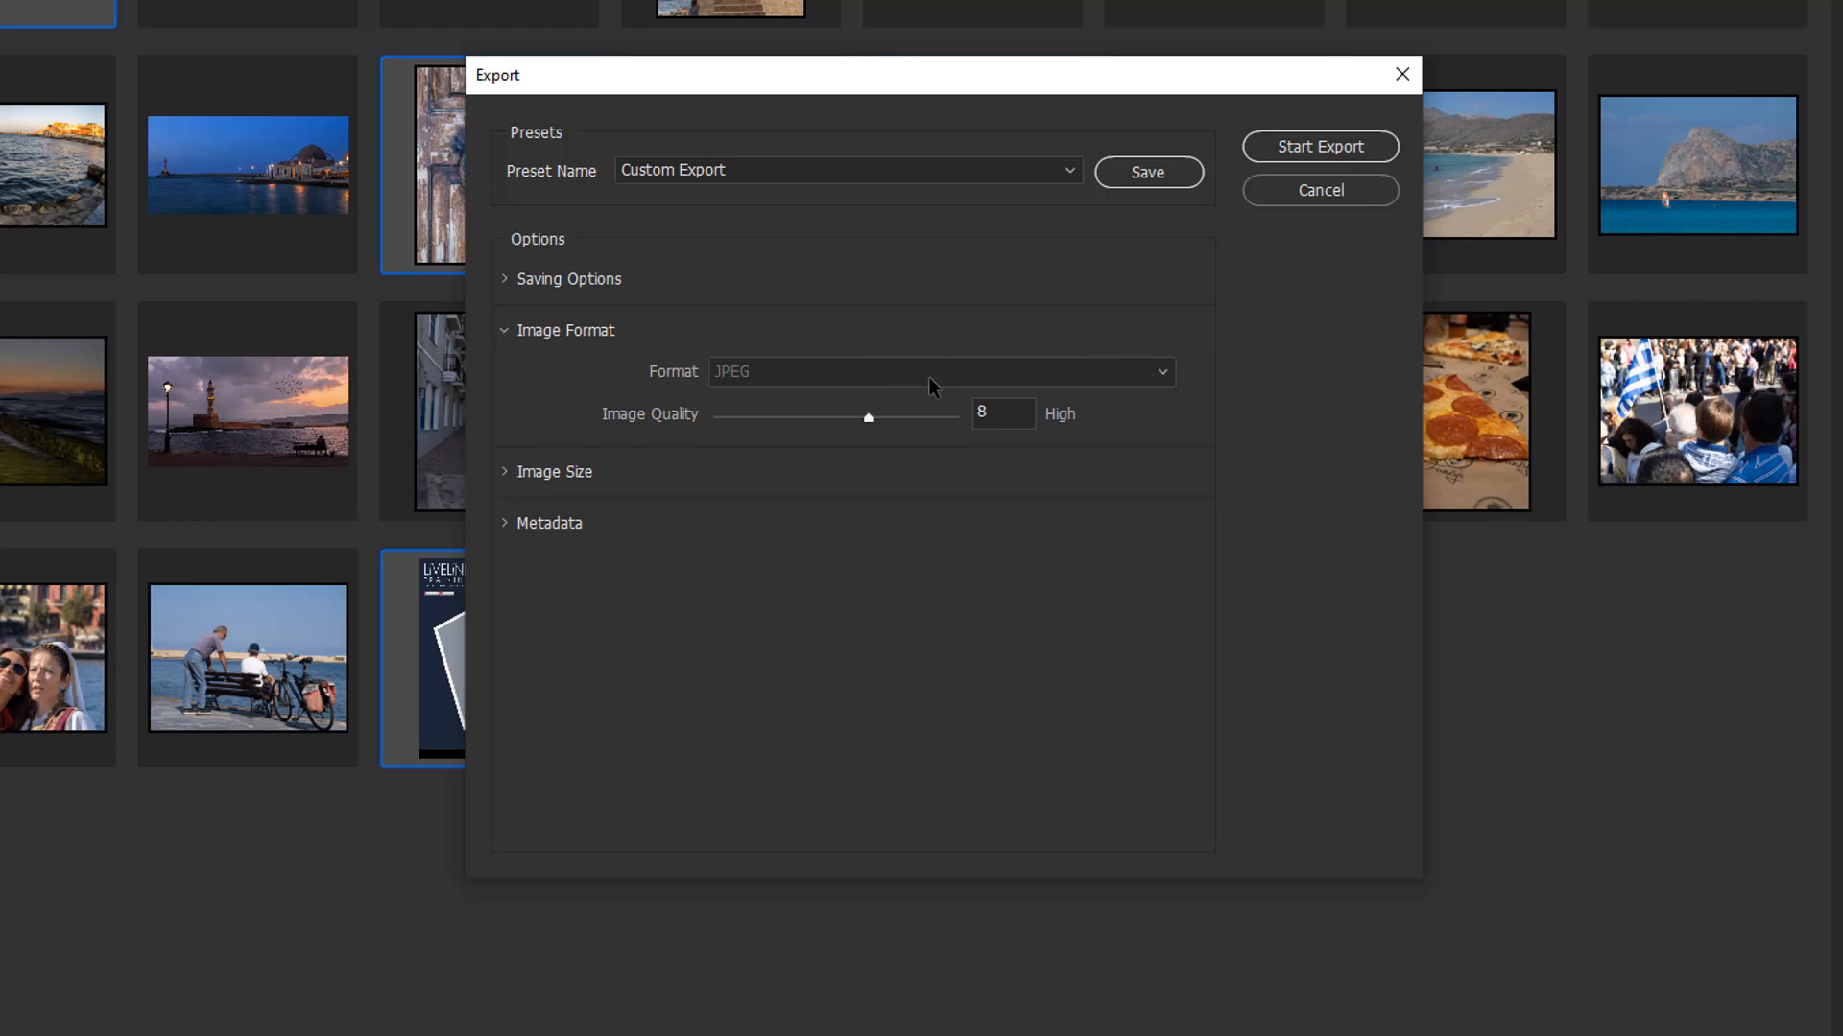
mouse_move(1017, 513)
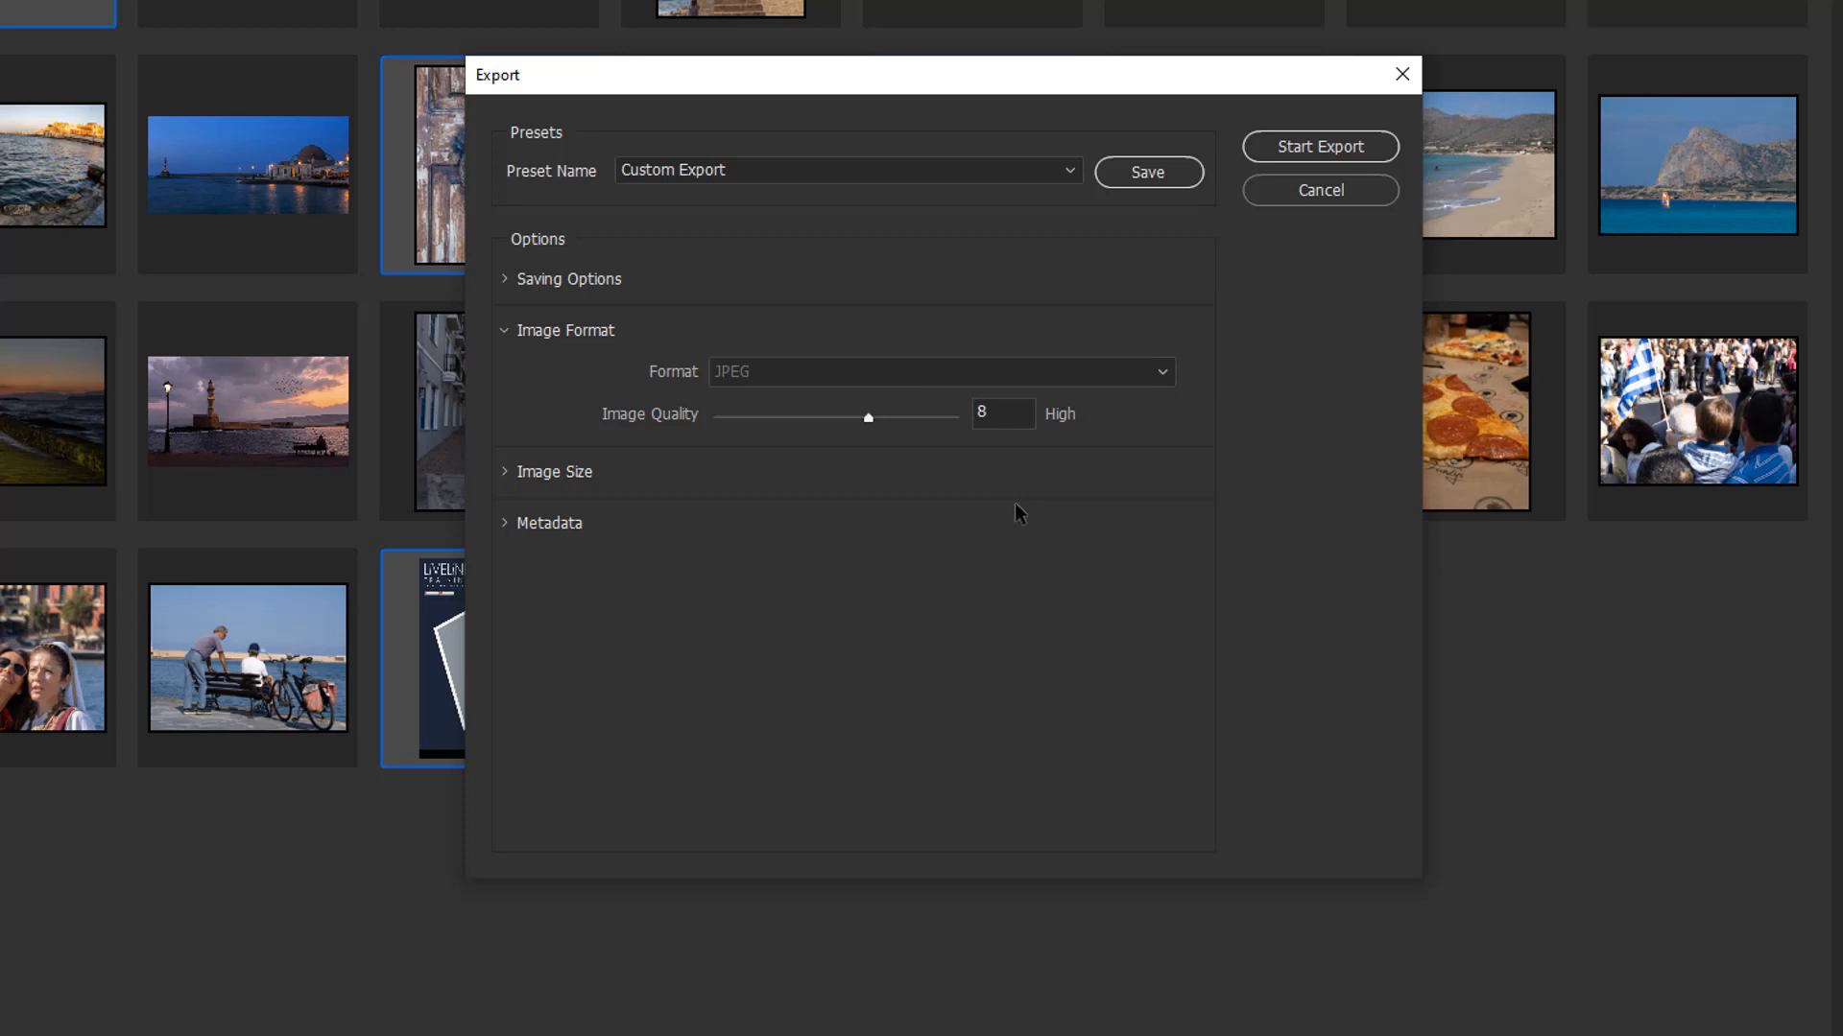
mouse_move(822, 462)
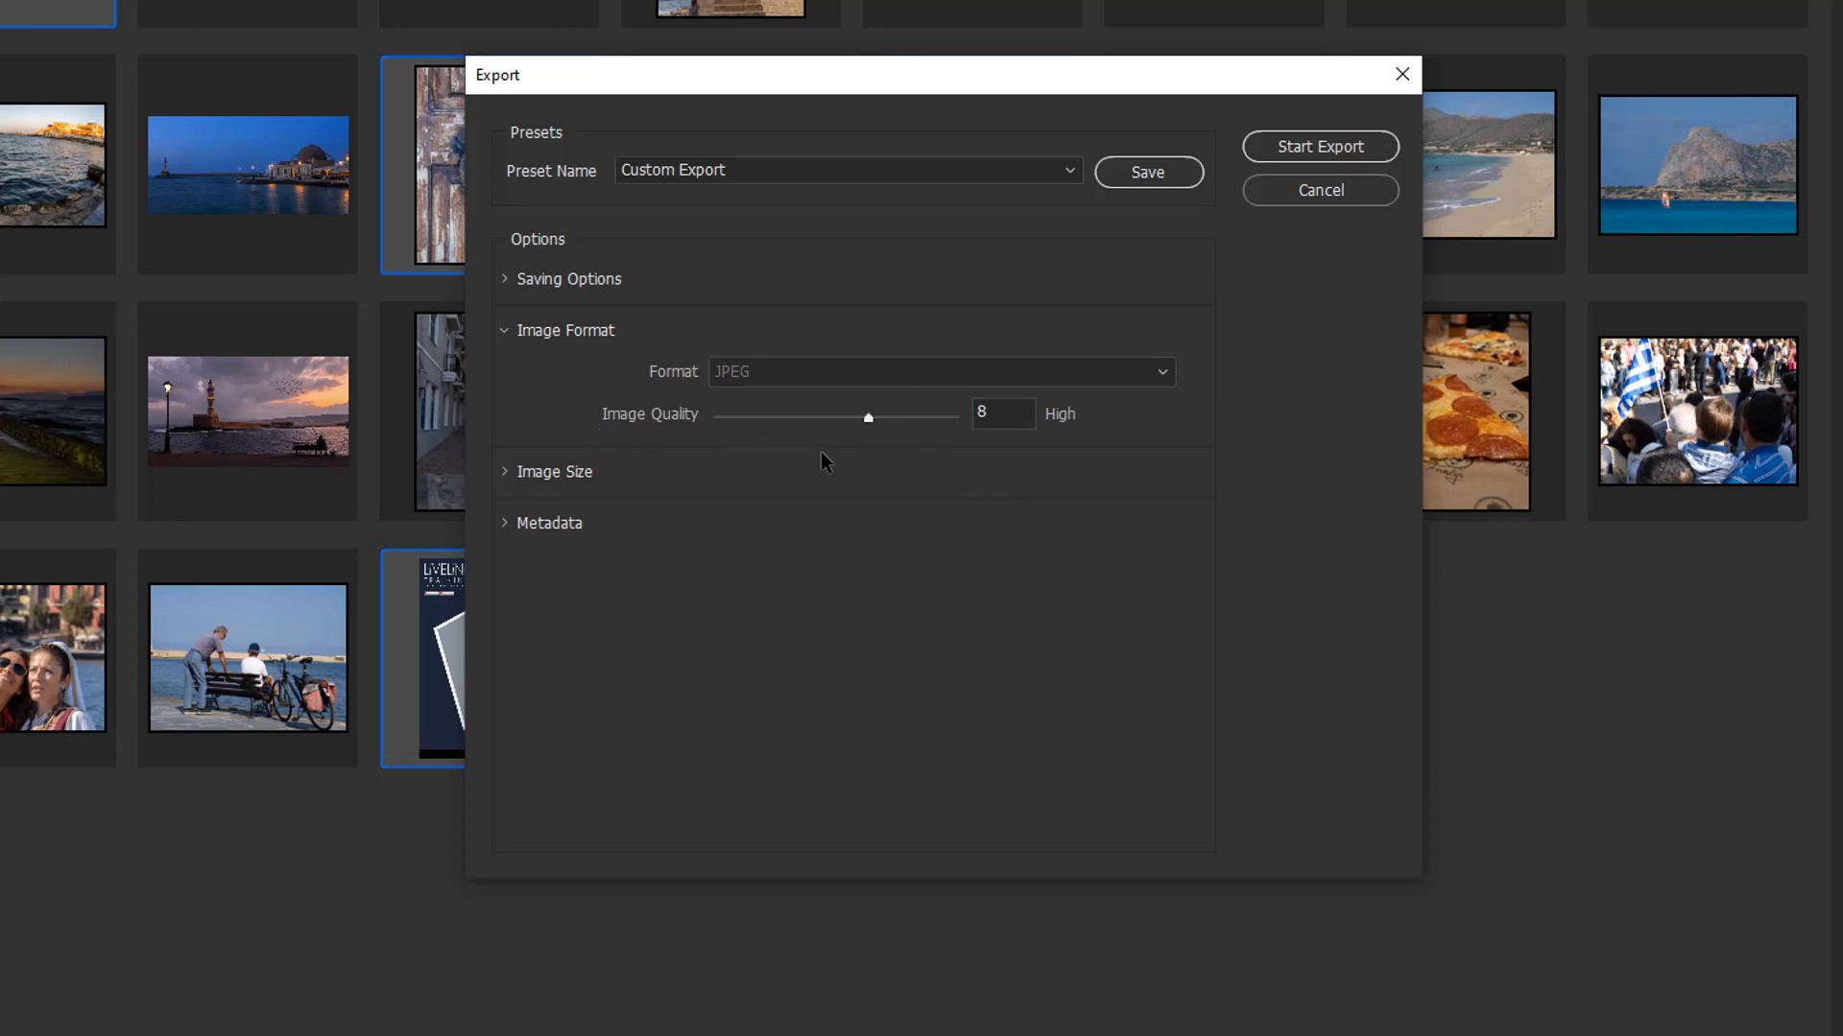
mouse_move(873, 429)
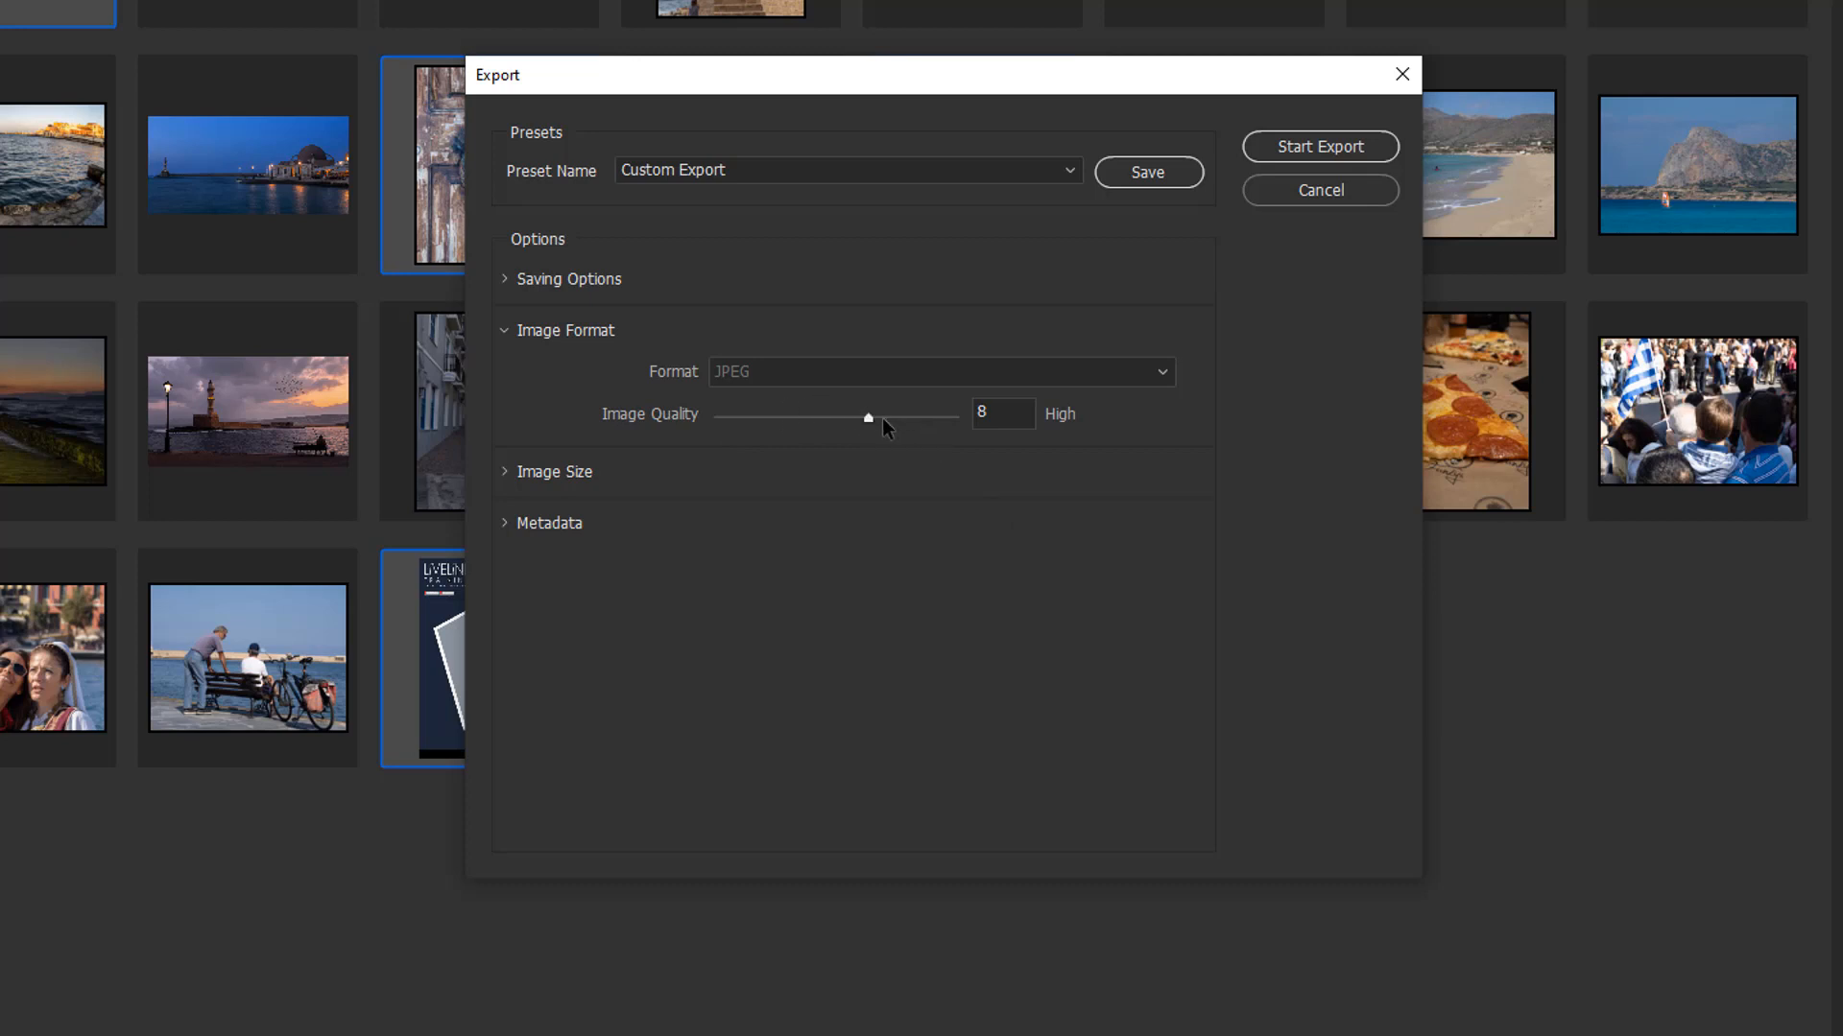
mouse_move(900, 430)
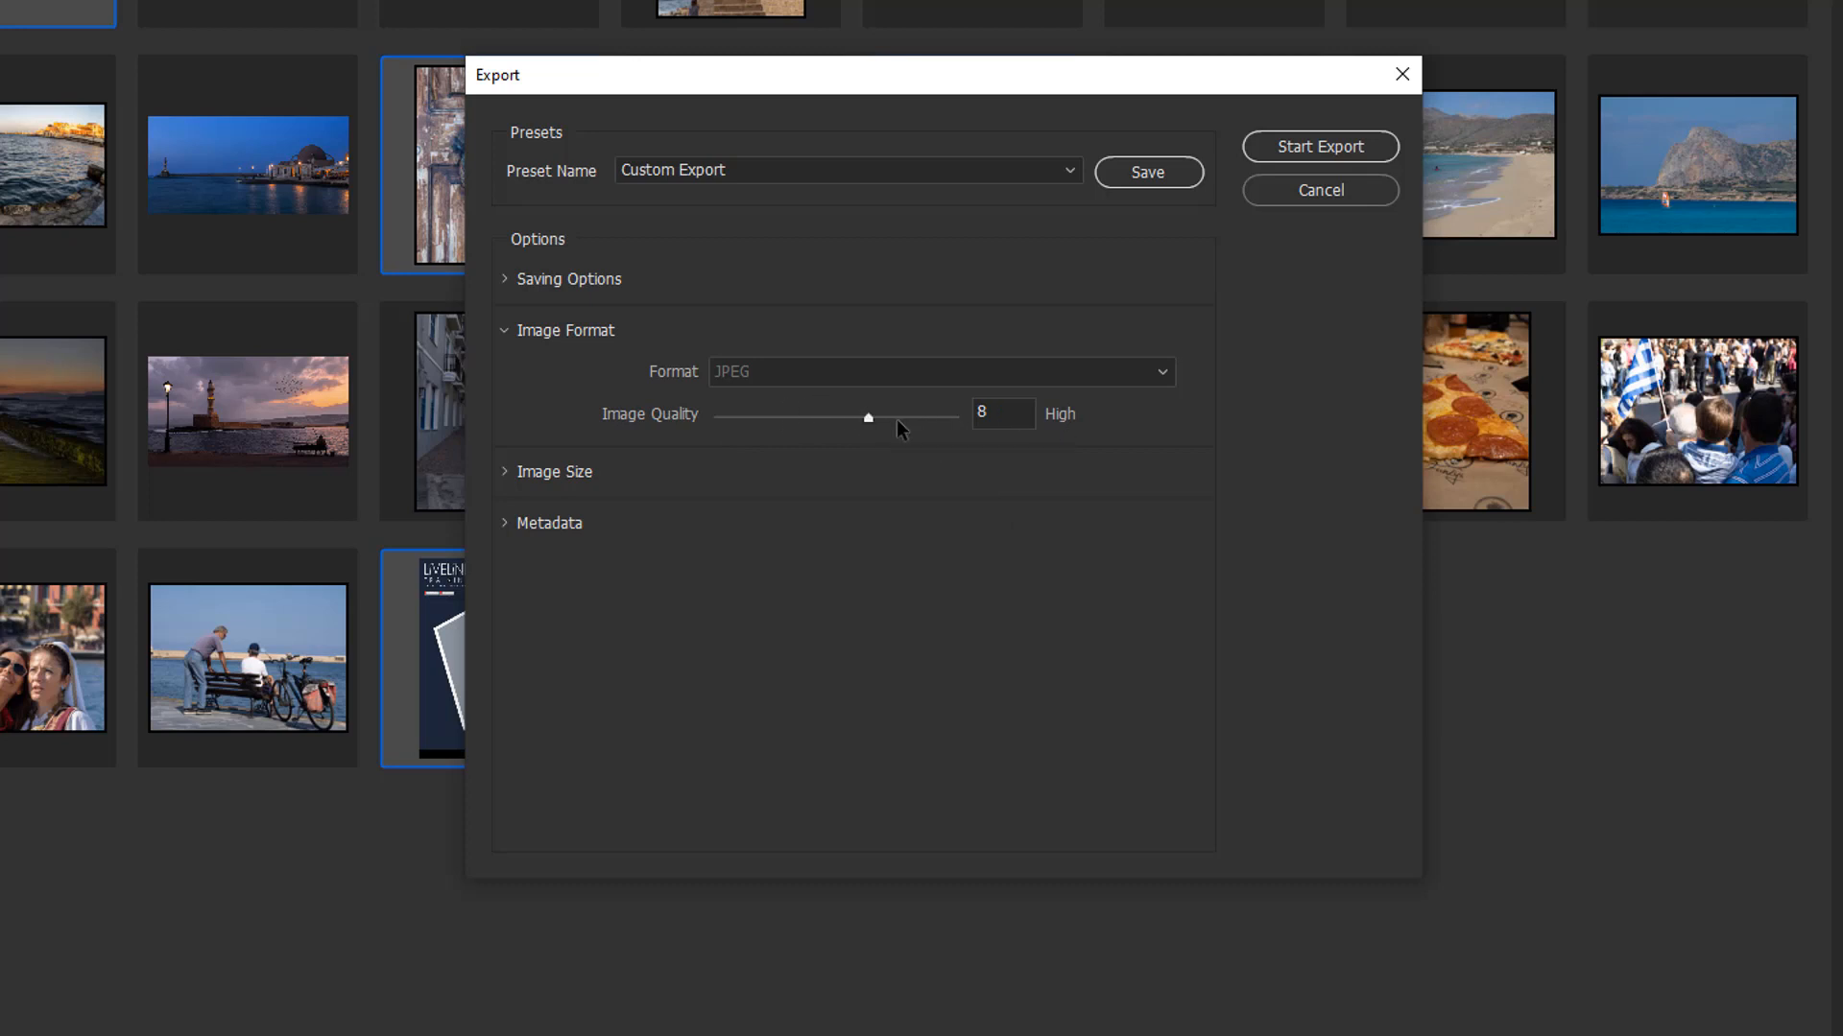
drag(868, 417, 816, 417)
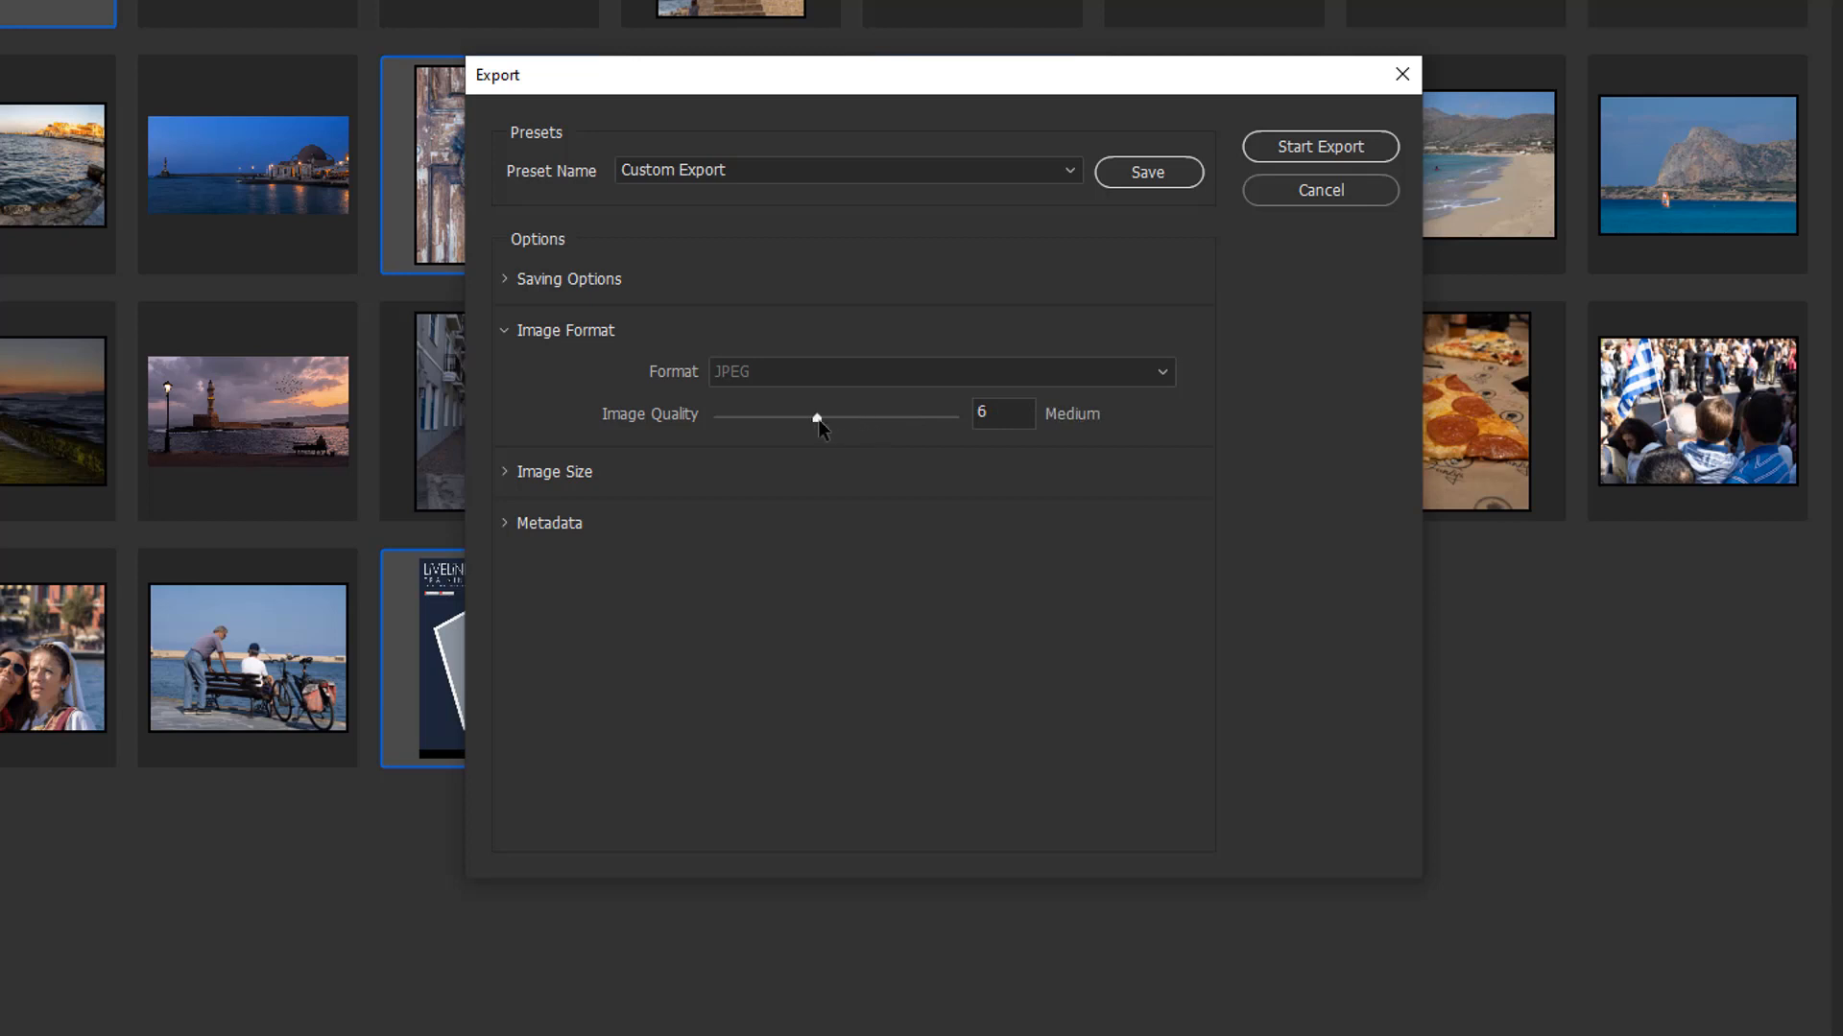
drag(816, 417, 765, 417)
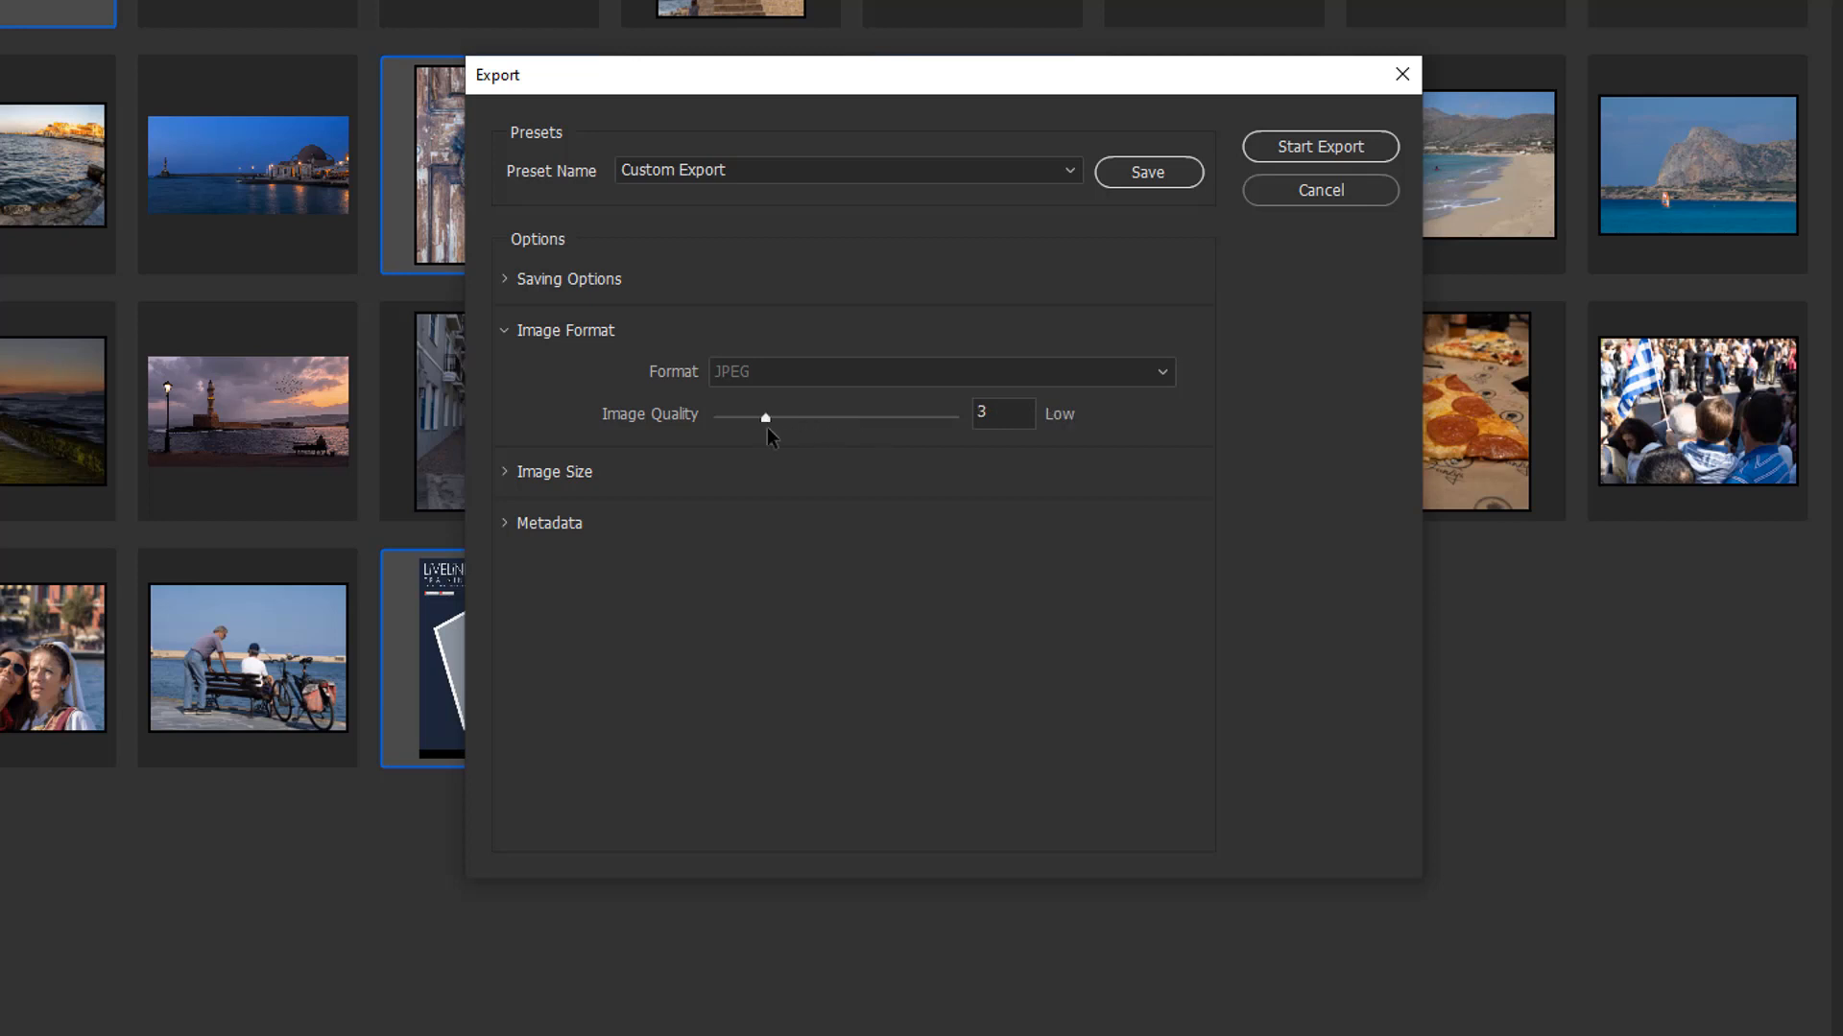
drag(765, 417, 956, 418)
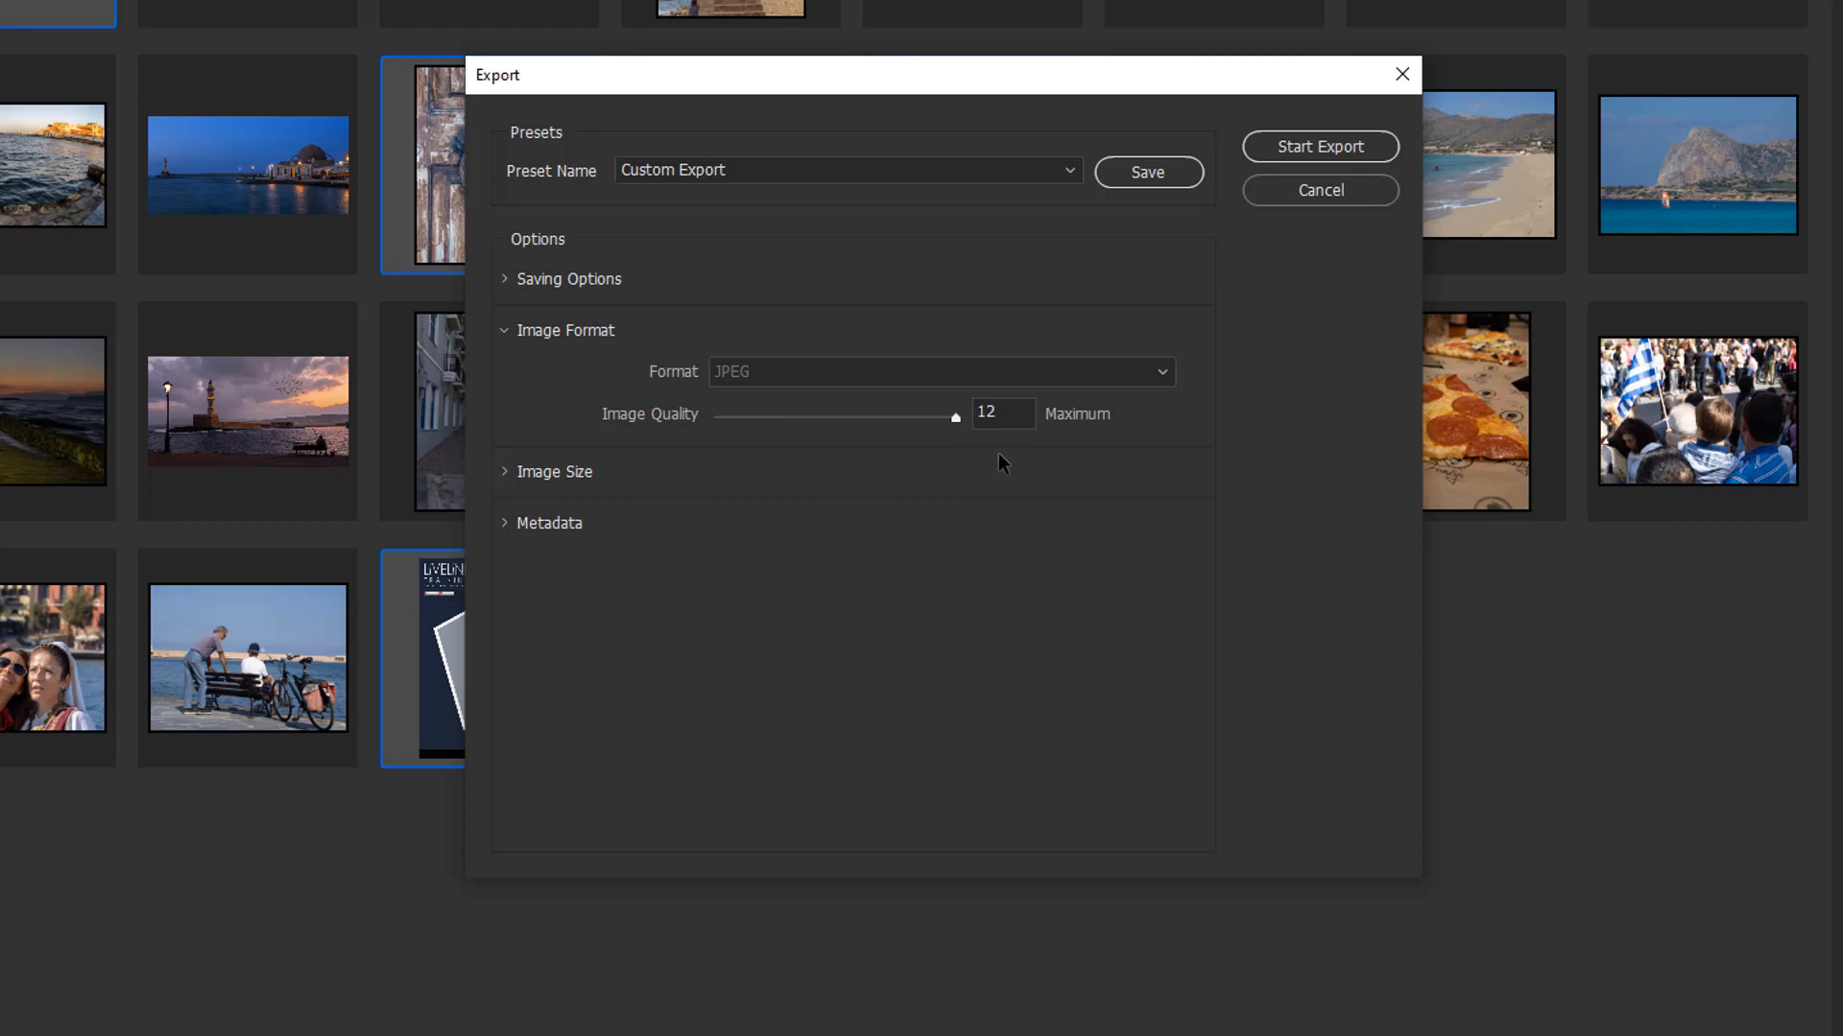
mouse_move(553, 483)
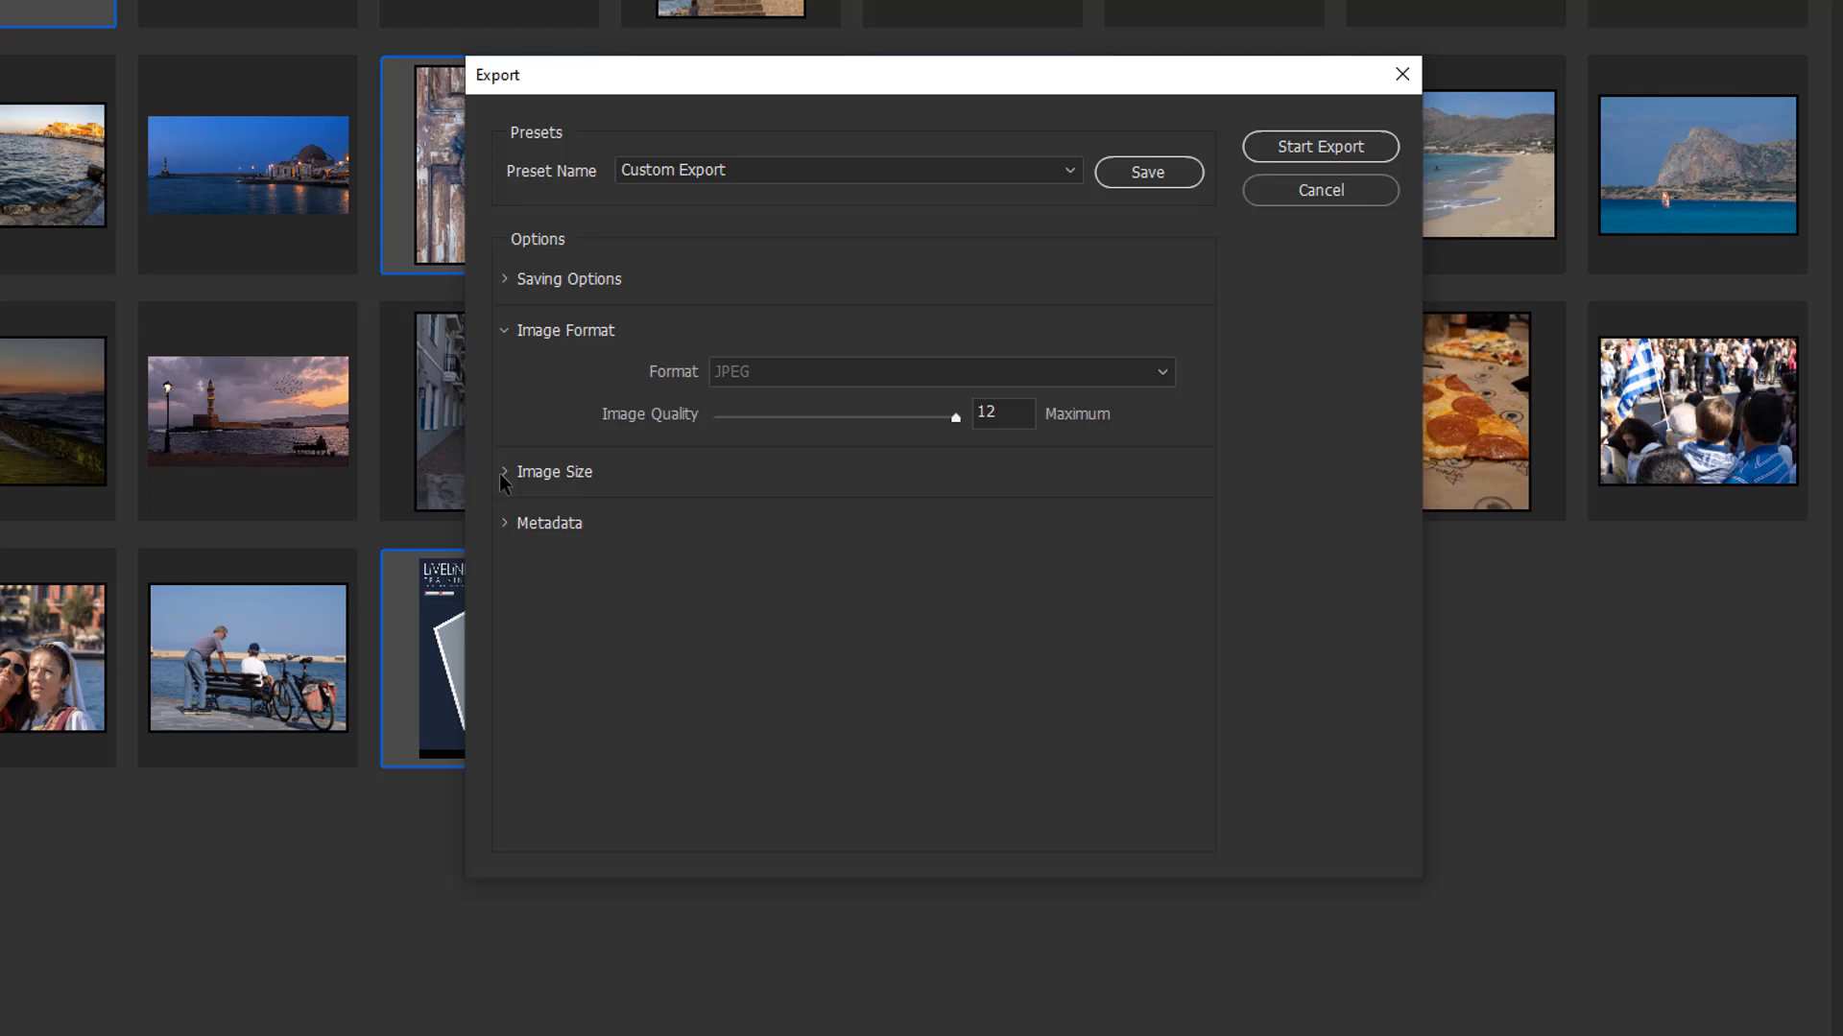
Step: Constrain exports to fit an 800 px longest edge with Bicubic Sharper resampling
click(503, 330)
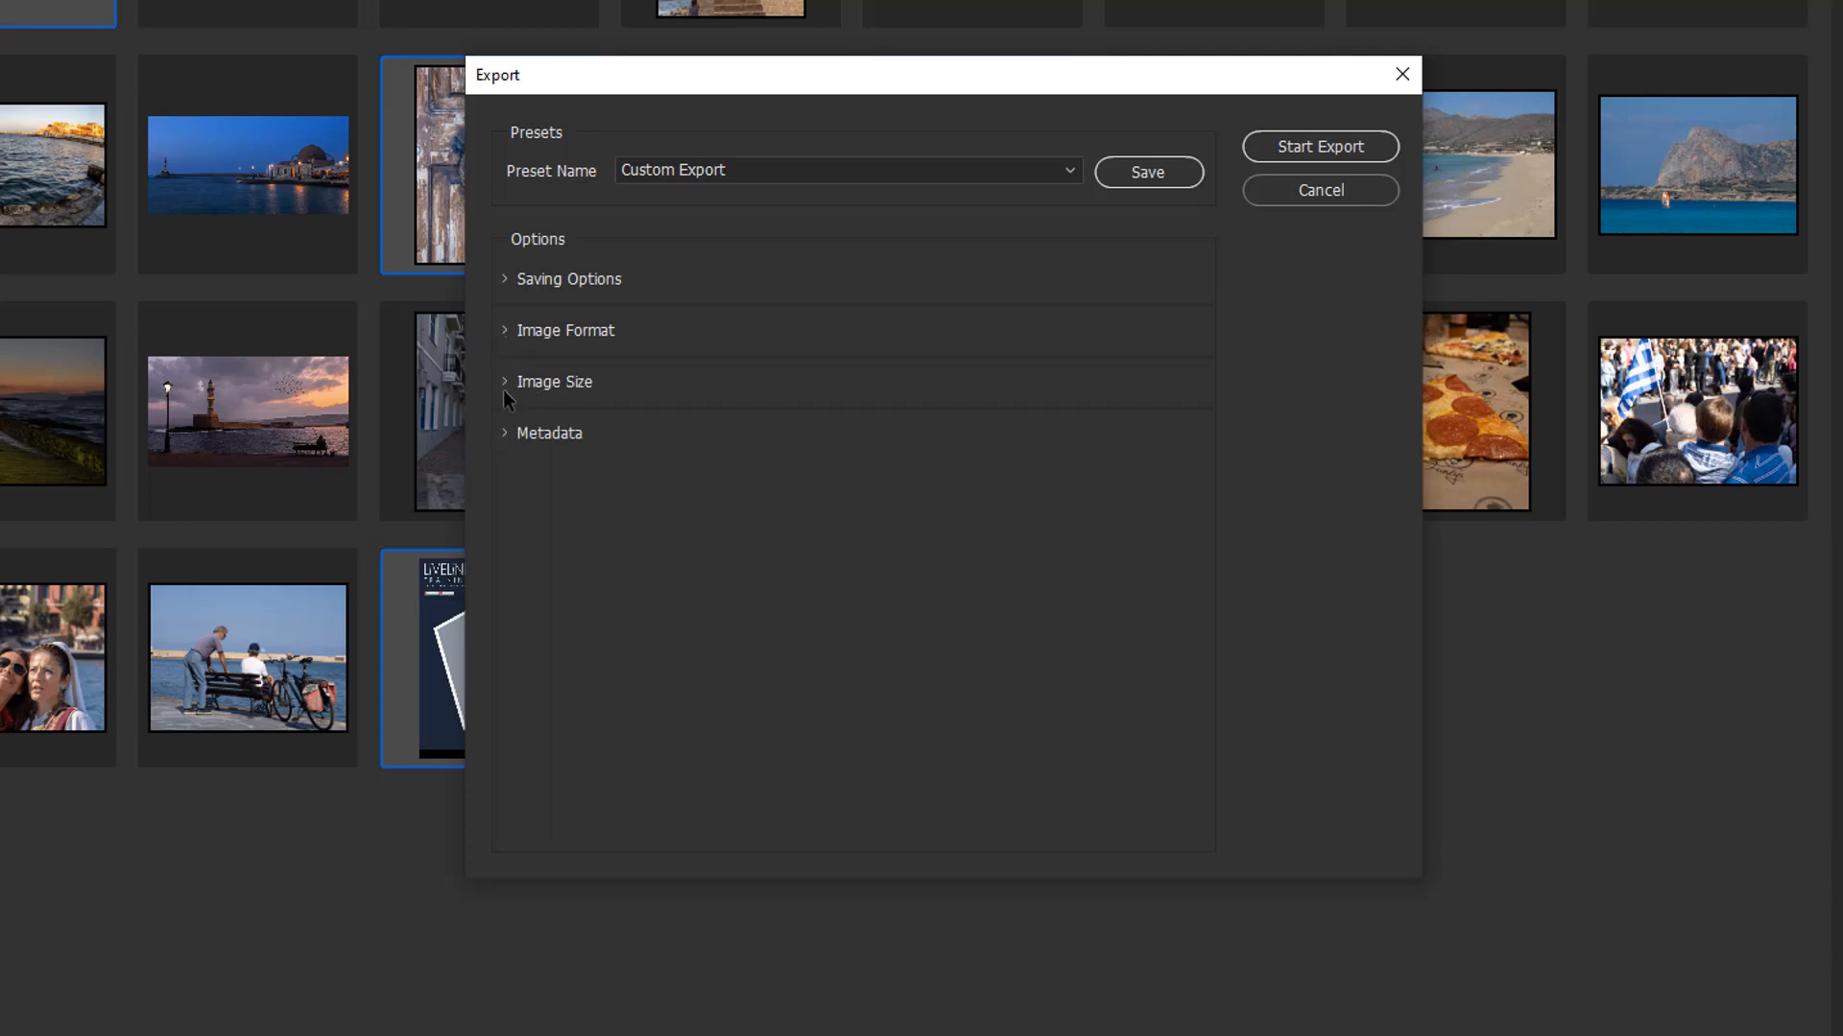
click(554, 381)
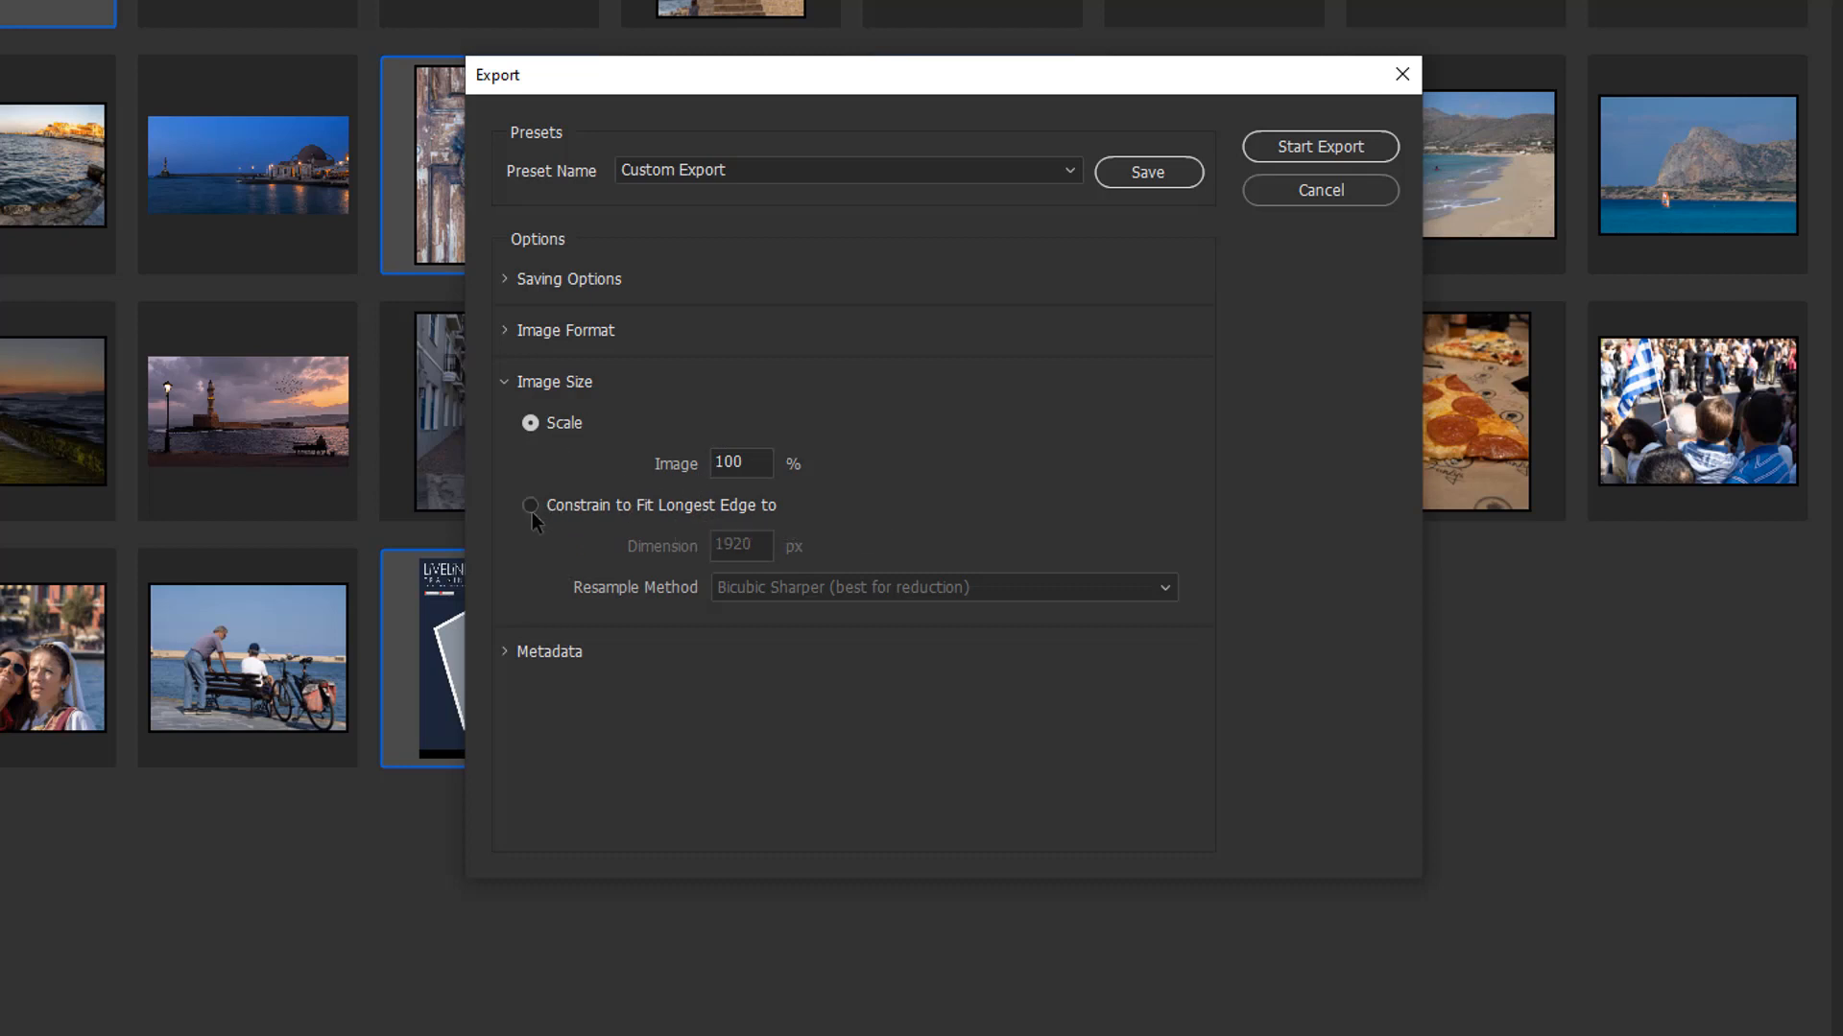
click(530, 505)
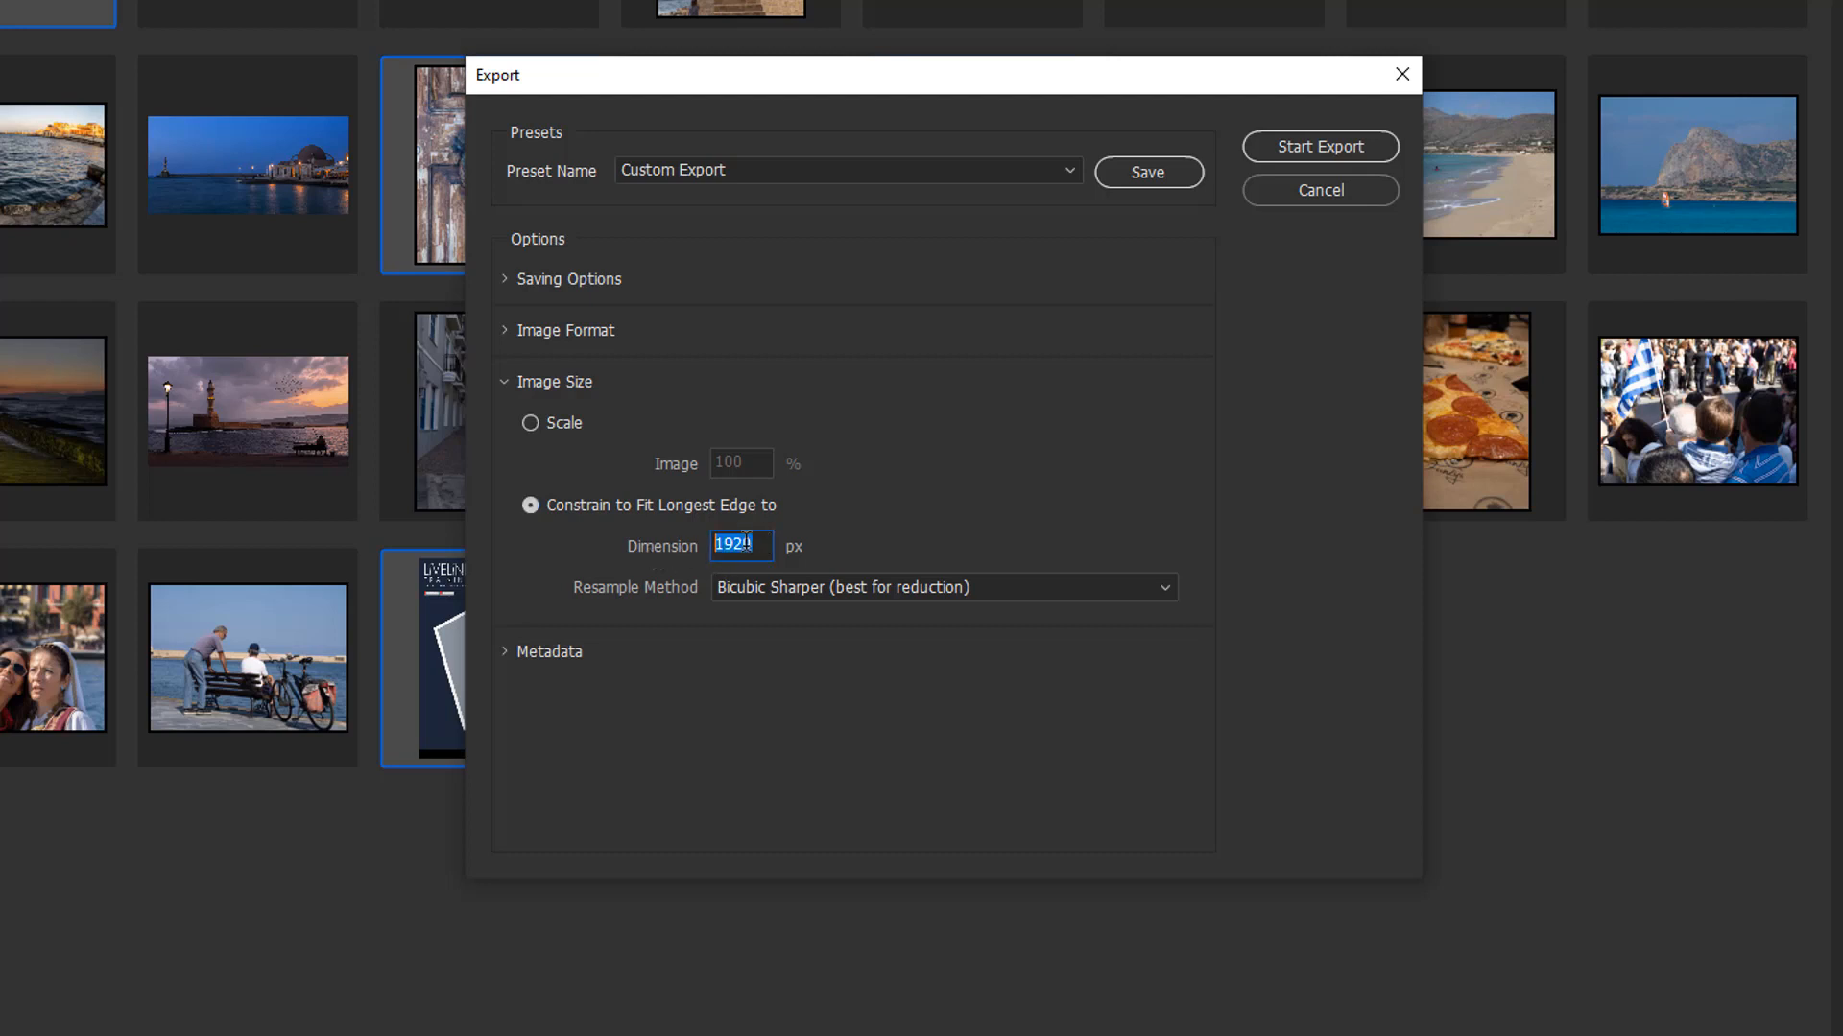
text(800)
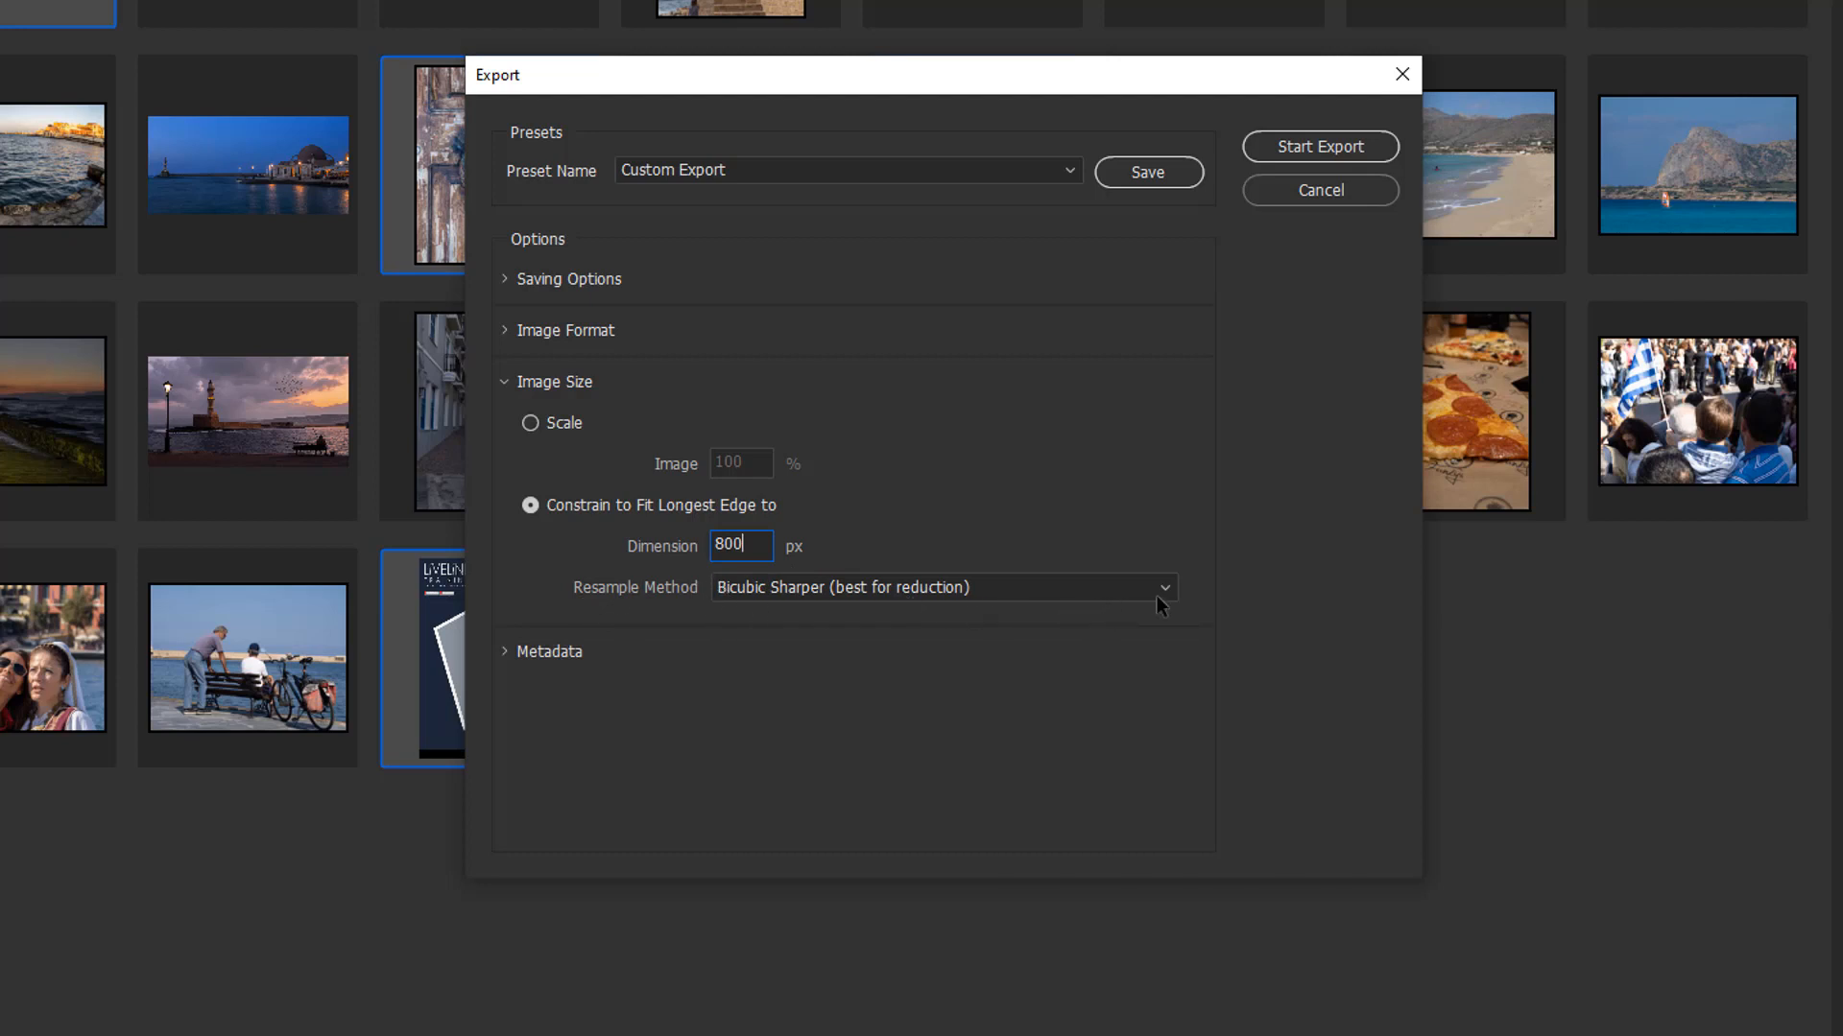
mouse_move(1166, 602)
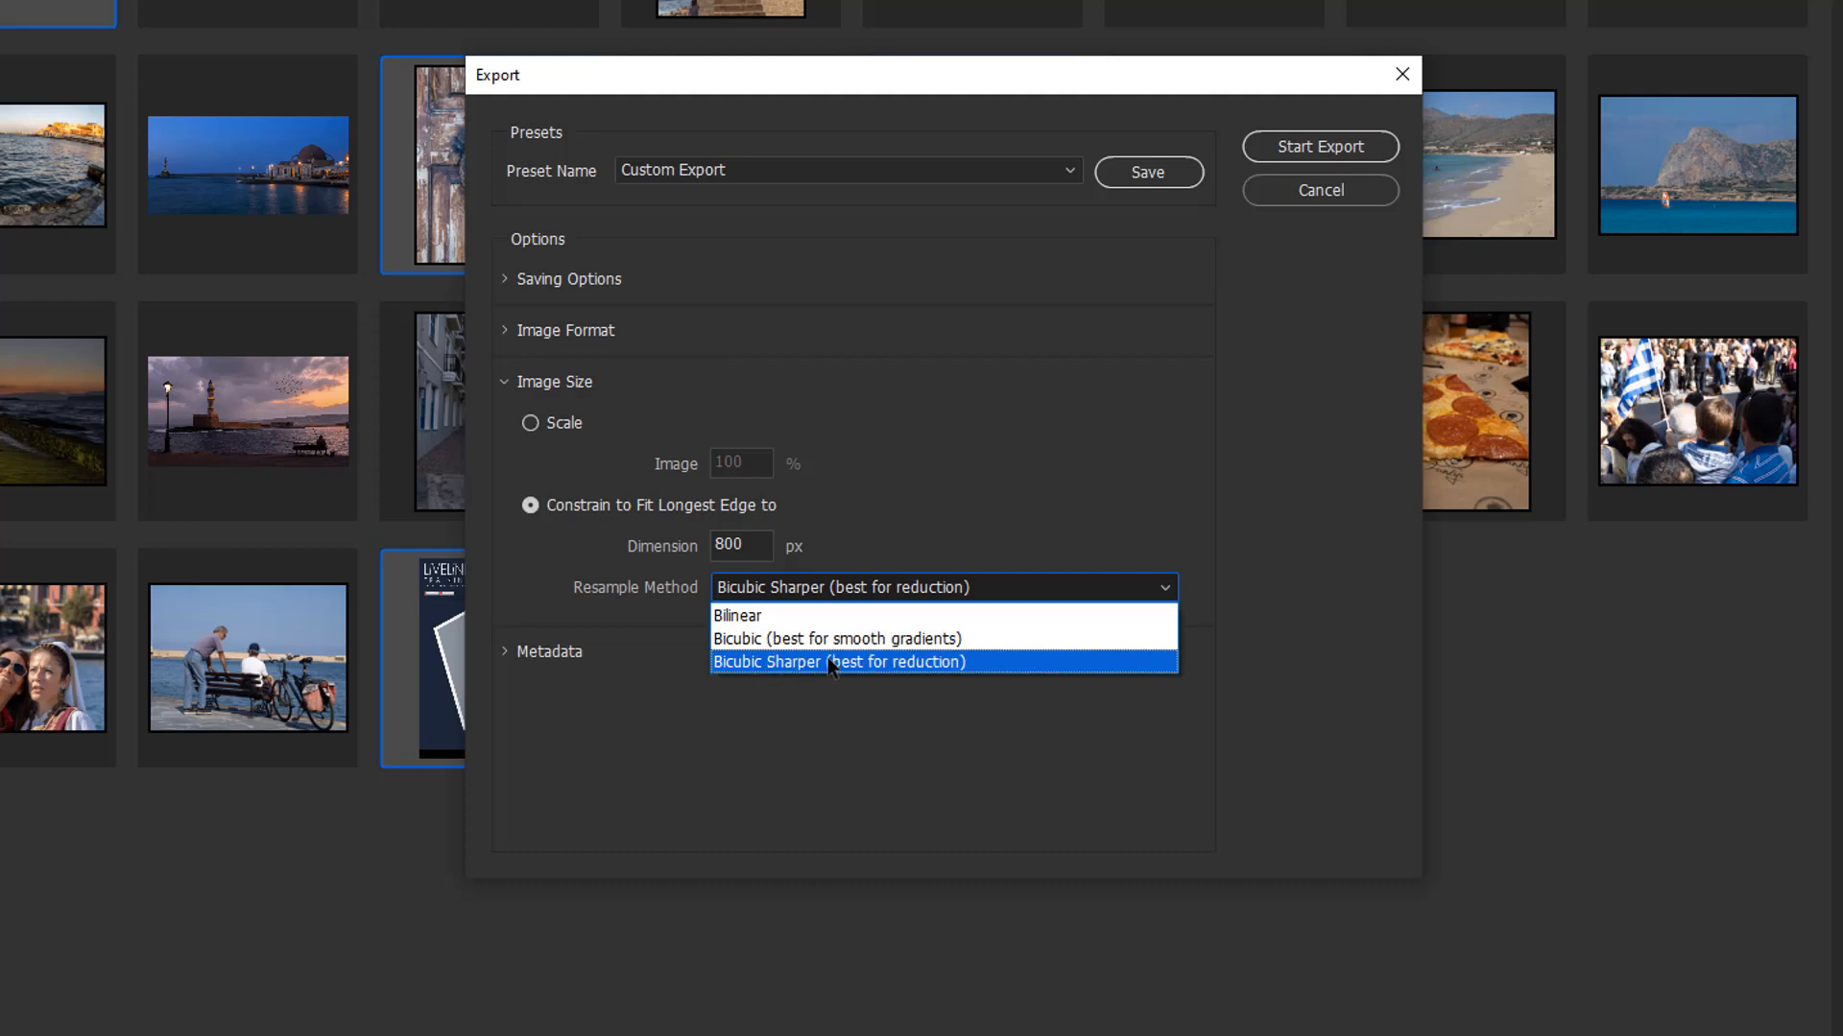
mouse_move(902, 670)
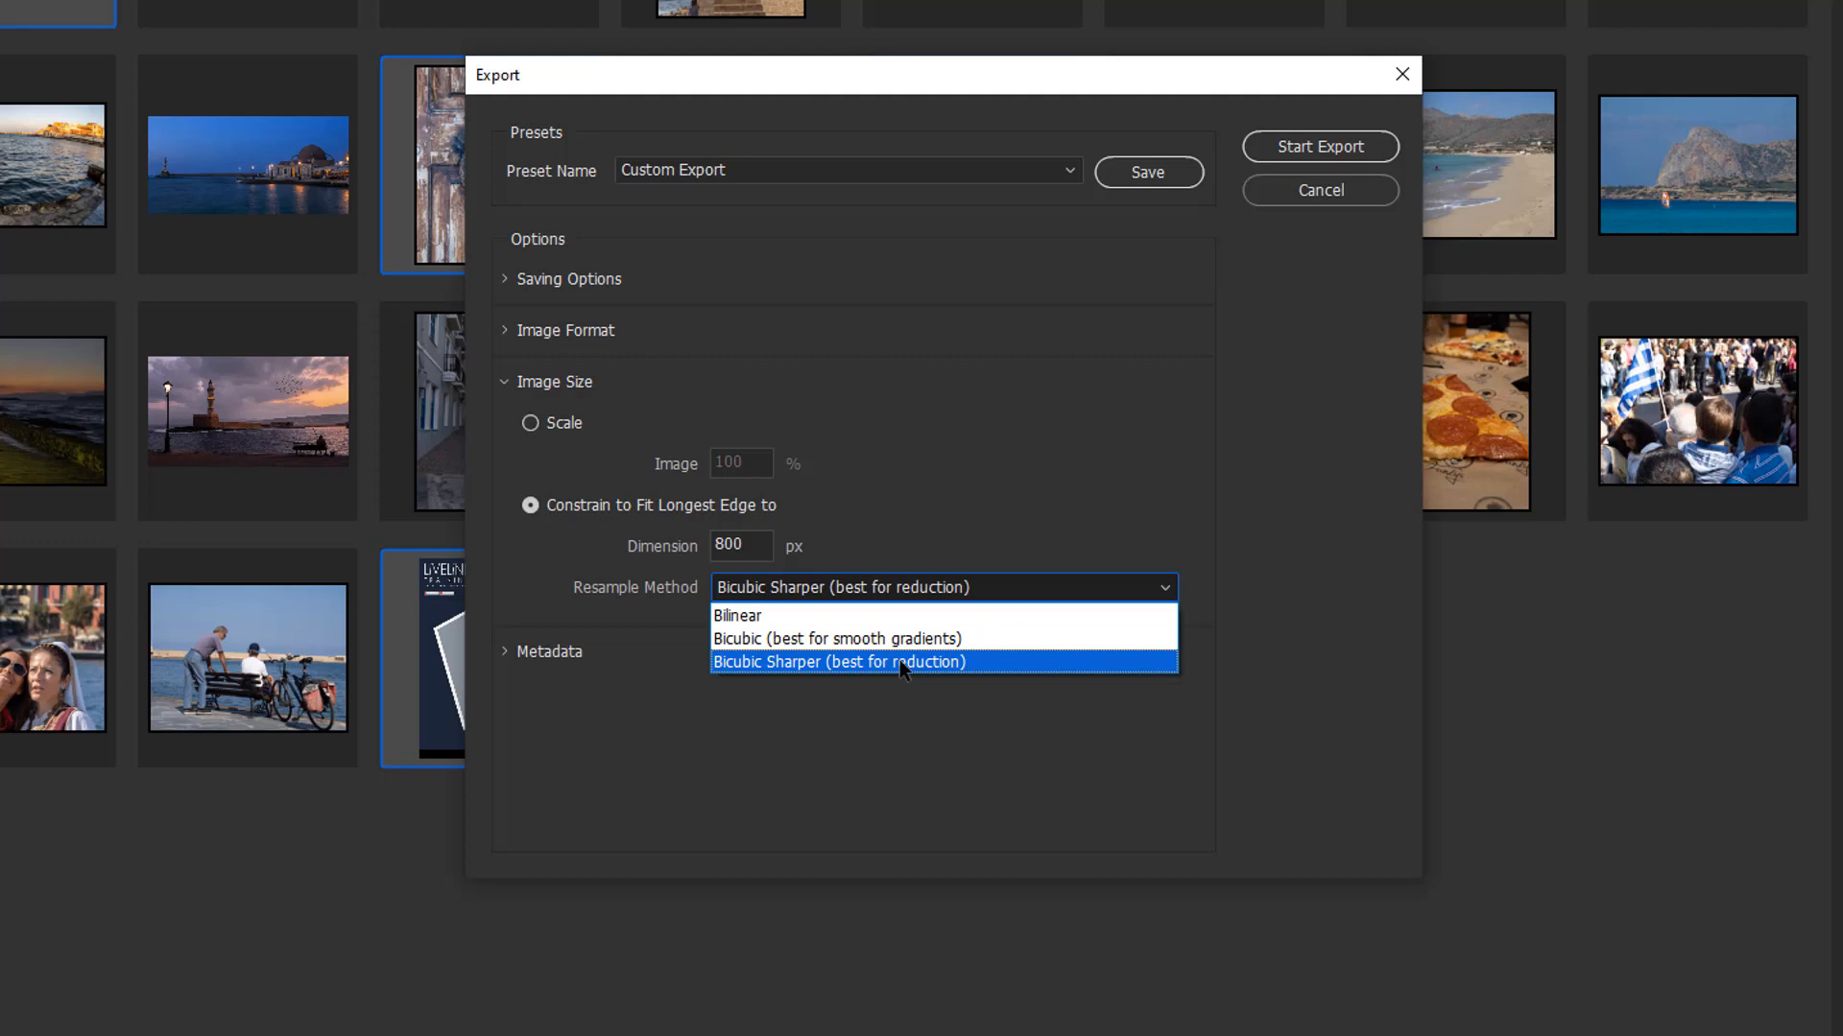
click(839, 662)
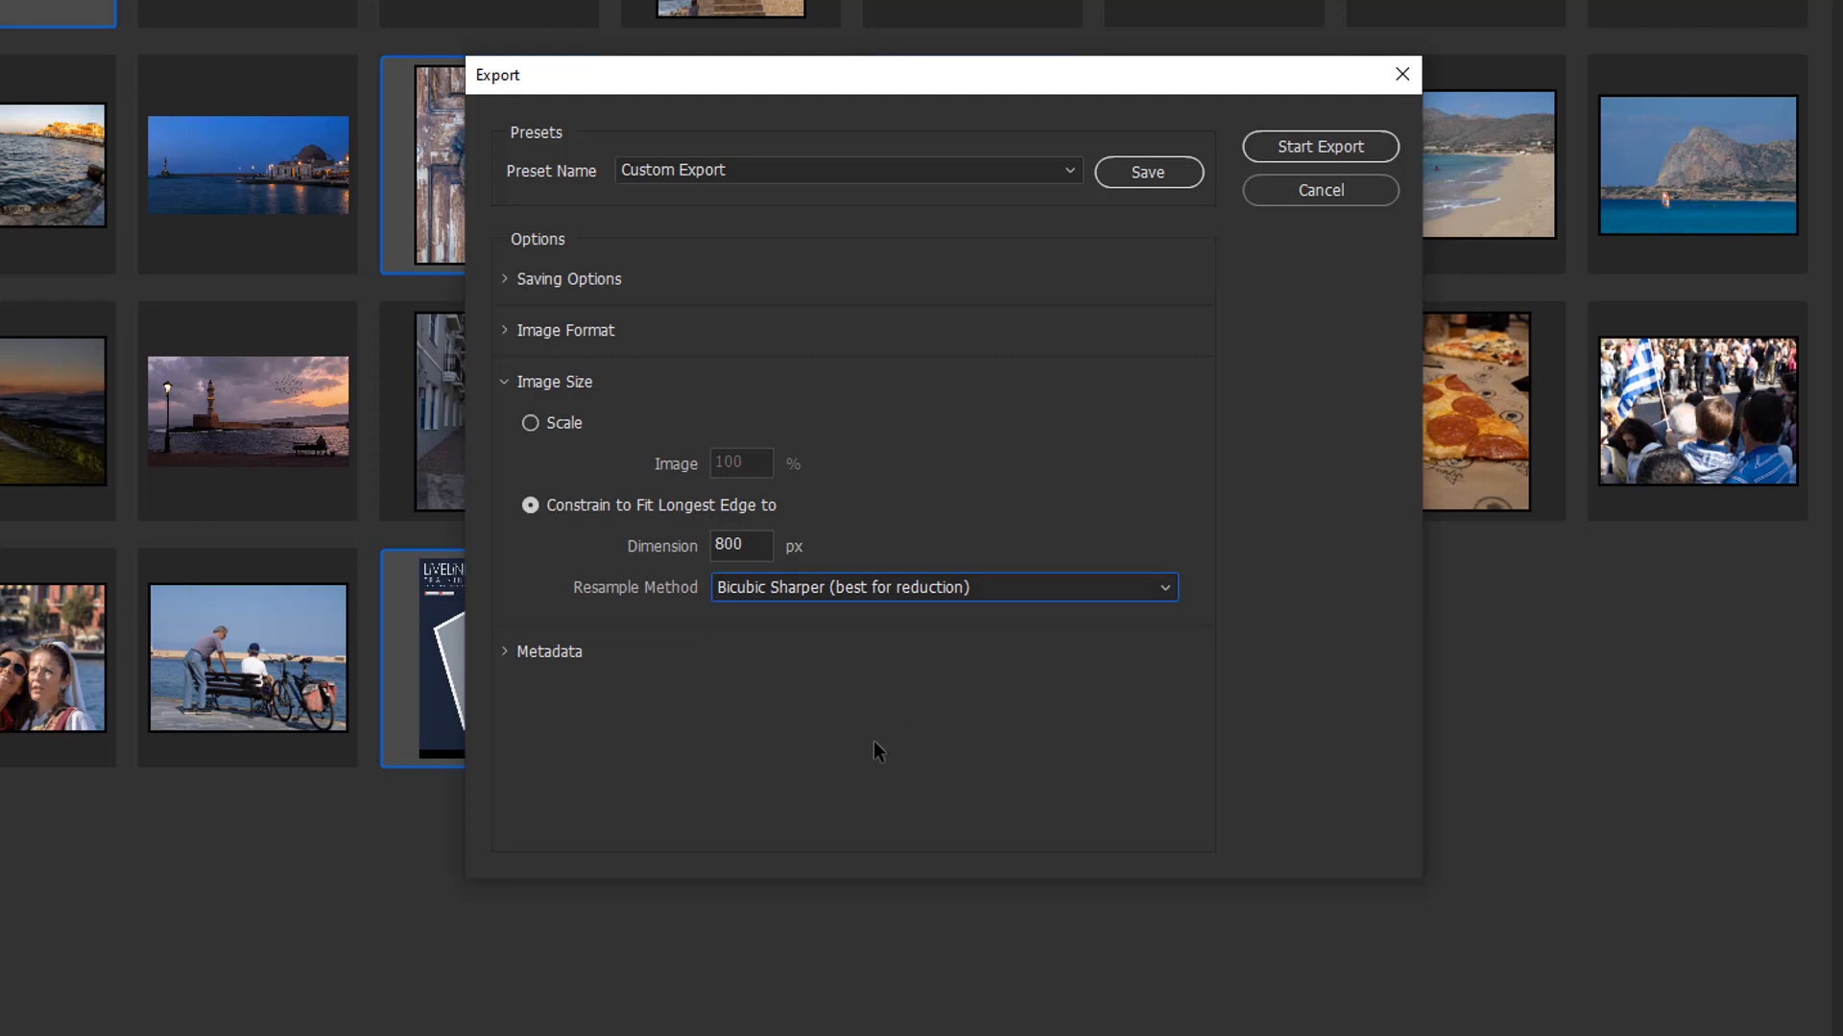
mouse_move(553, 435)
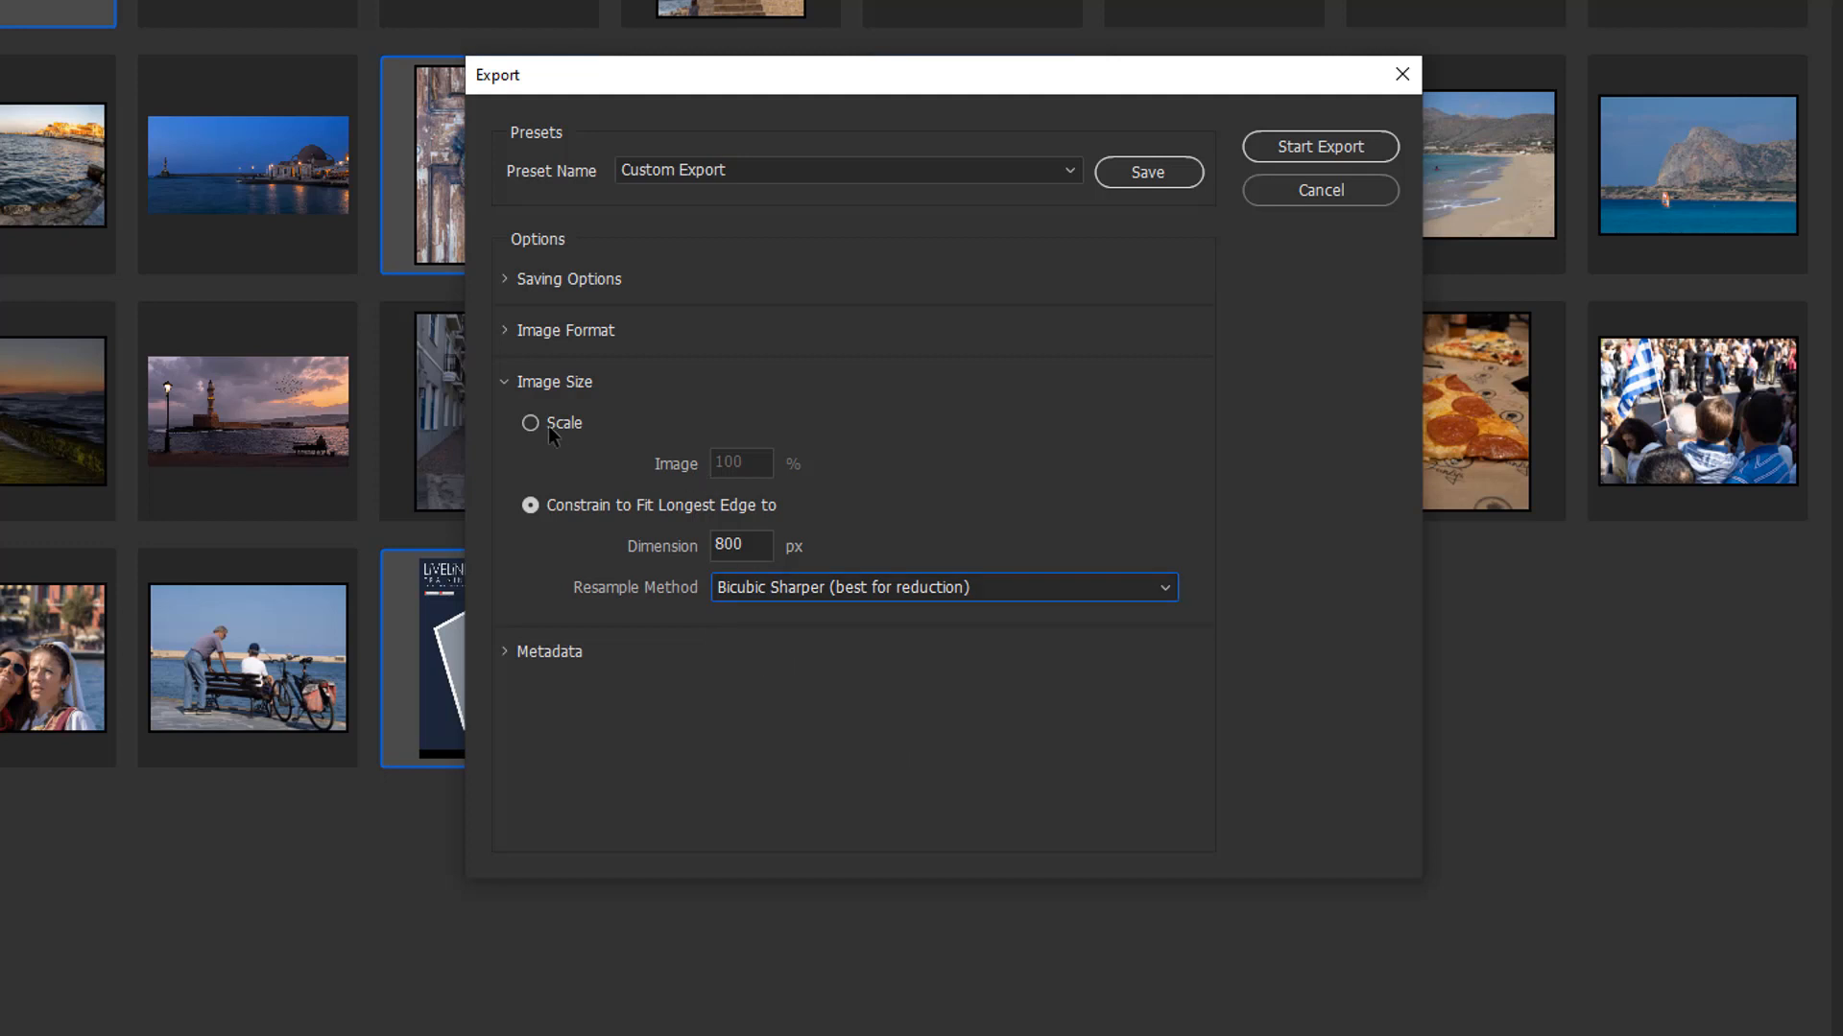
Step: Hide the Image Size options and show the Metadata export options
click(553, 381)
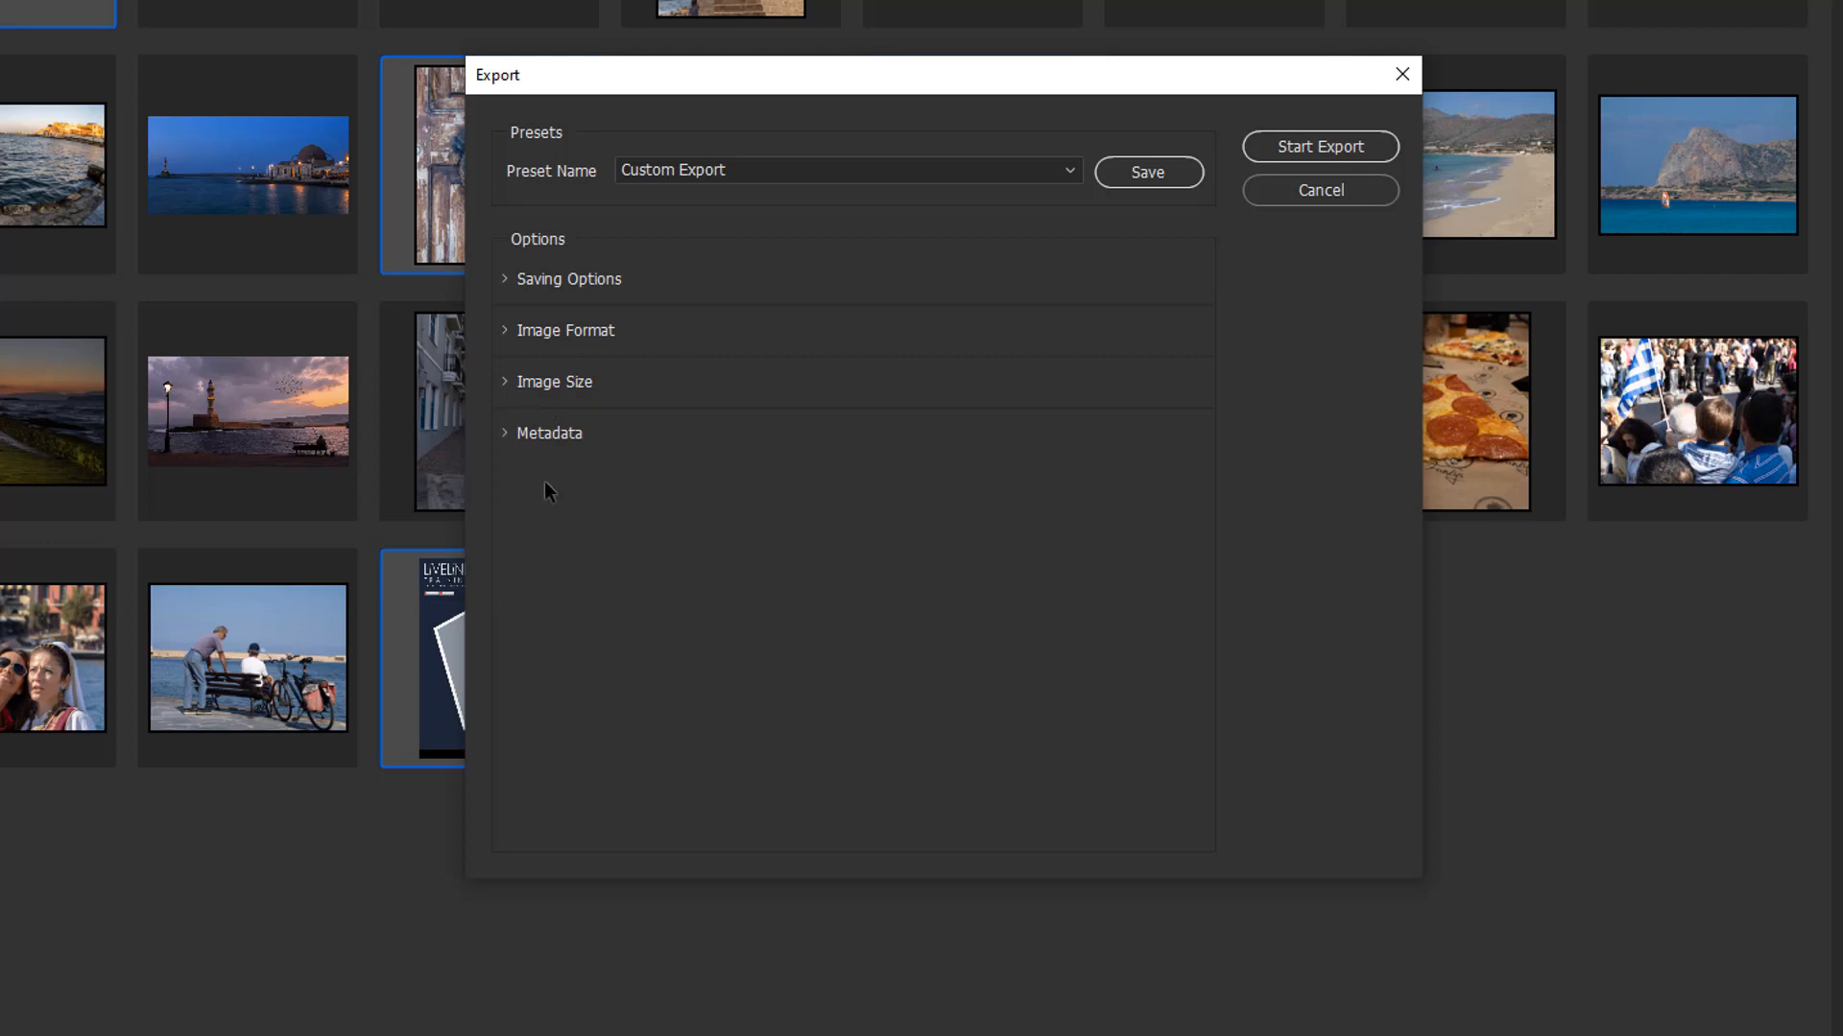
click(549, 433)
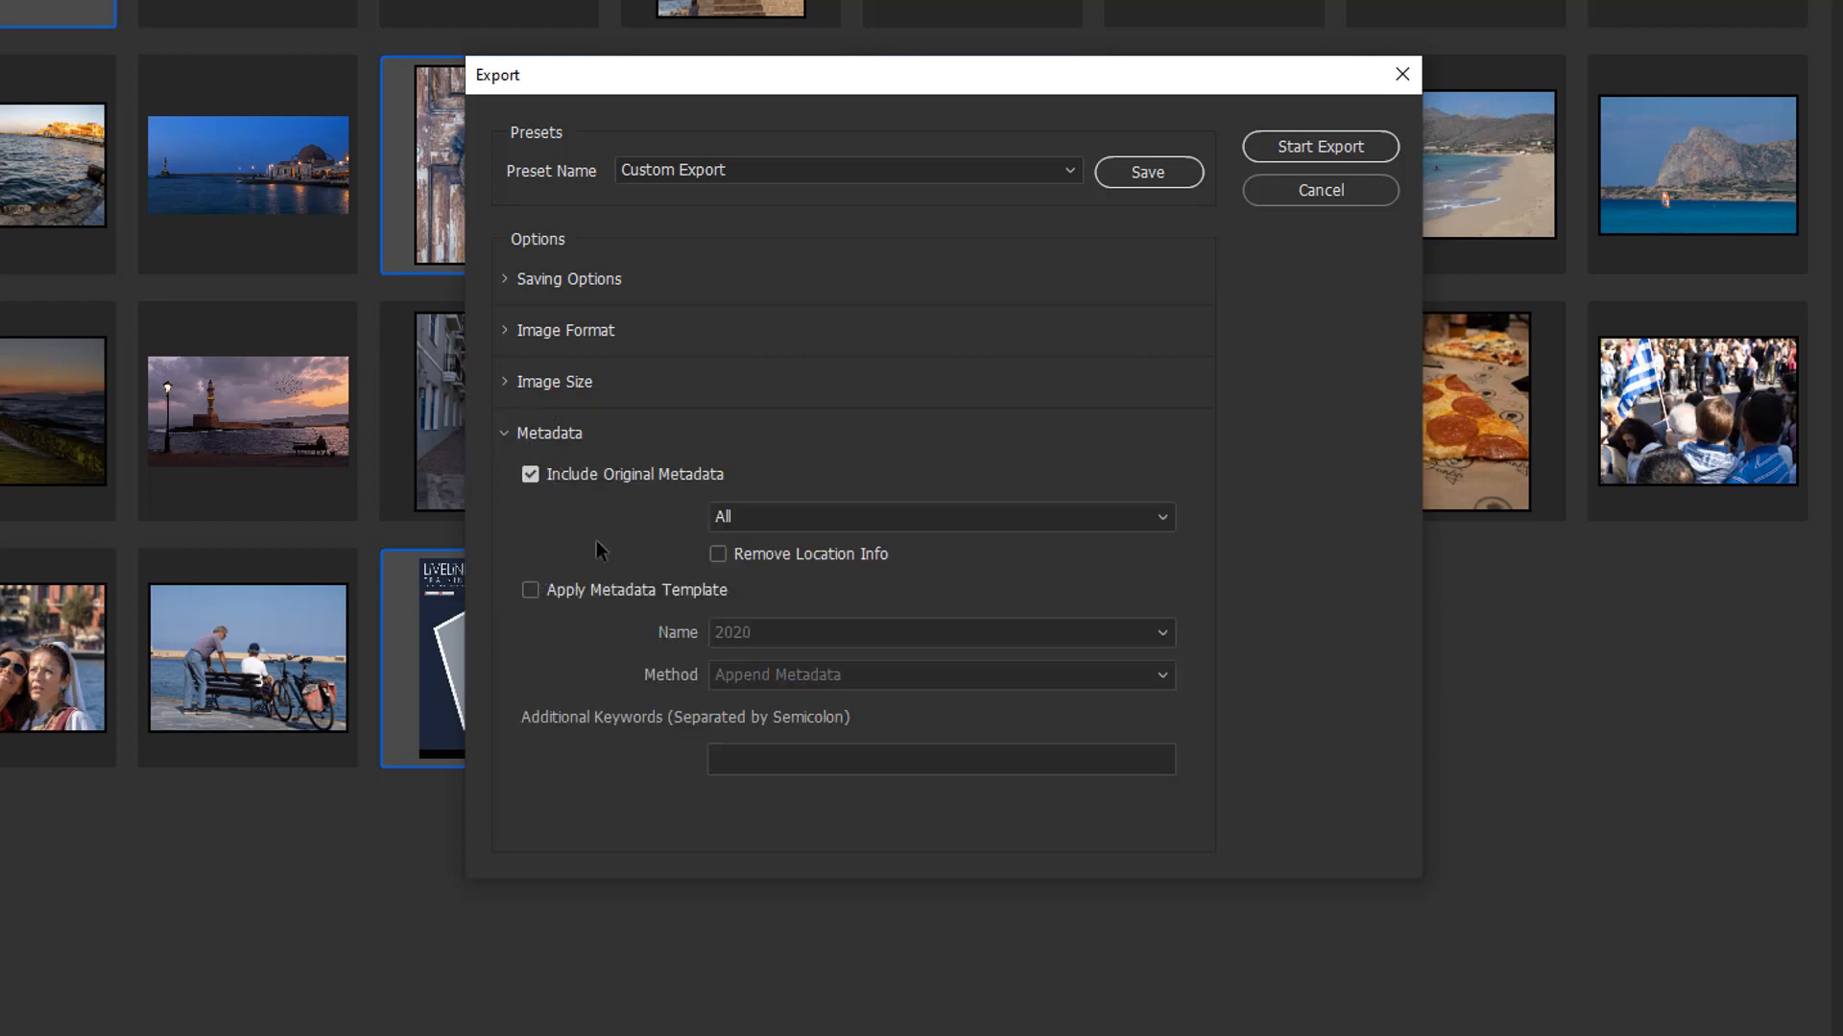
mouse_move(658, 628)
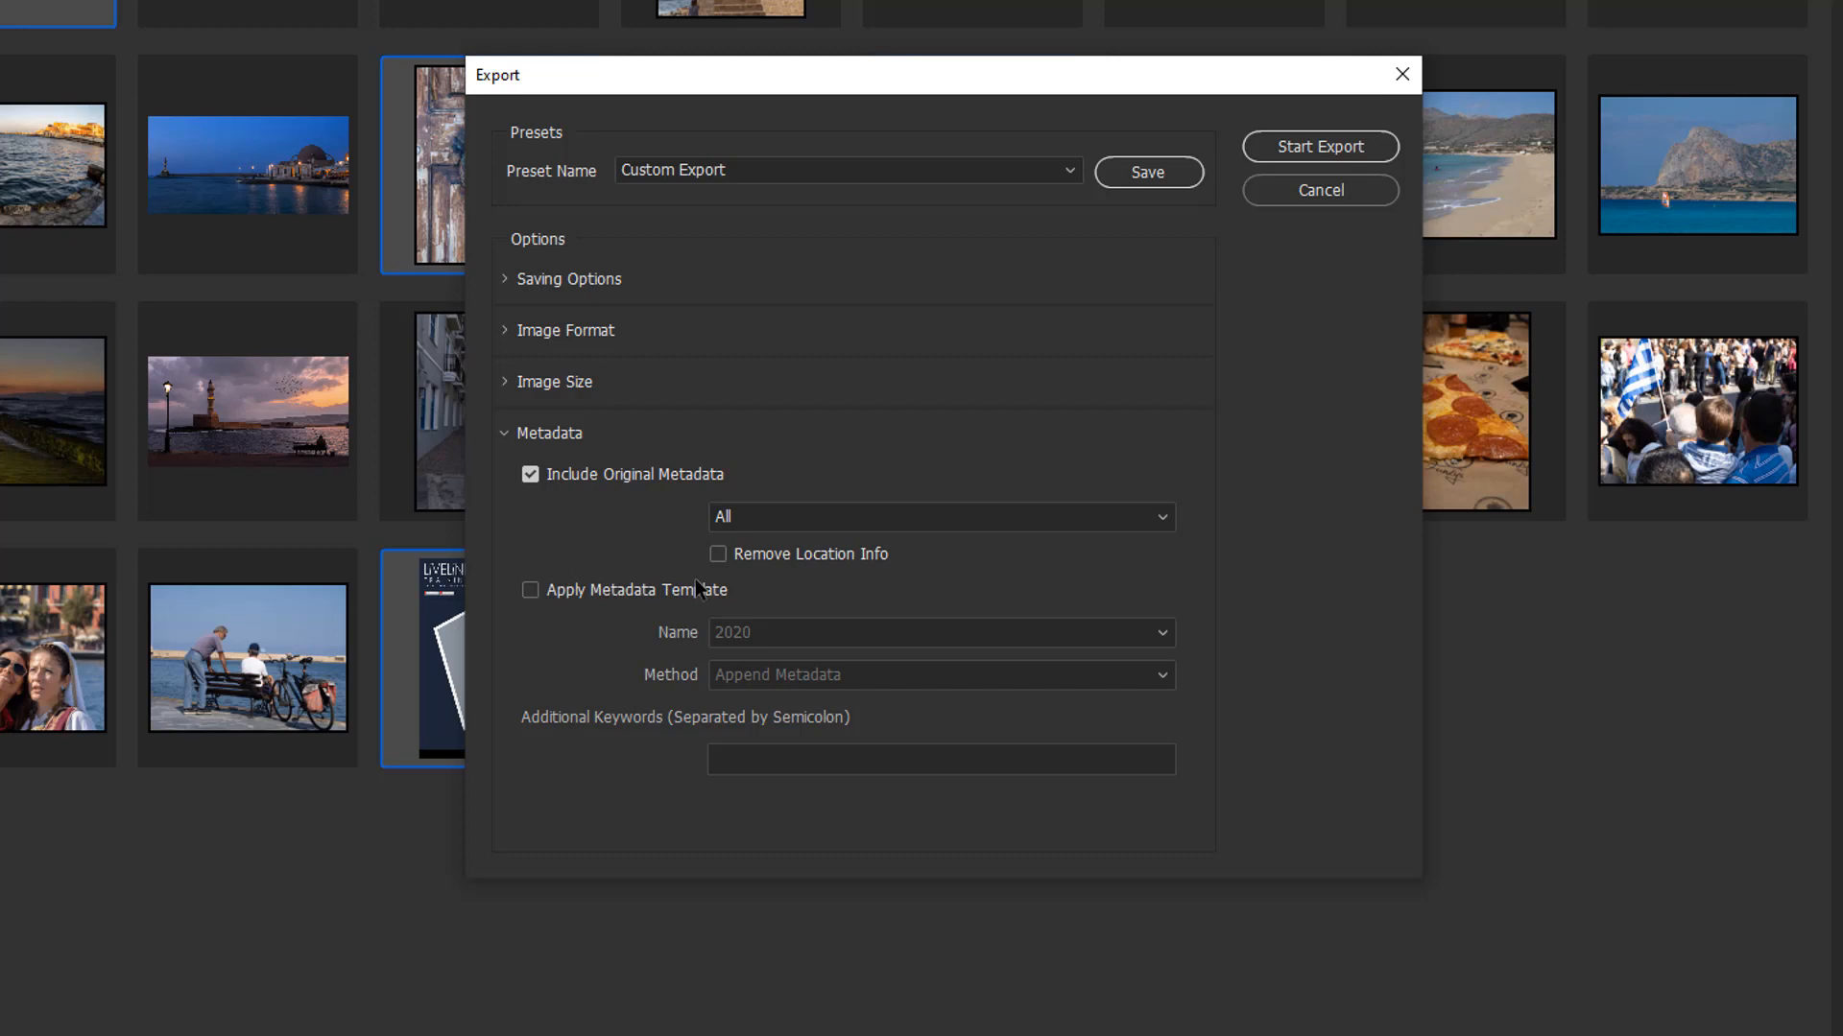
mouse_move(556, 530)
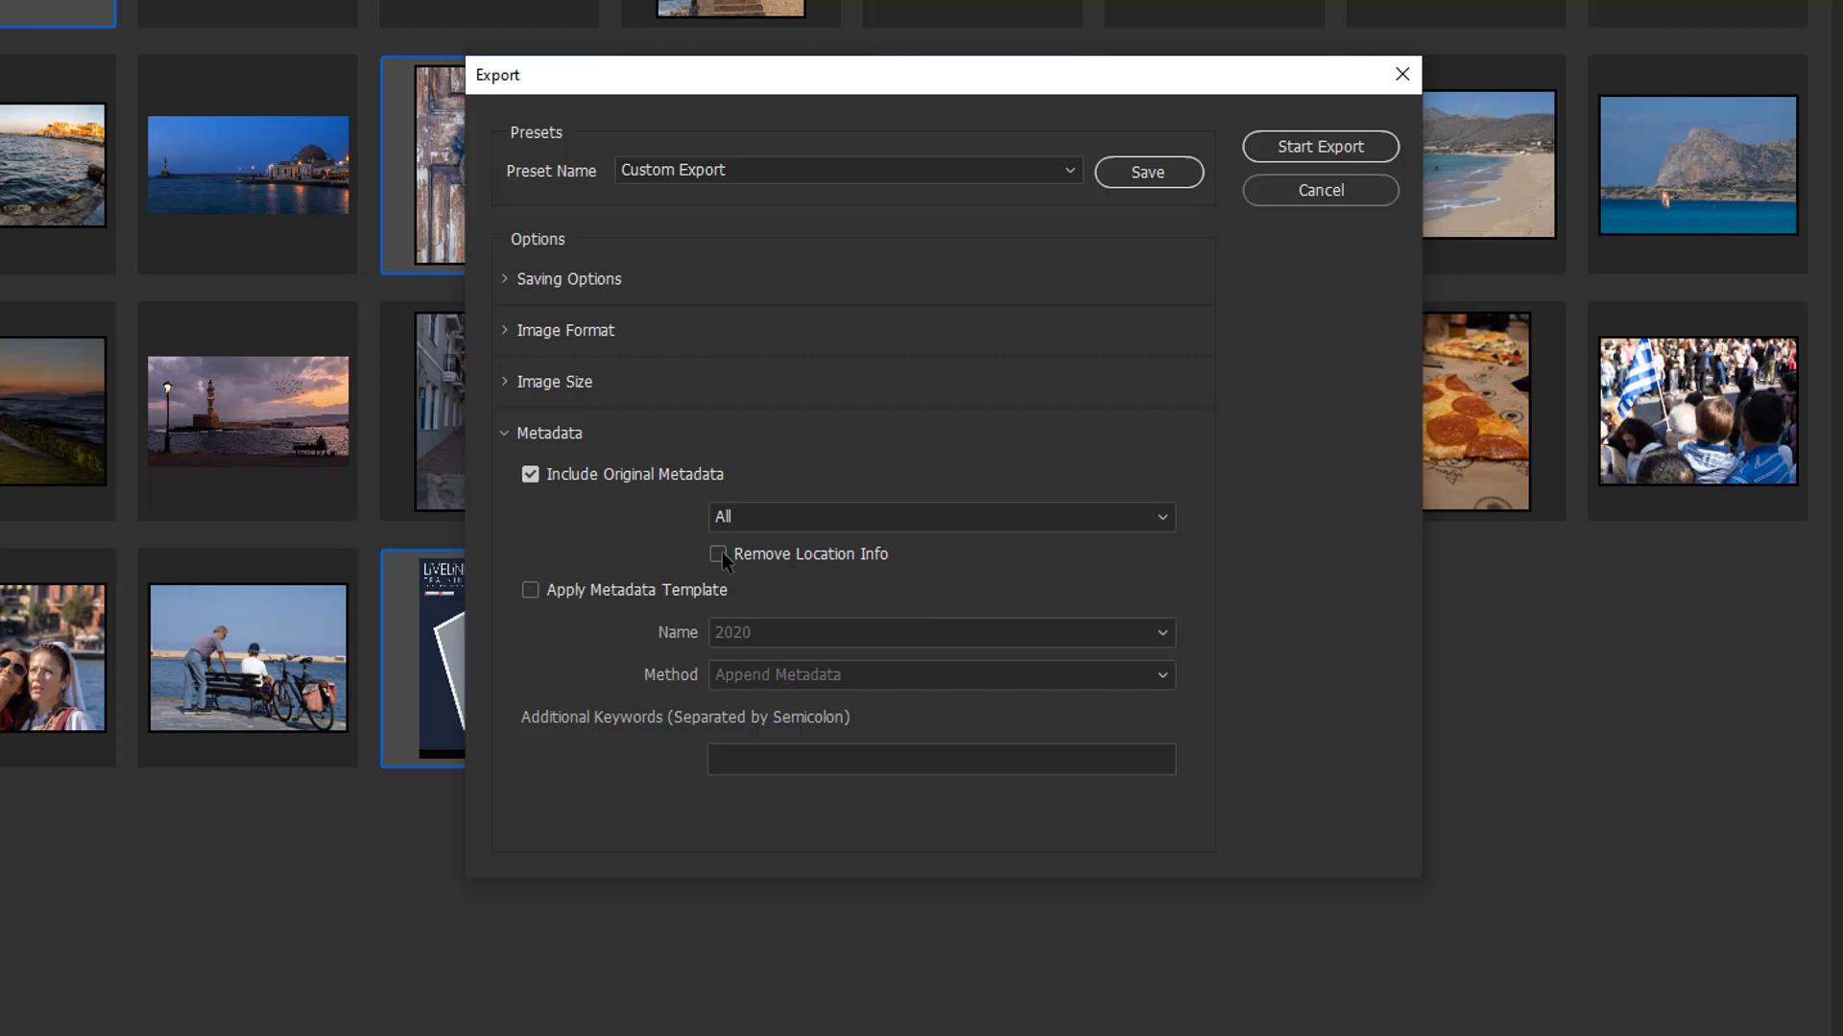
mouse_move(727, 567)
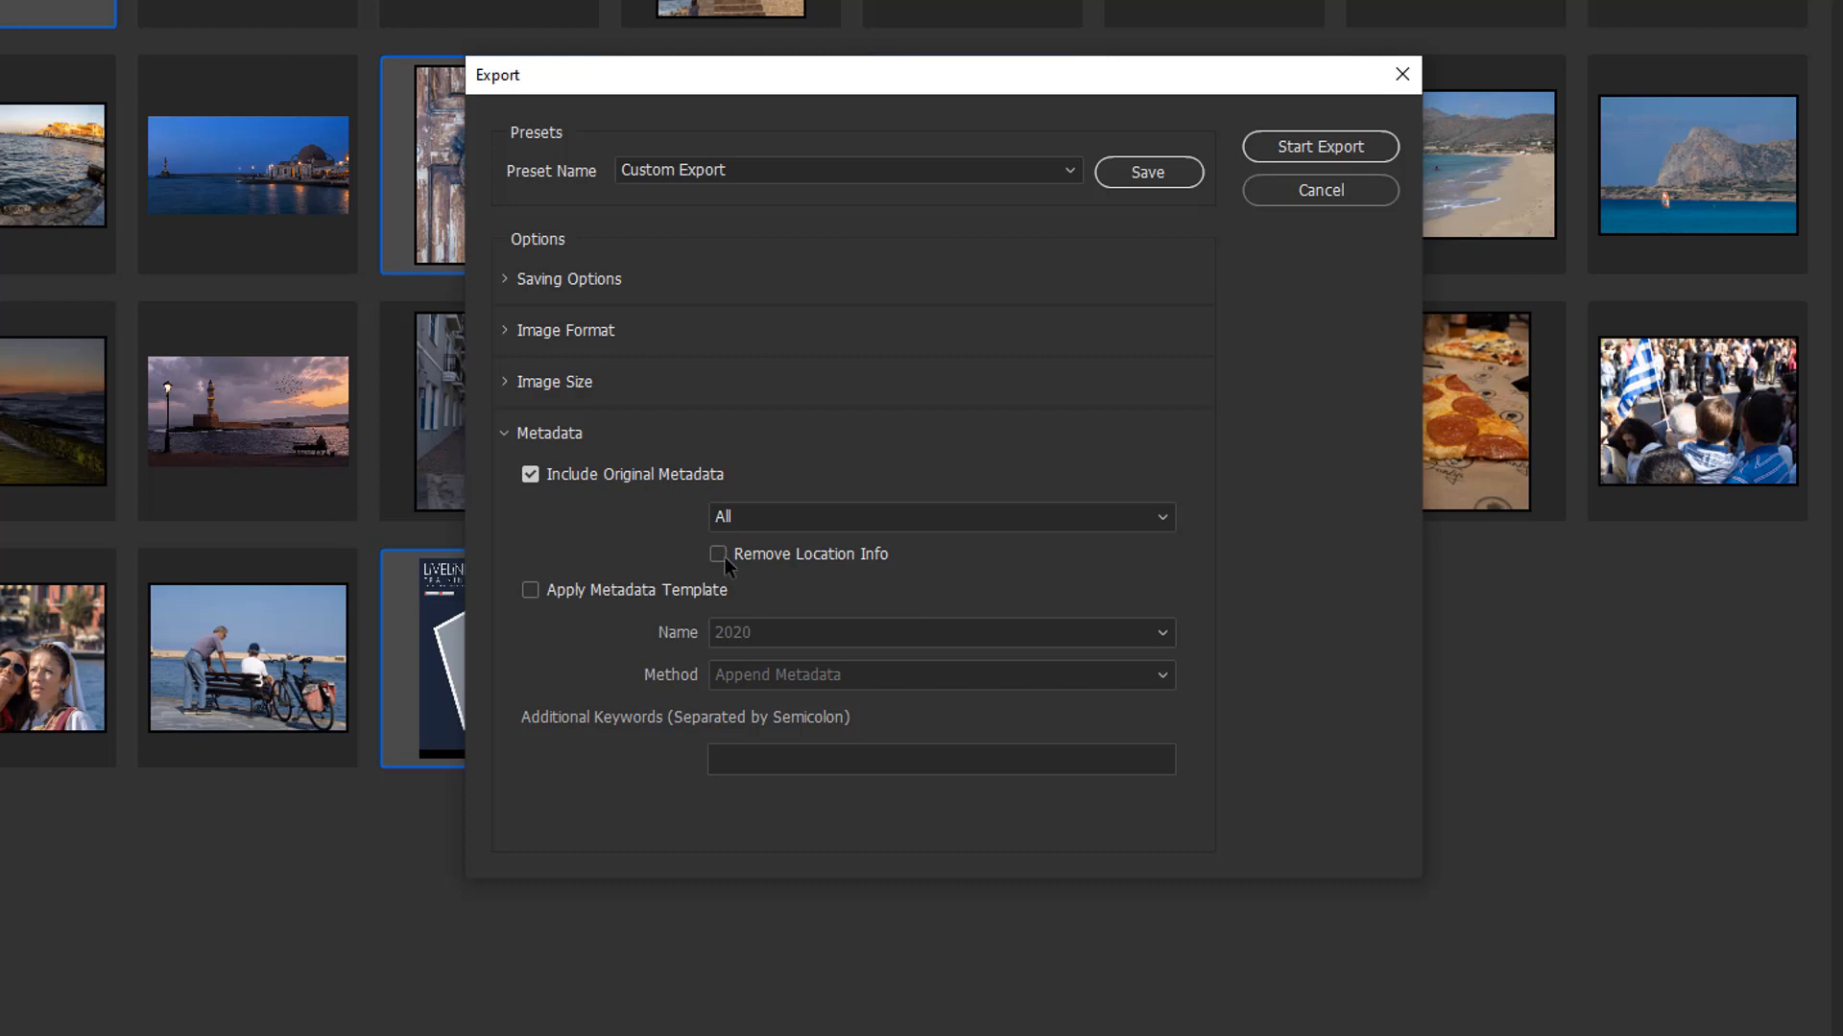
mouse_move(920, 564)
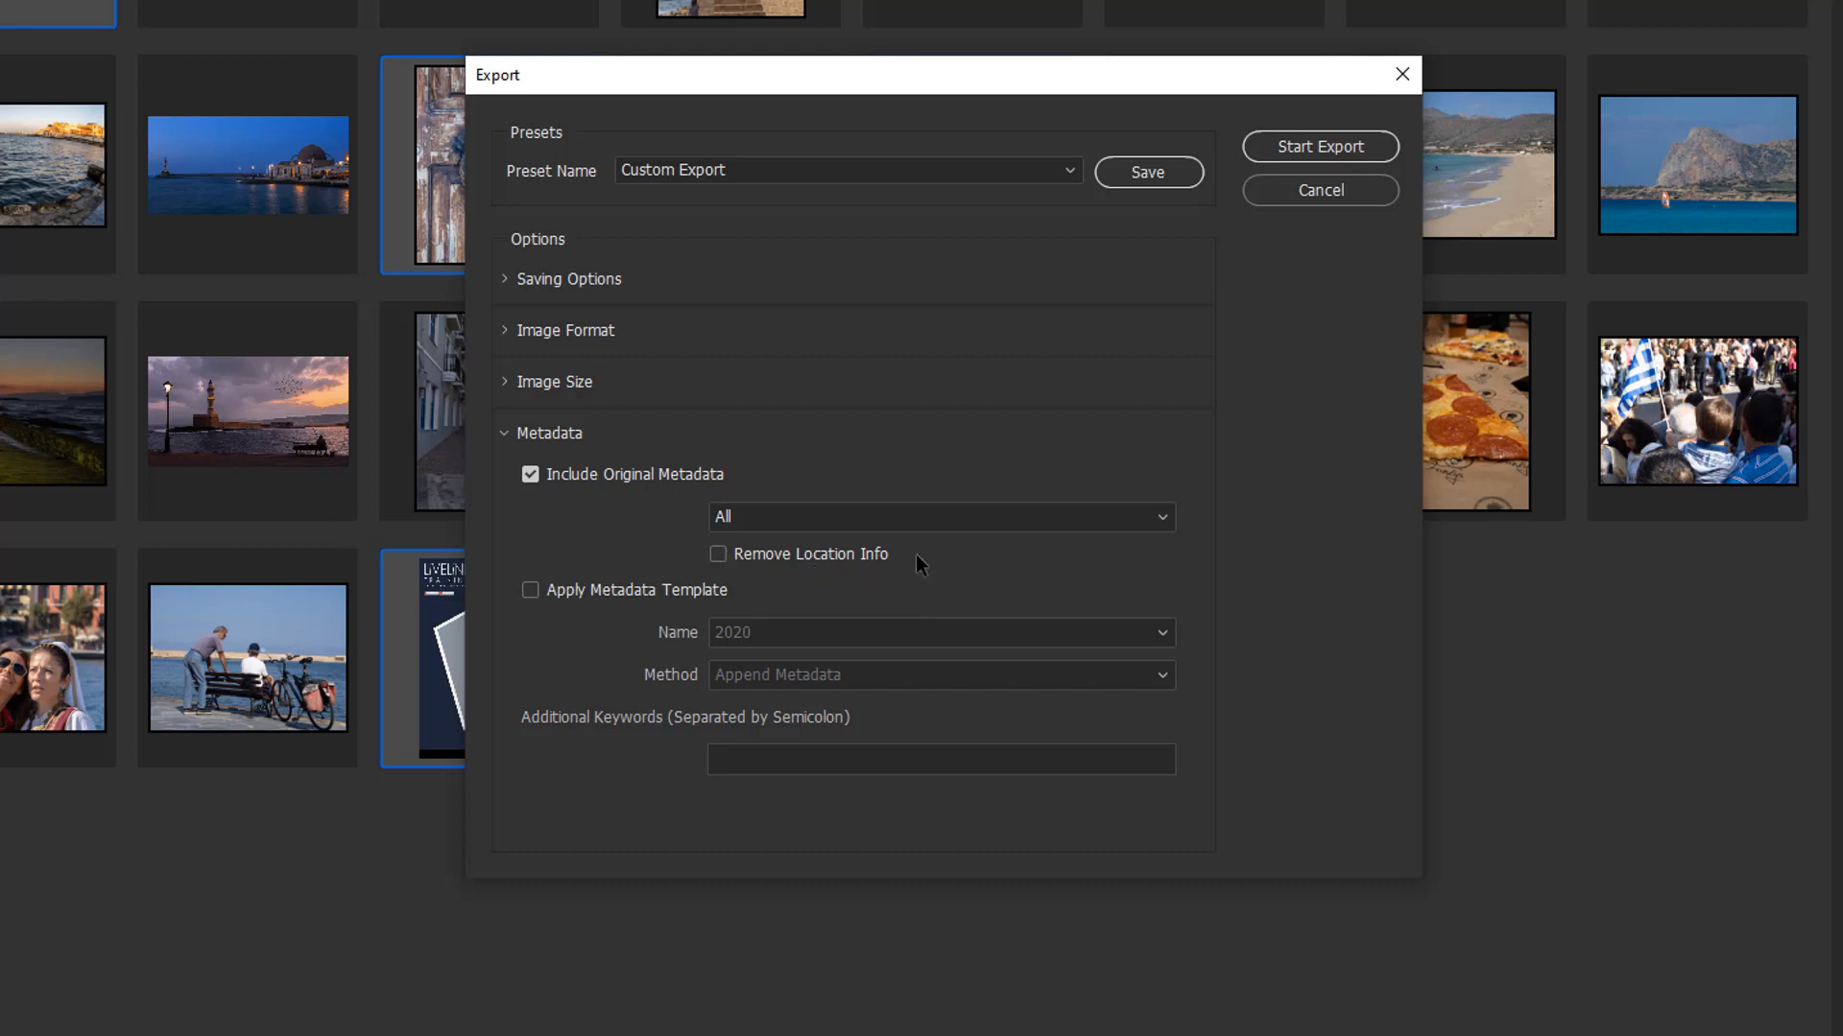
mouse_move(922, 567)
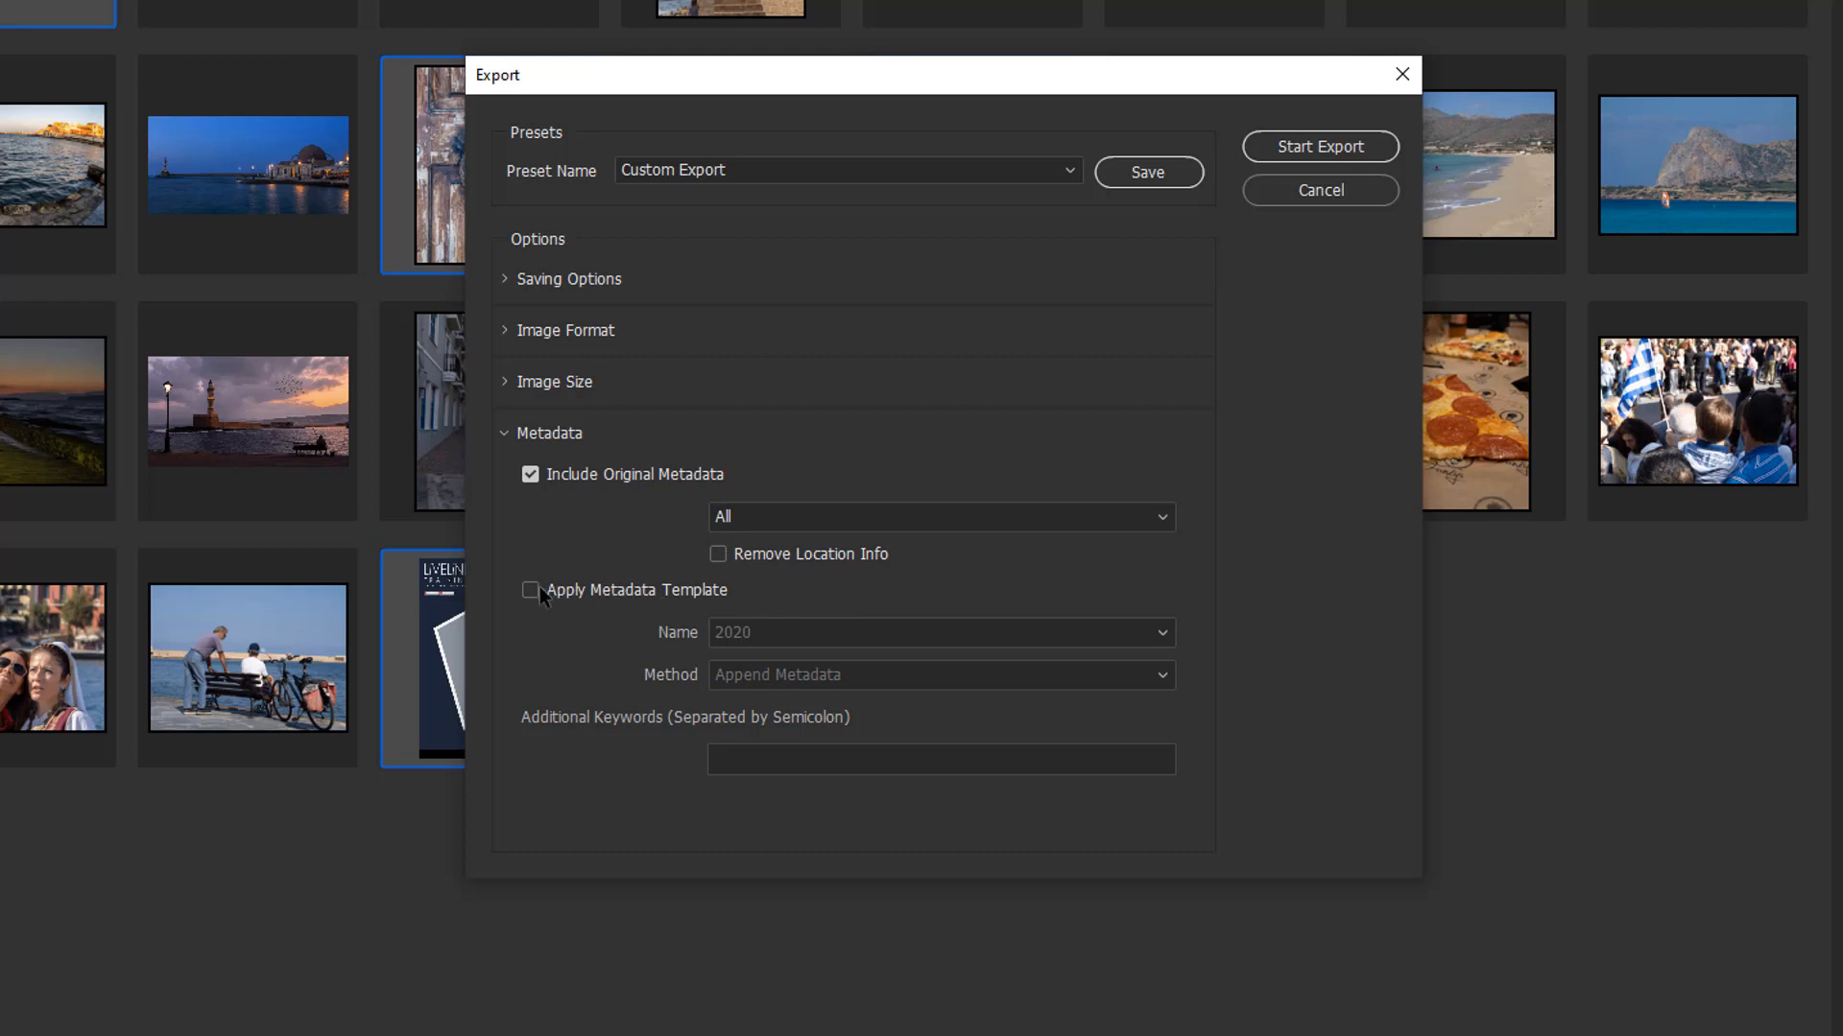
Step: Apply the 2020 metadata template using the Replace Metadata method
click(530, 590)
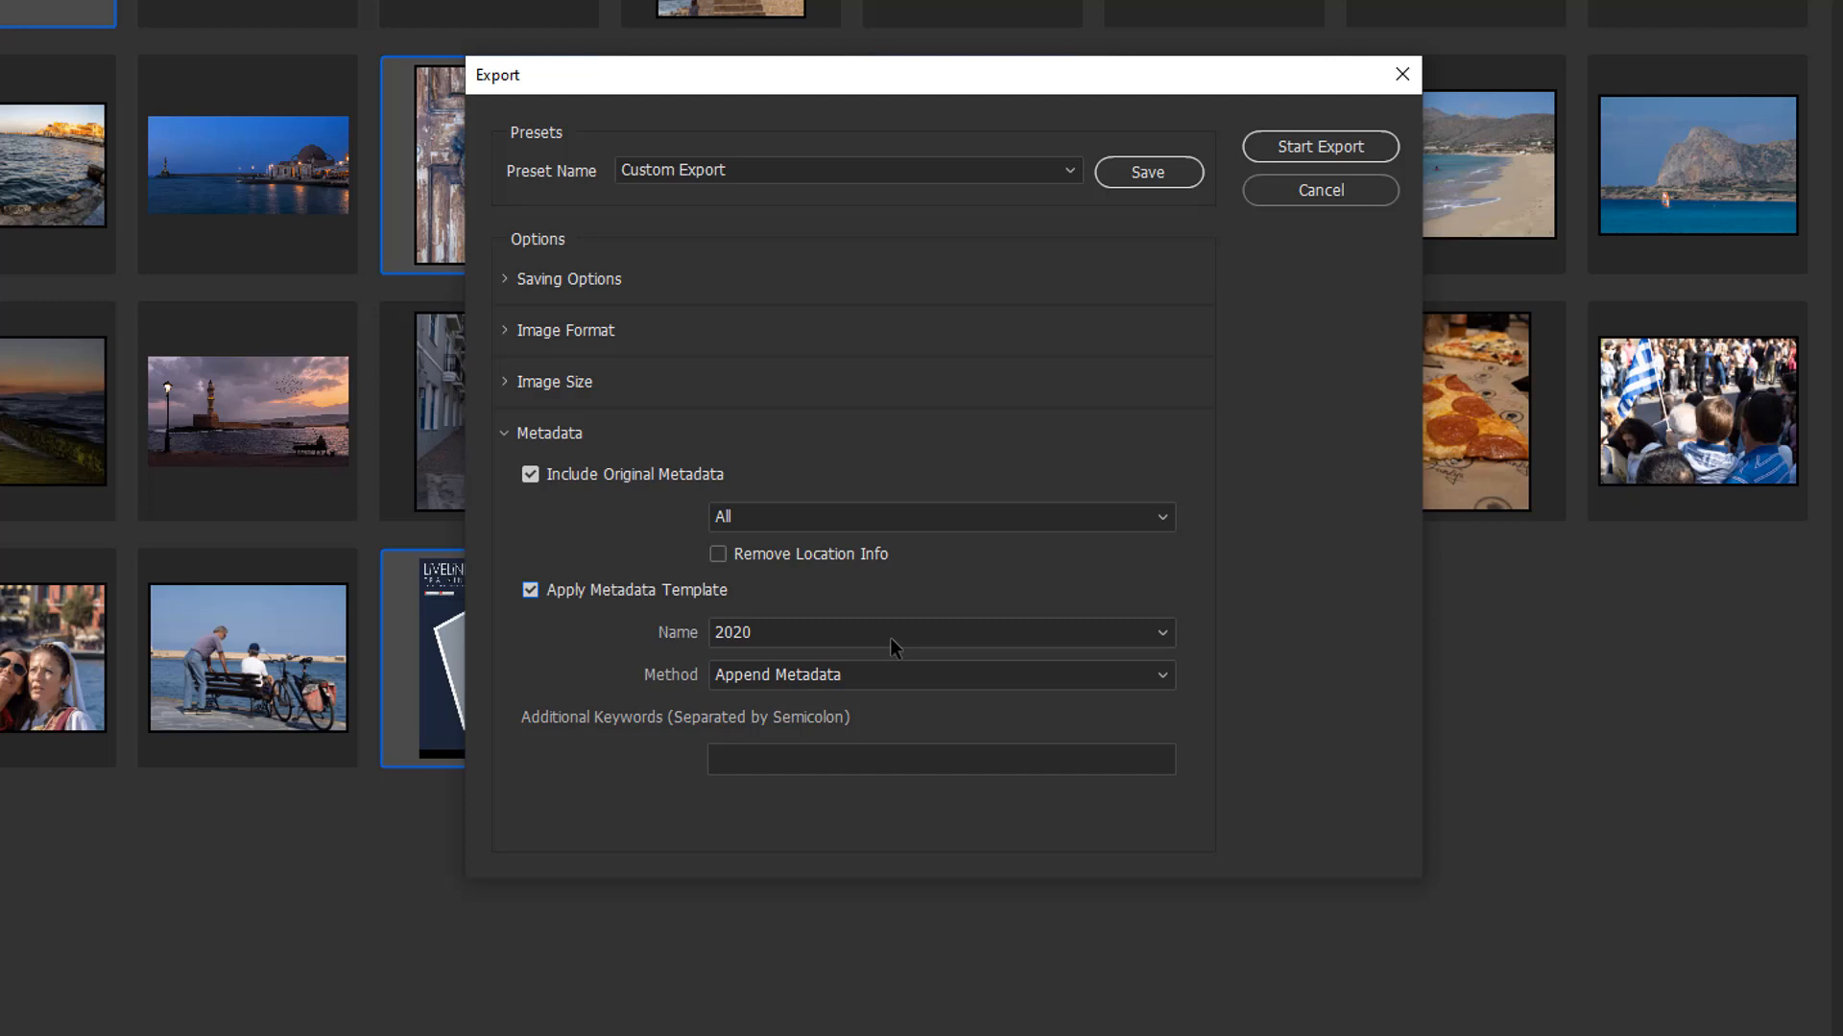
click(1160, 632)
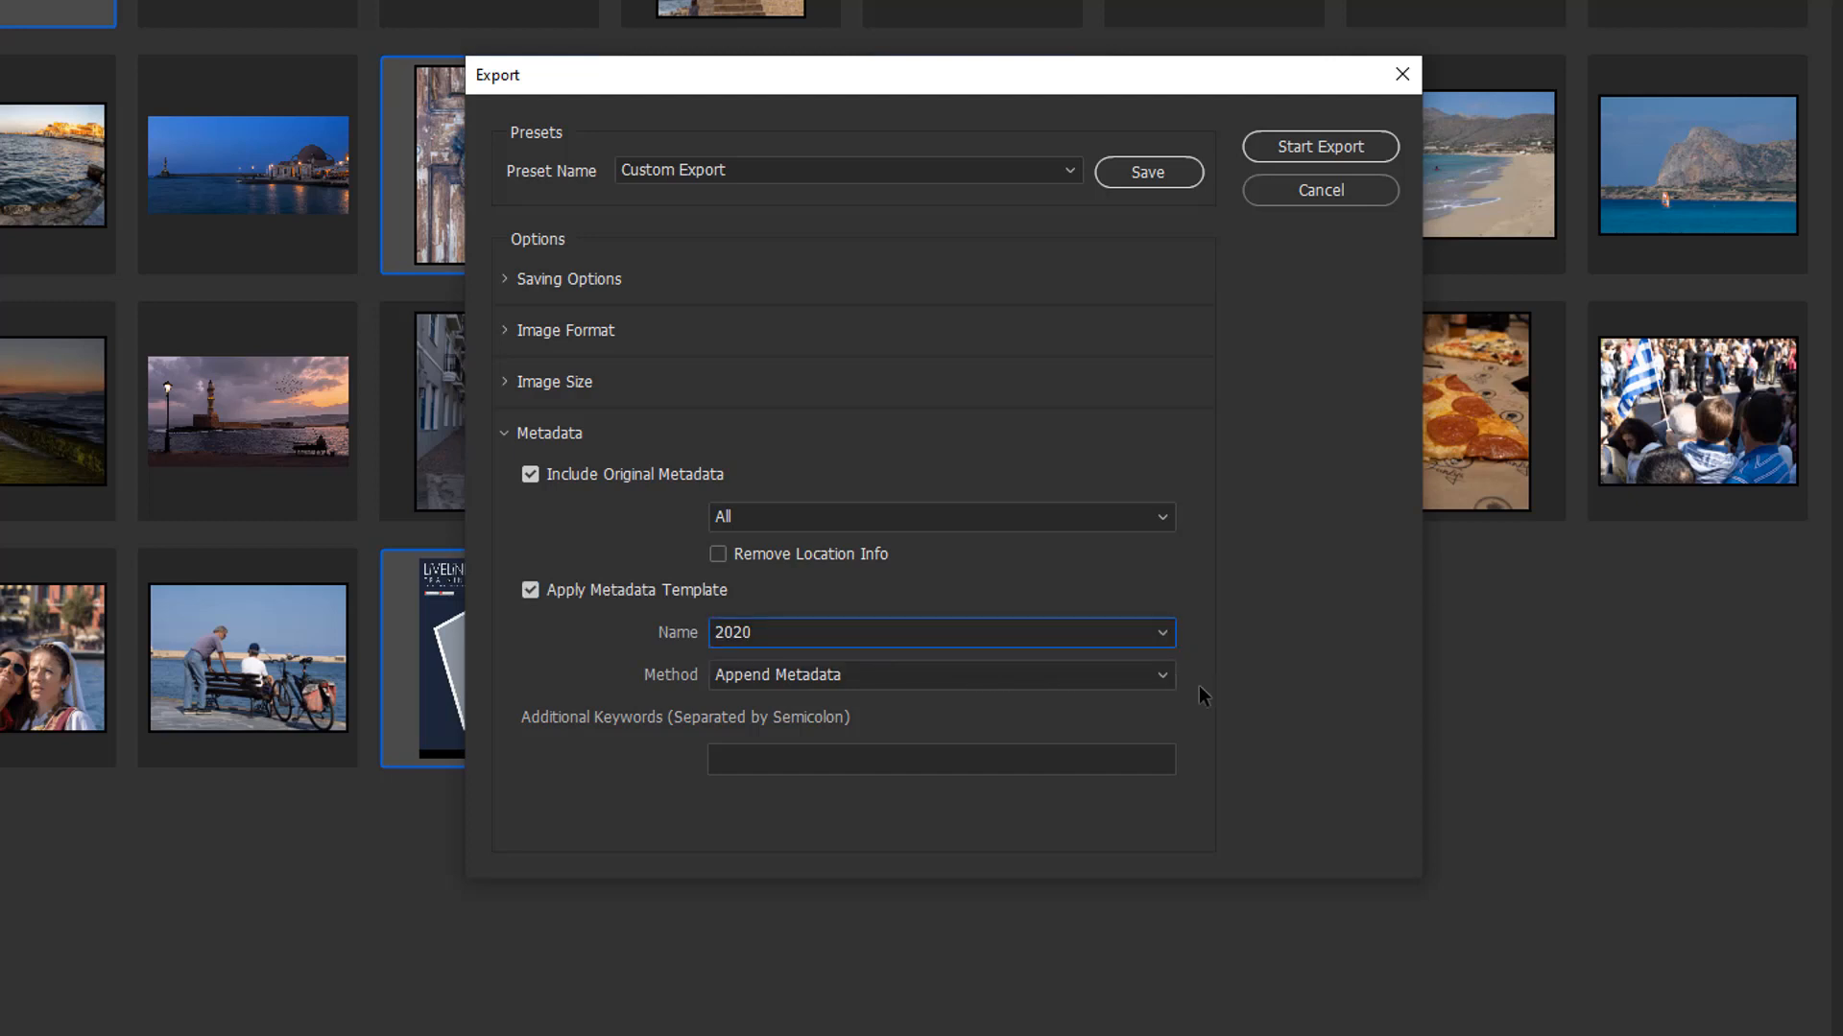
mouse_move(1172, 711)
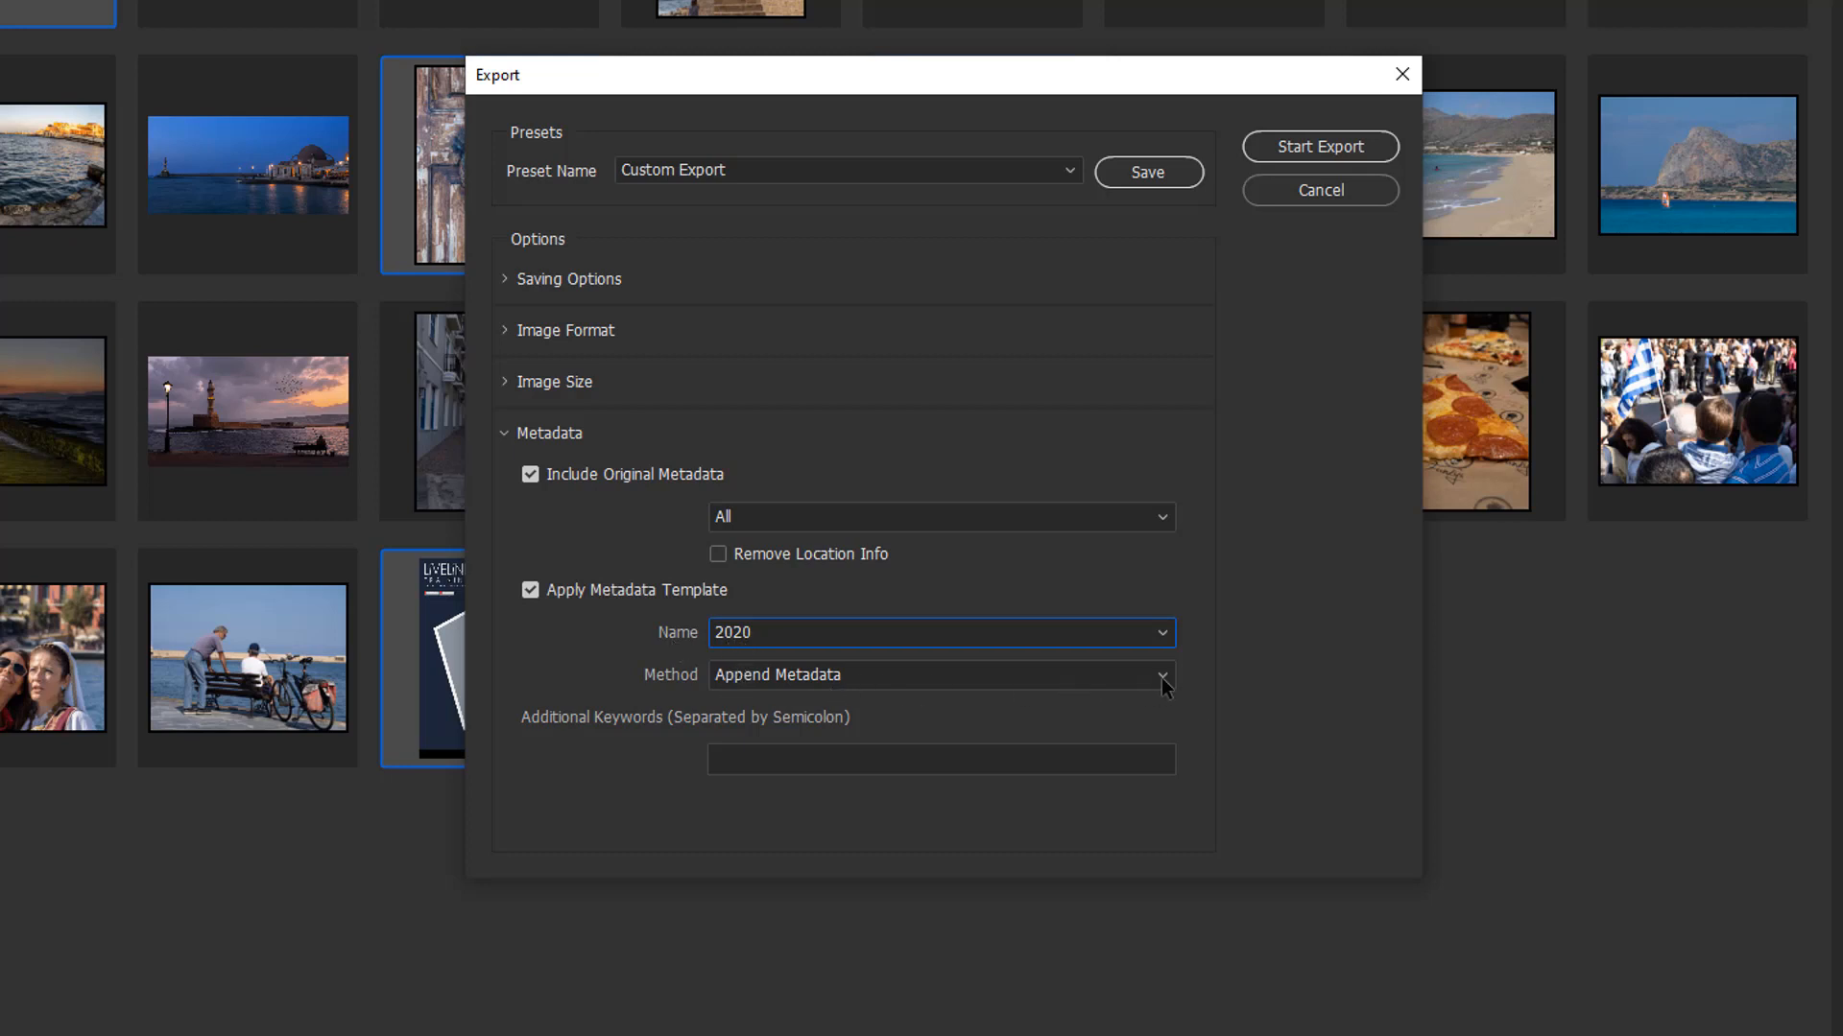
click(1158, 675)
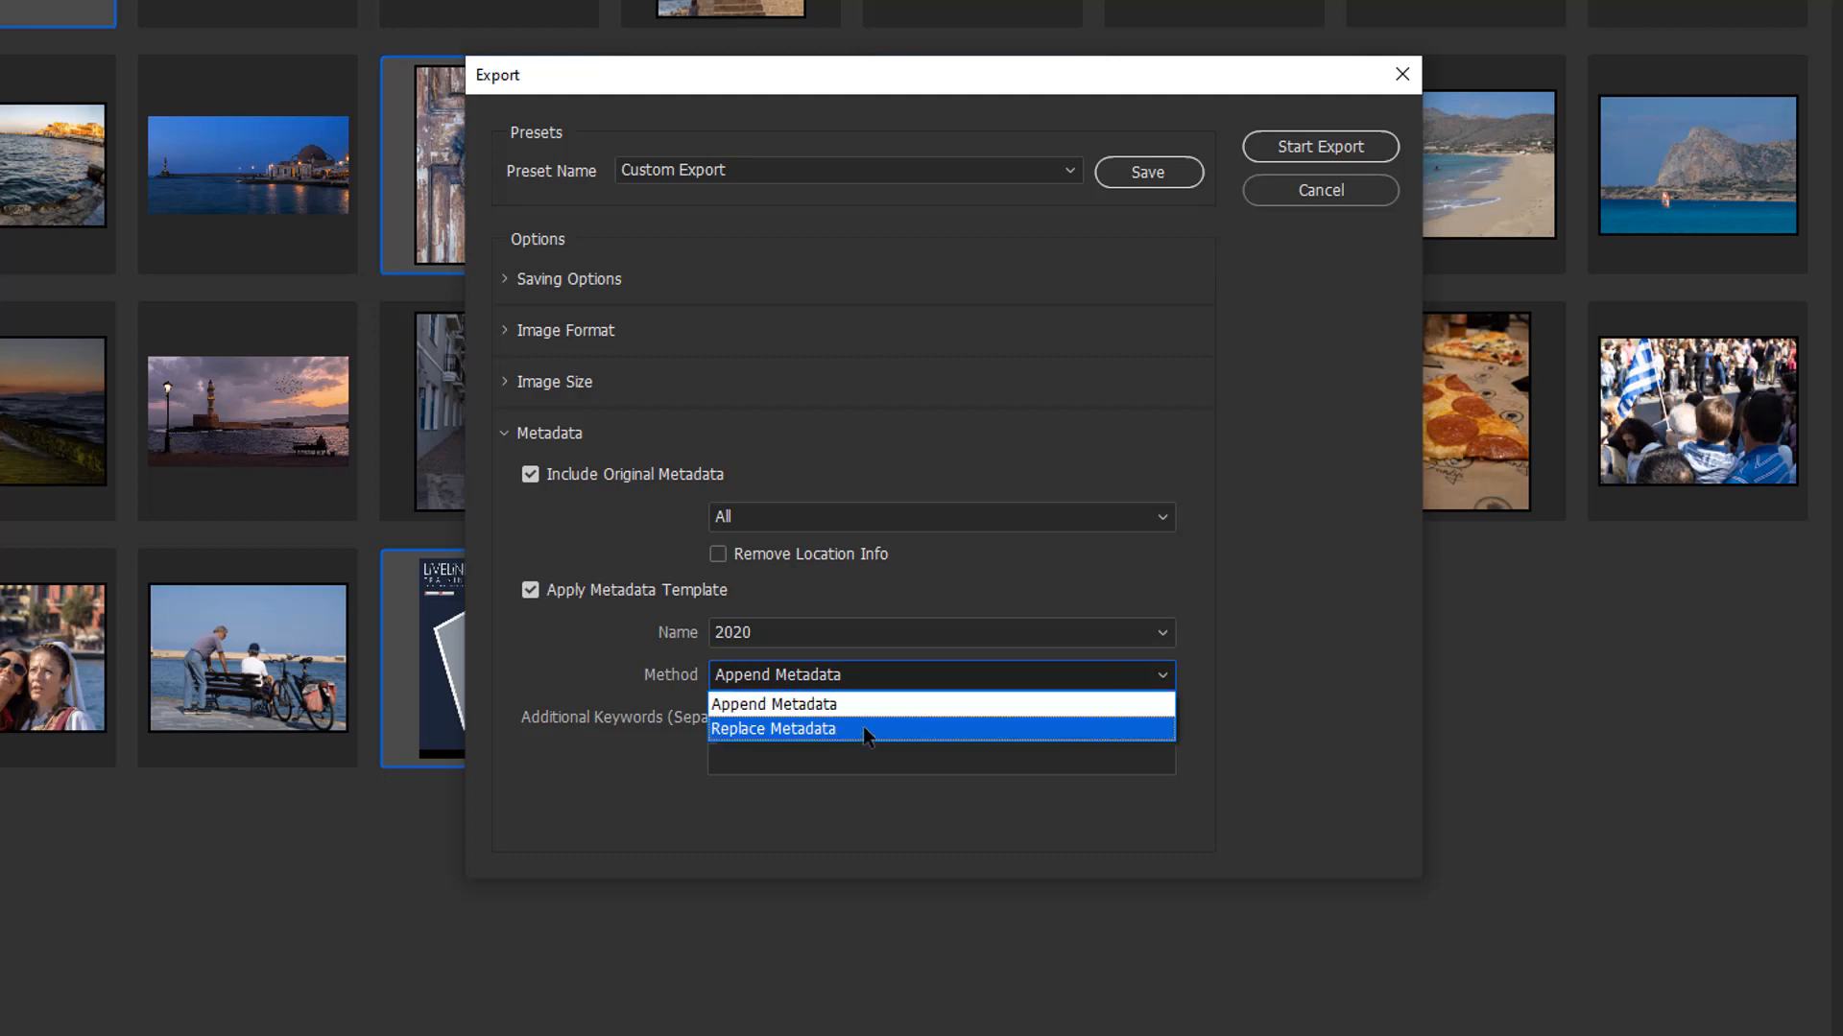
mouse_move(775, 749)
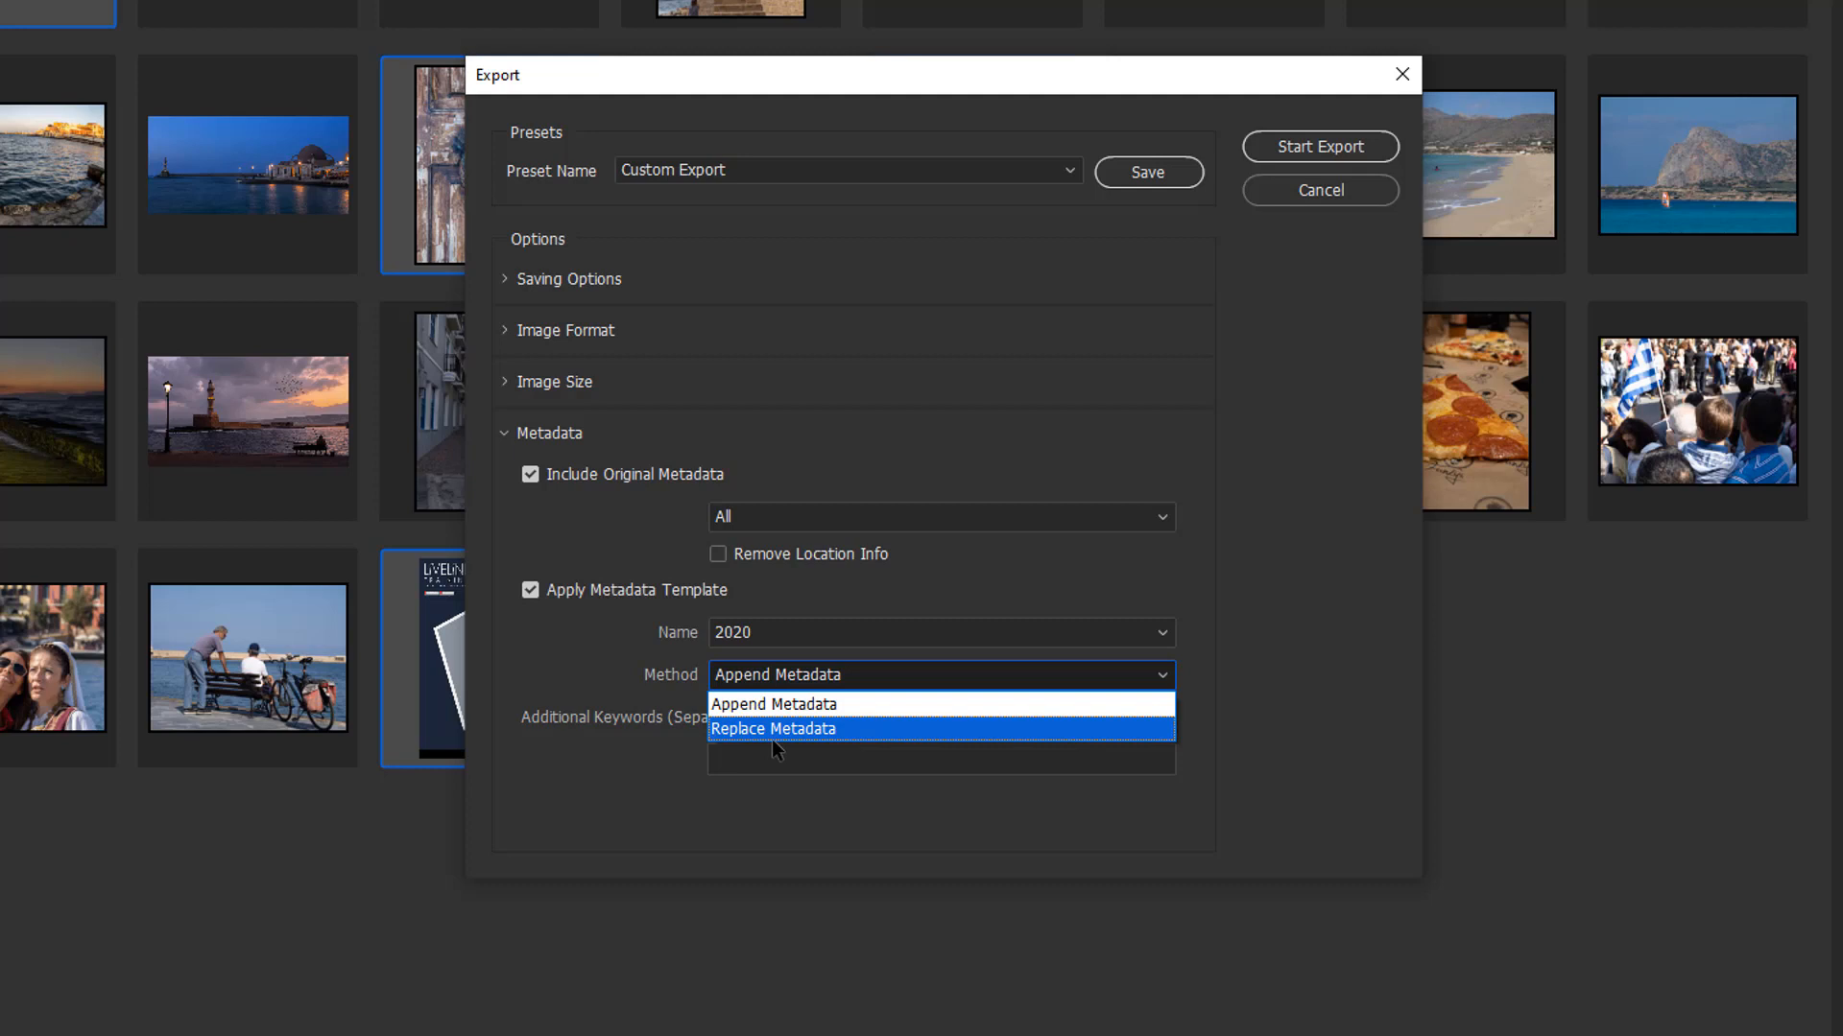
click(773, 729)
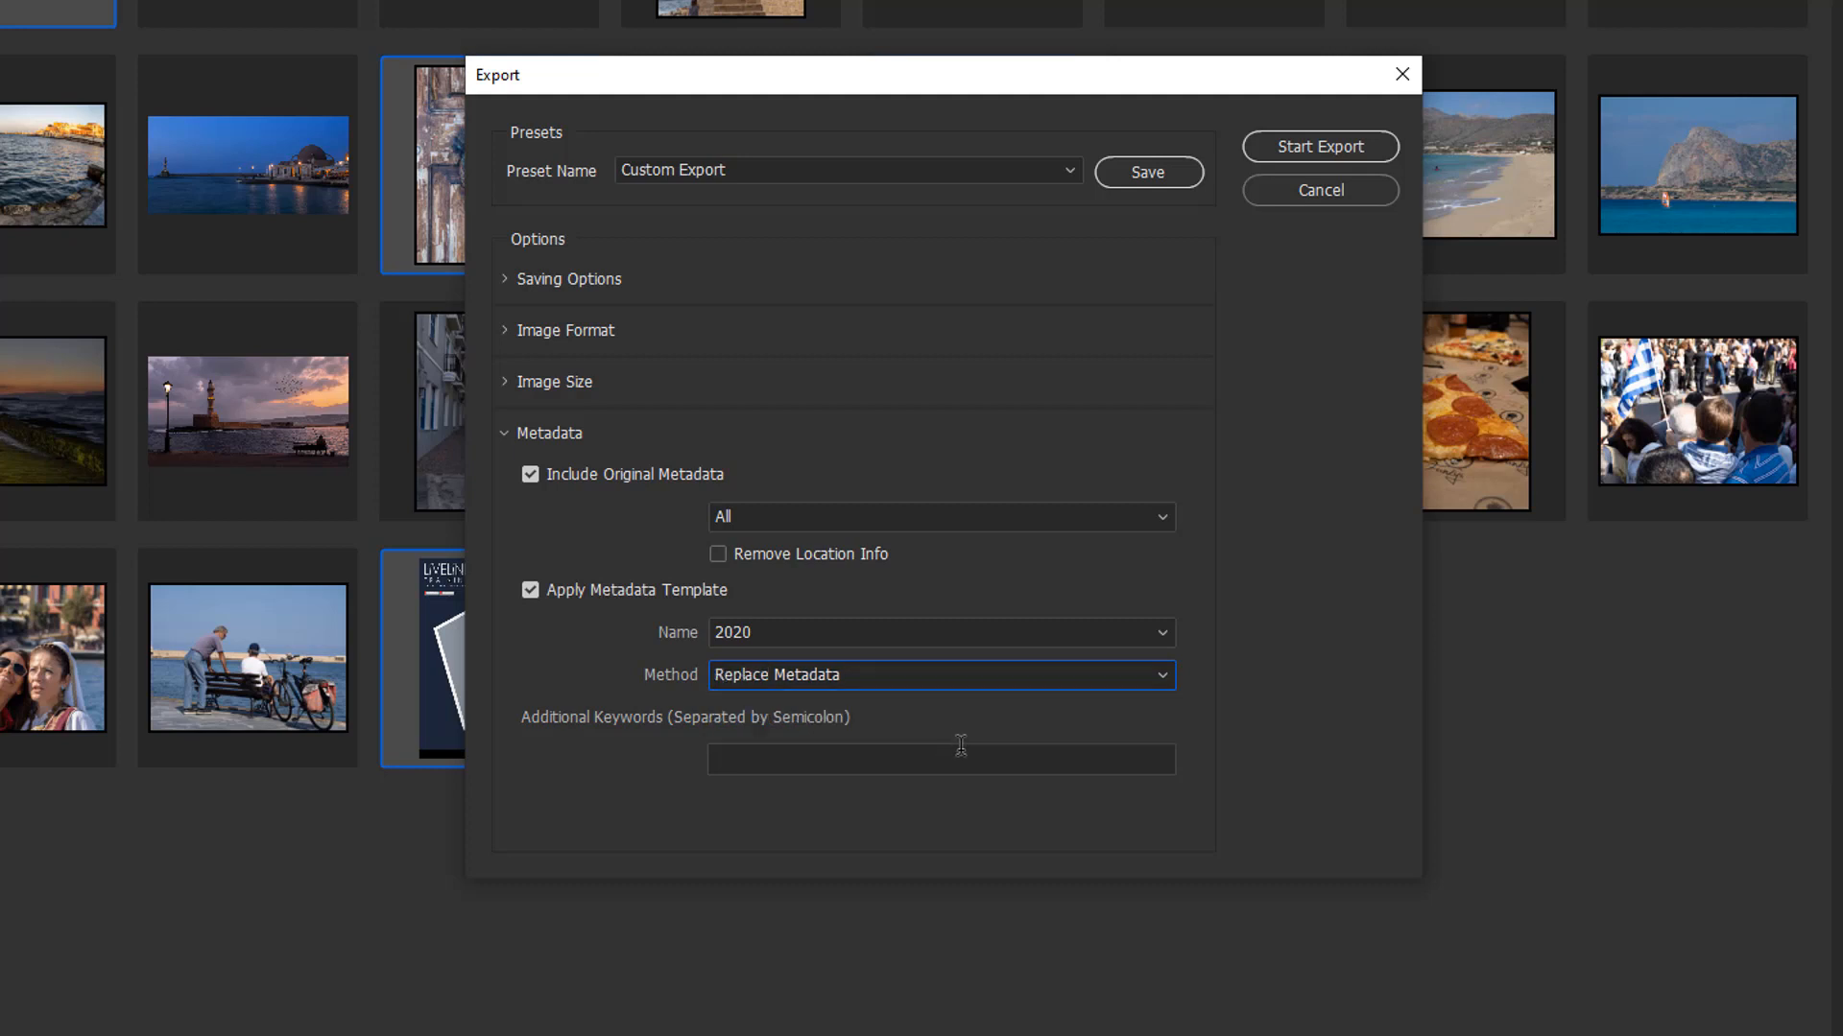
mouse_move(1234, 727)
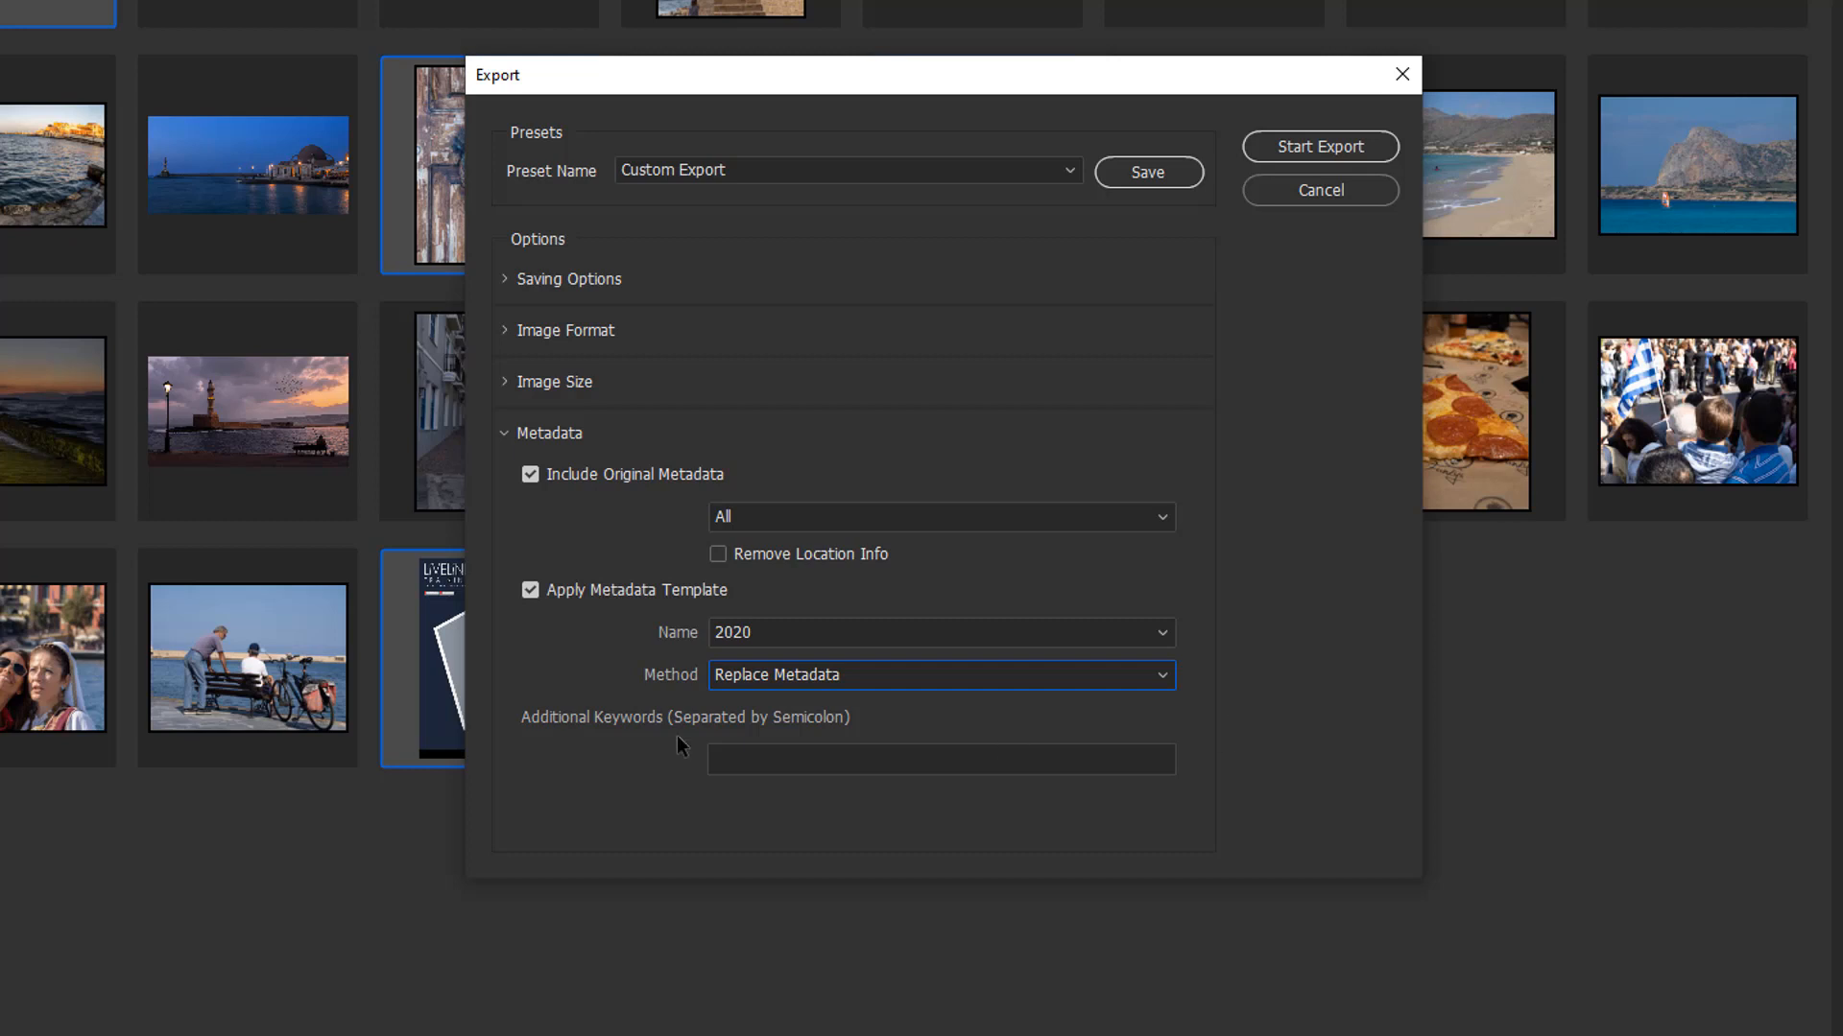
mouse_move(738, 755)
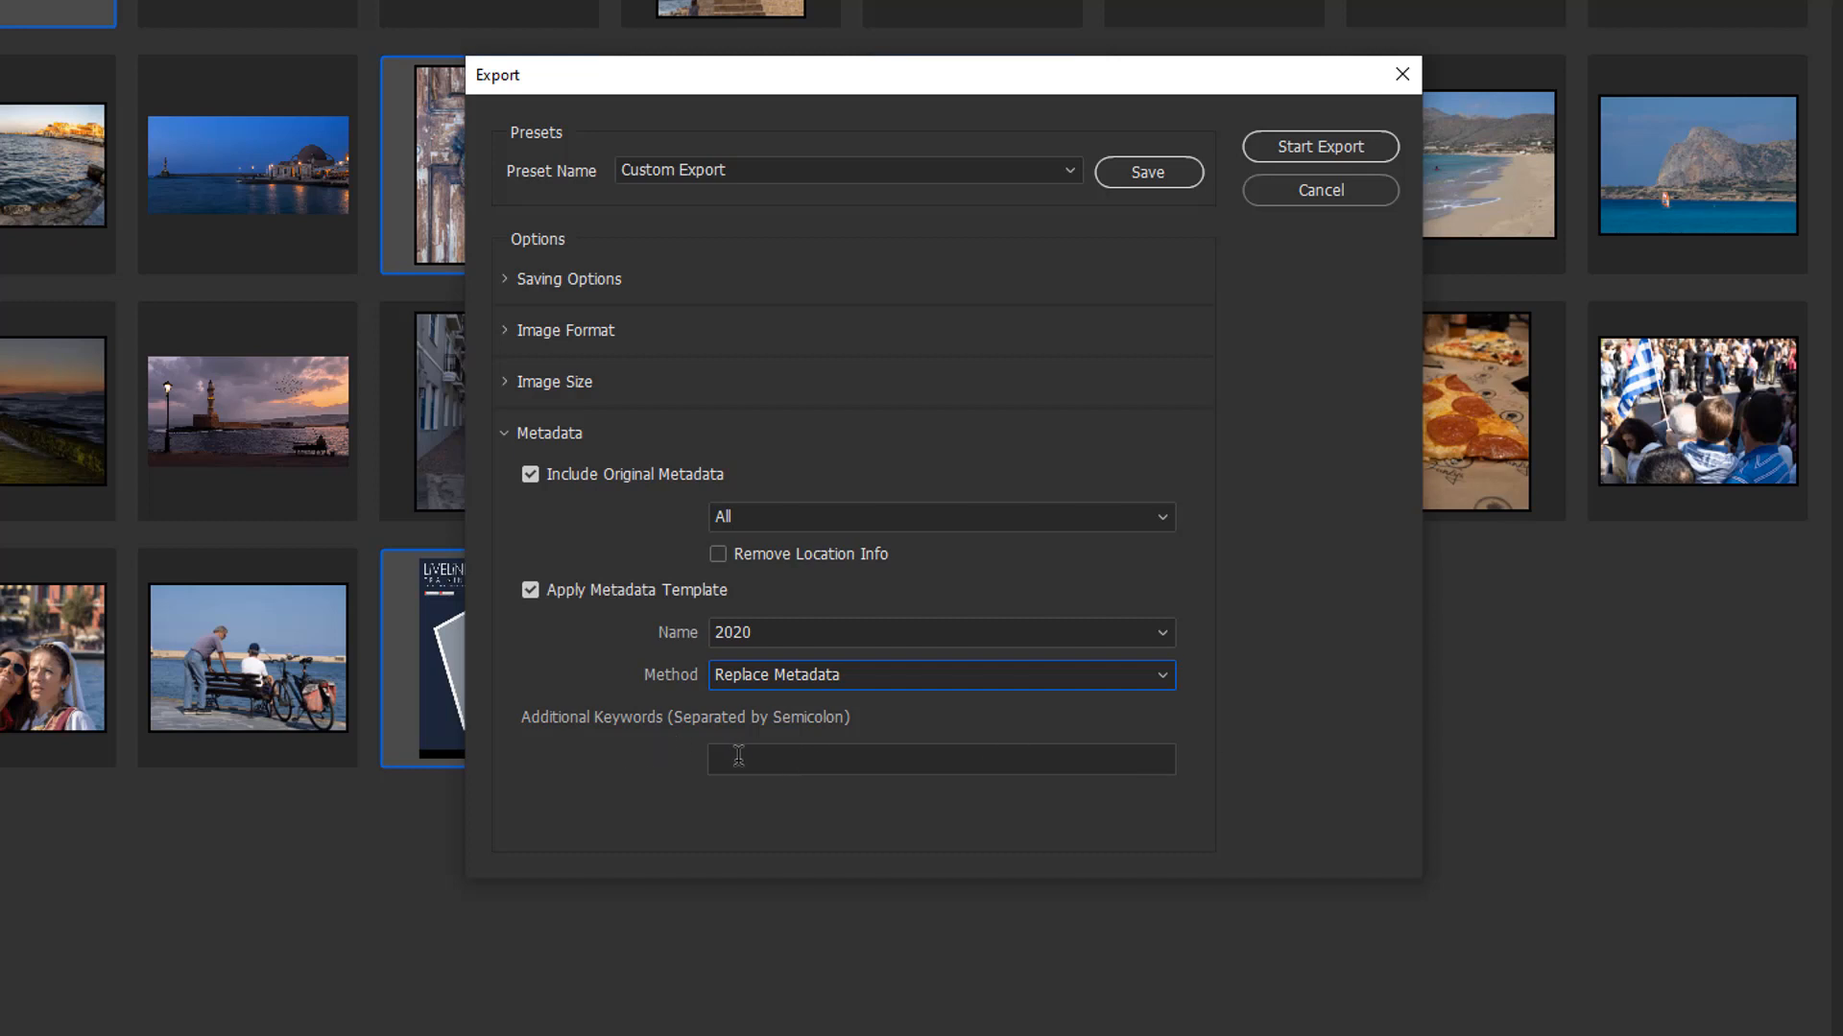
mouse_move(839, 748)
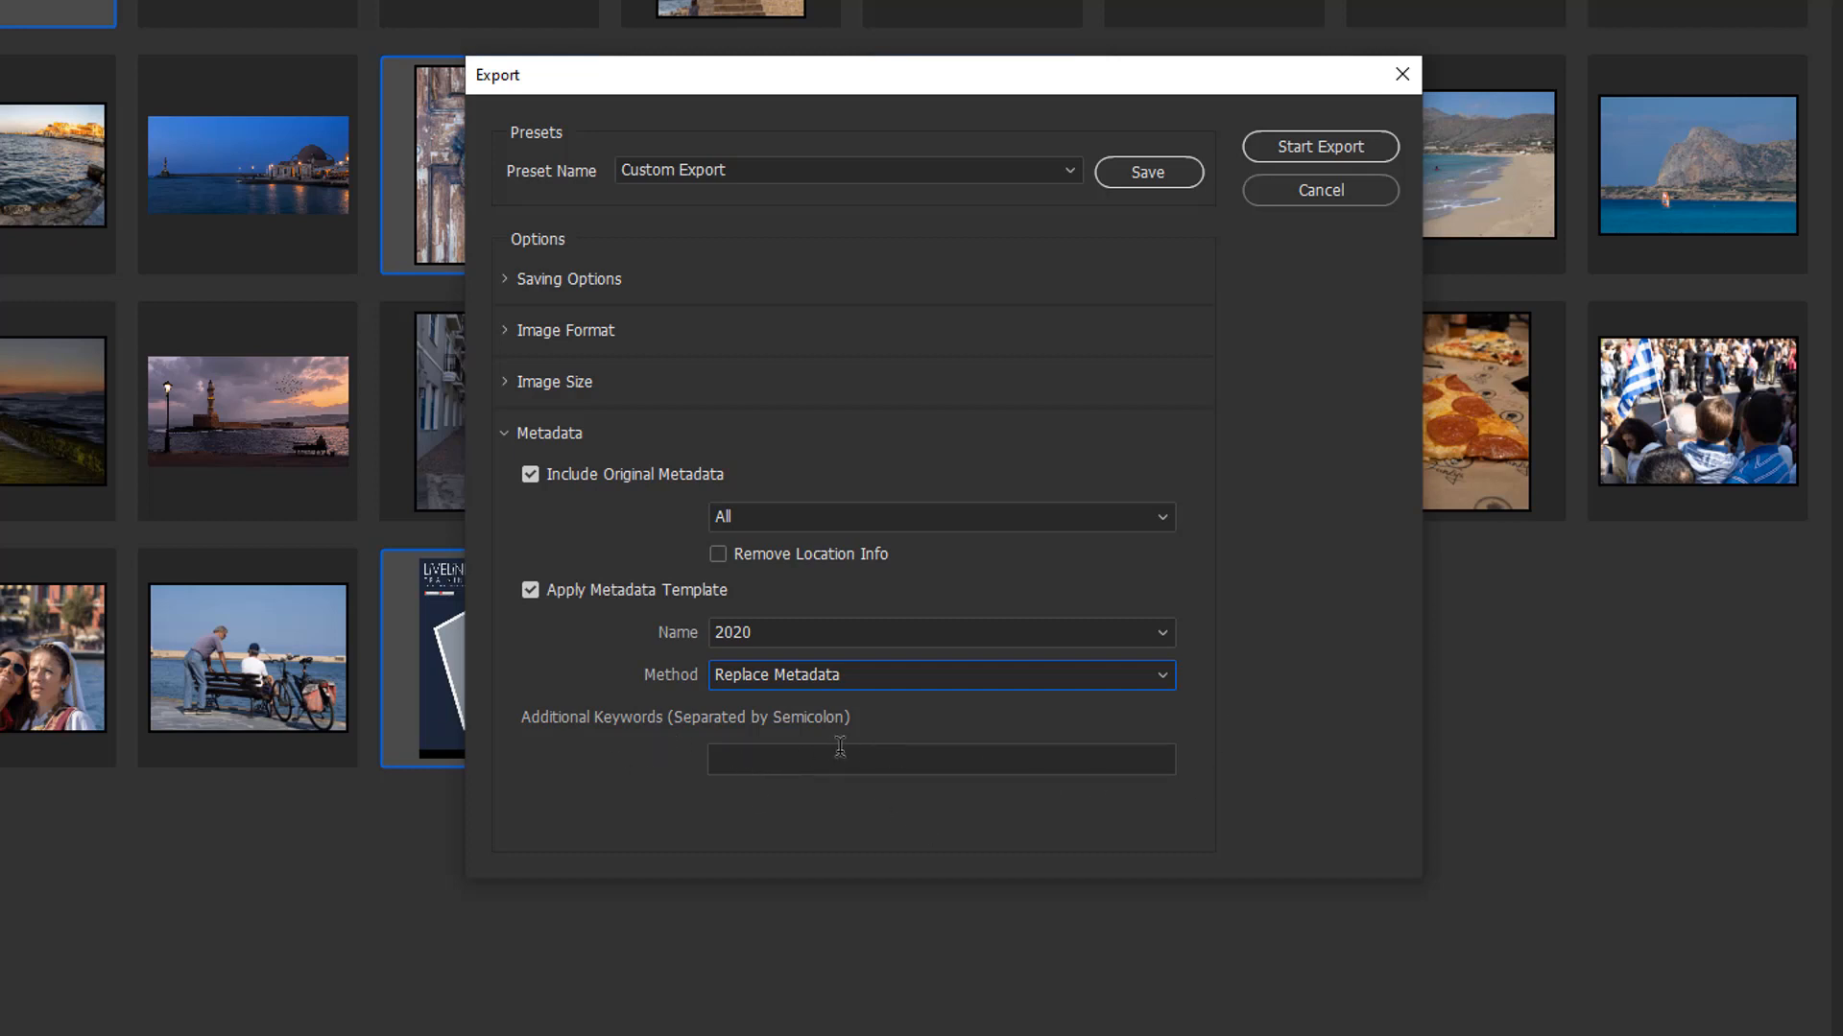
click(939, 759)
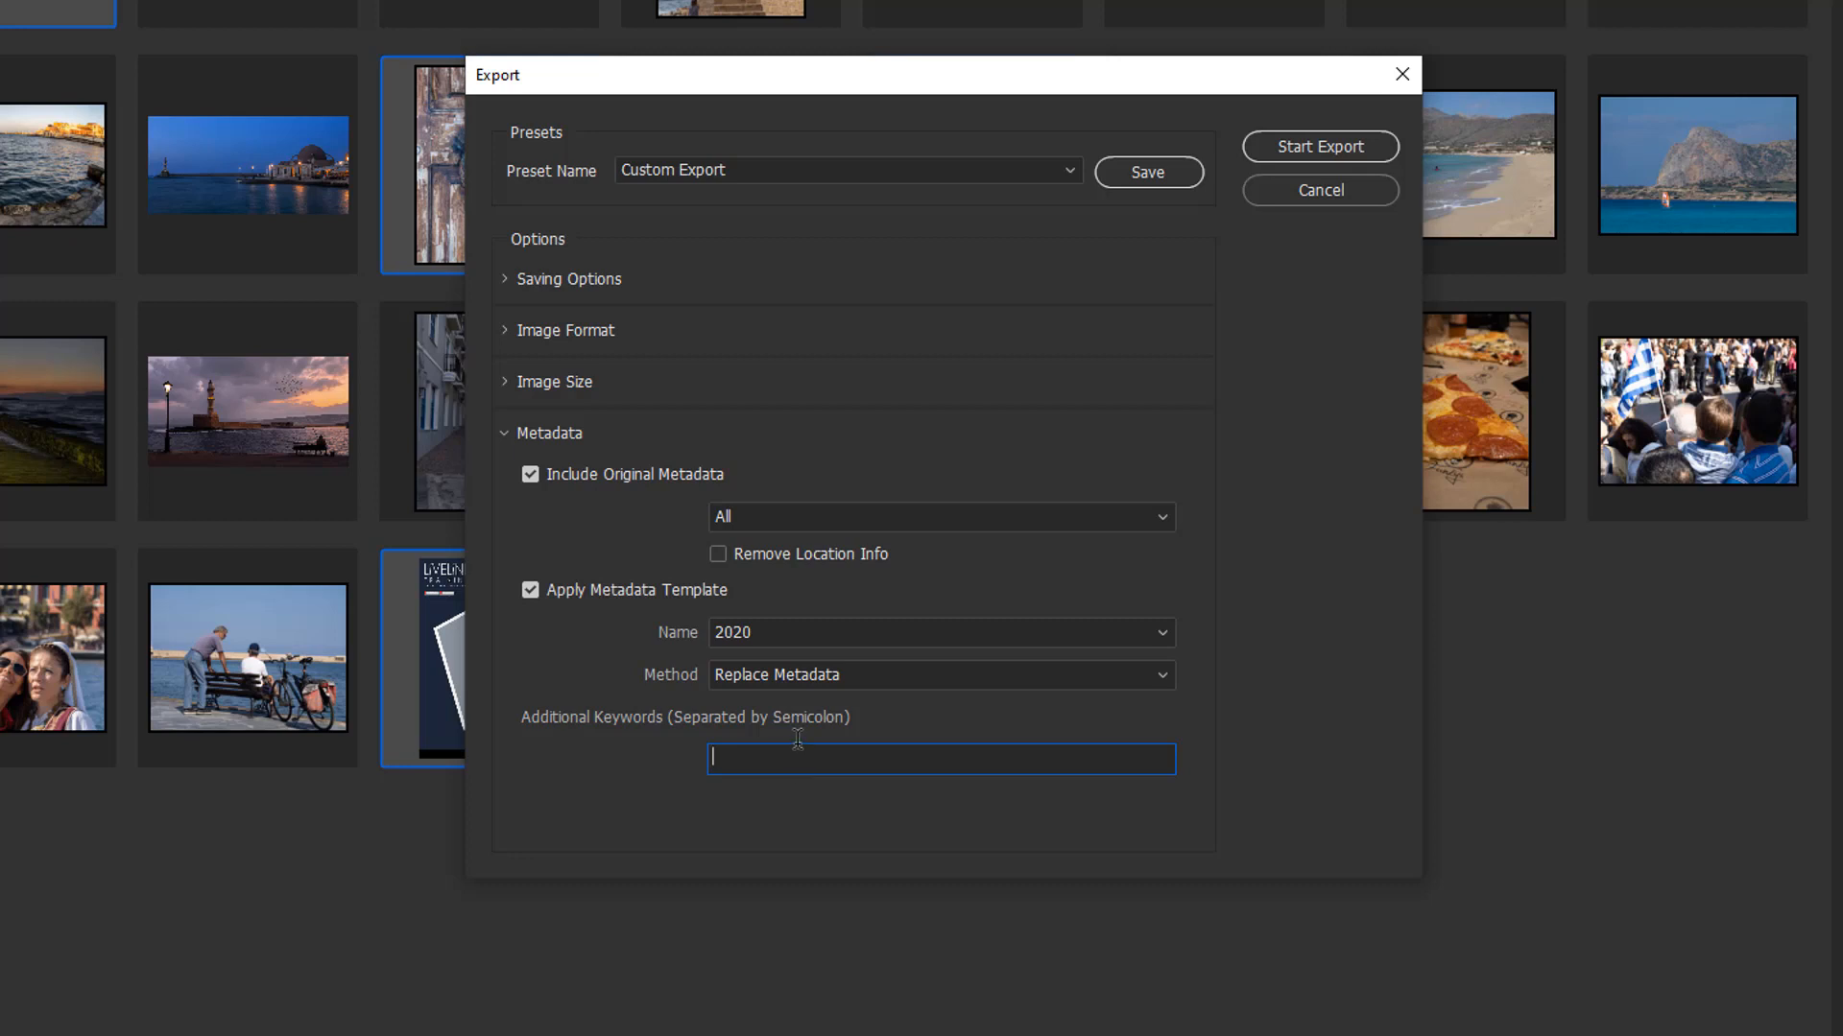
mouse_move(822, 843)
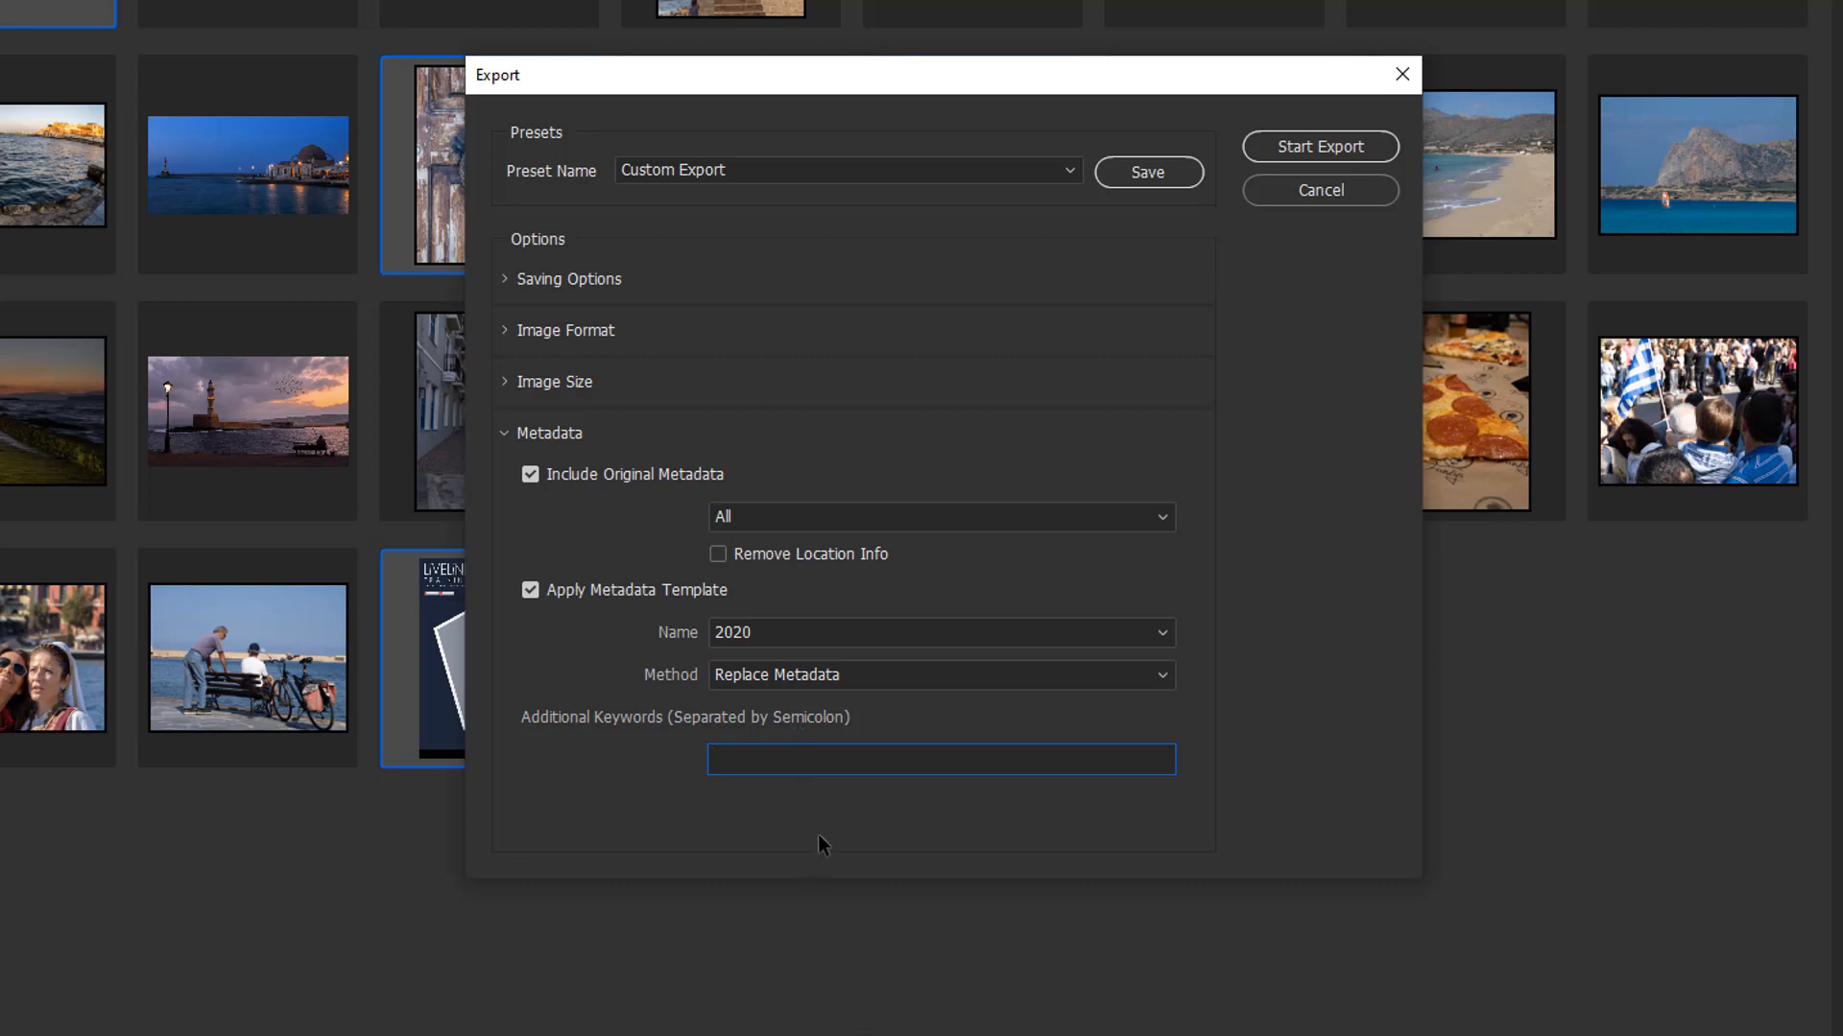
mouse_move(834, 844)
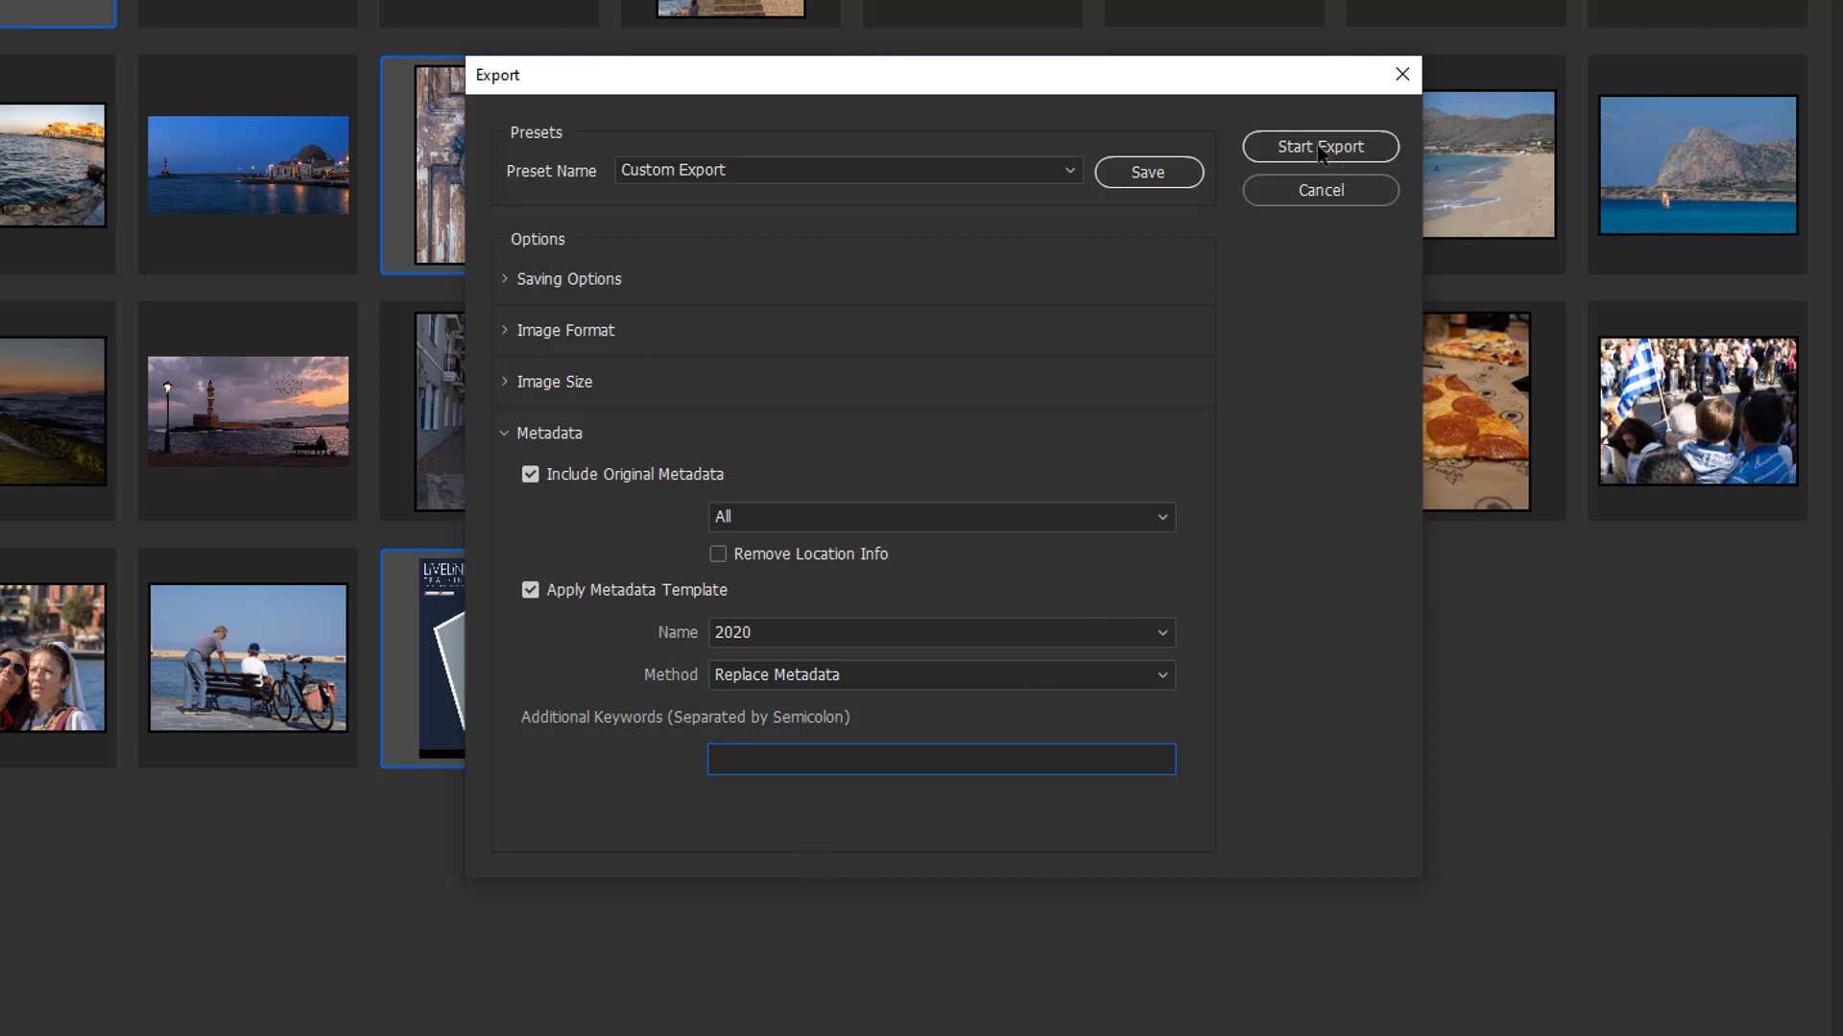
Step: Run the export and review the completed four-file custom export job
click(1318, 147)
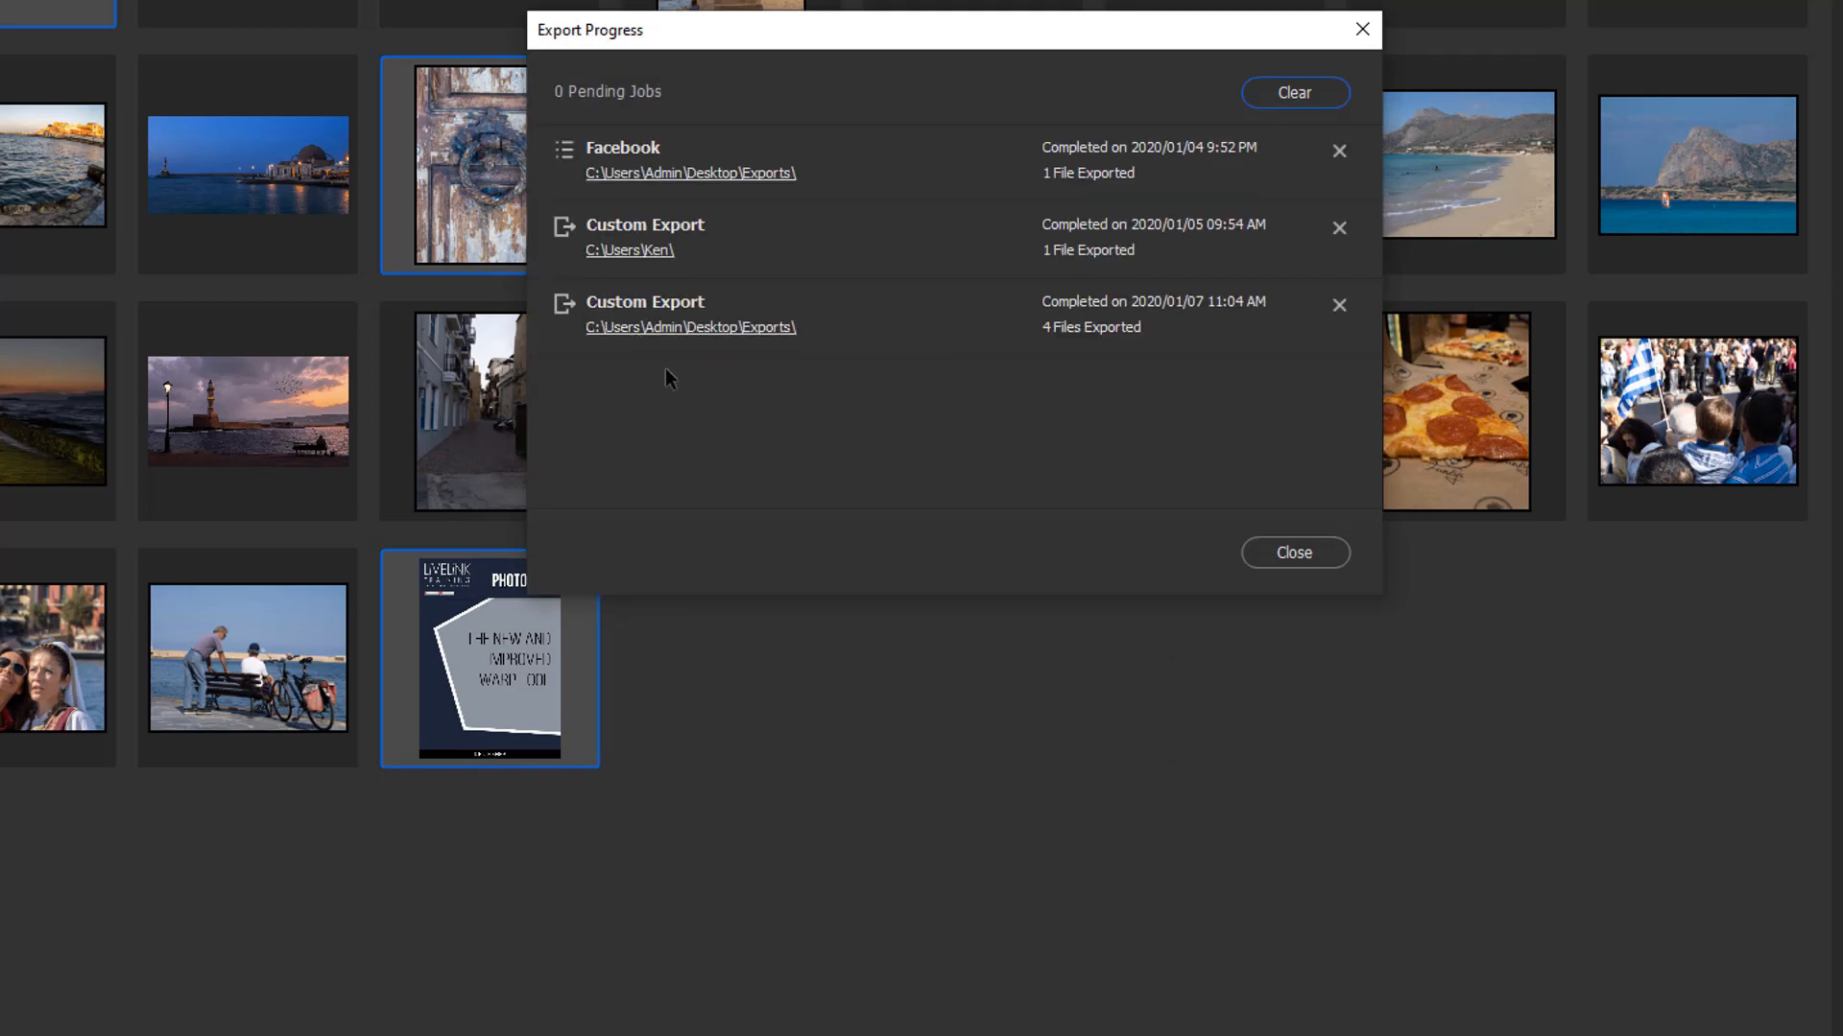
mouse_move(1088, 347)
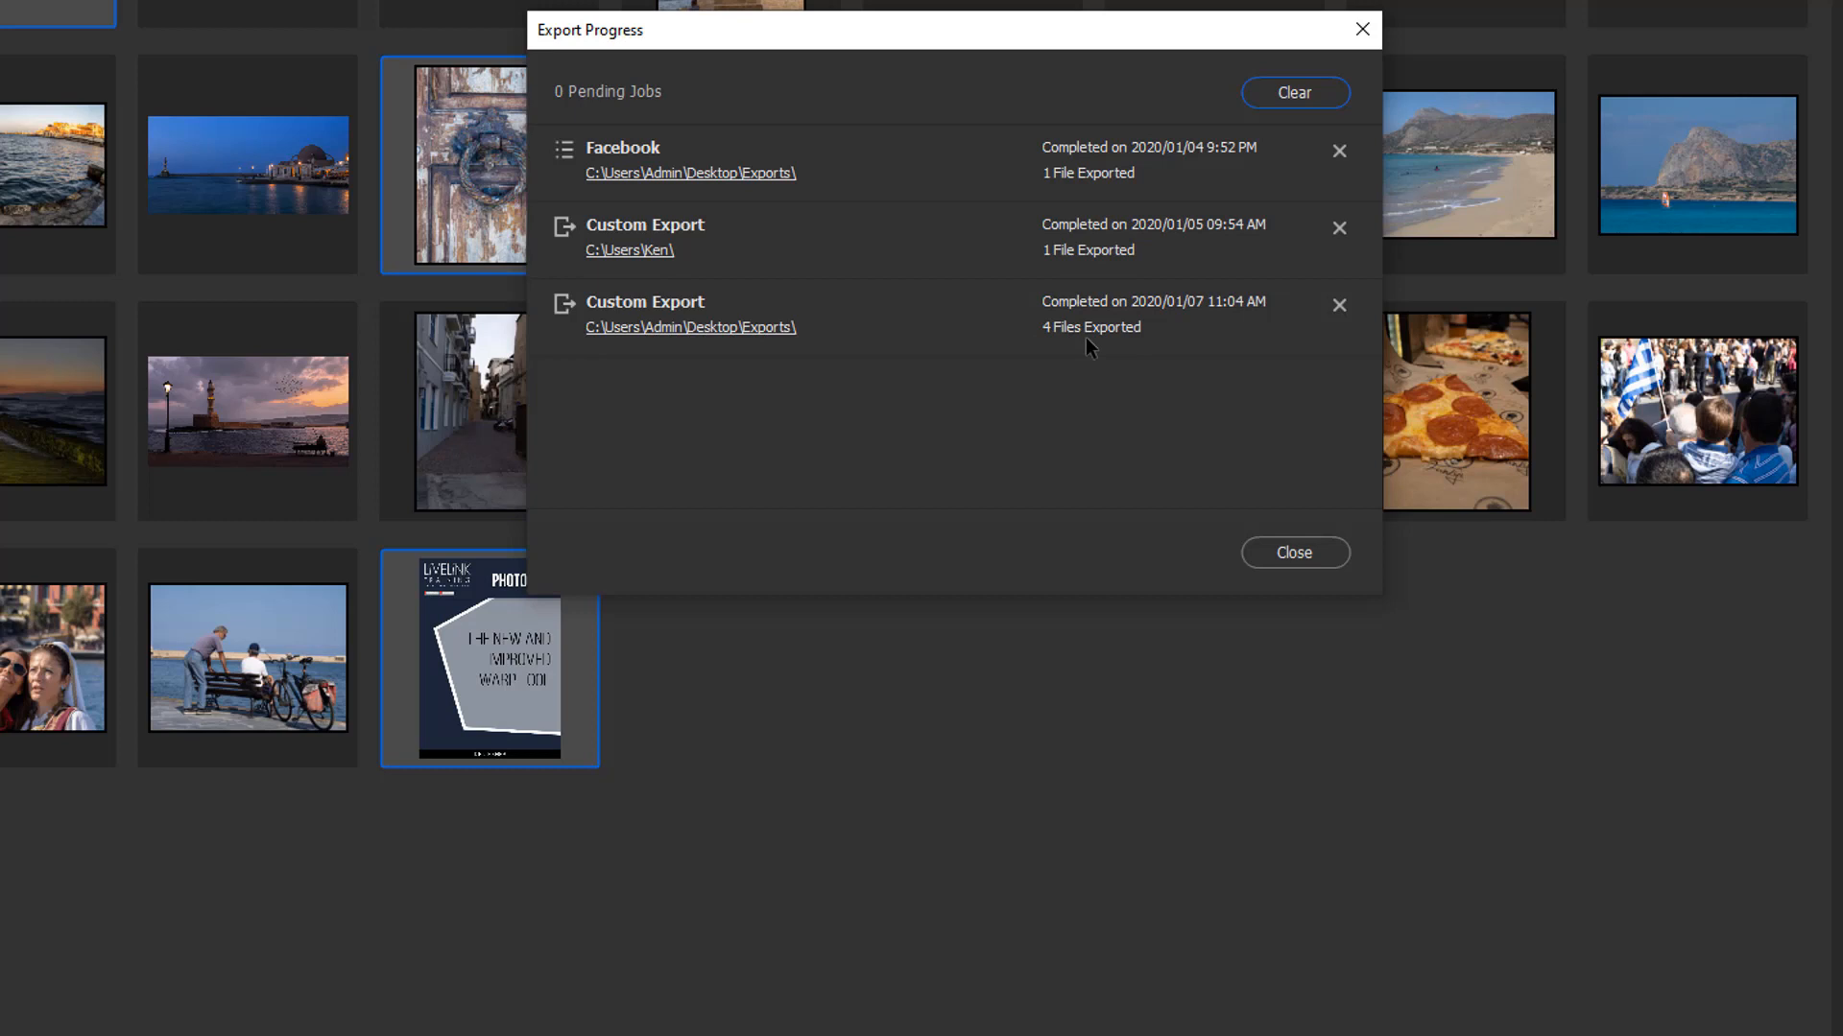
mouse_move(1068, 342)
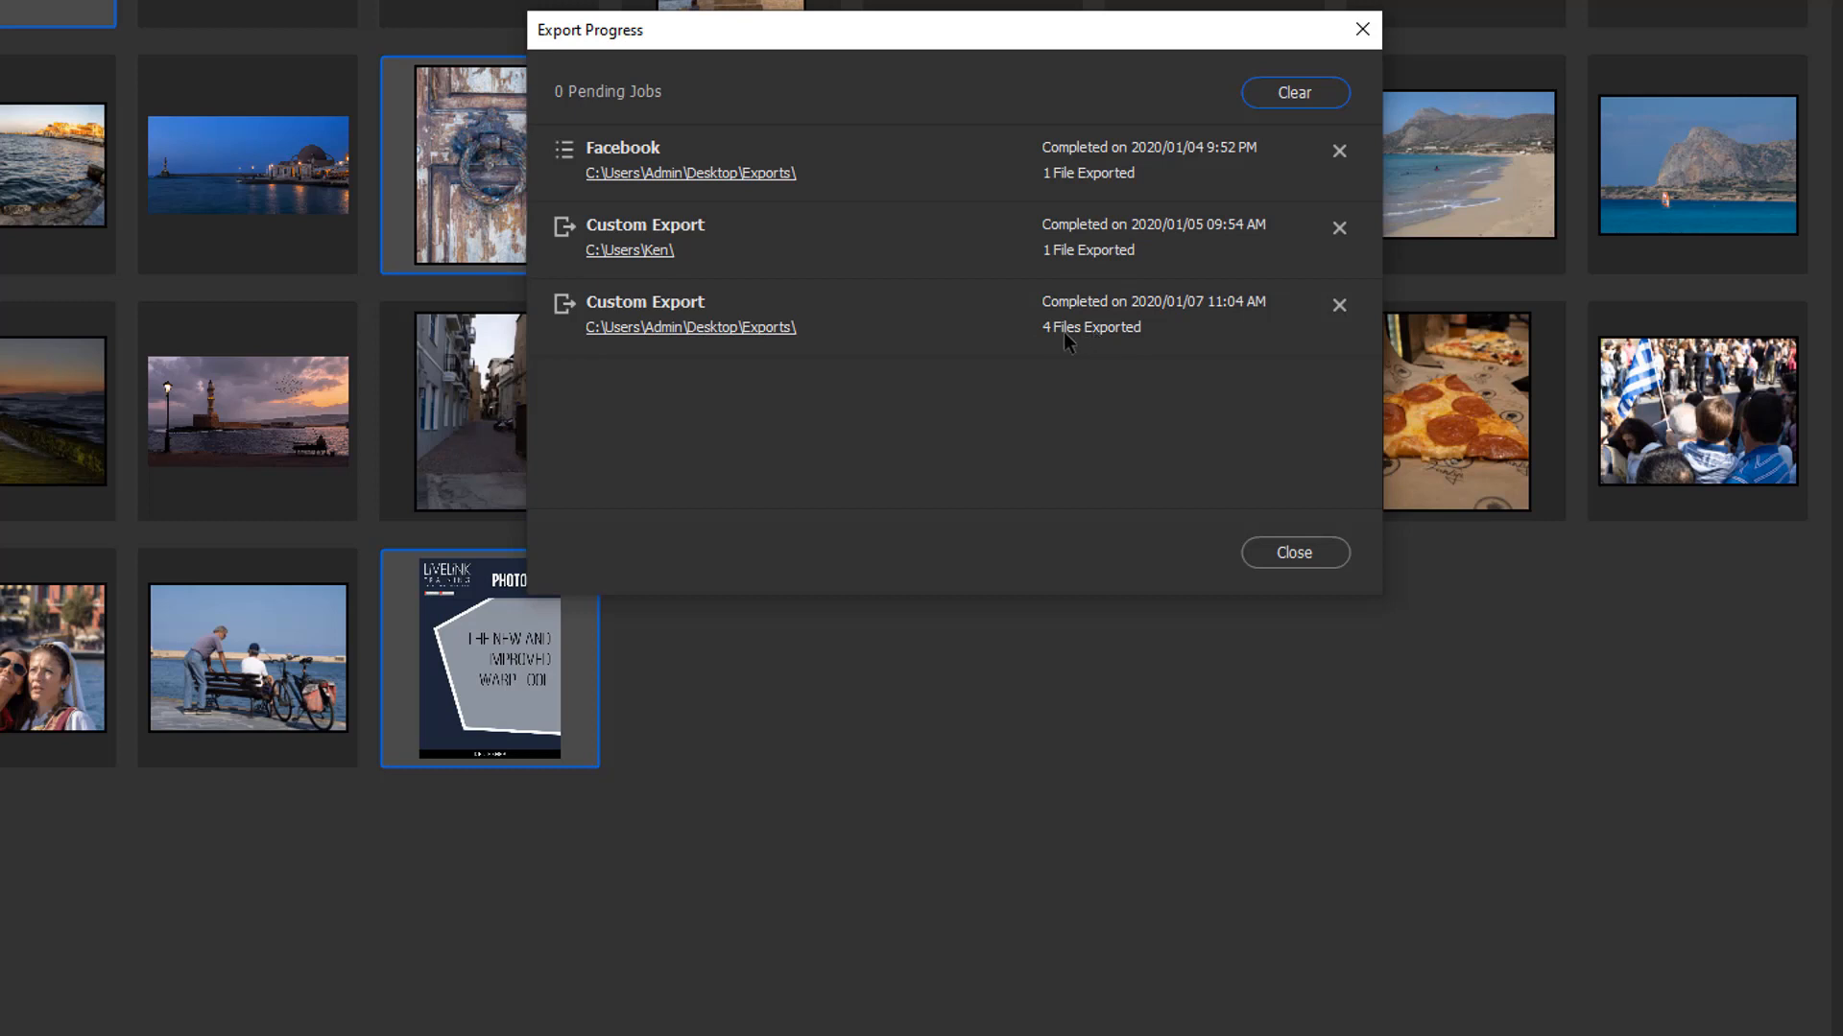
mouse_move(1038, 381)
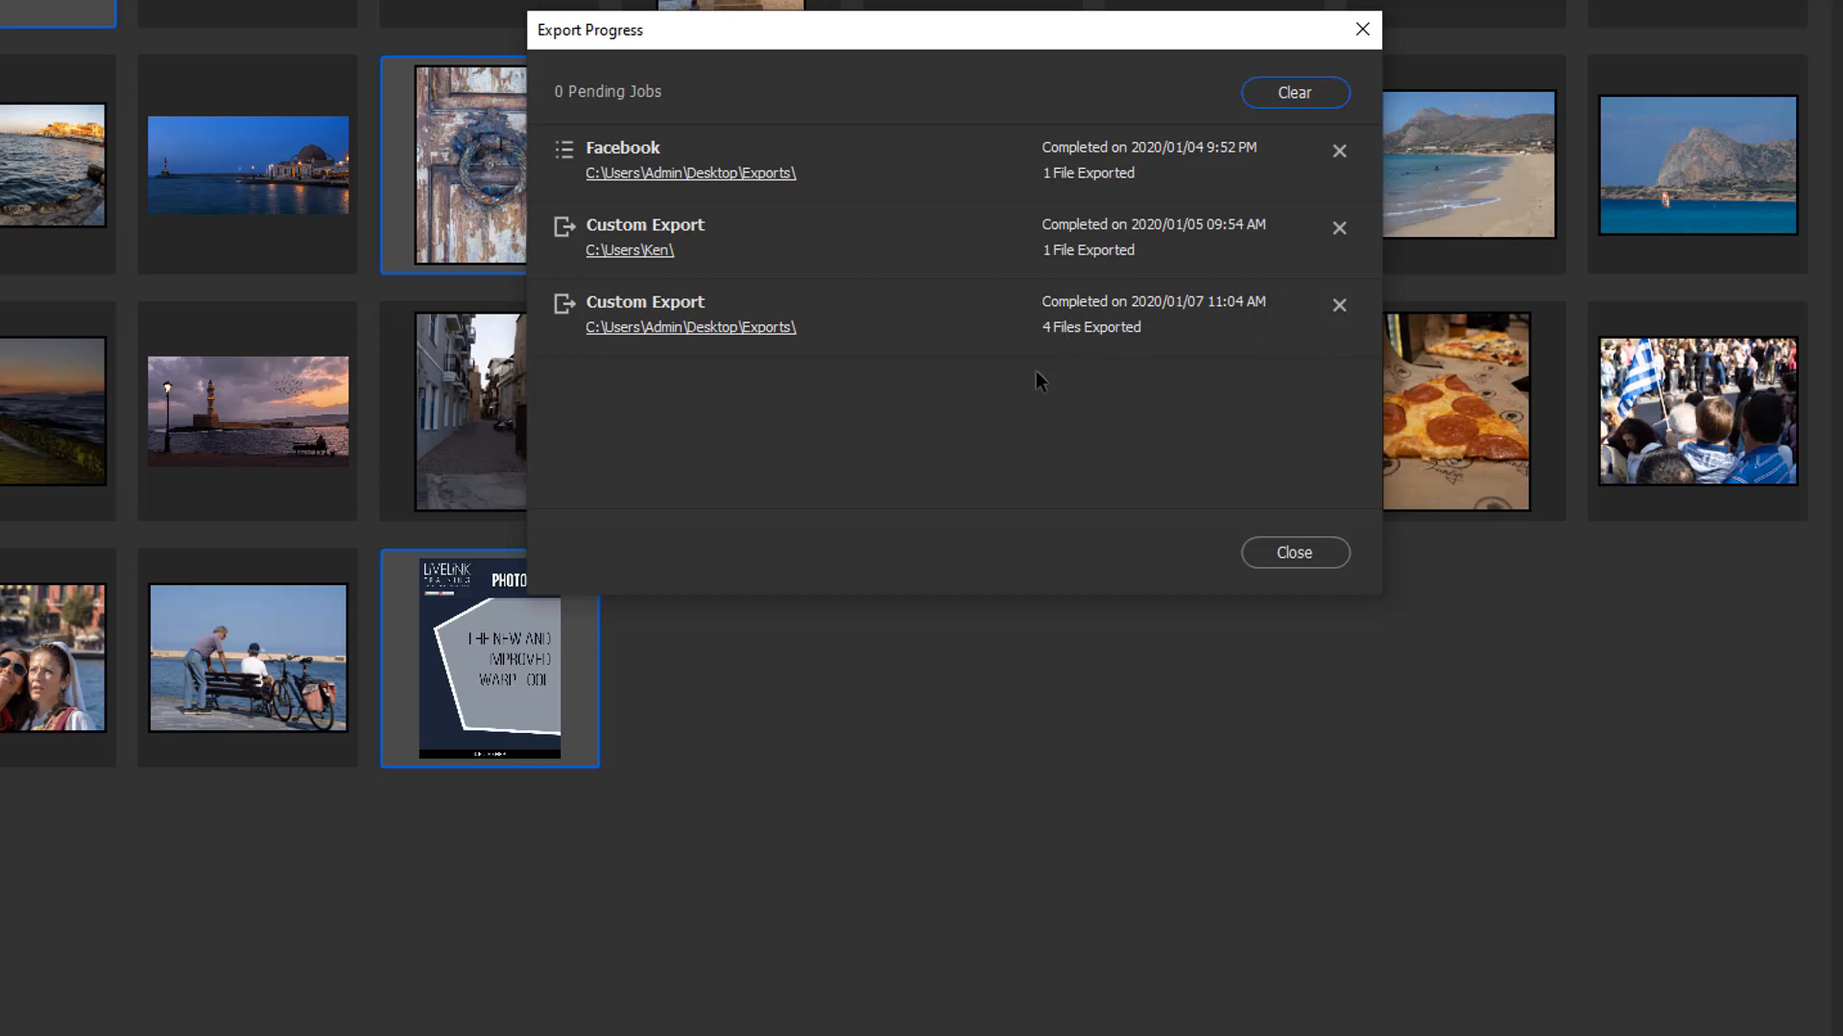
mouse_move(1005, 717)
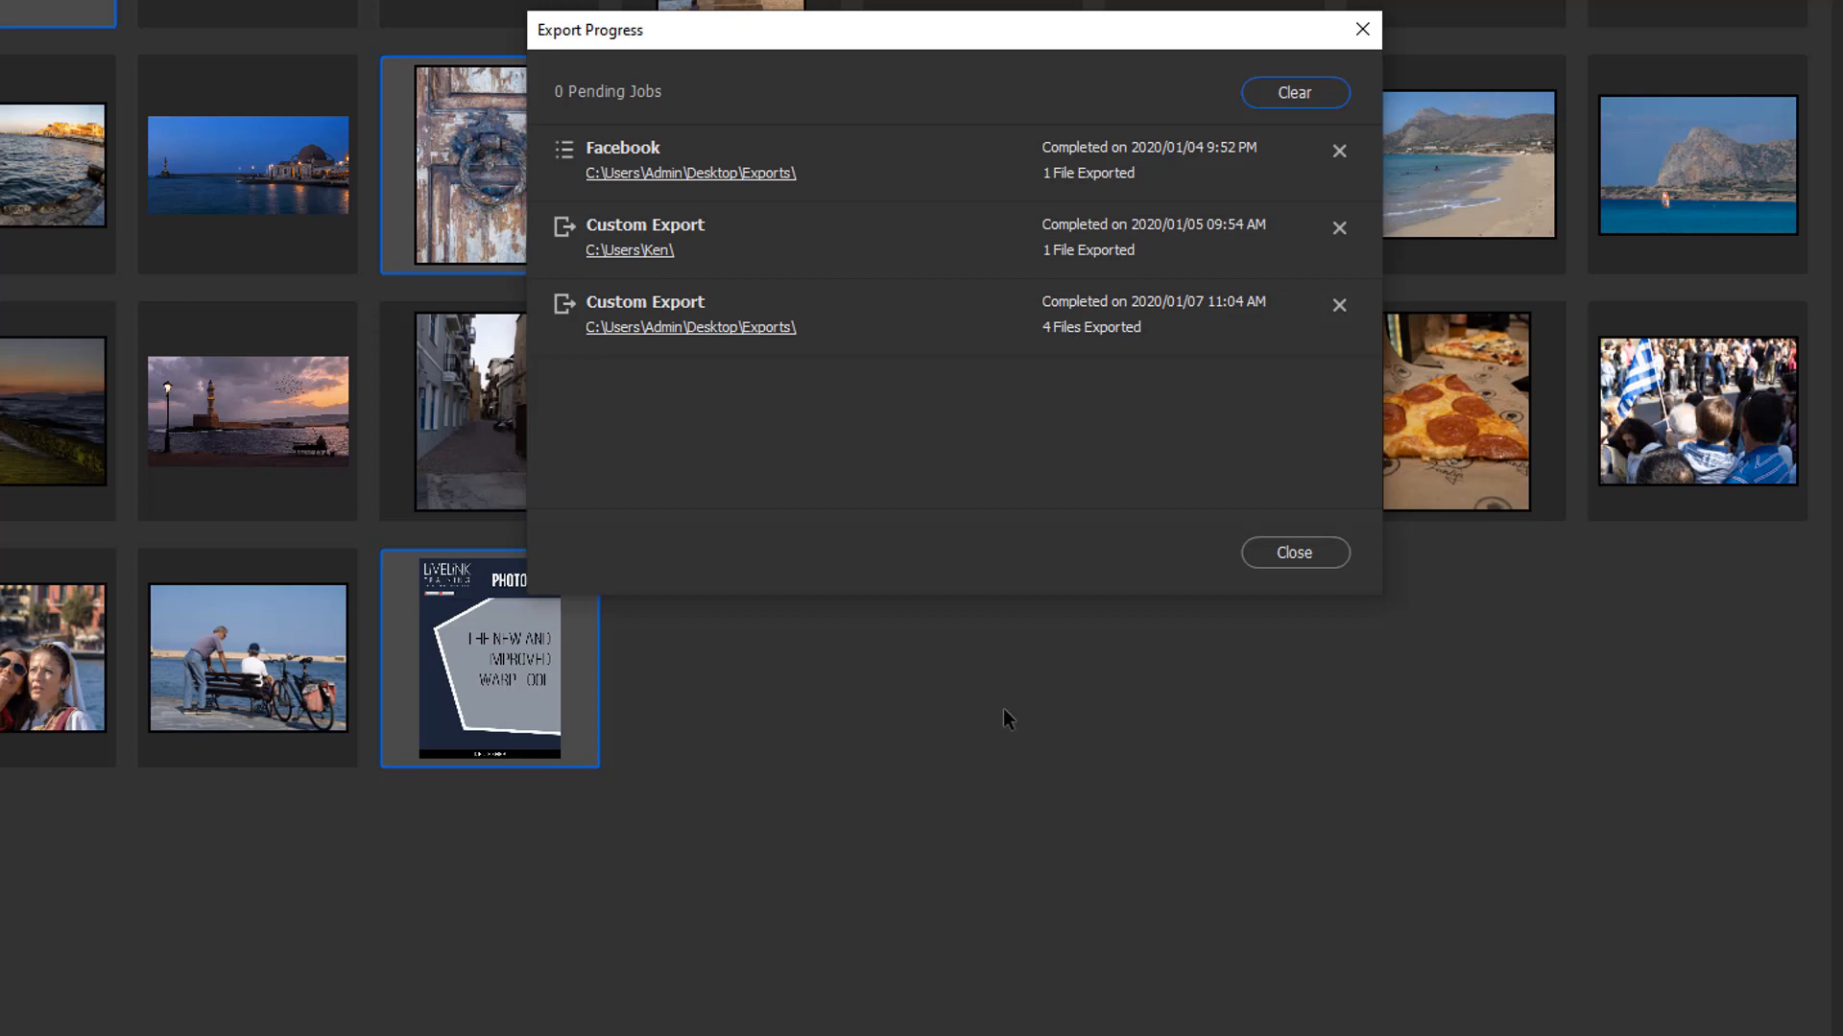
mouse_move(742, 349)
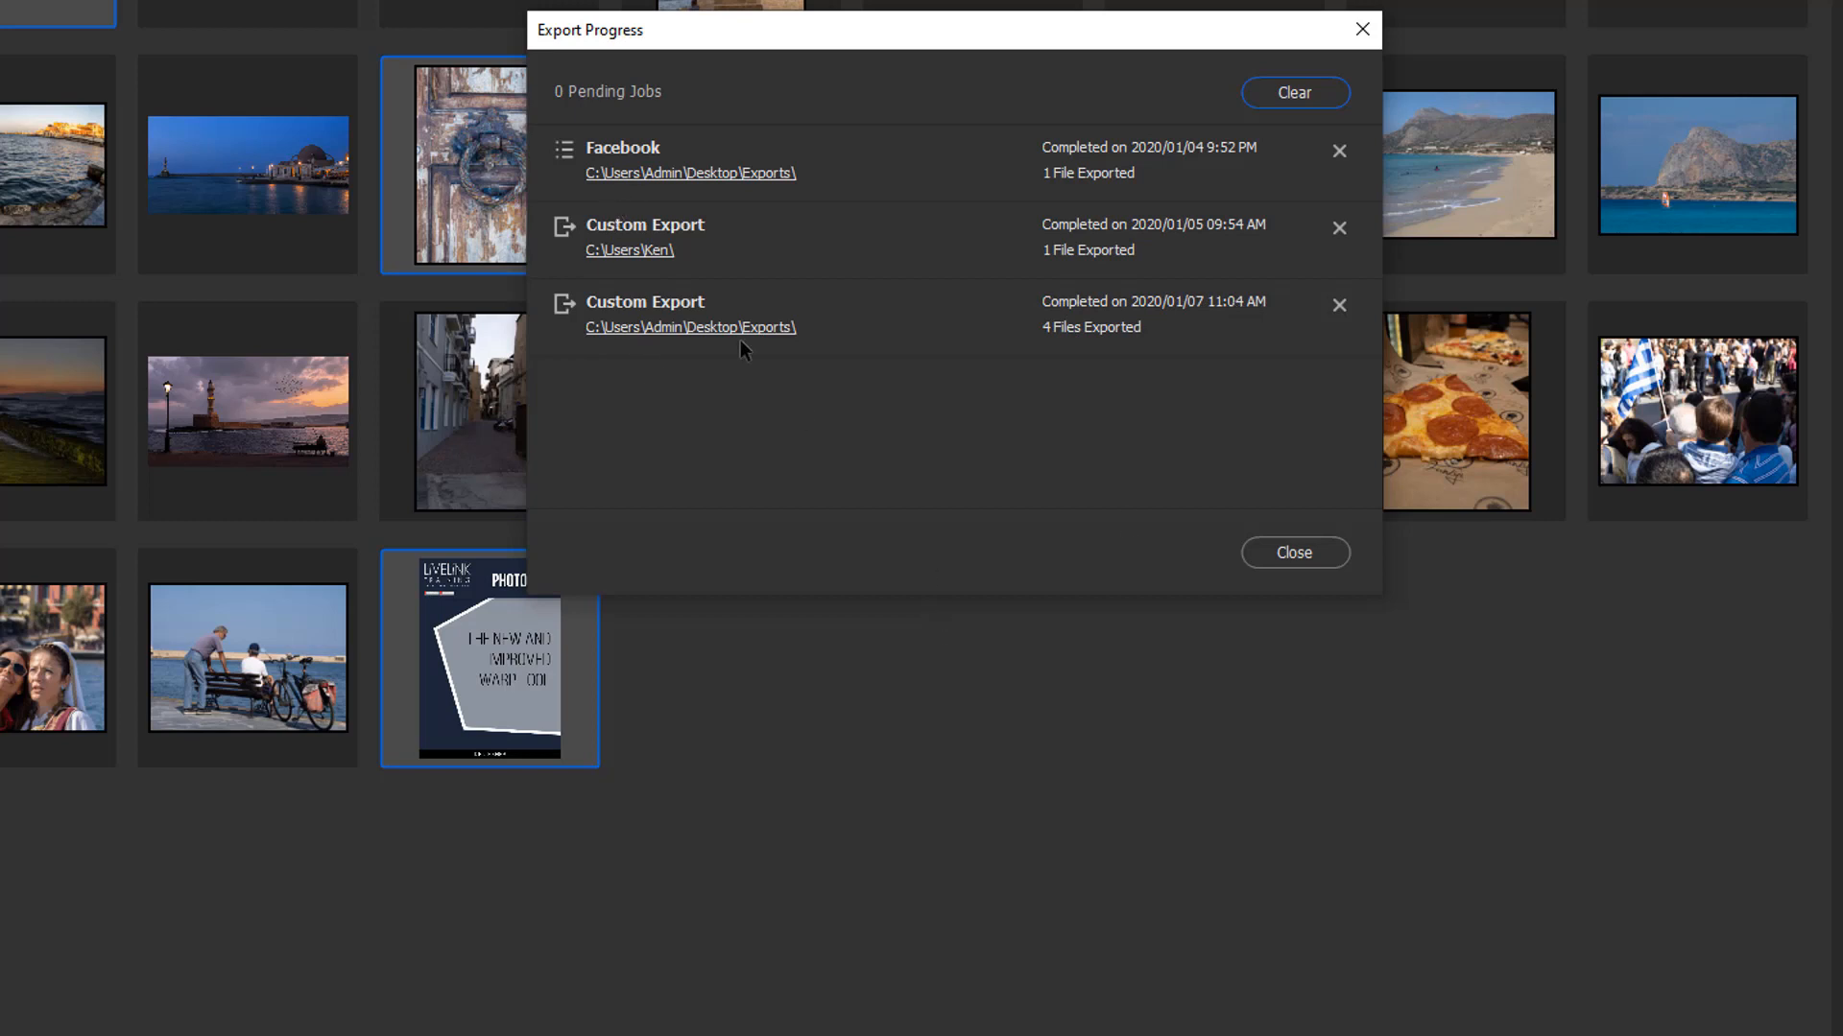
mouse_move(740, 335)
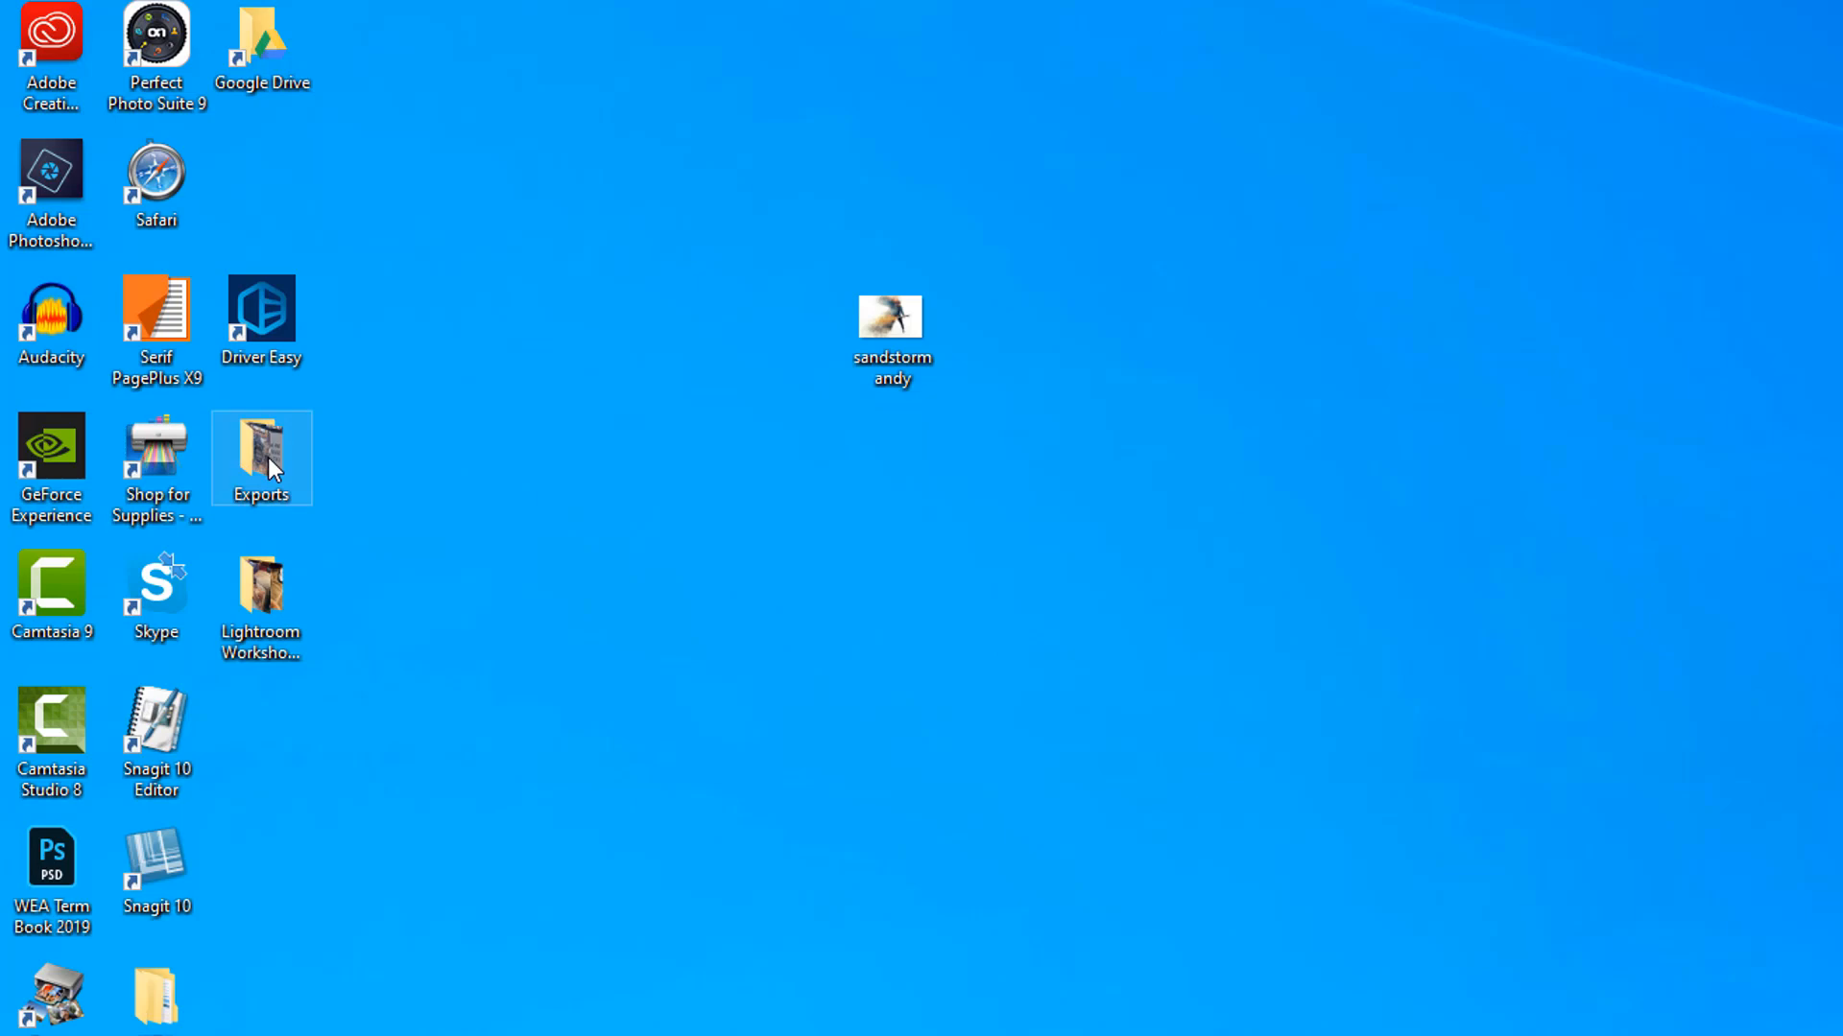
double_click(261, 458)
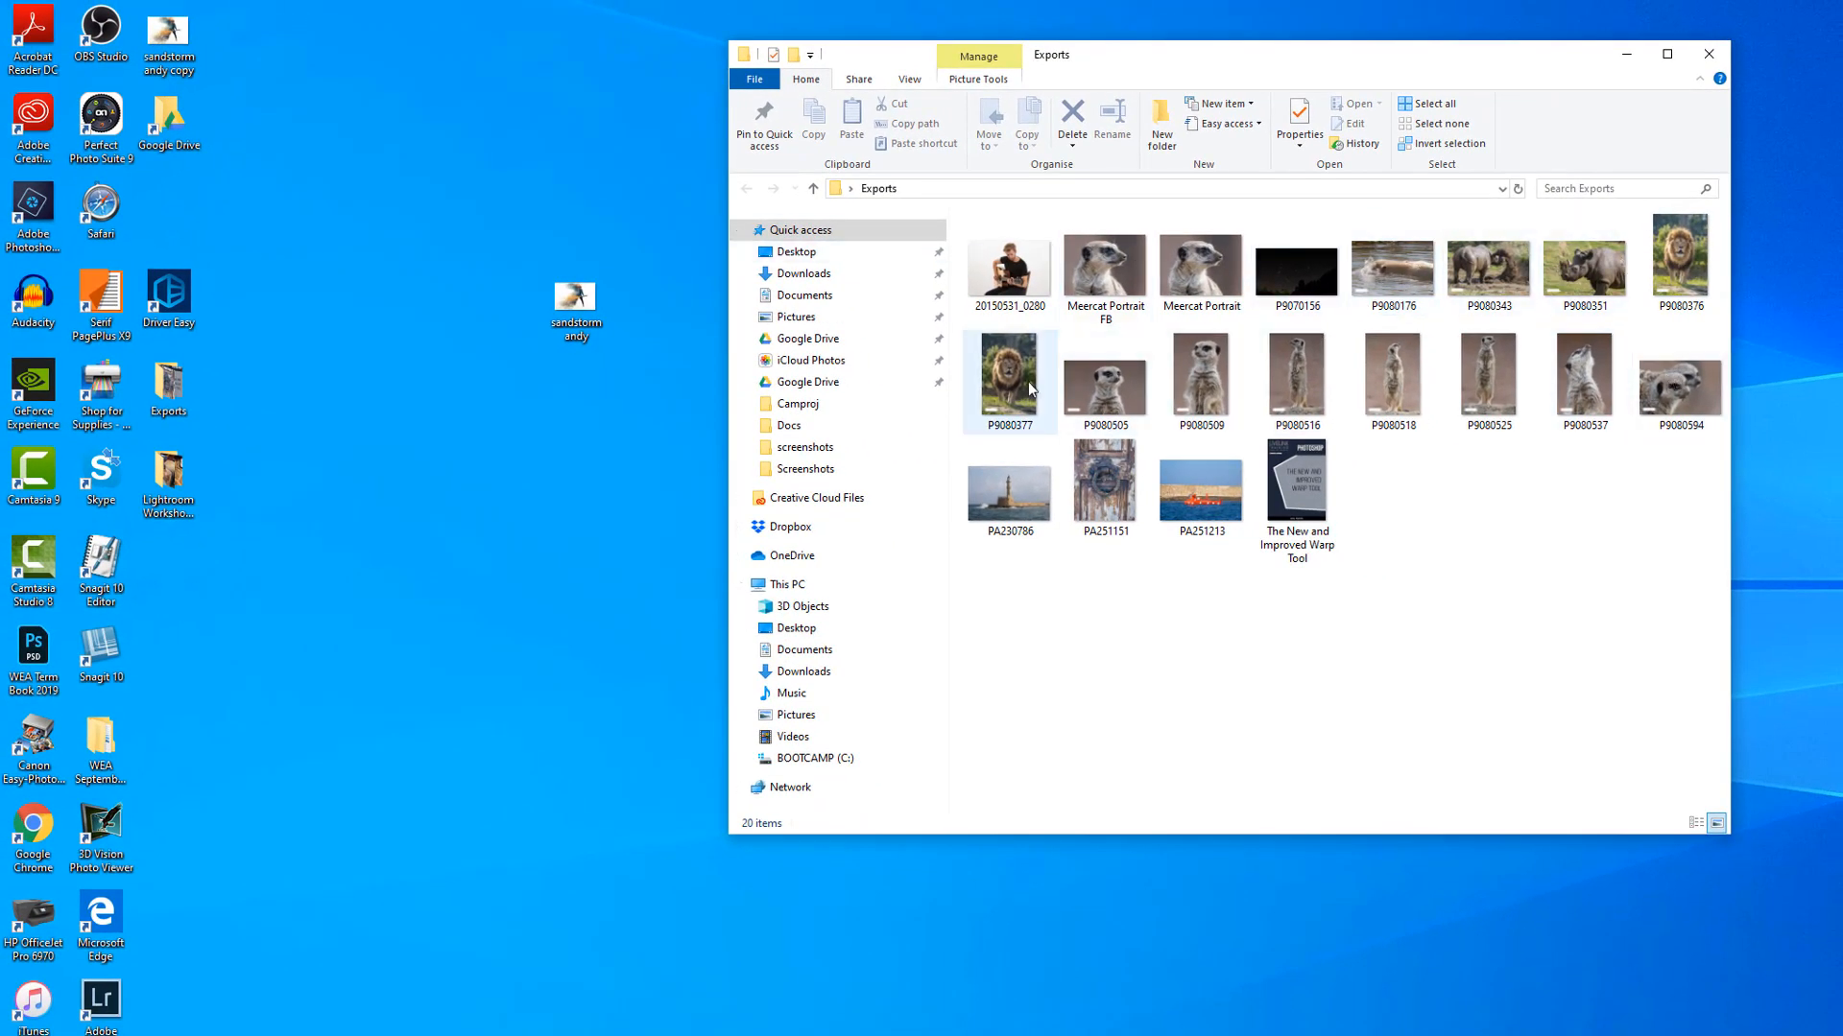
click(1680, 384)
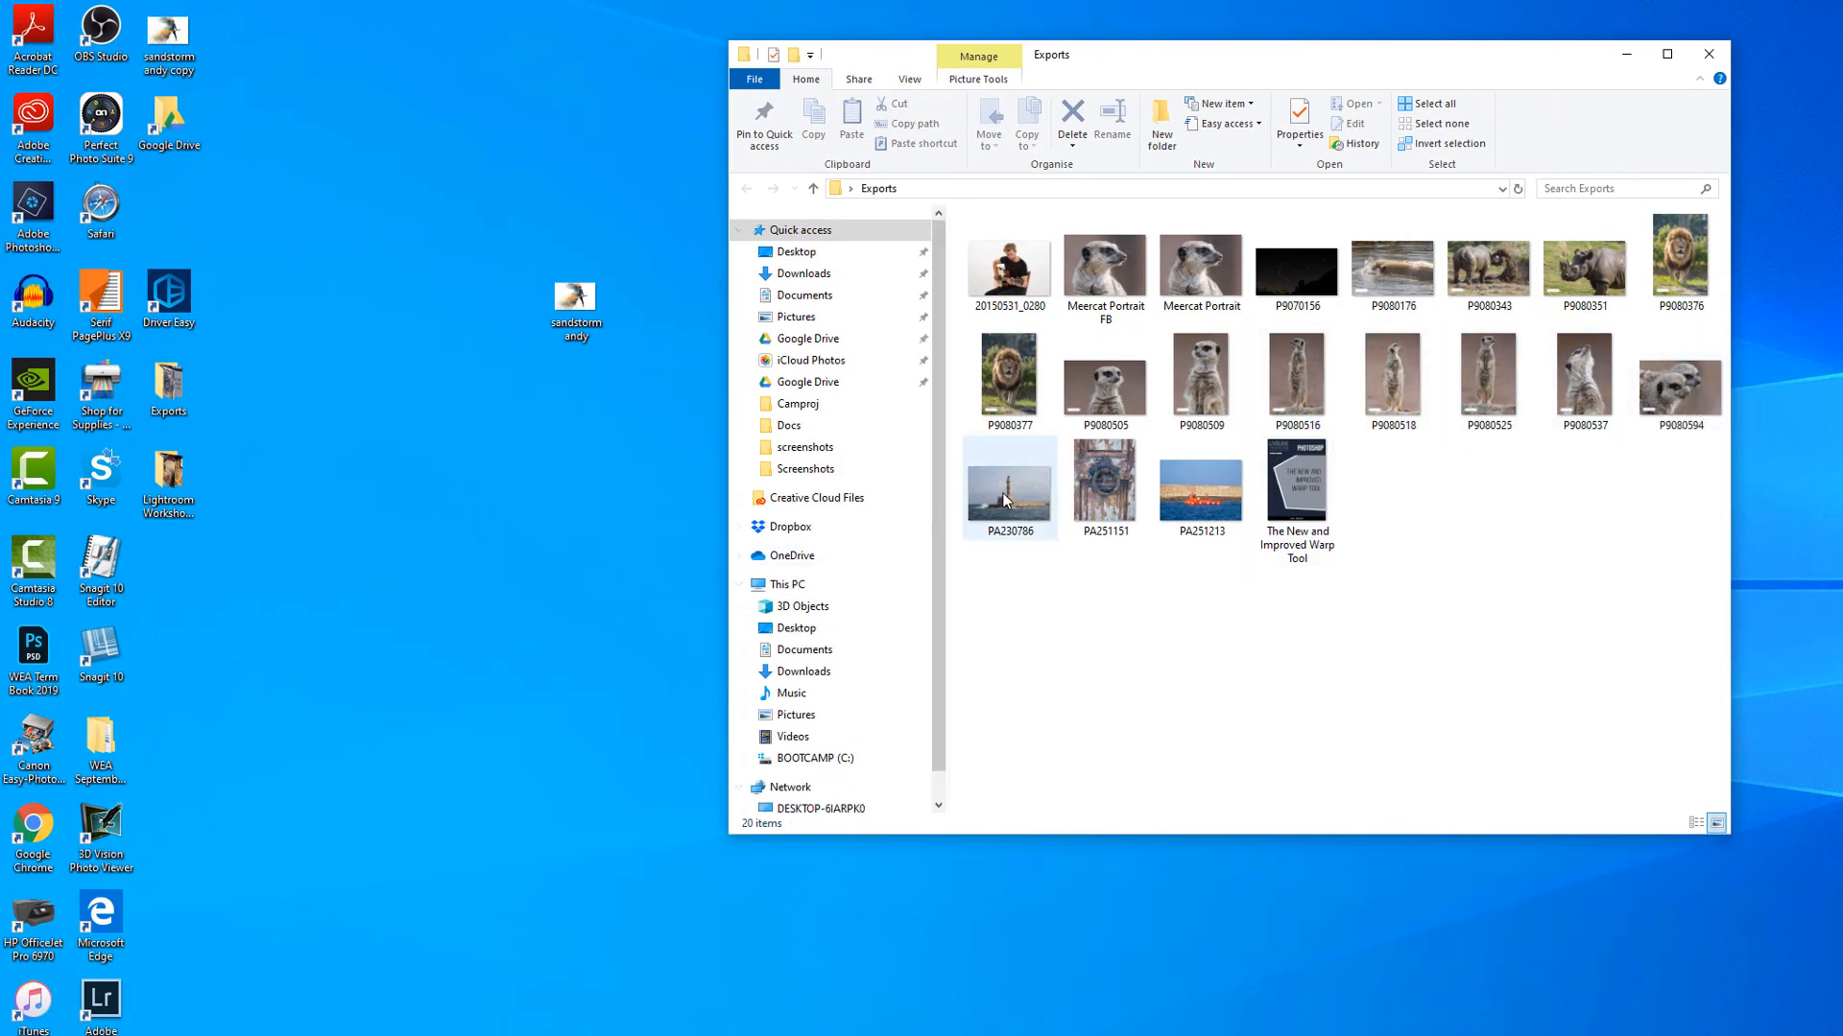
mouse_move(1298, 538)
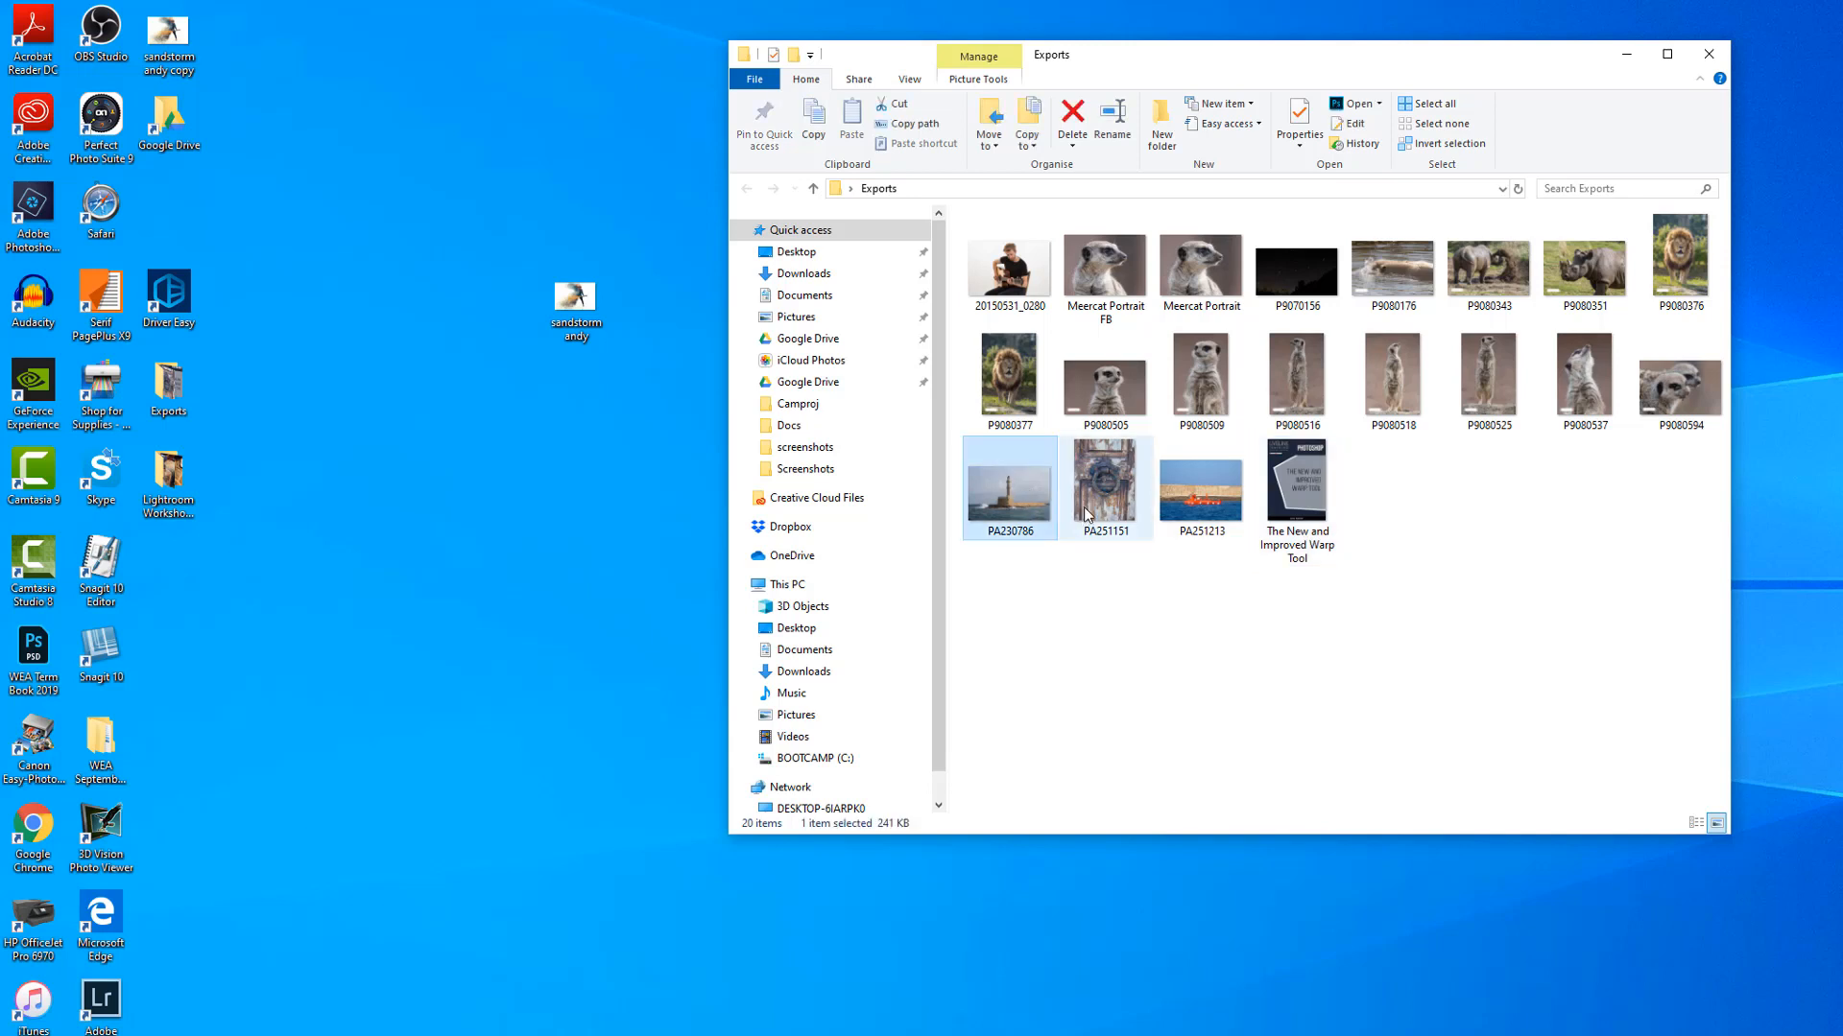
click(1199, 482)
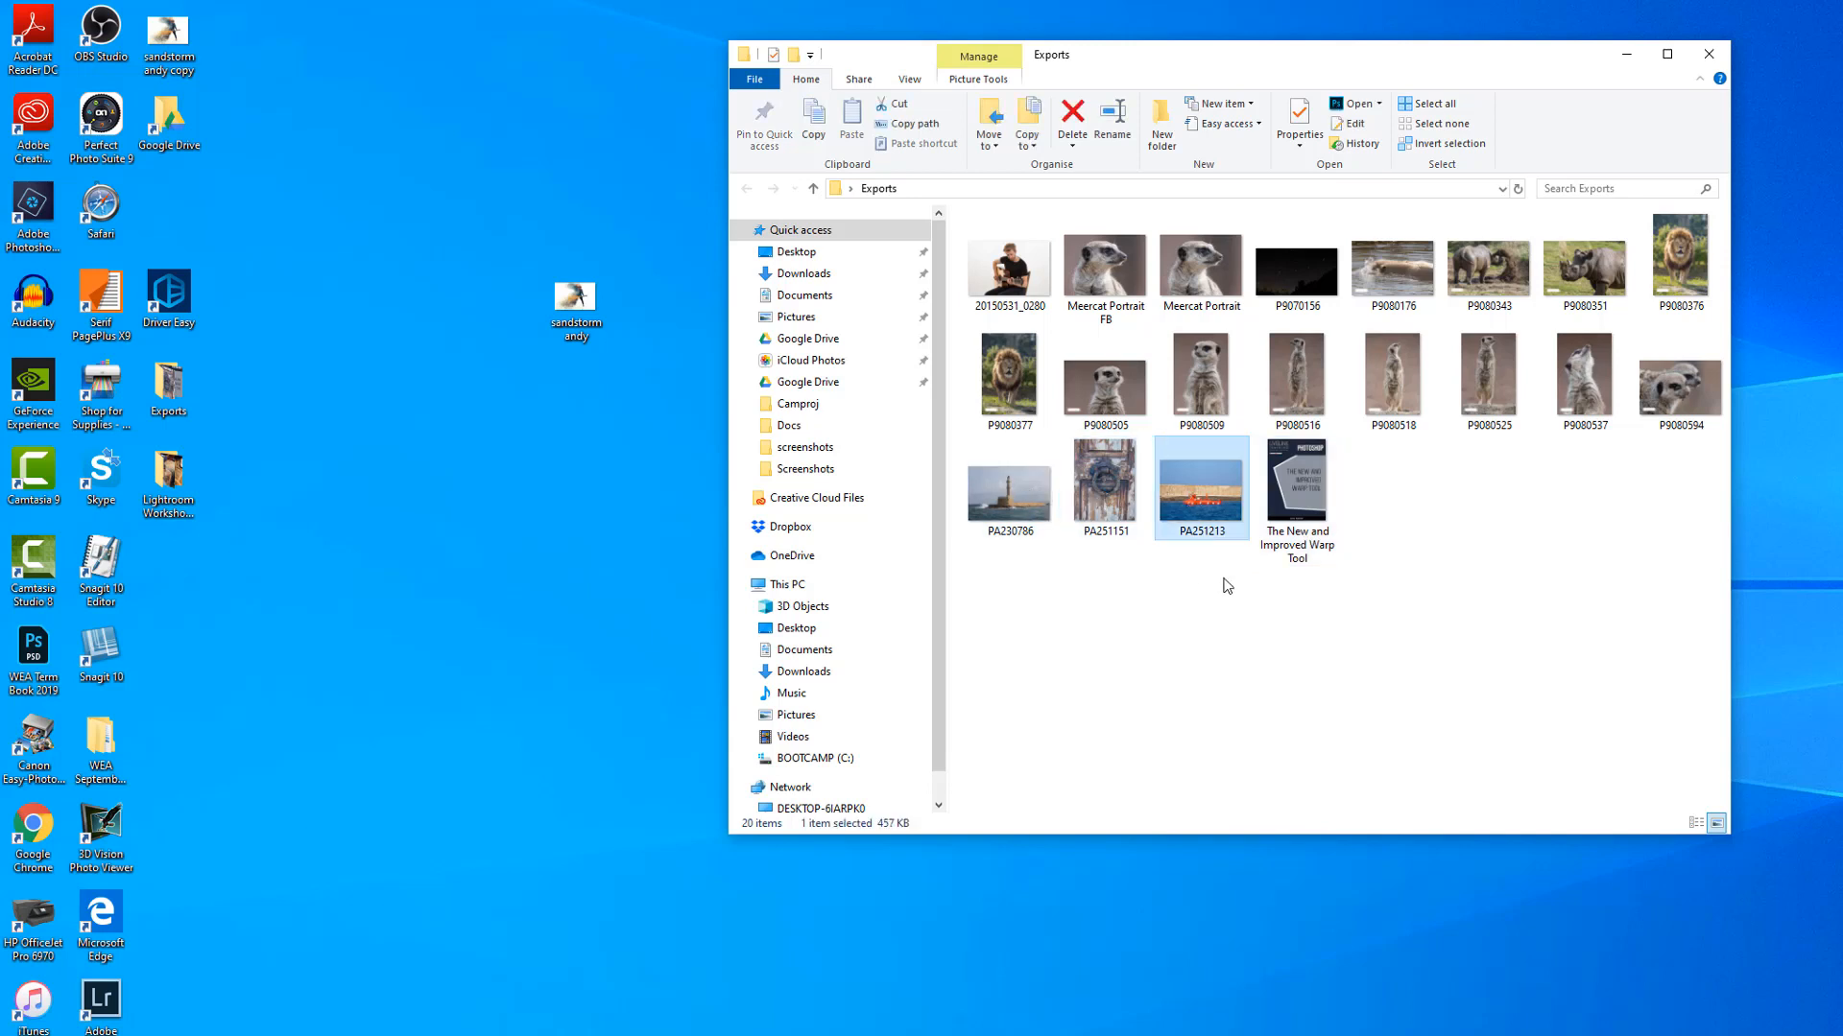
click(1297, 486)
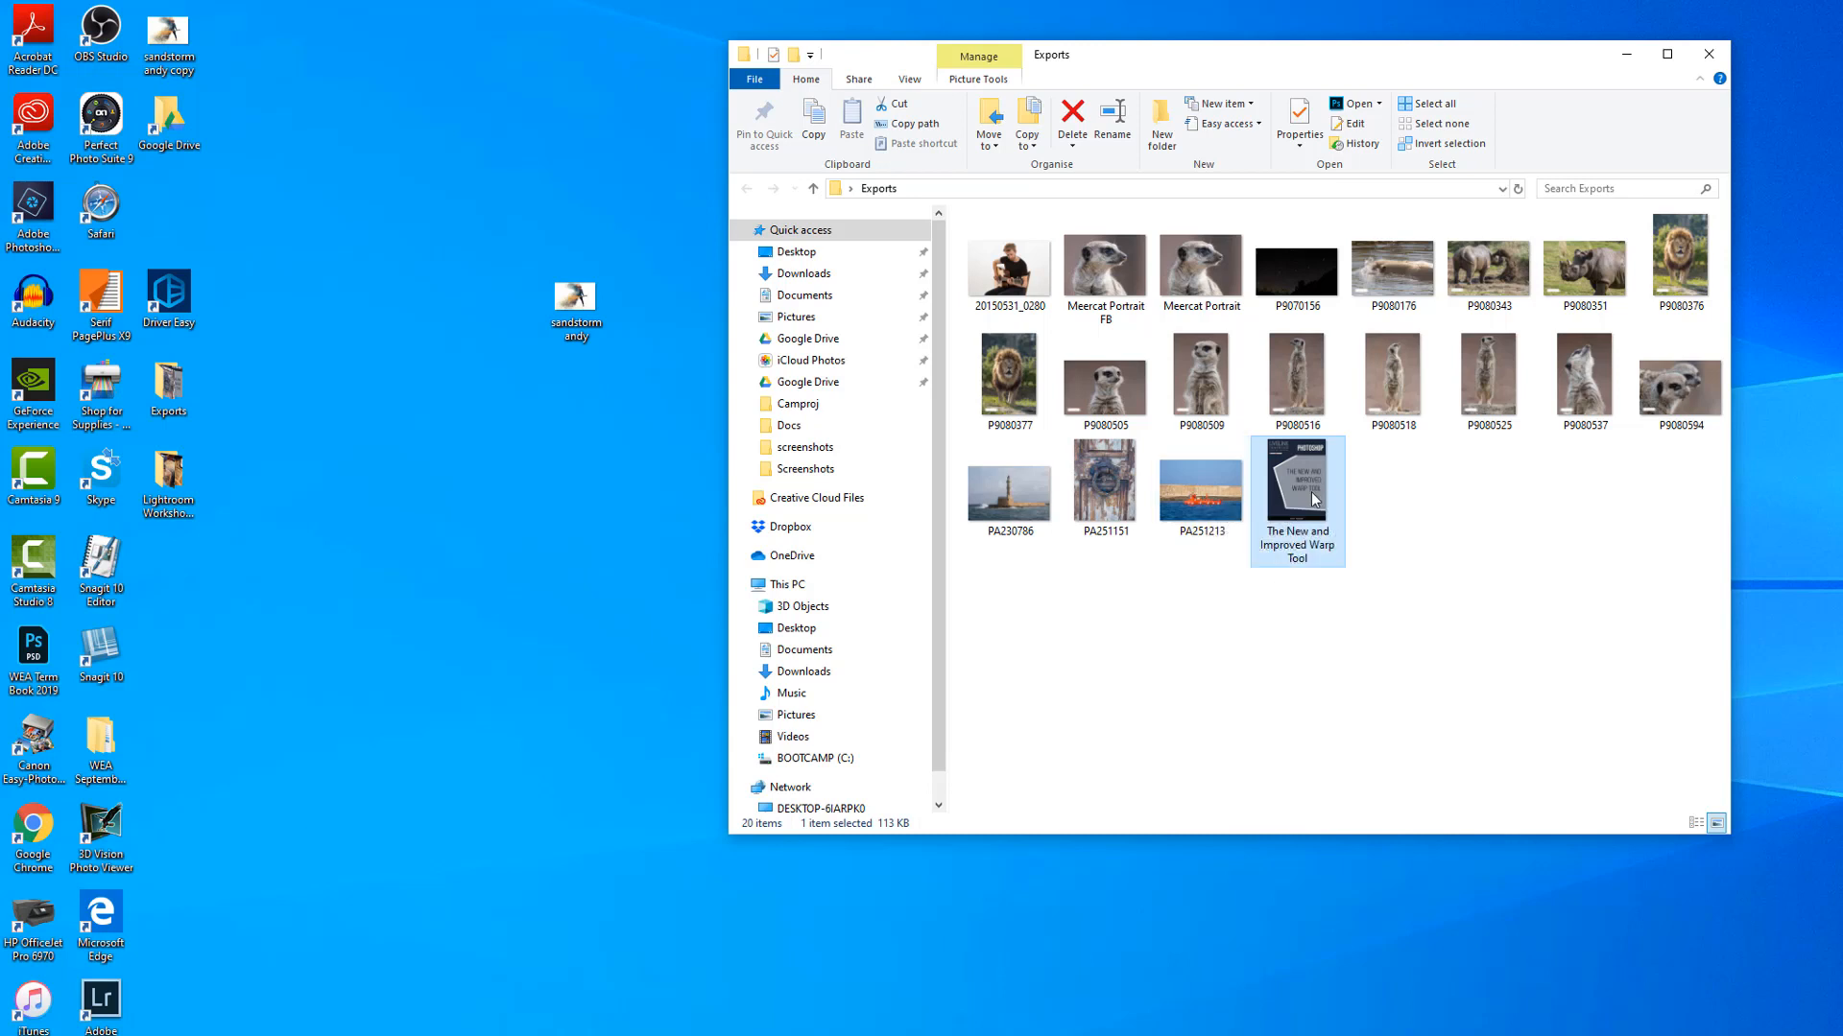
mouse_move(1297, 488)
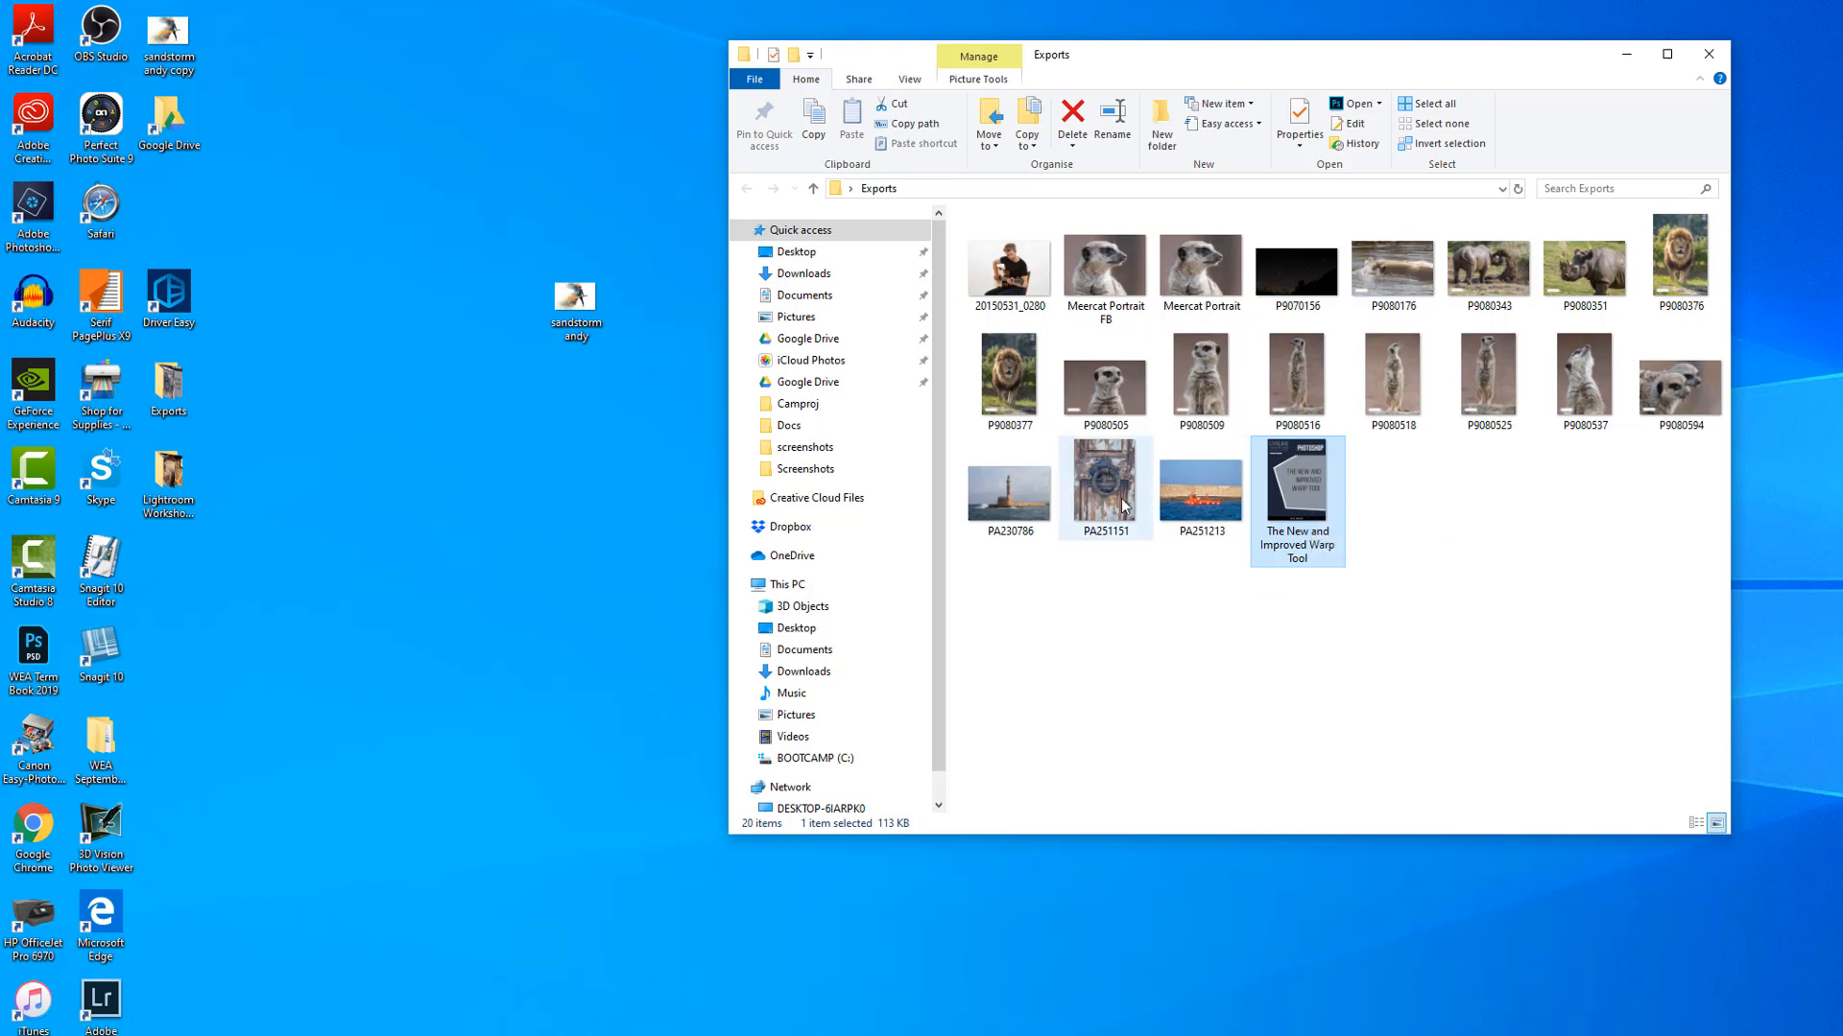
mouse_move(1122, 506)
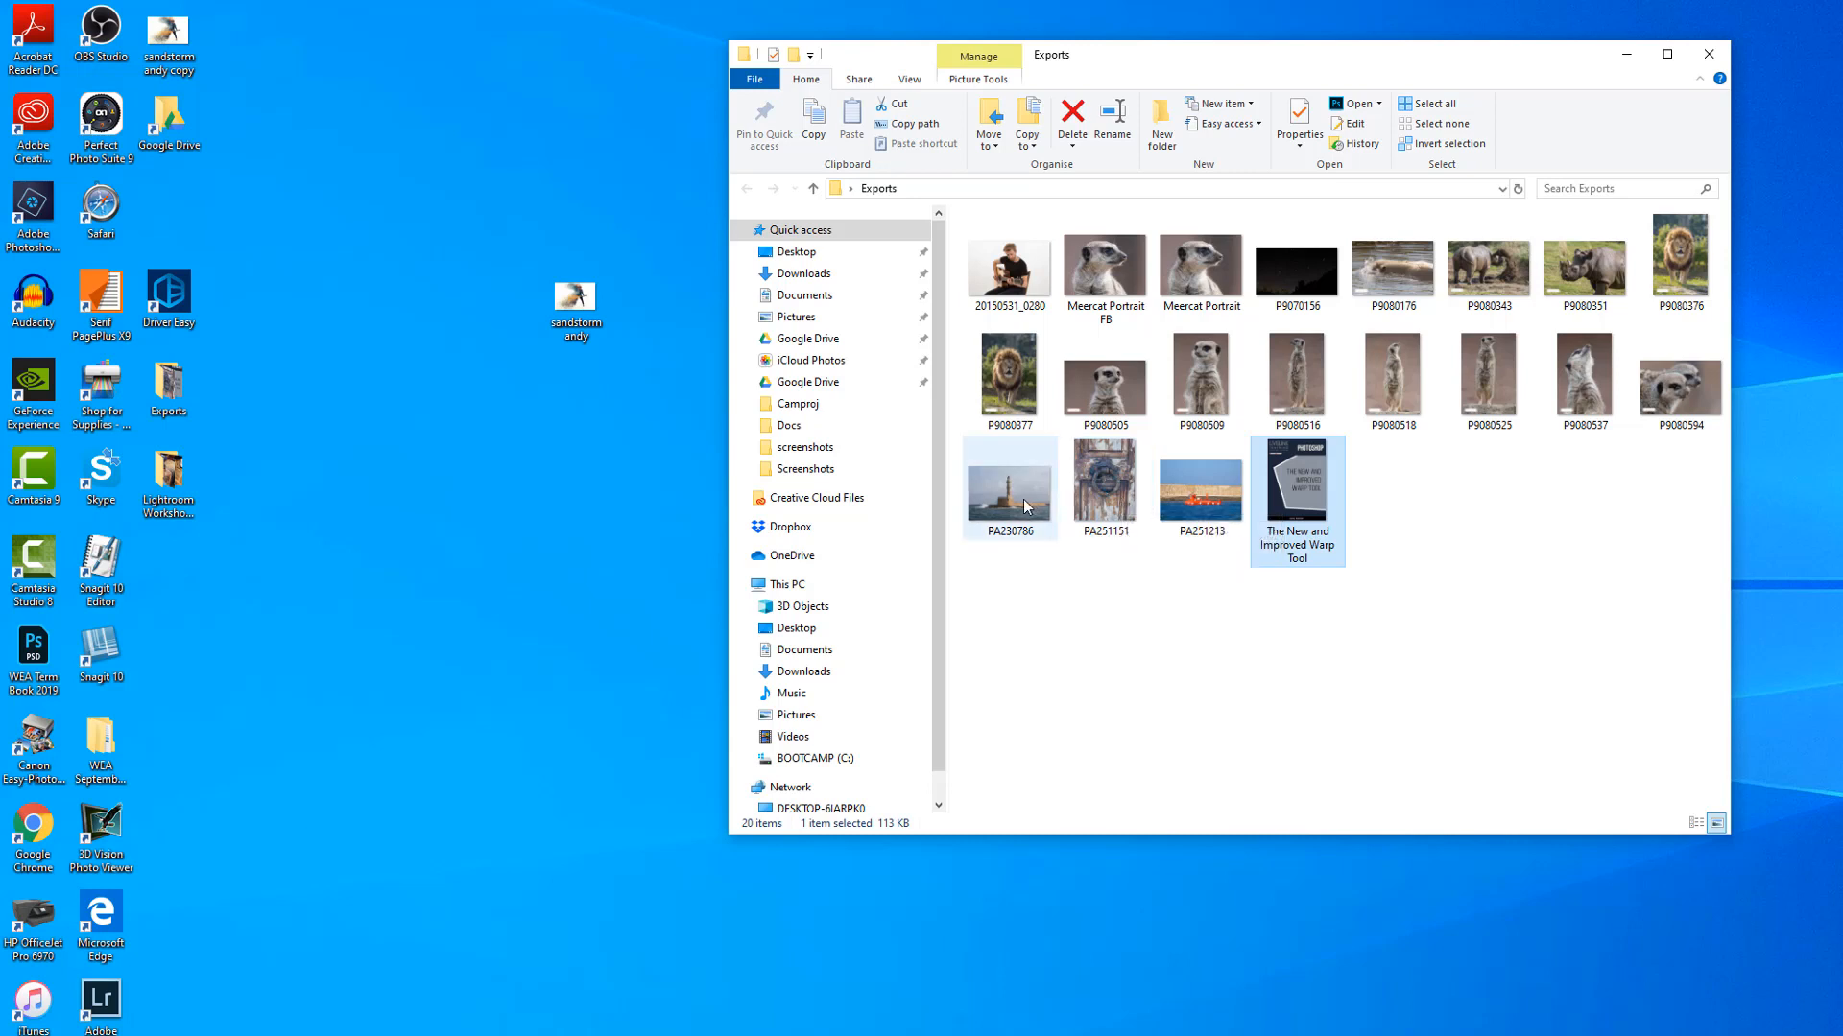
mouse_move(1009, 488)
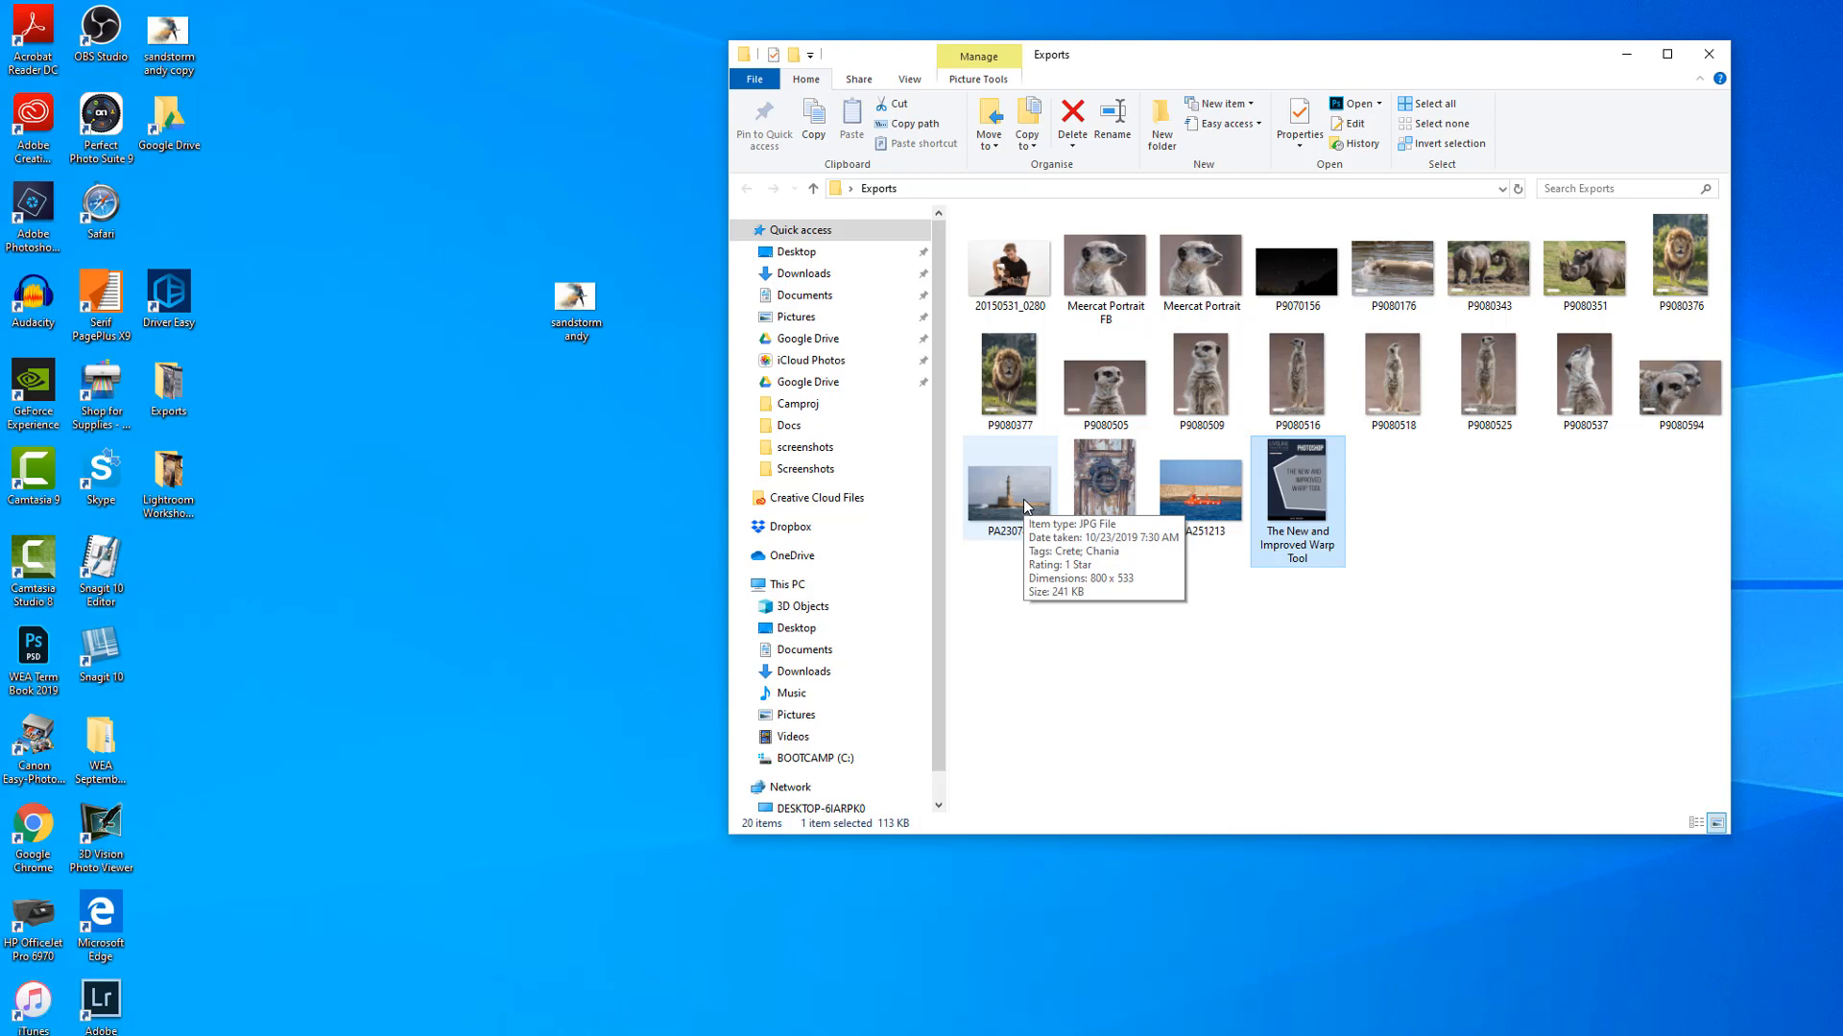
mouse_move(1293, 497)
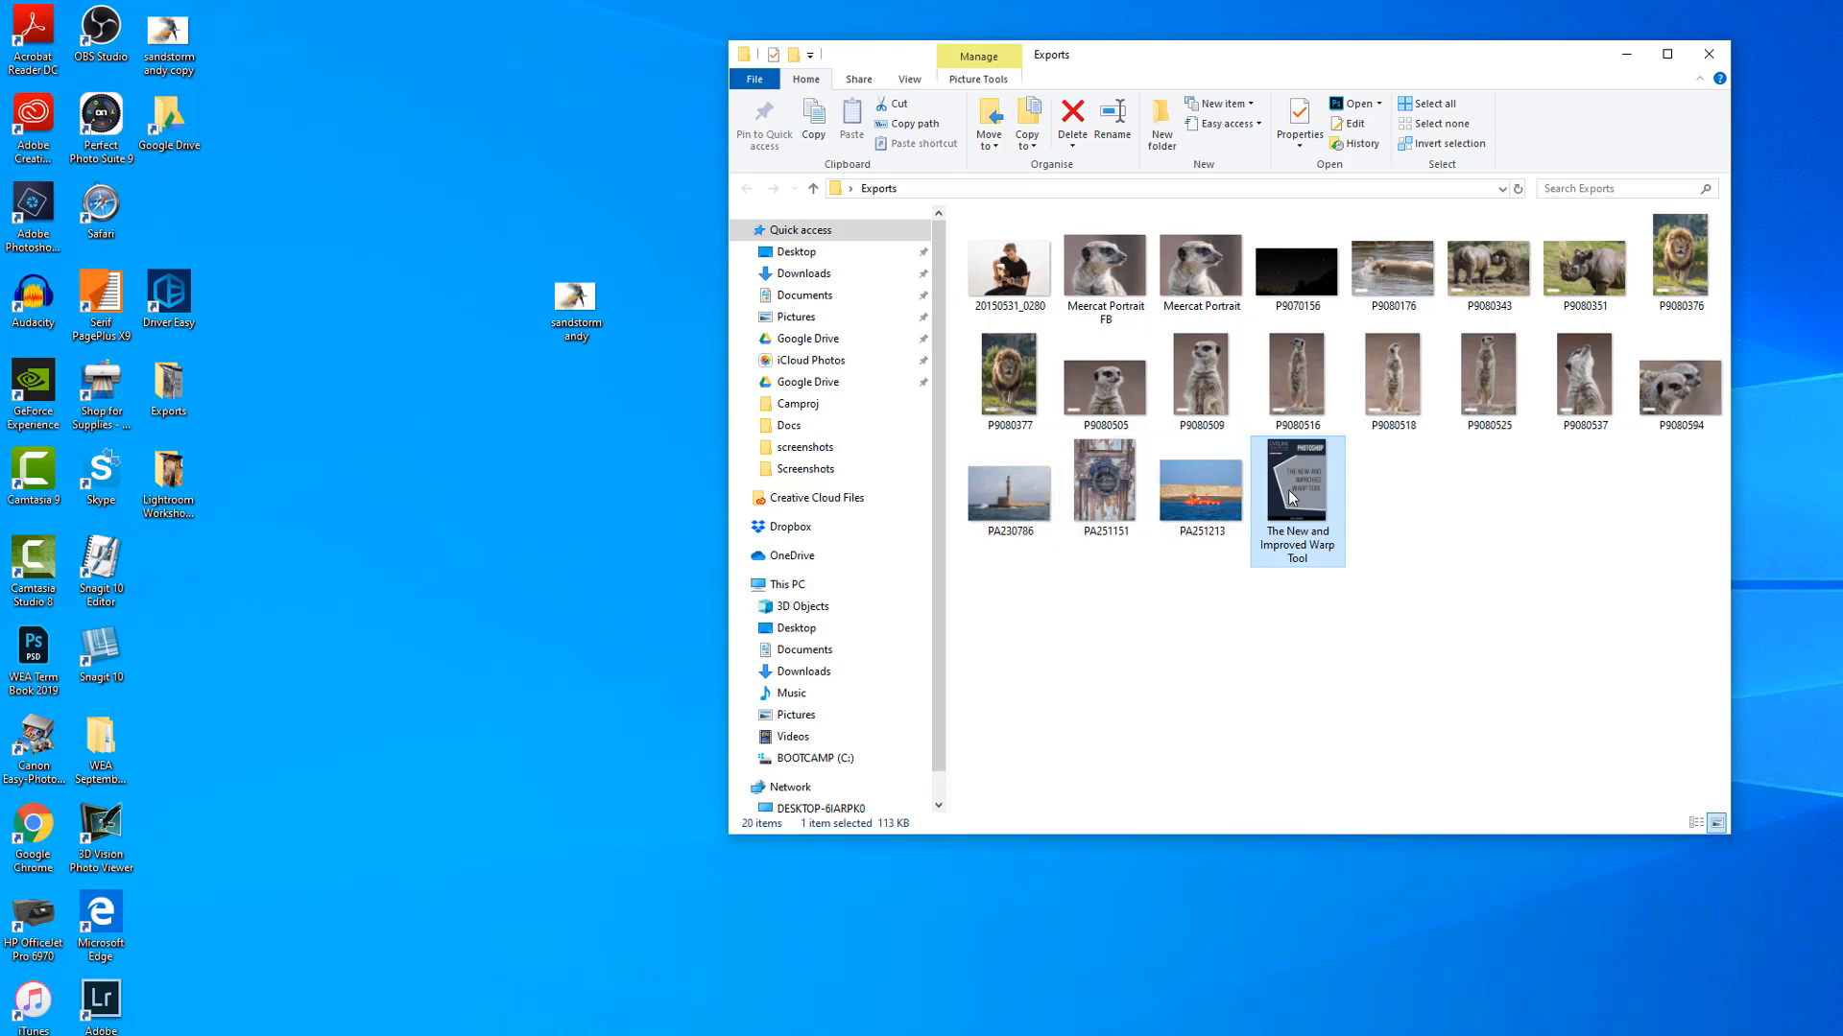
mouse_move(1357, 514)
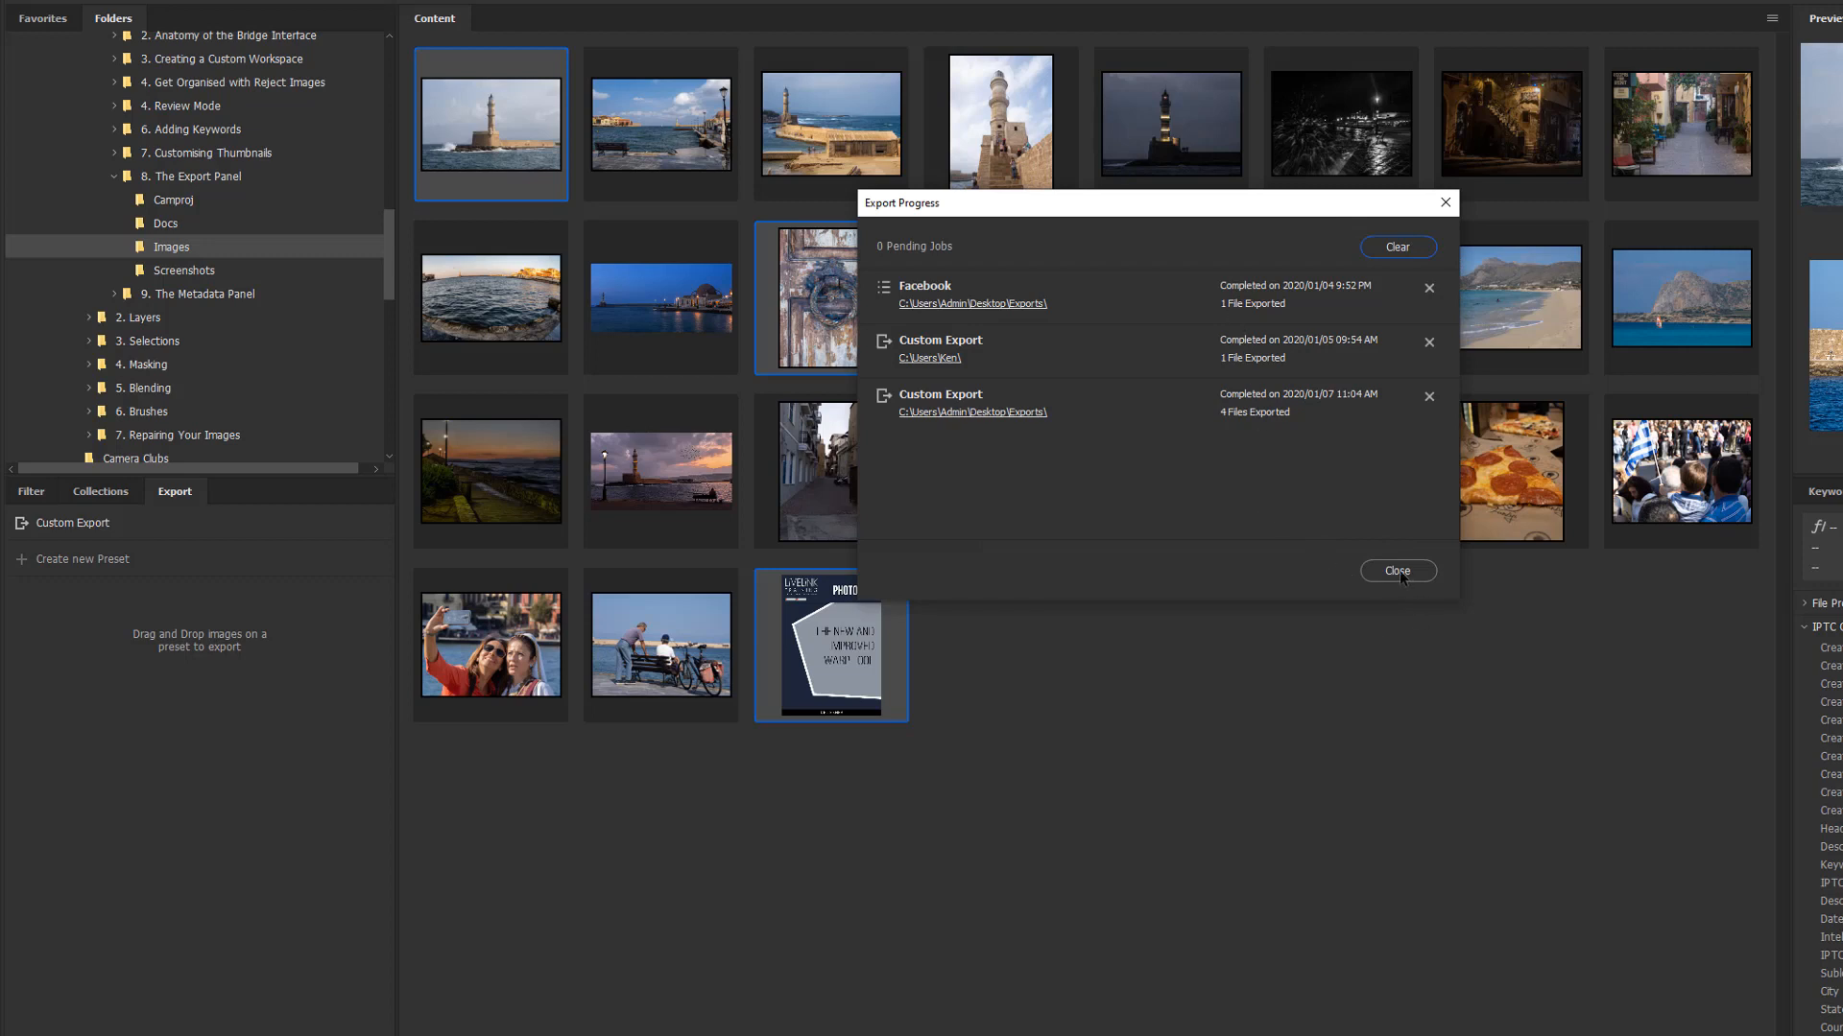
Step: Close the Export Progress summary dialog
click(1397, 571)
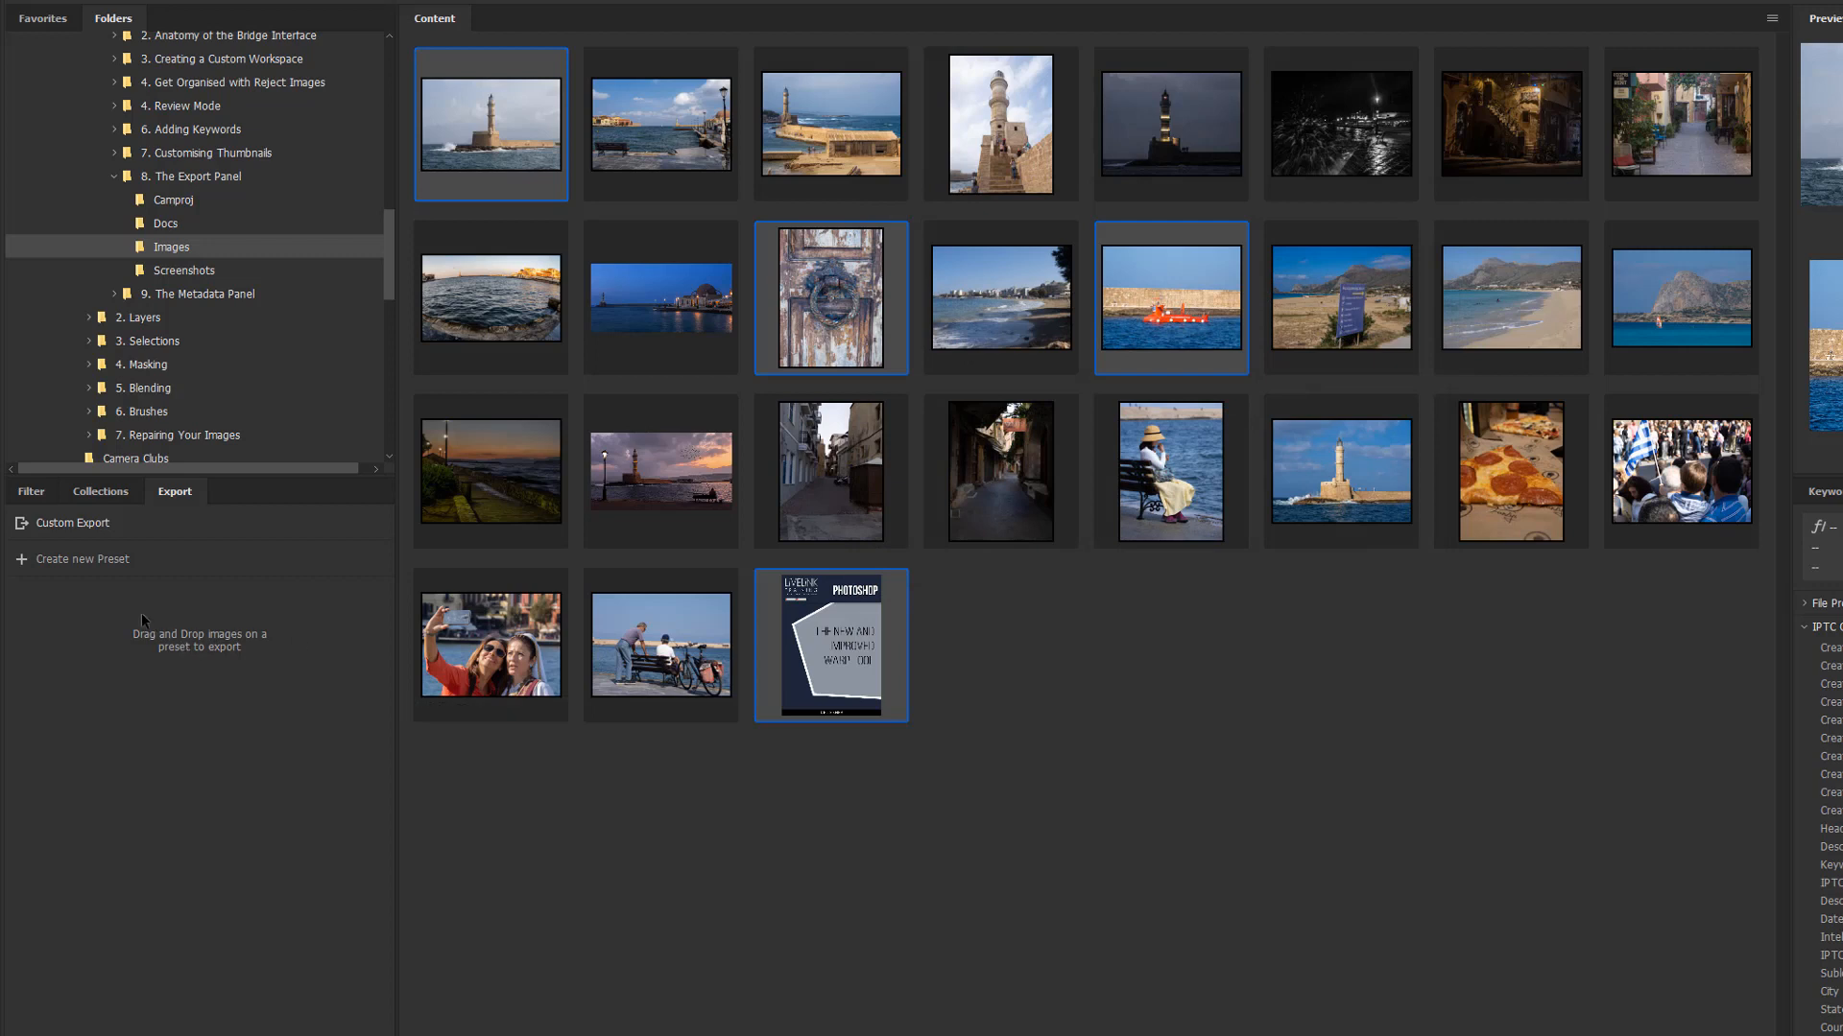
mouse_move(1211, 655)
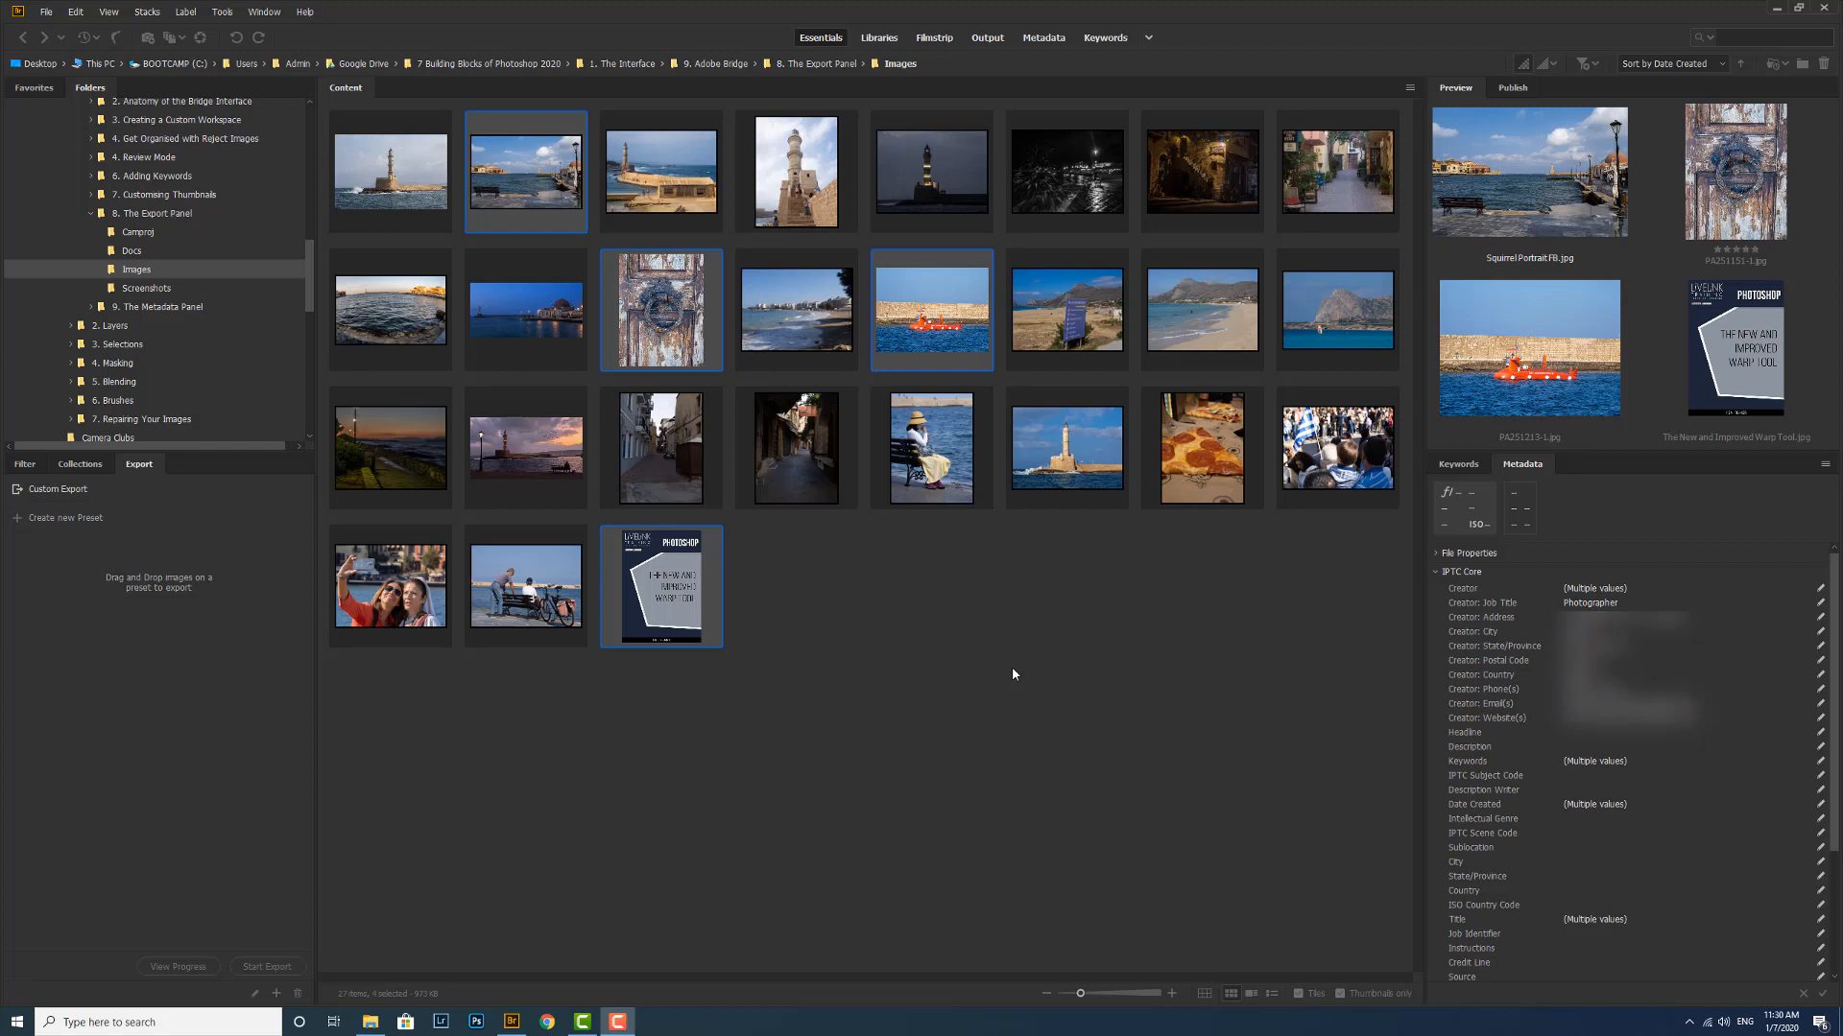
mouse_move(85, 565)
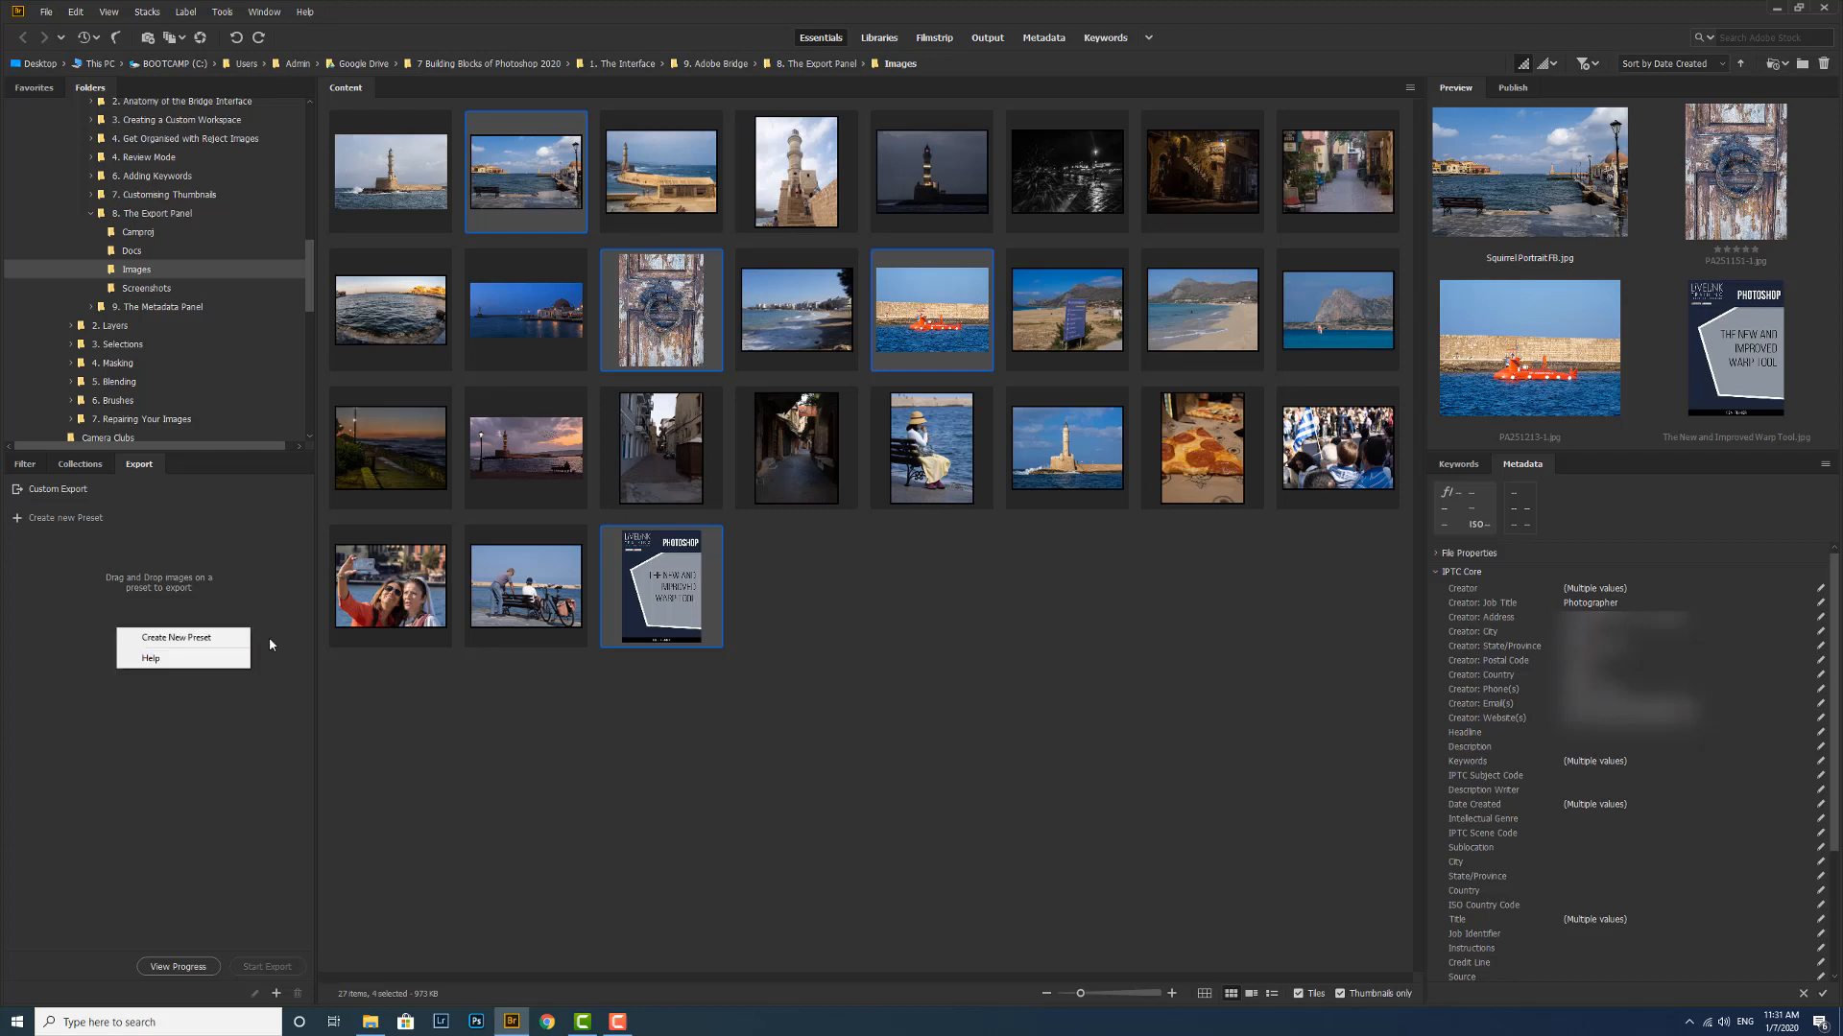
mouse_move(183, 638)
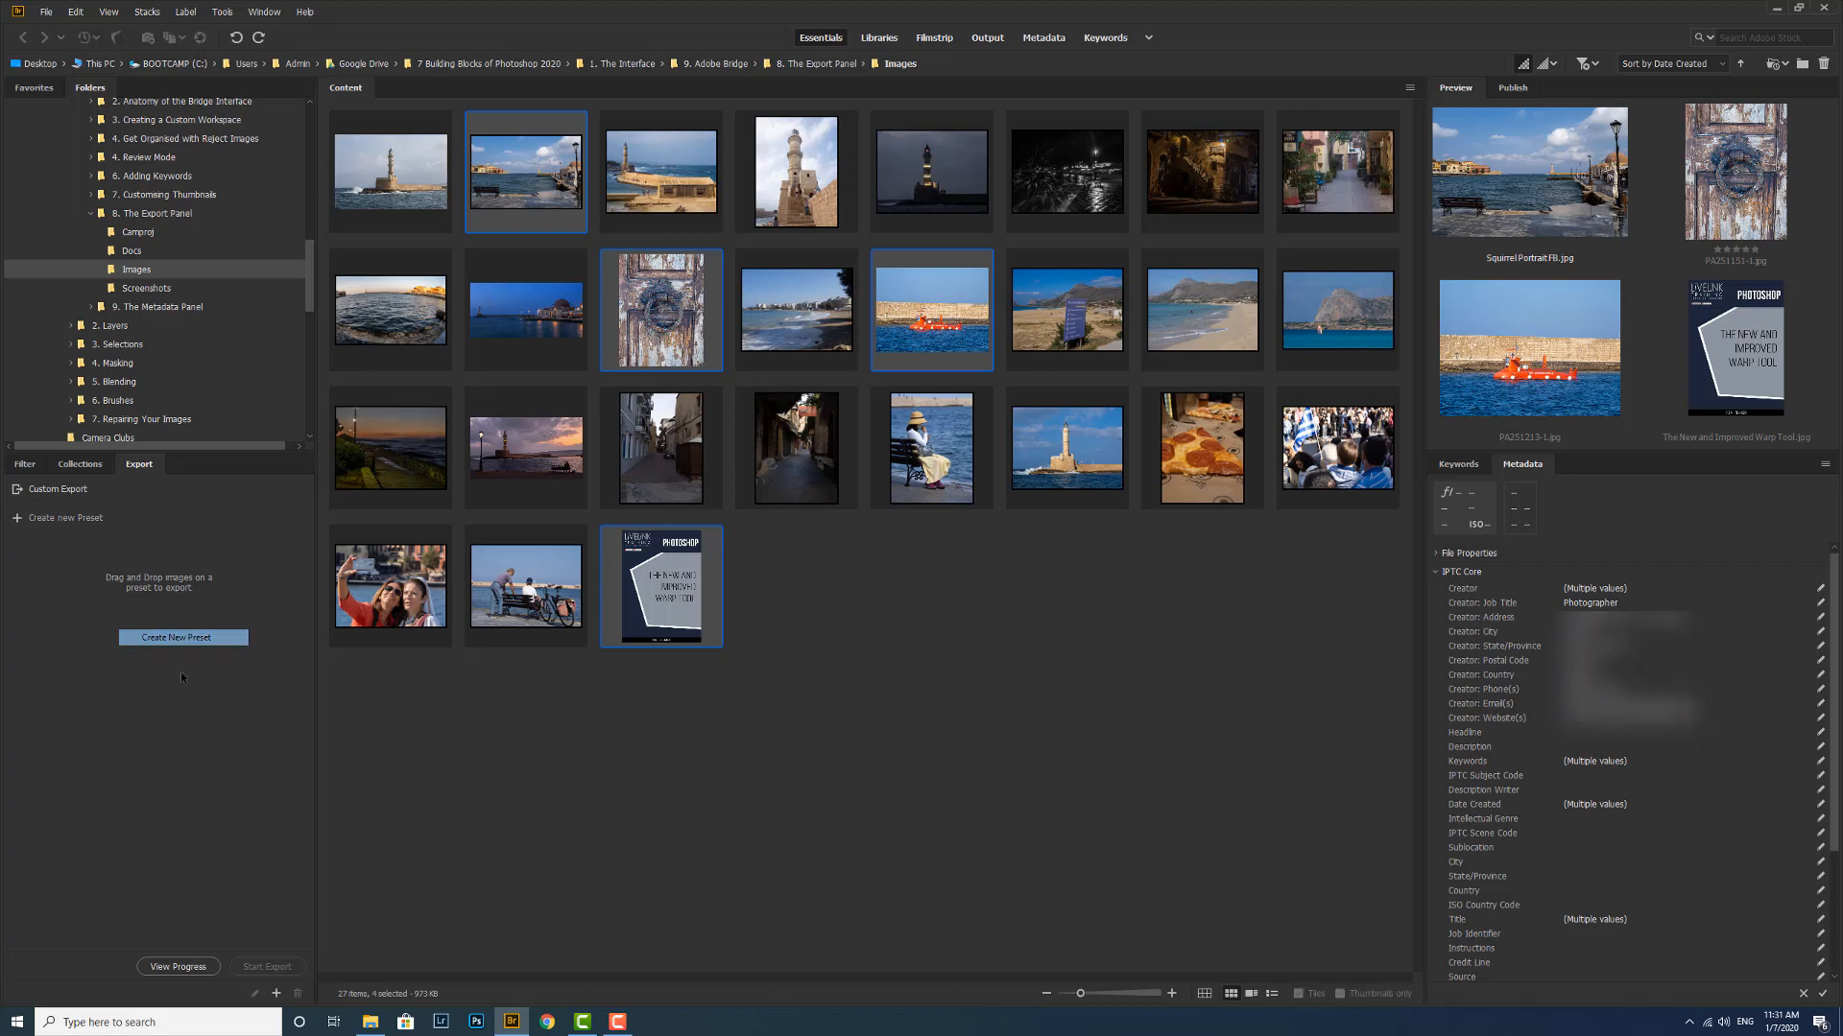
Step: Create preset 'Facebook' exporting to a specific folder with a 'Facebook' subfolder
click(183, 637)
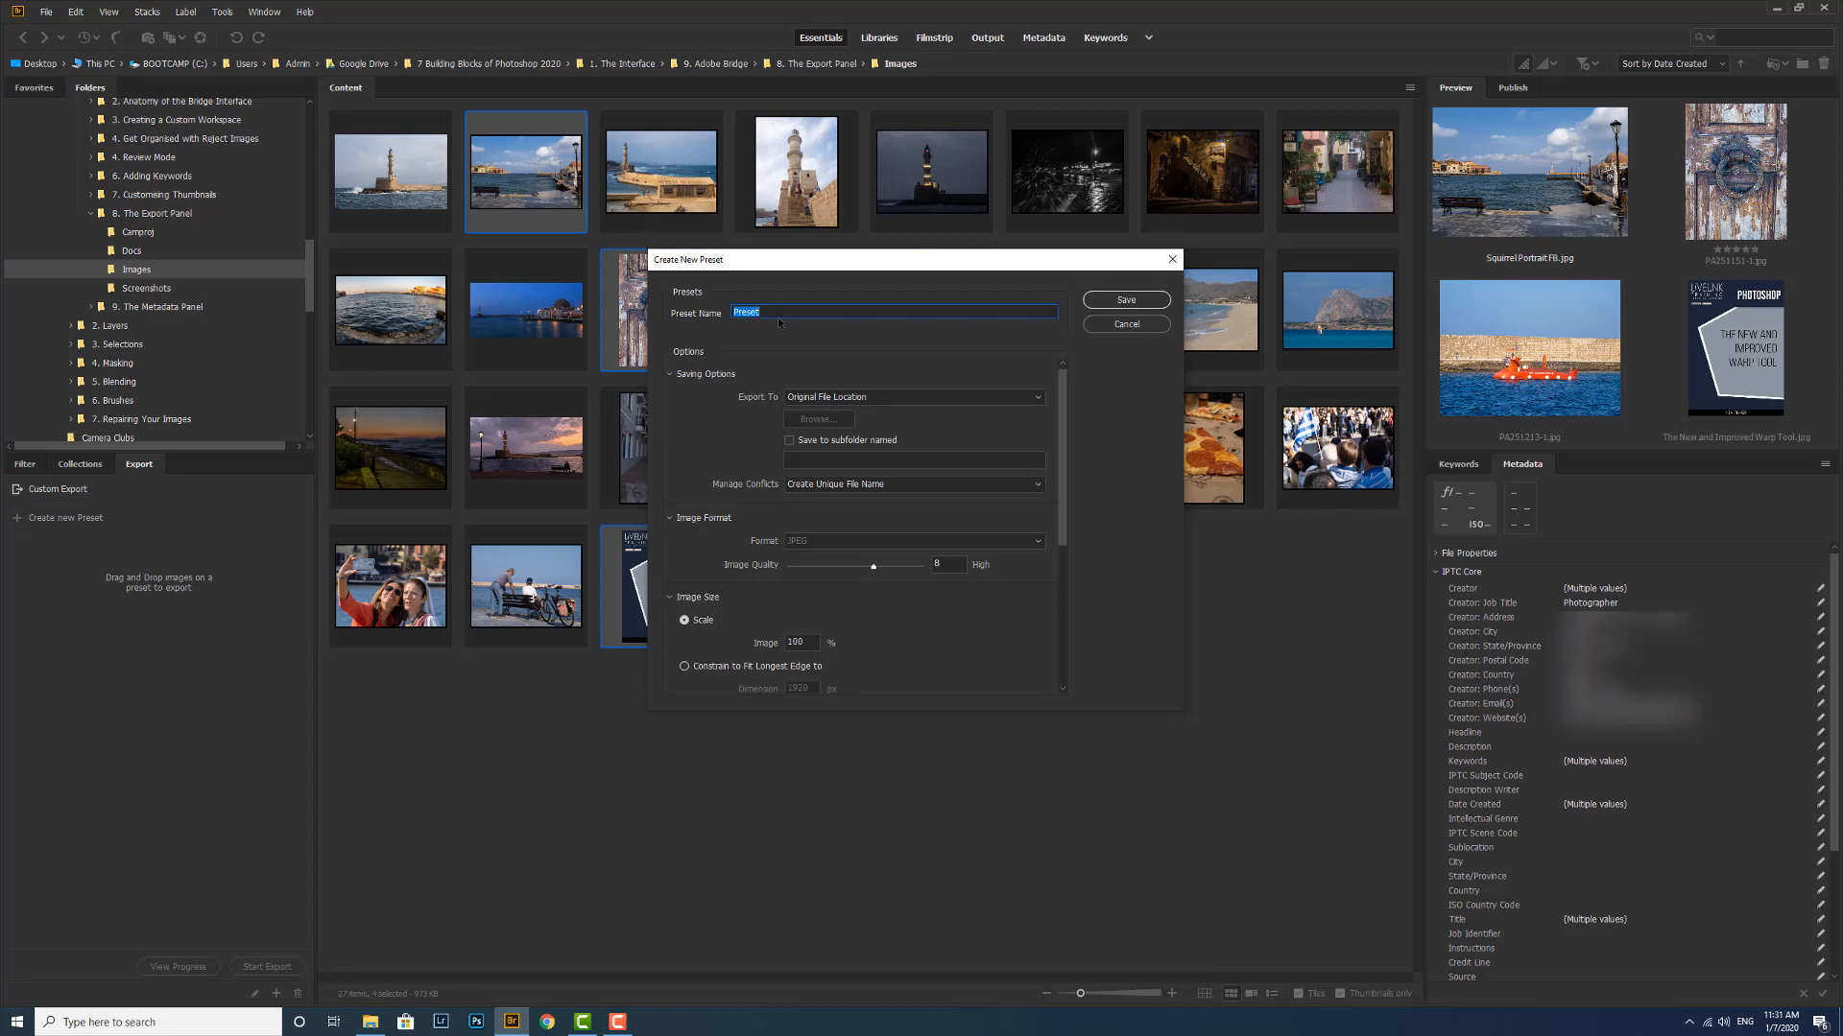
text(Faceb)
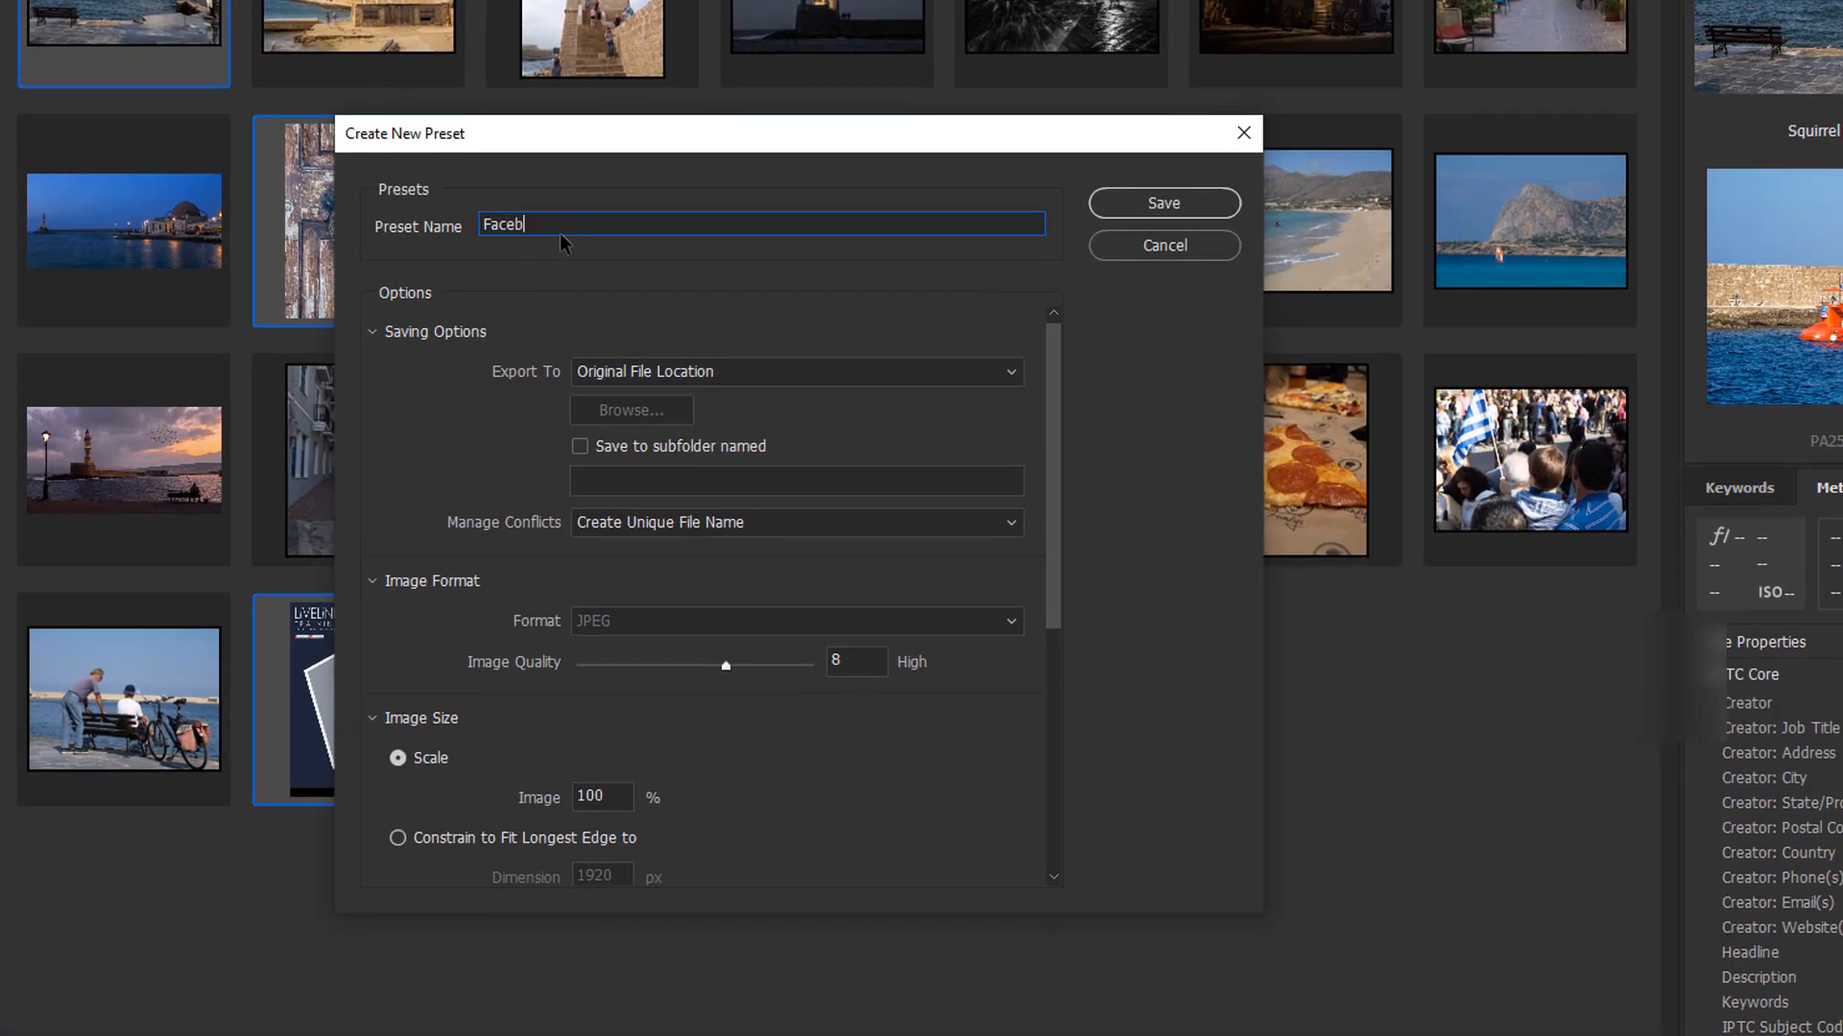
text(ook)
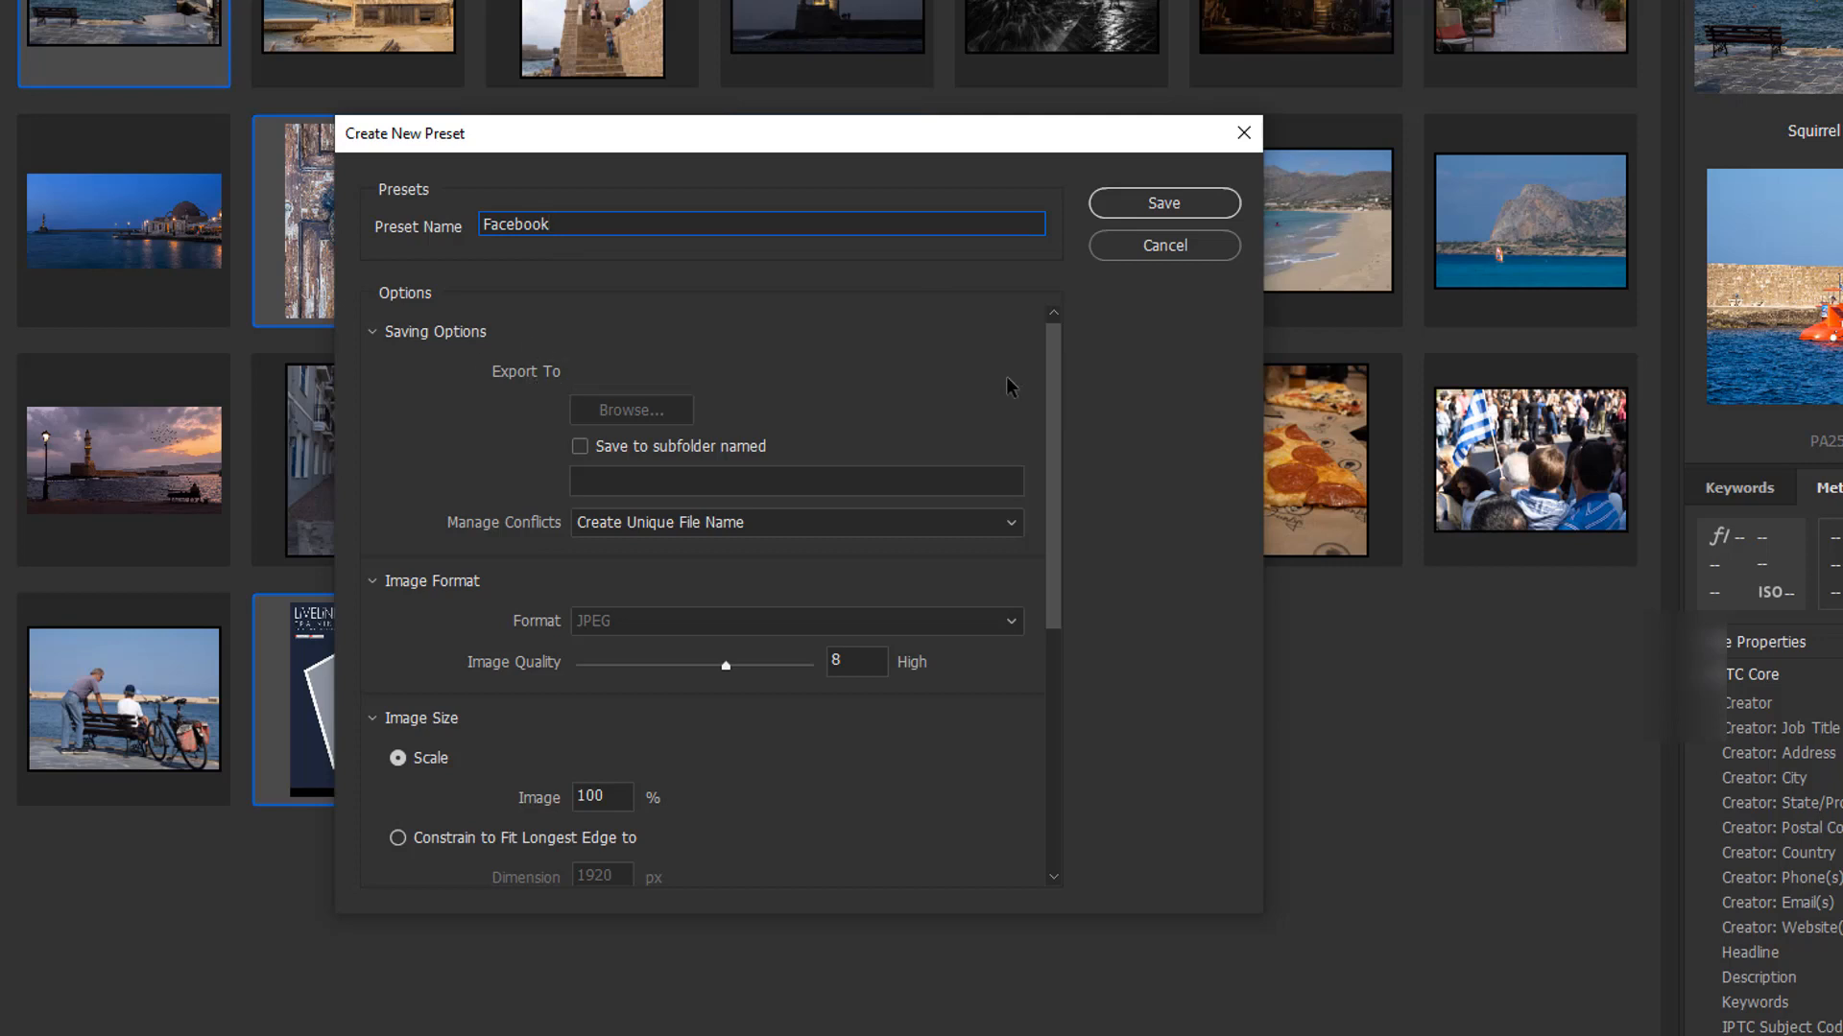
click(796, 372)
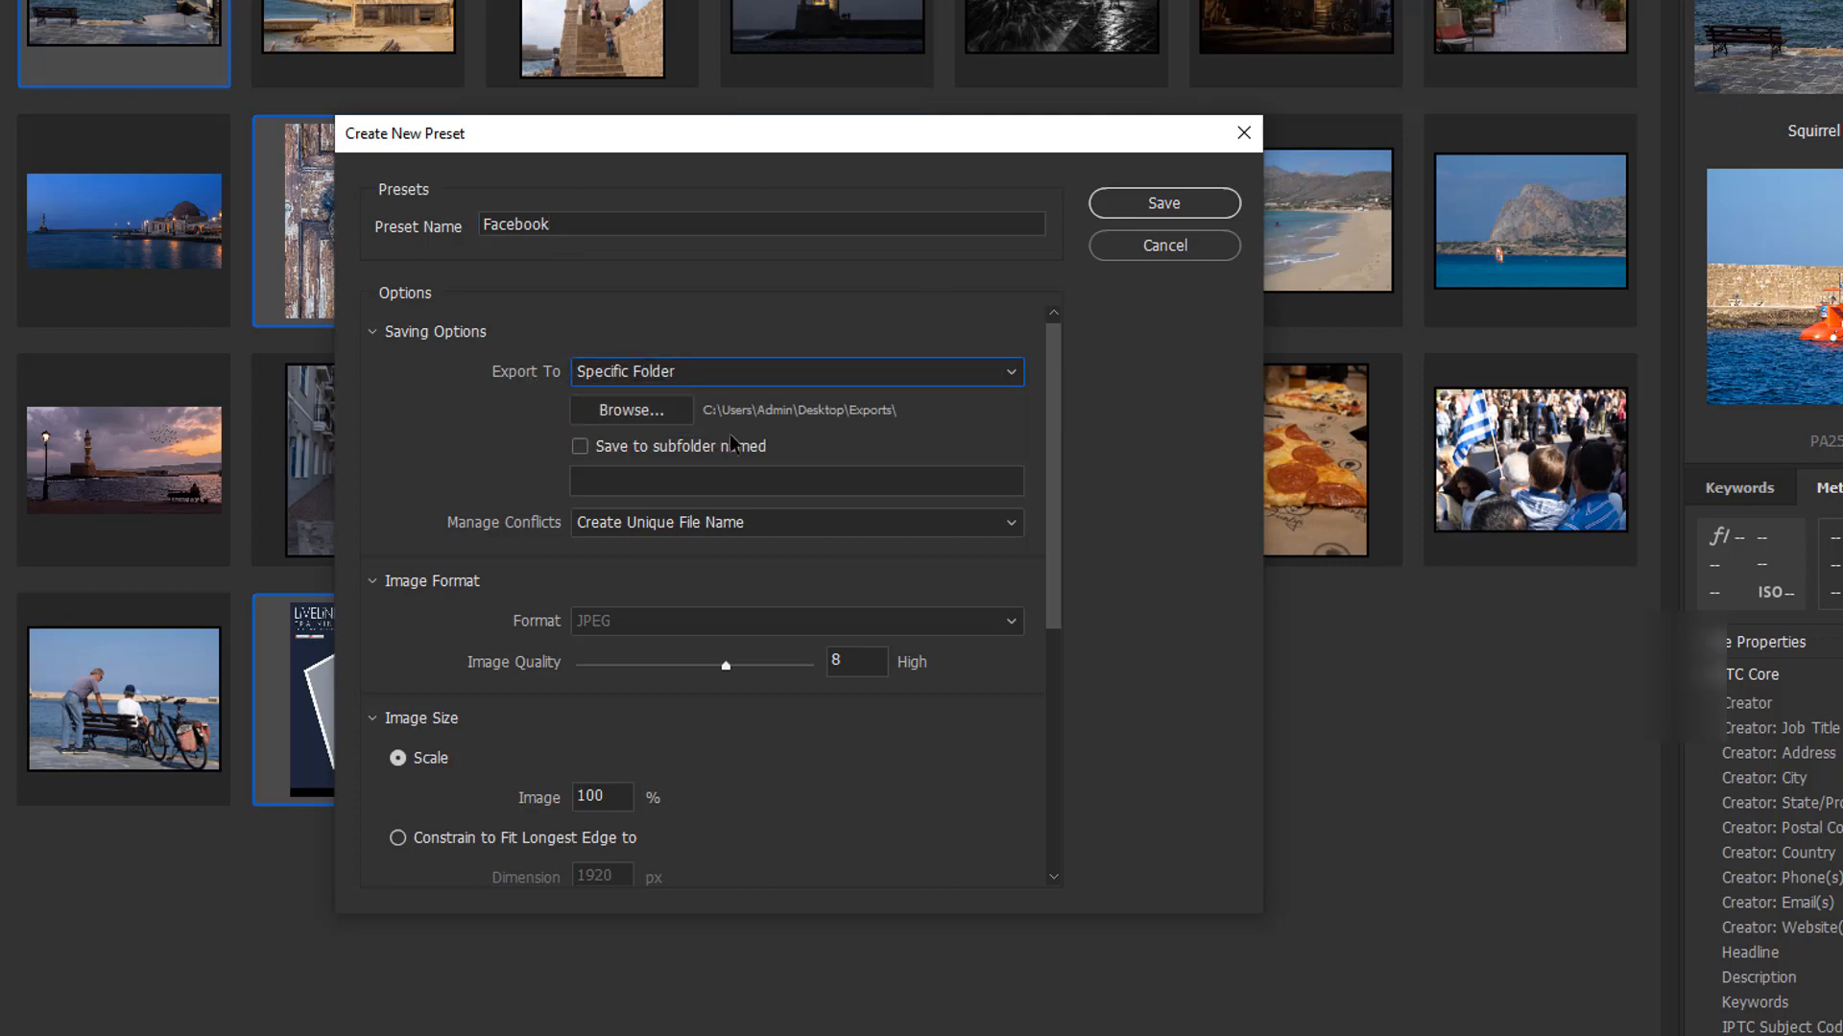
mouse_move(870, 435)
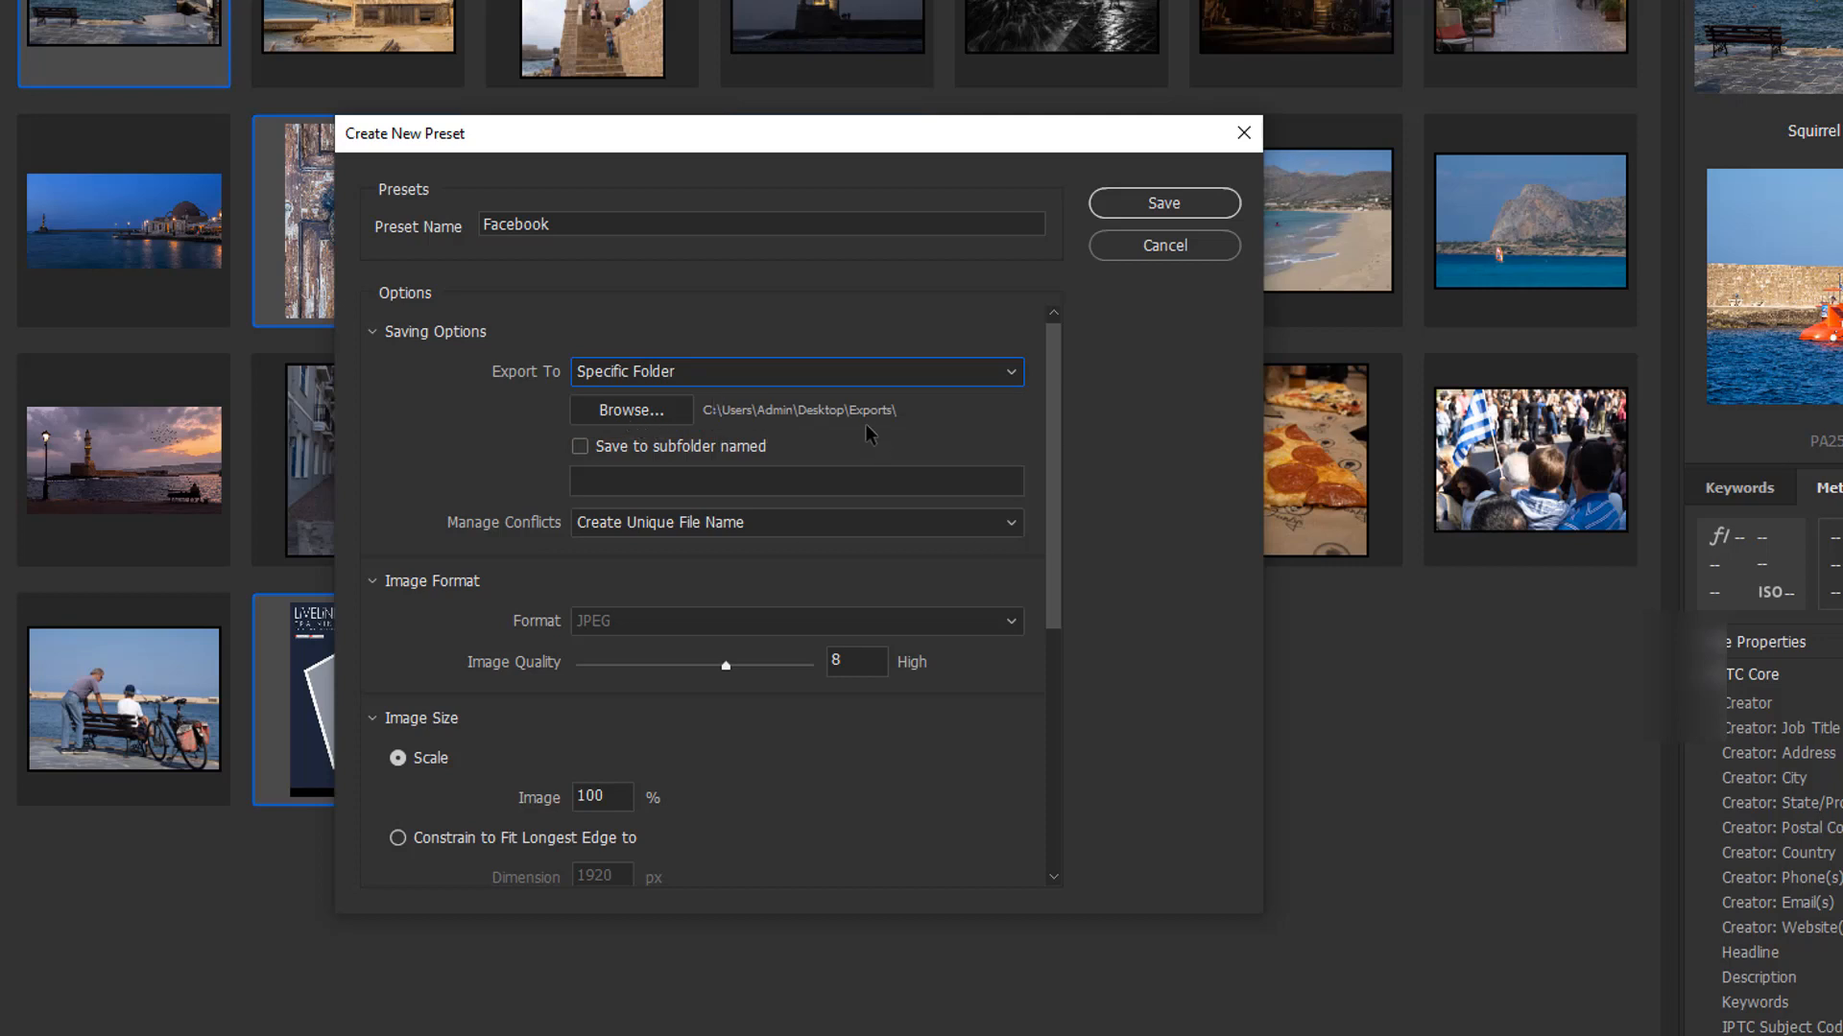
mouse_move(813, 462)
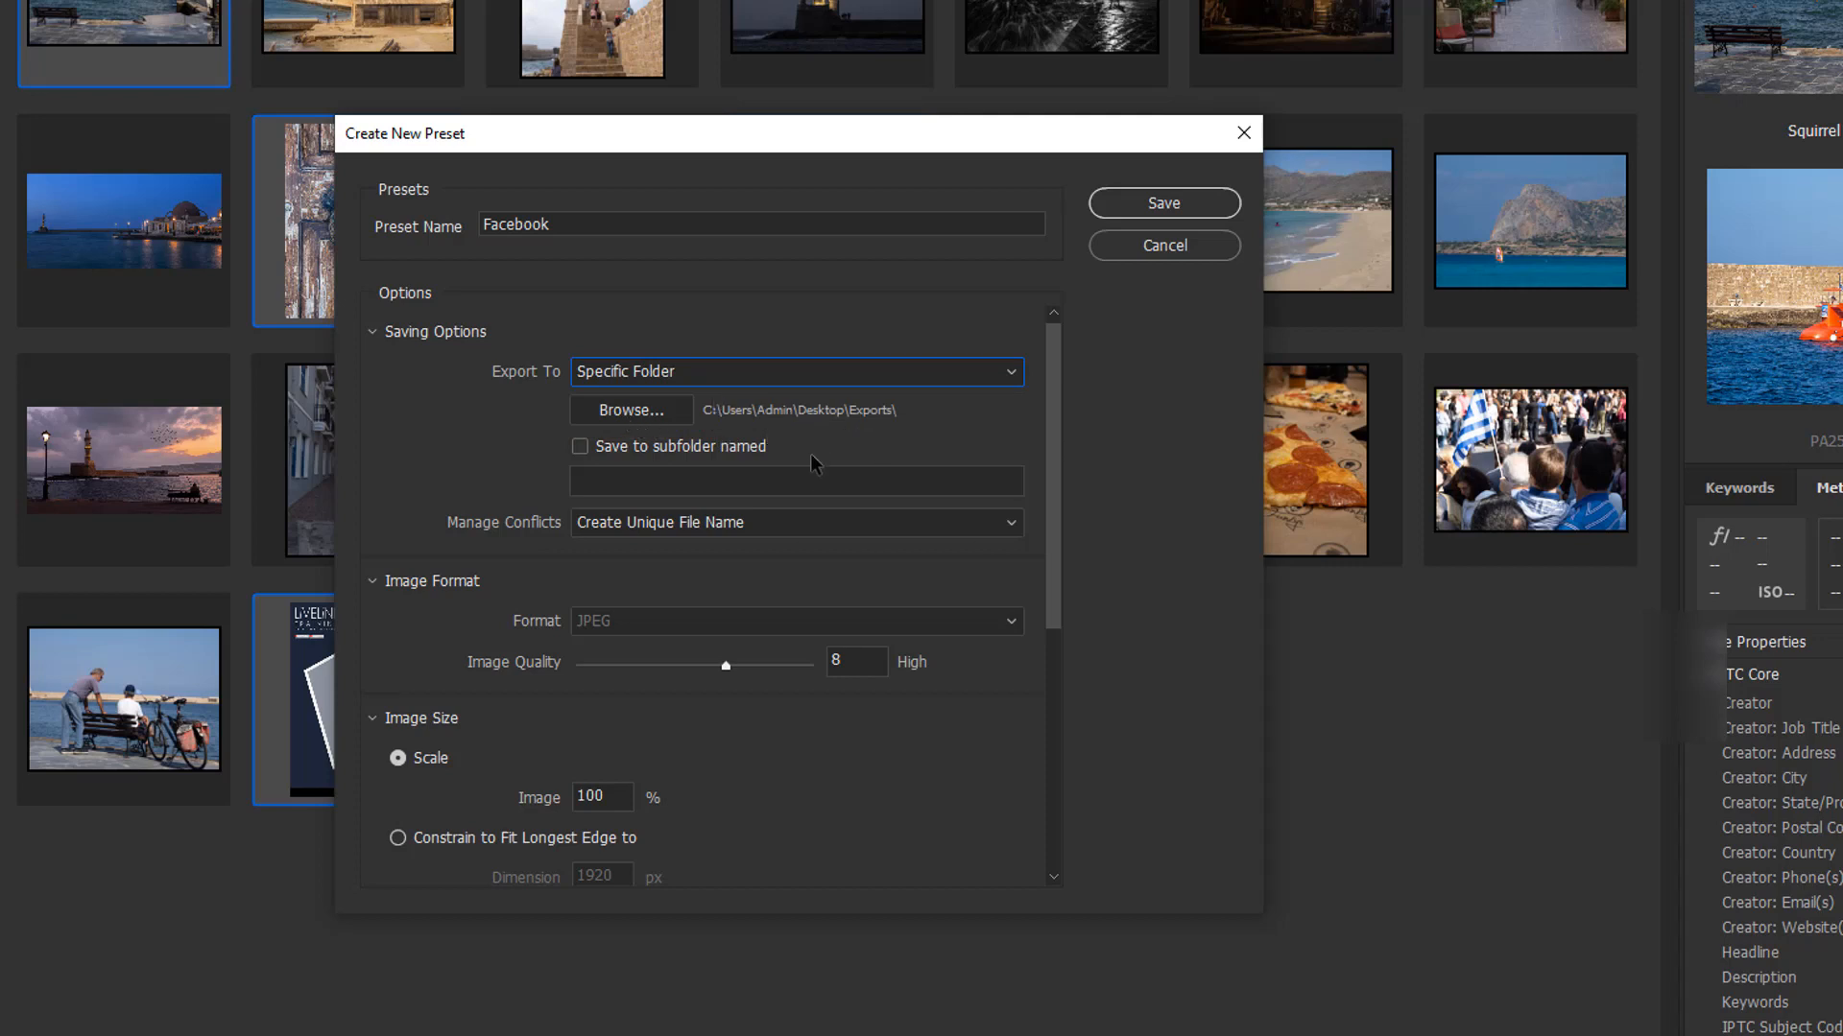
click(580, 447)
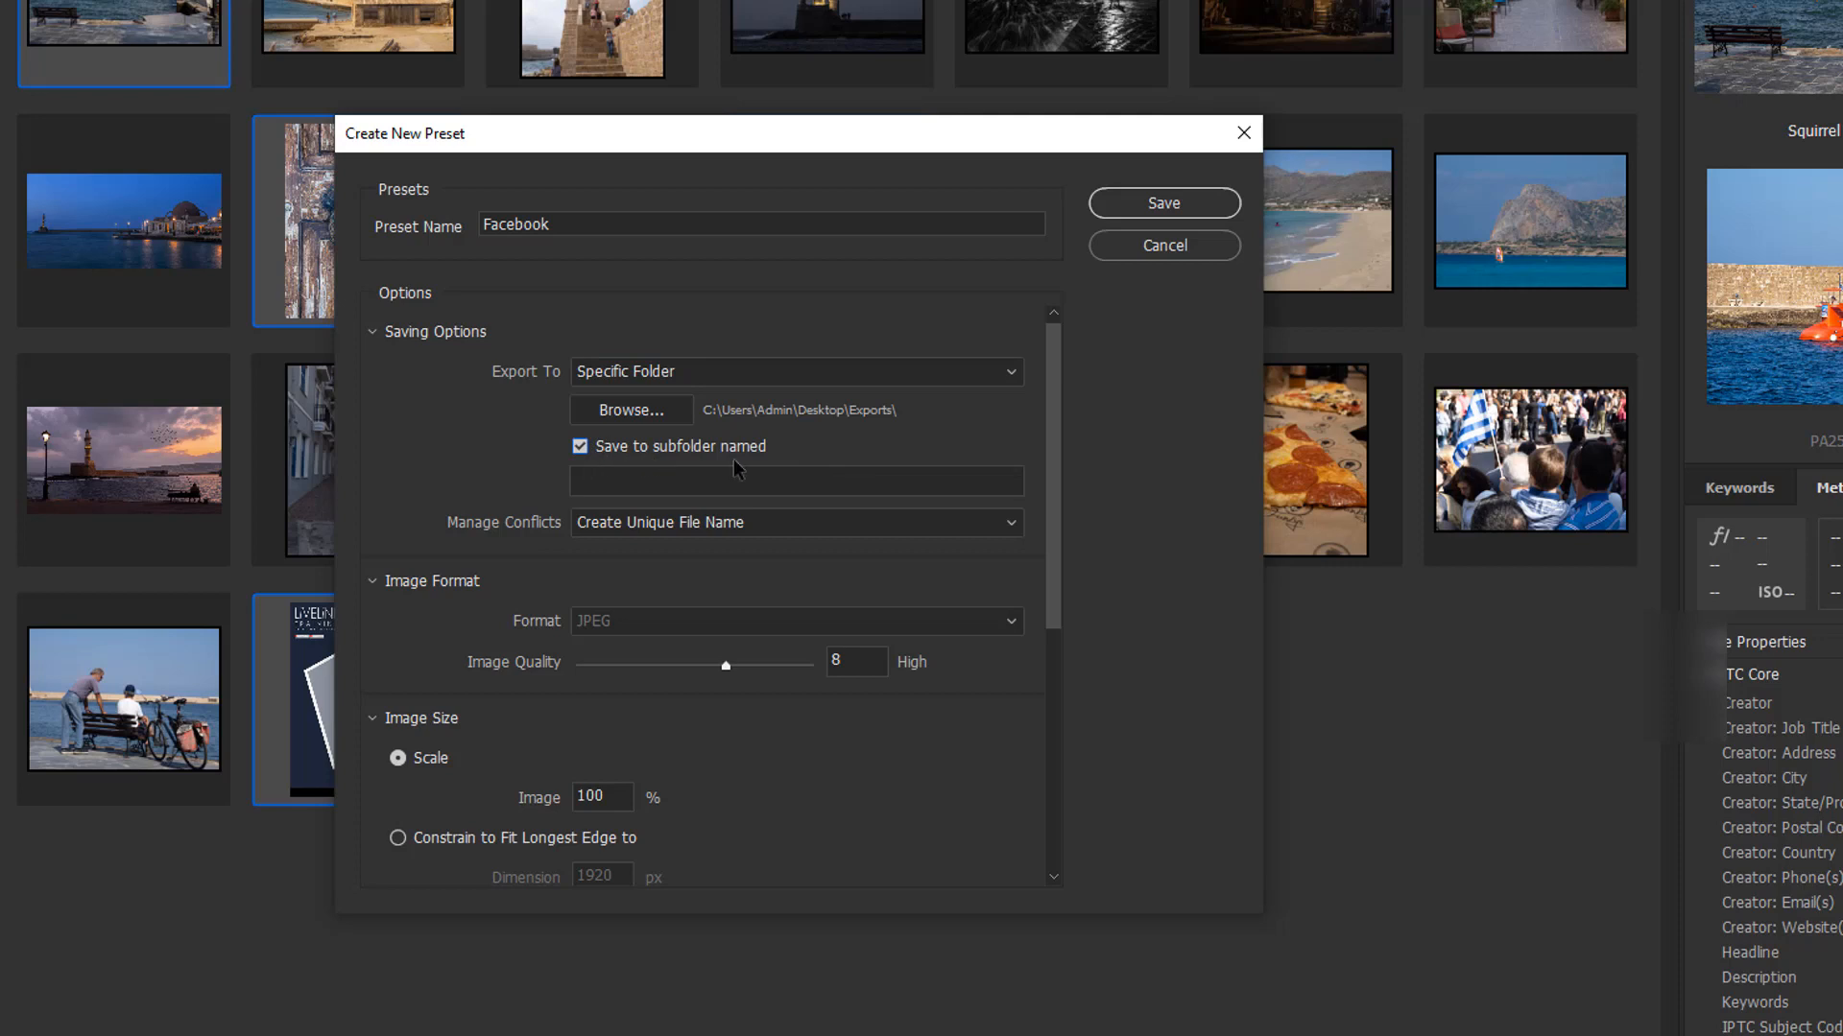
click(796, 480)
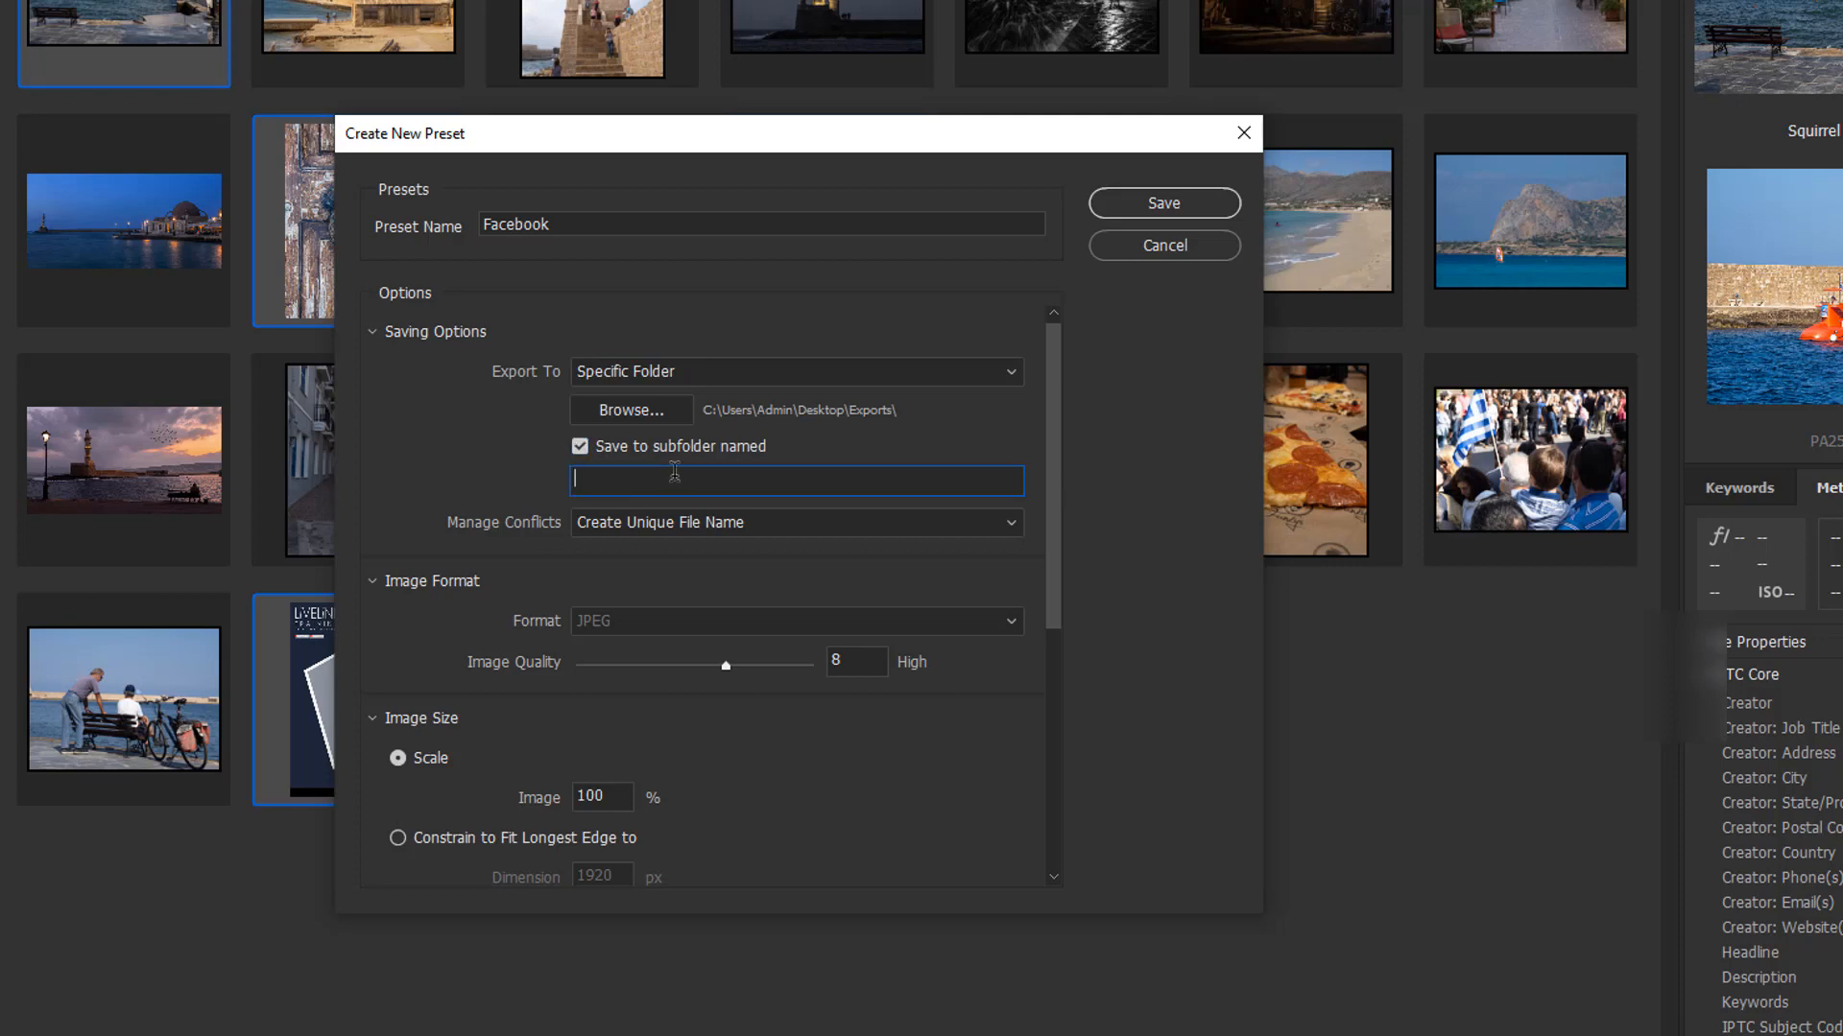
text(Facebook)
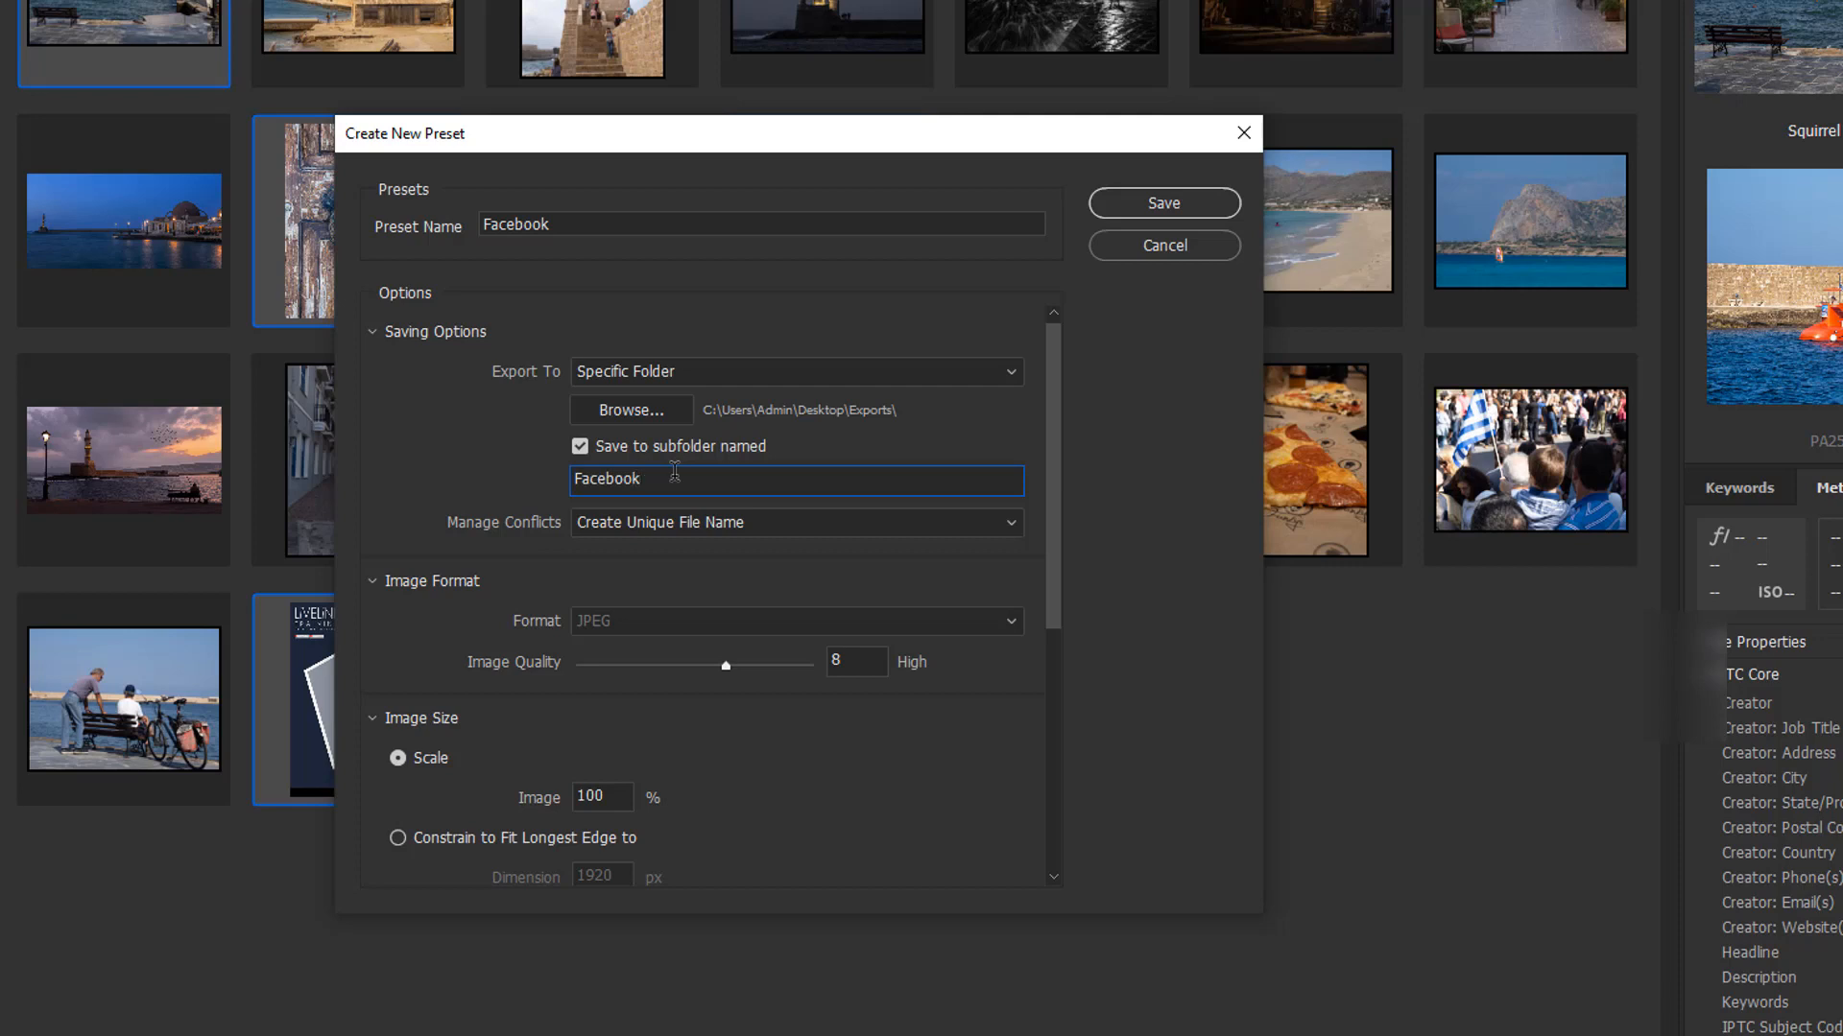
mouse_move(1172, 644)
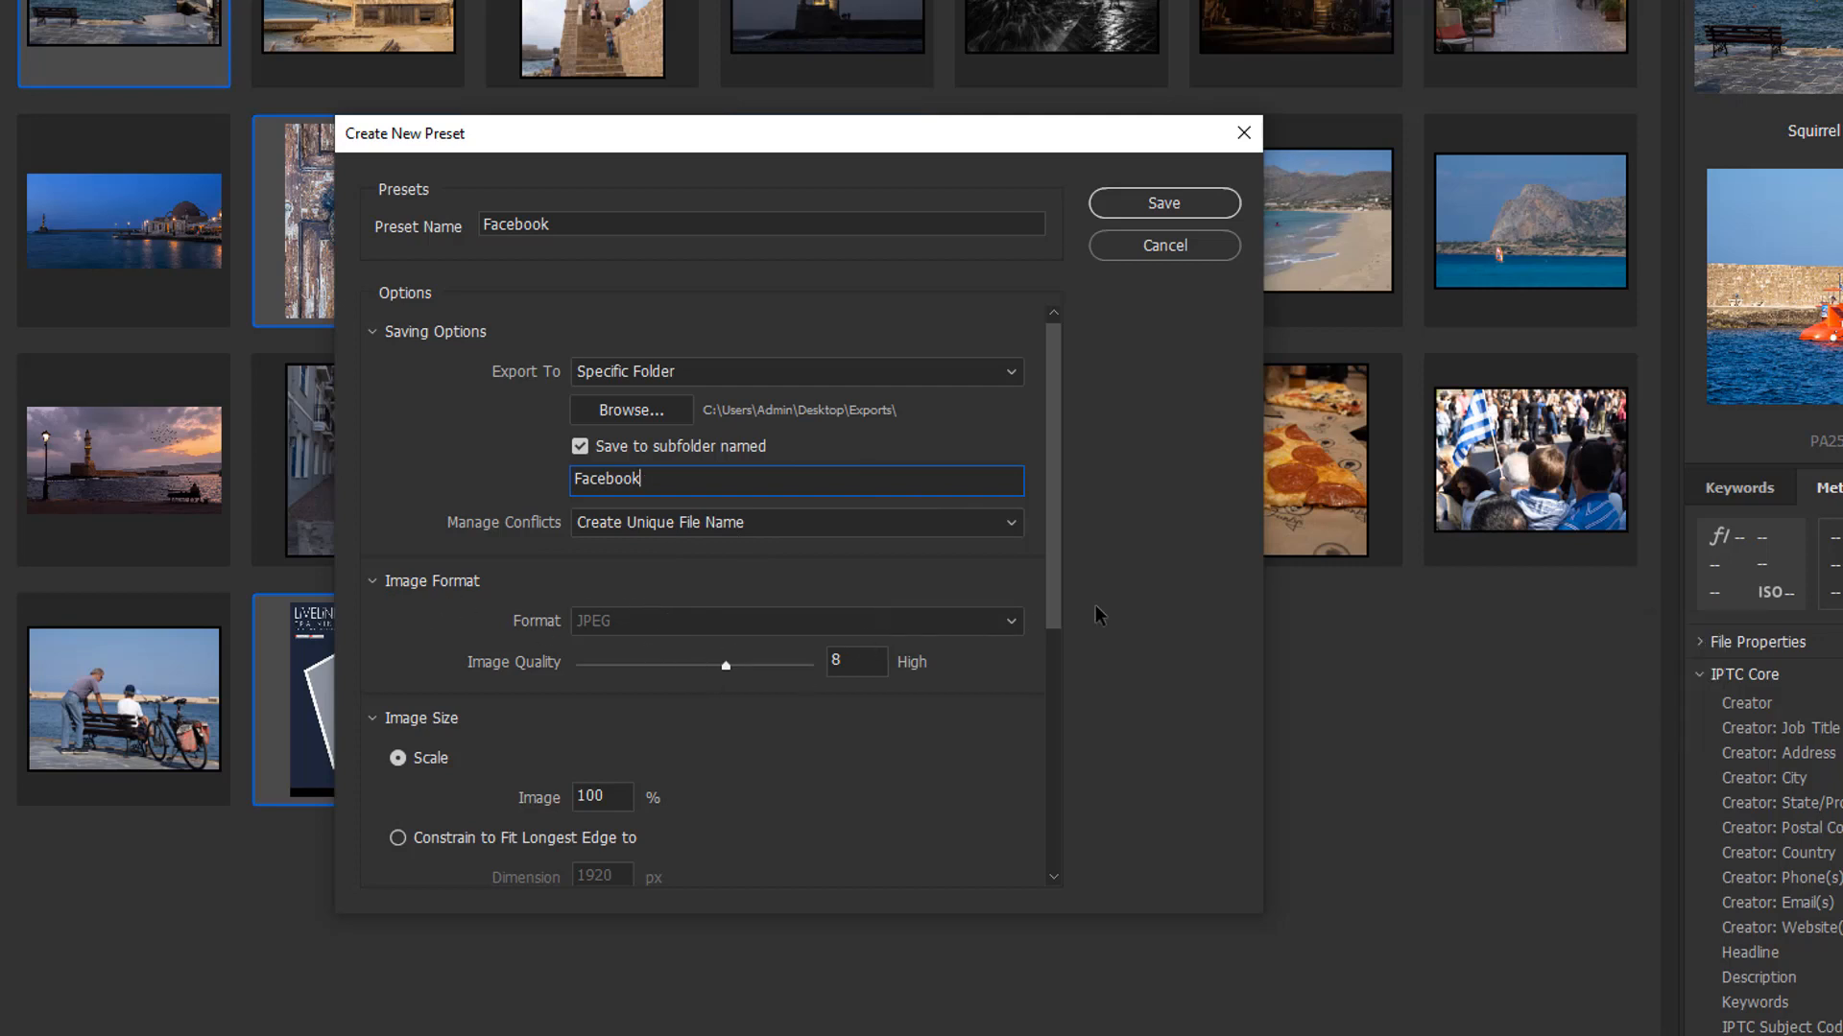
Step: Make the Facebook preset resize exports to an 800 px longest edge
scroll(down, 3)
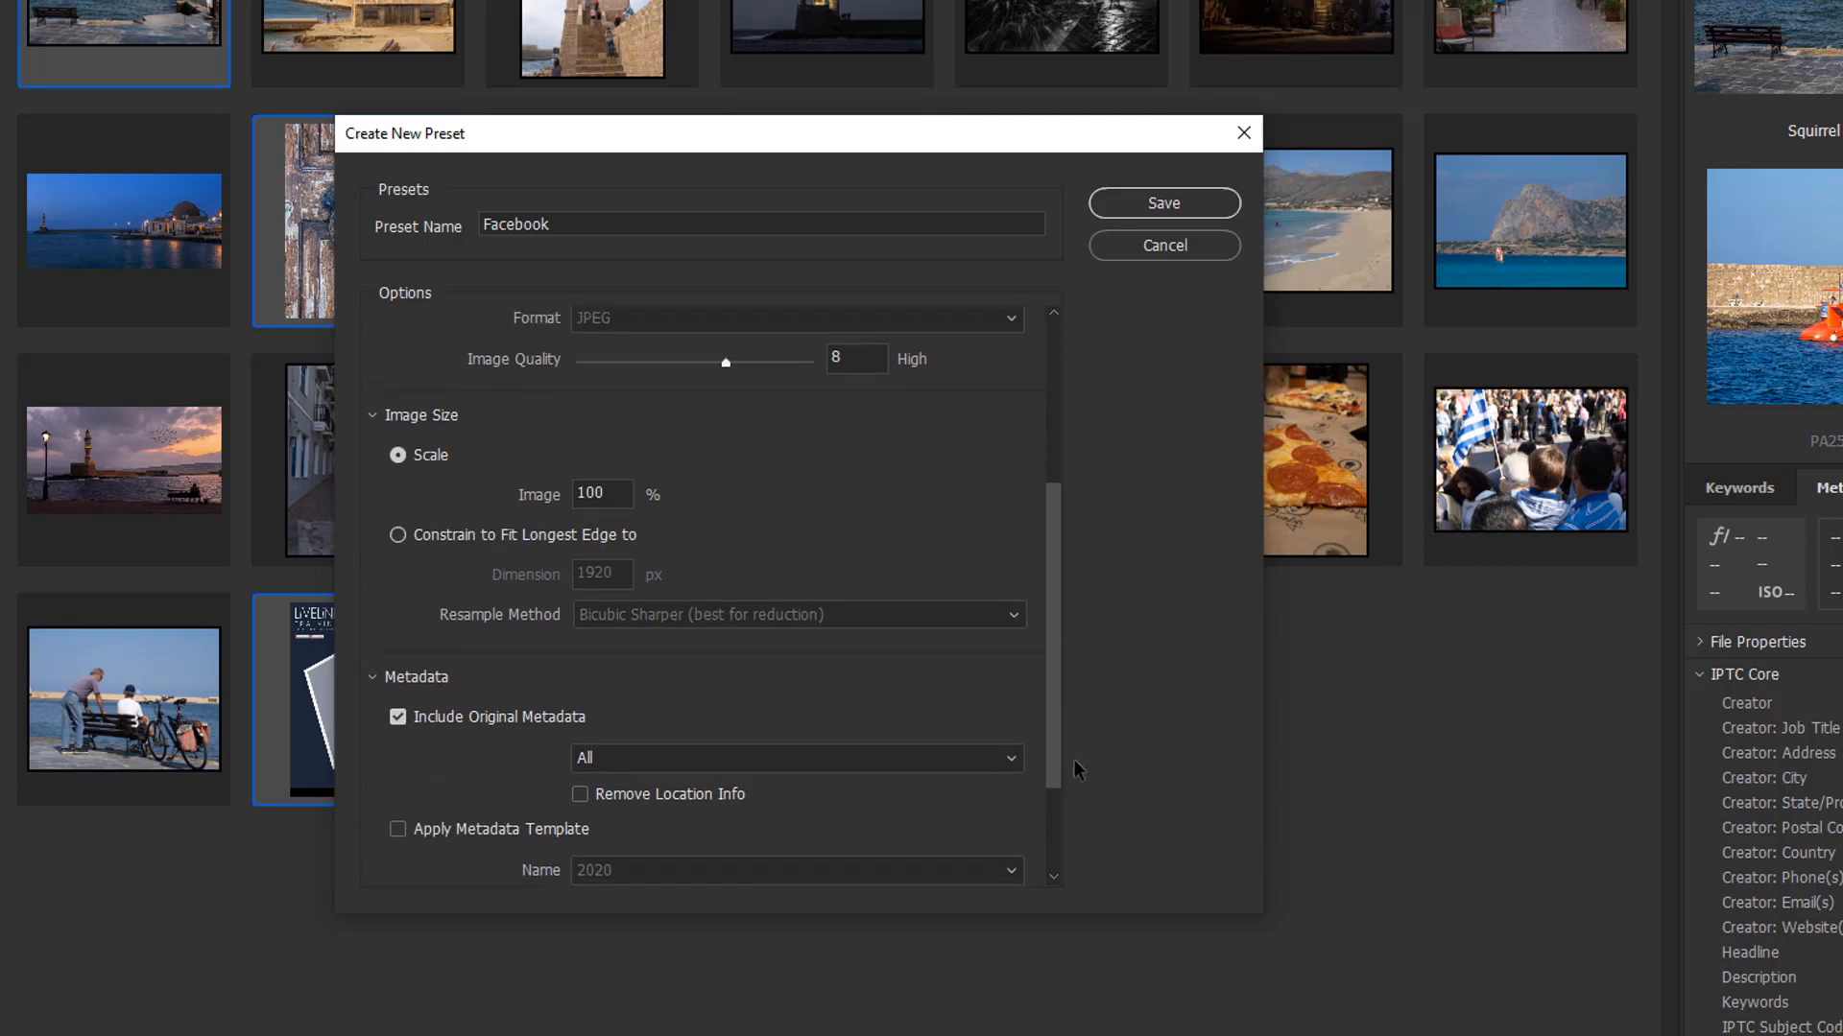
mouse_move(399, 536)
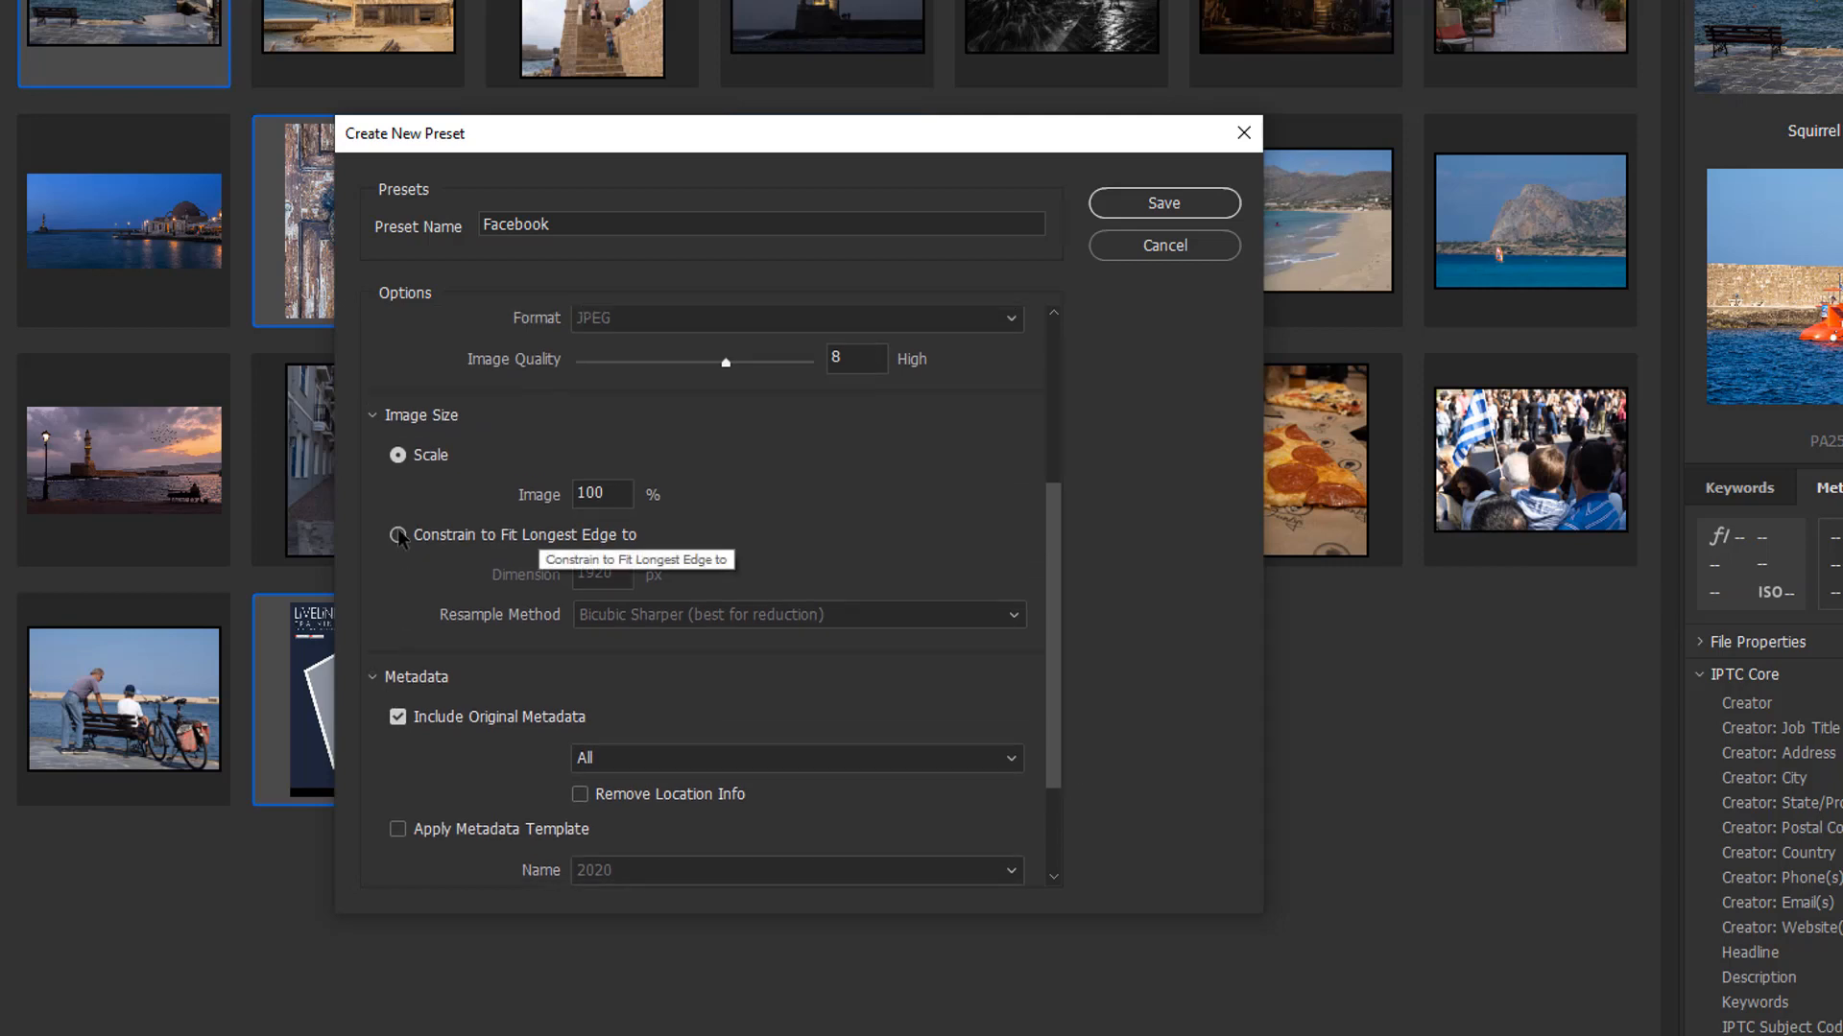
click(398, 535)
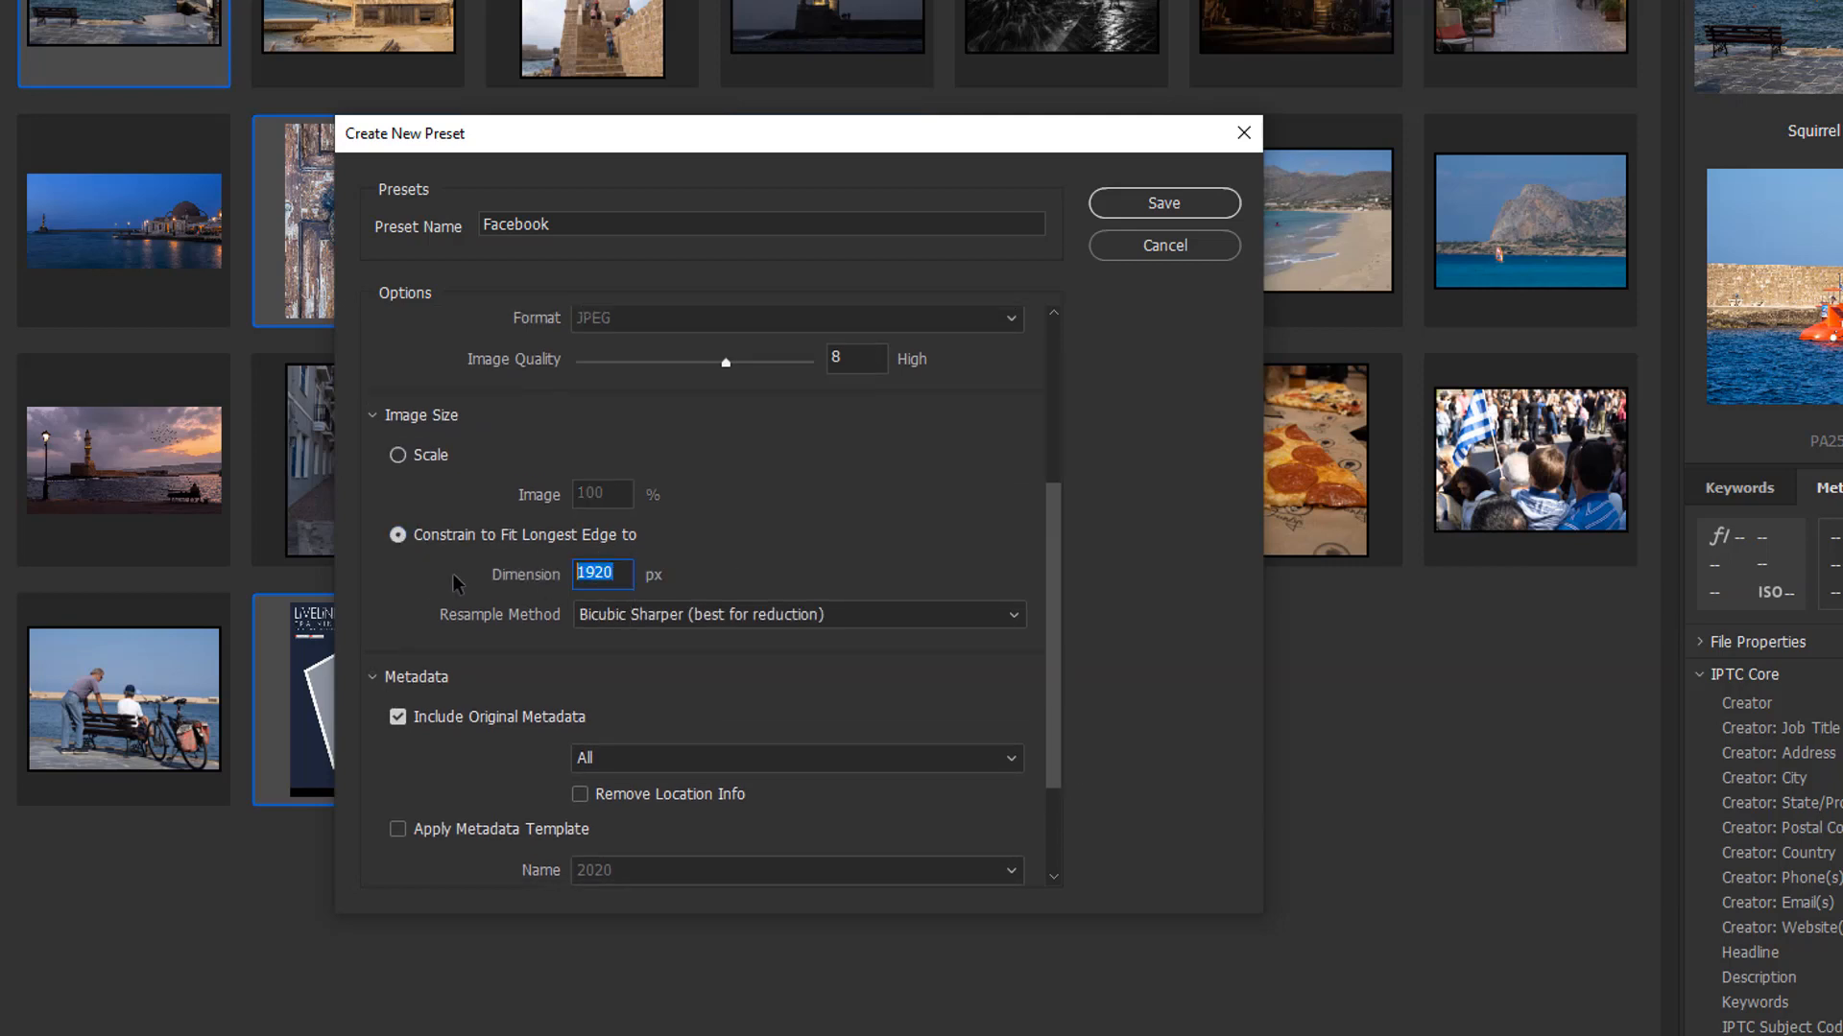
text(800)
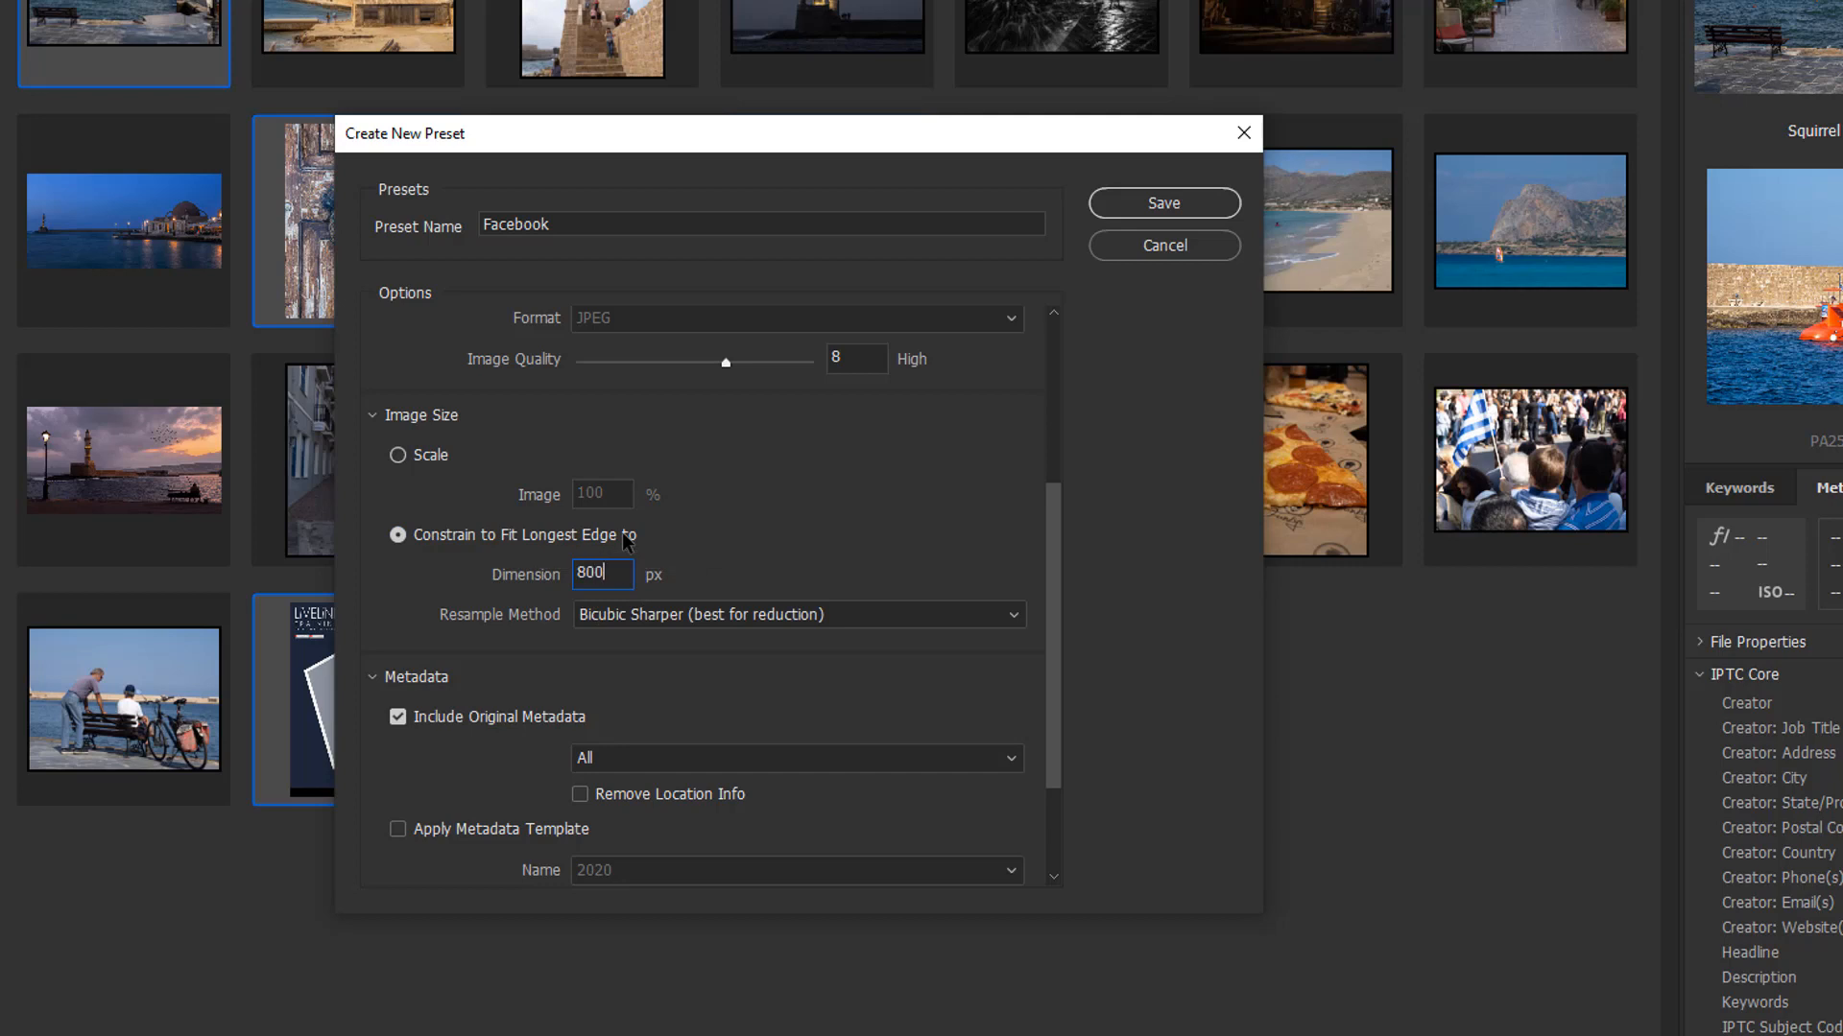
mouse_move(825, 614)
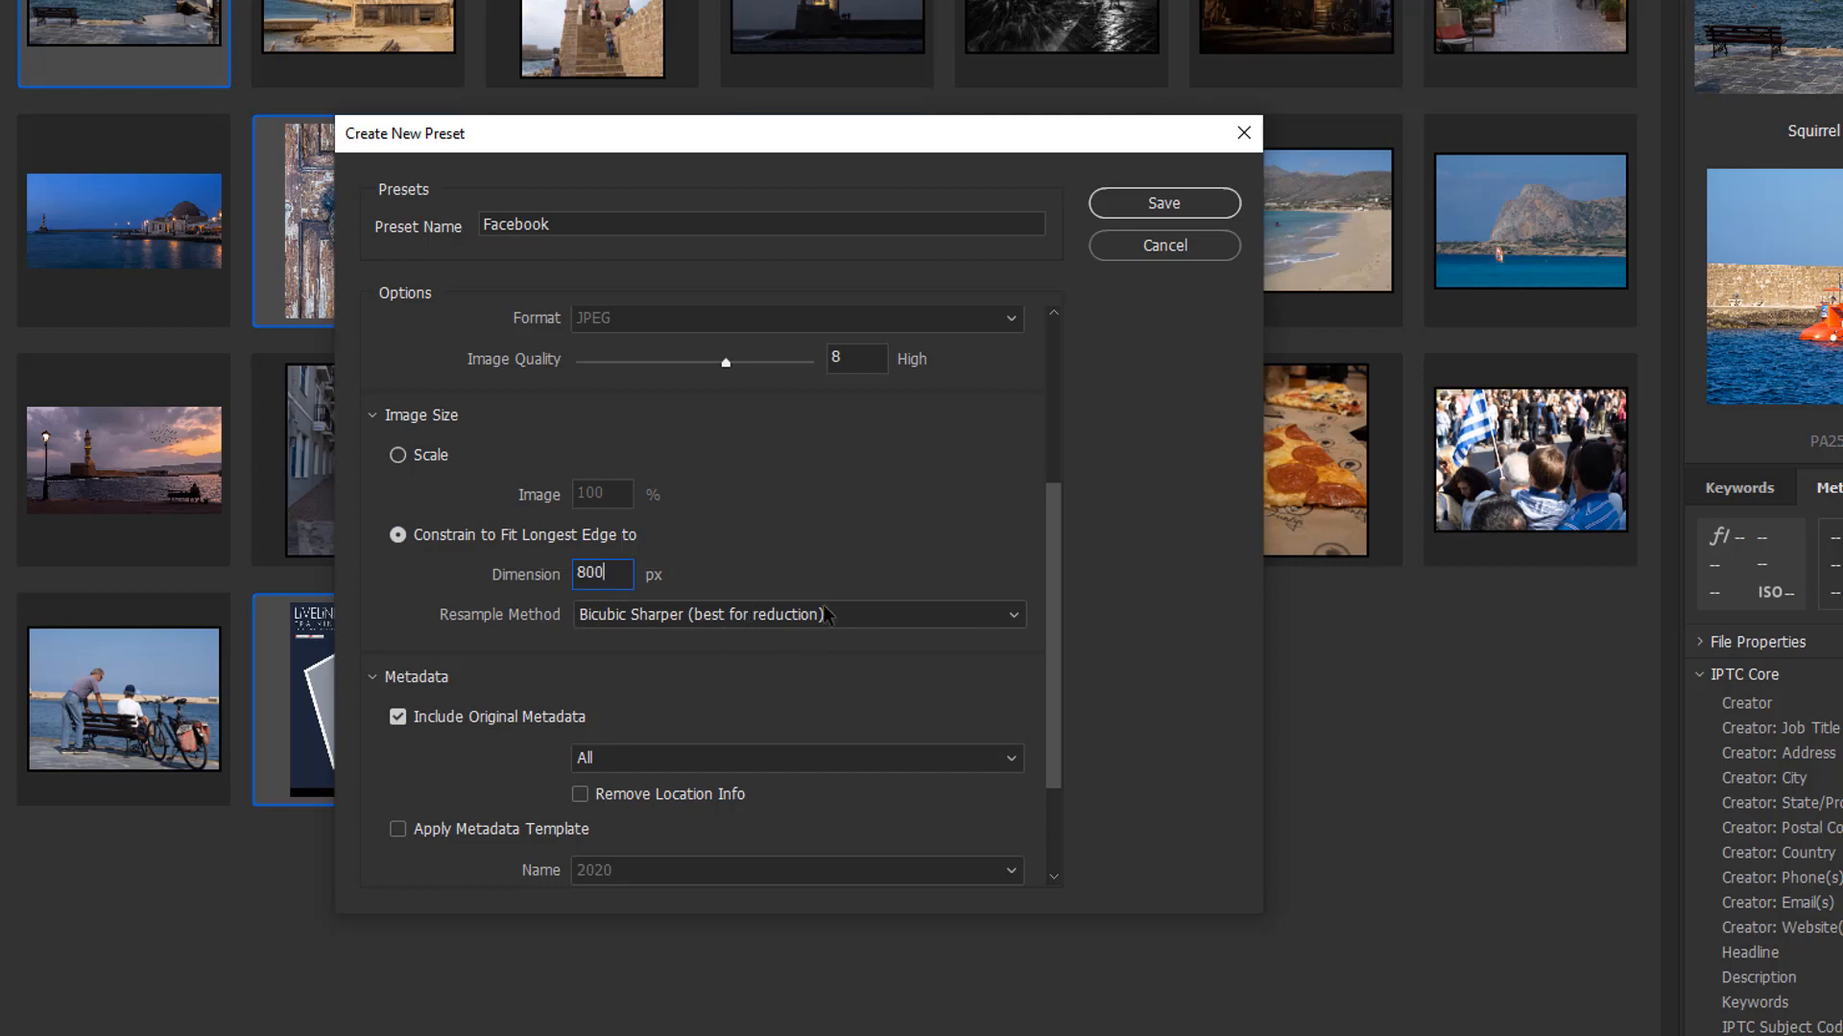
mouse_move(477, 683)
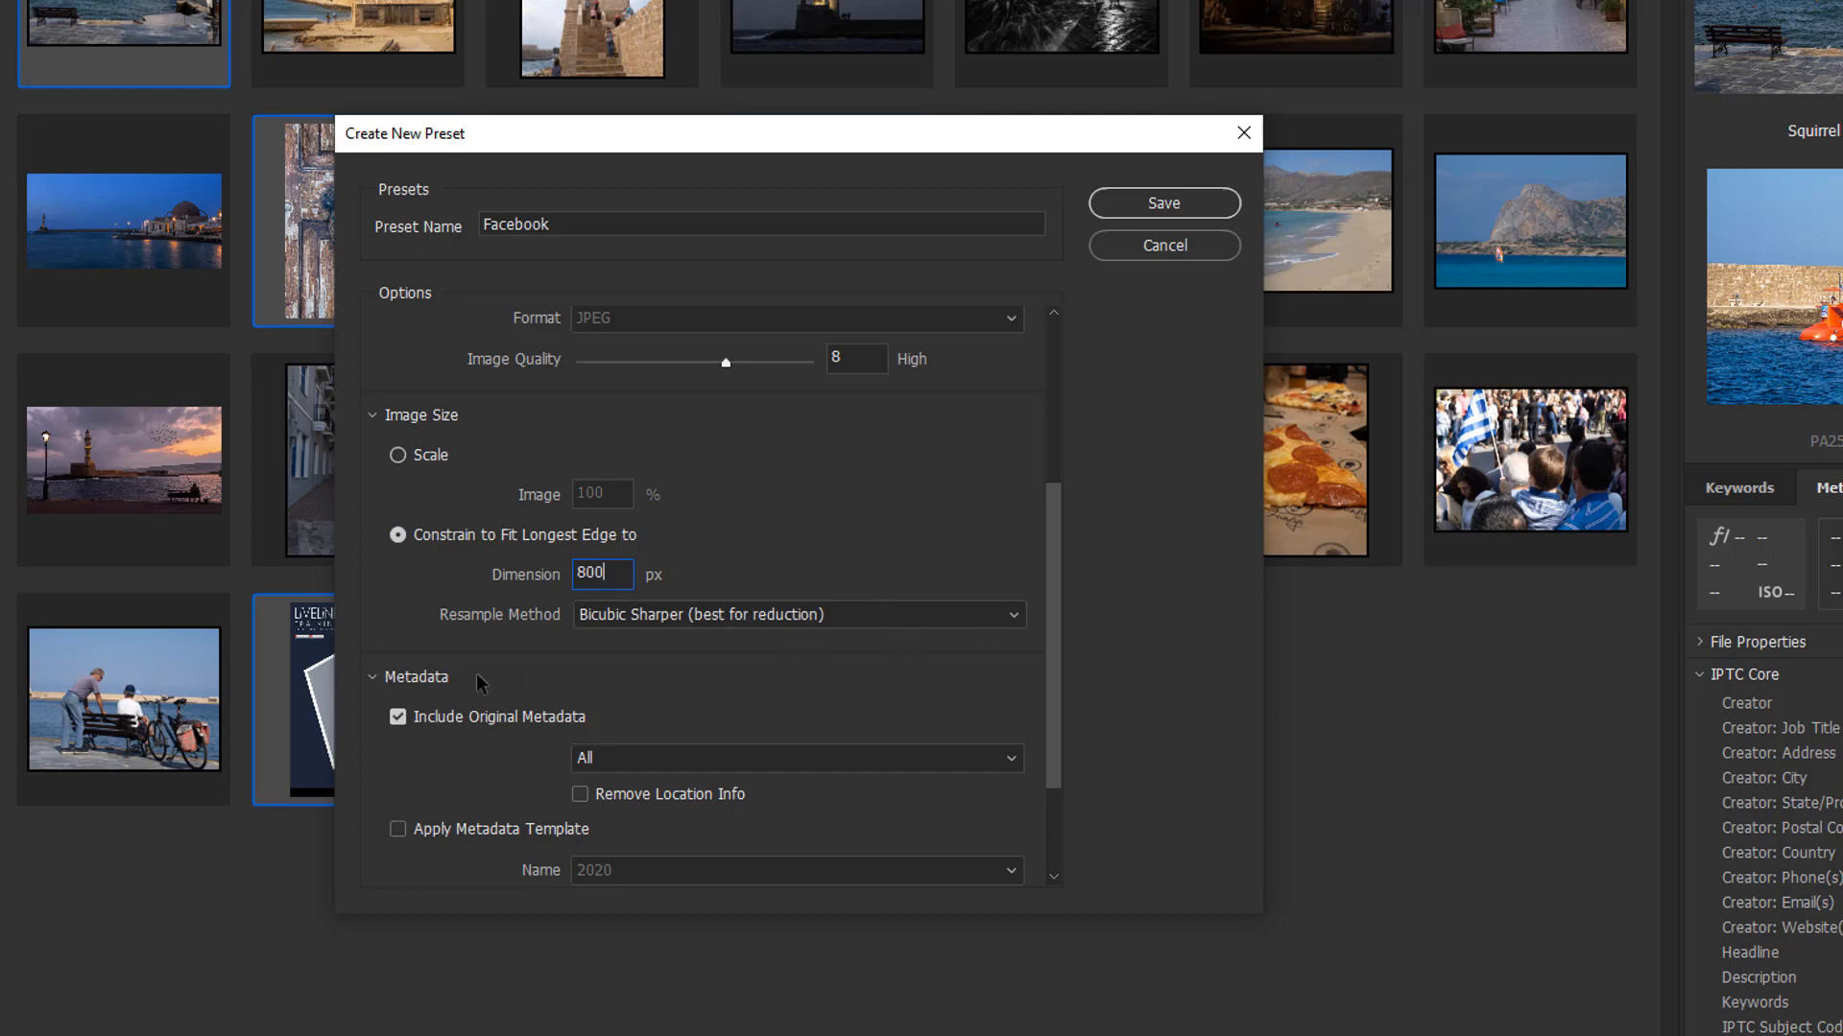
Step: Apply the 2020 metadata template with Replace Metadata and add the keyword Facebook
scroll(down, 3)
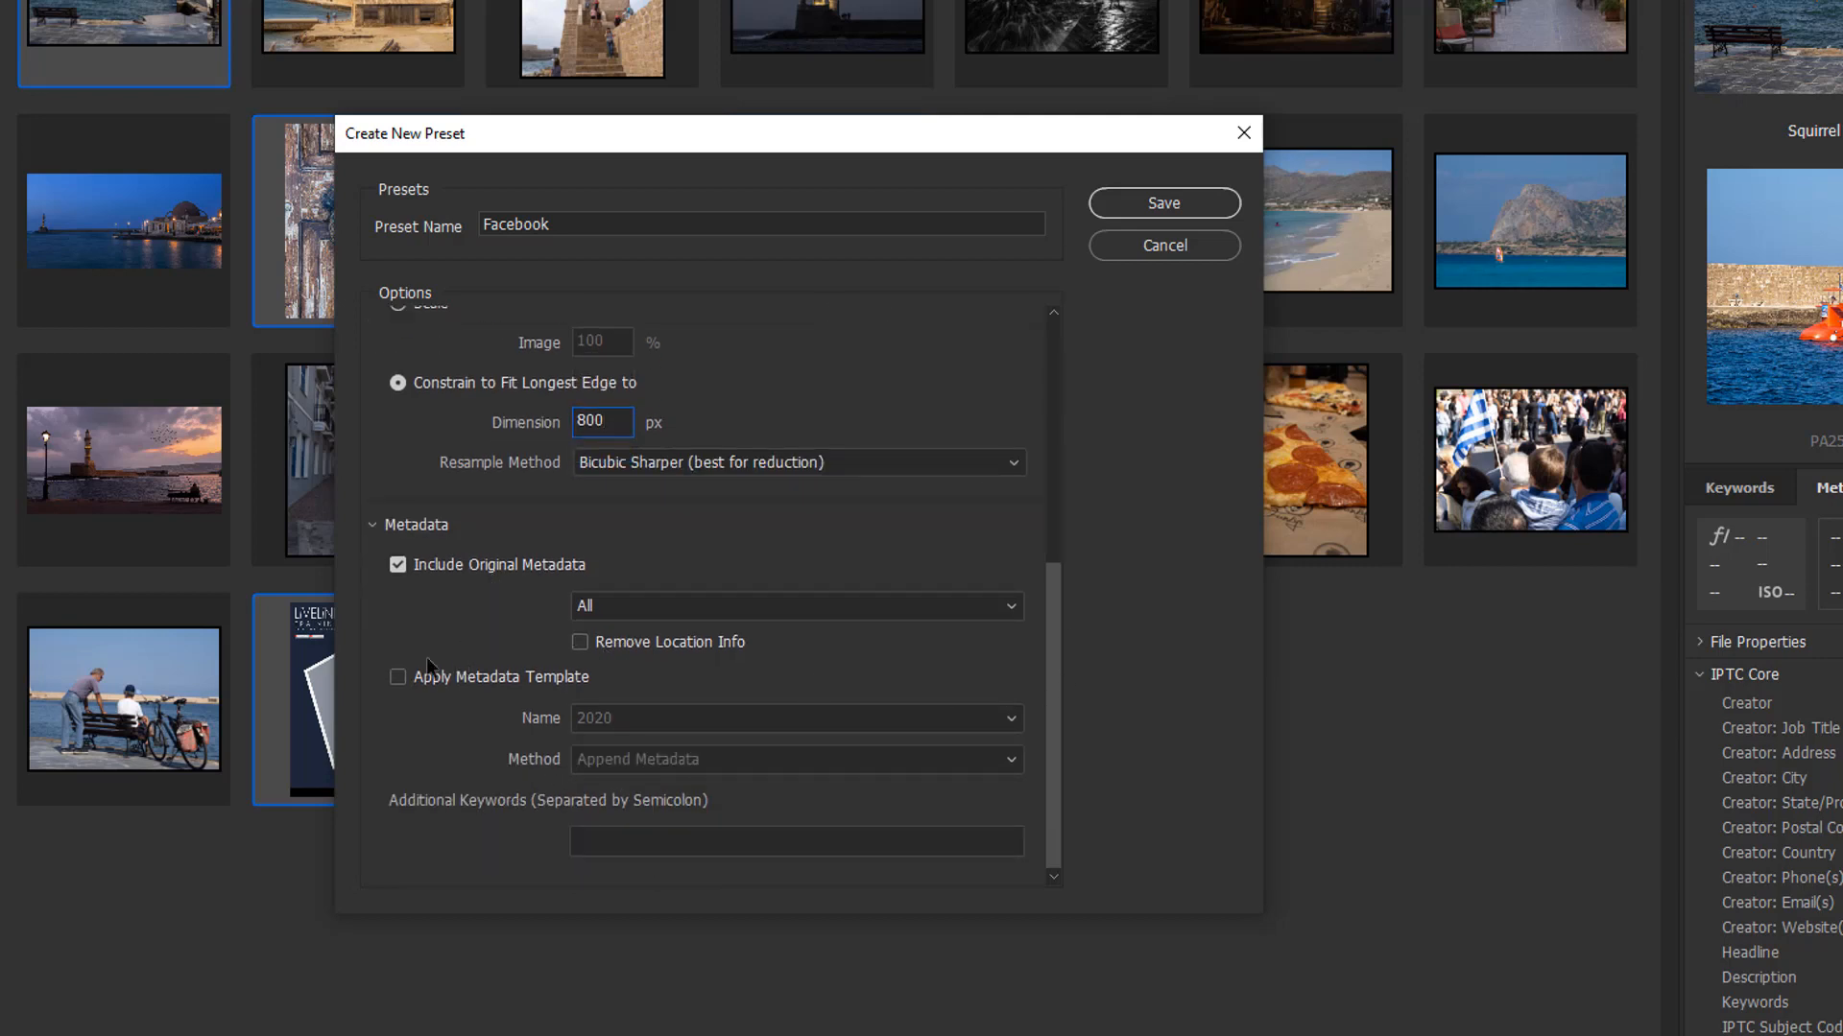
click(397, 677)
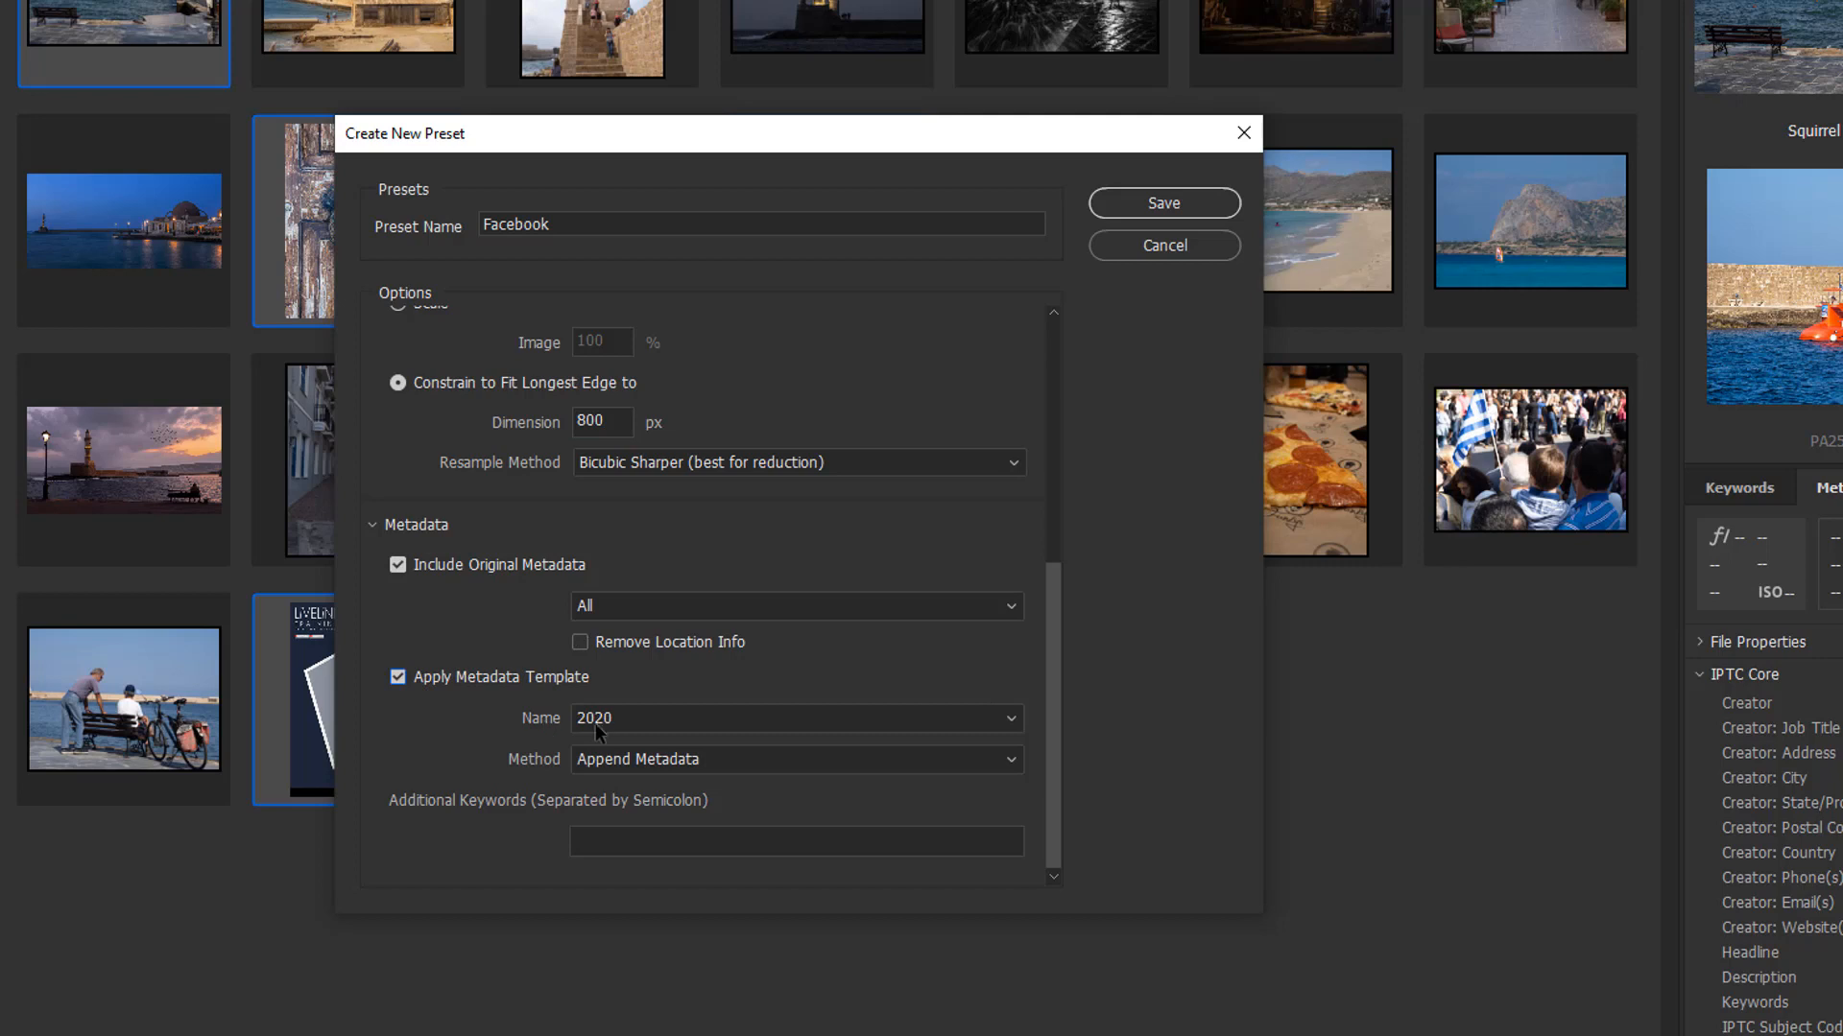
mouse_move(659, 736)
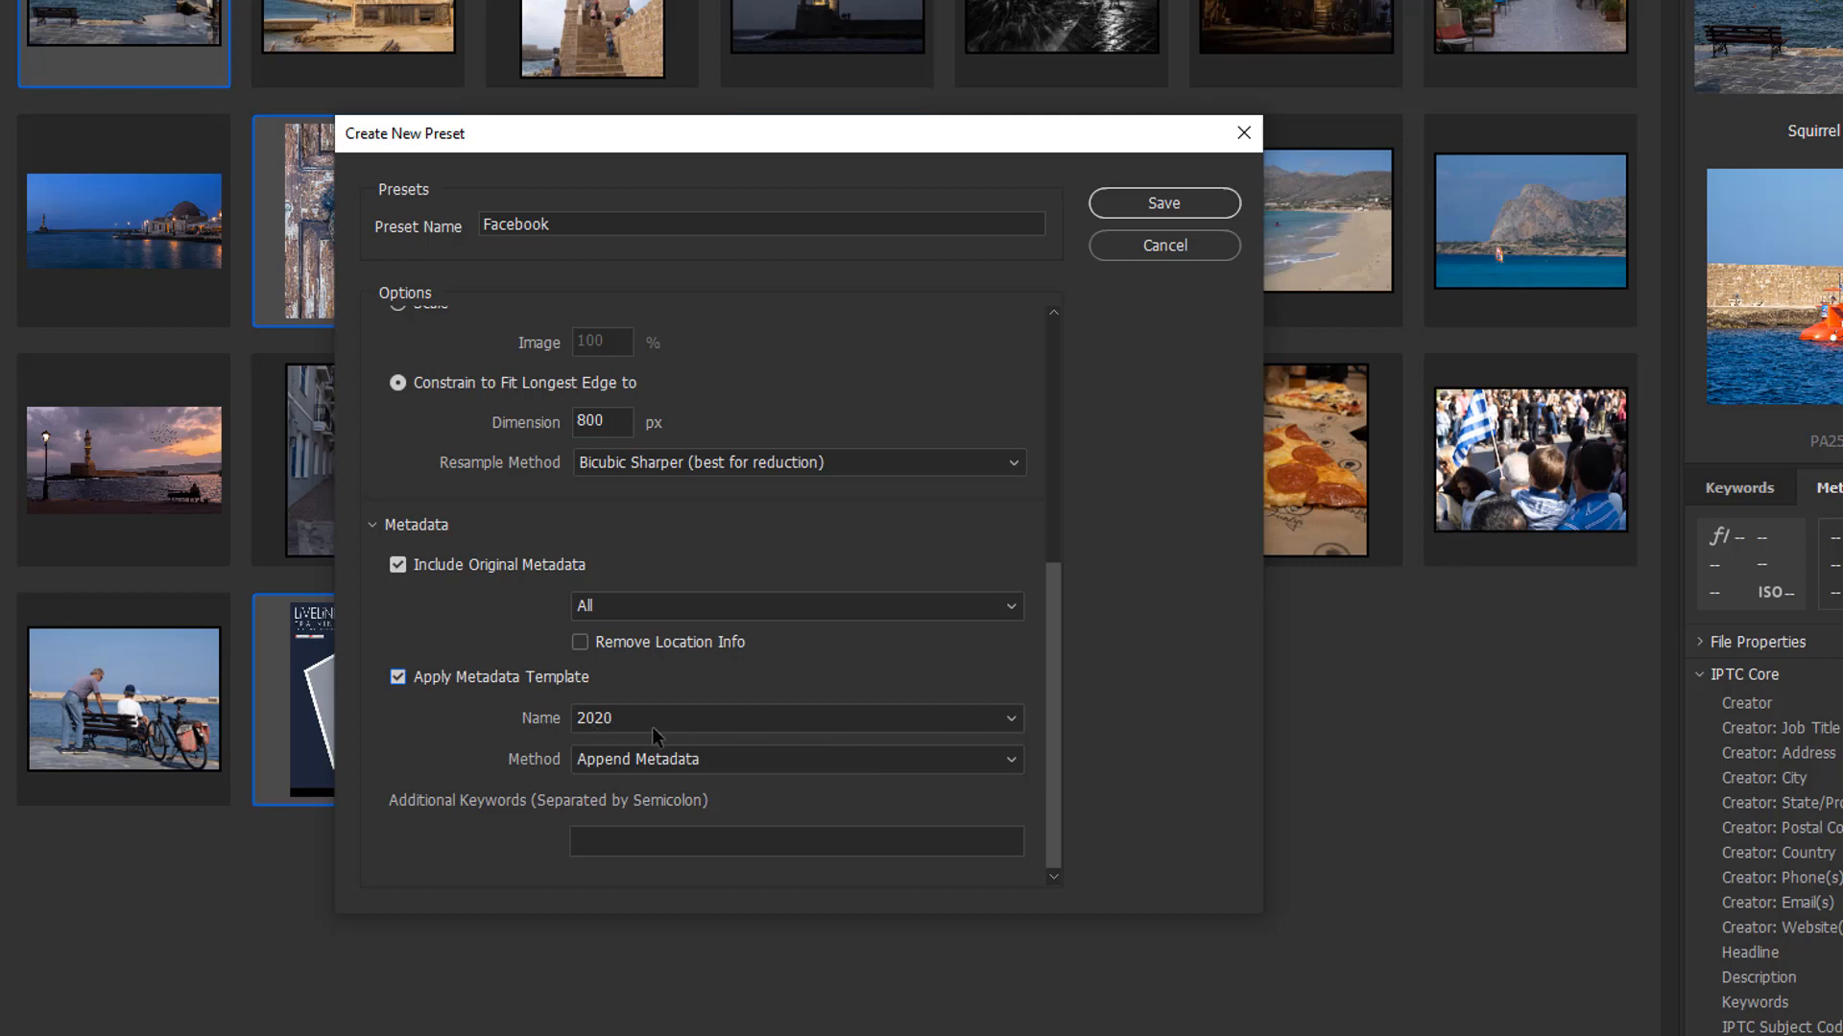
mouse_move(843, 763)
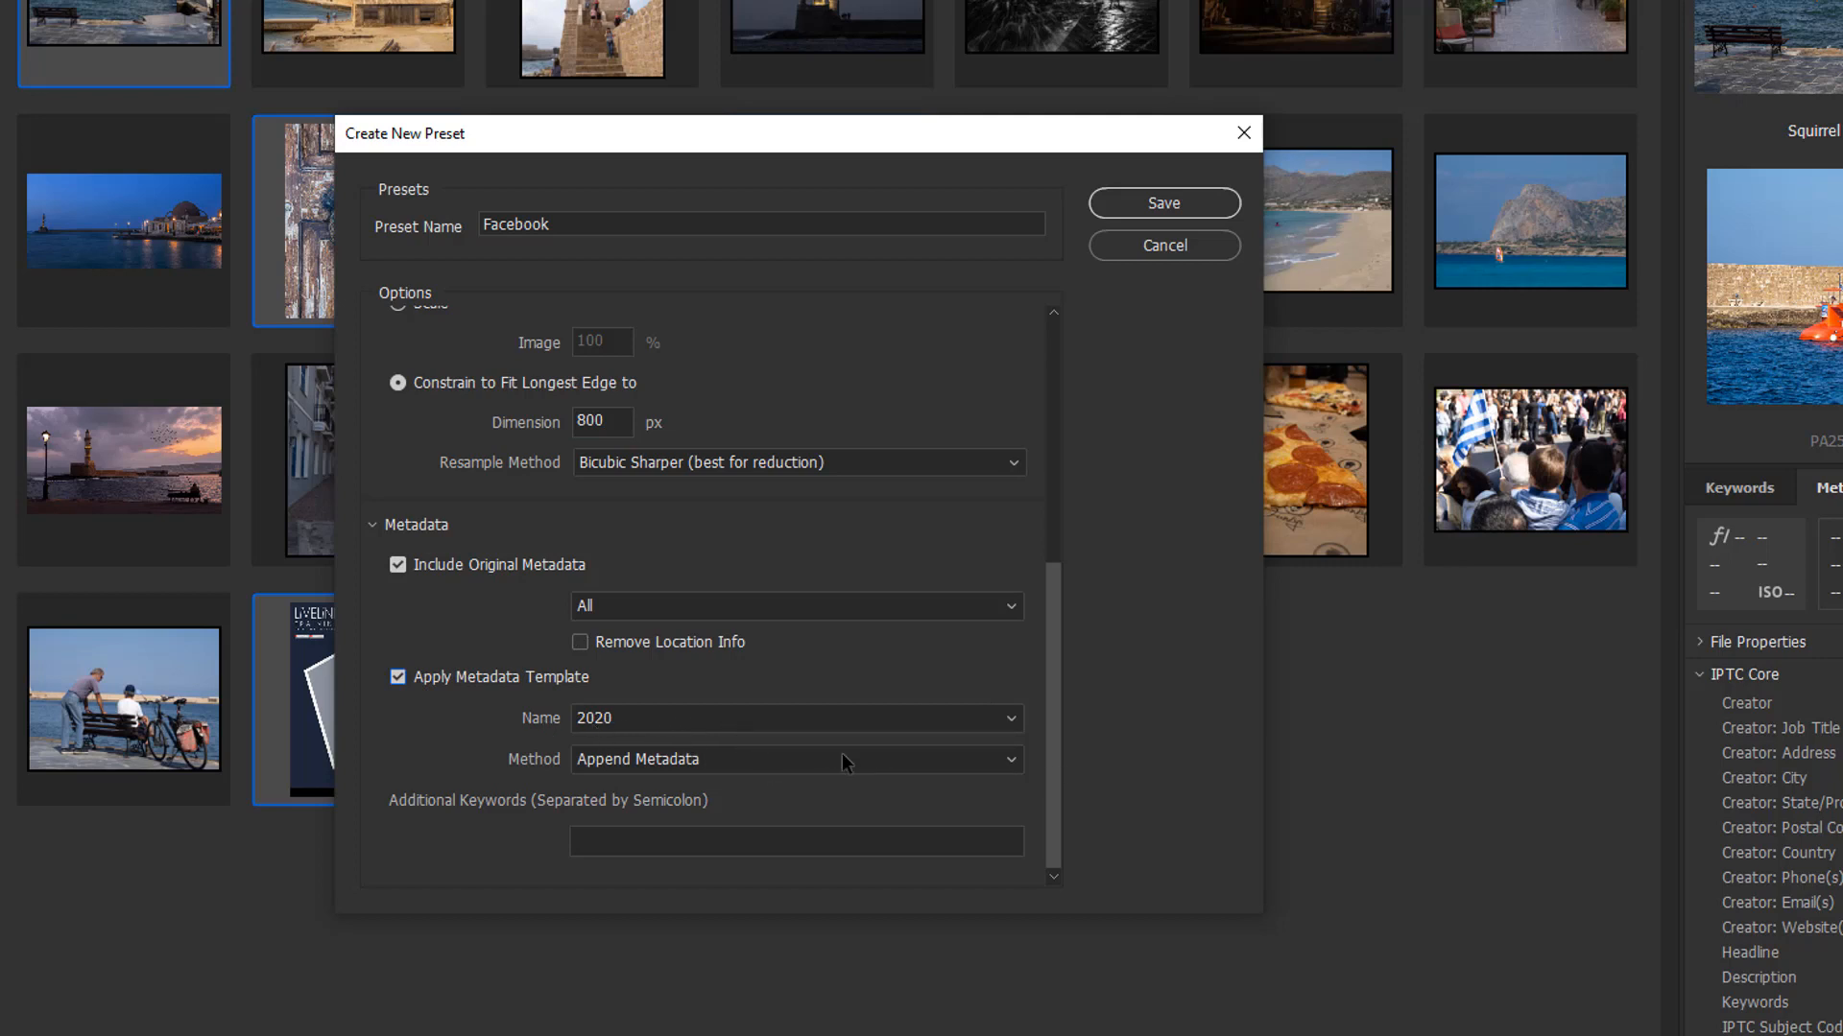
click(794, 759)
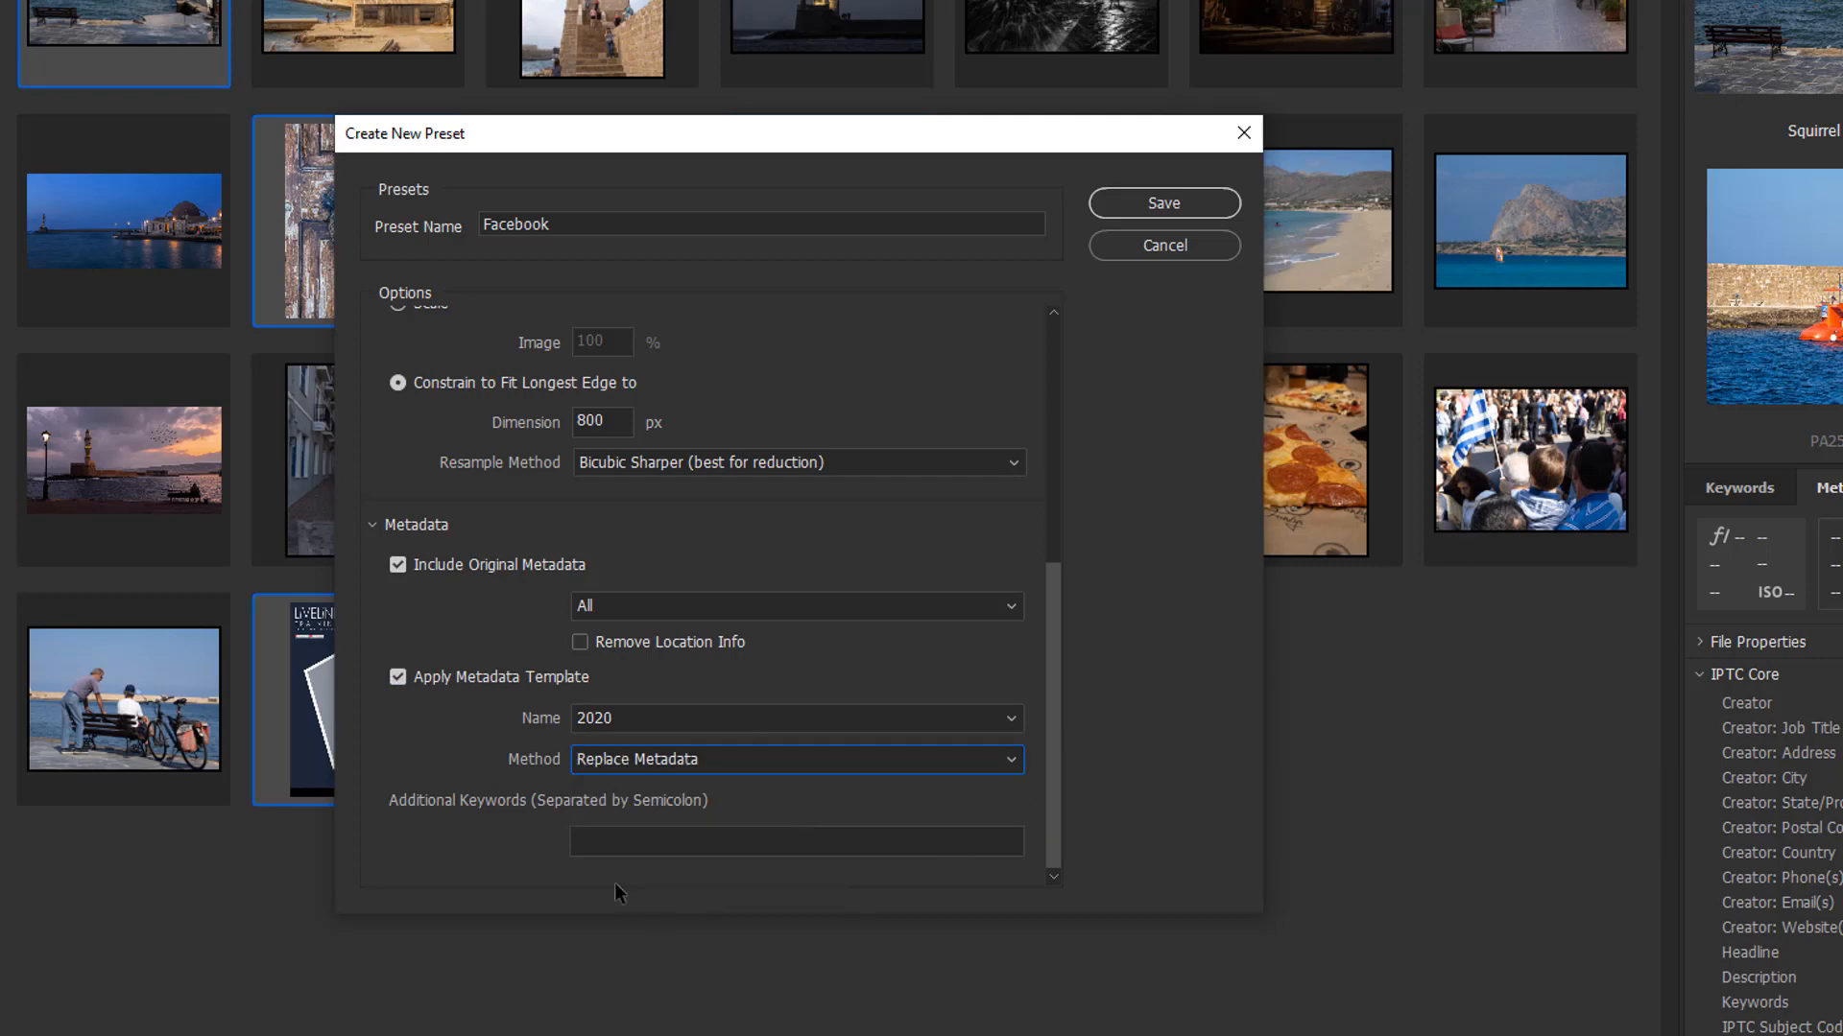
click(796, 841)
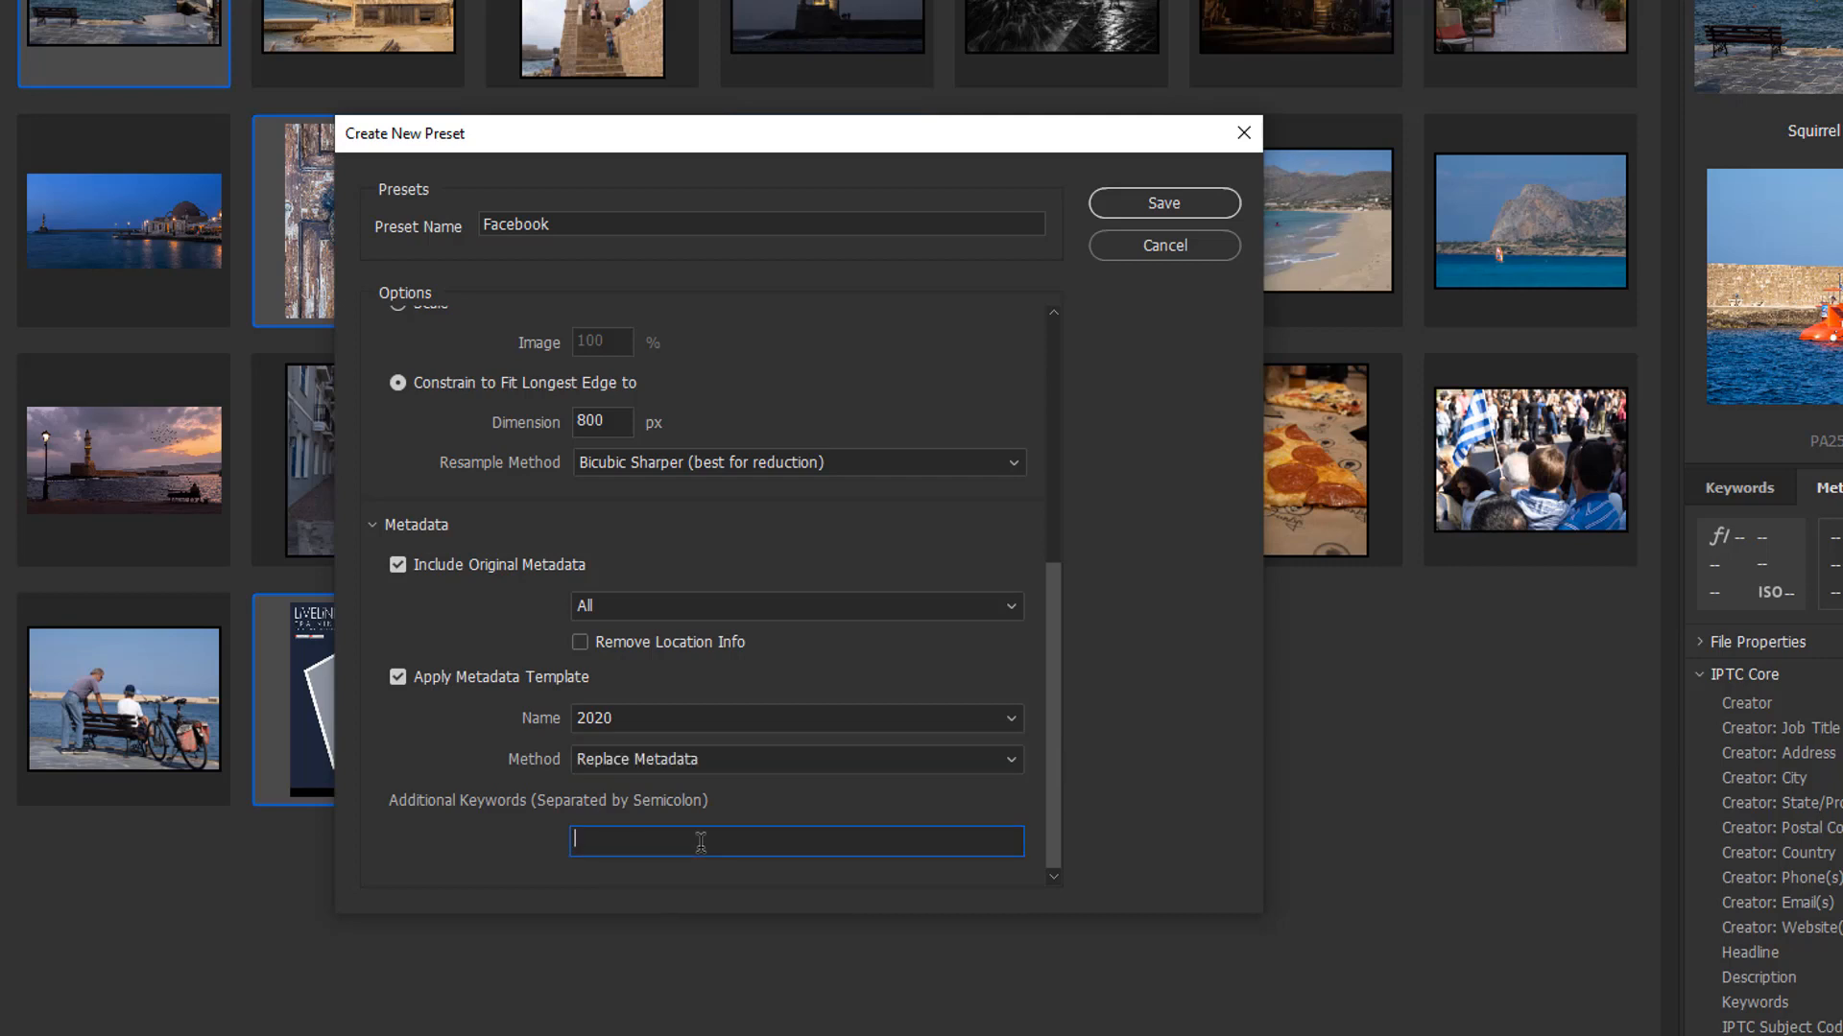
text(Fasceb)
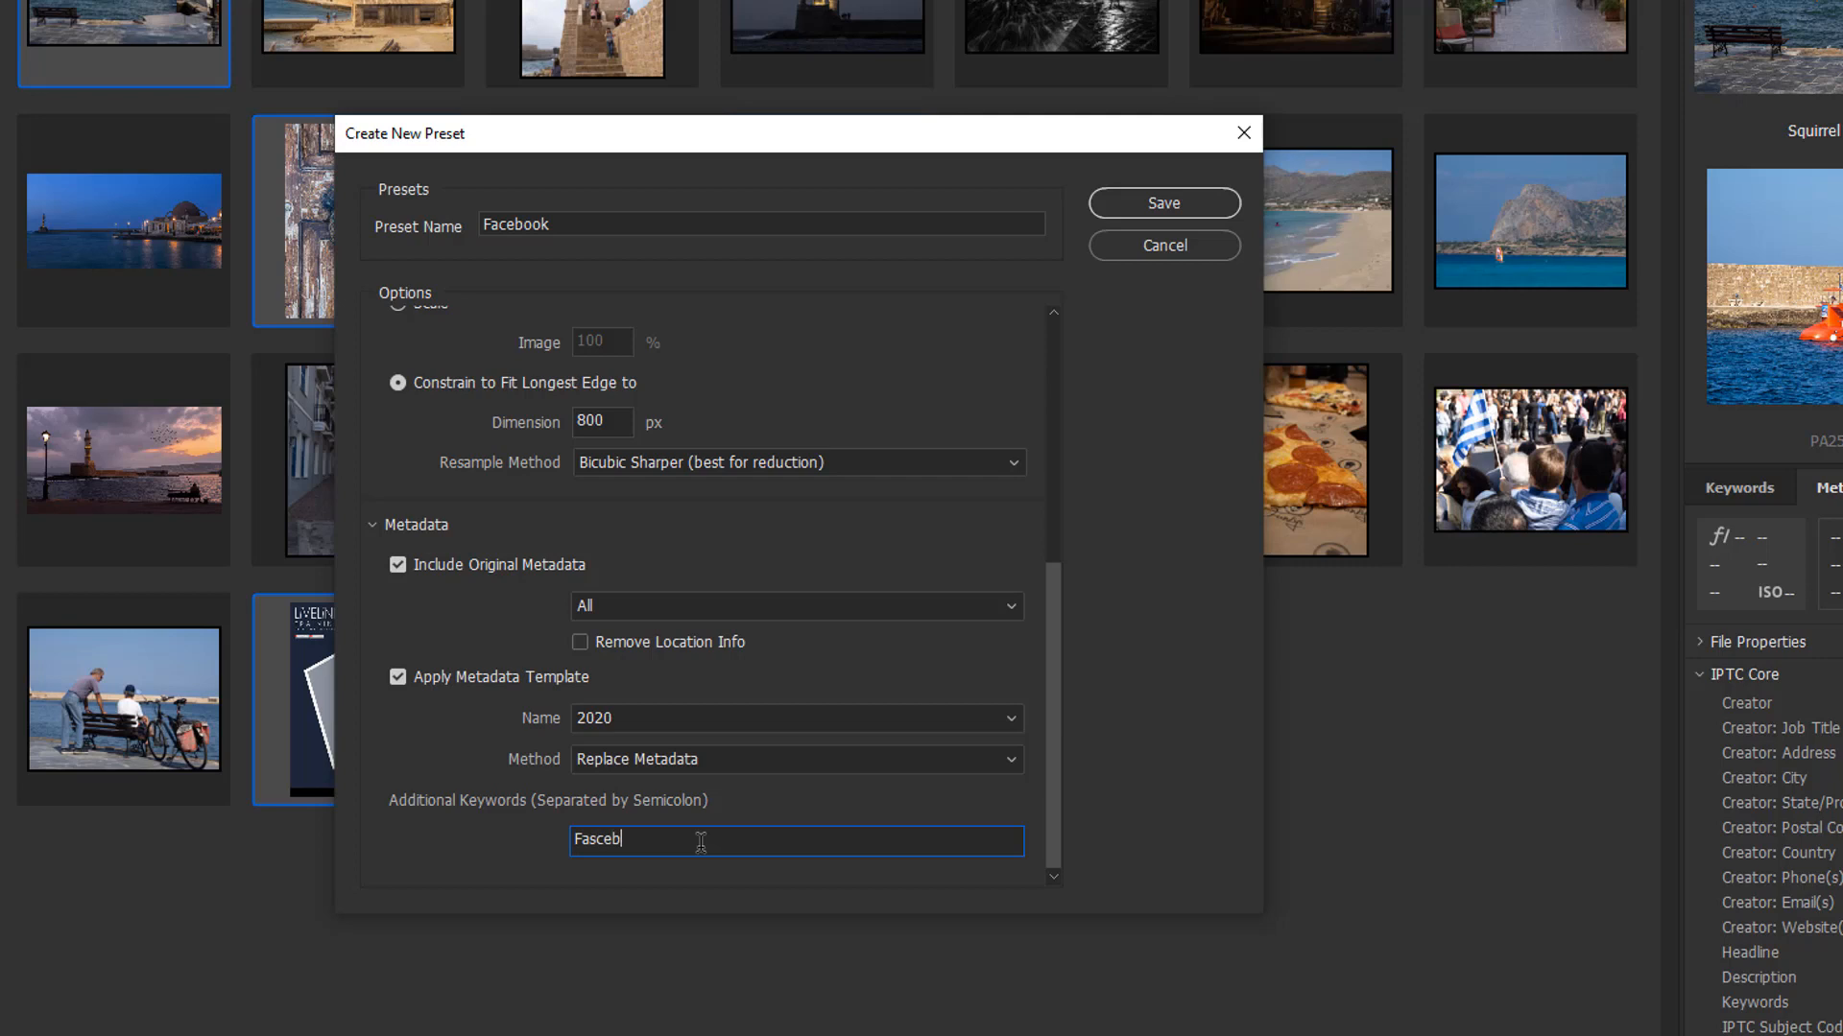
text(o)
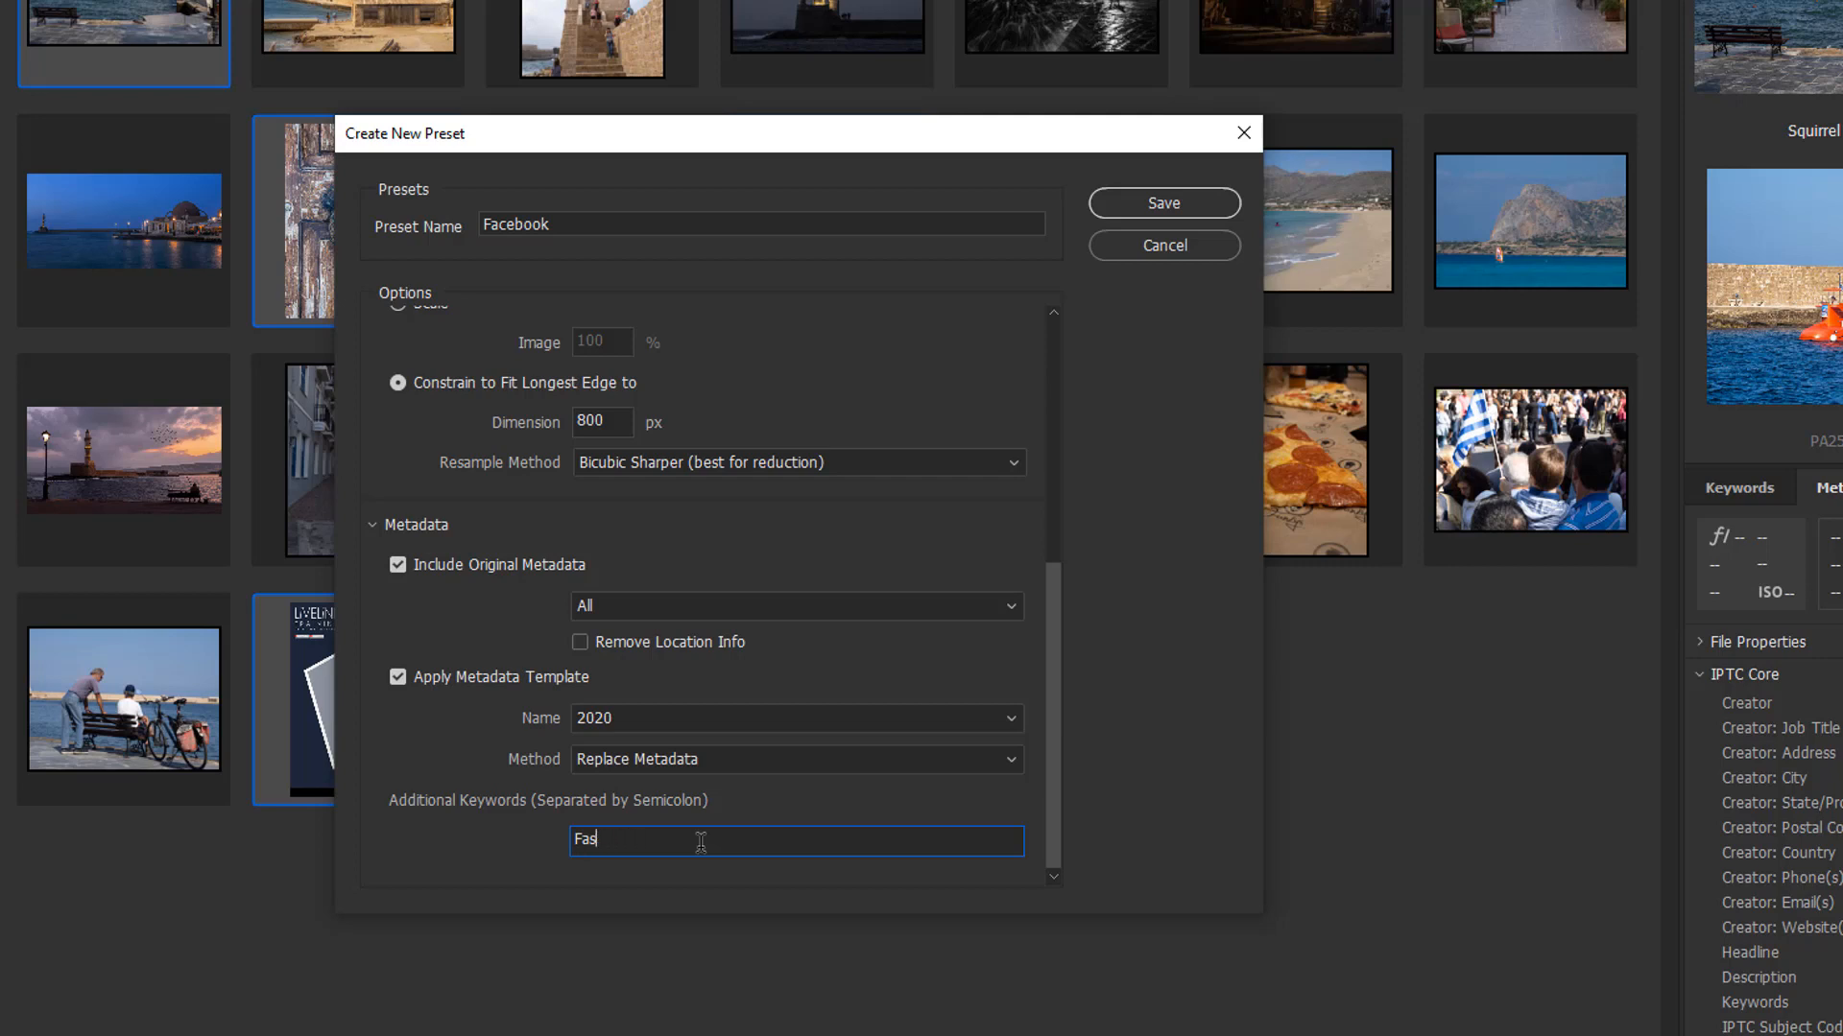
text(Facebook)
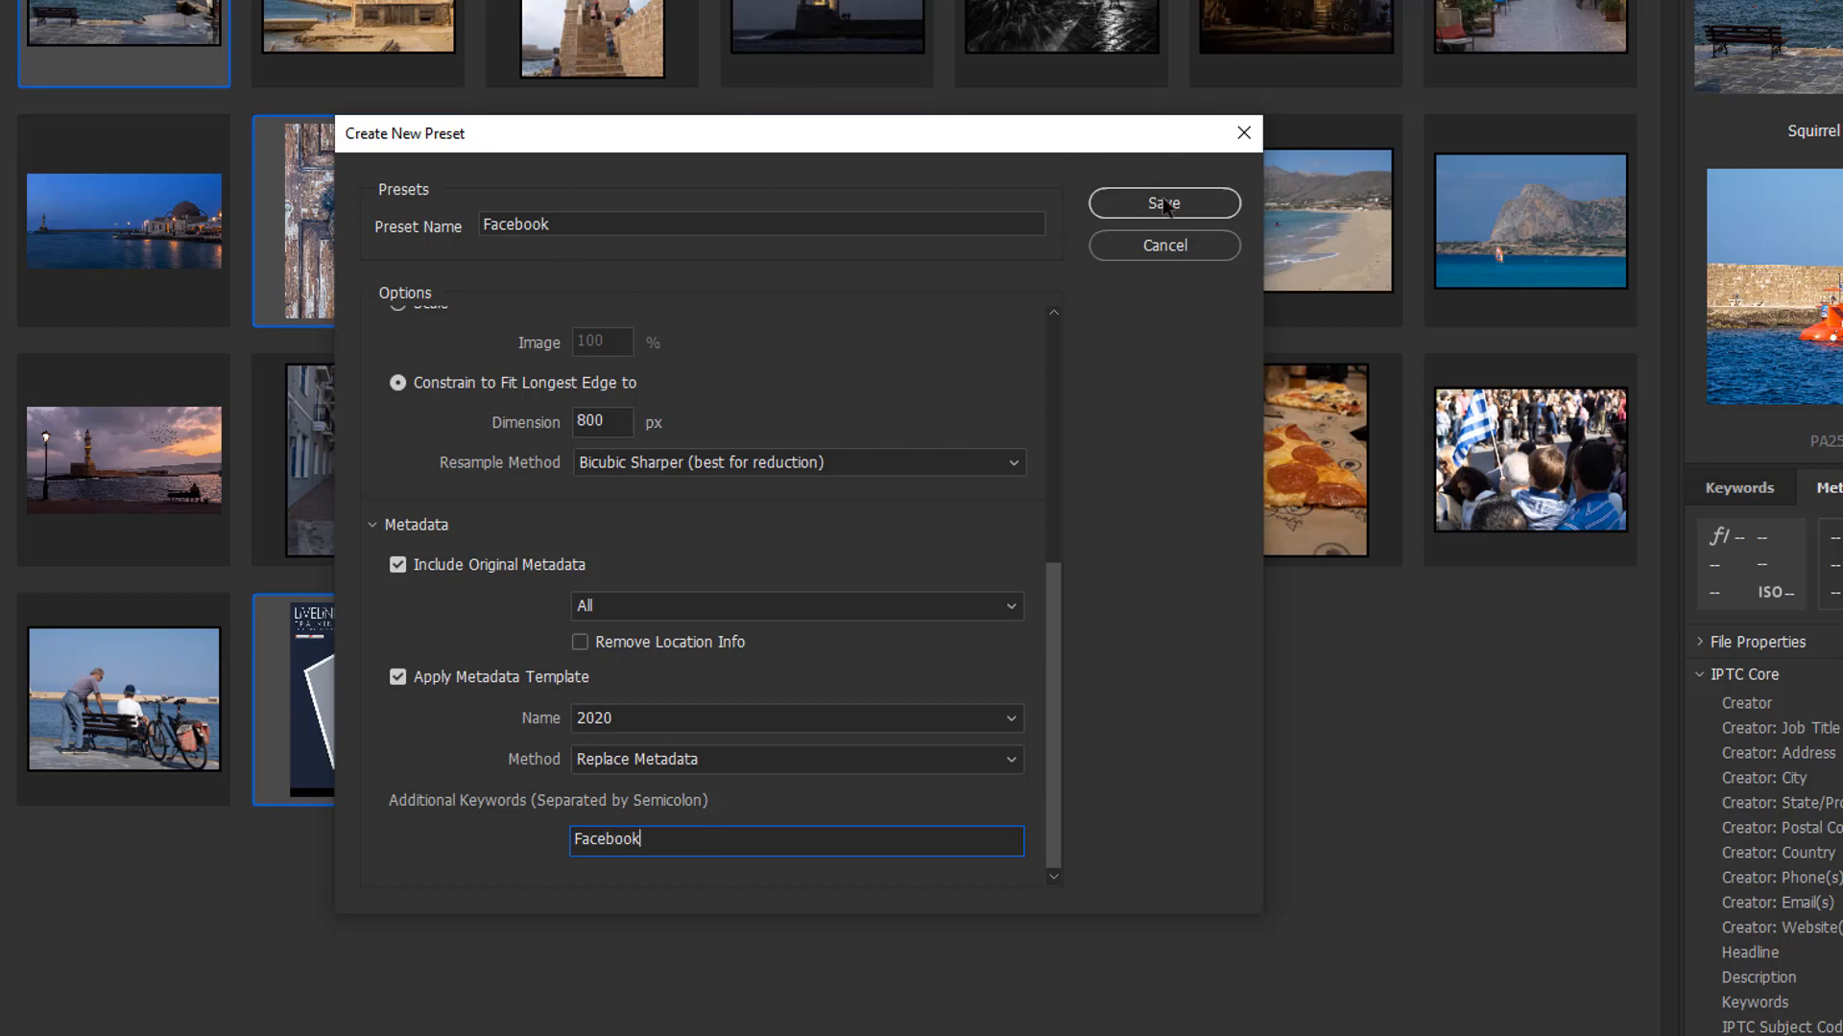
Step: Save the Facebook preset and select it under Custom Export
click(1162, 203)
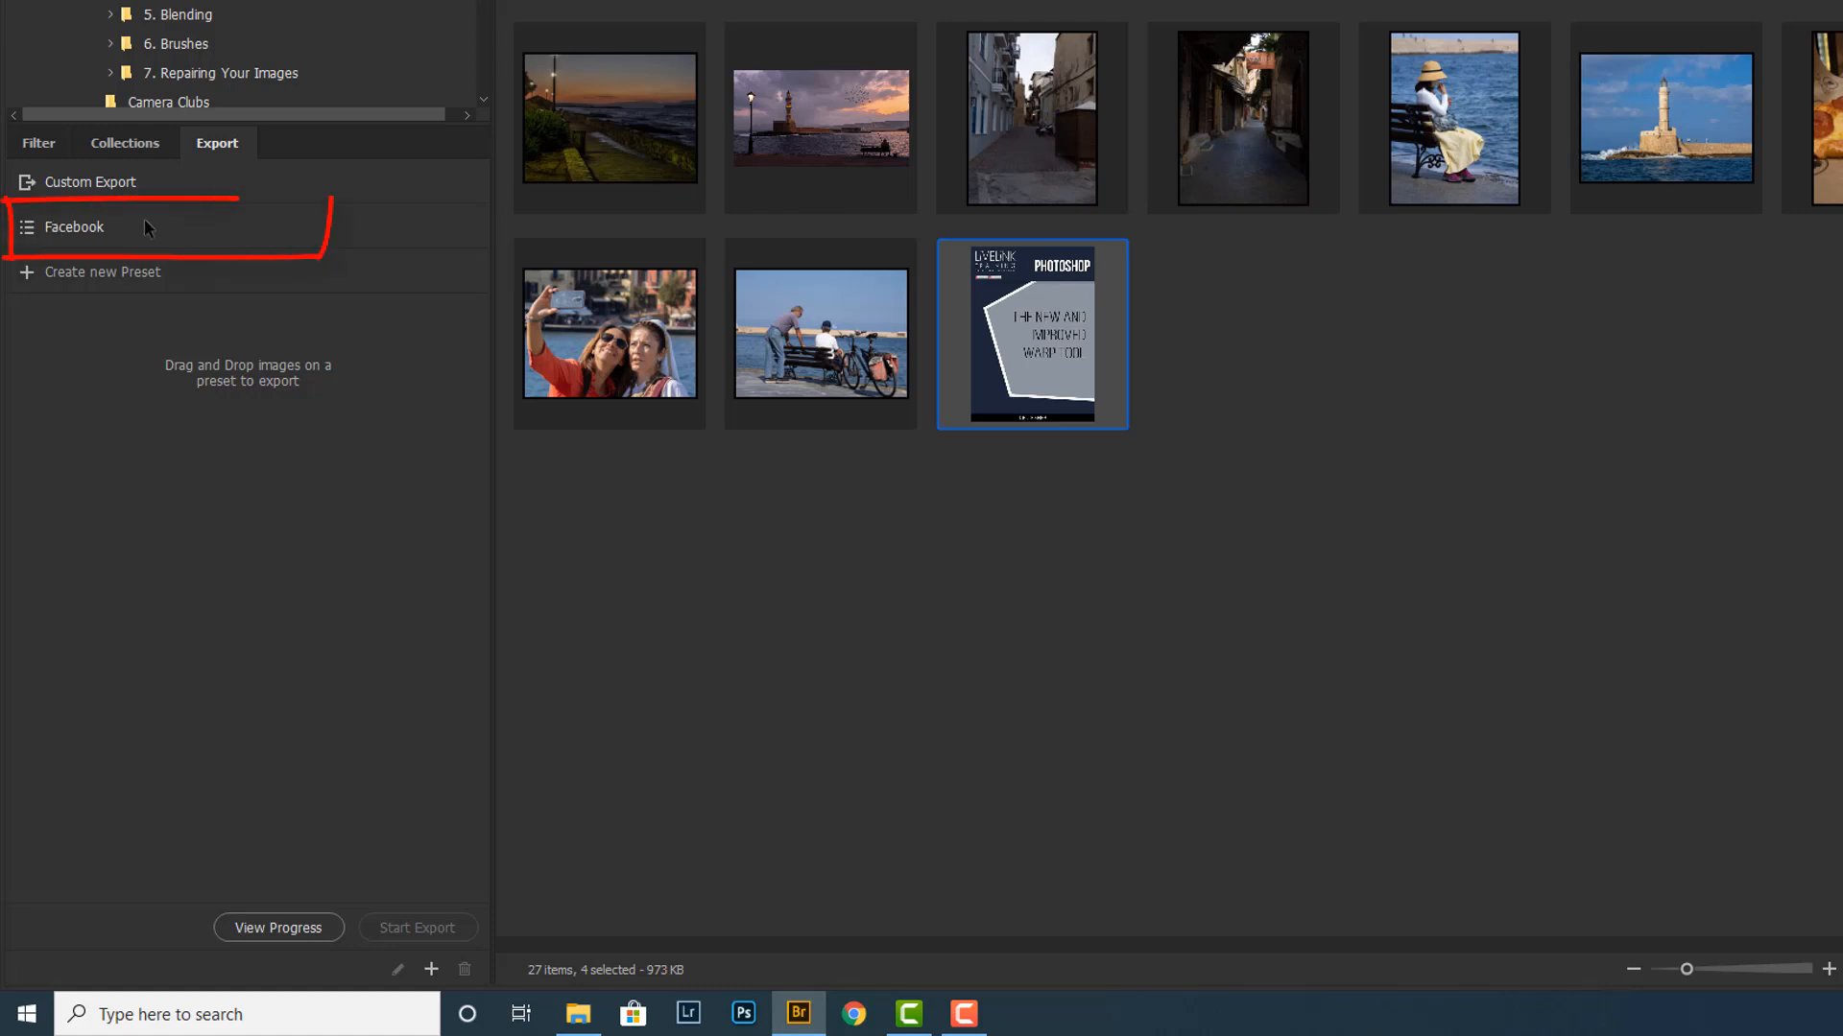
mouse_move(1126, 130)
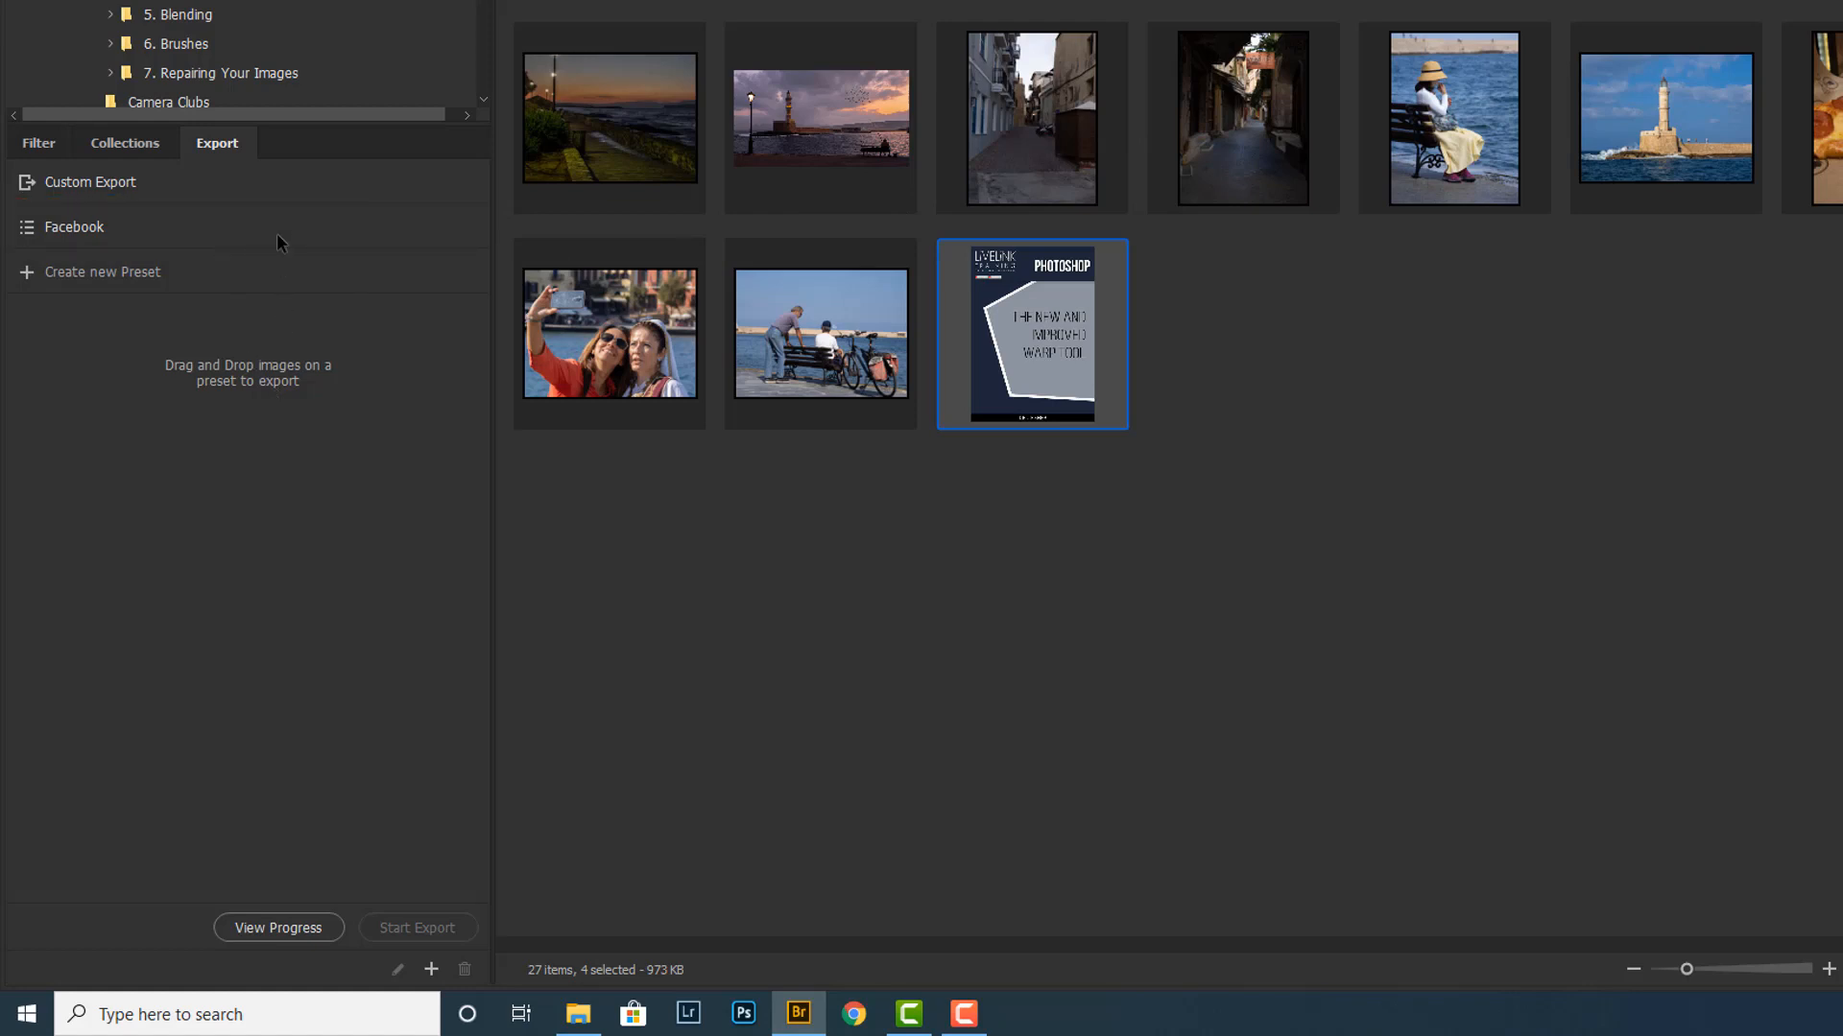
click(73, 227)
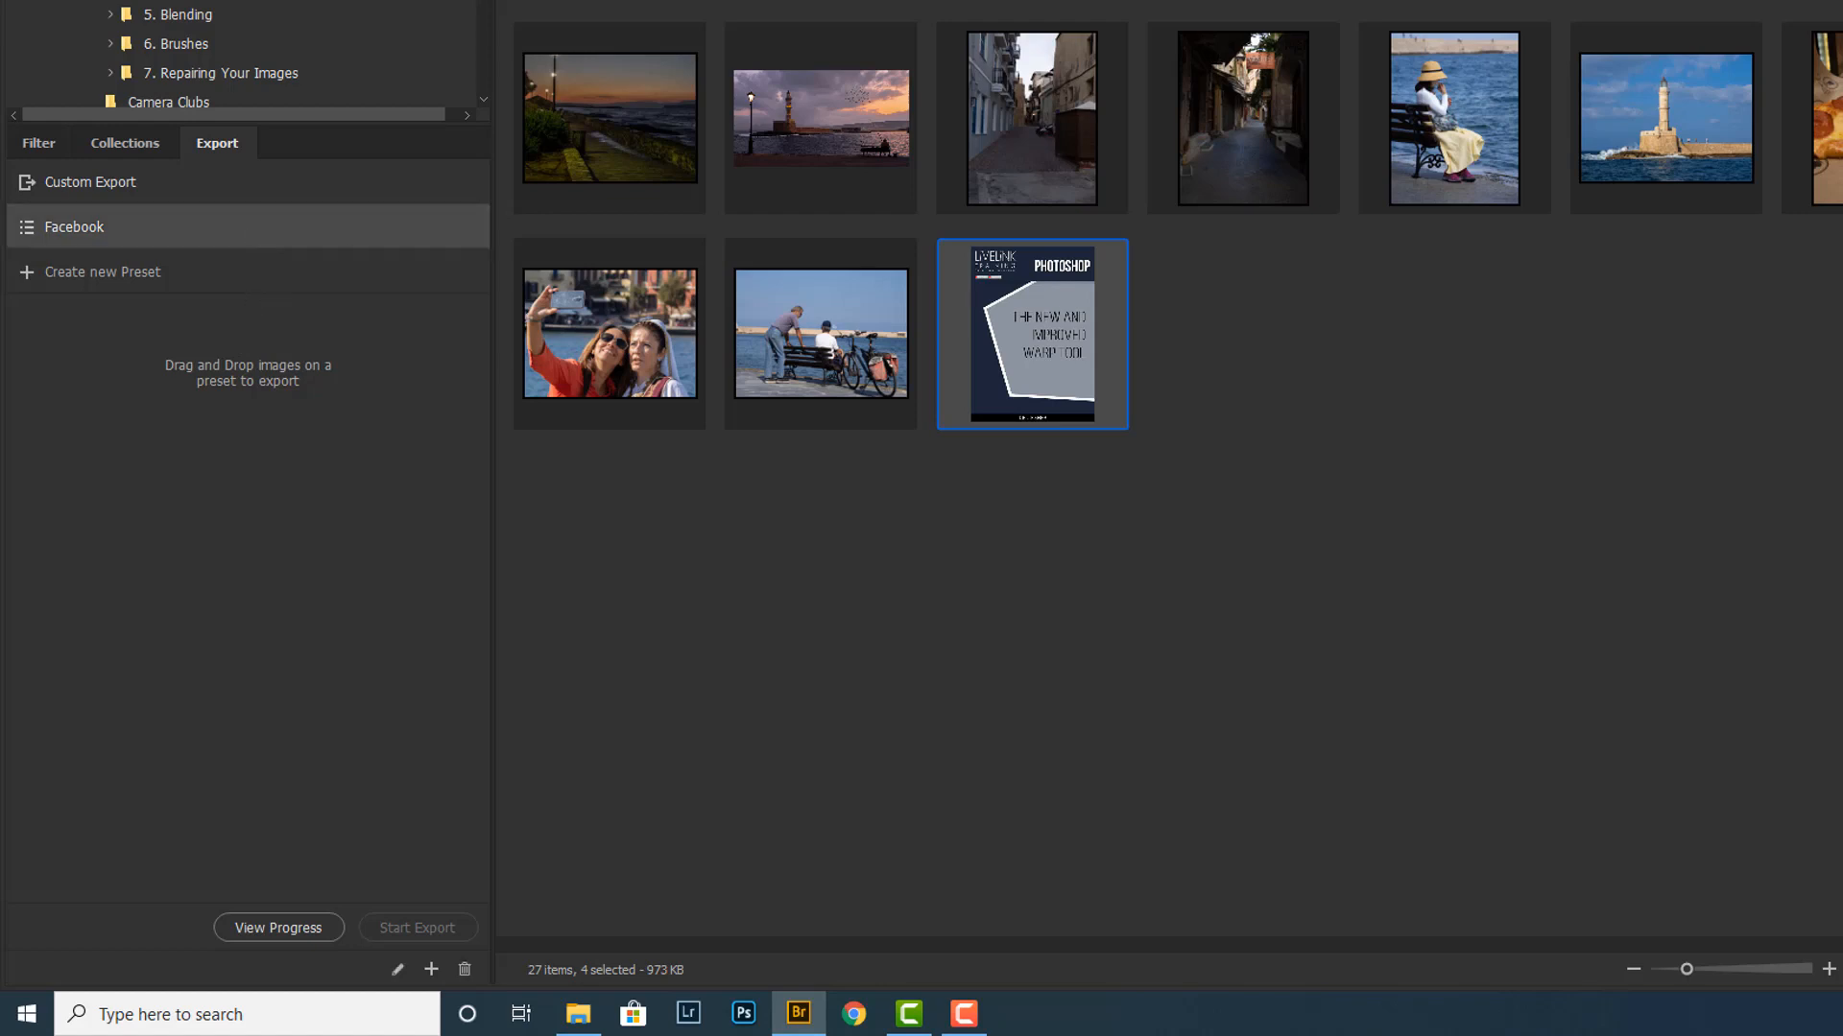
mouse_move(1032, 333)
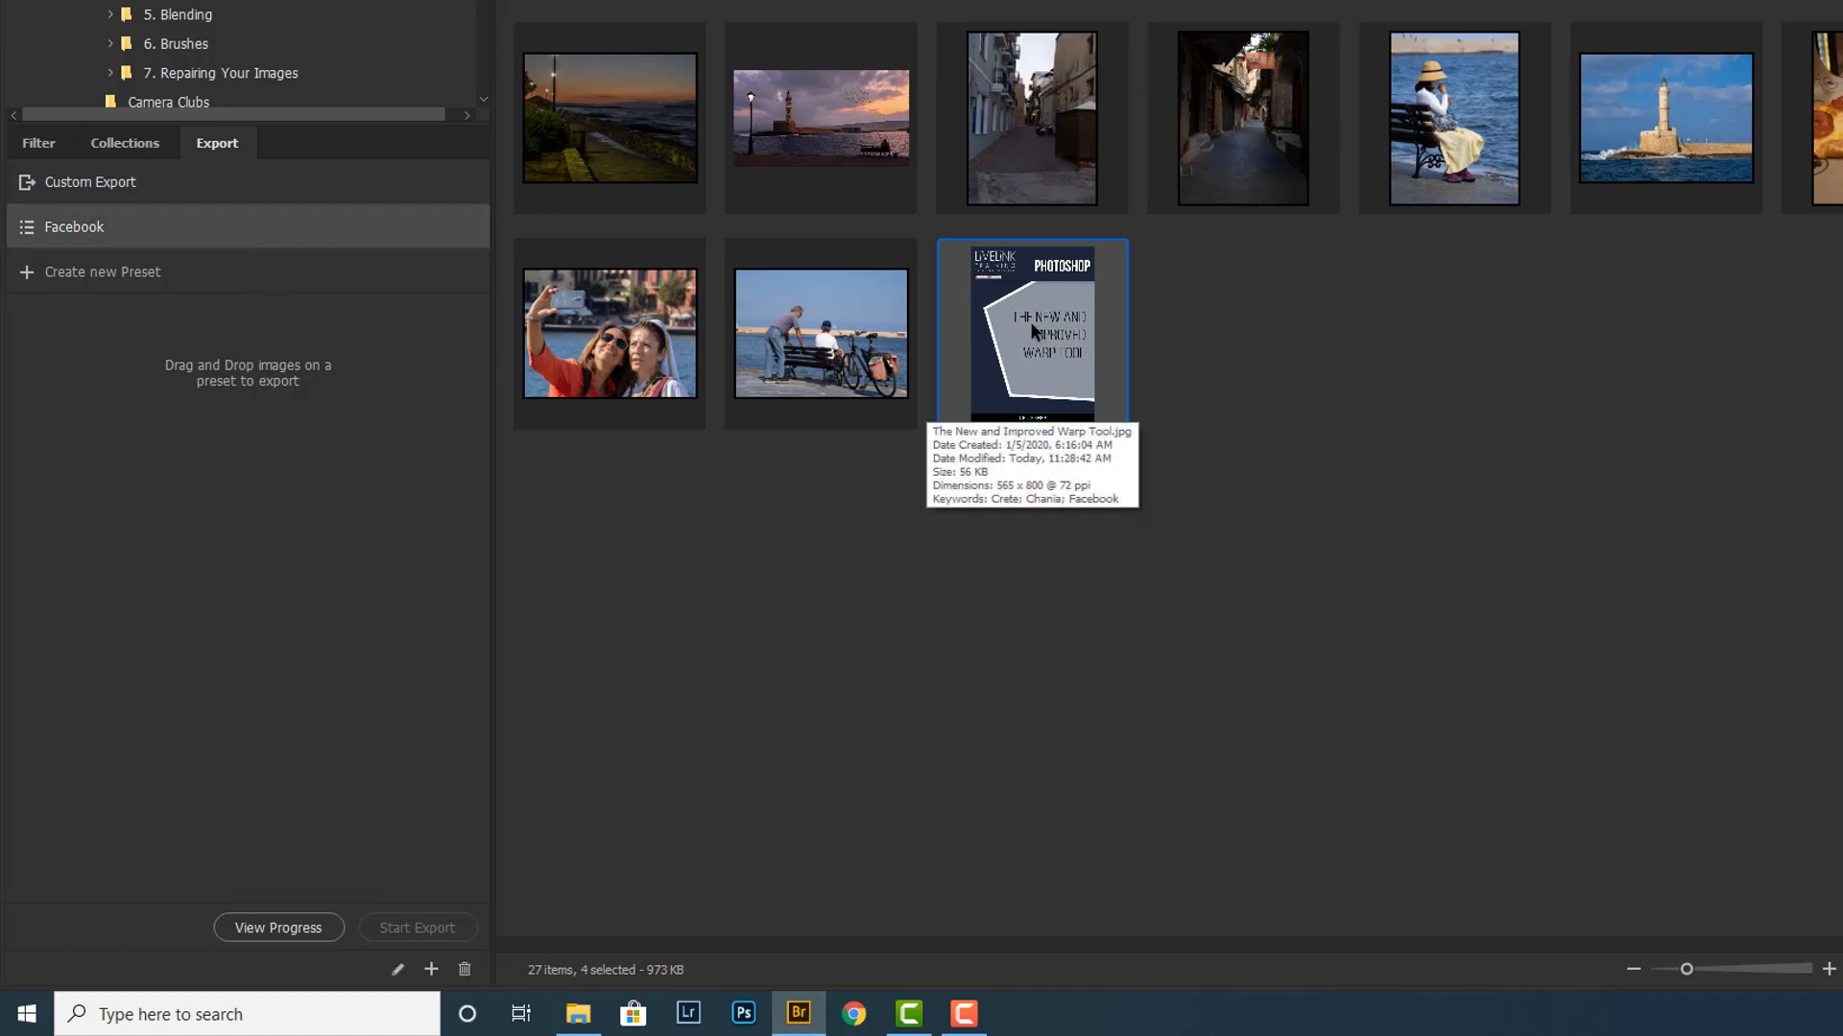
mouse_move(283, 790)
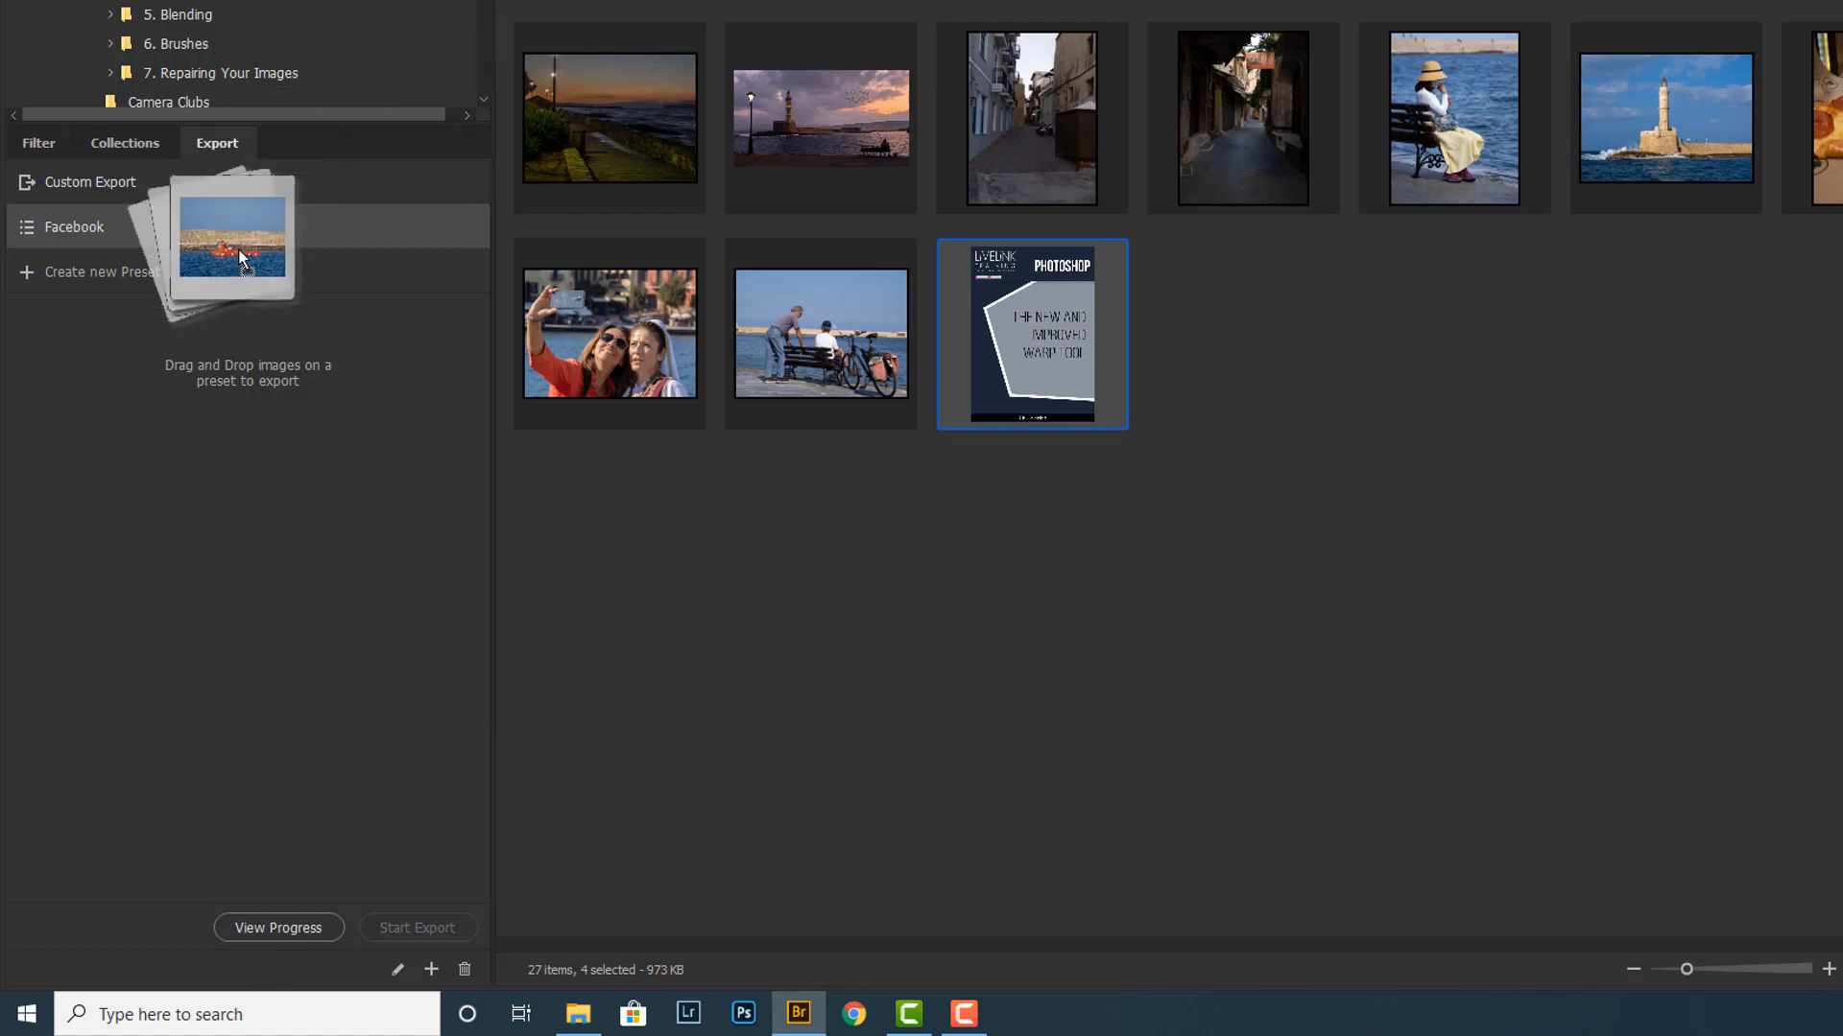
Step: Queue the four selected thumbnails on the Facebook preset and start the export
drag(236, 240, 73, 227)
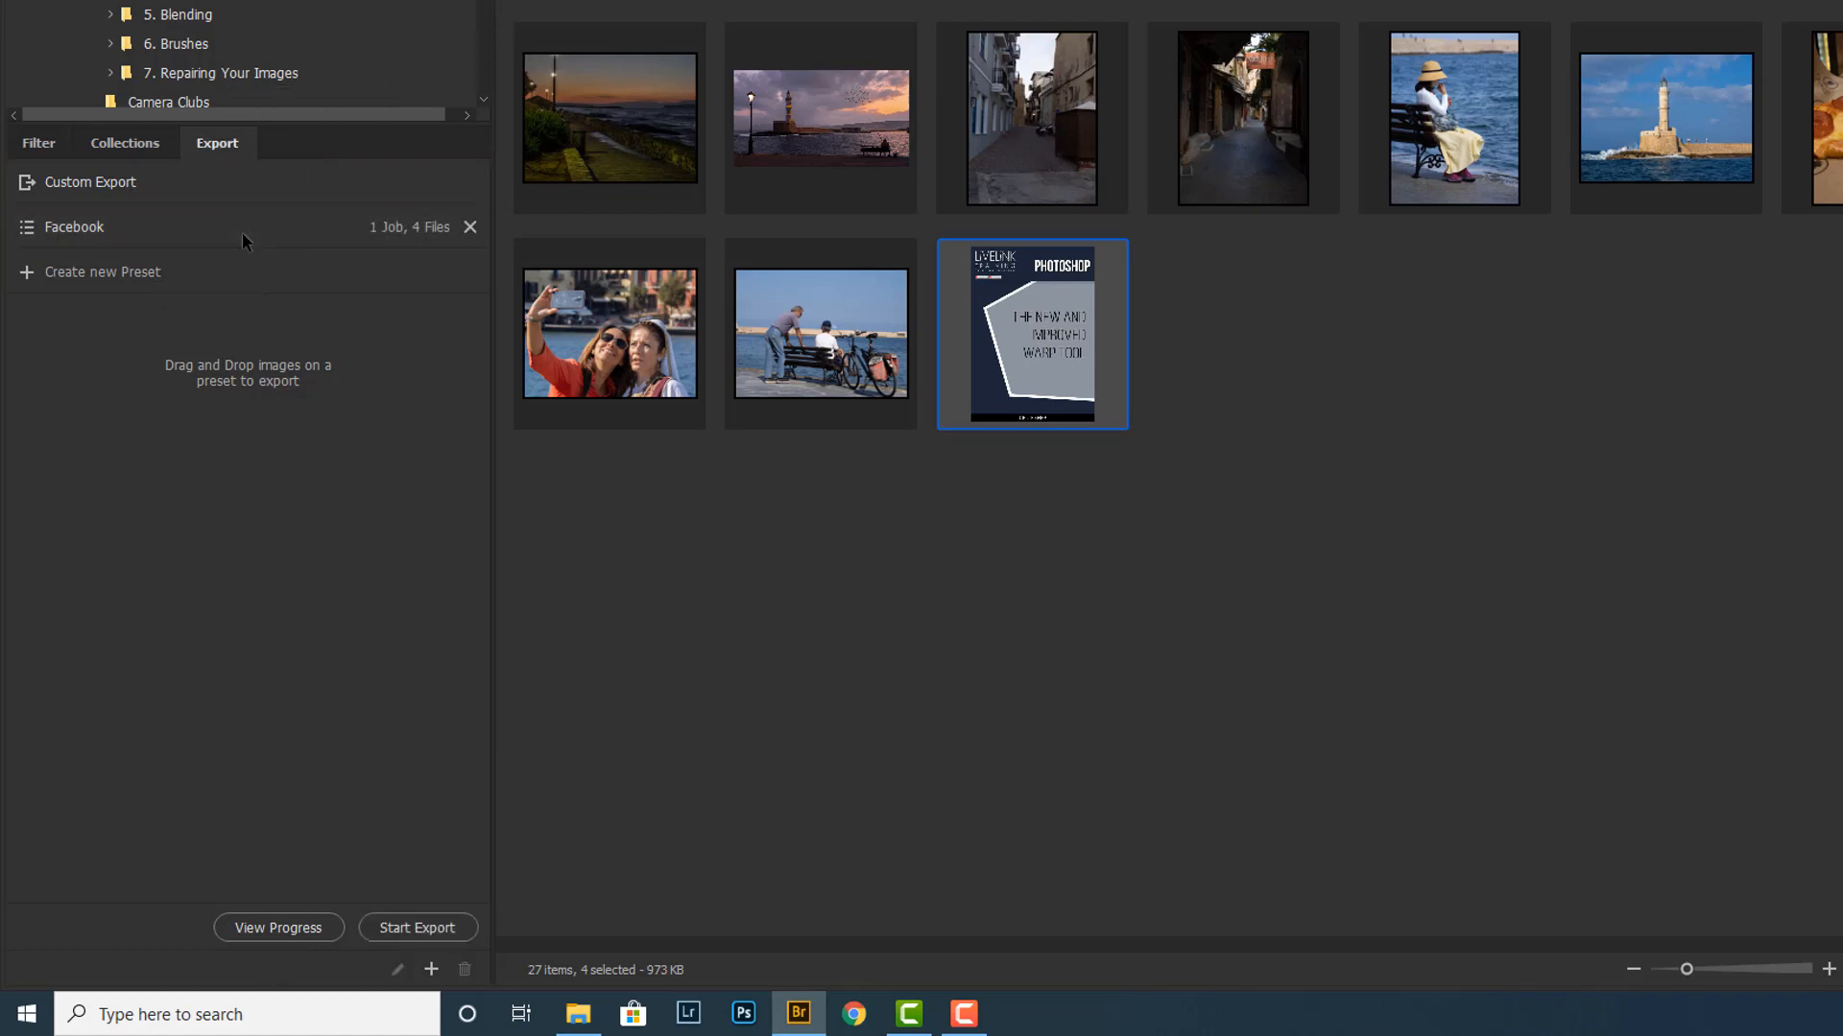
mouse_move(278, 235)
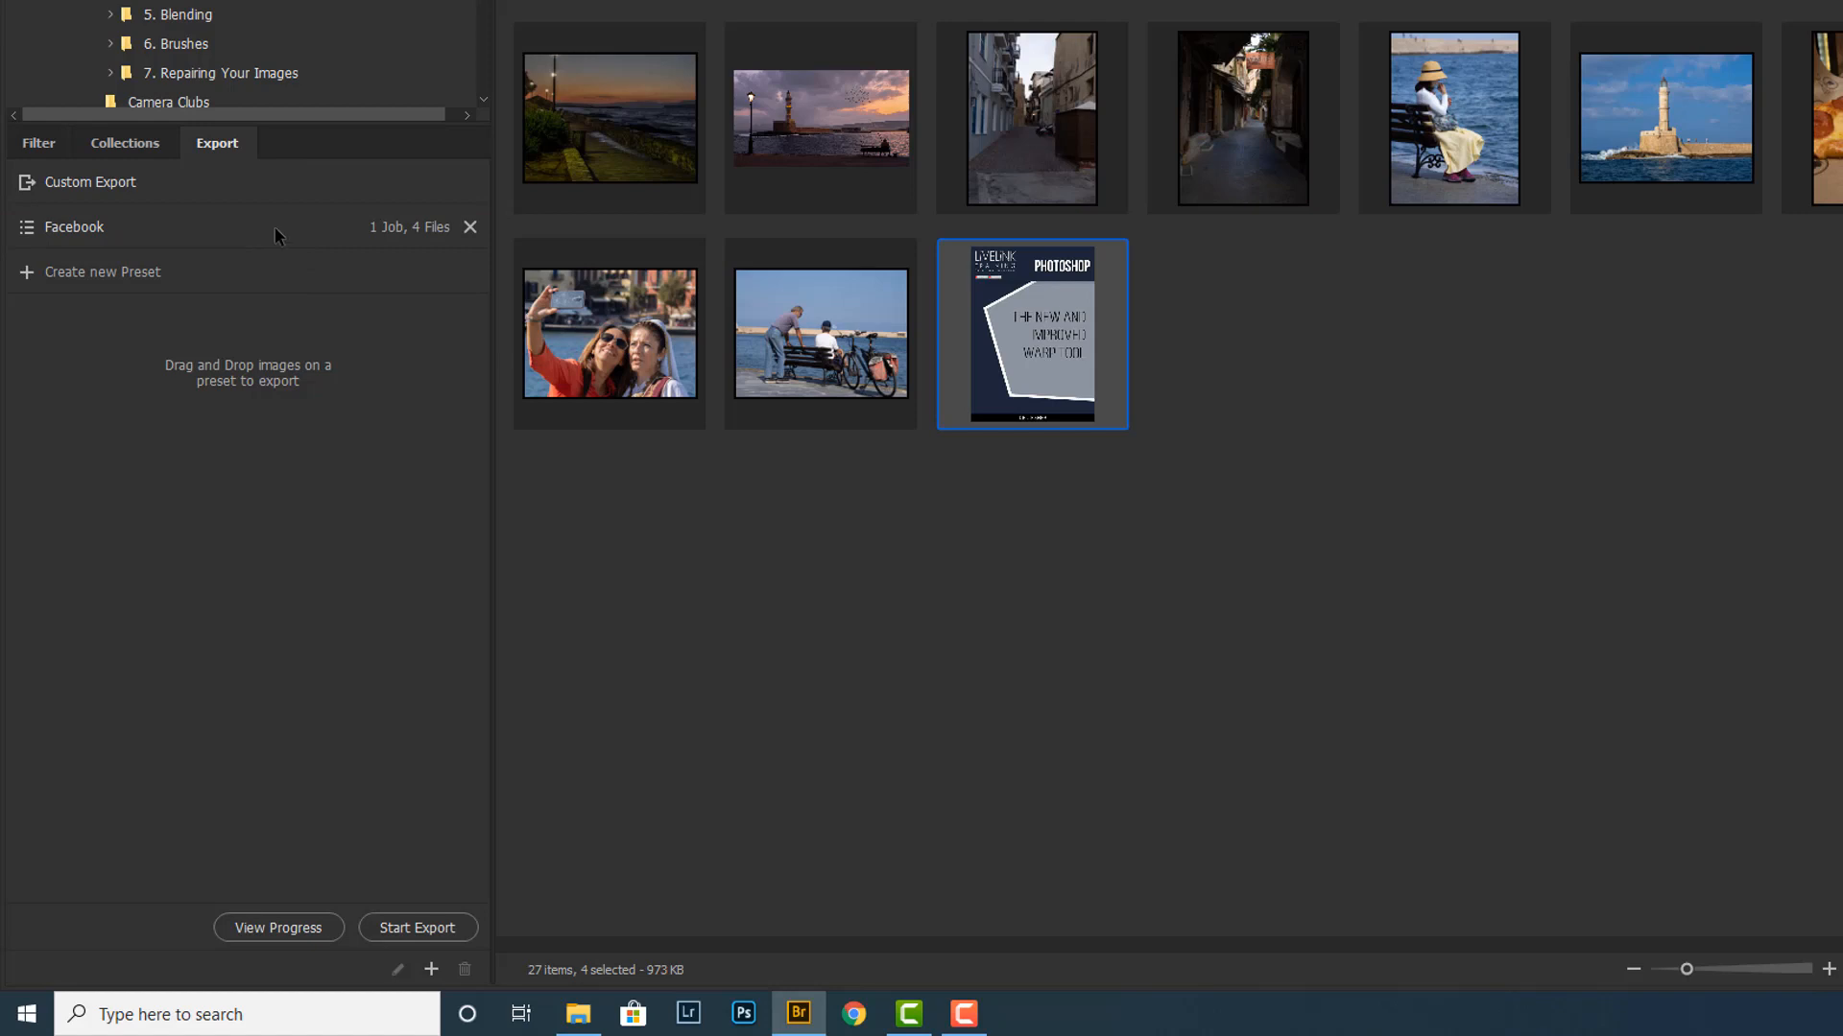
mouse_move(295, 252)
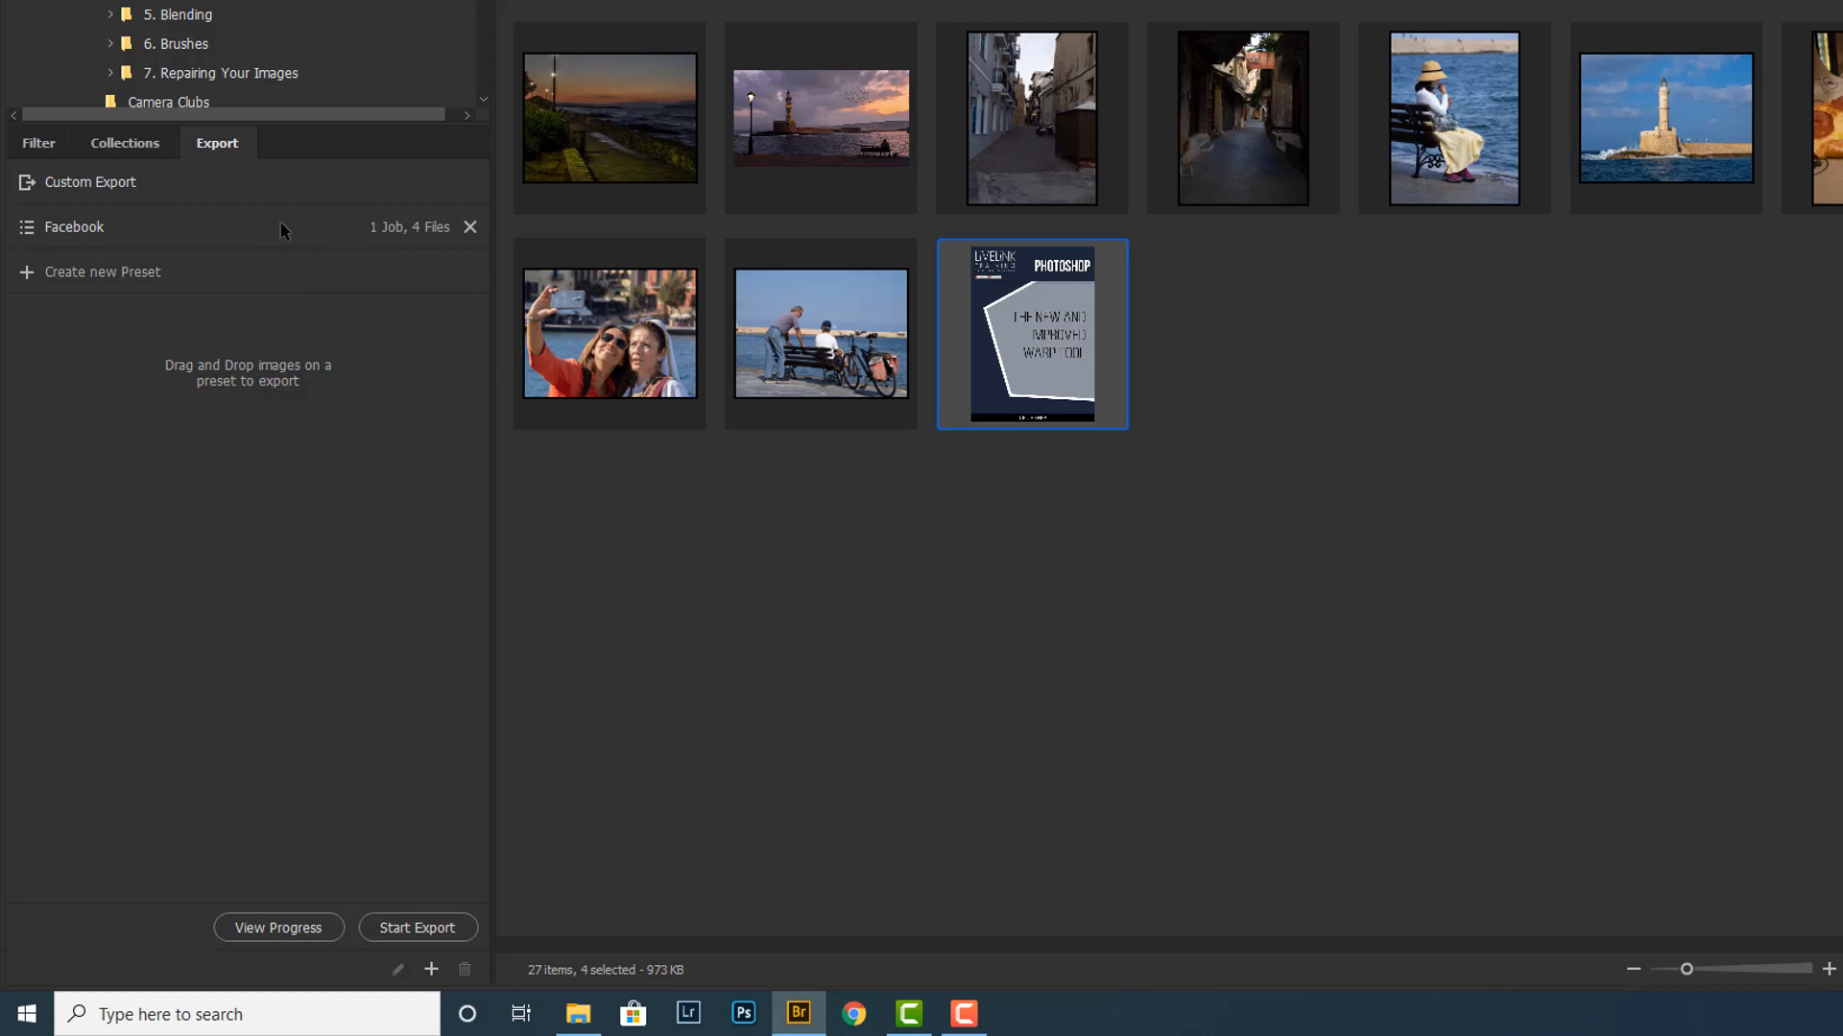
mouse_move(417, 928)
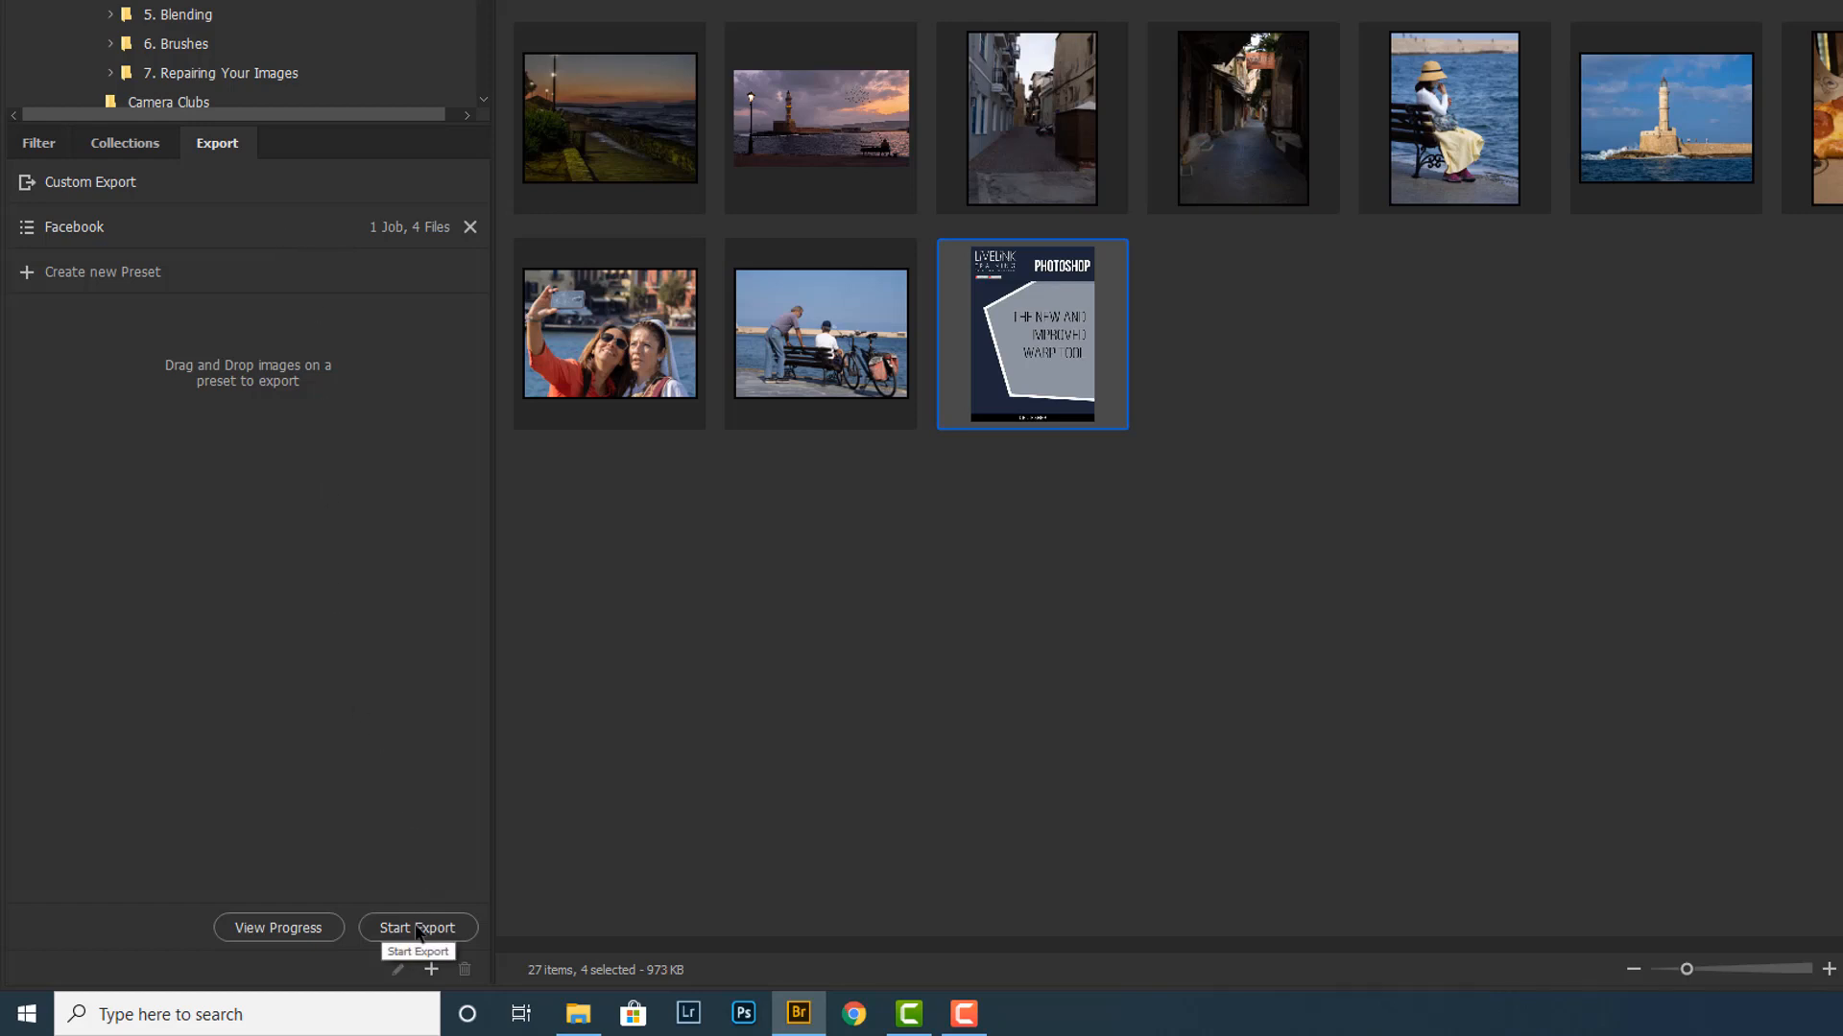
click(417, 927)
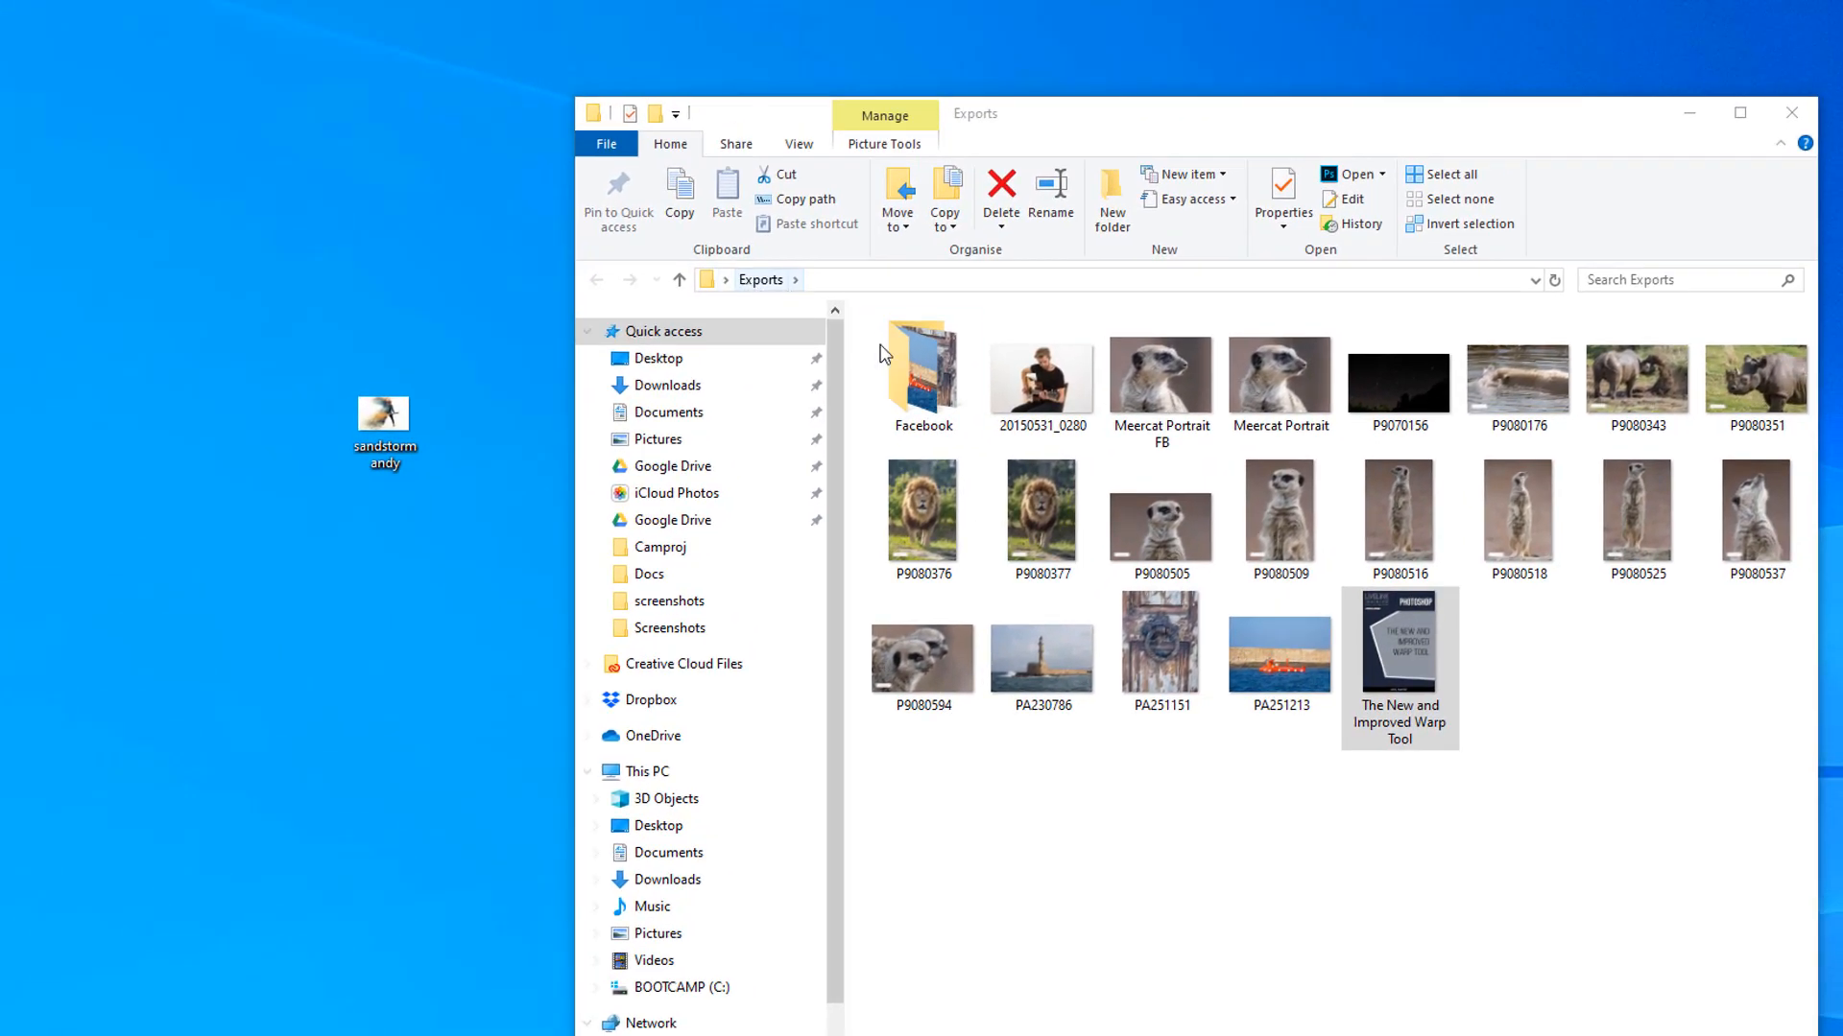
Step: Open Exports > Facebook and inspect the exported files, including Squirrel Portrait FB
click(923, 367)
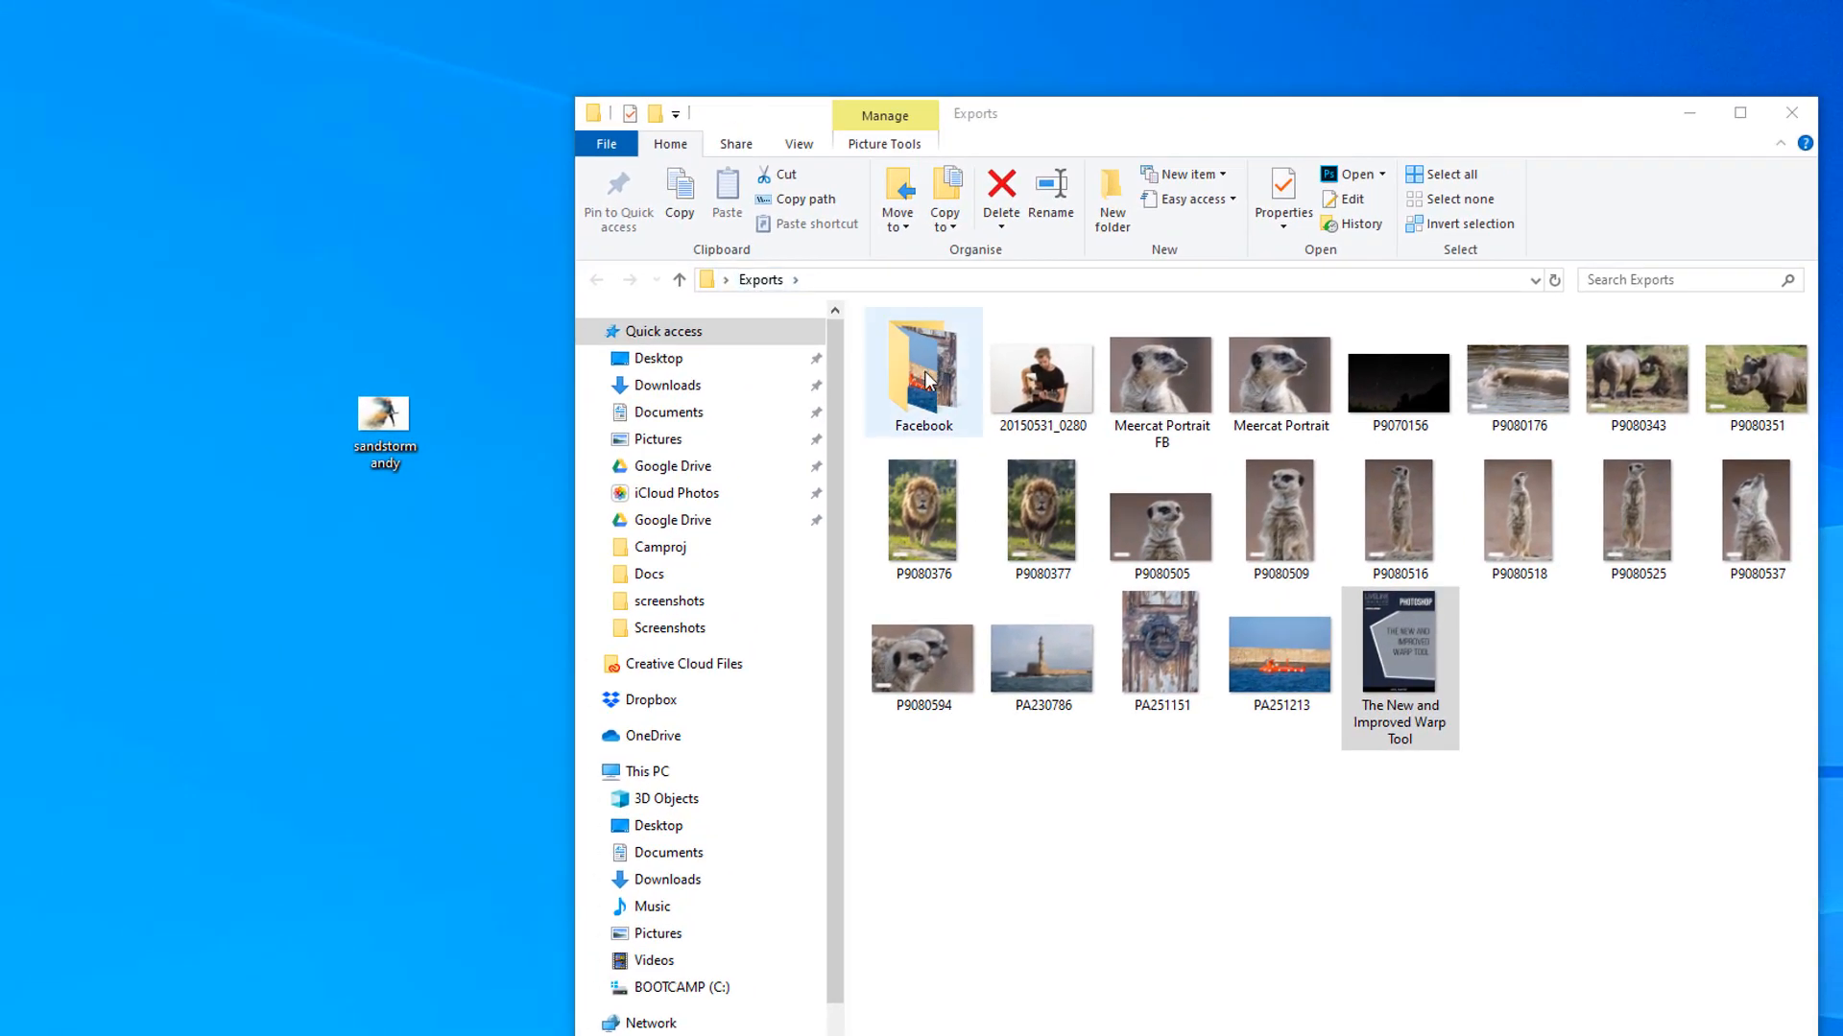
double_click(923, 371)
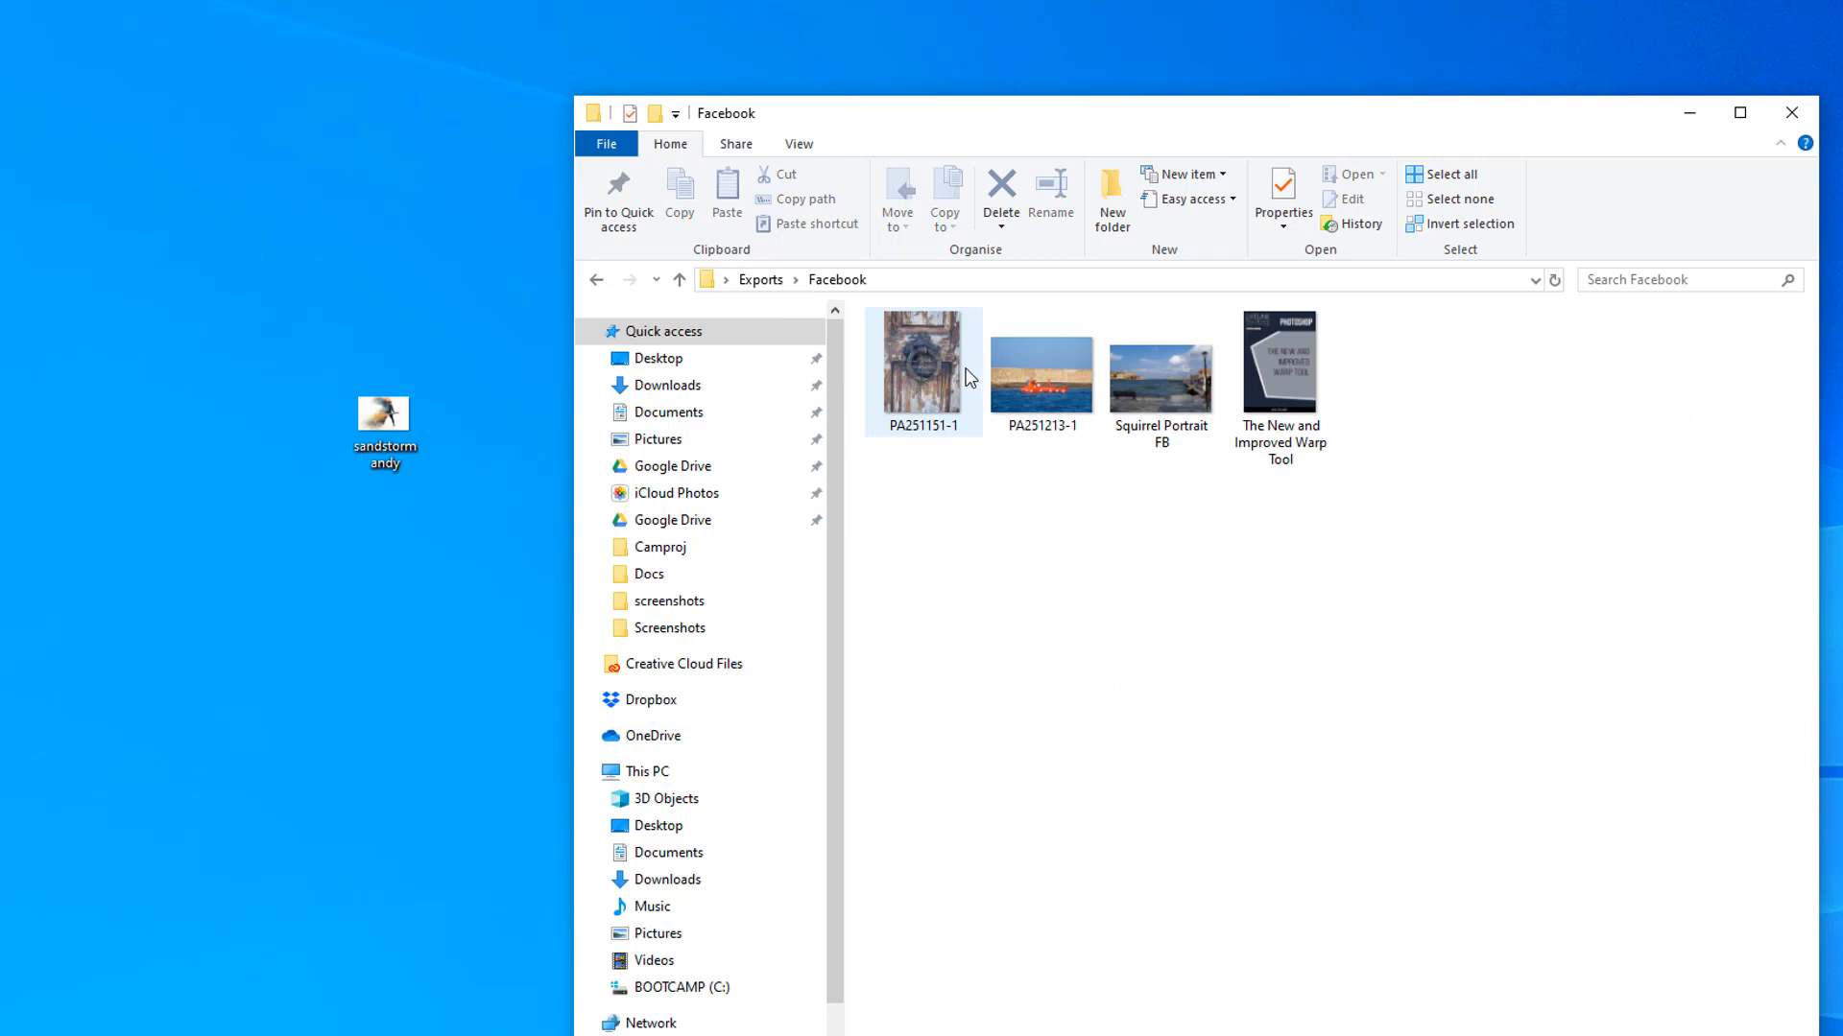
mouse_move(948, 384)
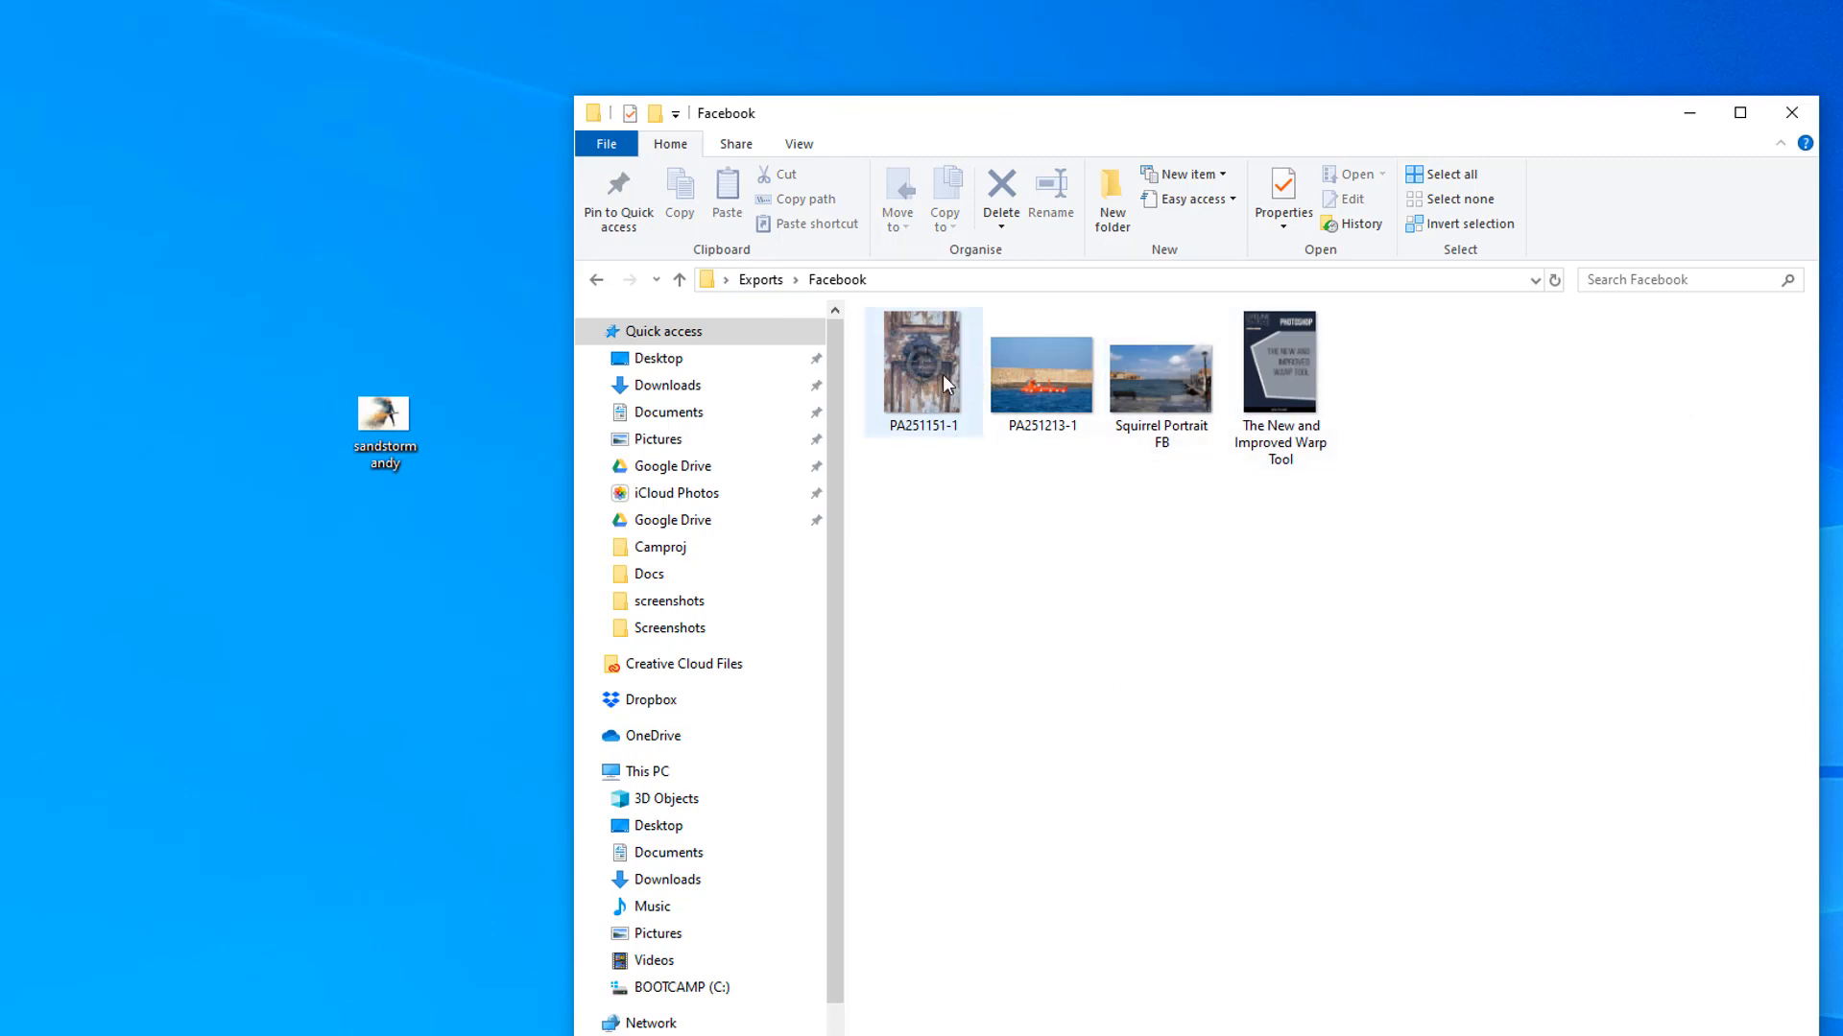
click(1161, 371)
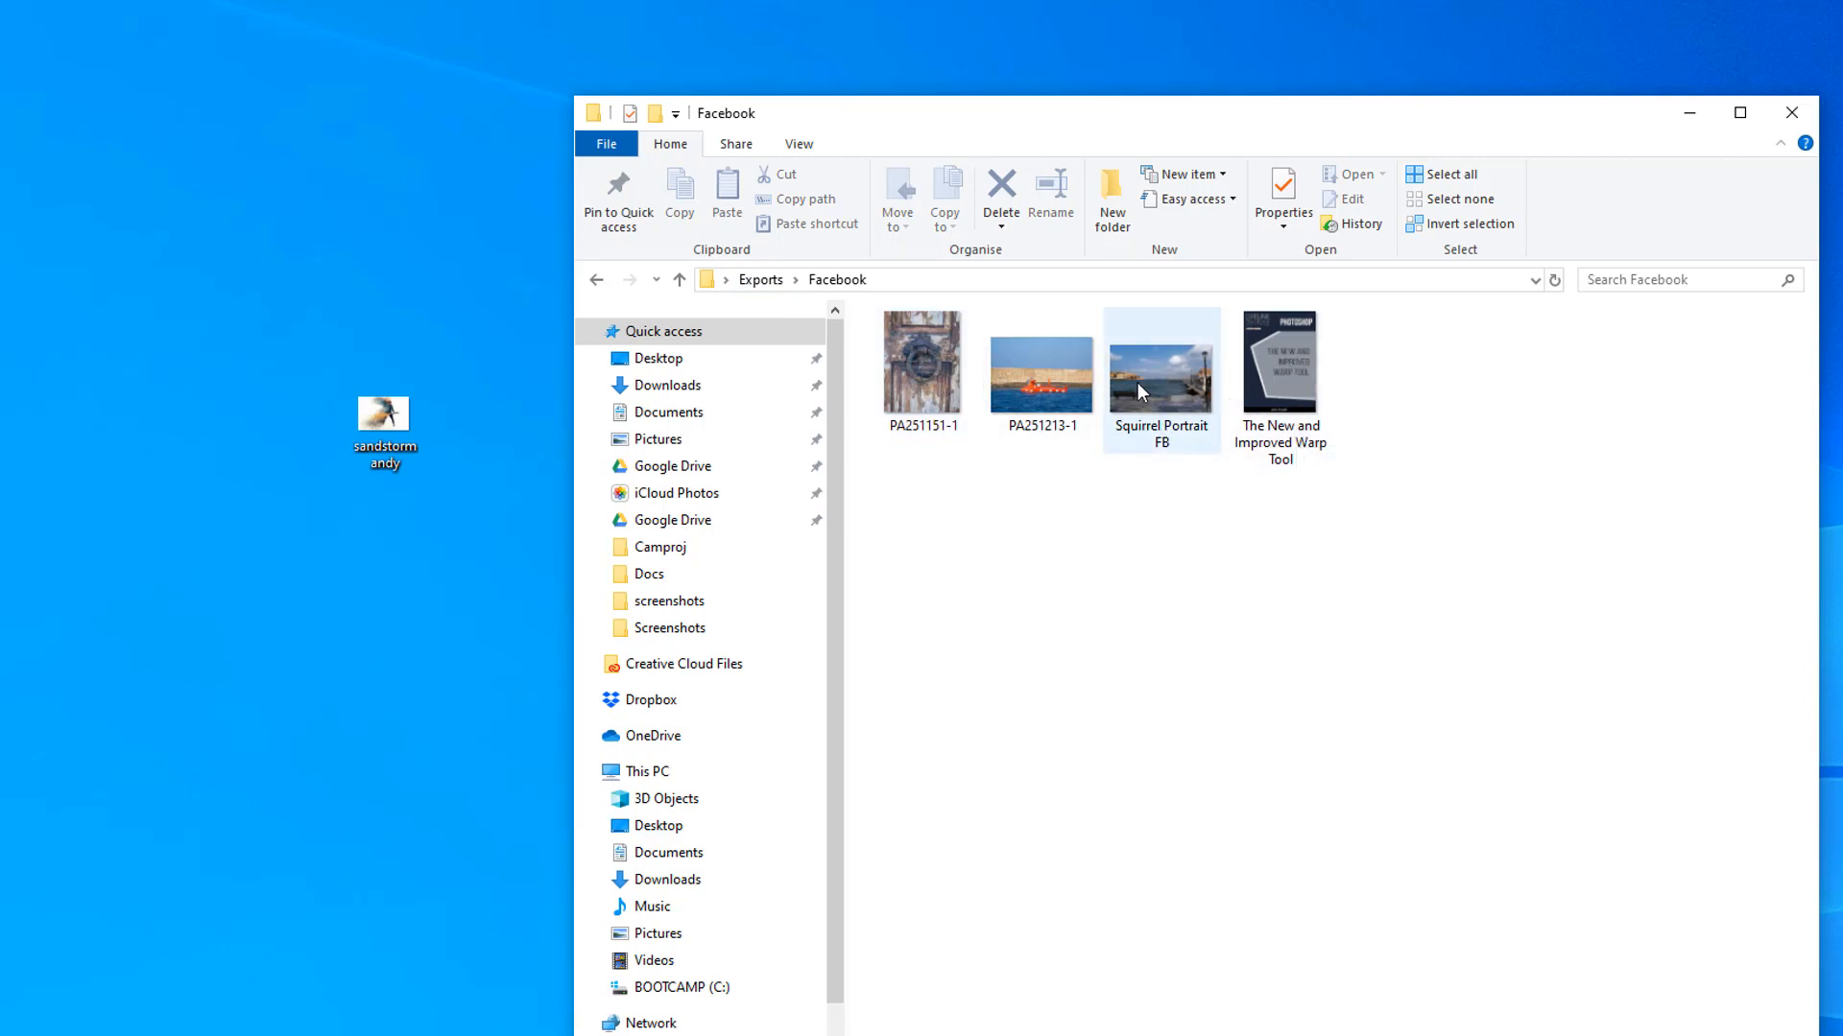
click(1041, 371)
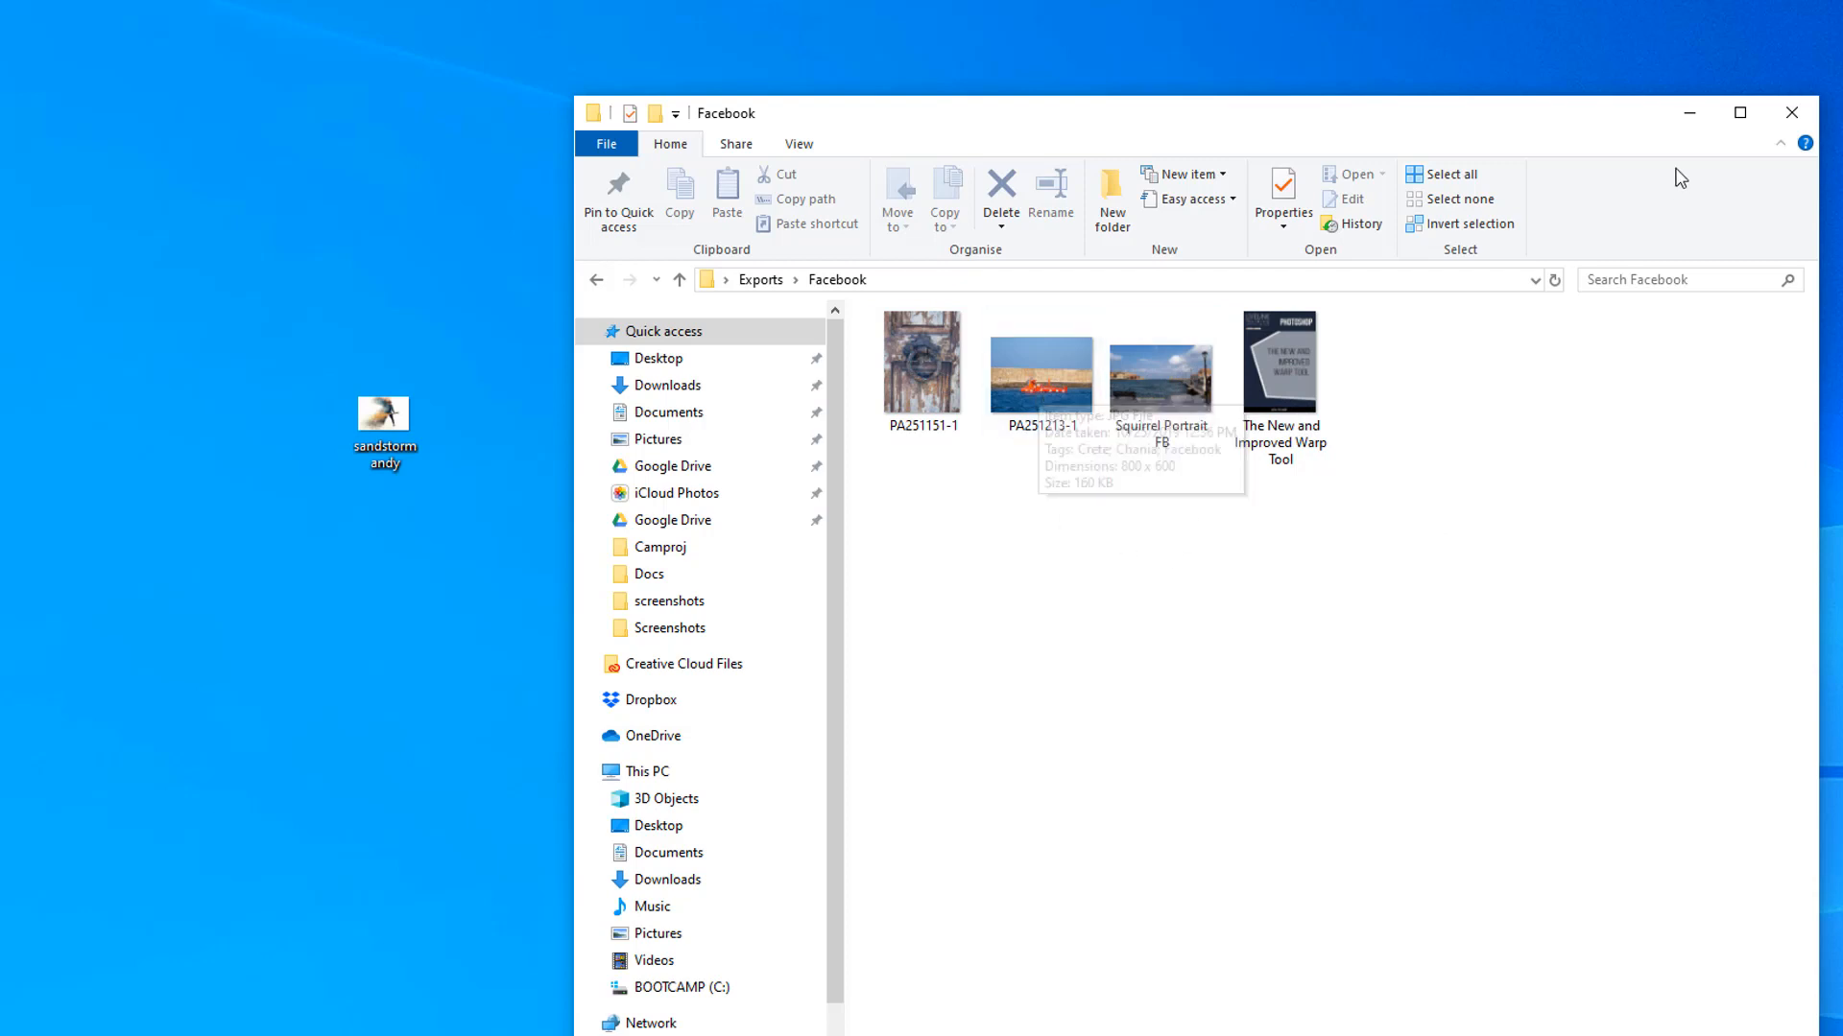
click(1791, 113)
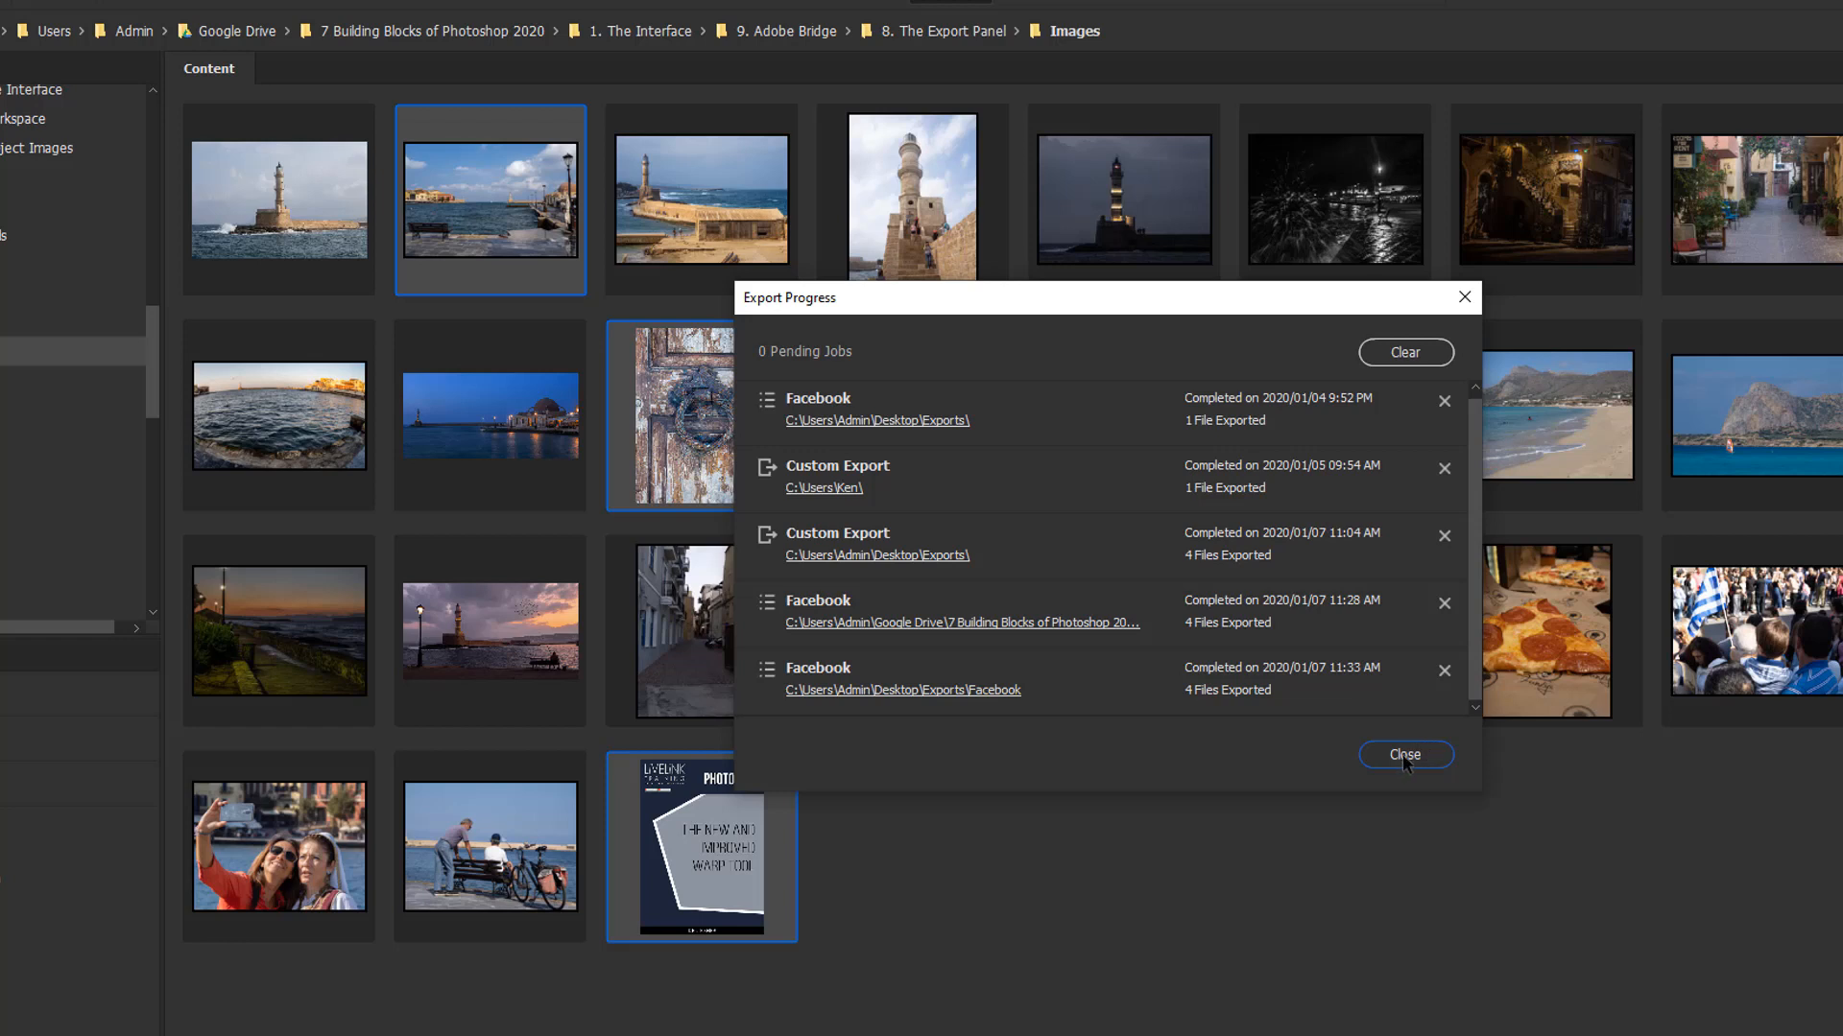
mouse_move(1242, 715)
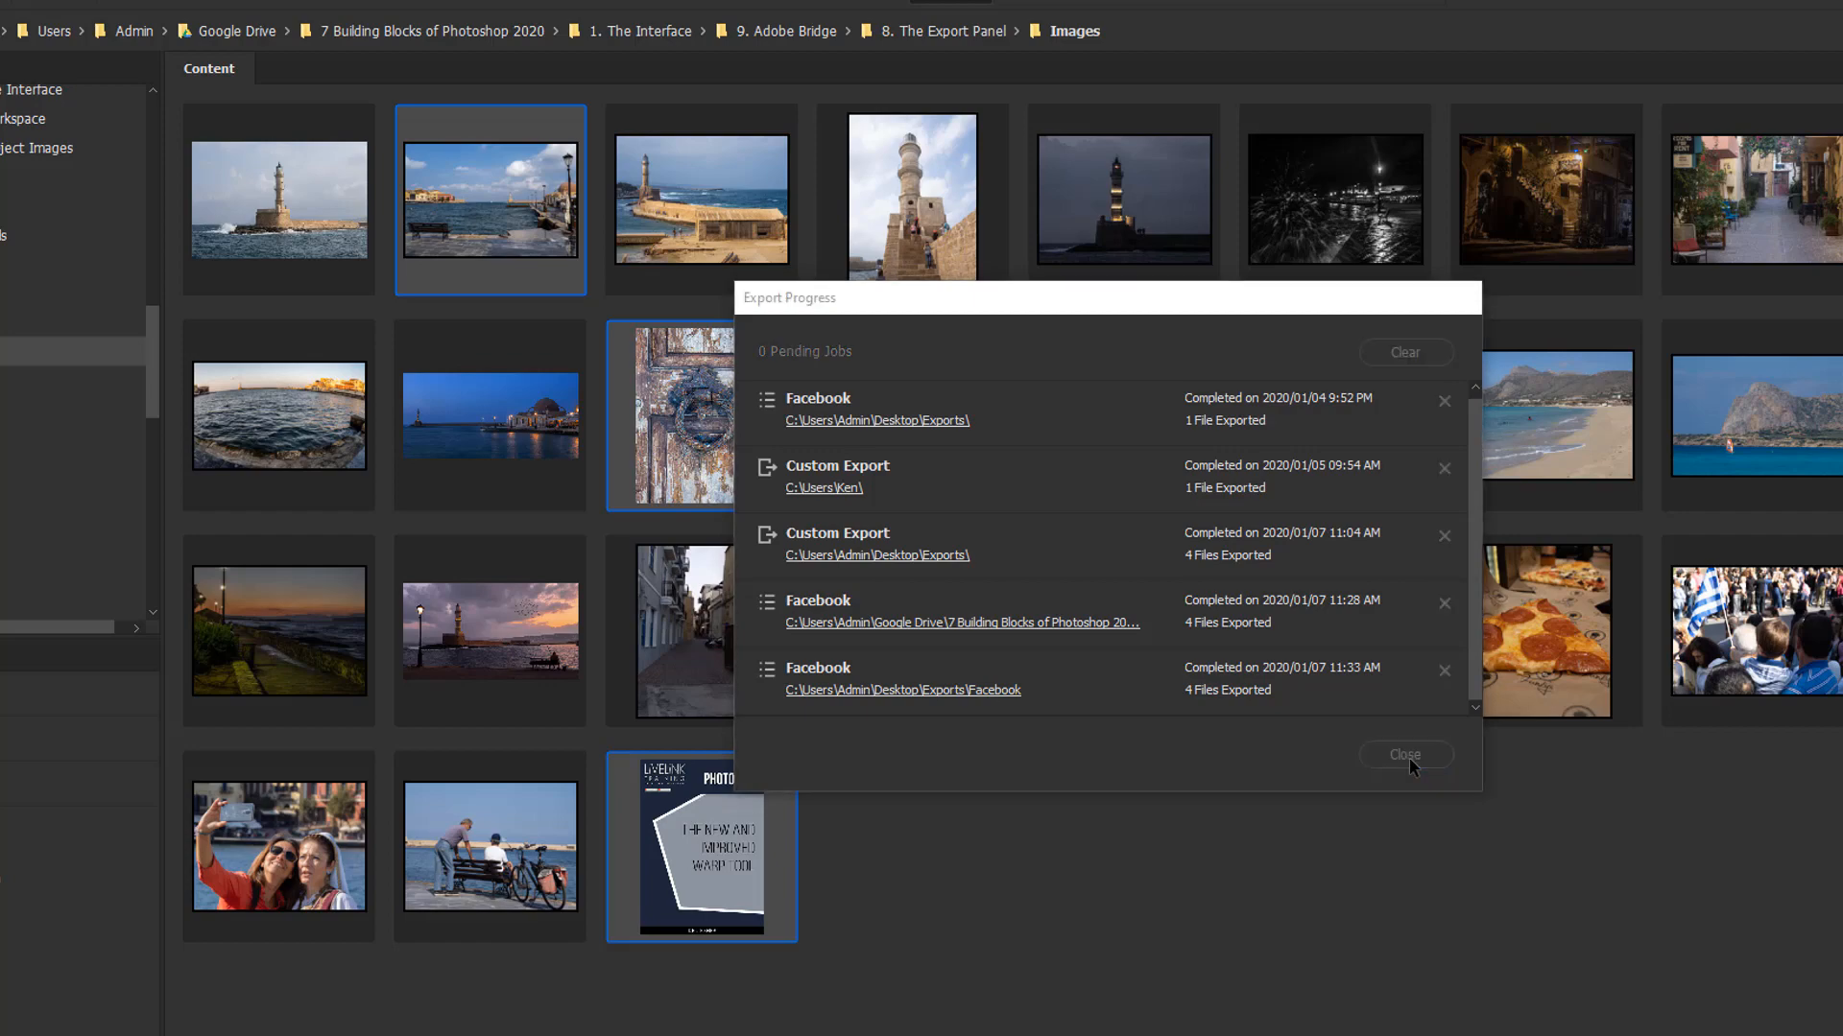
click(1405, 754)
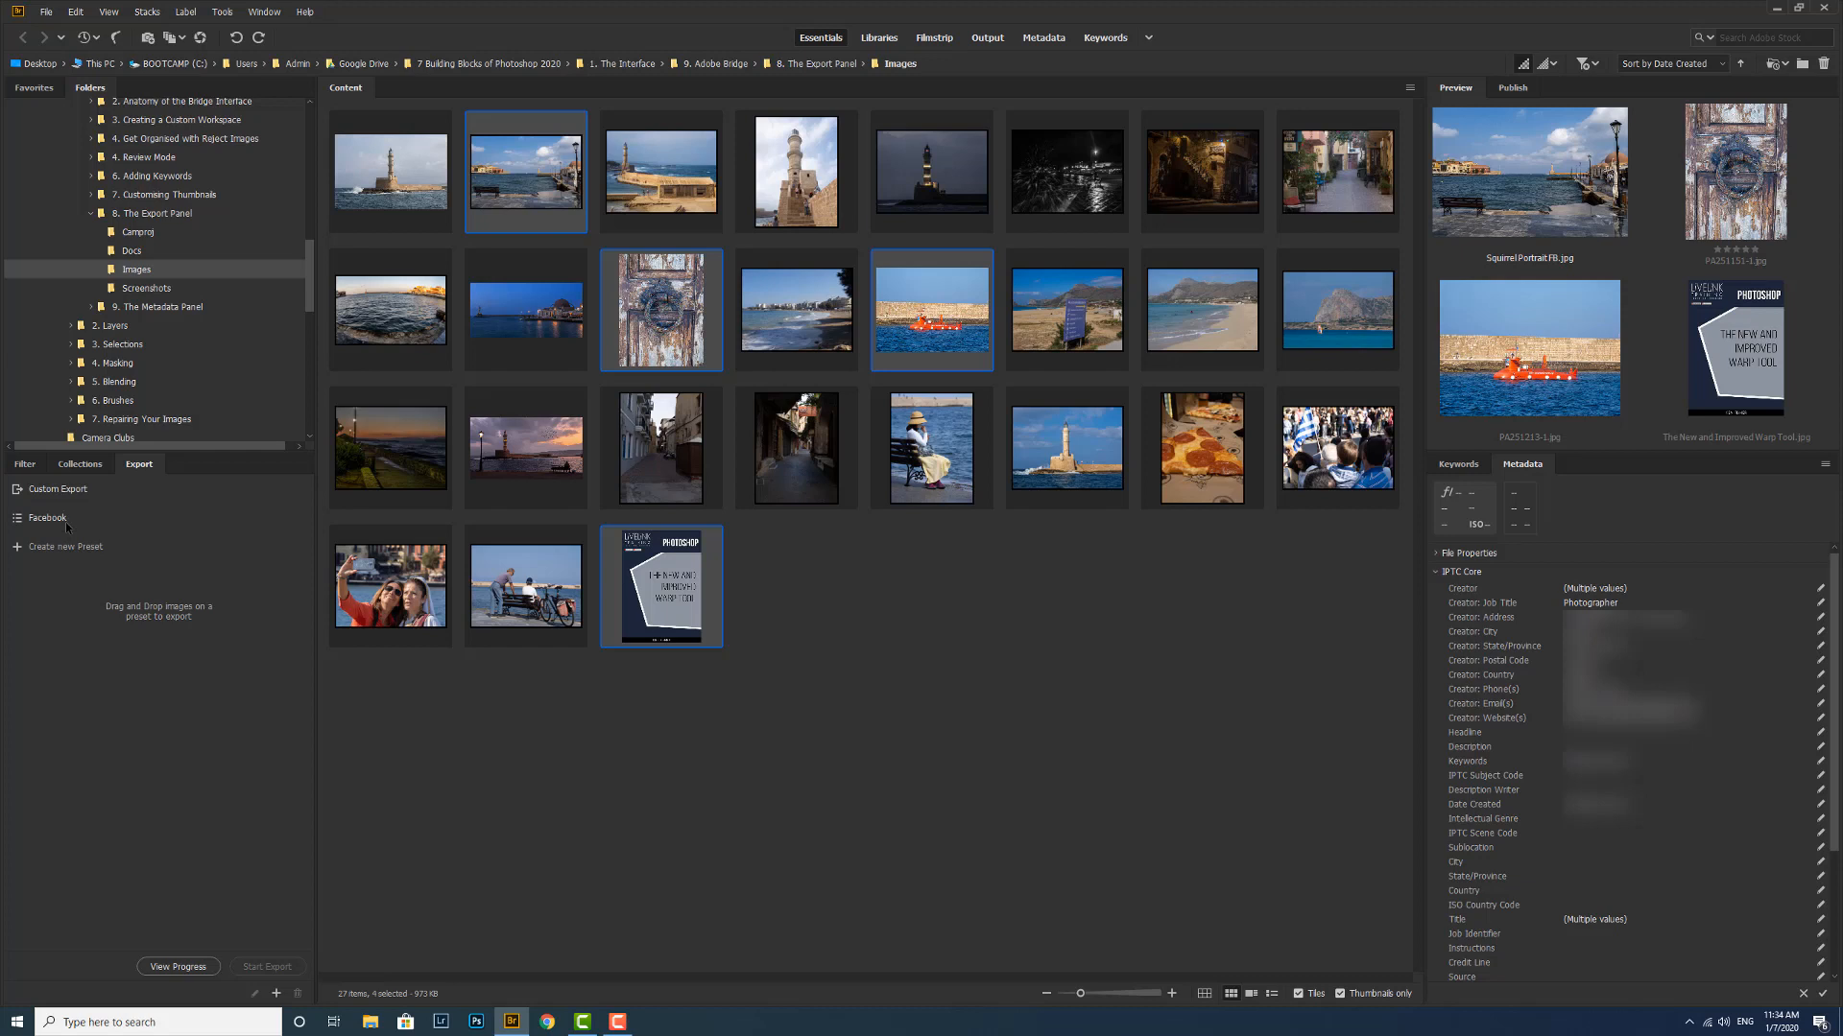
right_click(47, 519)
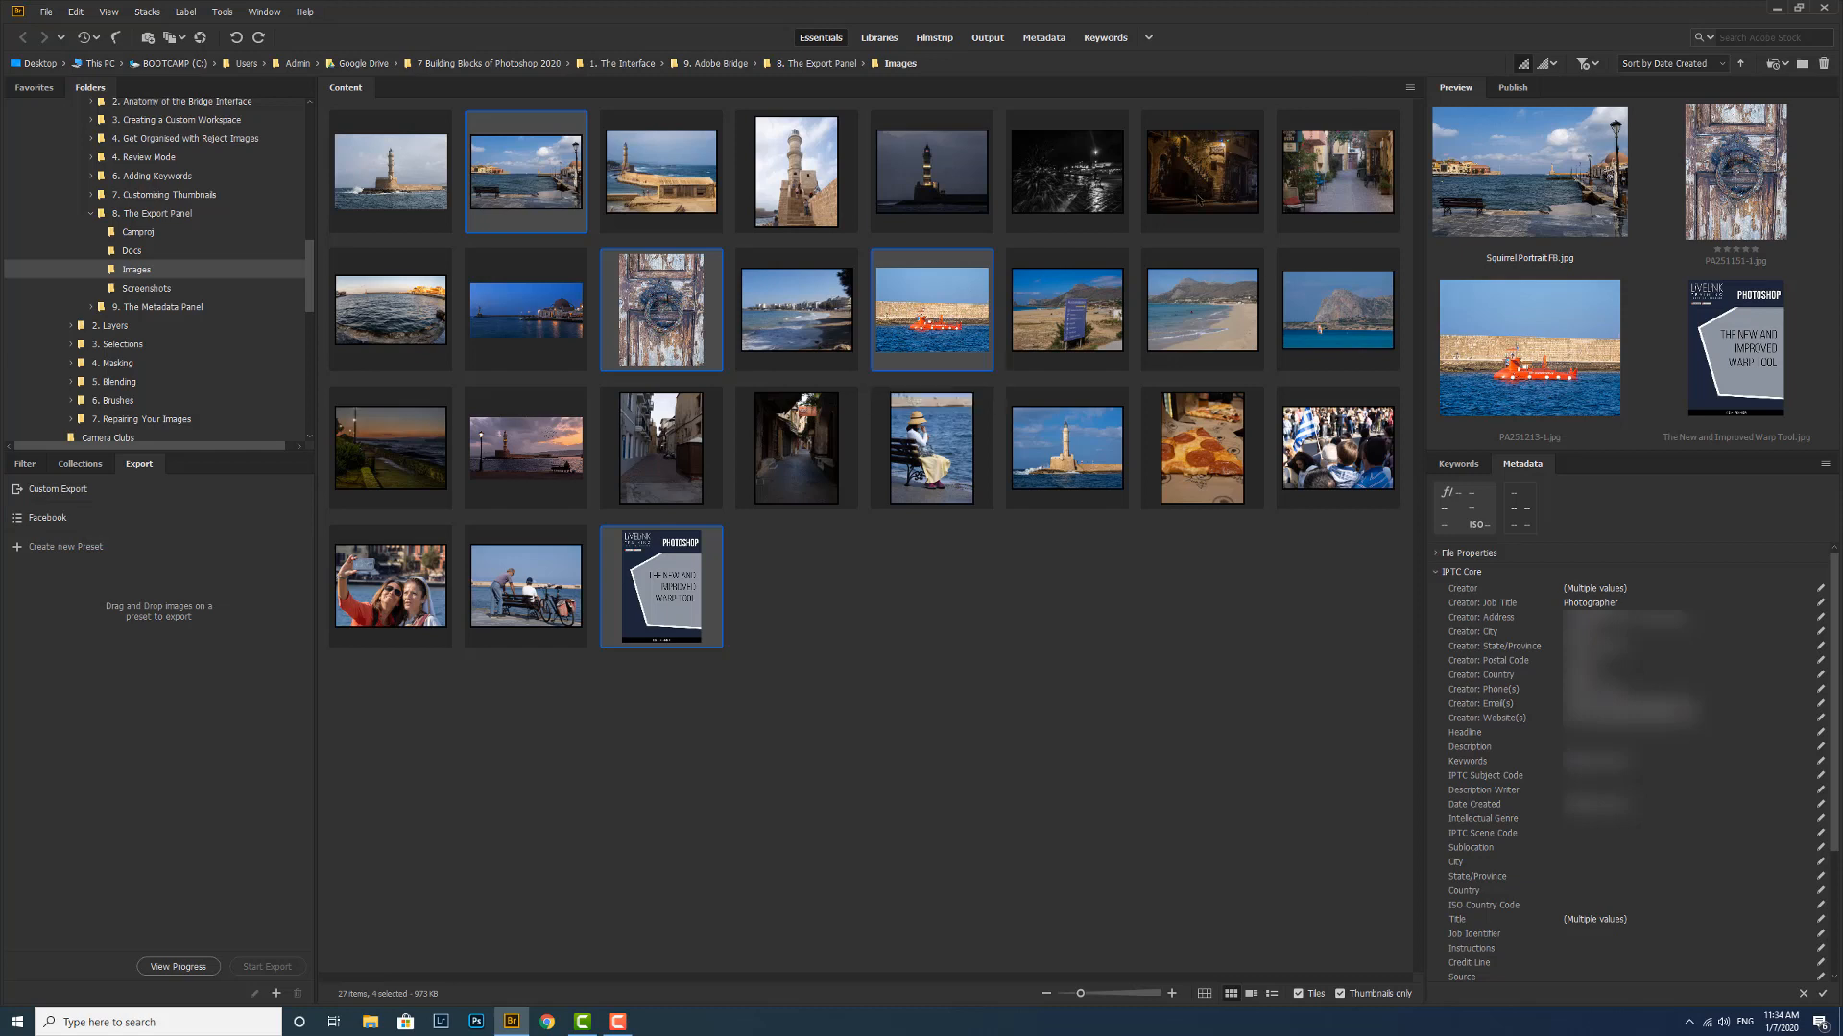
mouse_move(205, 578)
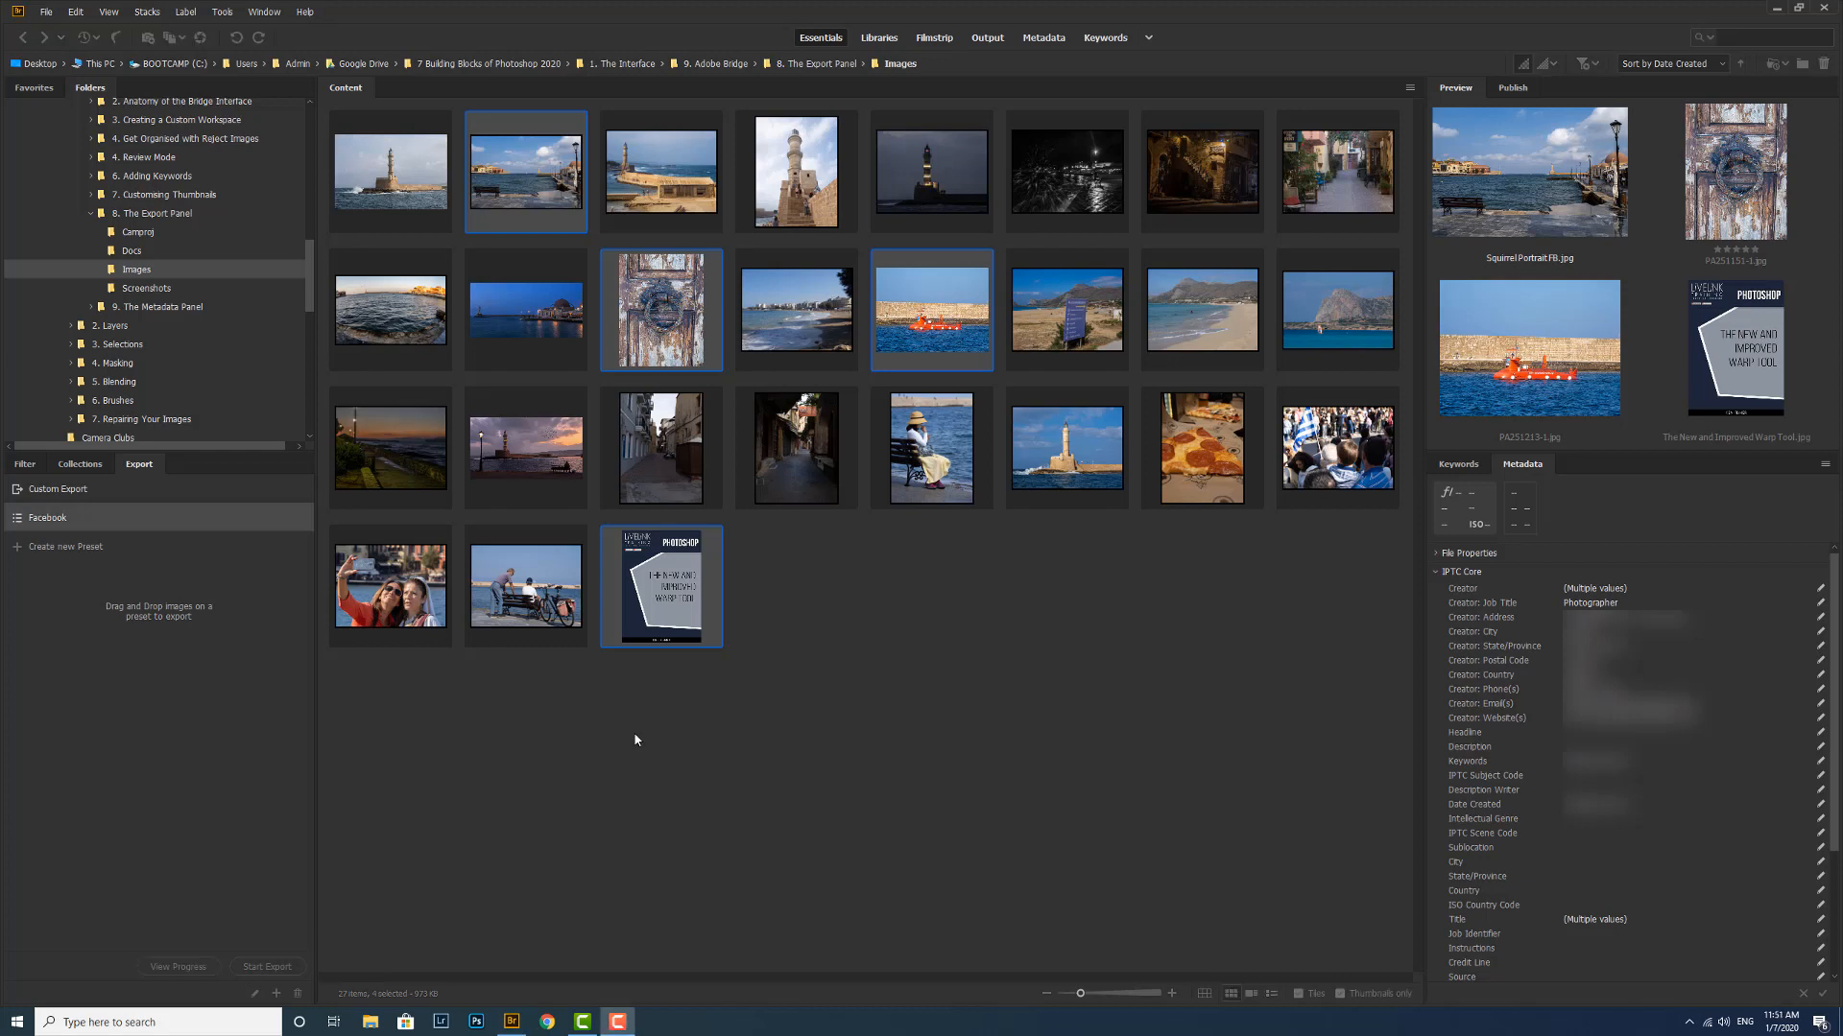
mouse_move(132, 561)
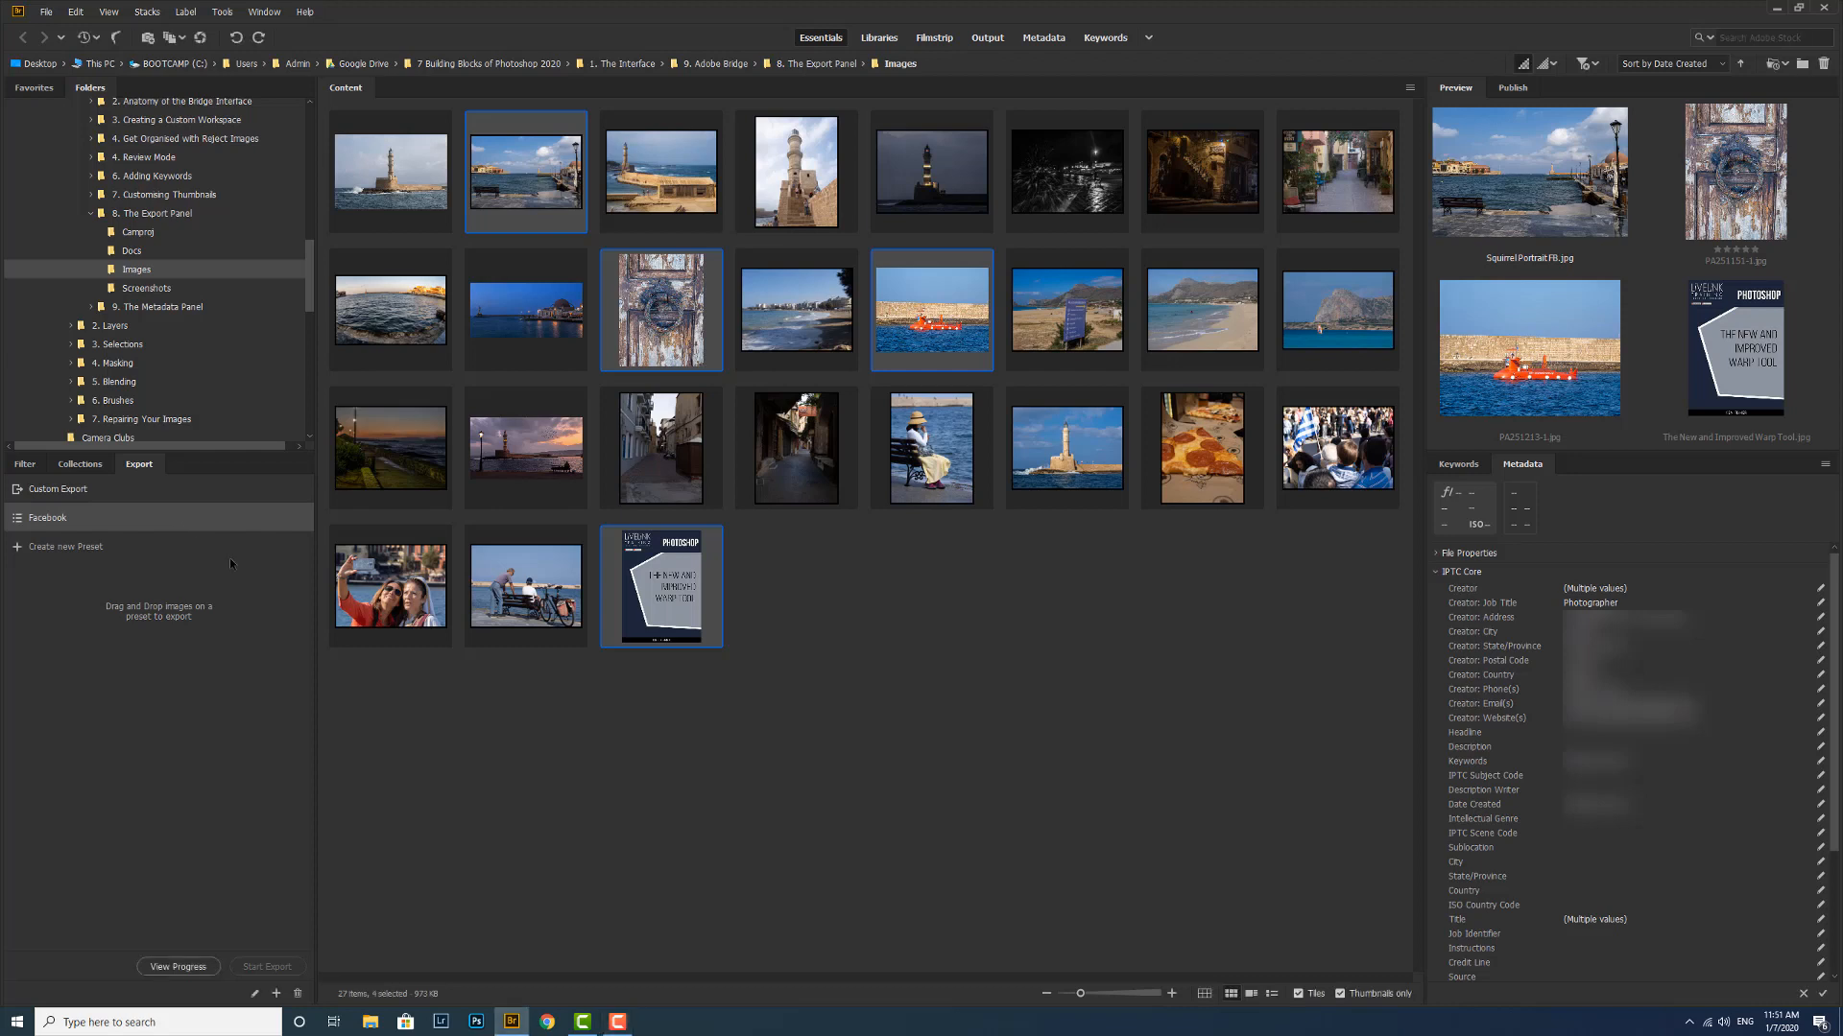
right_click(47, 518)
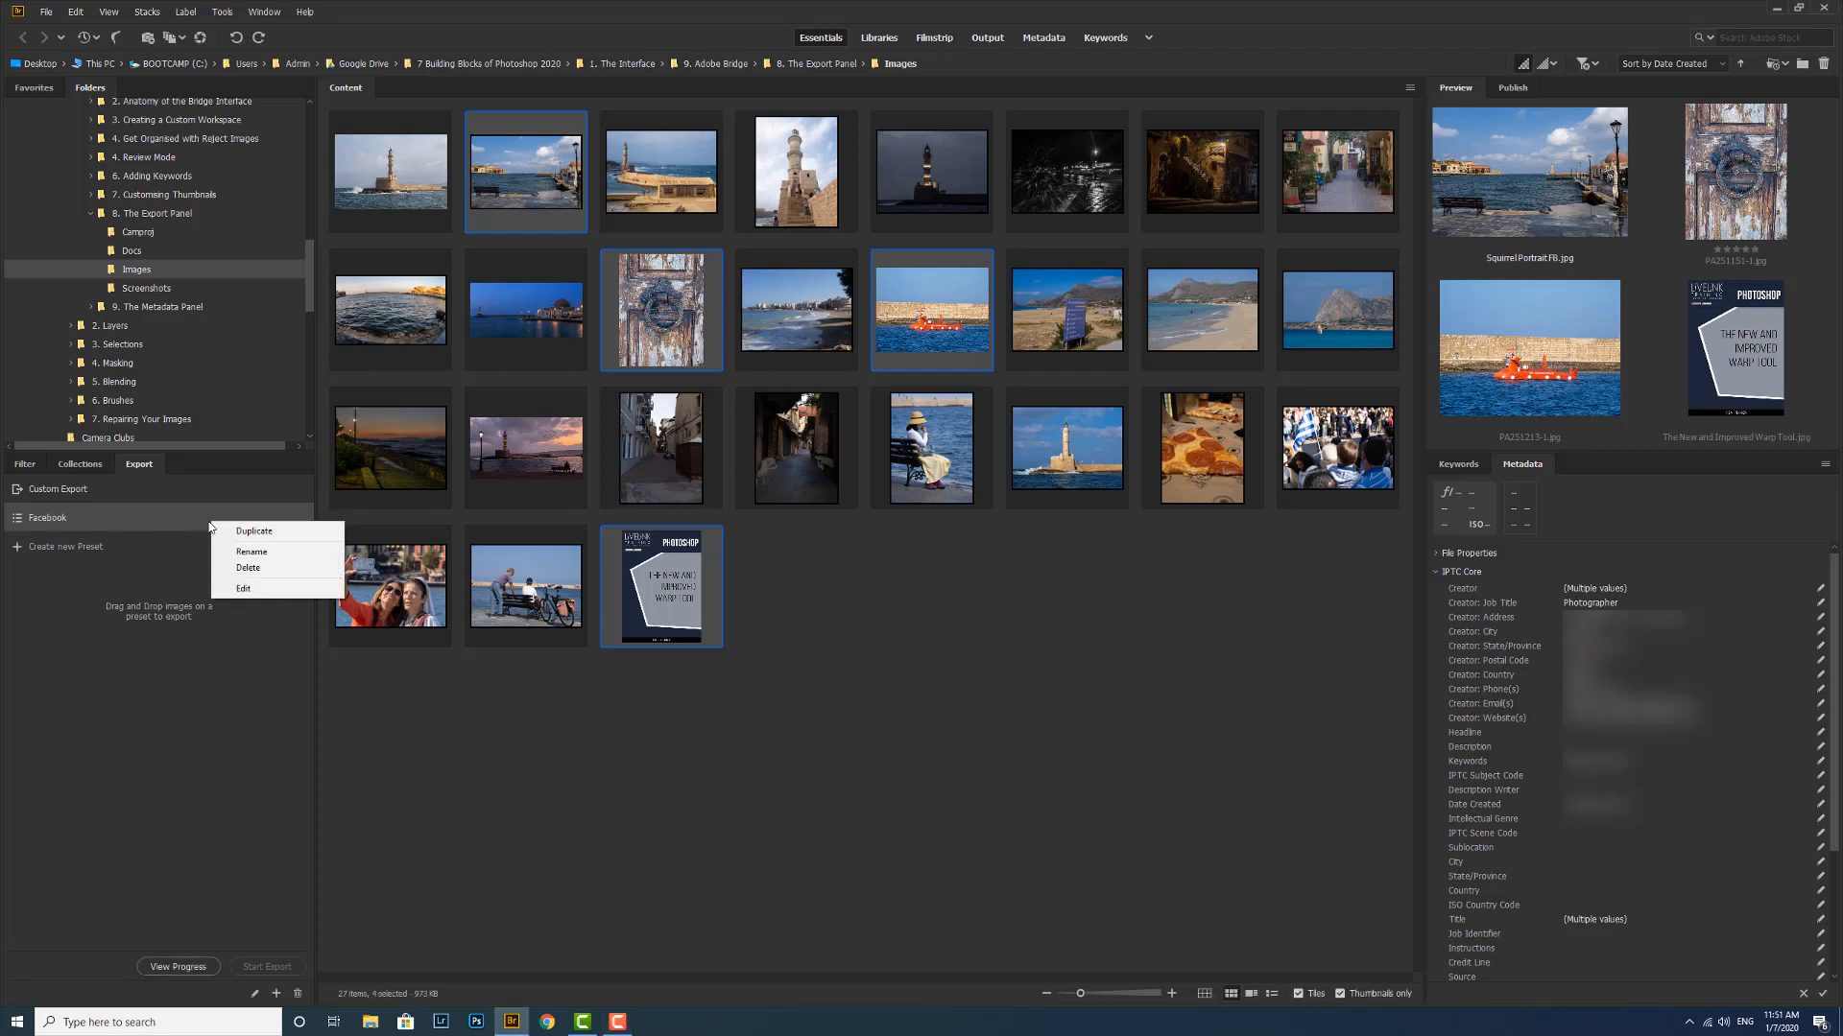
mouse_move(253, 529)
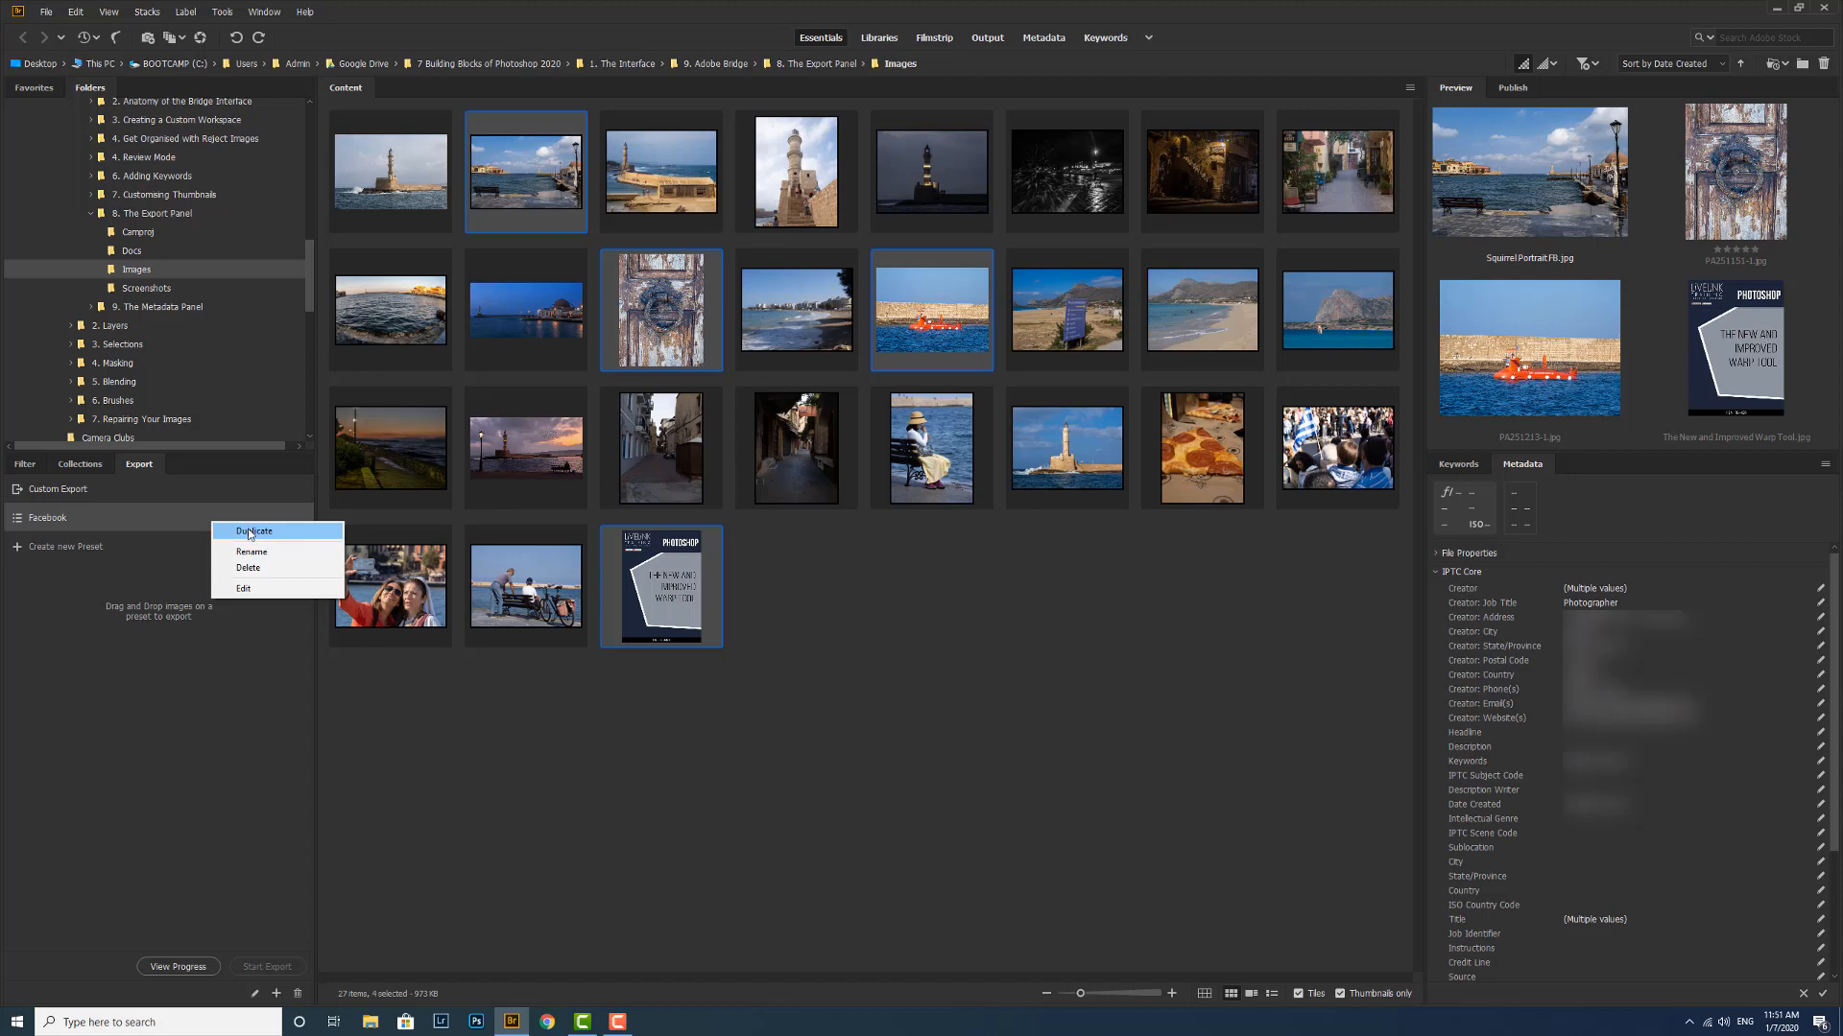
mouse_move(252, 551)
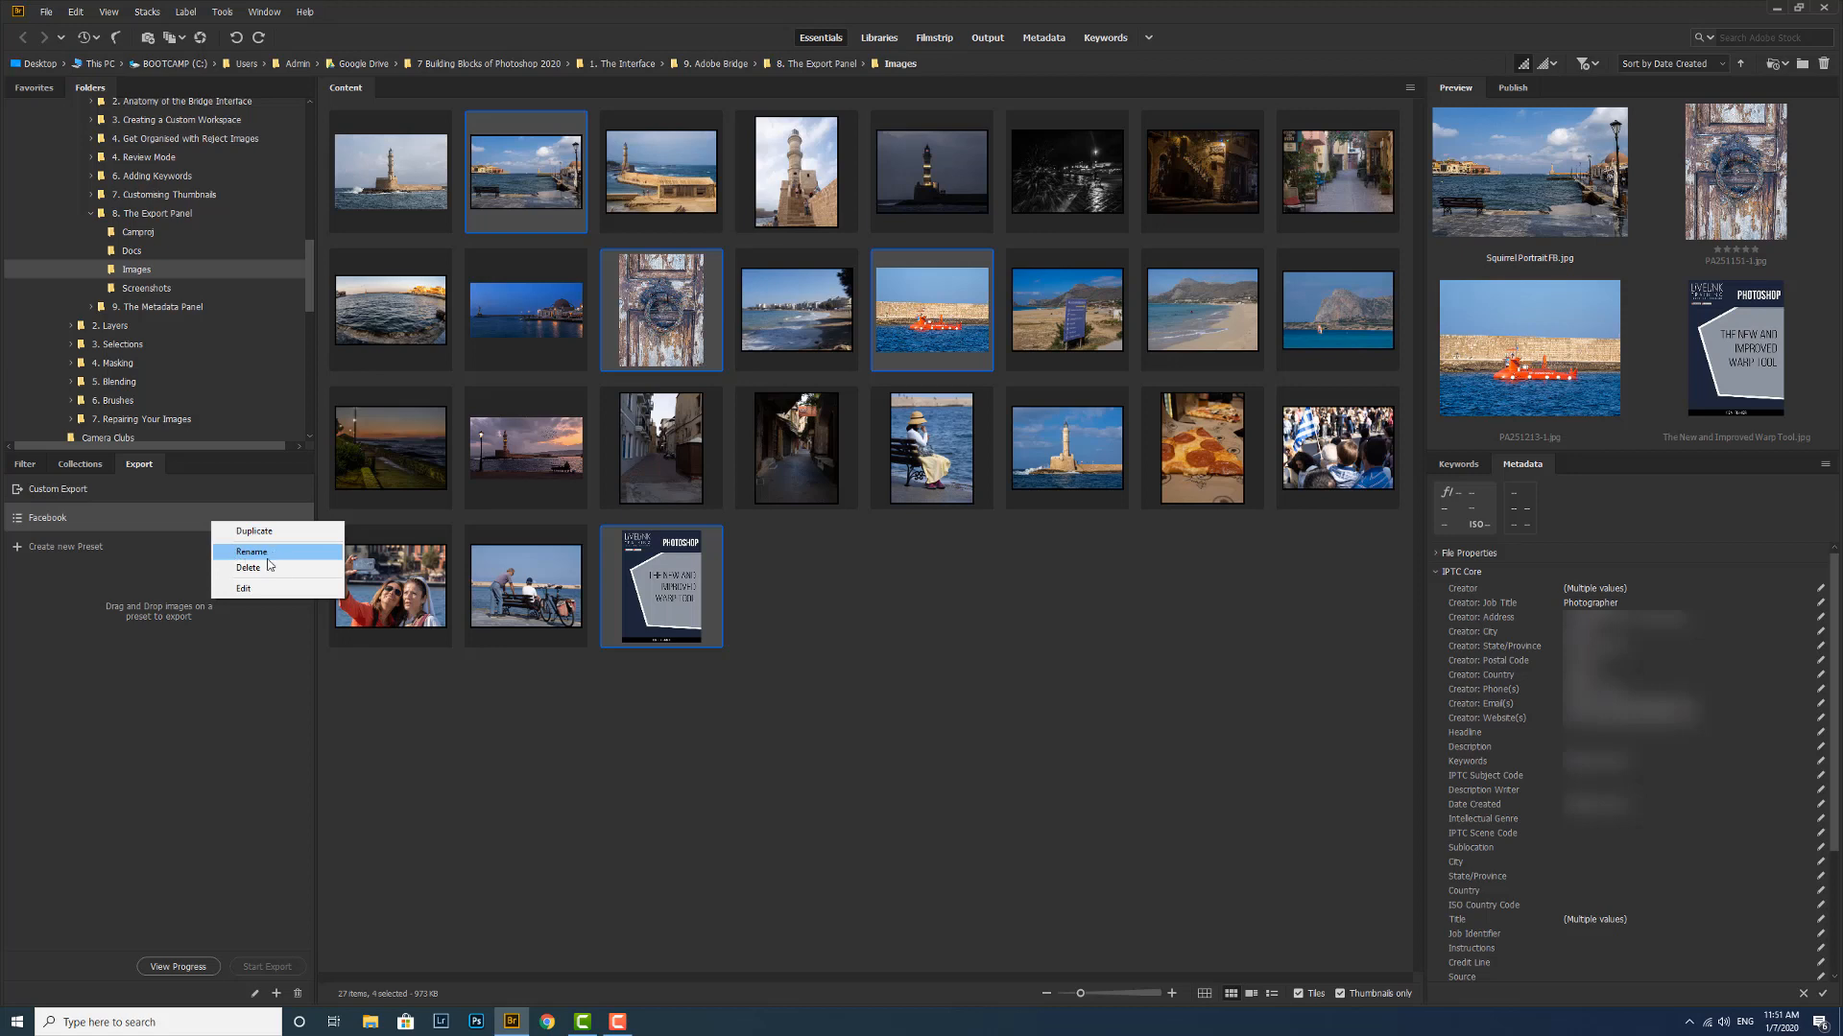
mouse_move(265, 590)
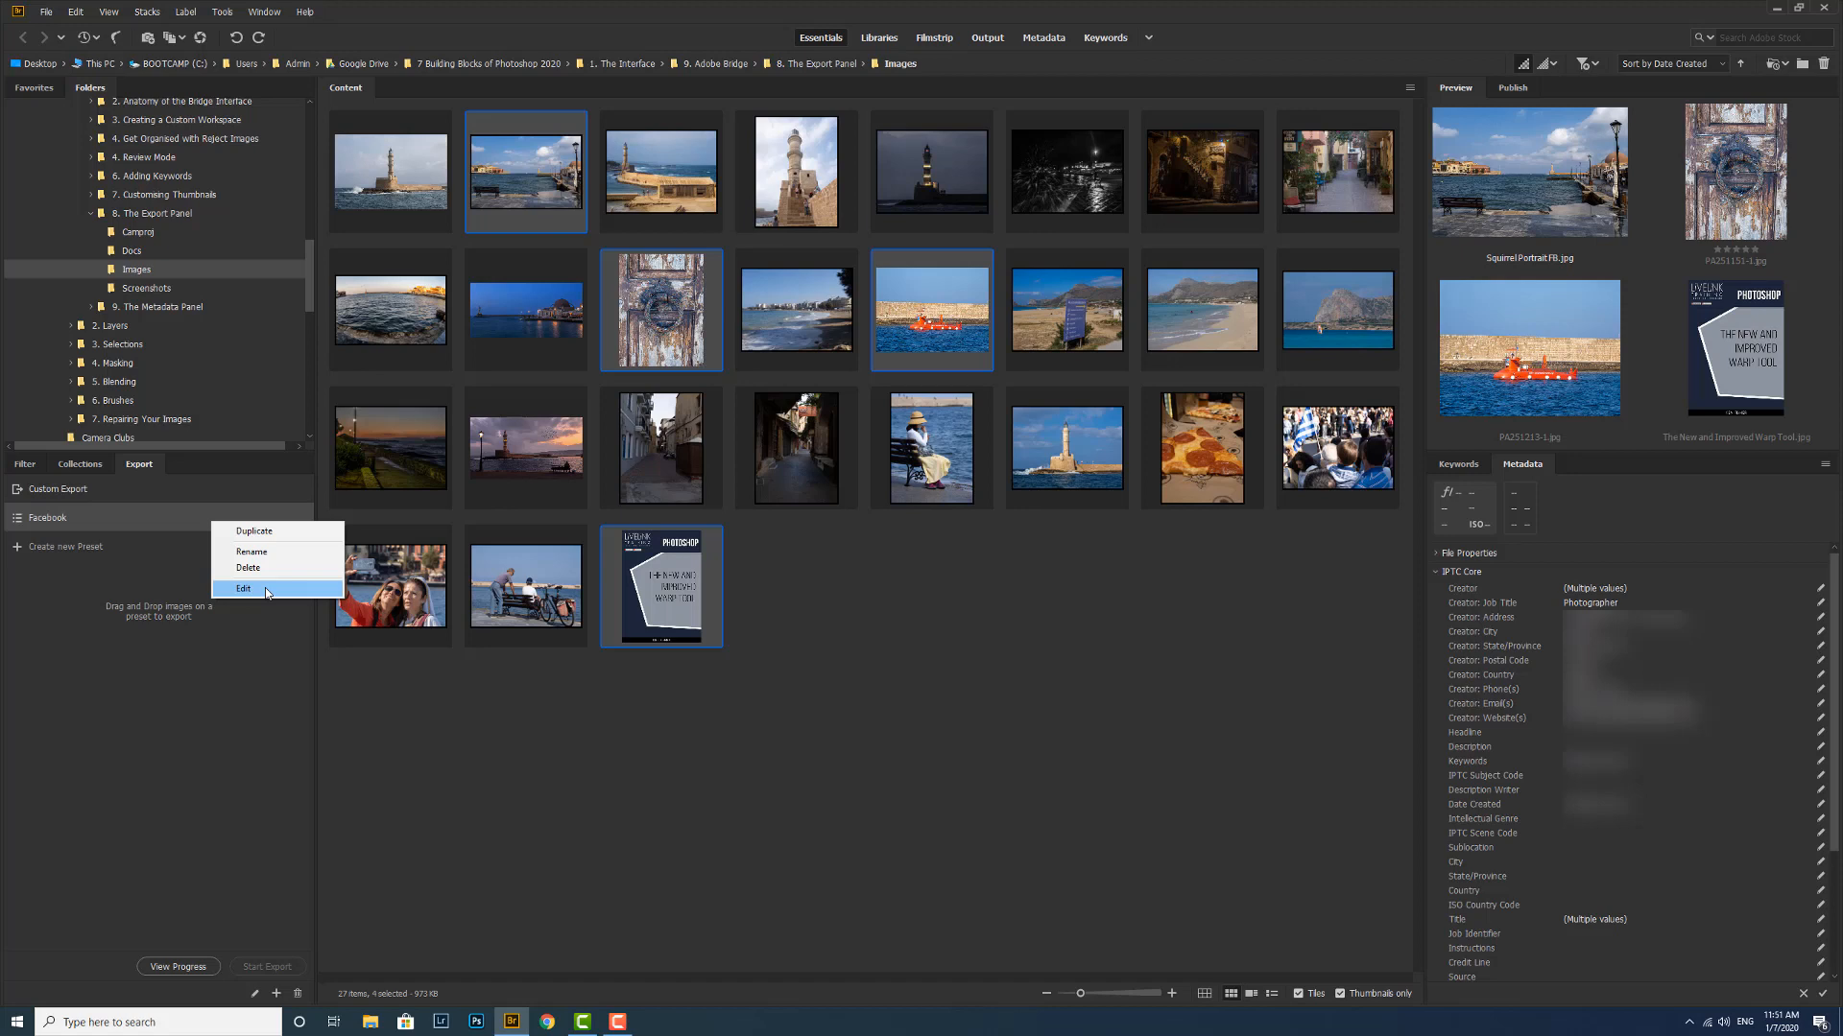
click(243, 588)
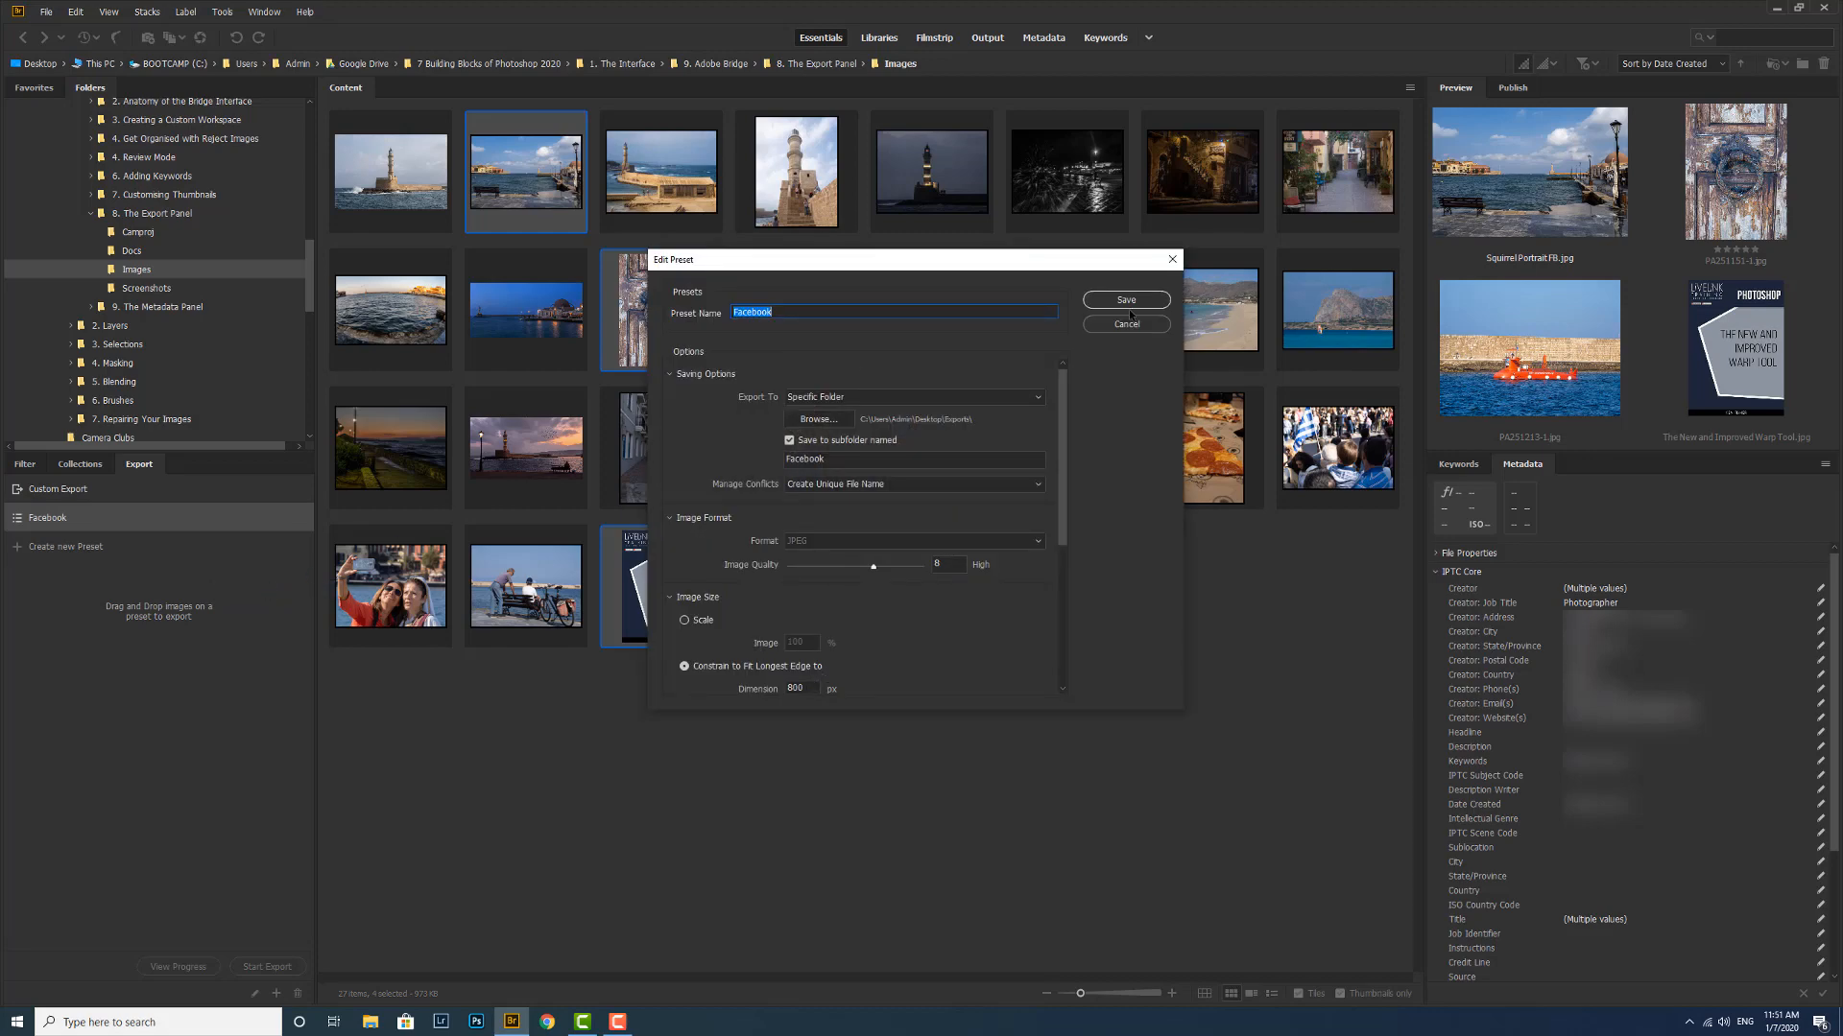
click(1124, 325)
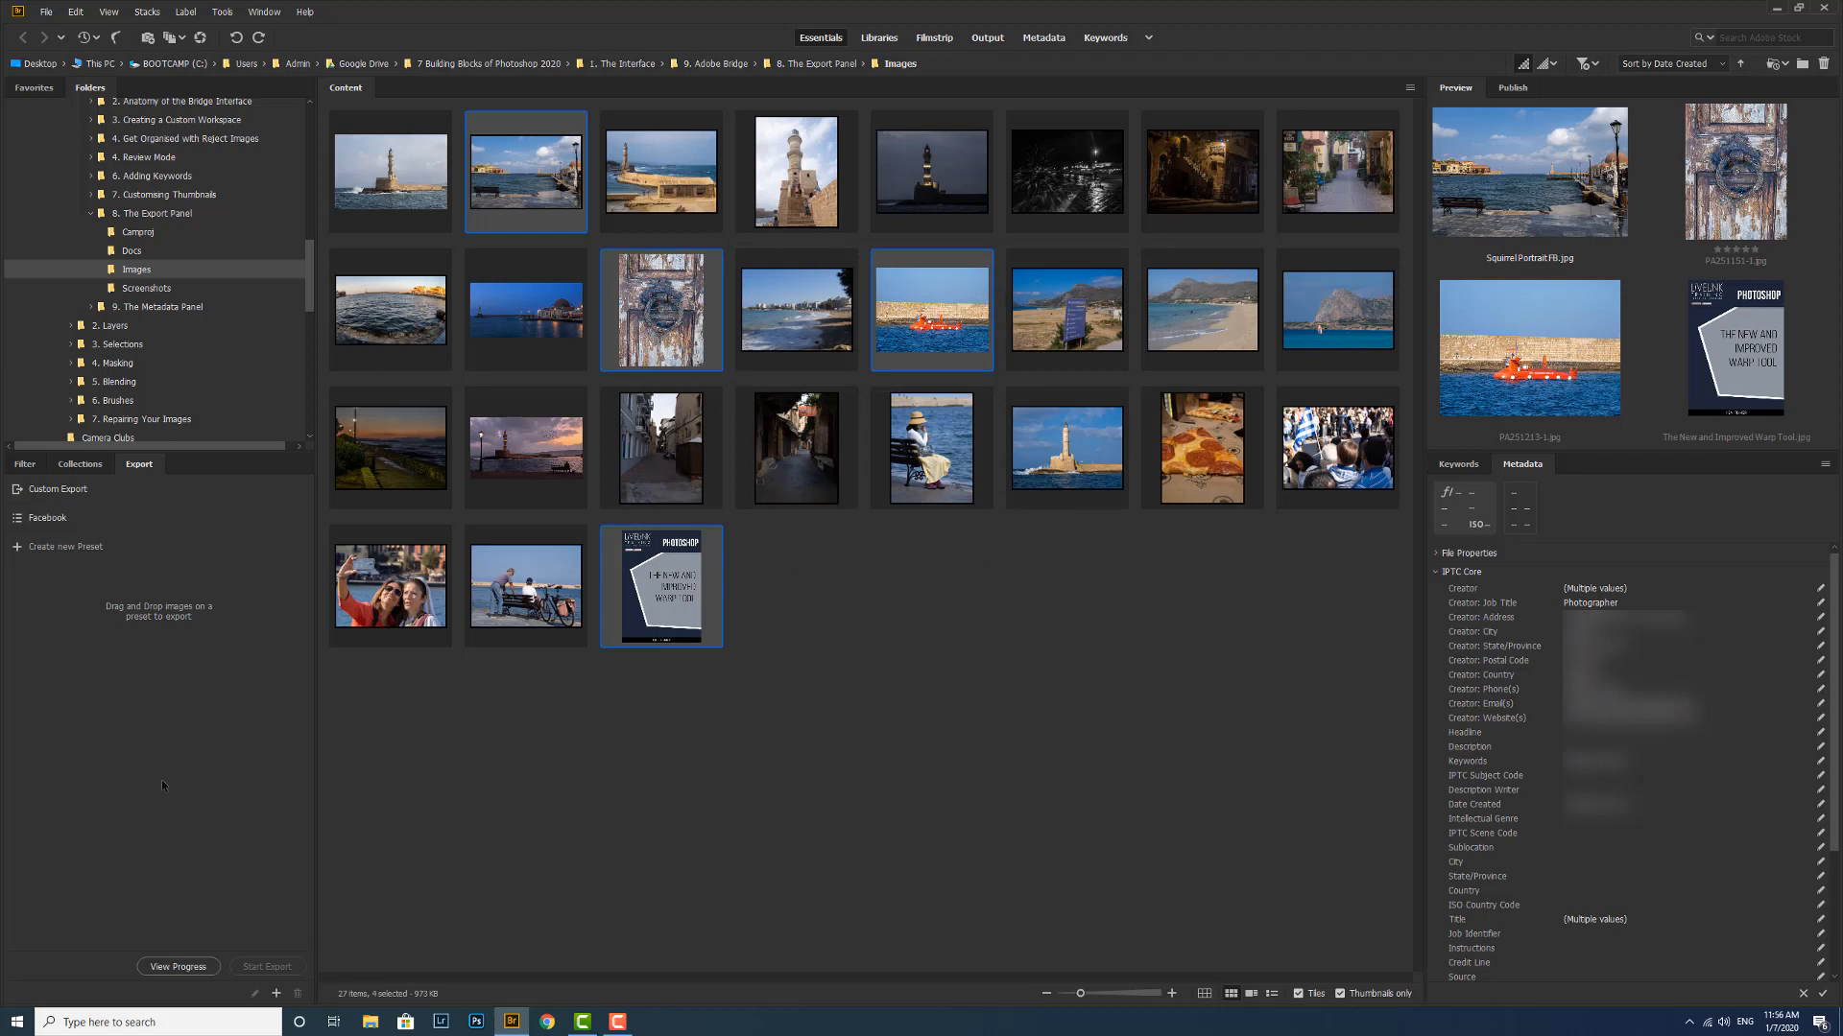
mouse_move(166, 760)
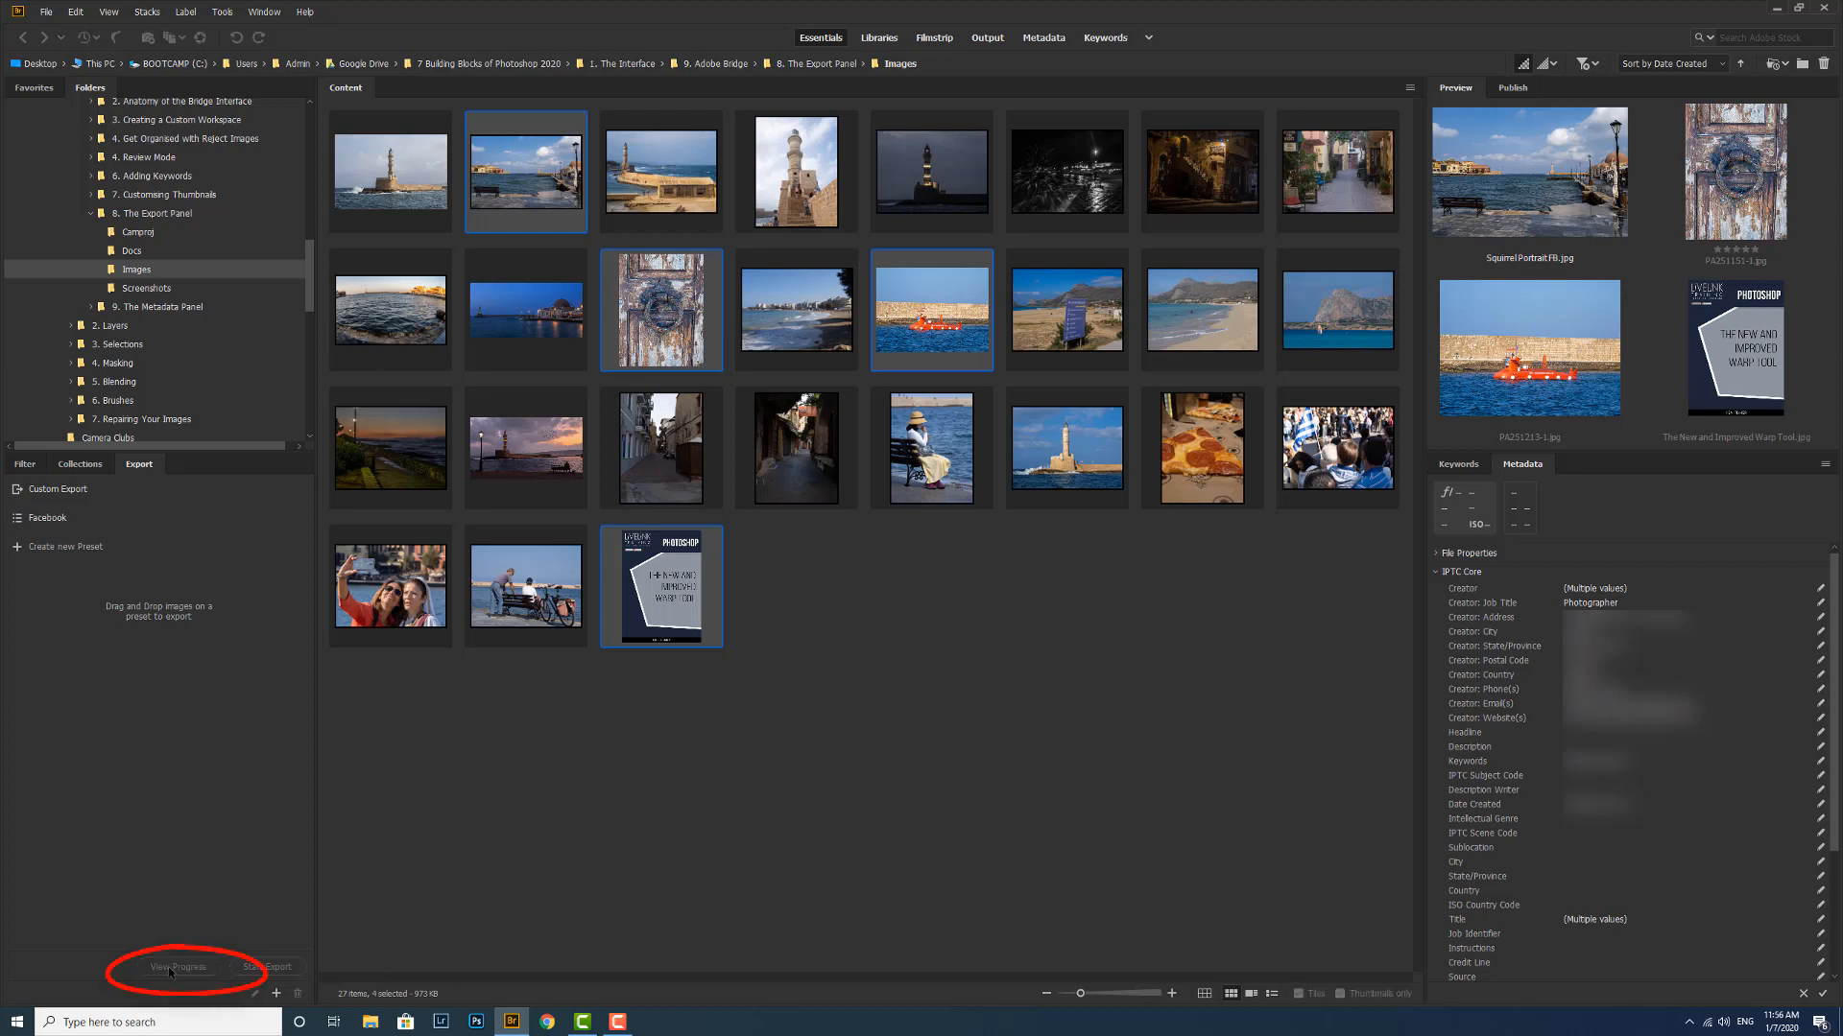
Step: Clear all completed jobs from the export progress list and close it
click(177, 967)
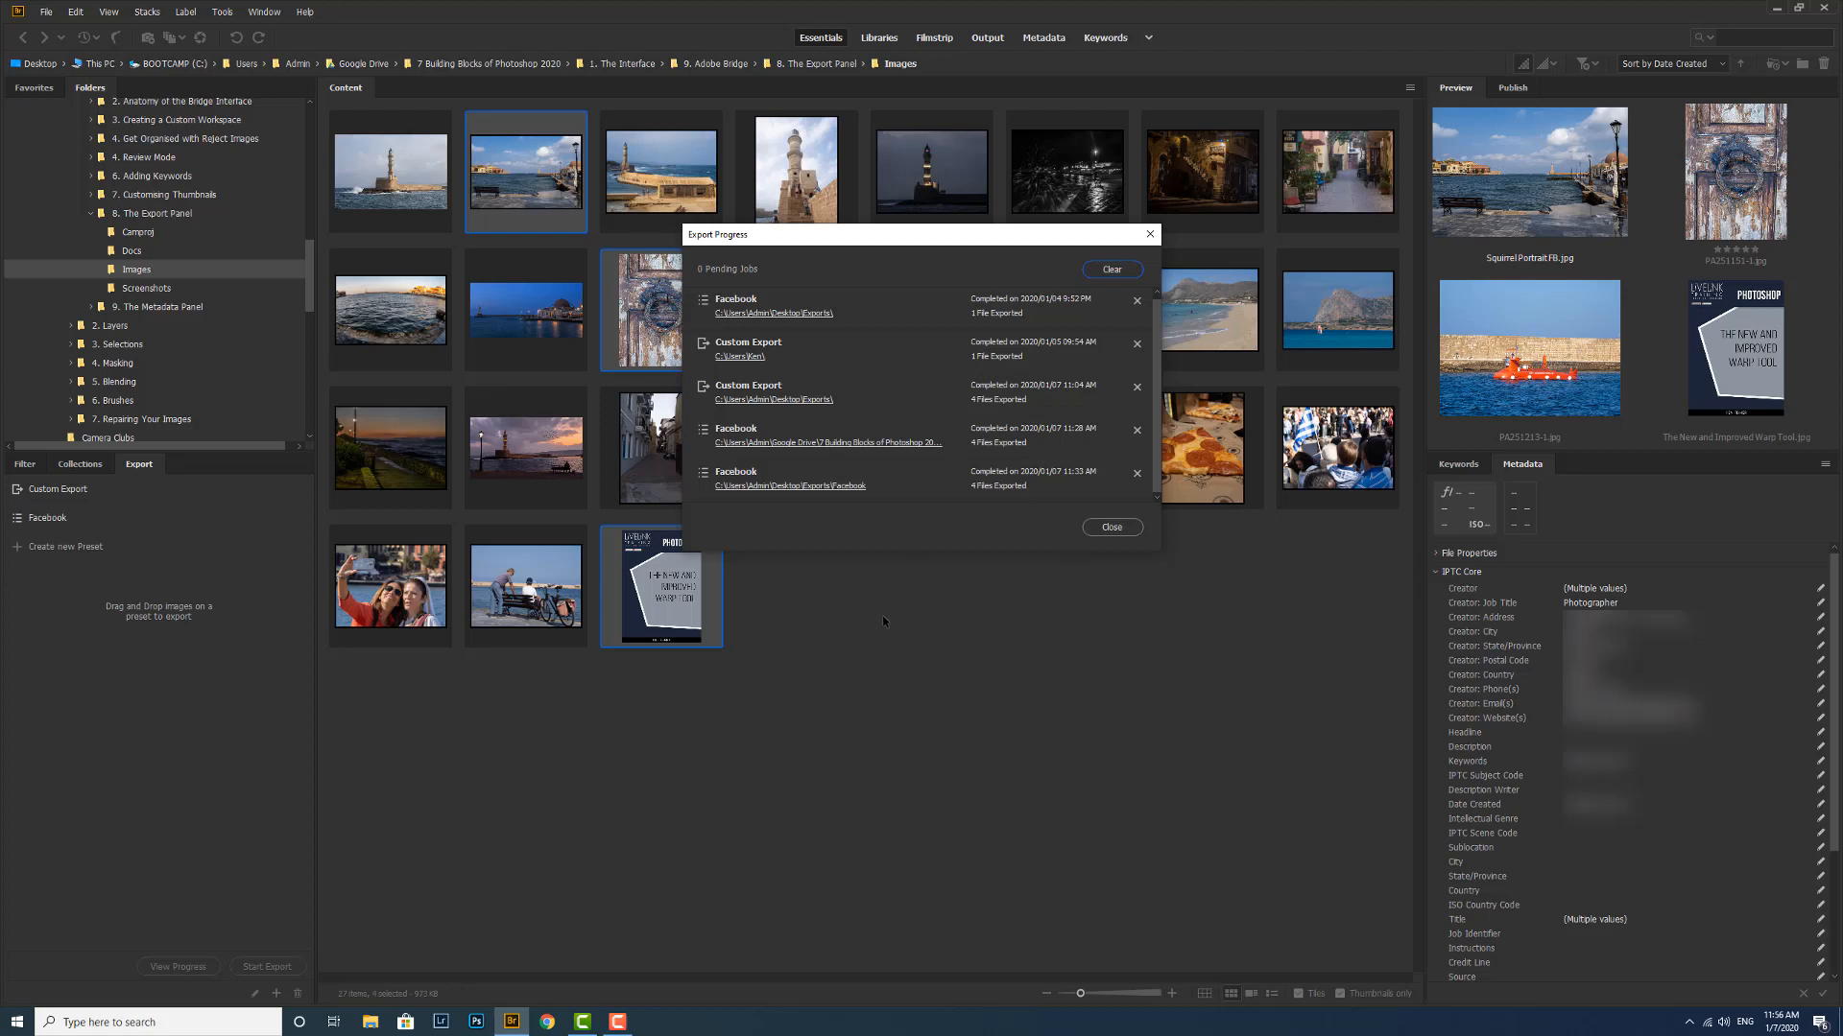
mouse_move(855, 660)
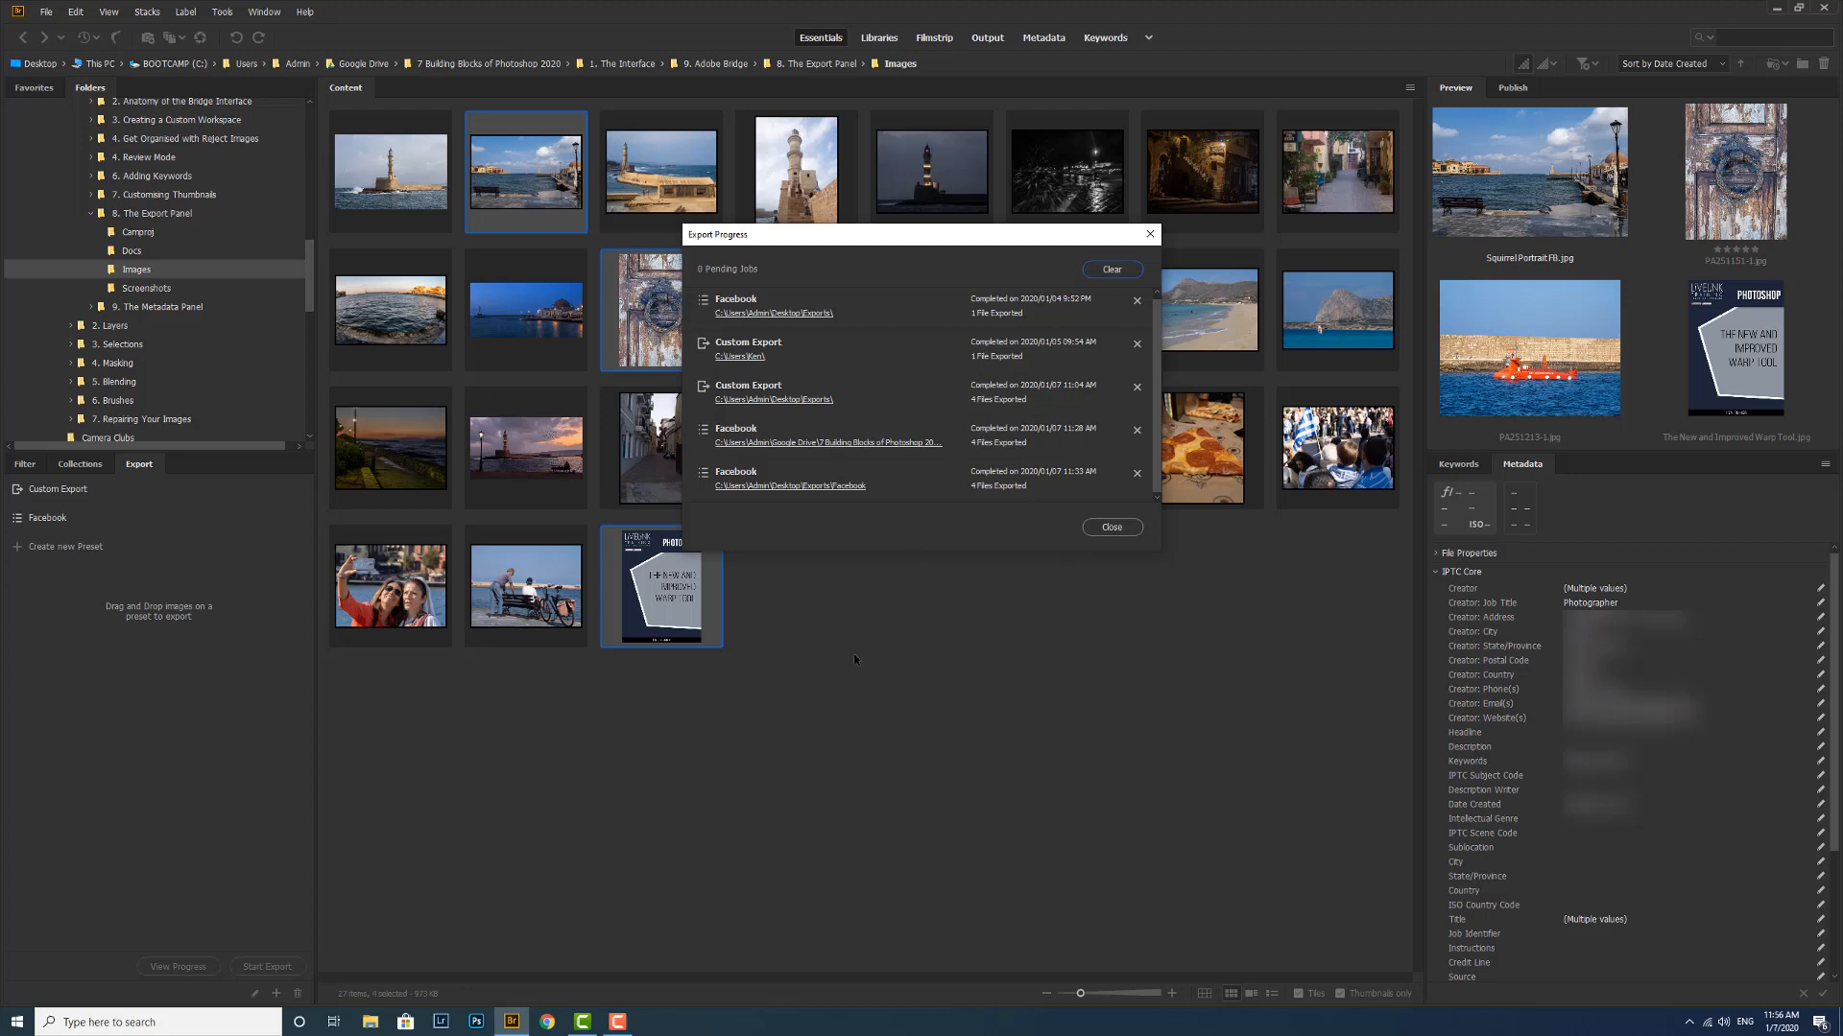
mouse_move(1136, 475)
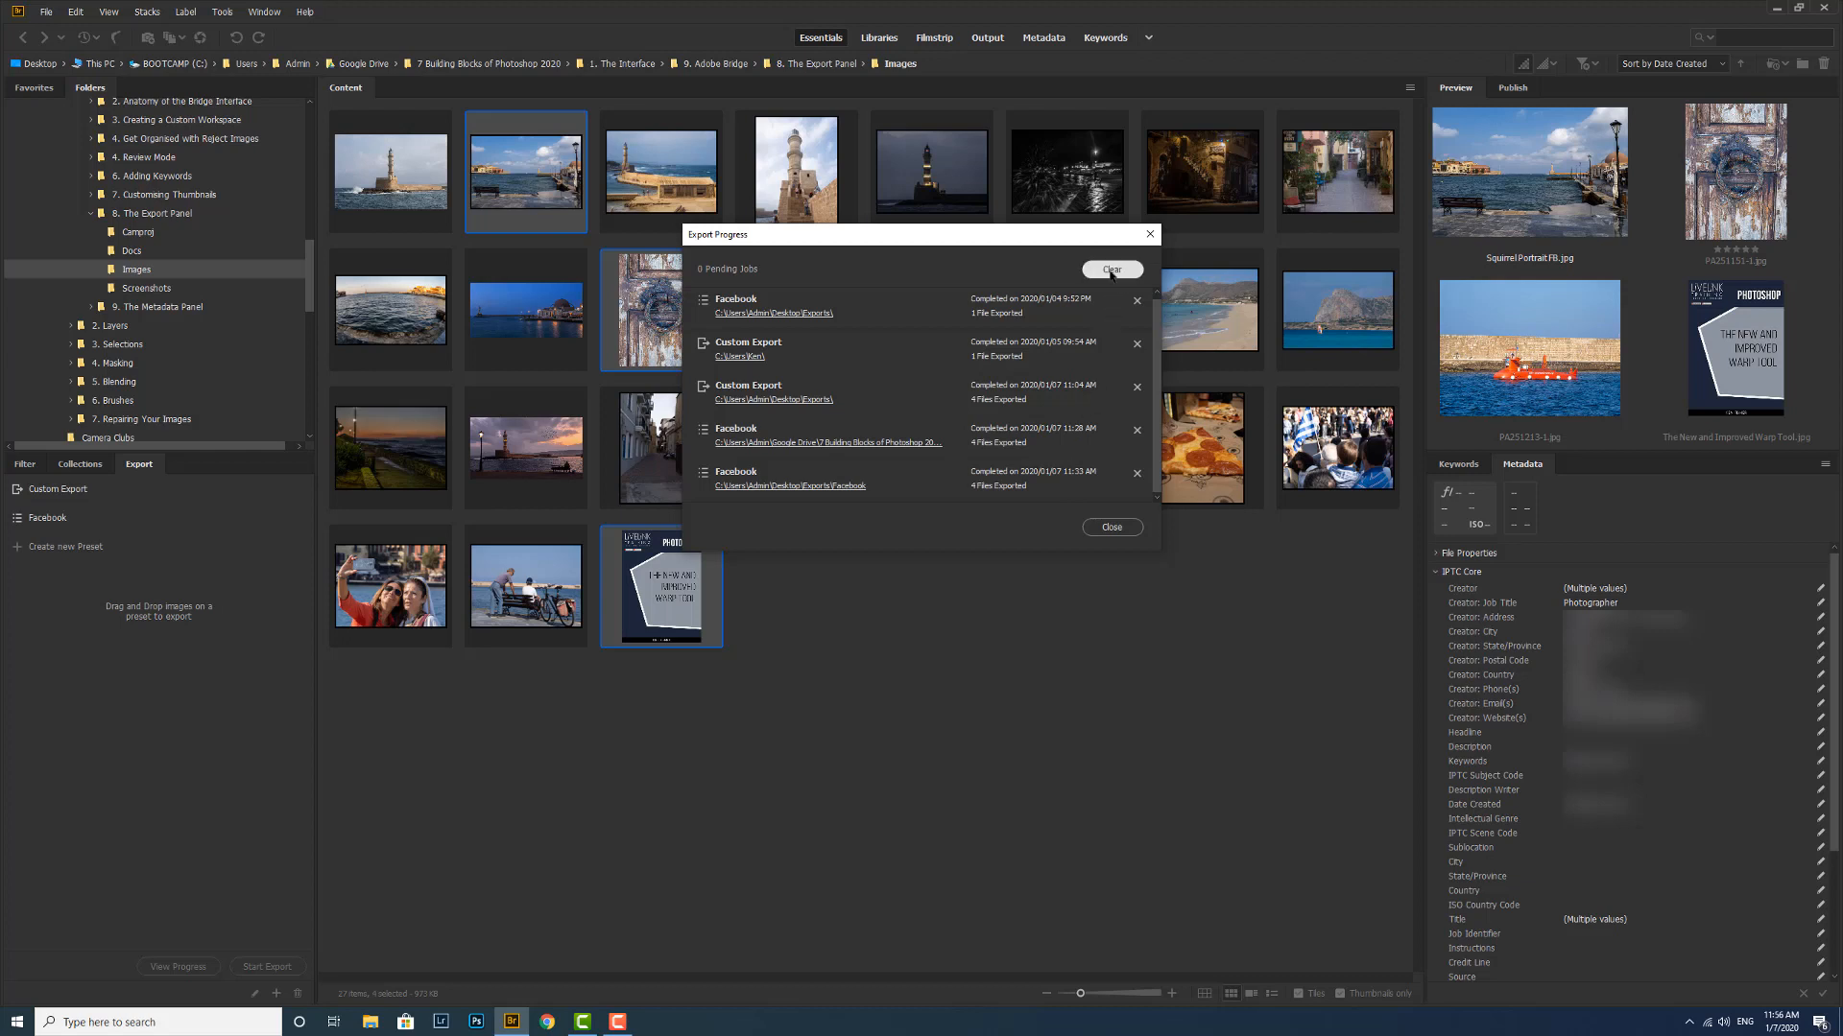
click(1110, 269)
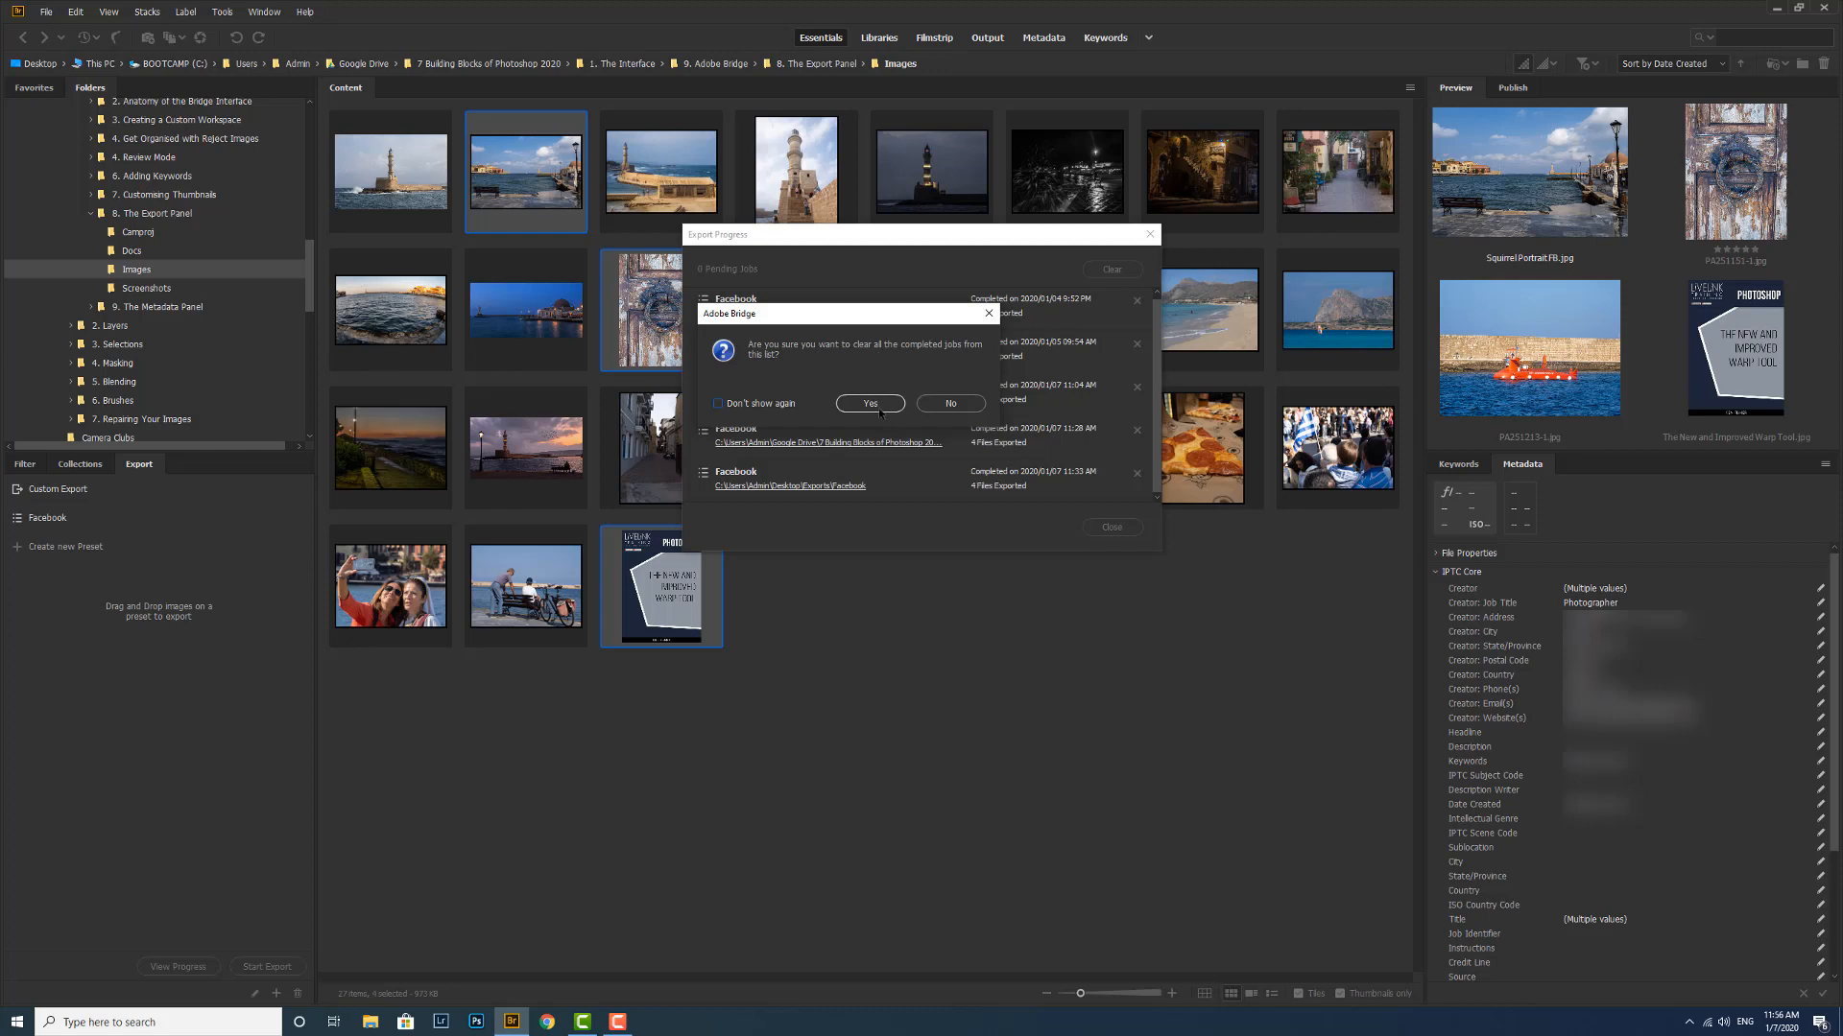
click(868, 403)
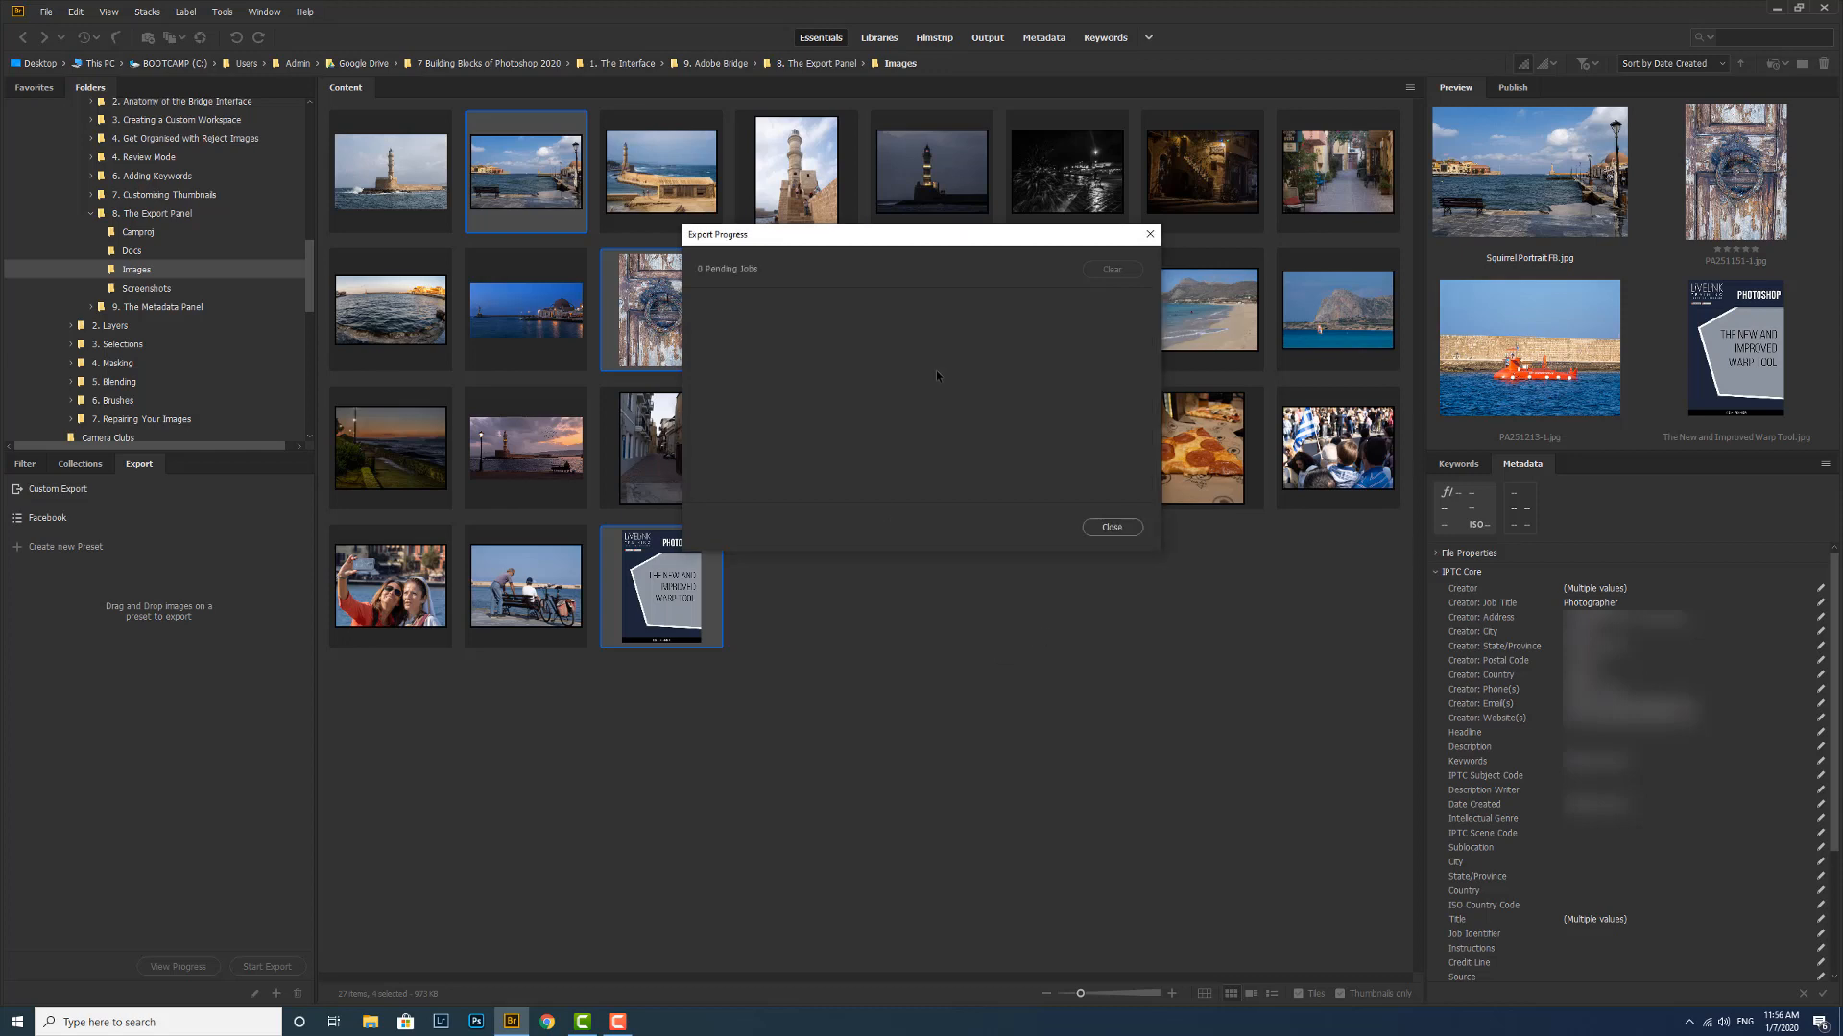
mouse_move(761, 570)
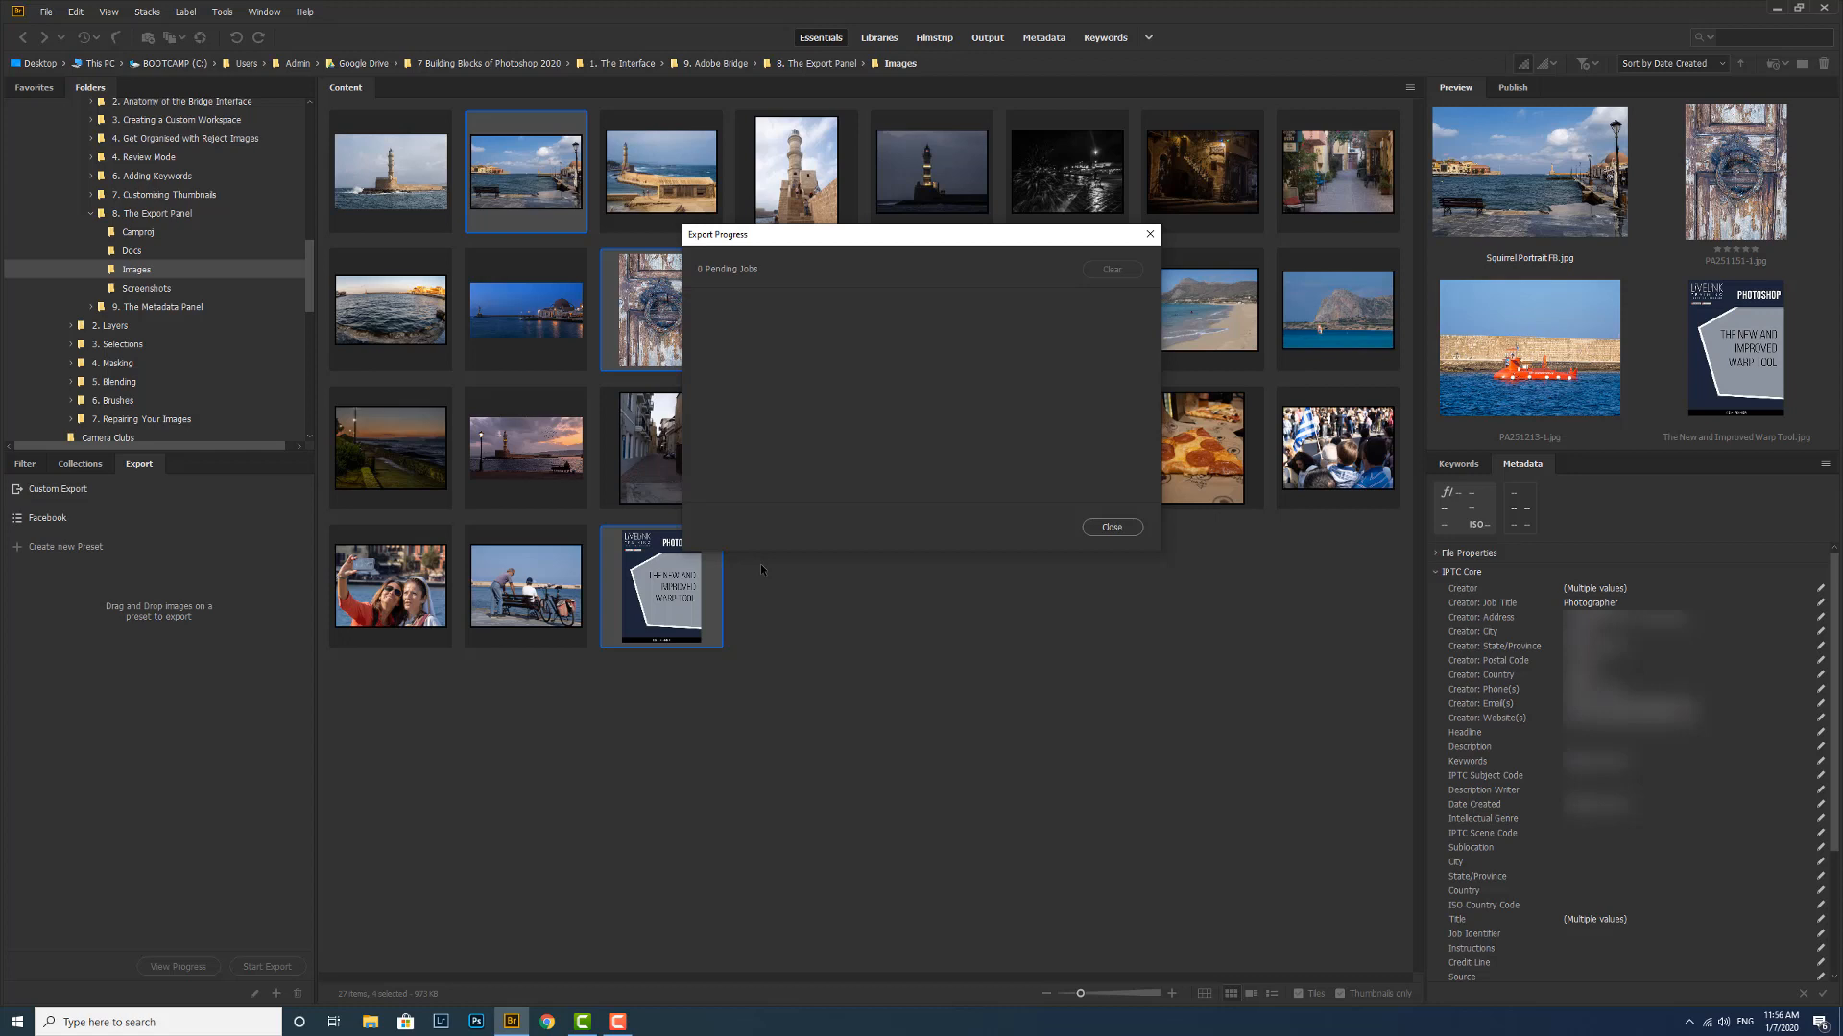
click(1110, 527)
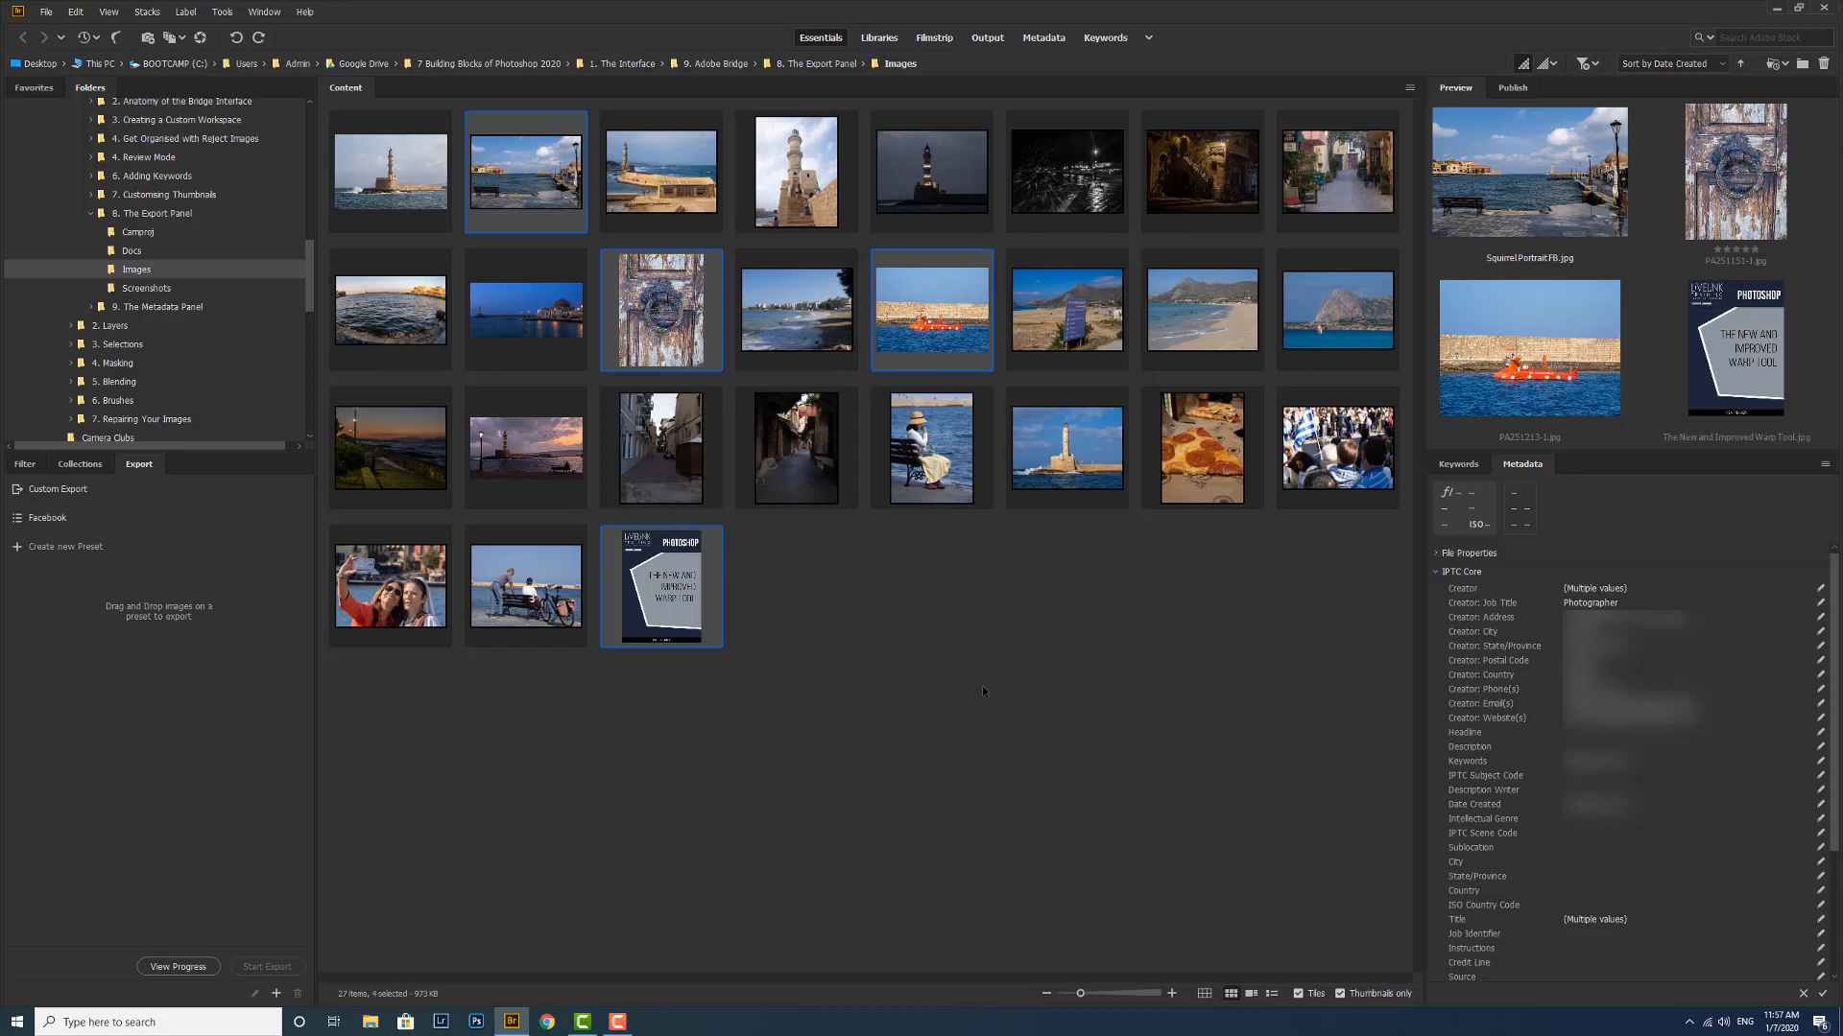
mouse_move(796, 687)
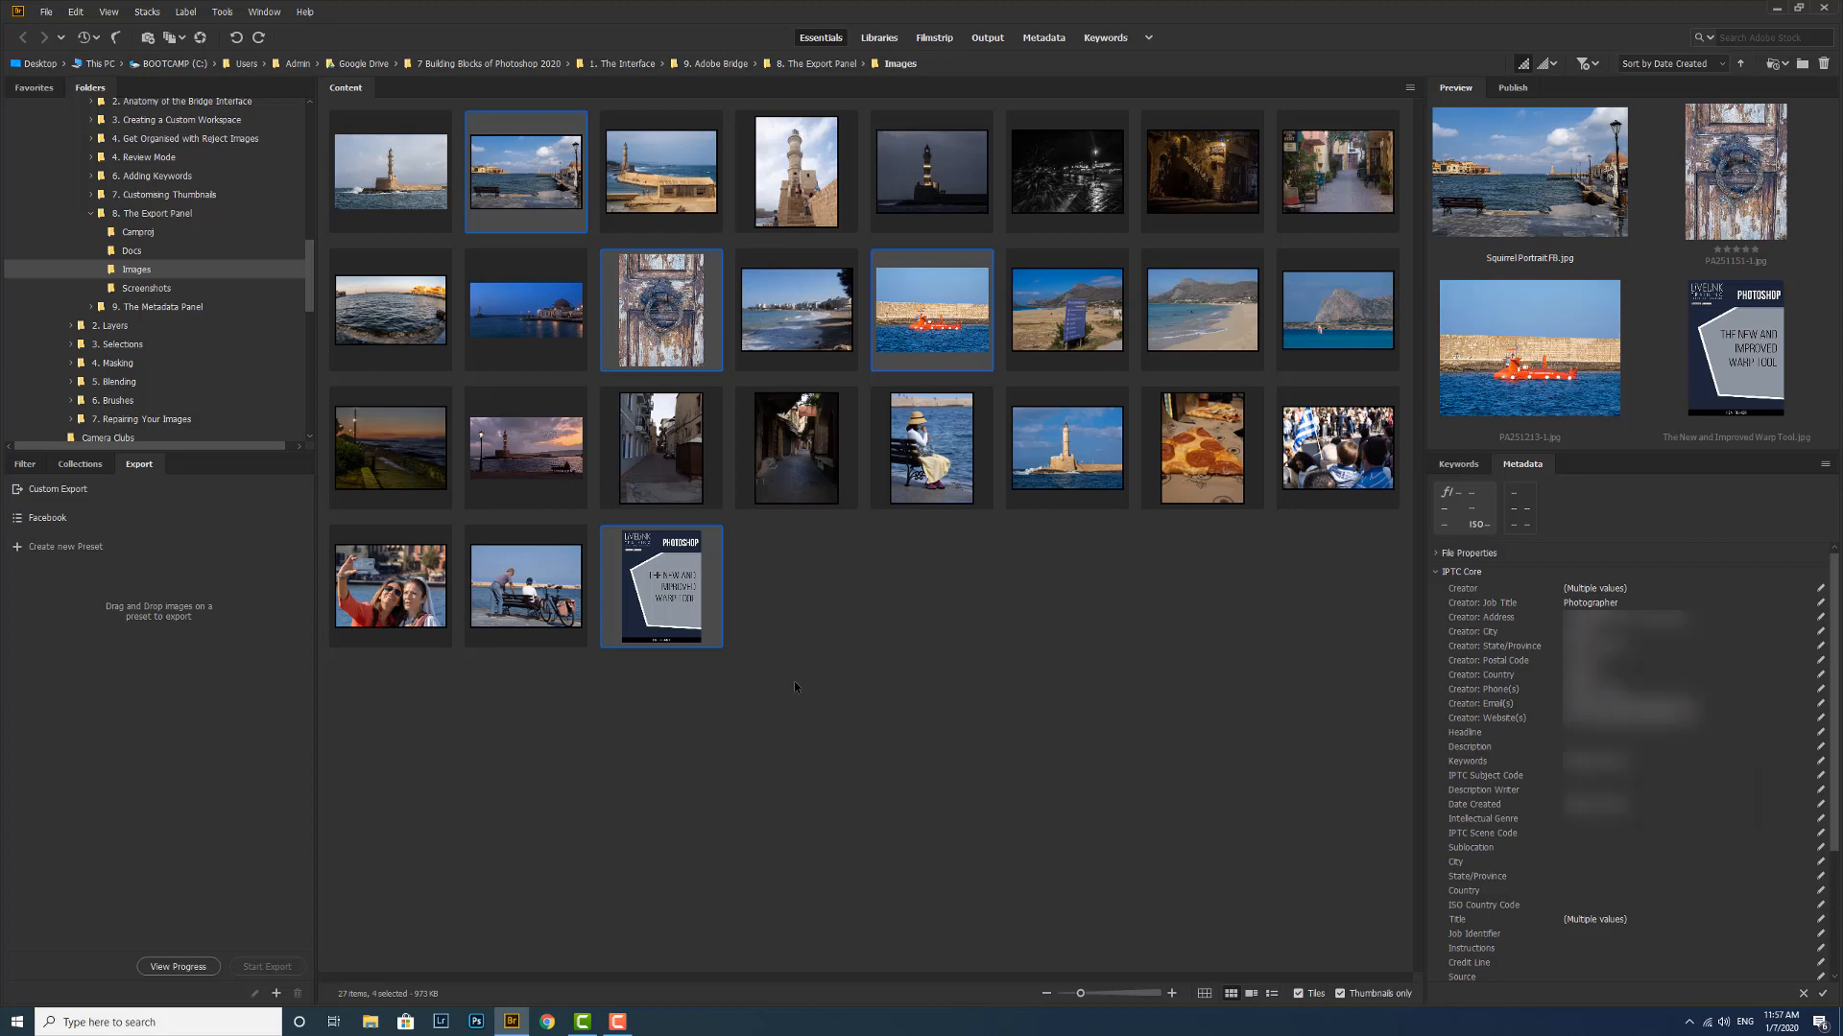
Step: Open Edit > Preferences to see the Export limits of 100 and 20 jobs
click(74, 10)
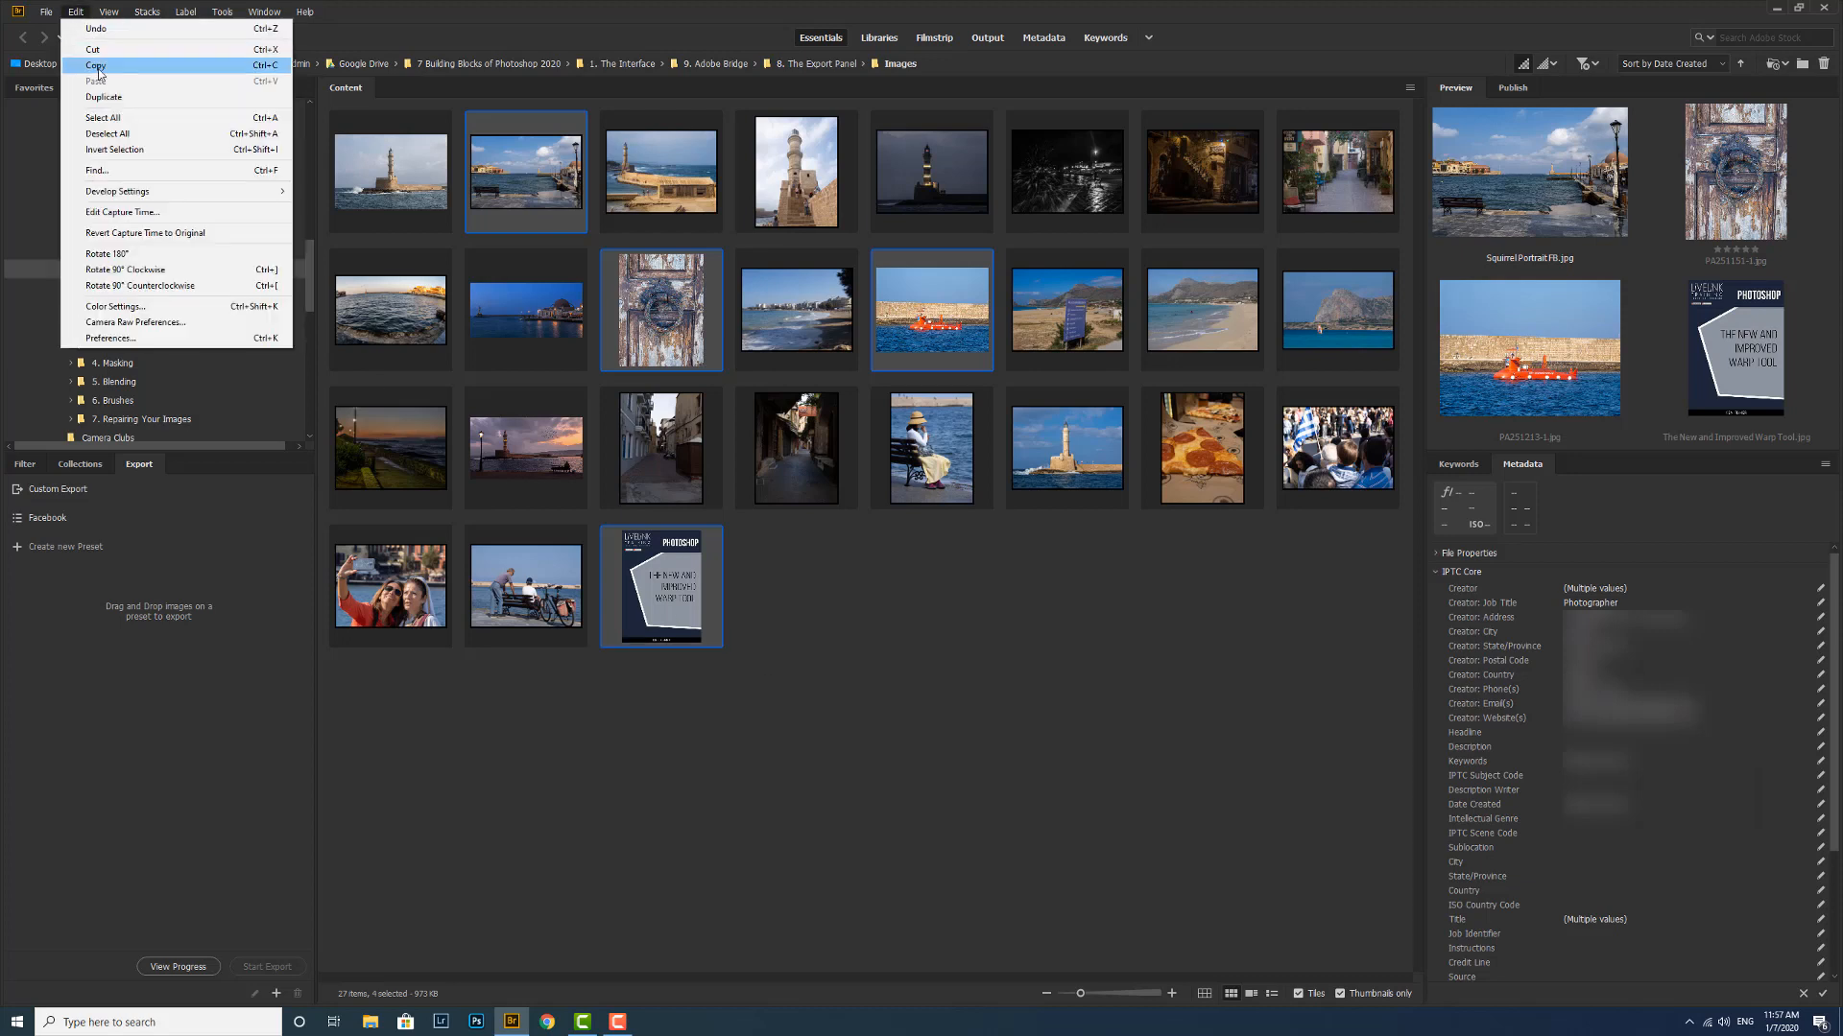
mouse_move(141, 339)
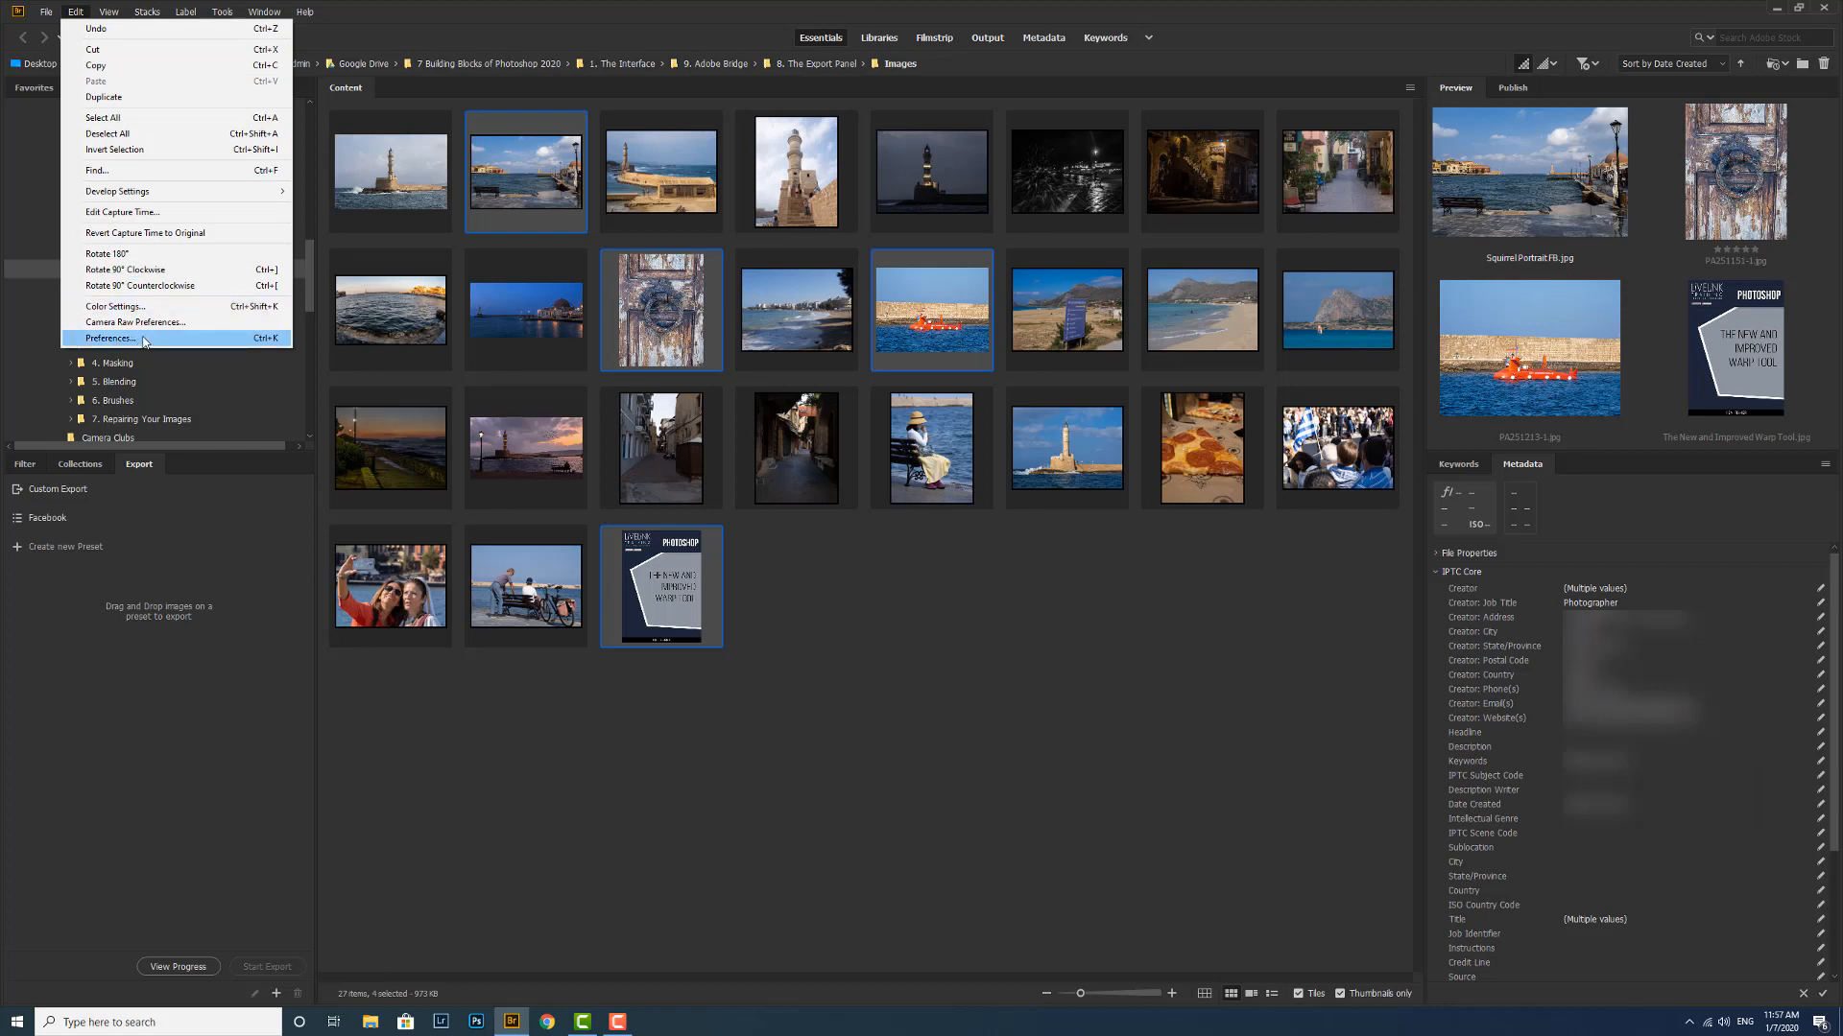
click(106, 338)
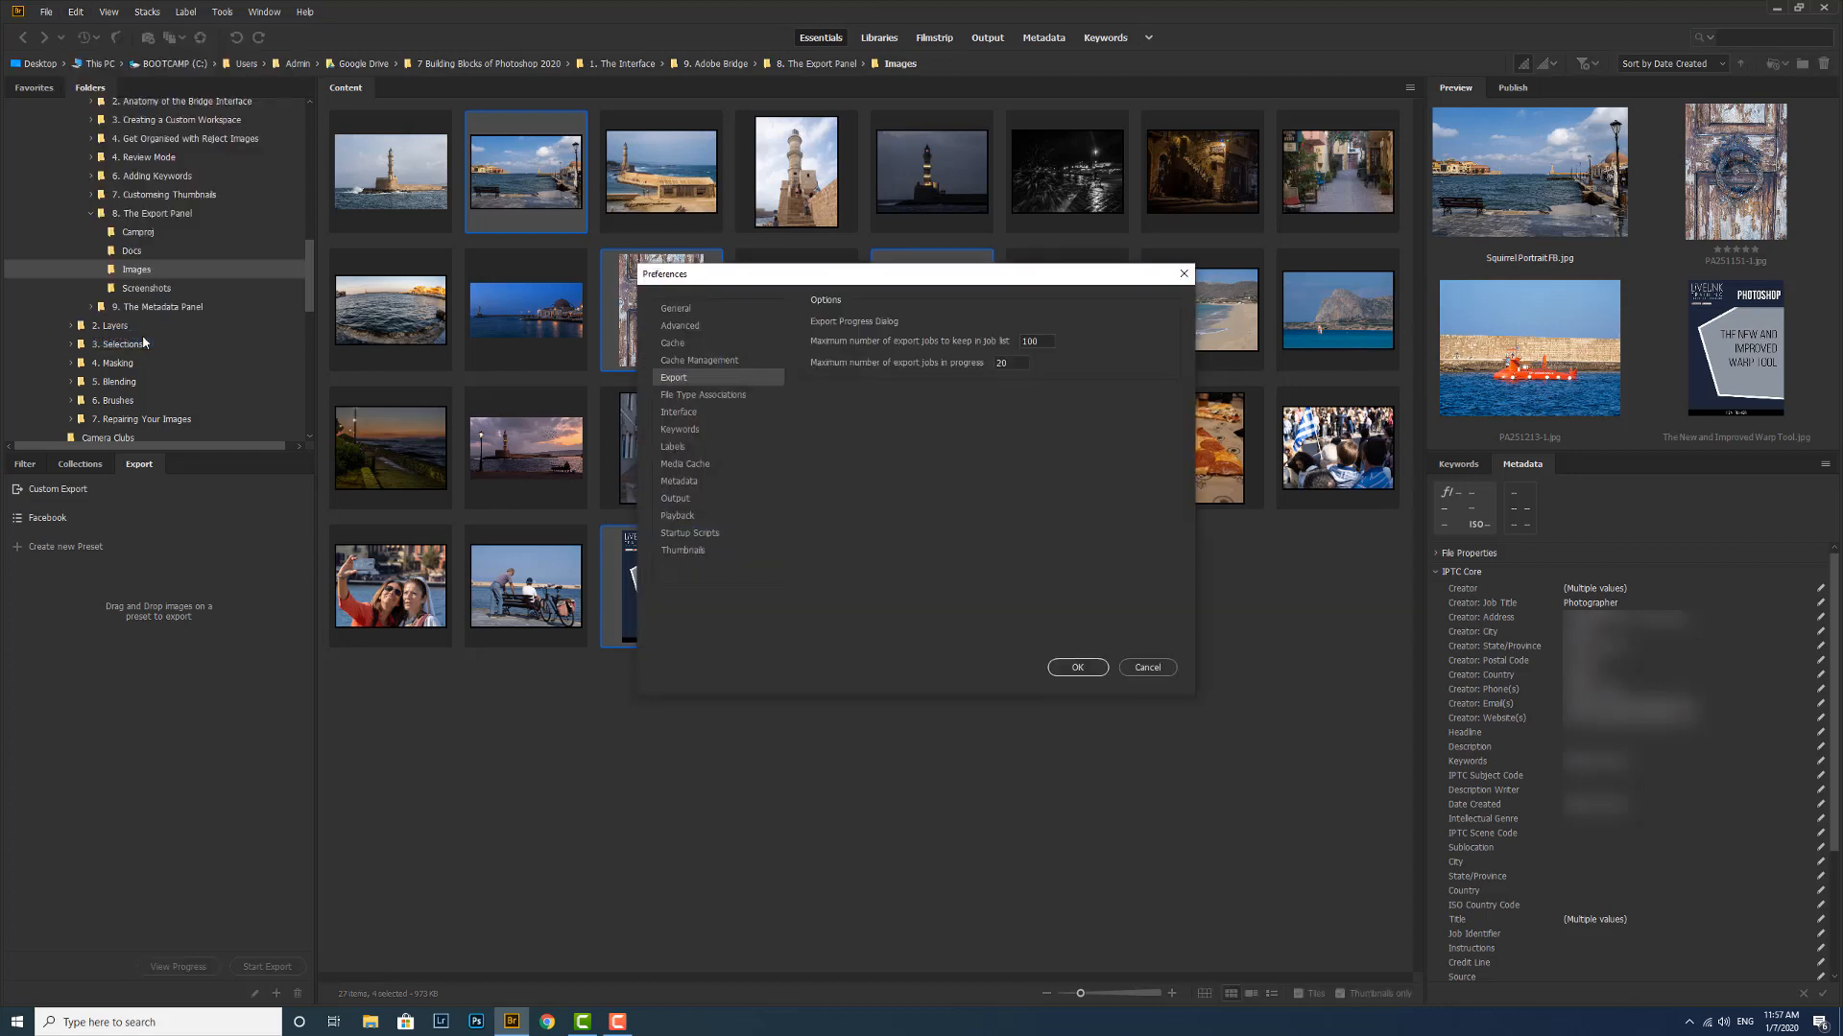
mouse_move(282, 345)
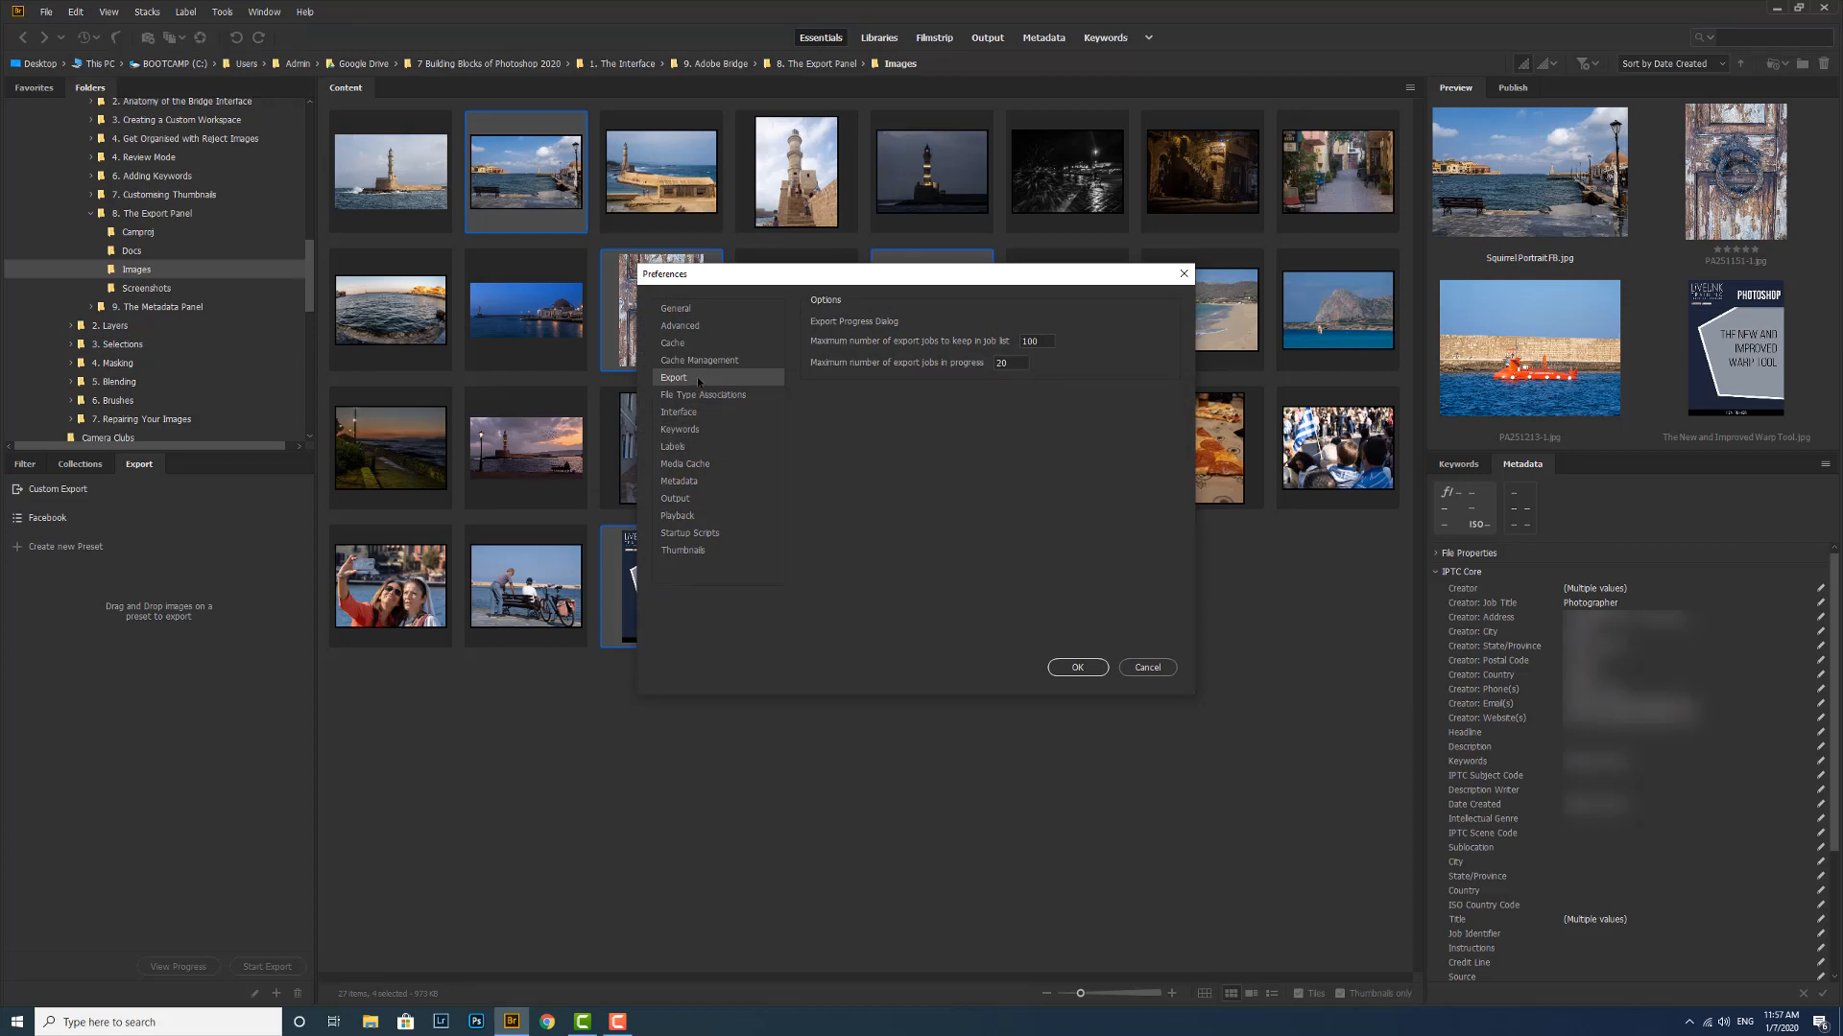
mouse_move(859, 340)
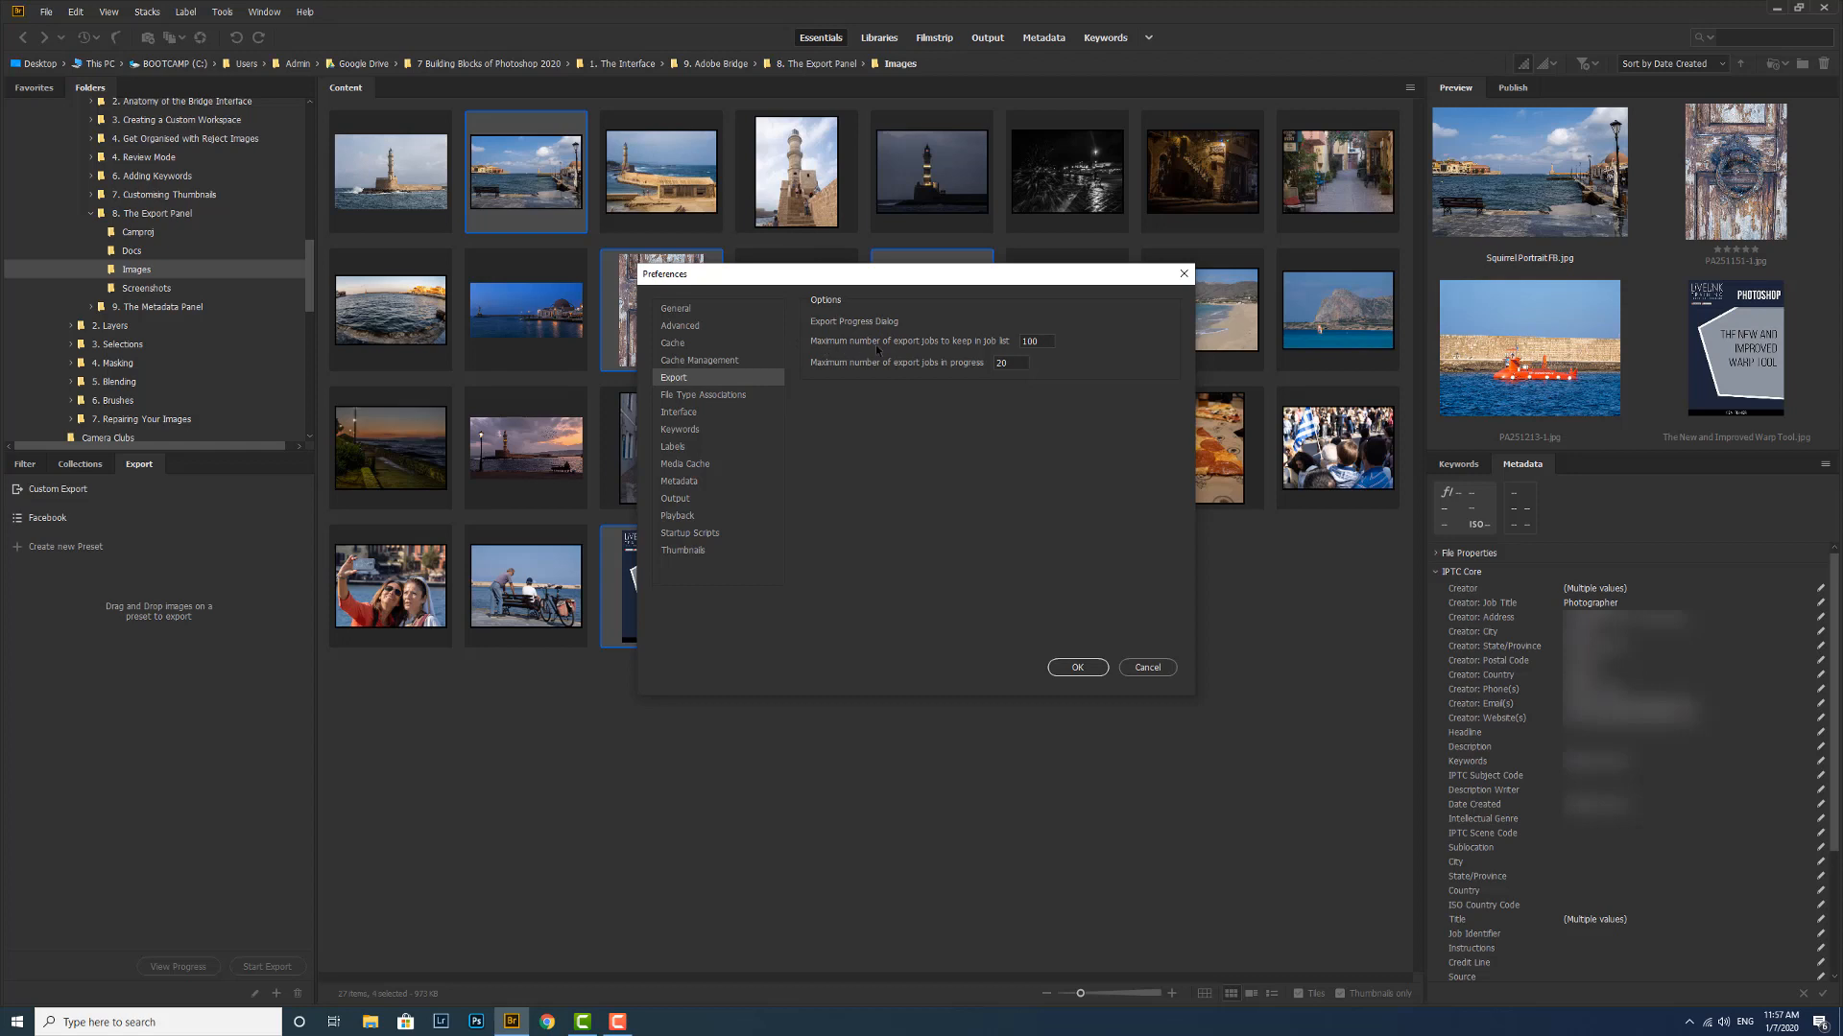
mouse_move(834, 387)
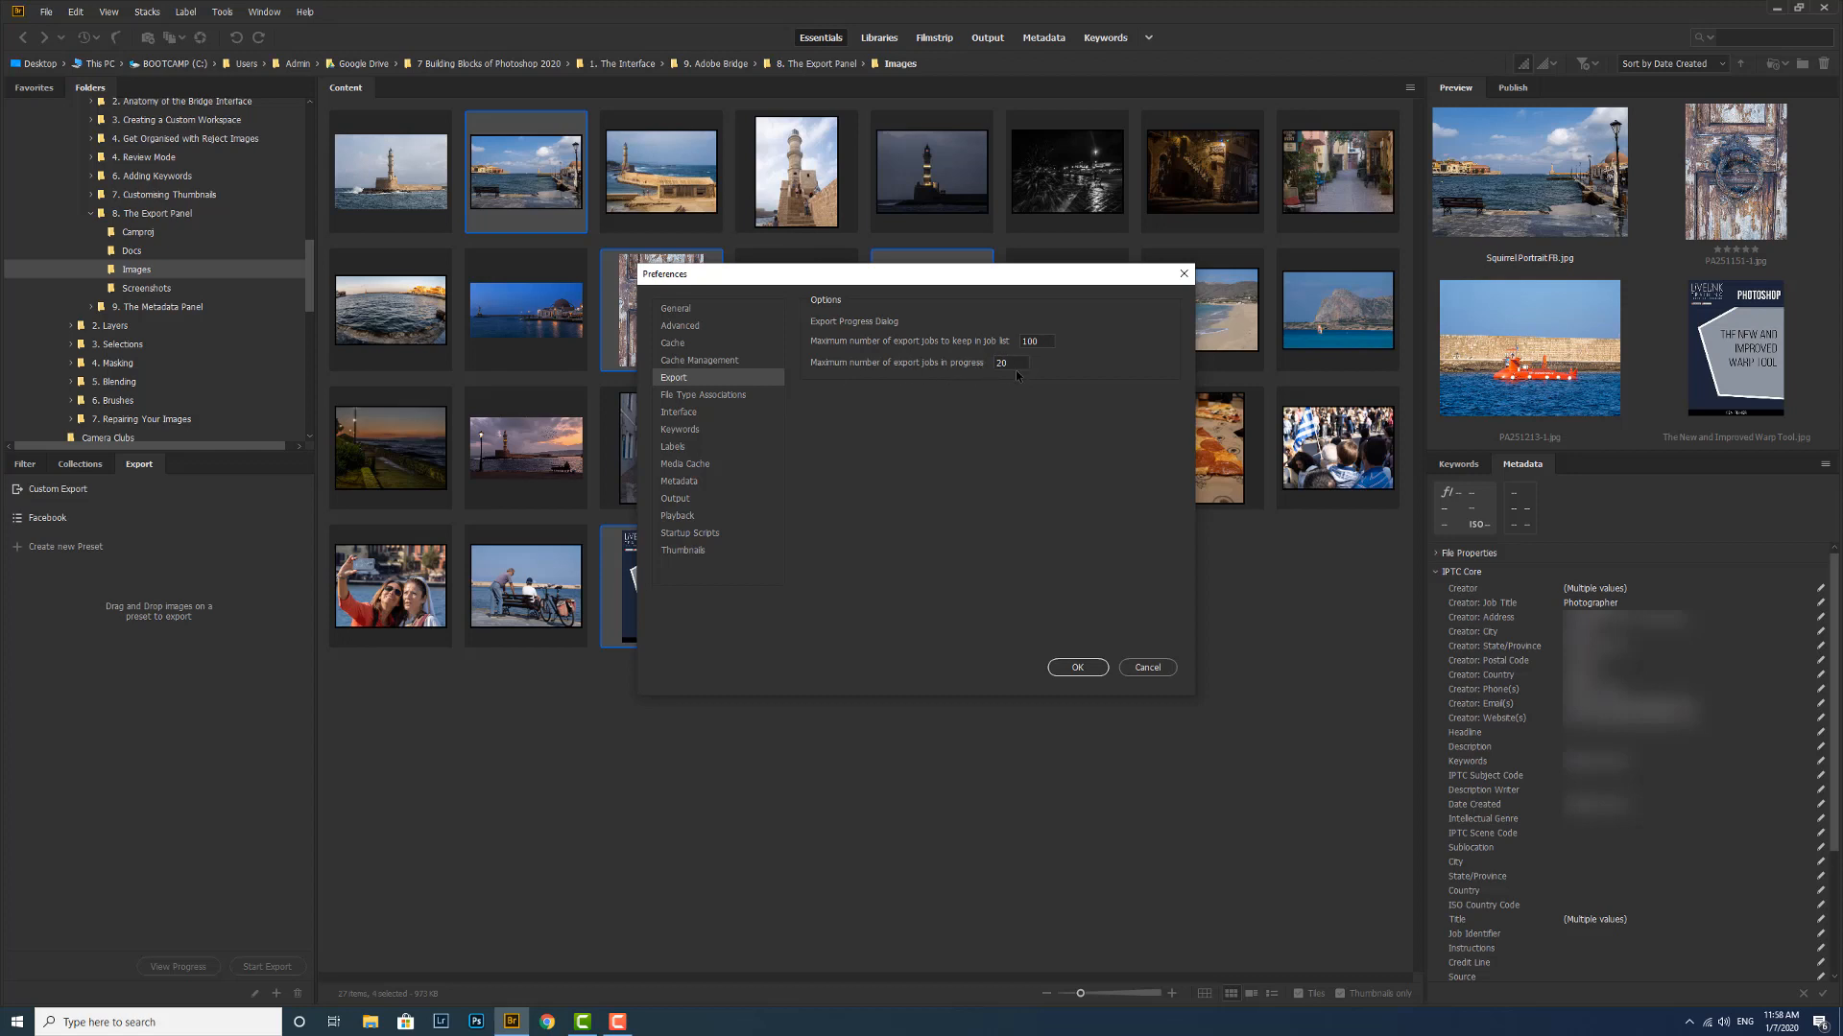
mouse_move(1024, 387)
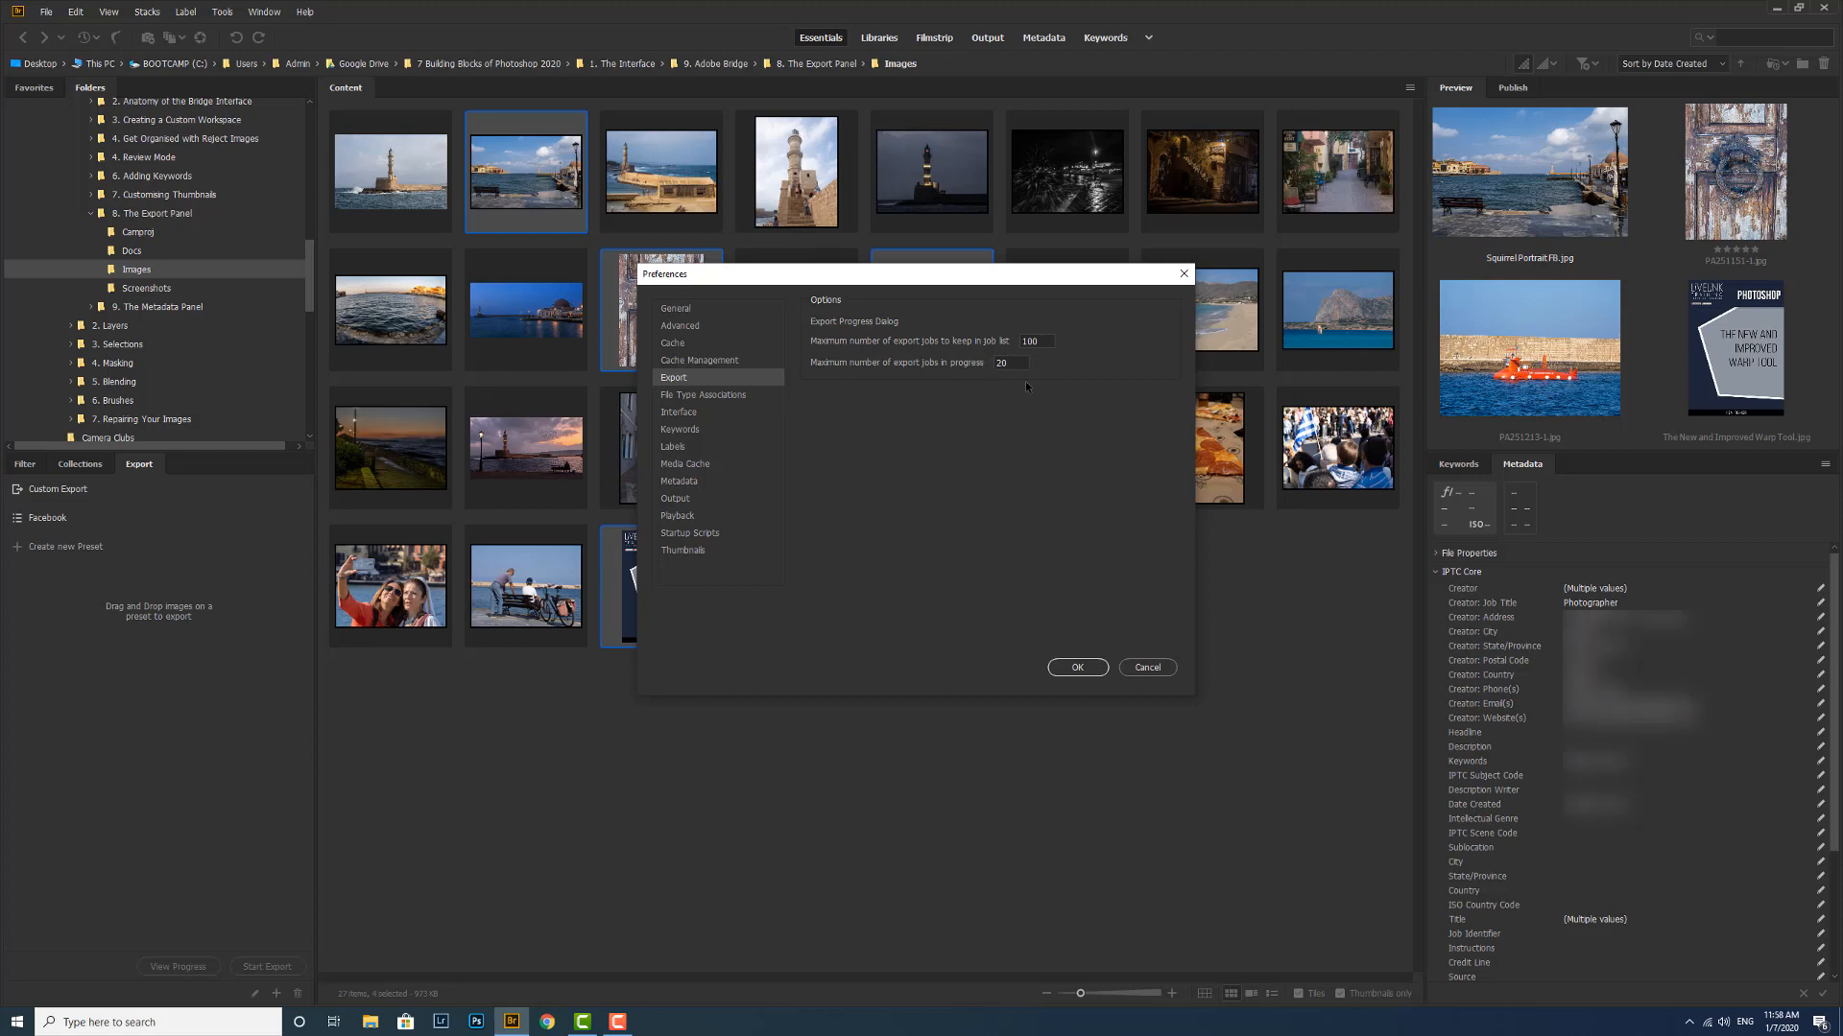
mouse_move(1024, 388)
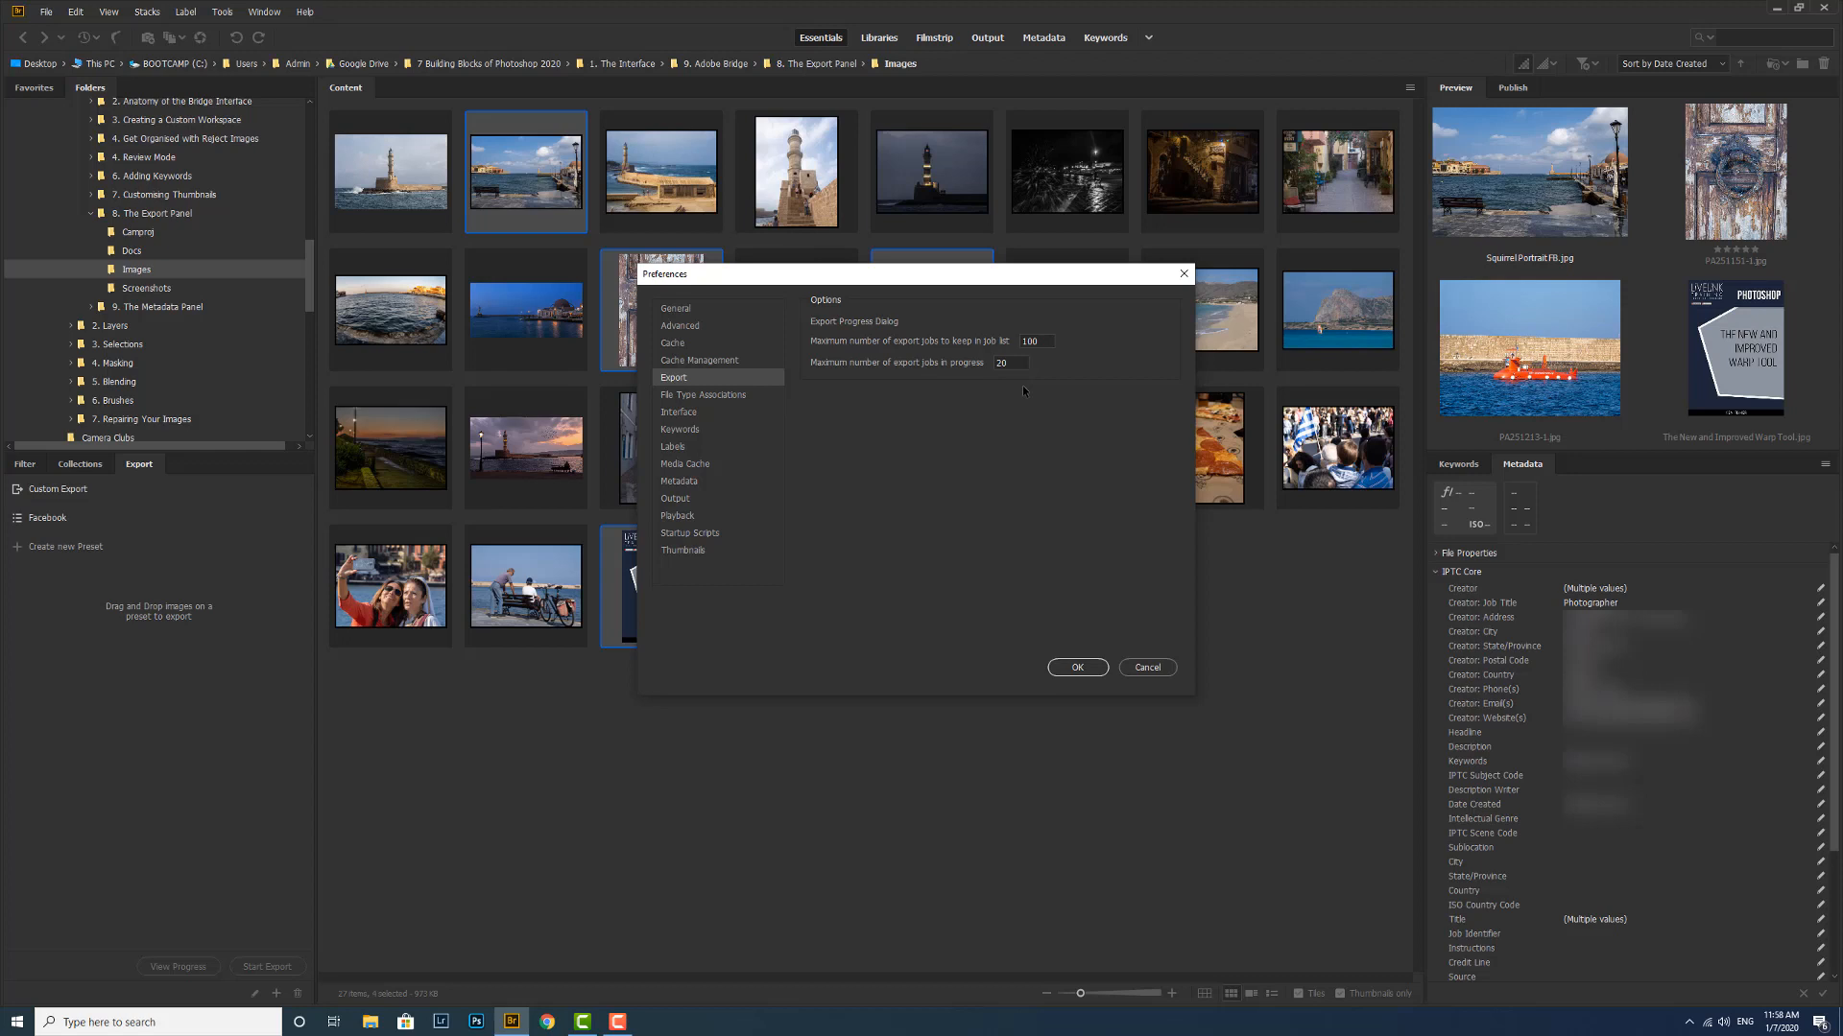